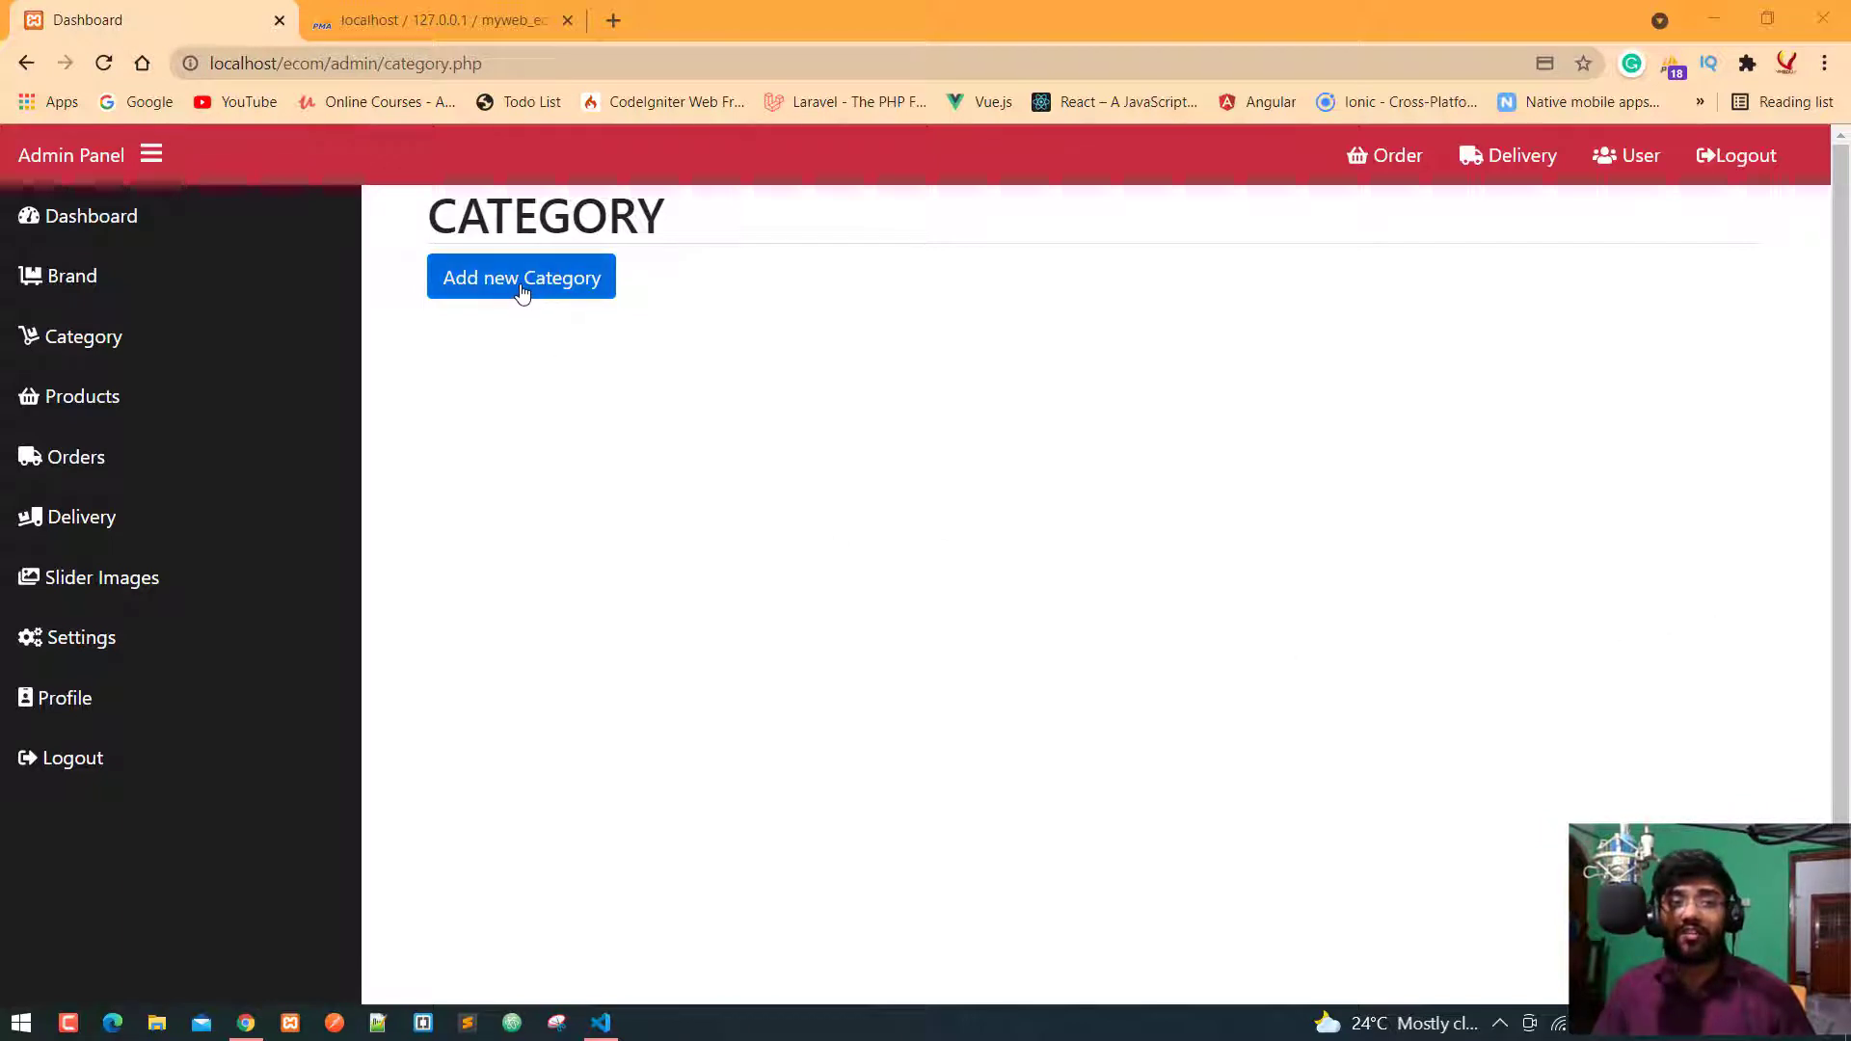
Step: Try saving a new category with an empty name and see it rejected
click(521, 278)
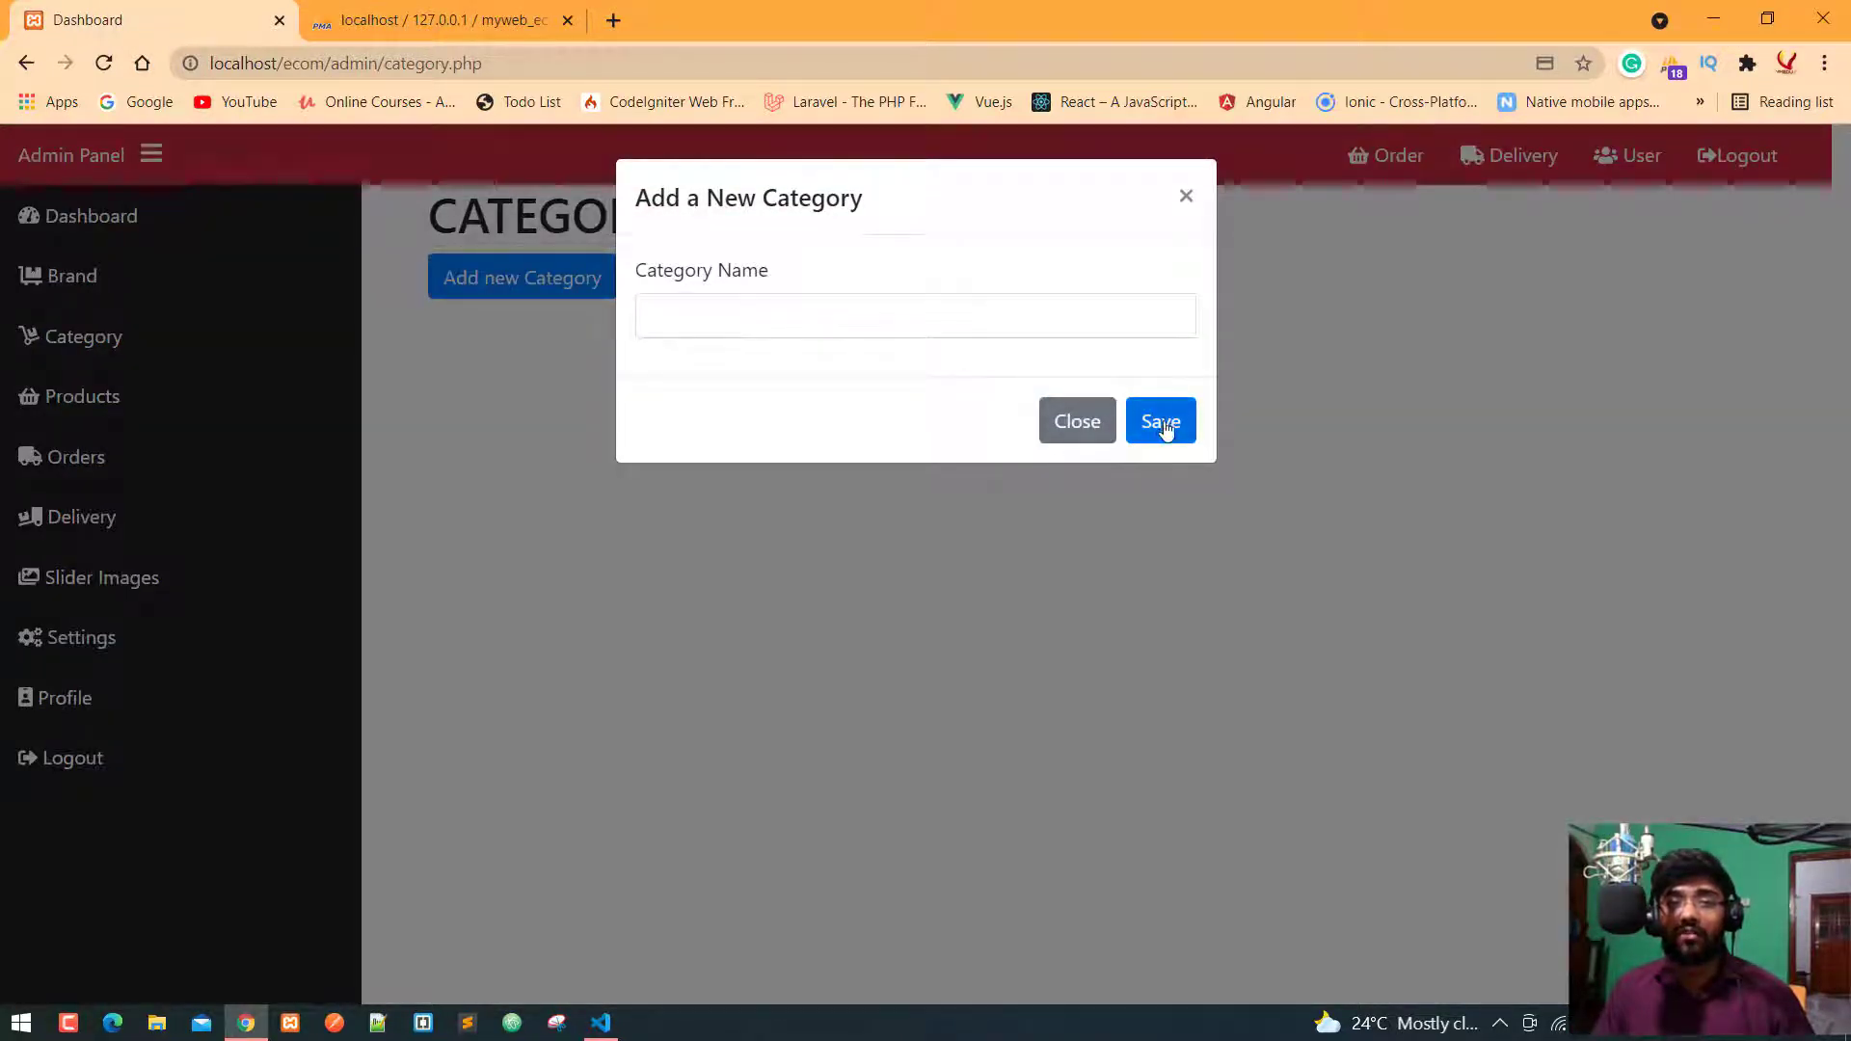
click(1159, 422)
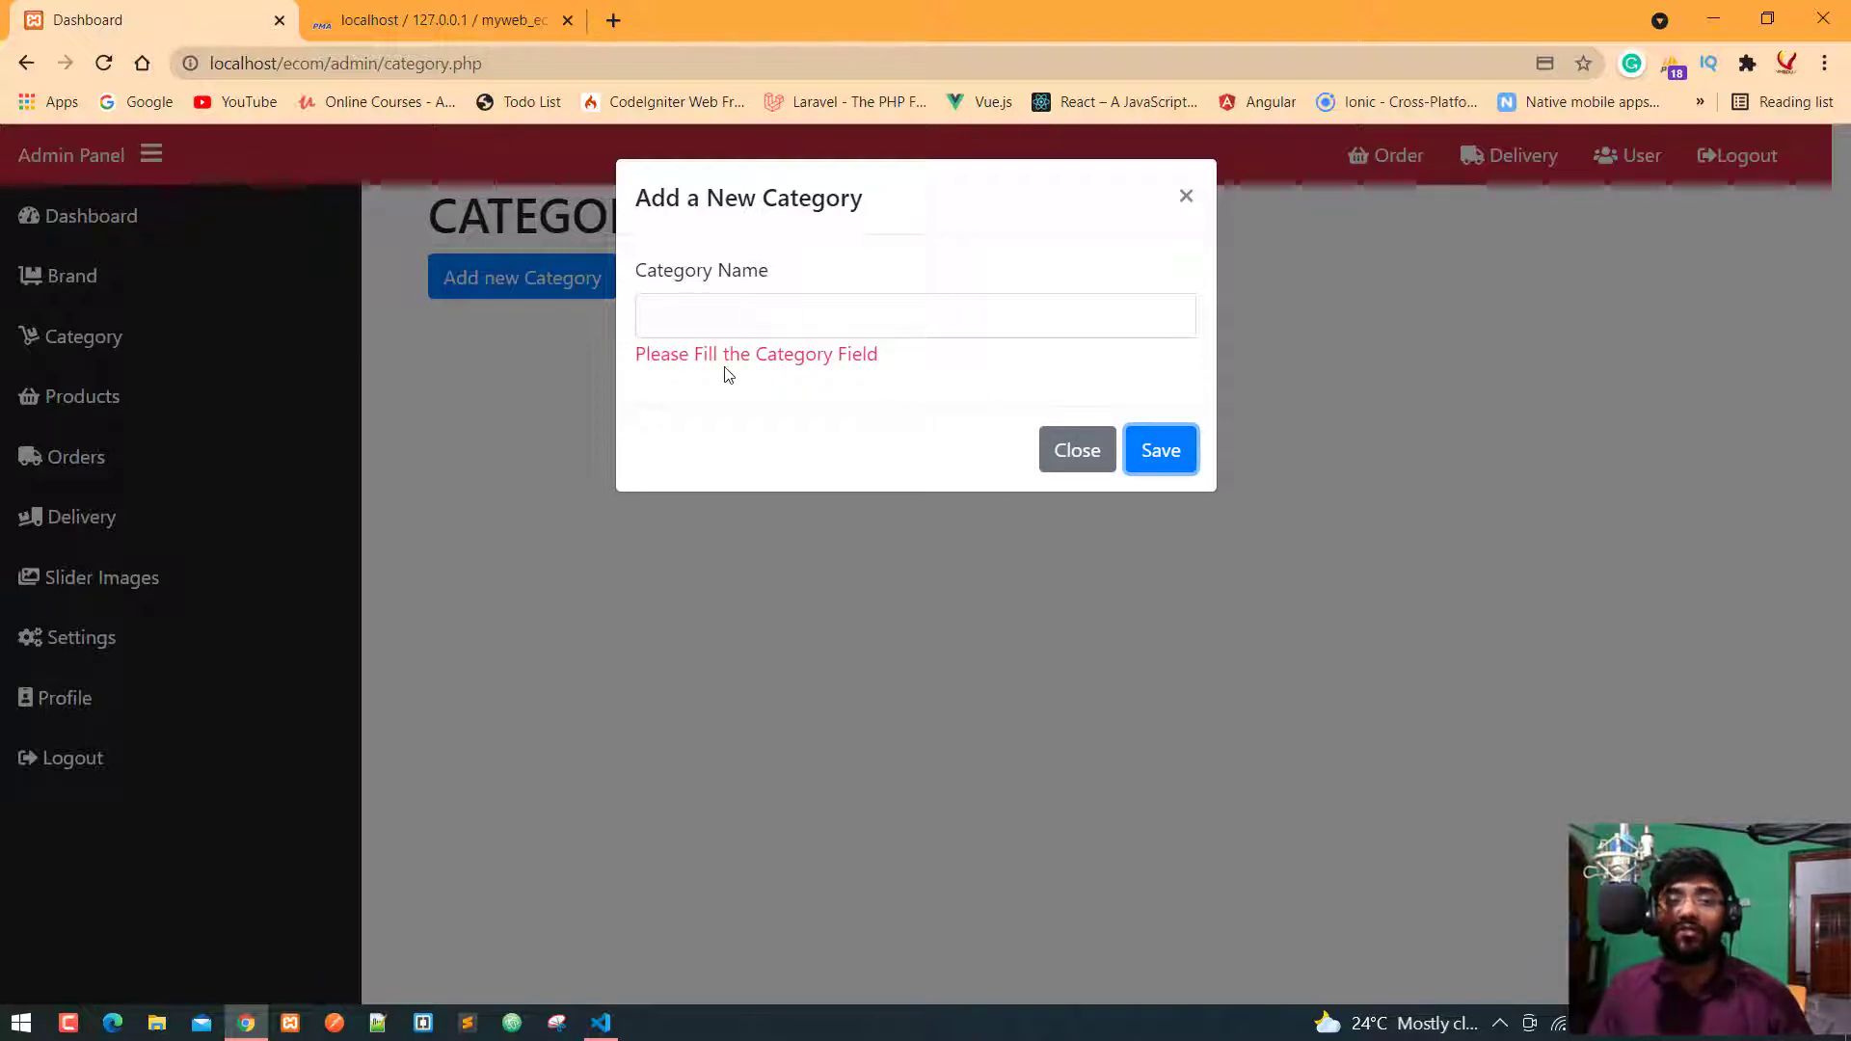
Step: Enter mobile as the Category Name and save the new category
click(914, 314)
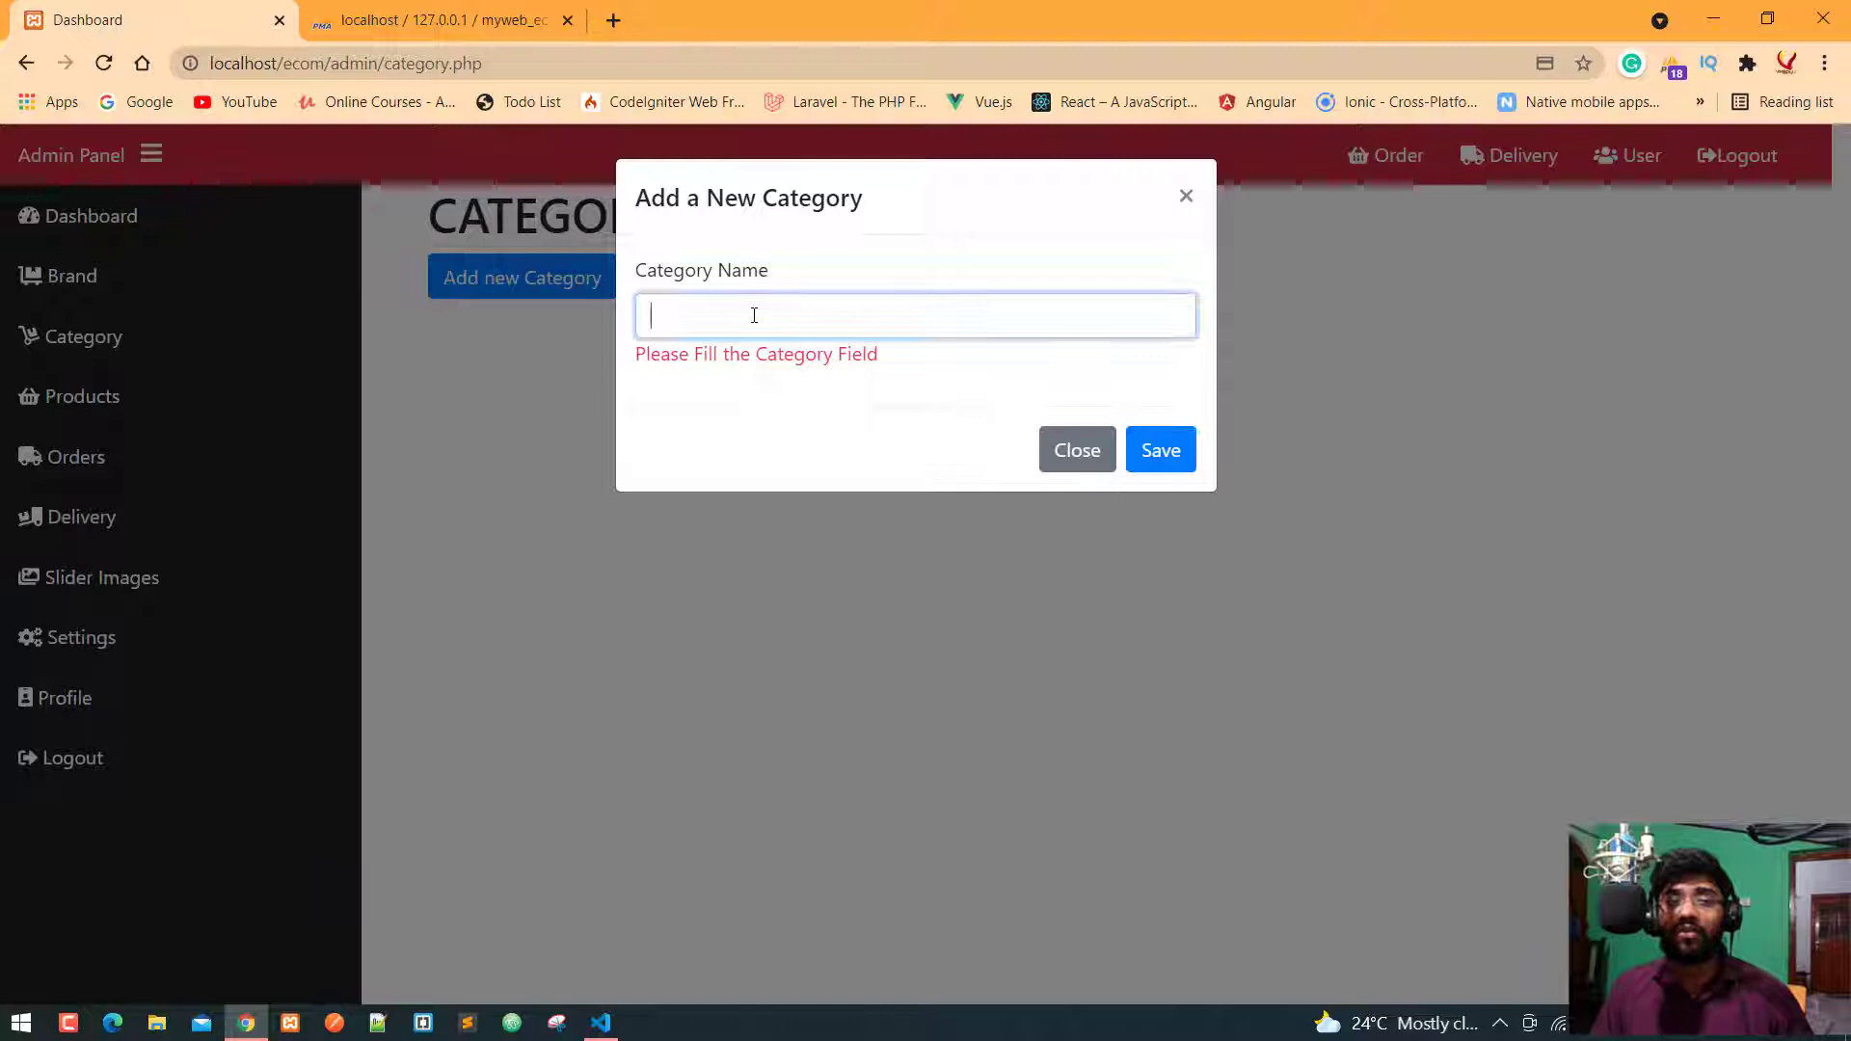
text(vis)
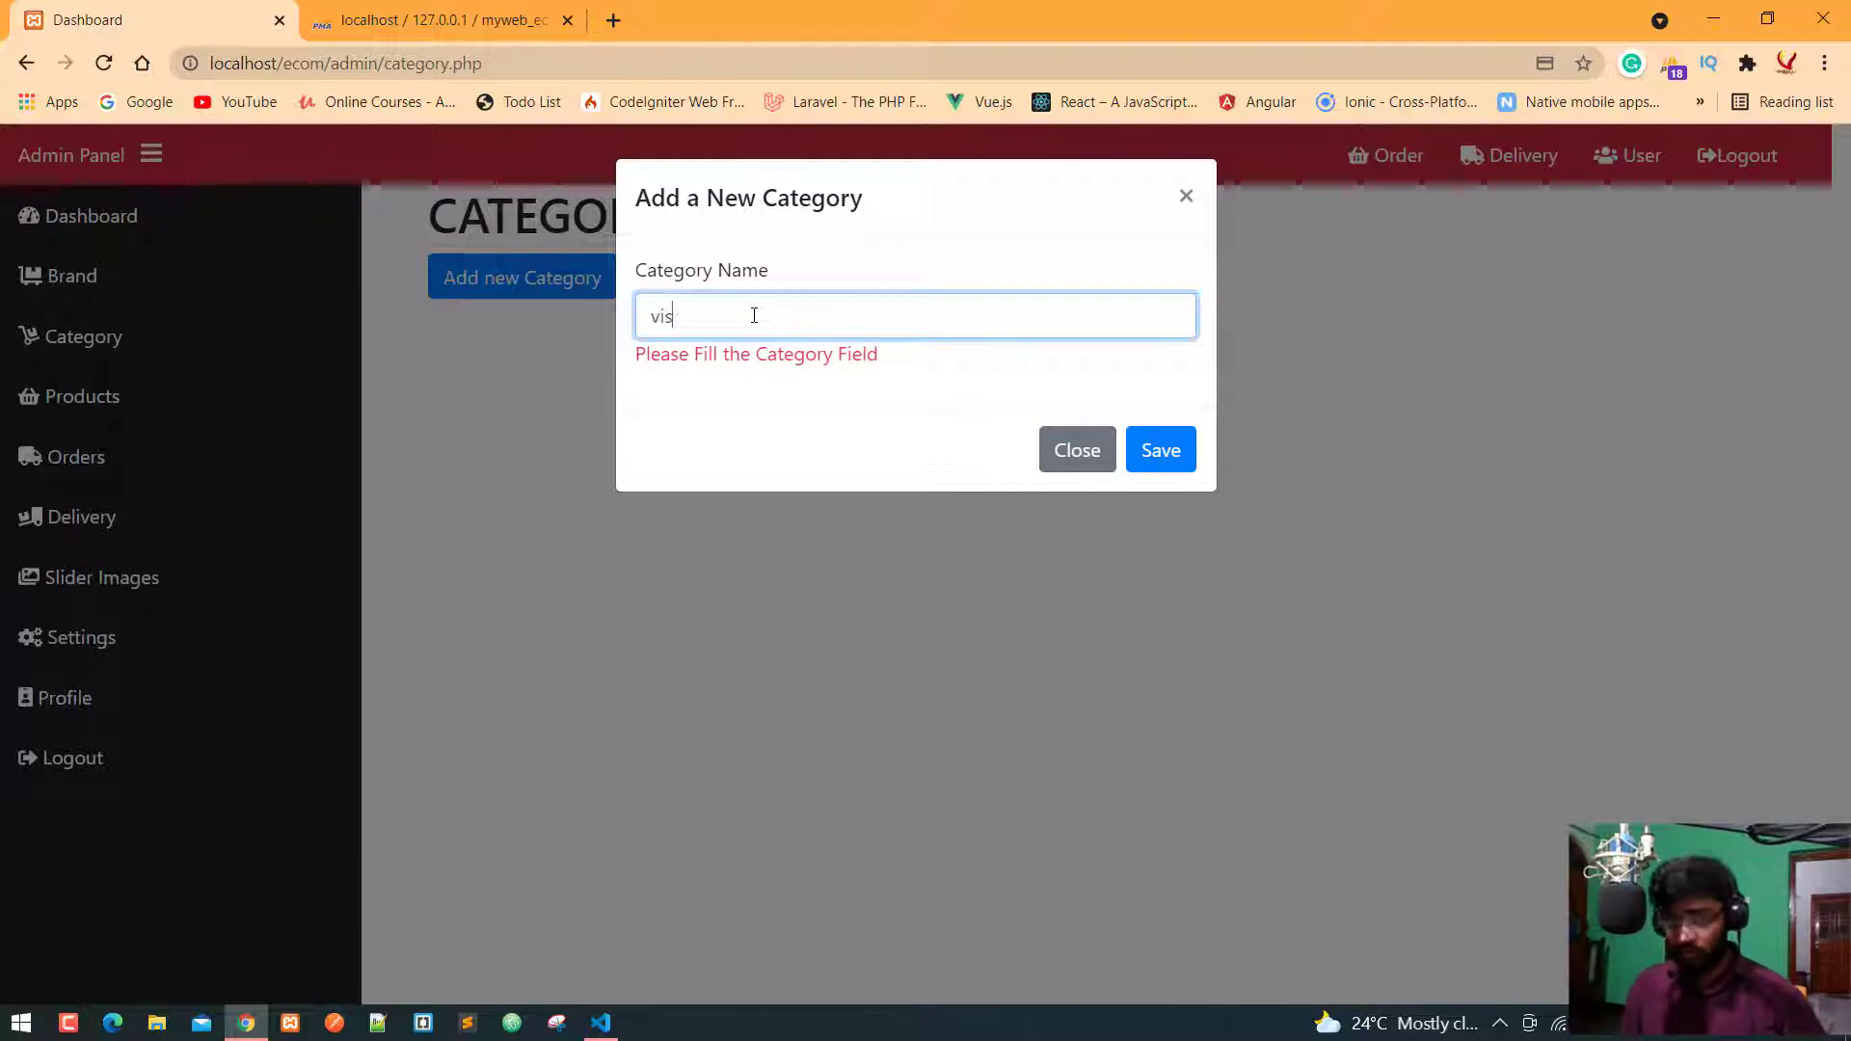
text(mobile)
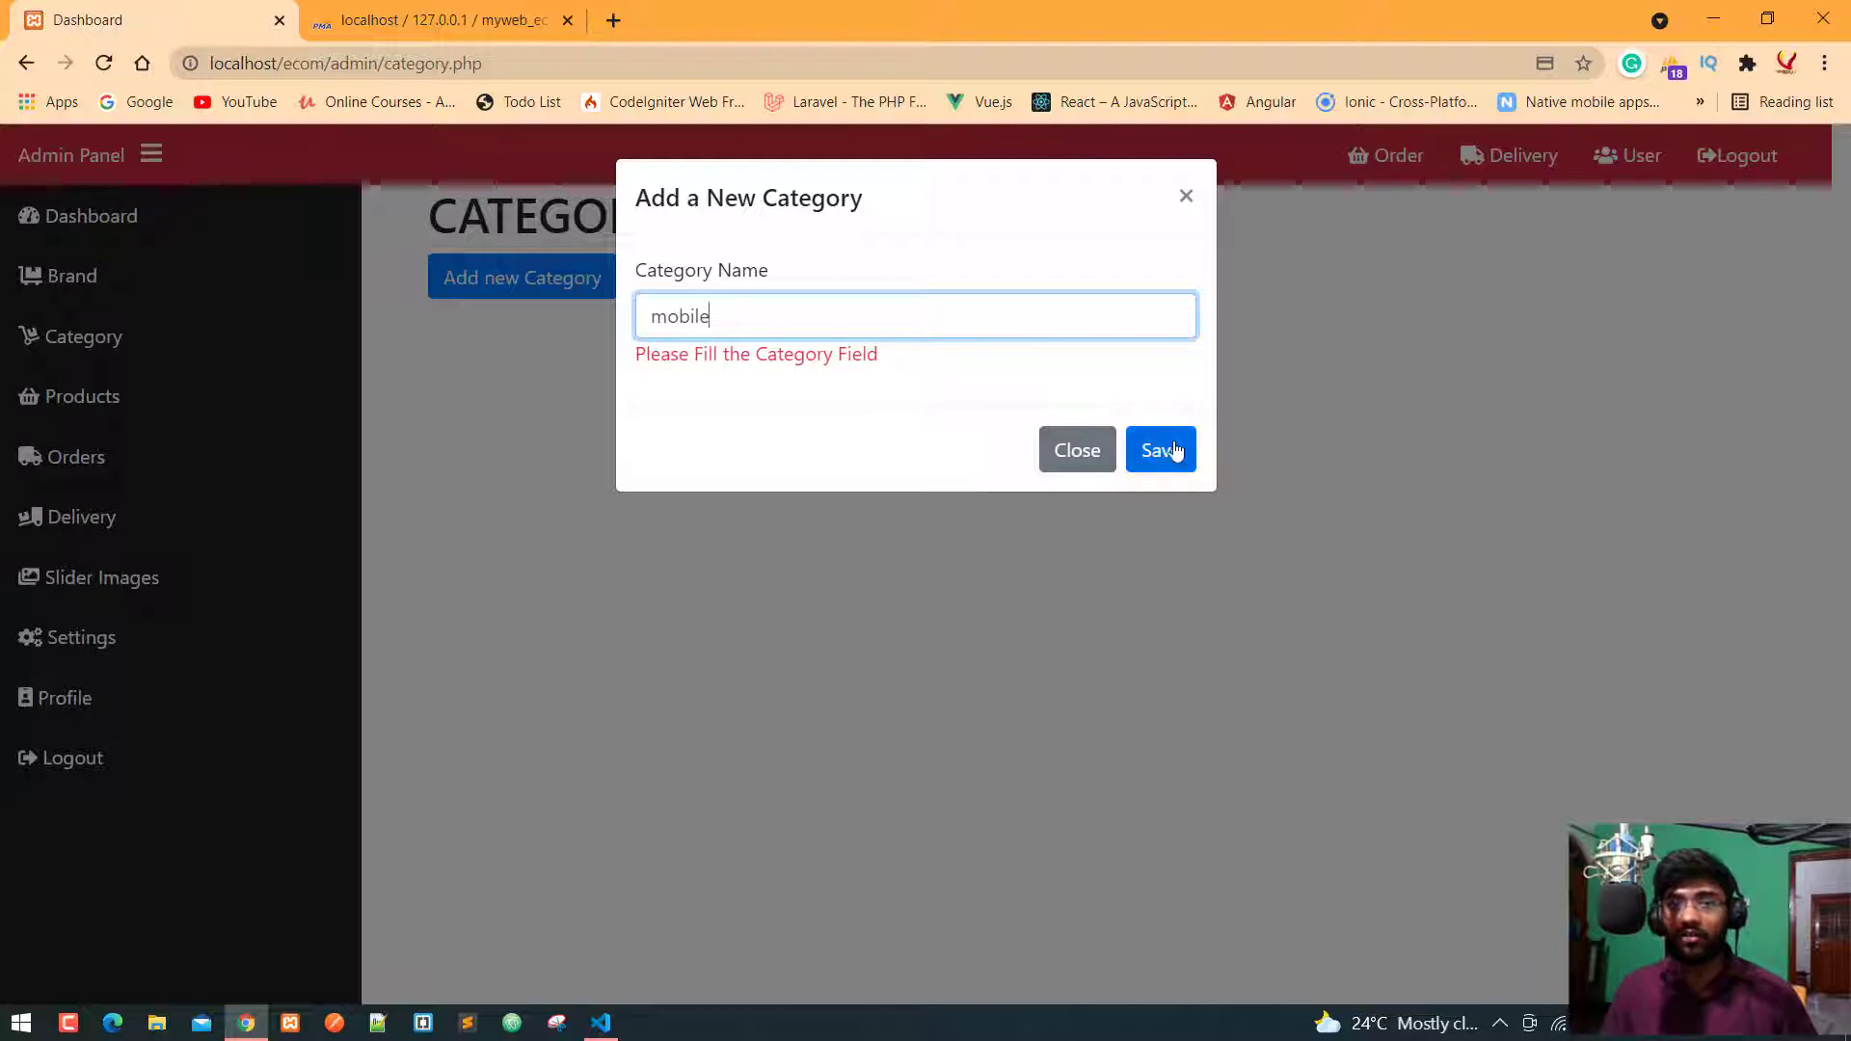
click(1161, 450)
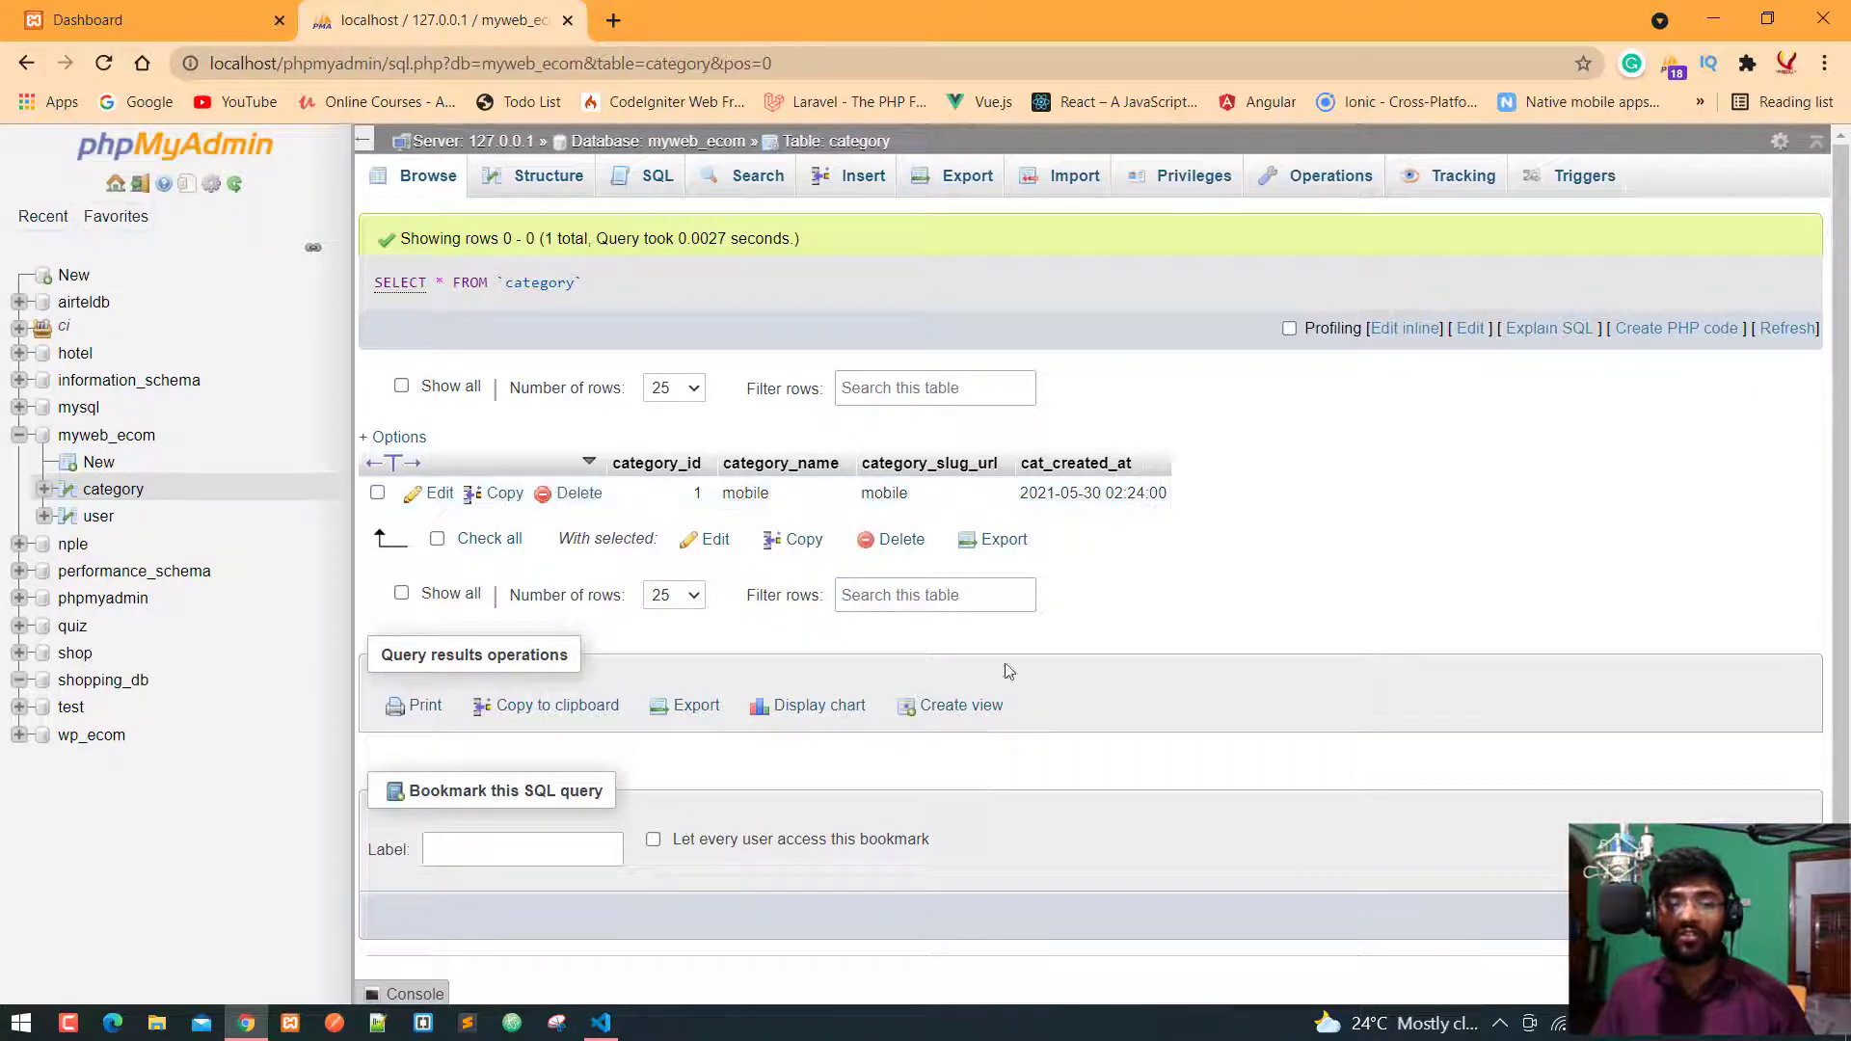
Step: Browse the category table rows in phpMyAdmin, now including mobile
click(140, 20)
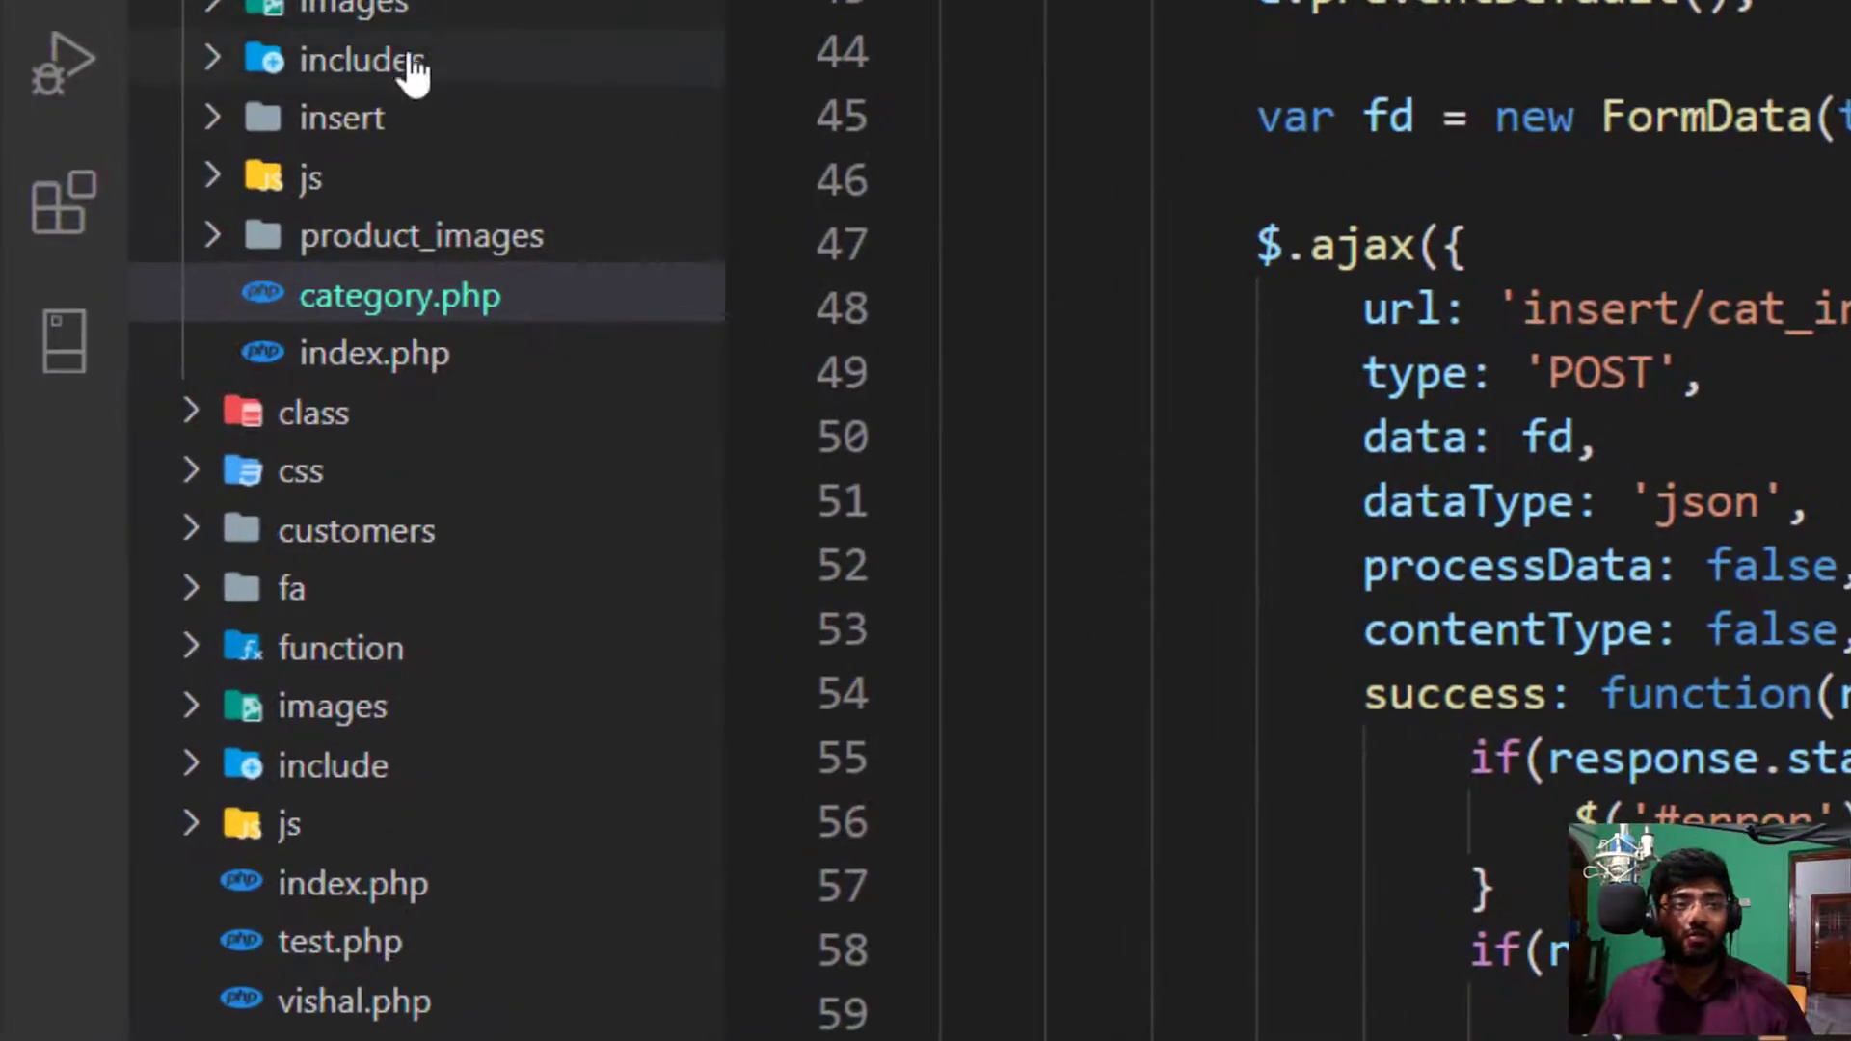
Step: Open class/Crud.php and fold the insert and slugify functions, adding blank lines below
click(315, 412)
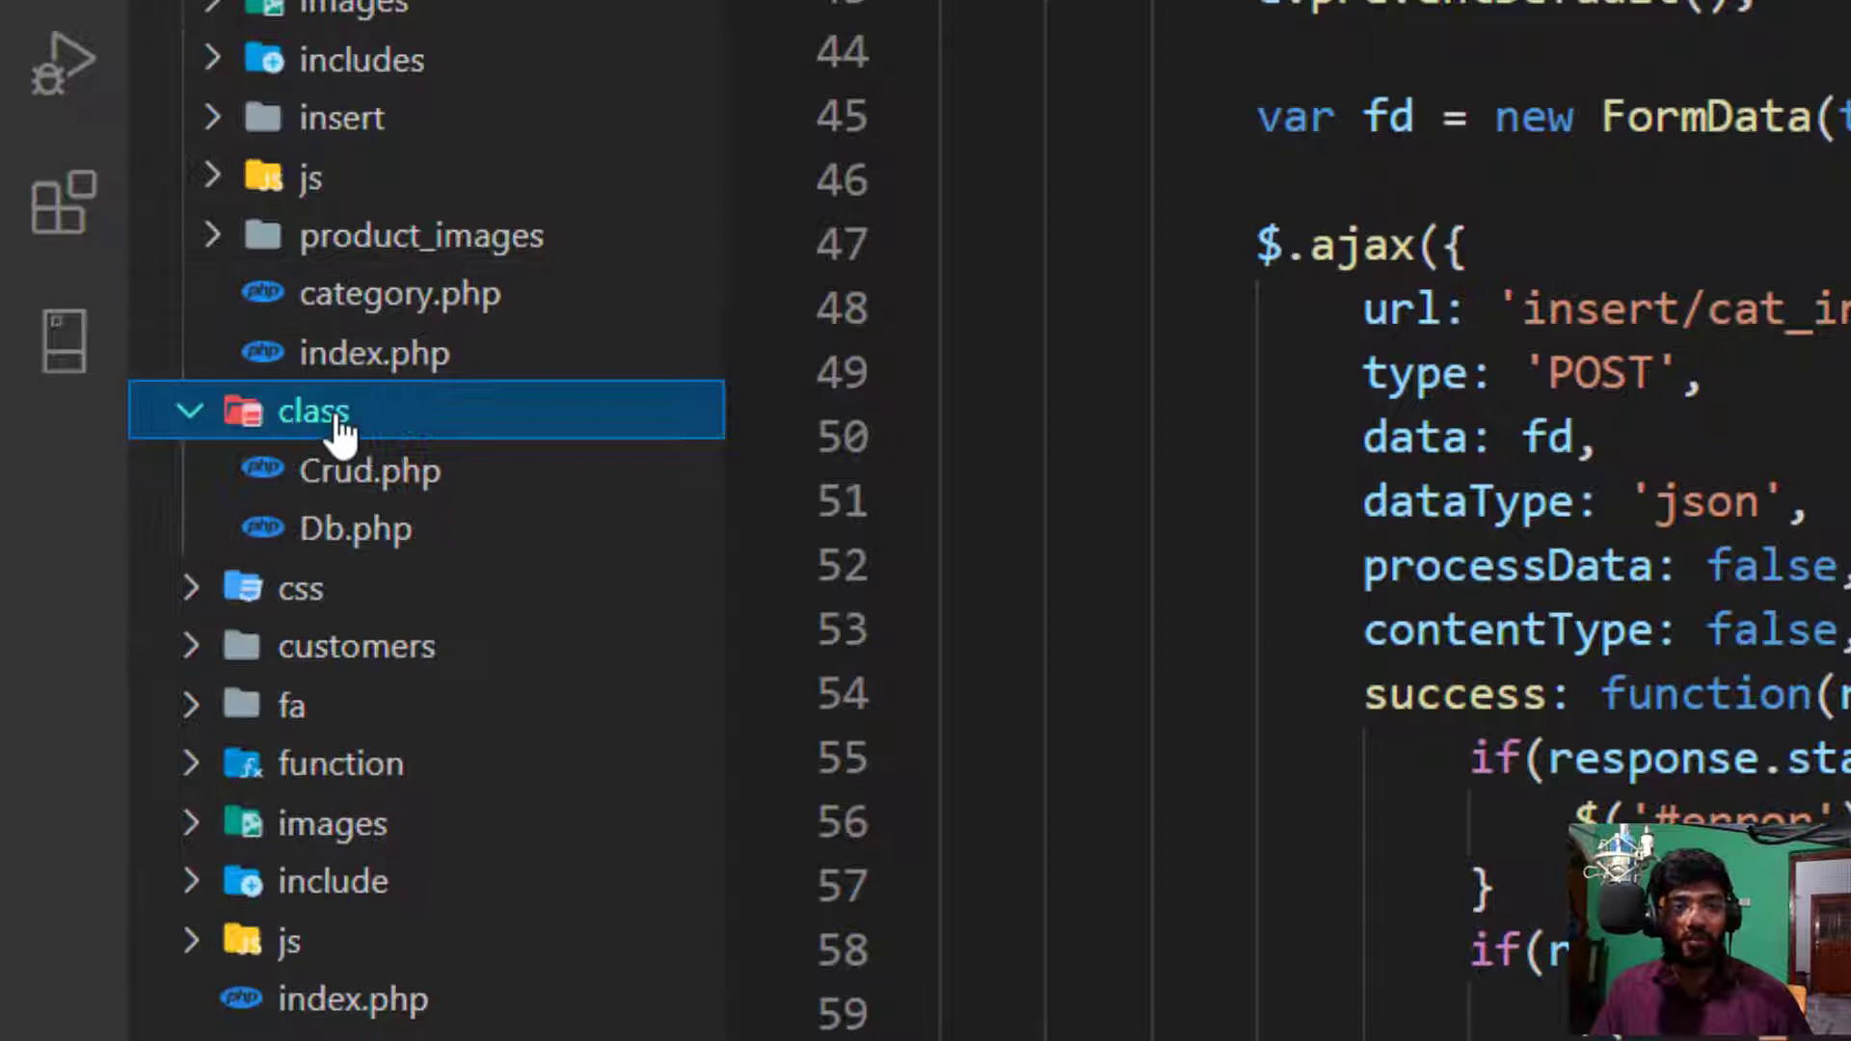
mouse_move(370, 484)
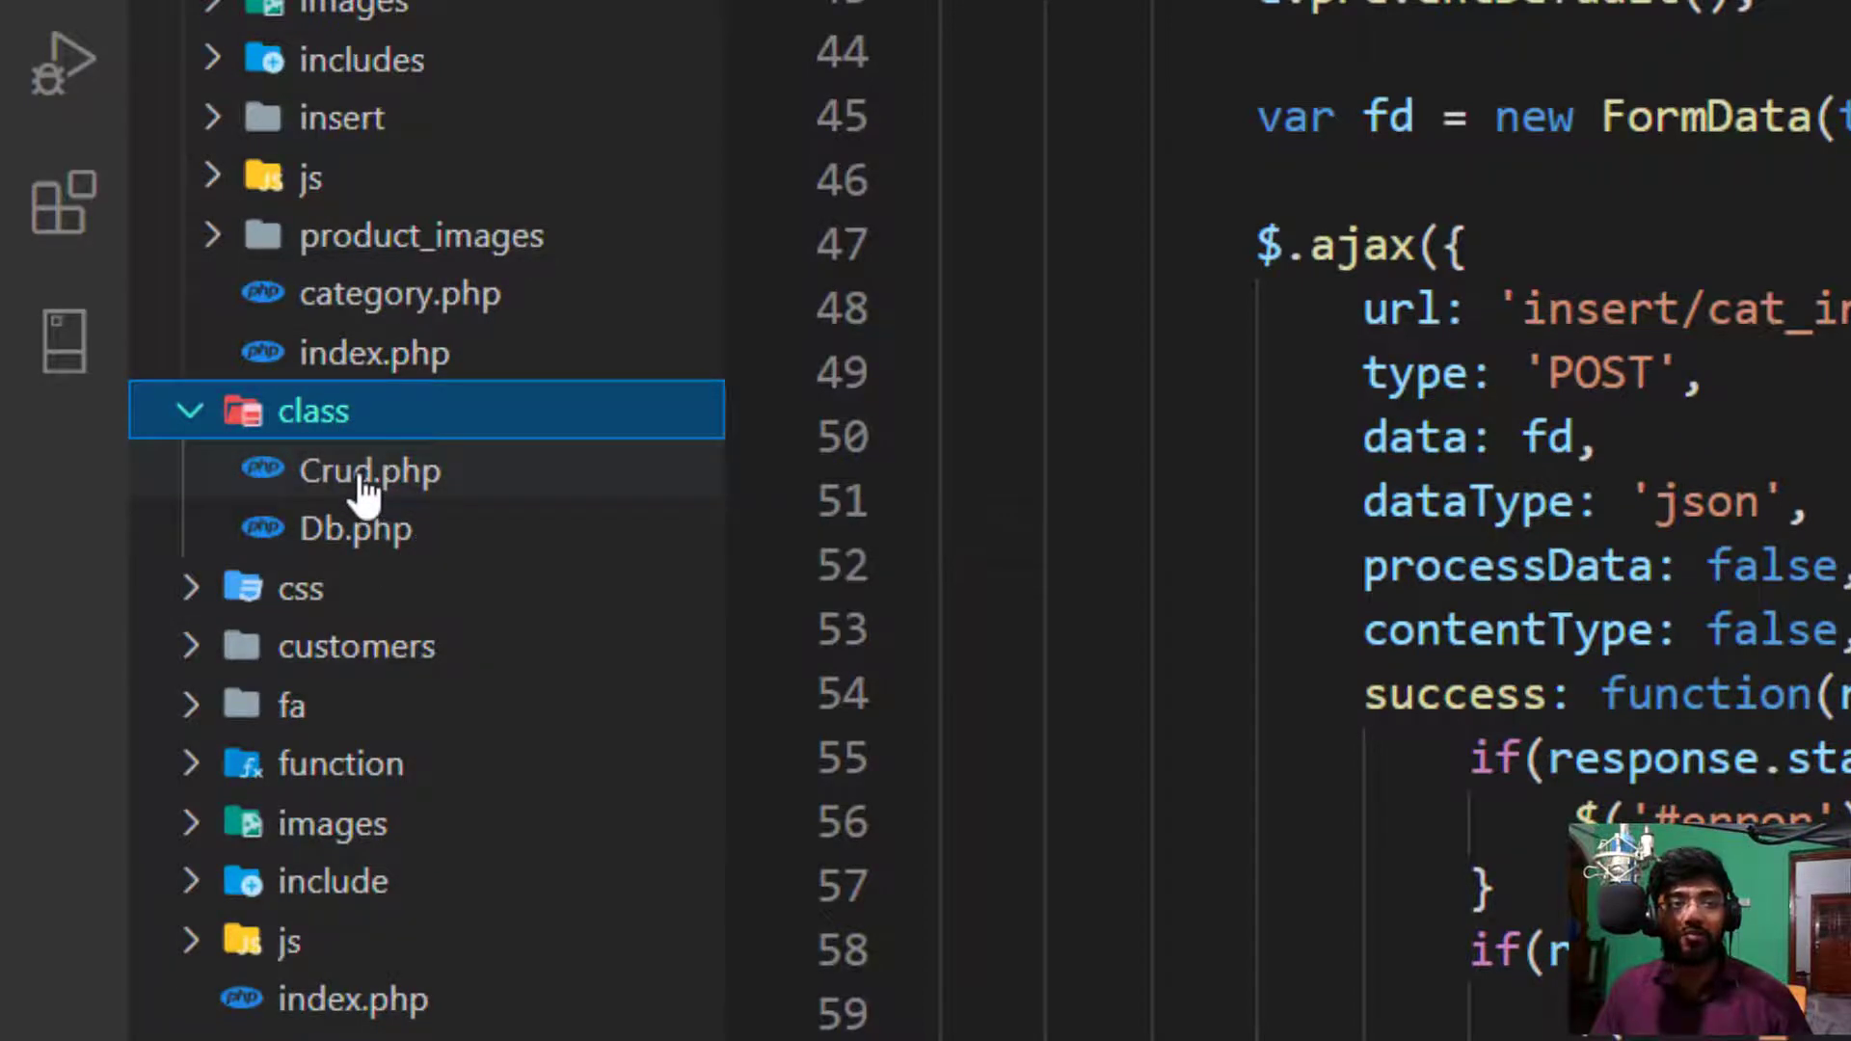
double_click(370, 471)
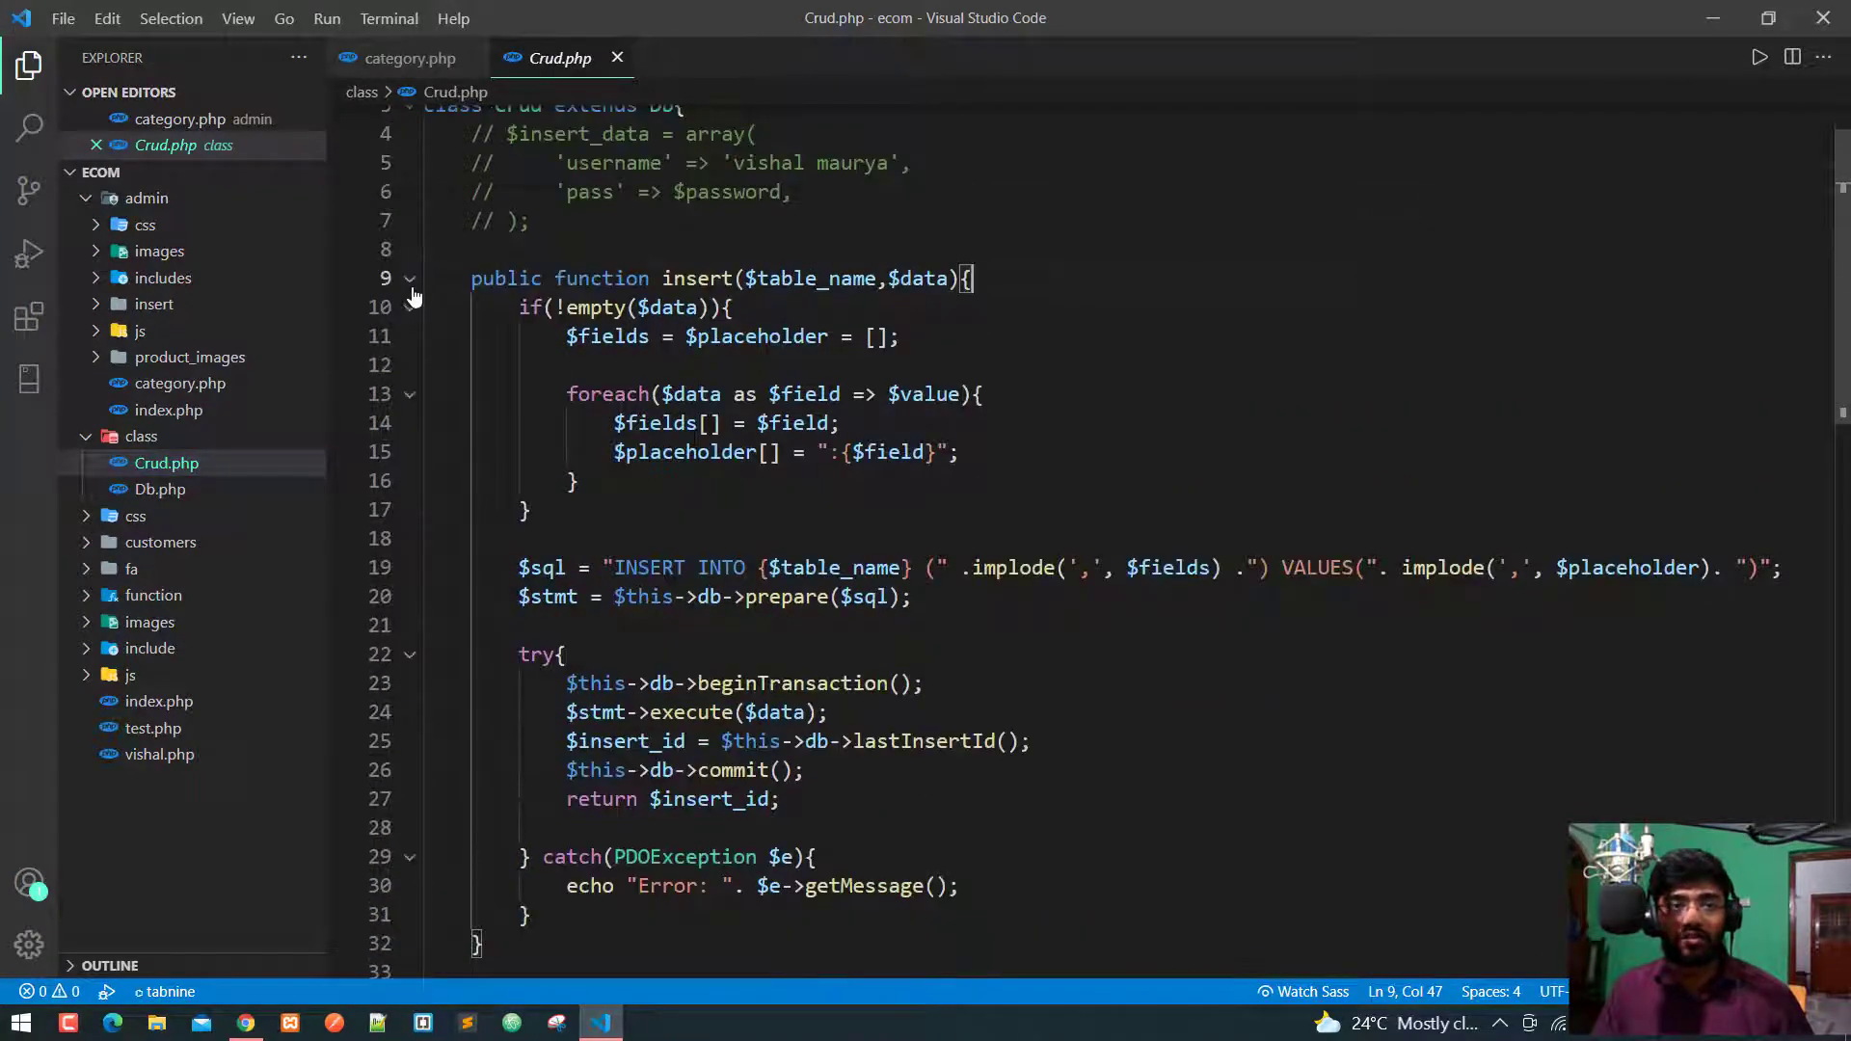
click(411, 278)
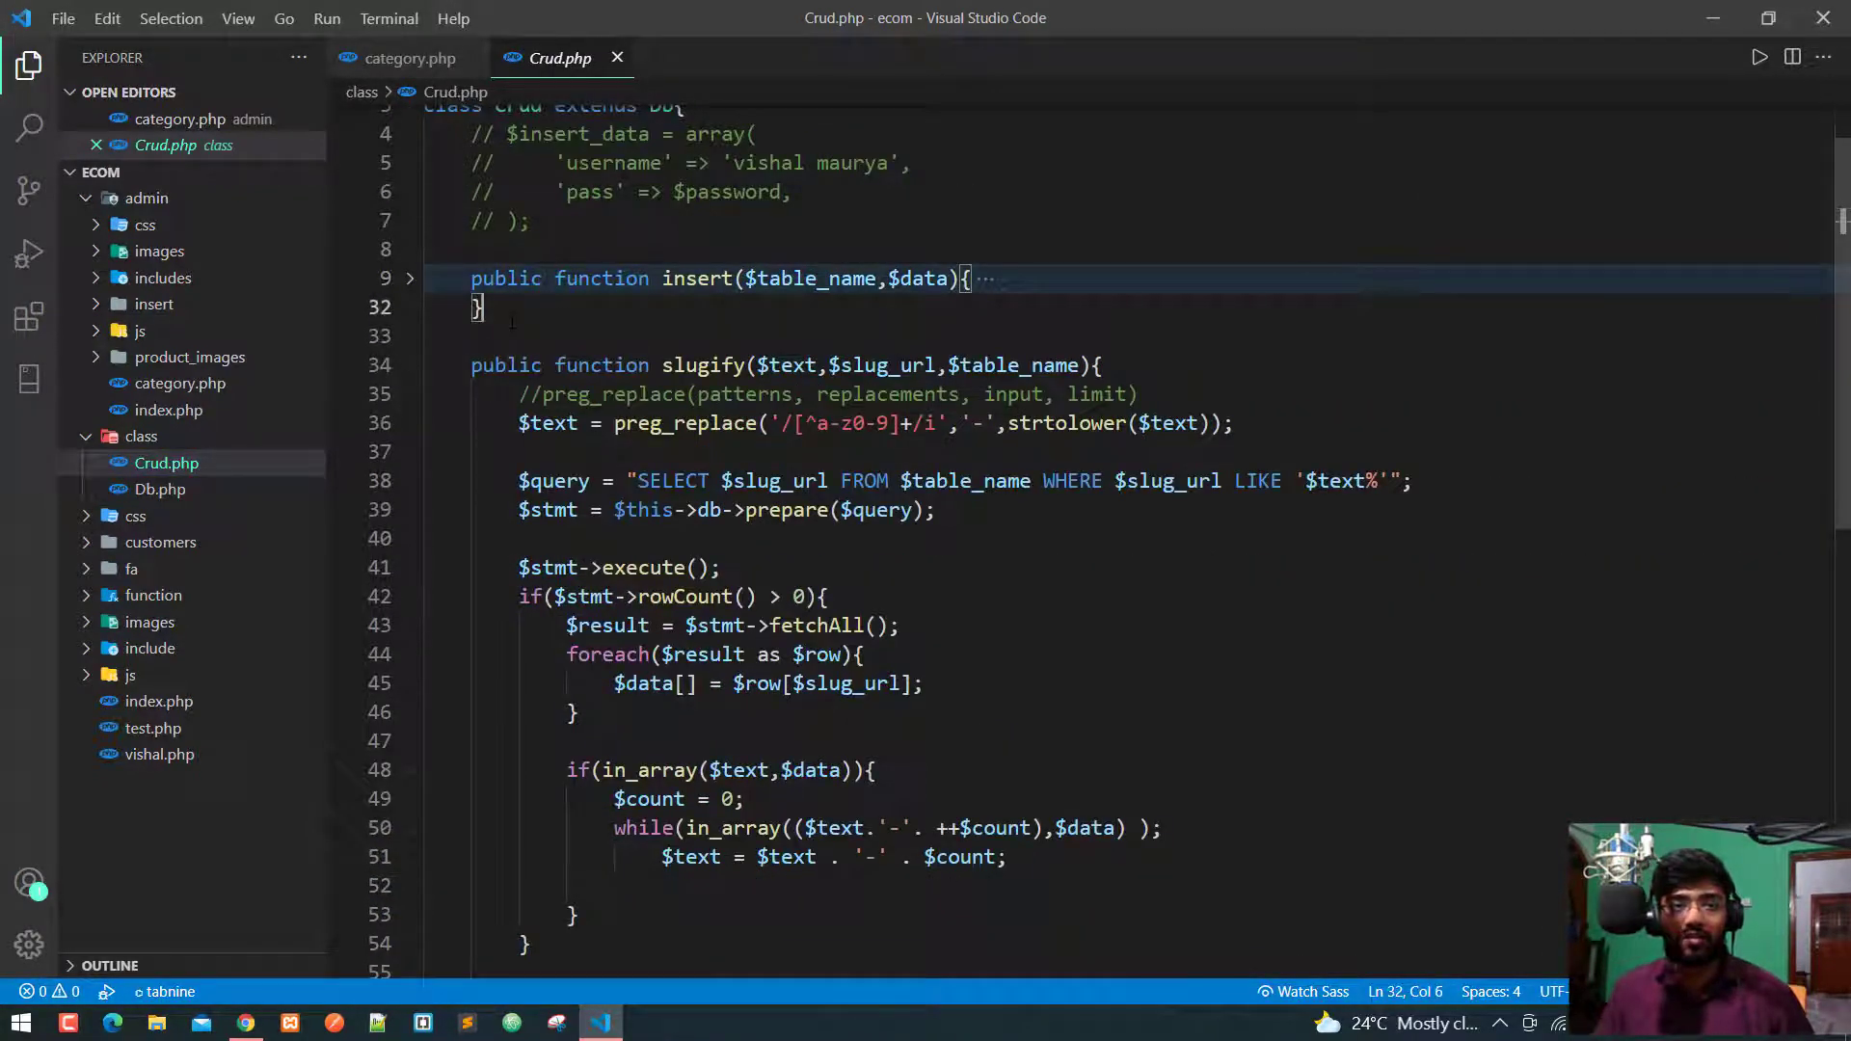
key(Enter)
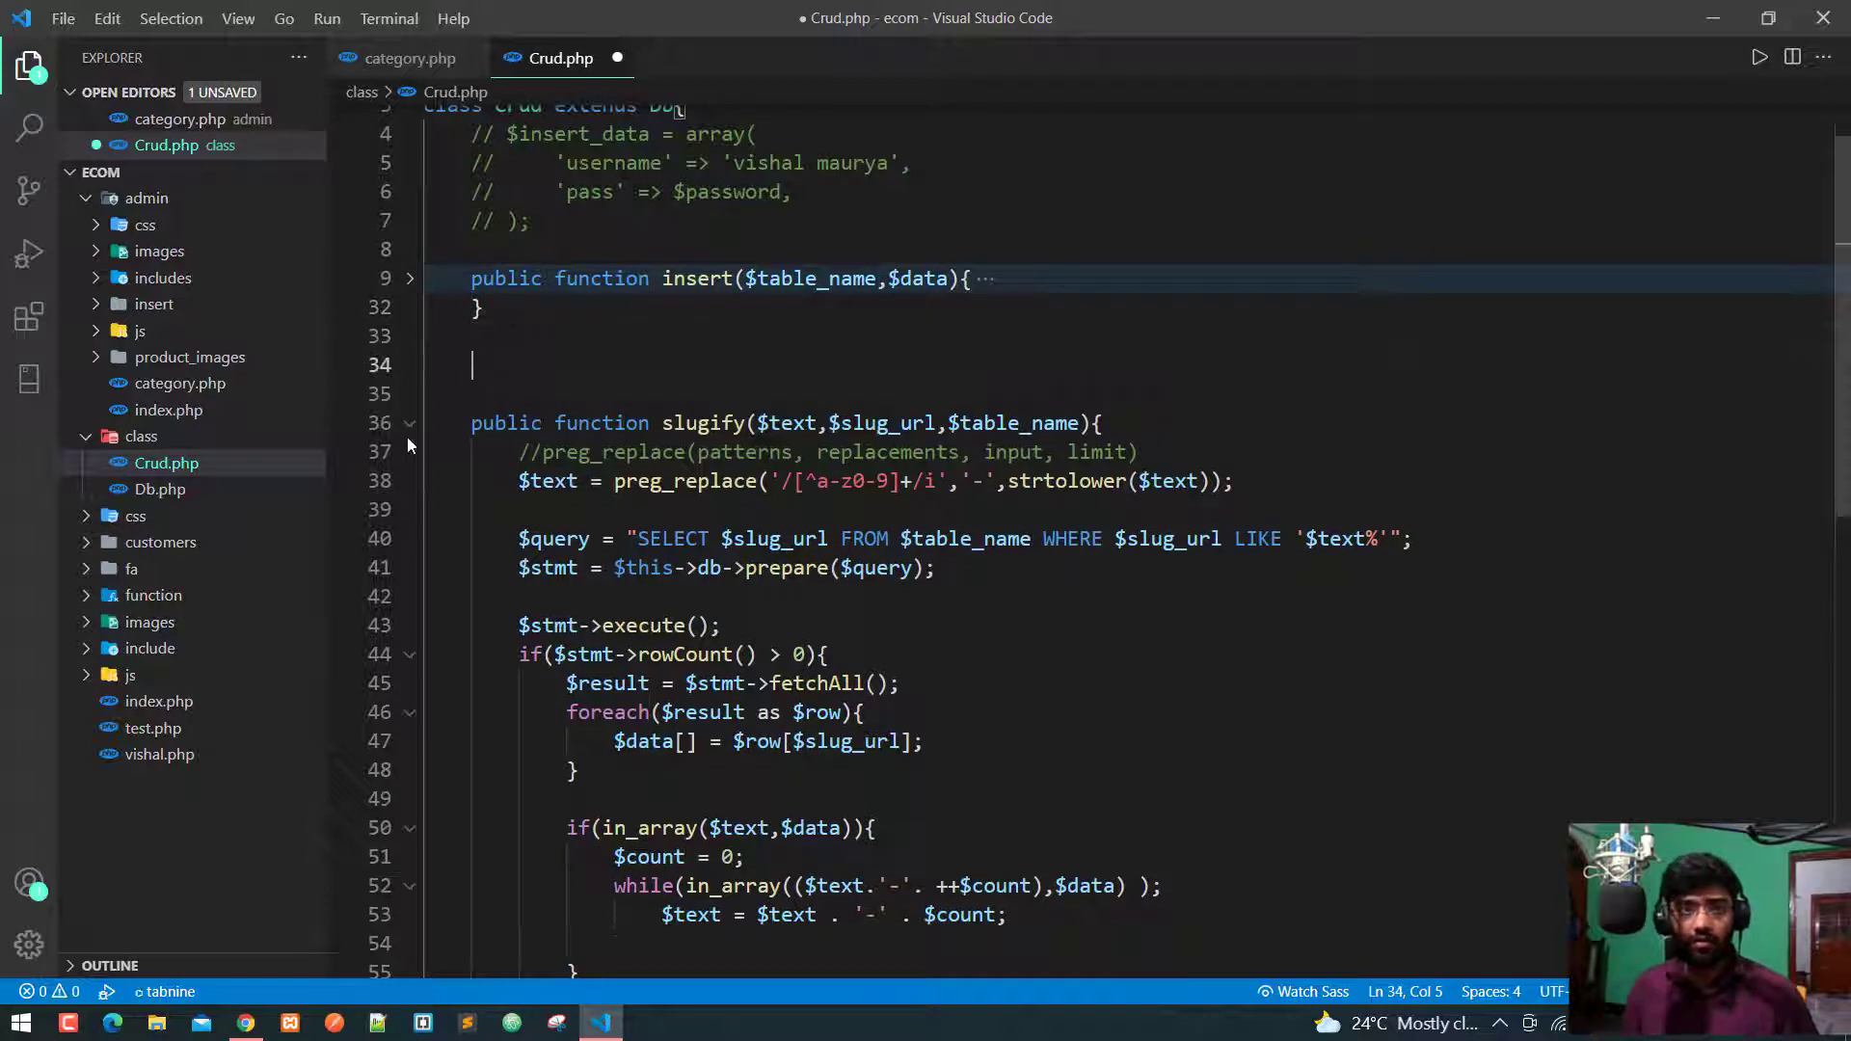
click(409, 423)
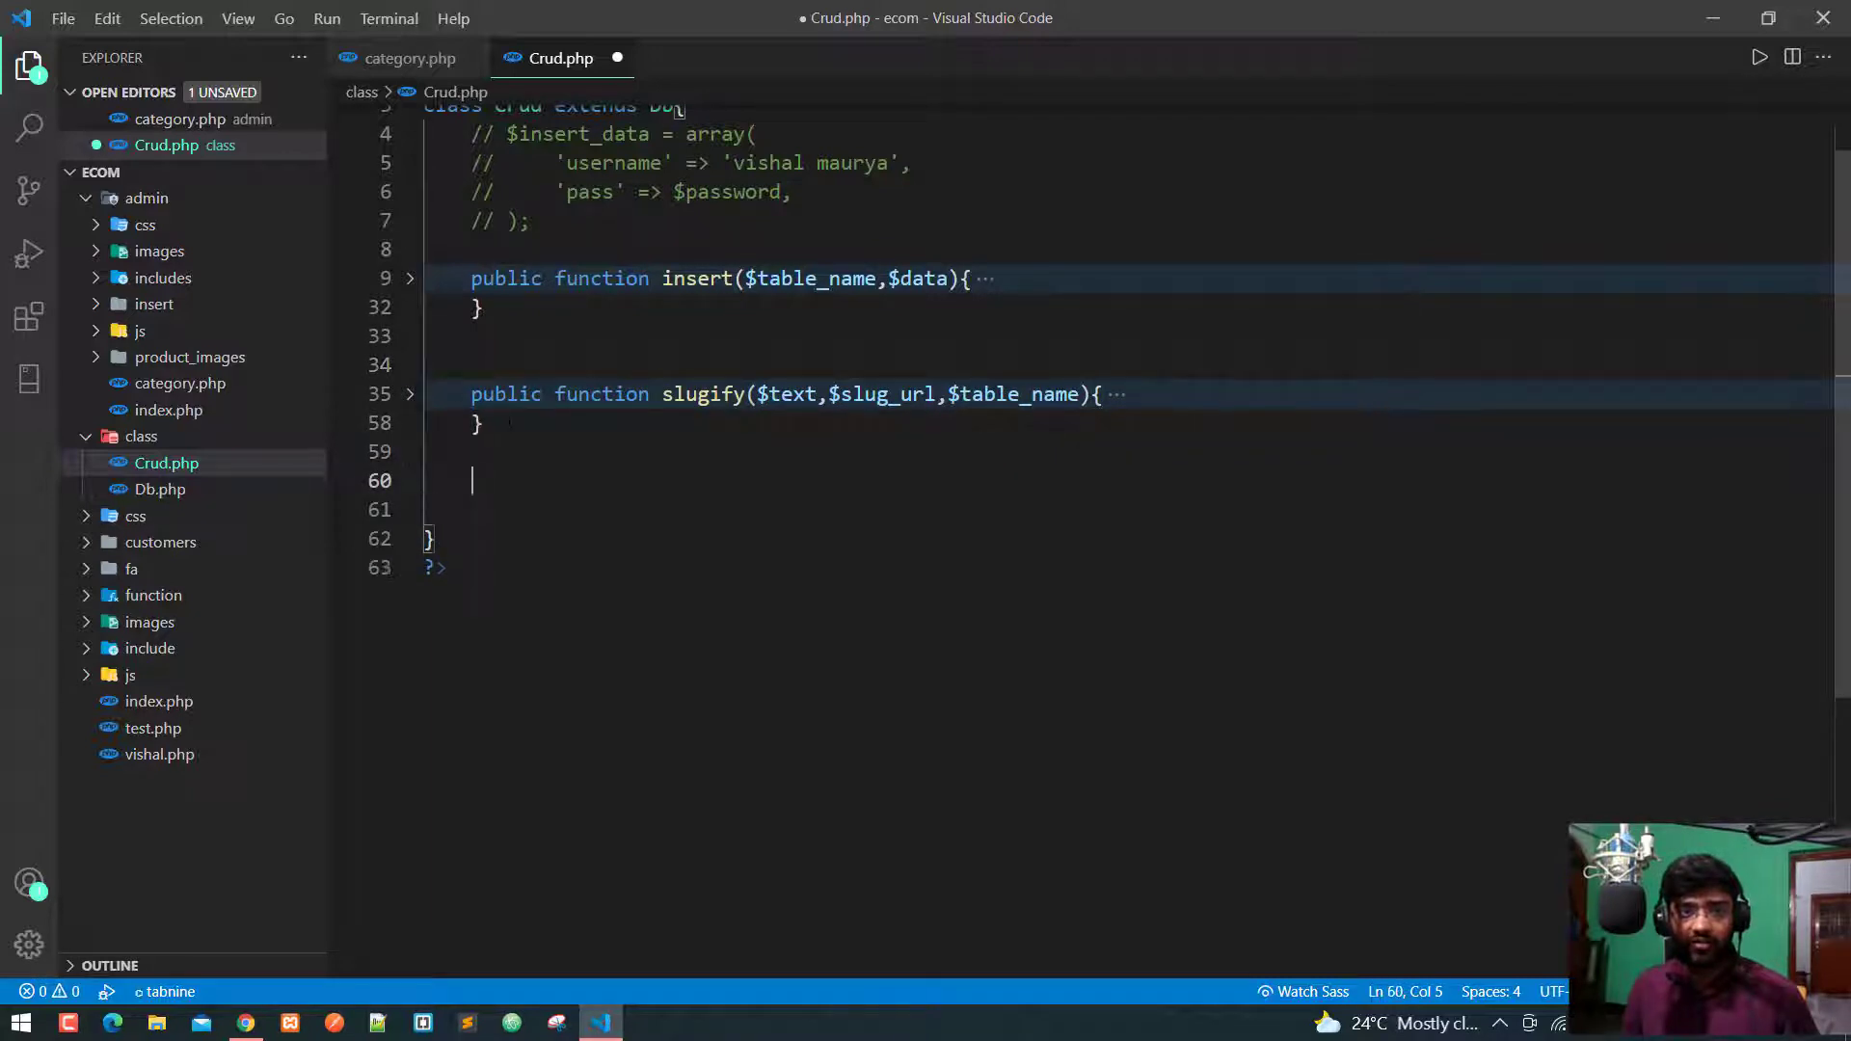
Step: Declare a new public function get() { after slugify in Crud.php
text(pu)
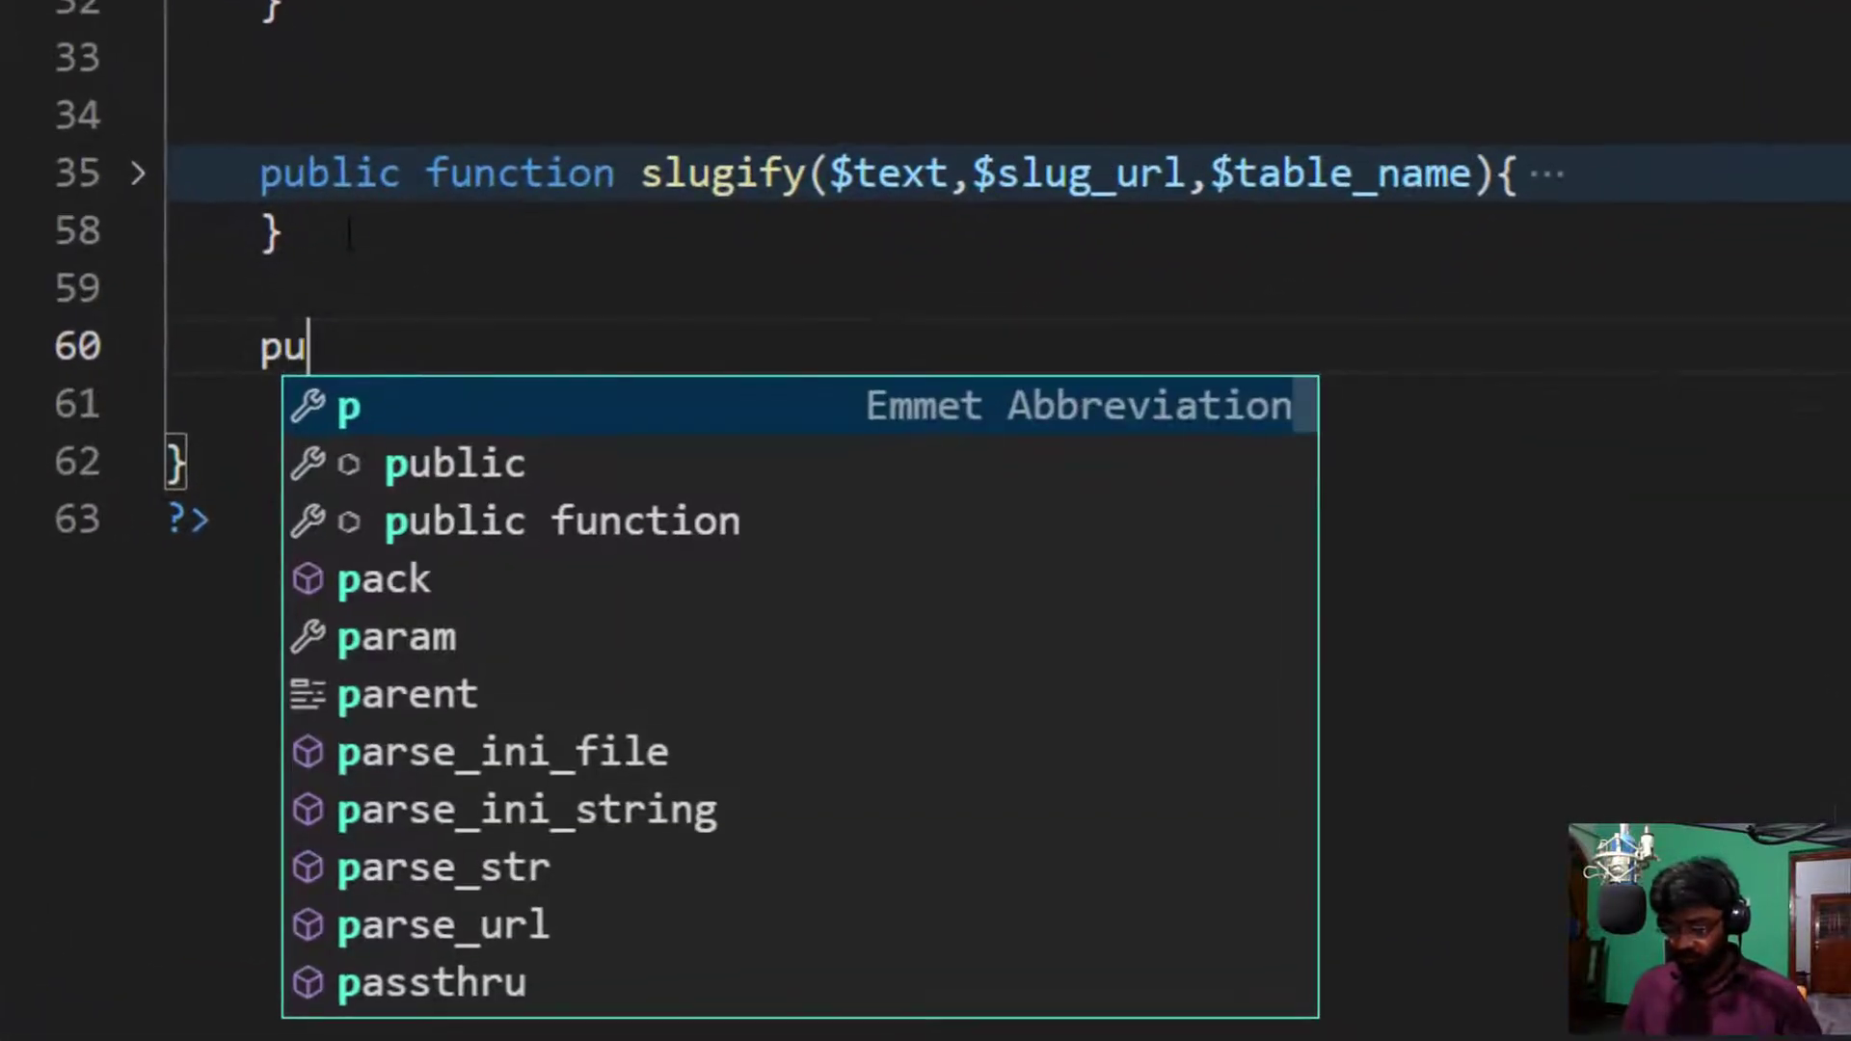
text(b)
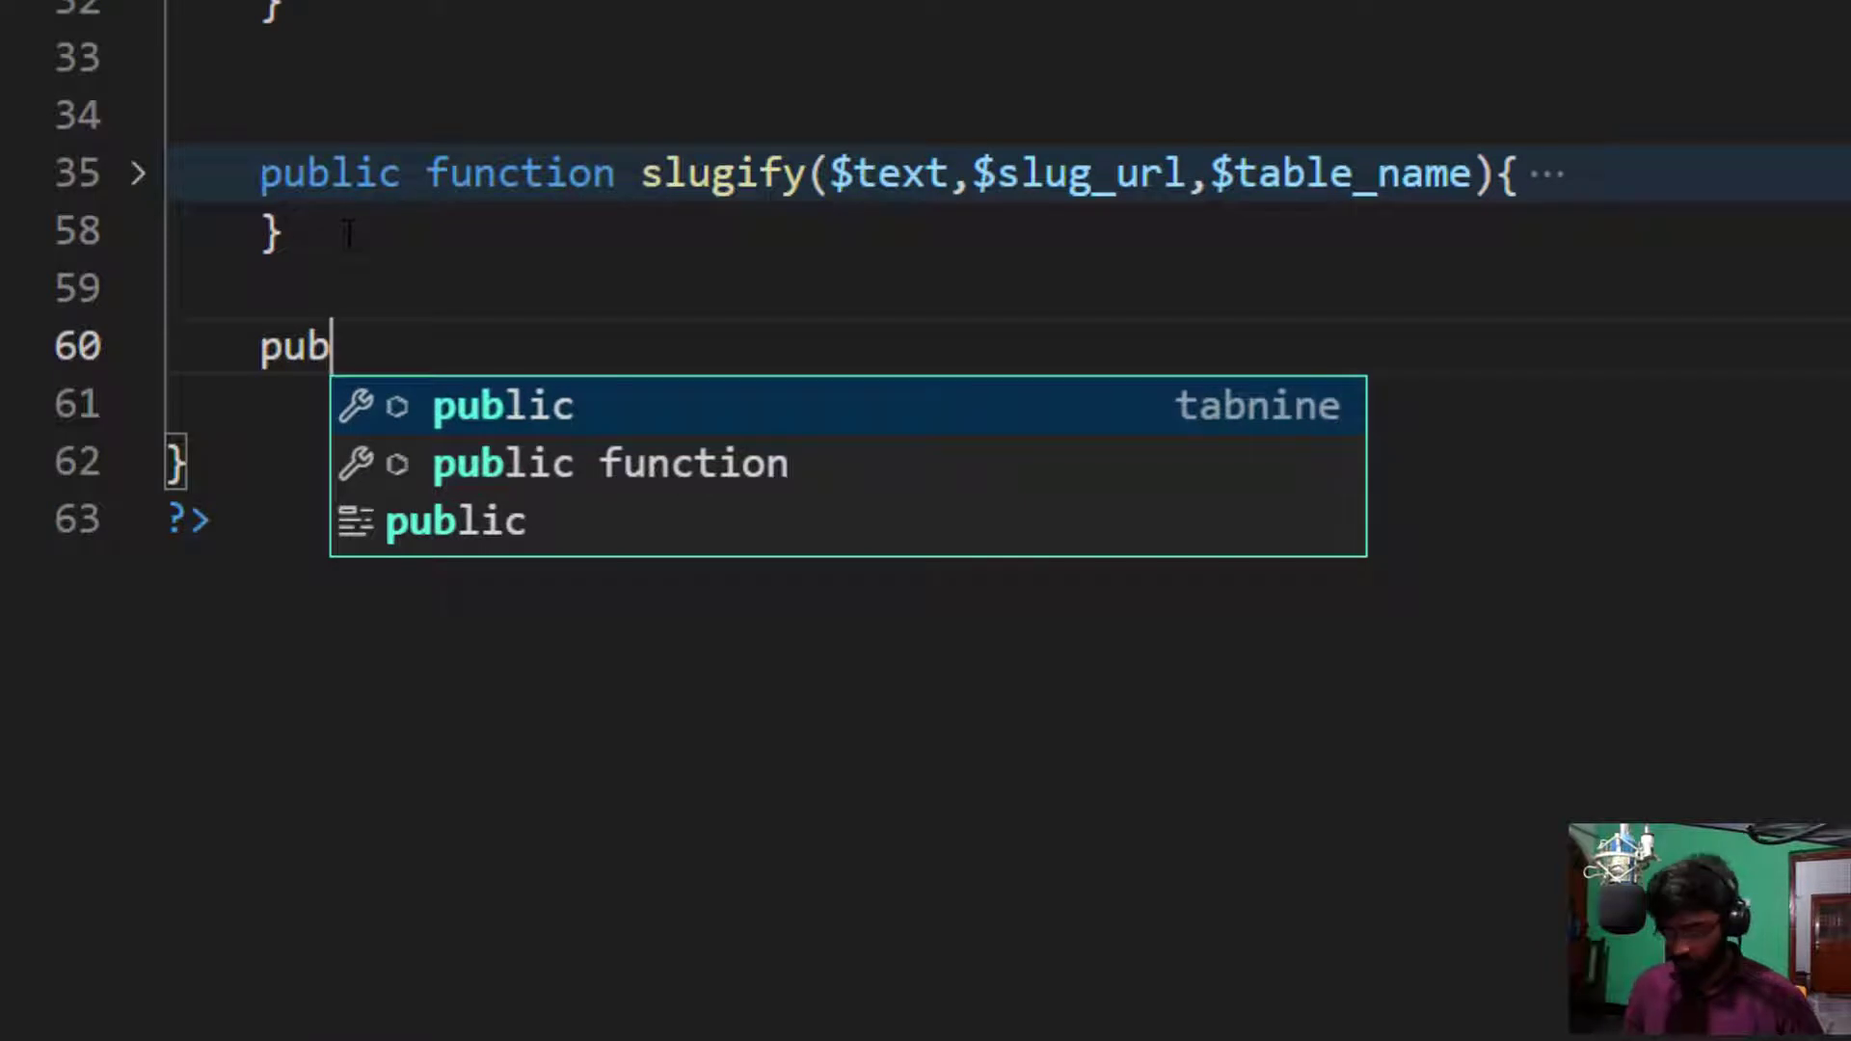
key(Tab)
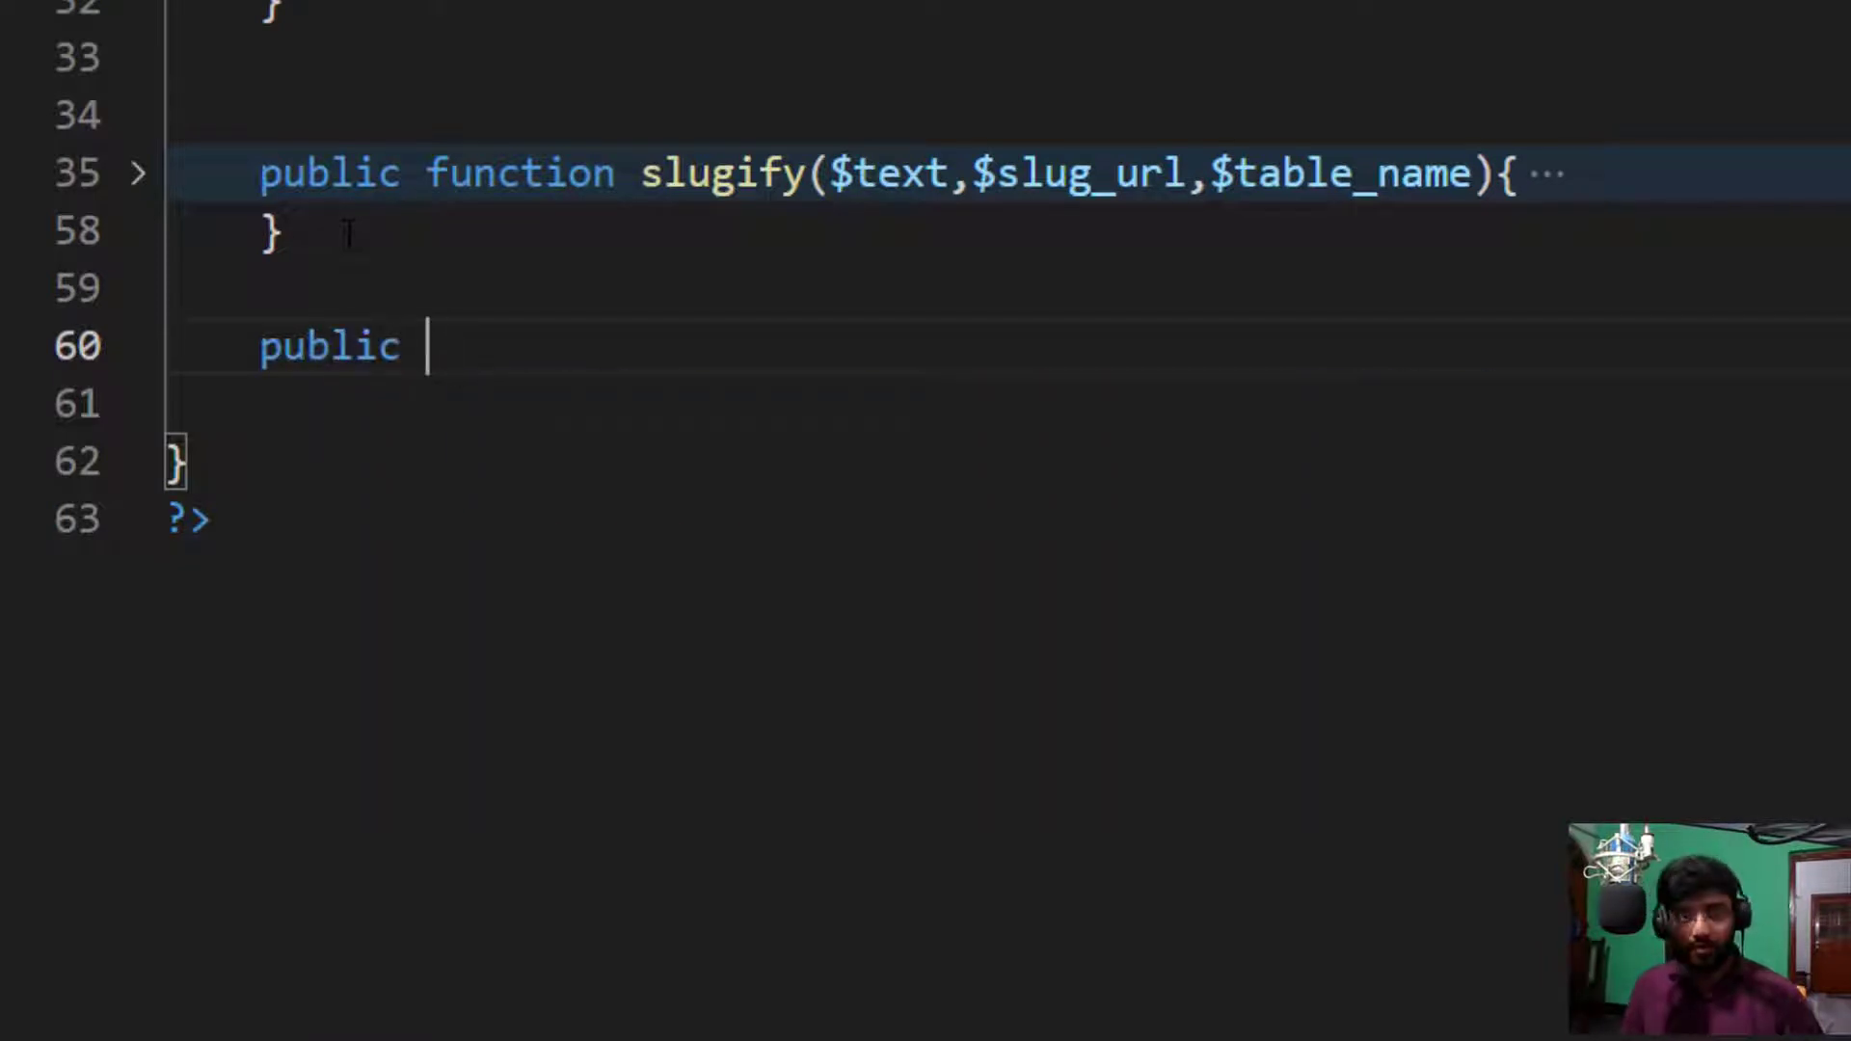
text(fu)
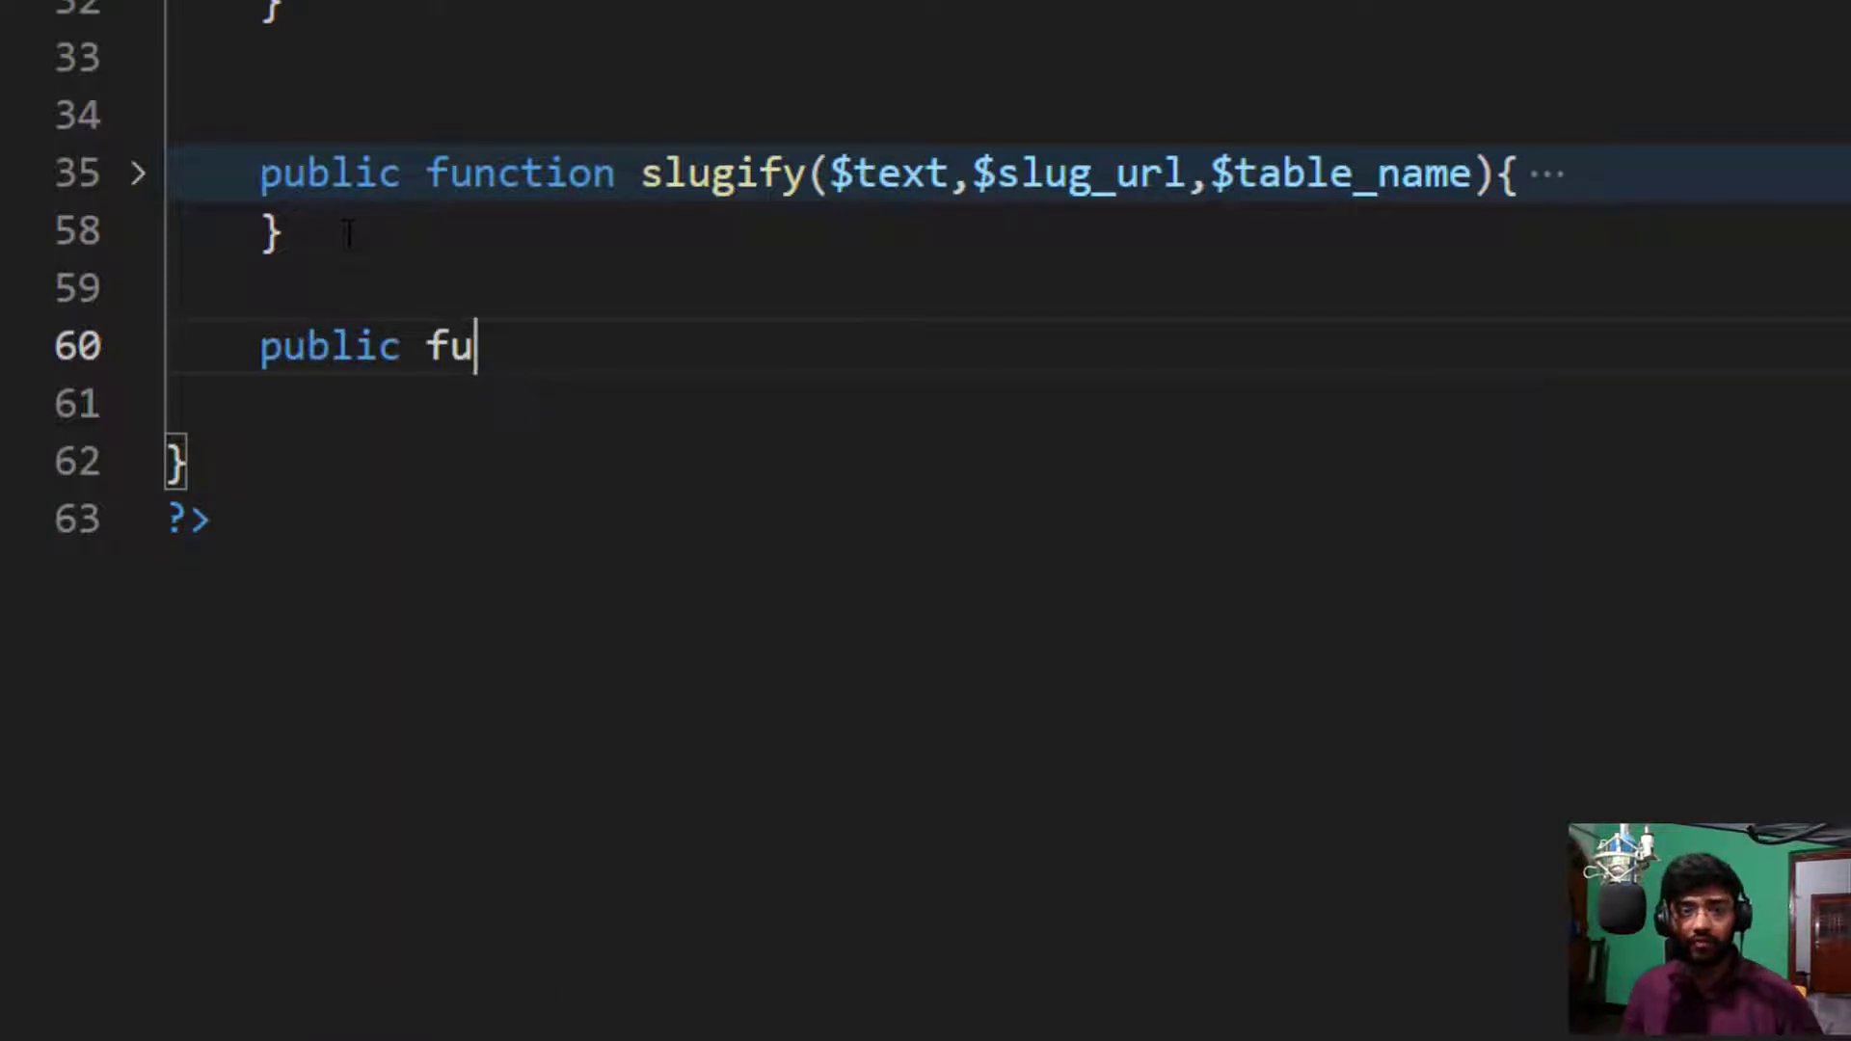
text(nction)
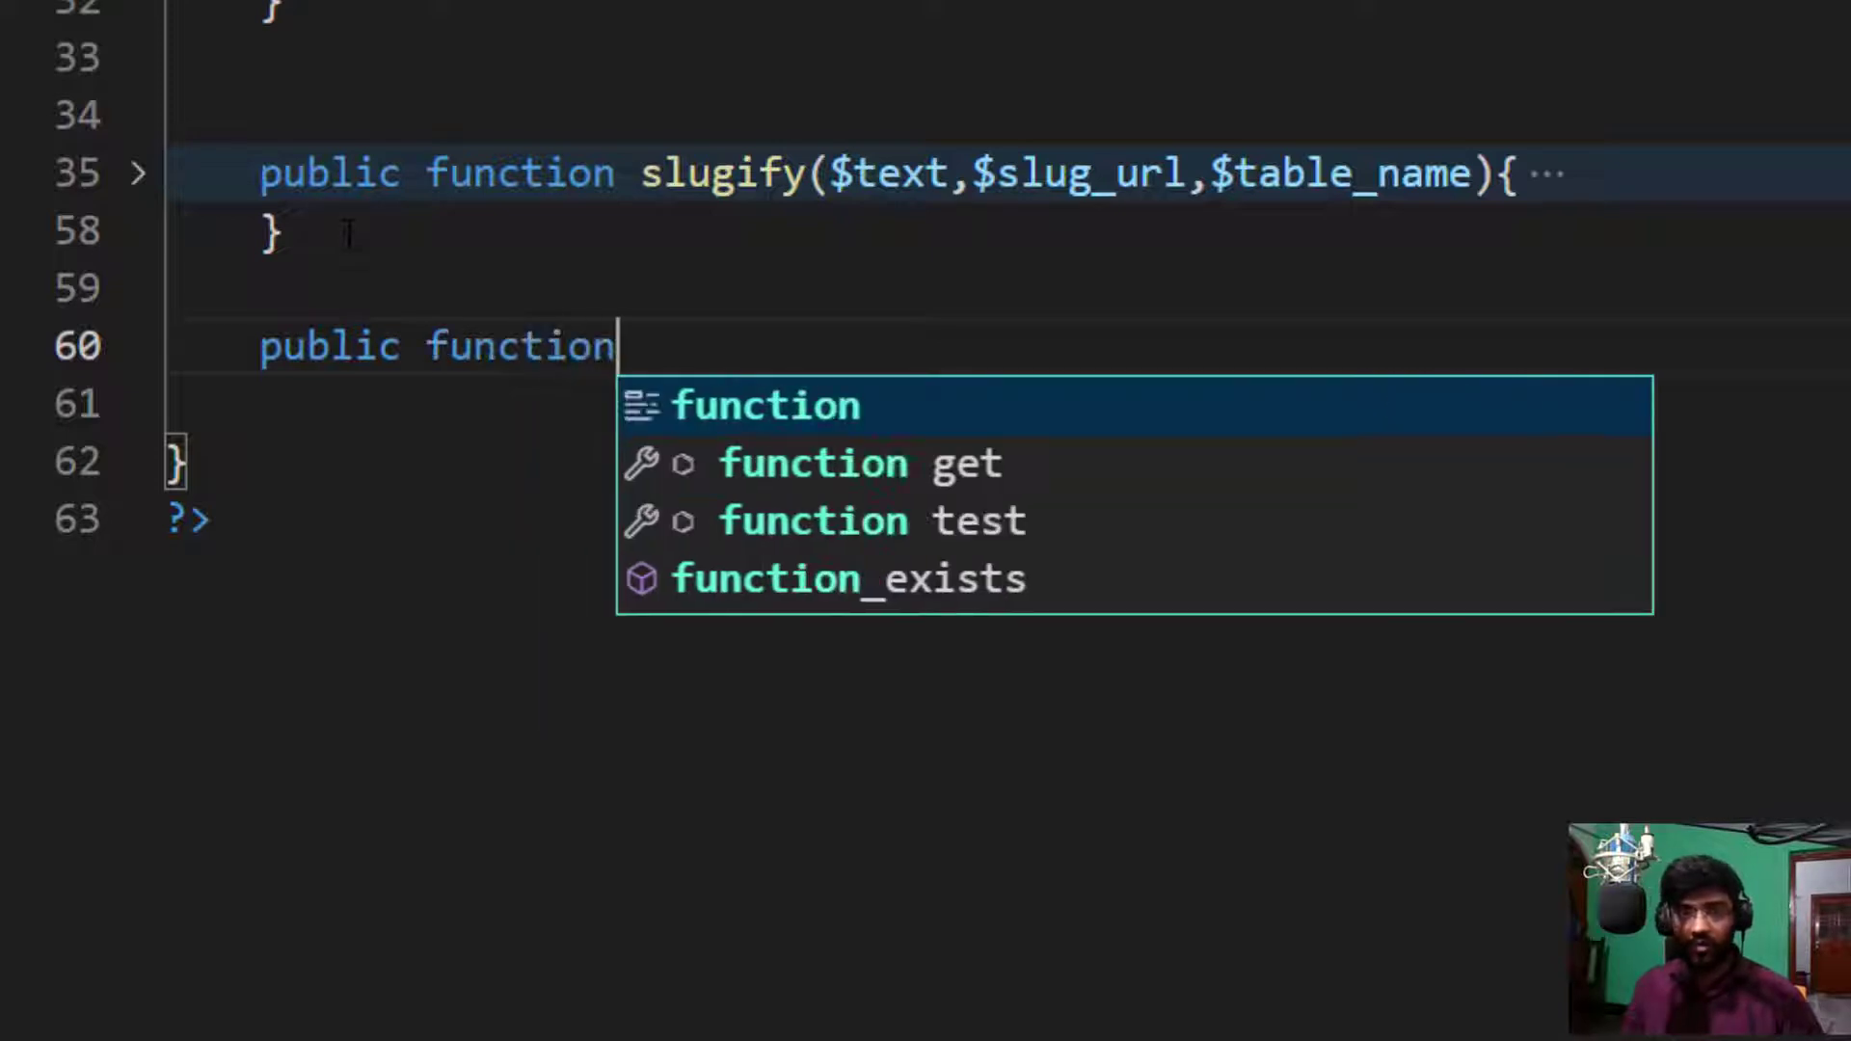
text(get()
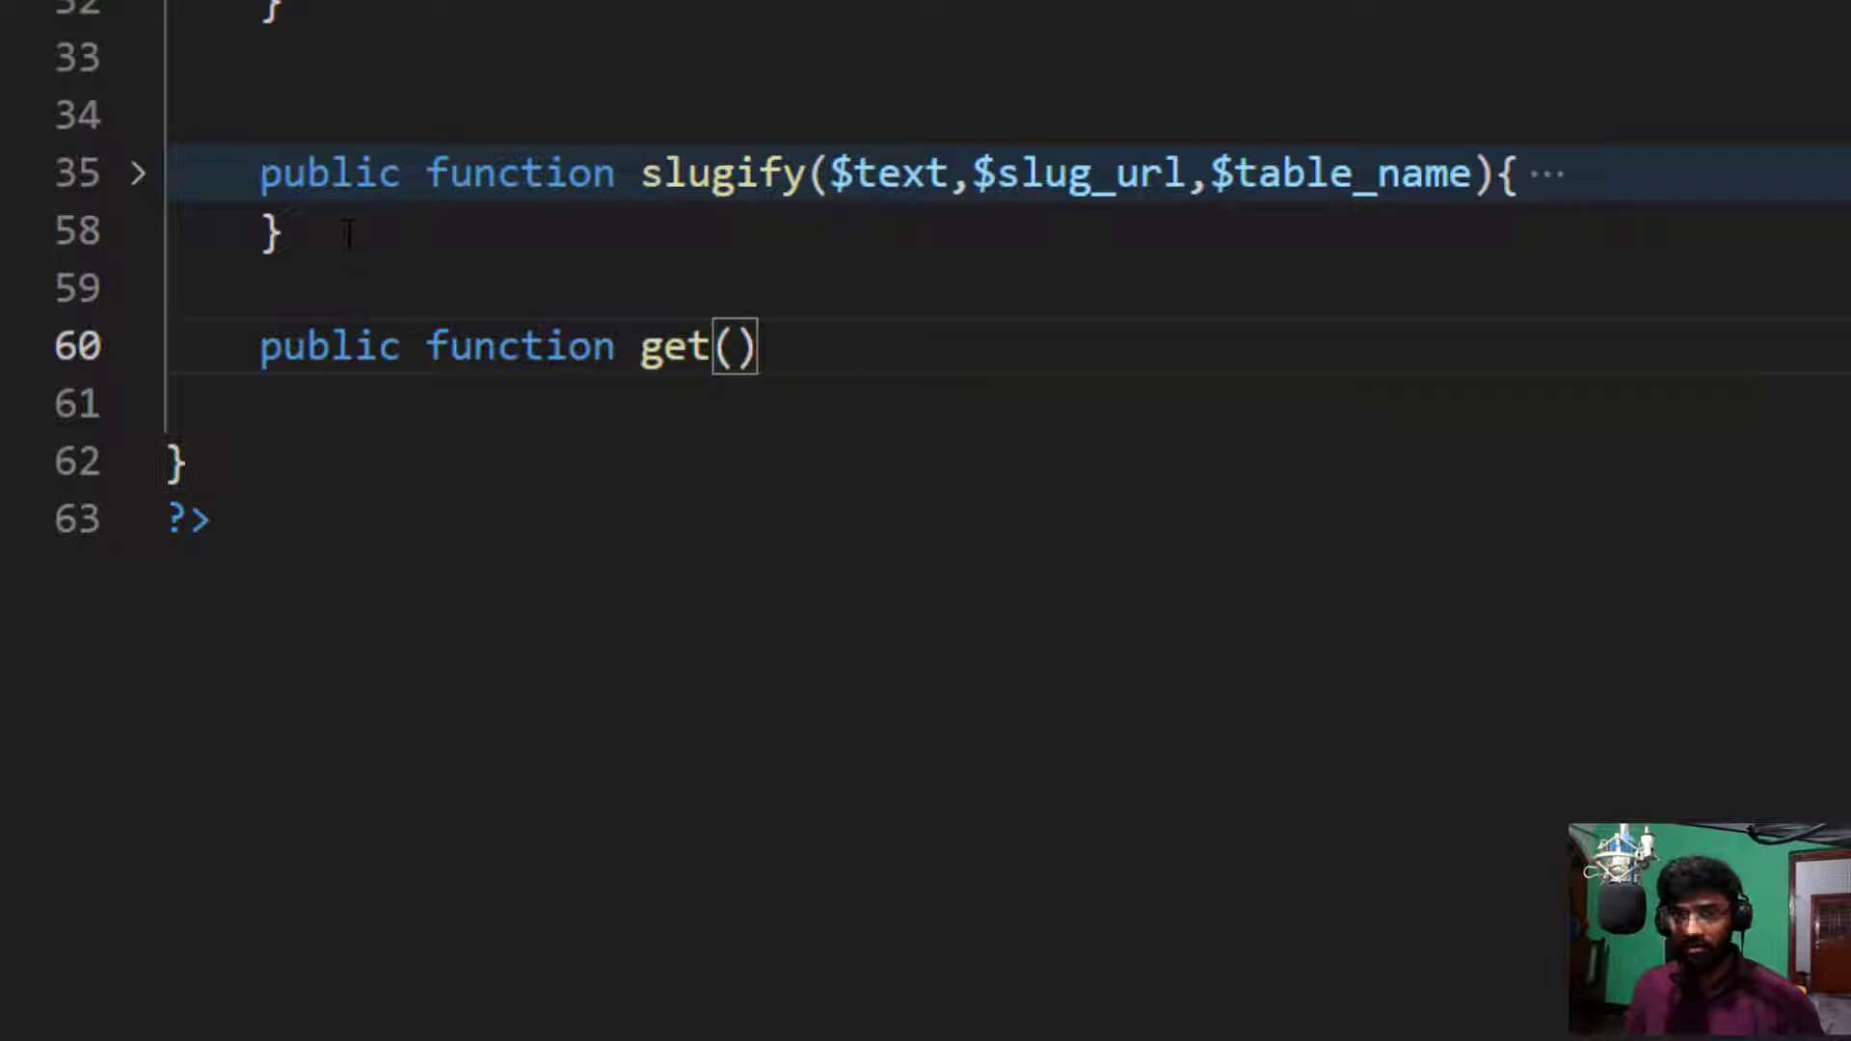
text({)
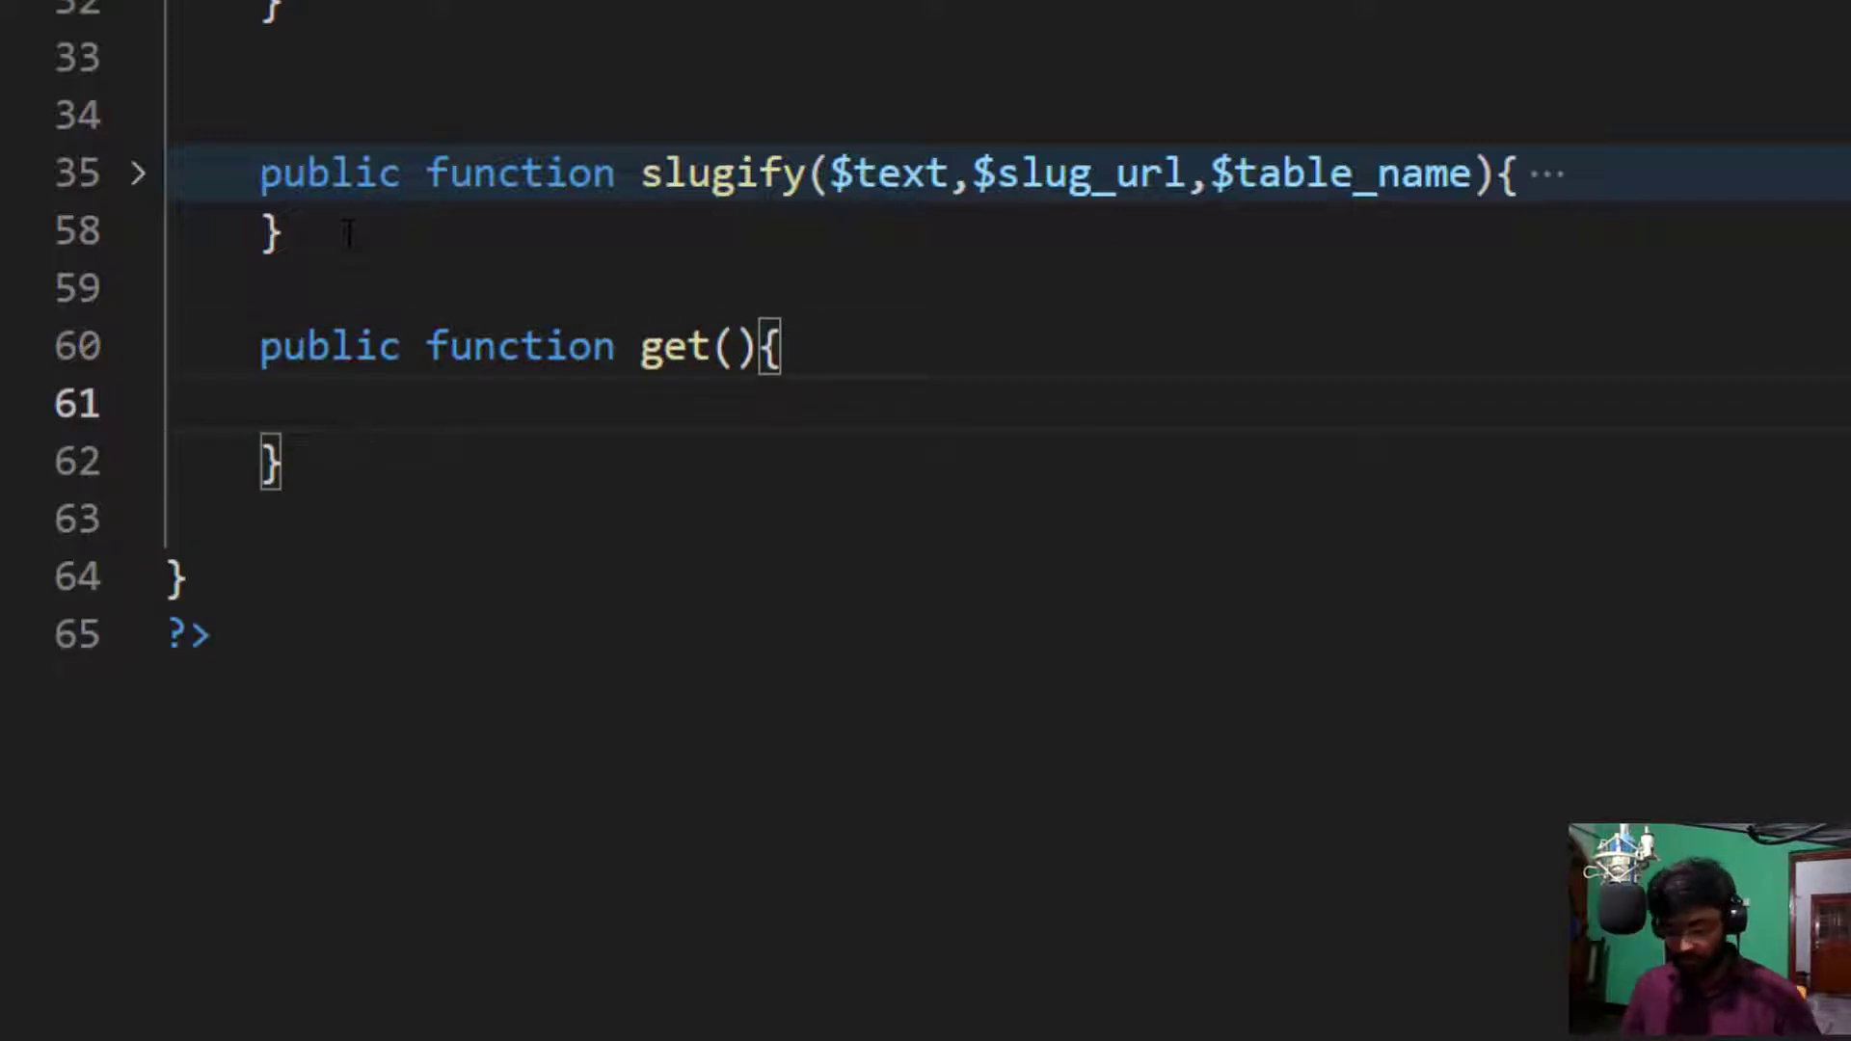
Step: Assign $sql = "SELECT * FROM category"; inside get()
text($sql)
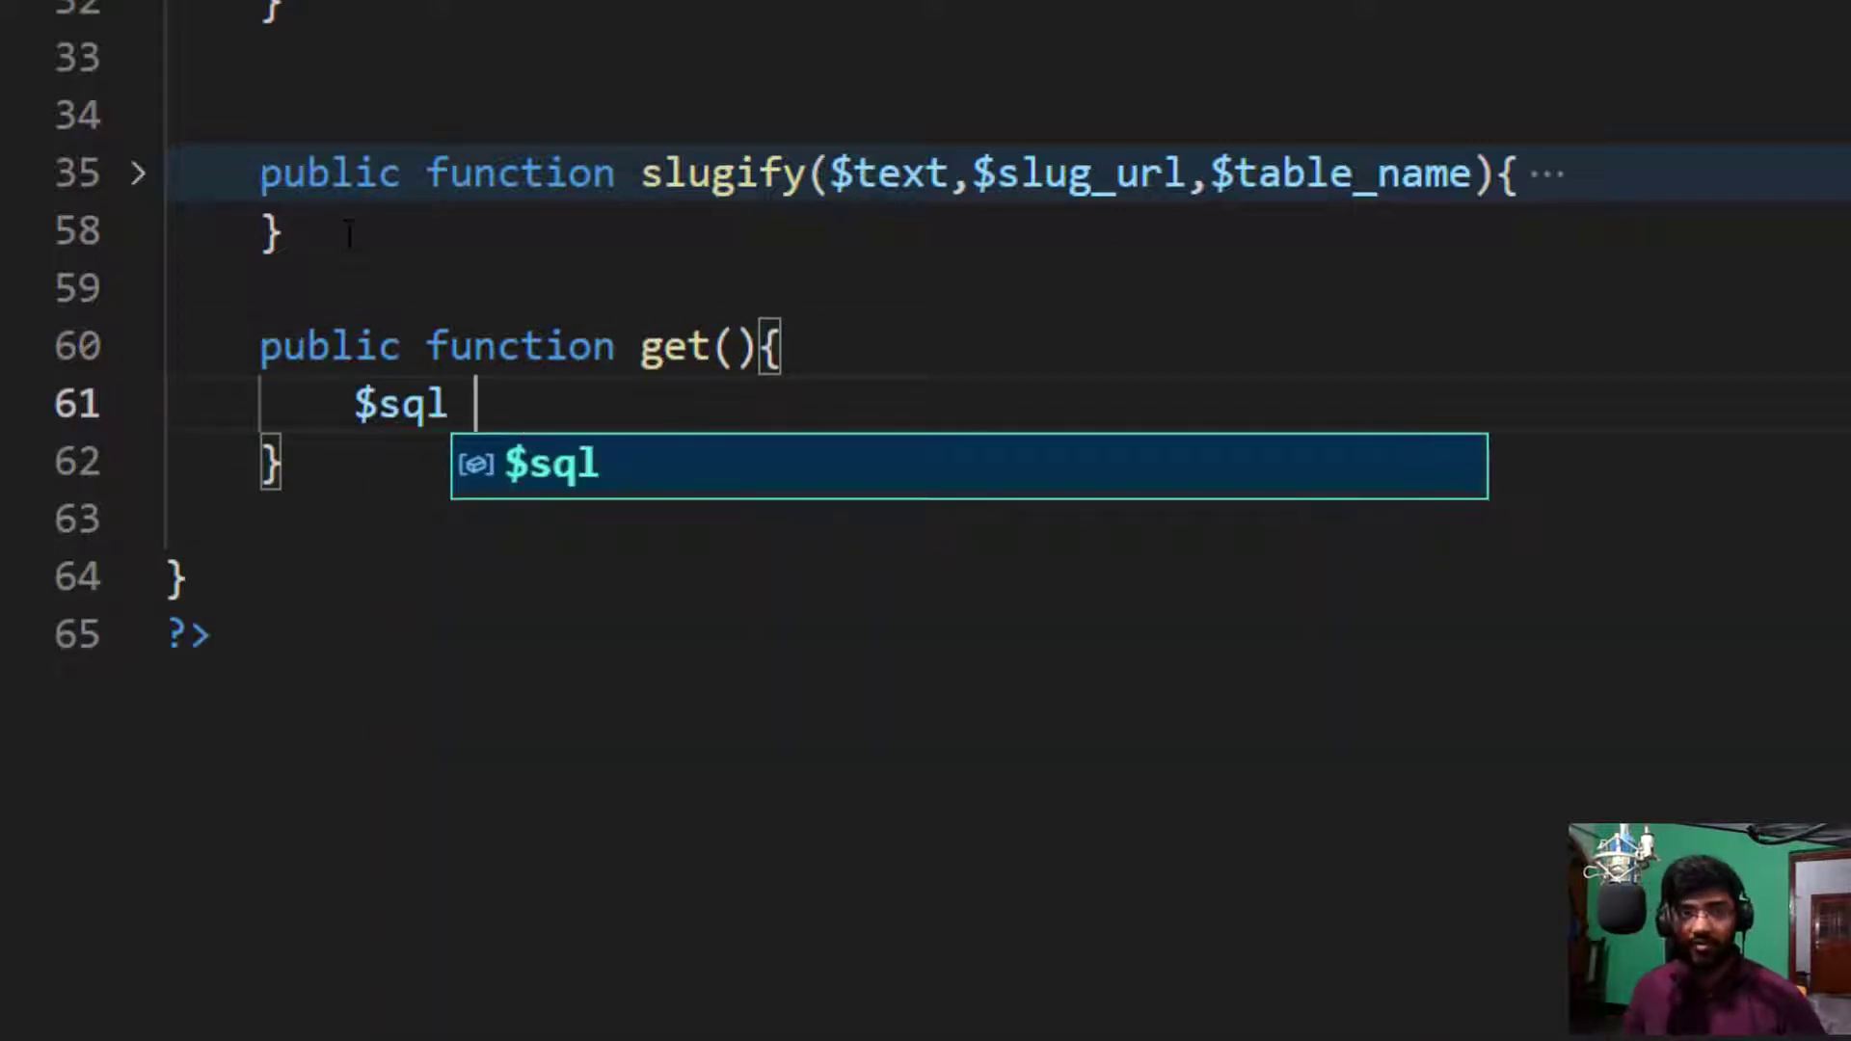
text(= "SELECT *)
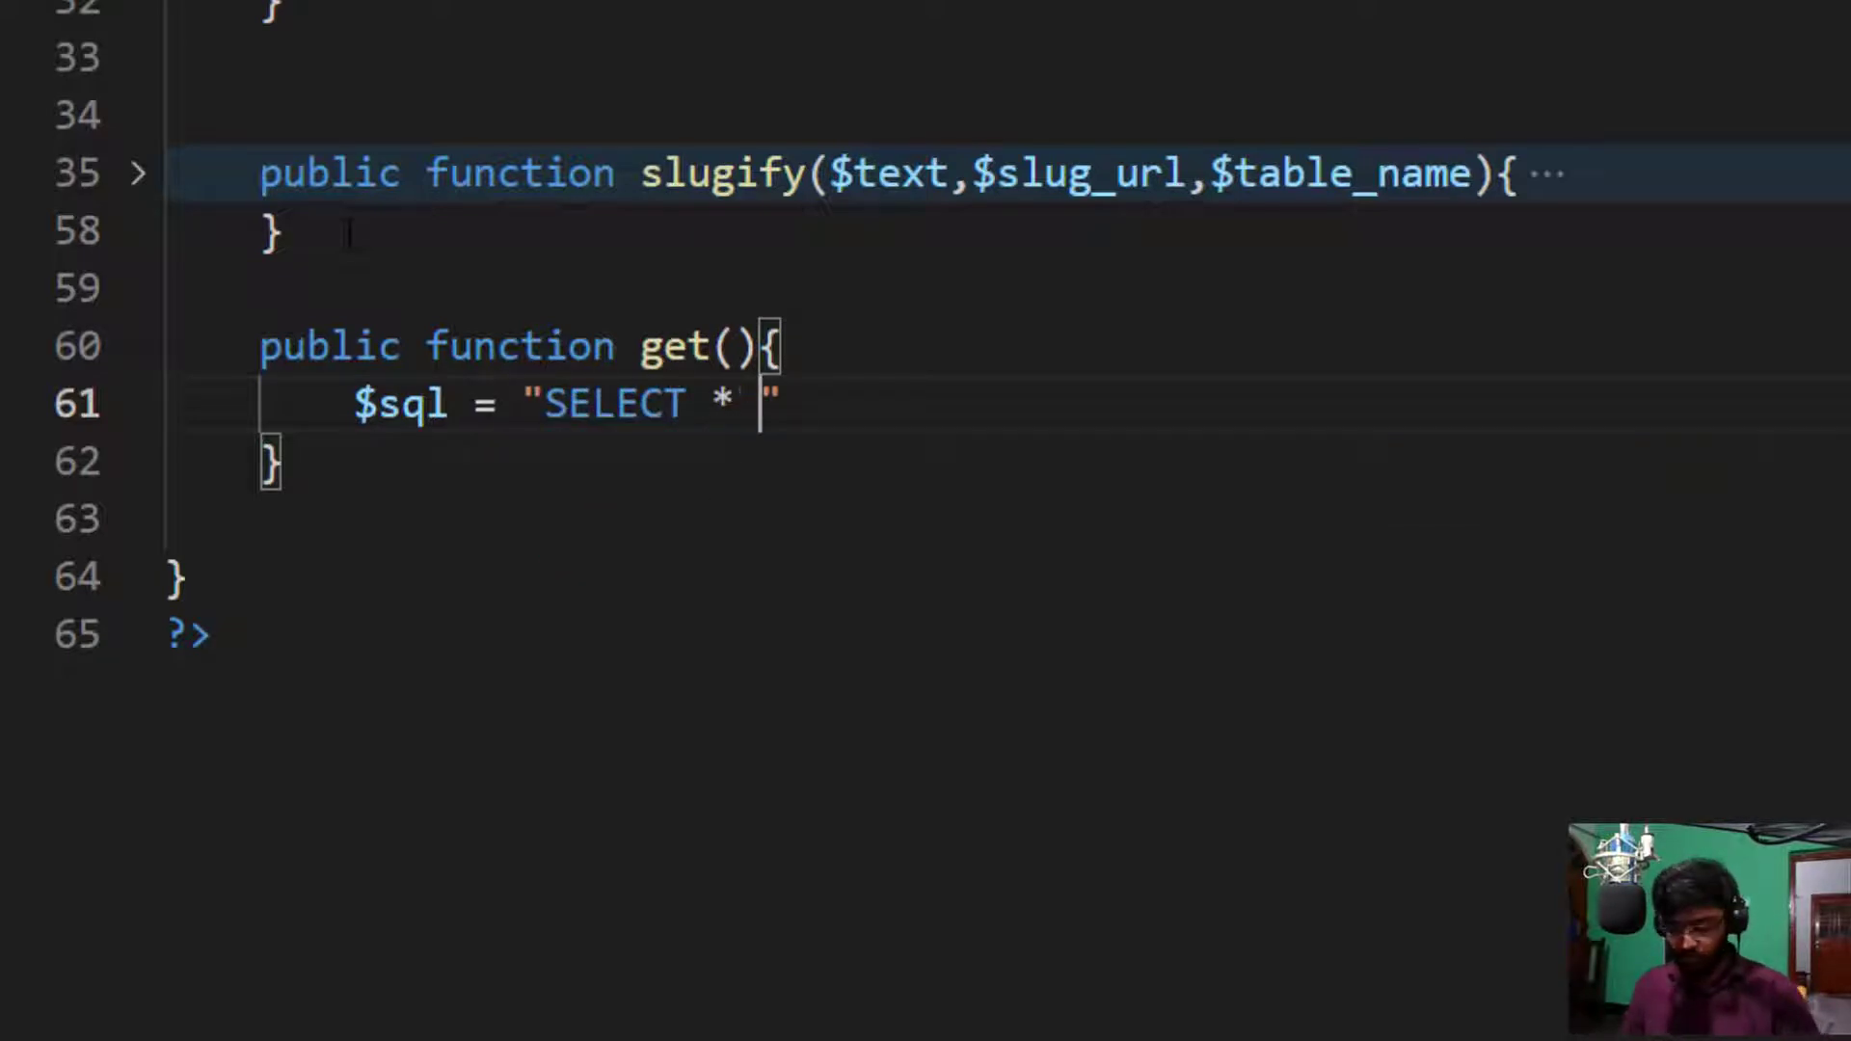
text(FRO)
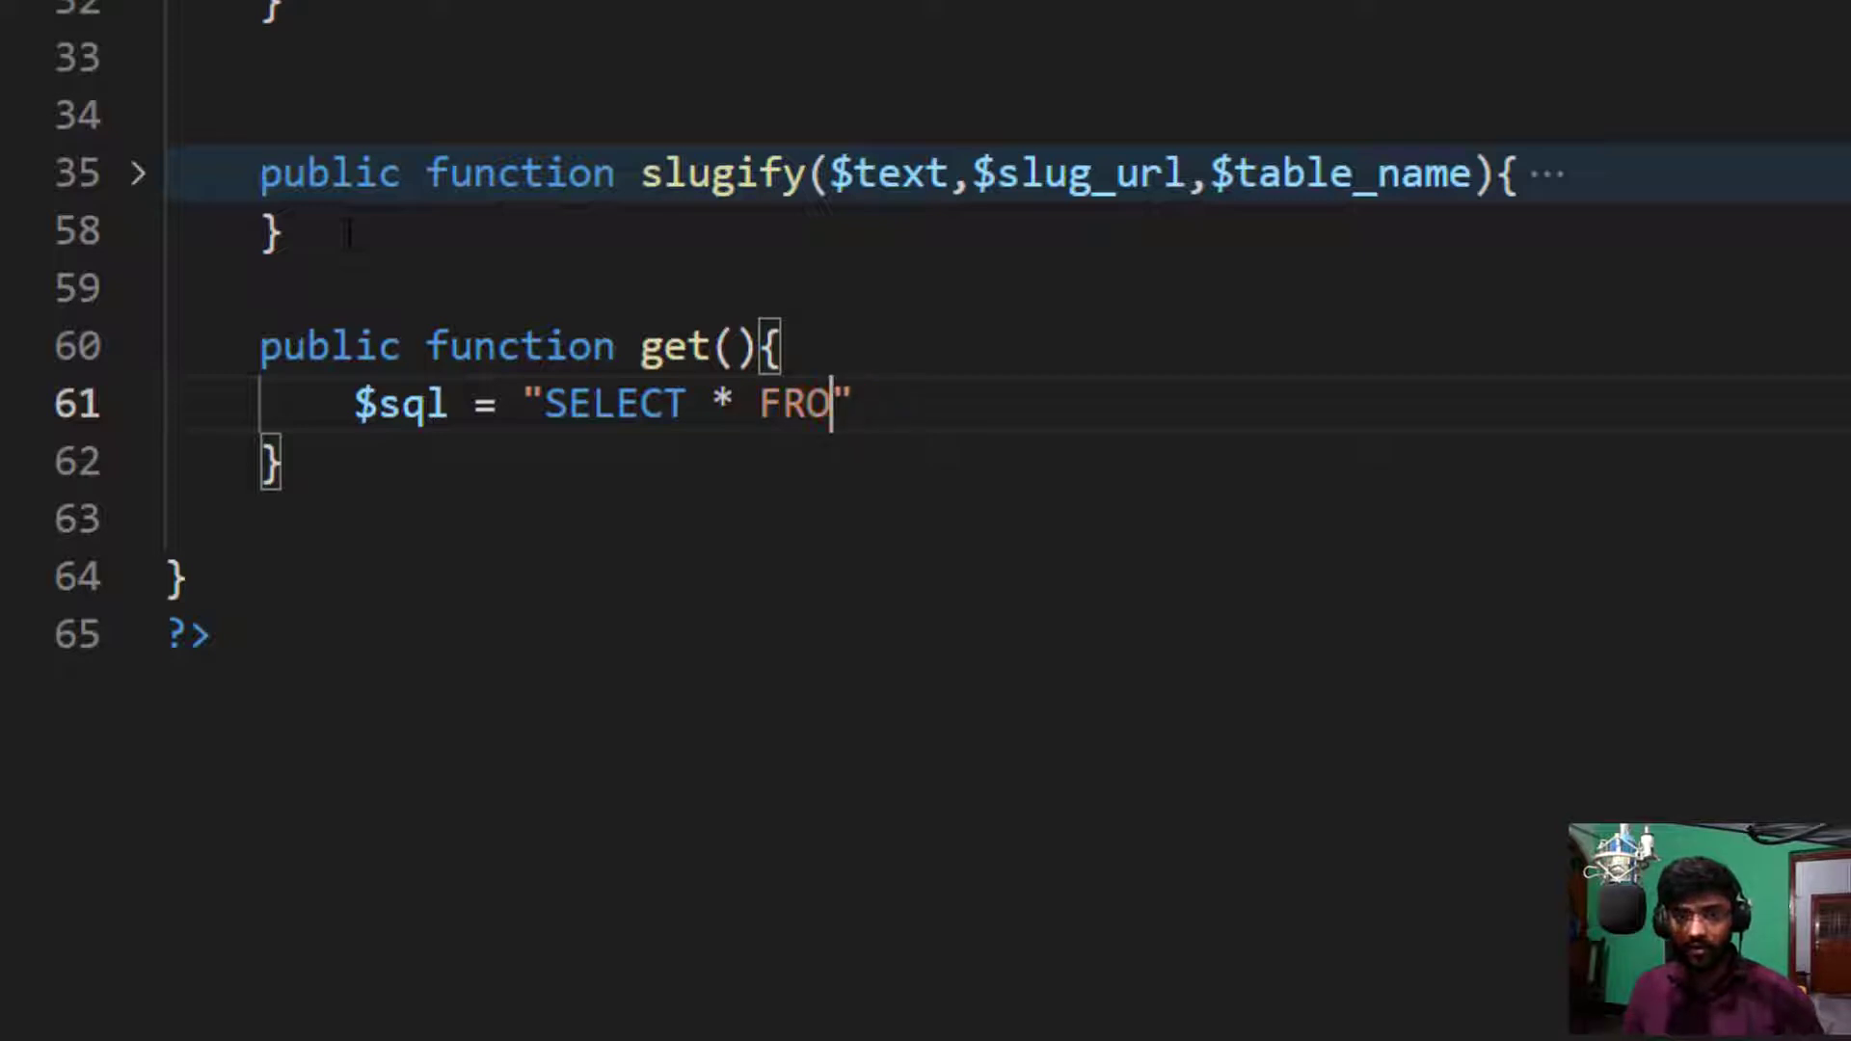
text(M)
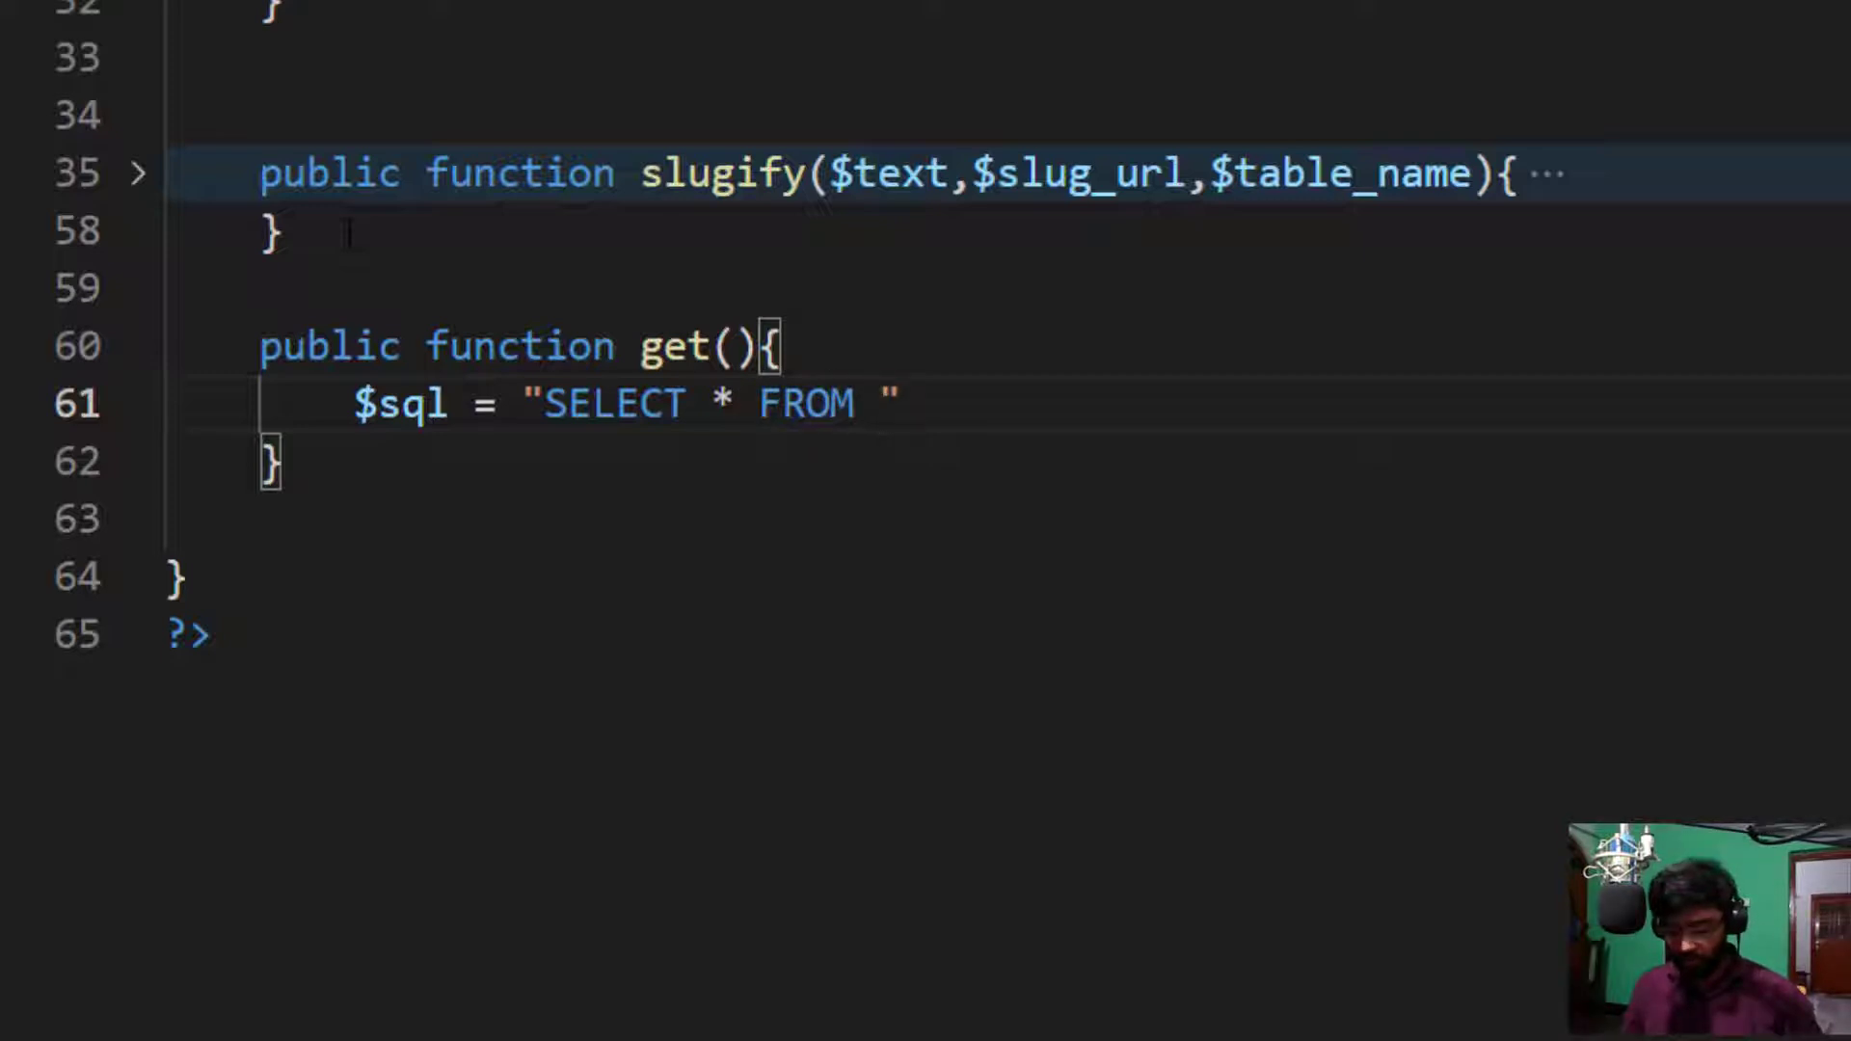
text(category)
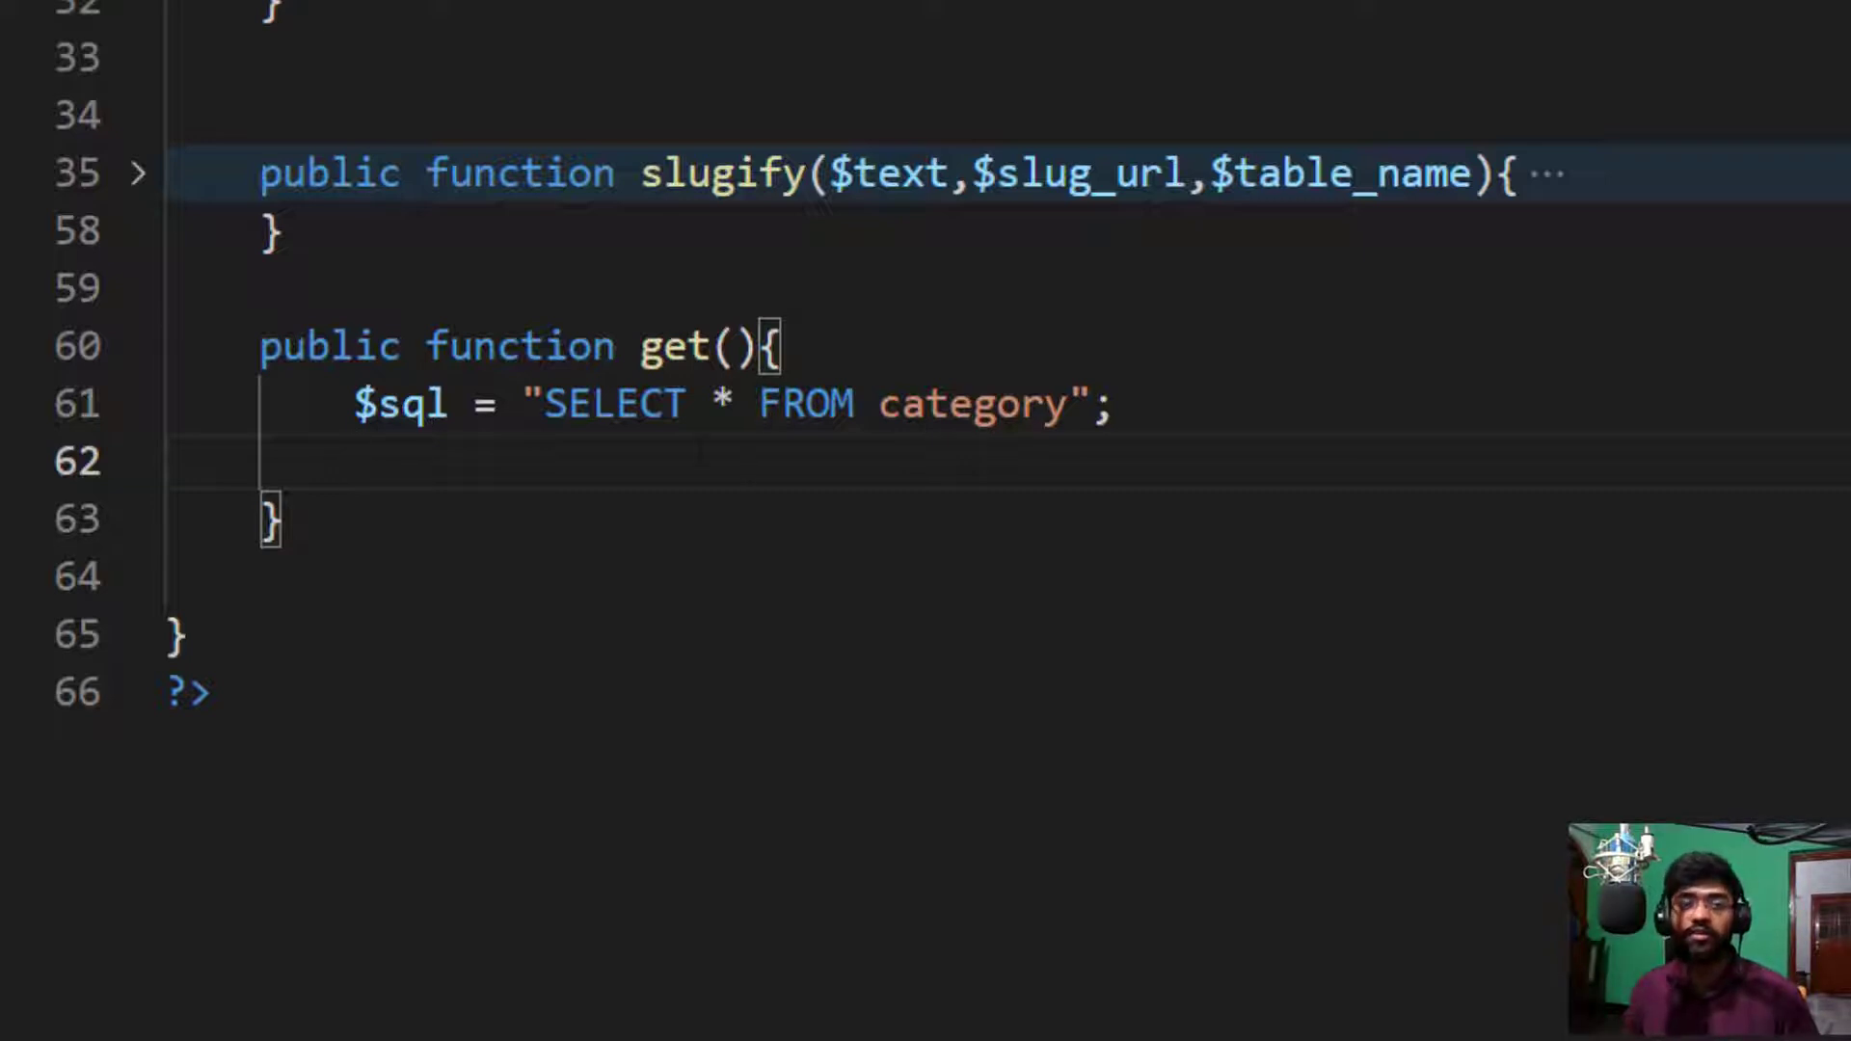
Step: Add a prepare comment and $stmt = $this->db->prepare($sql); in get()
text(//)
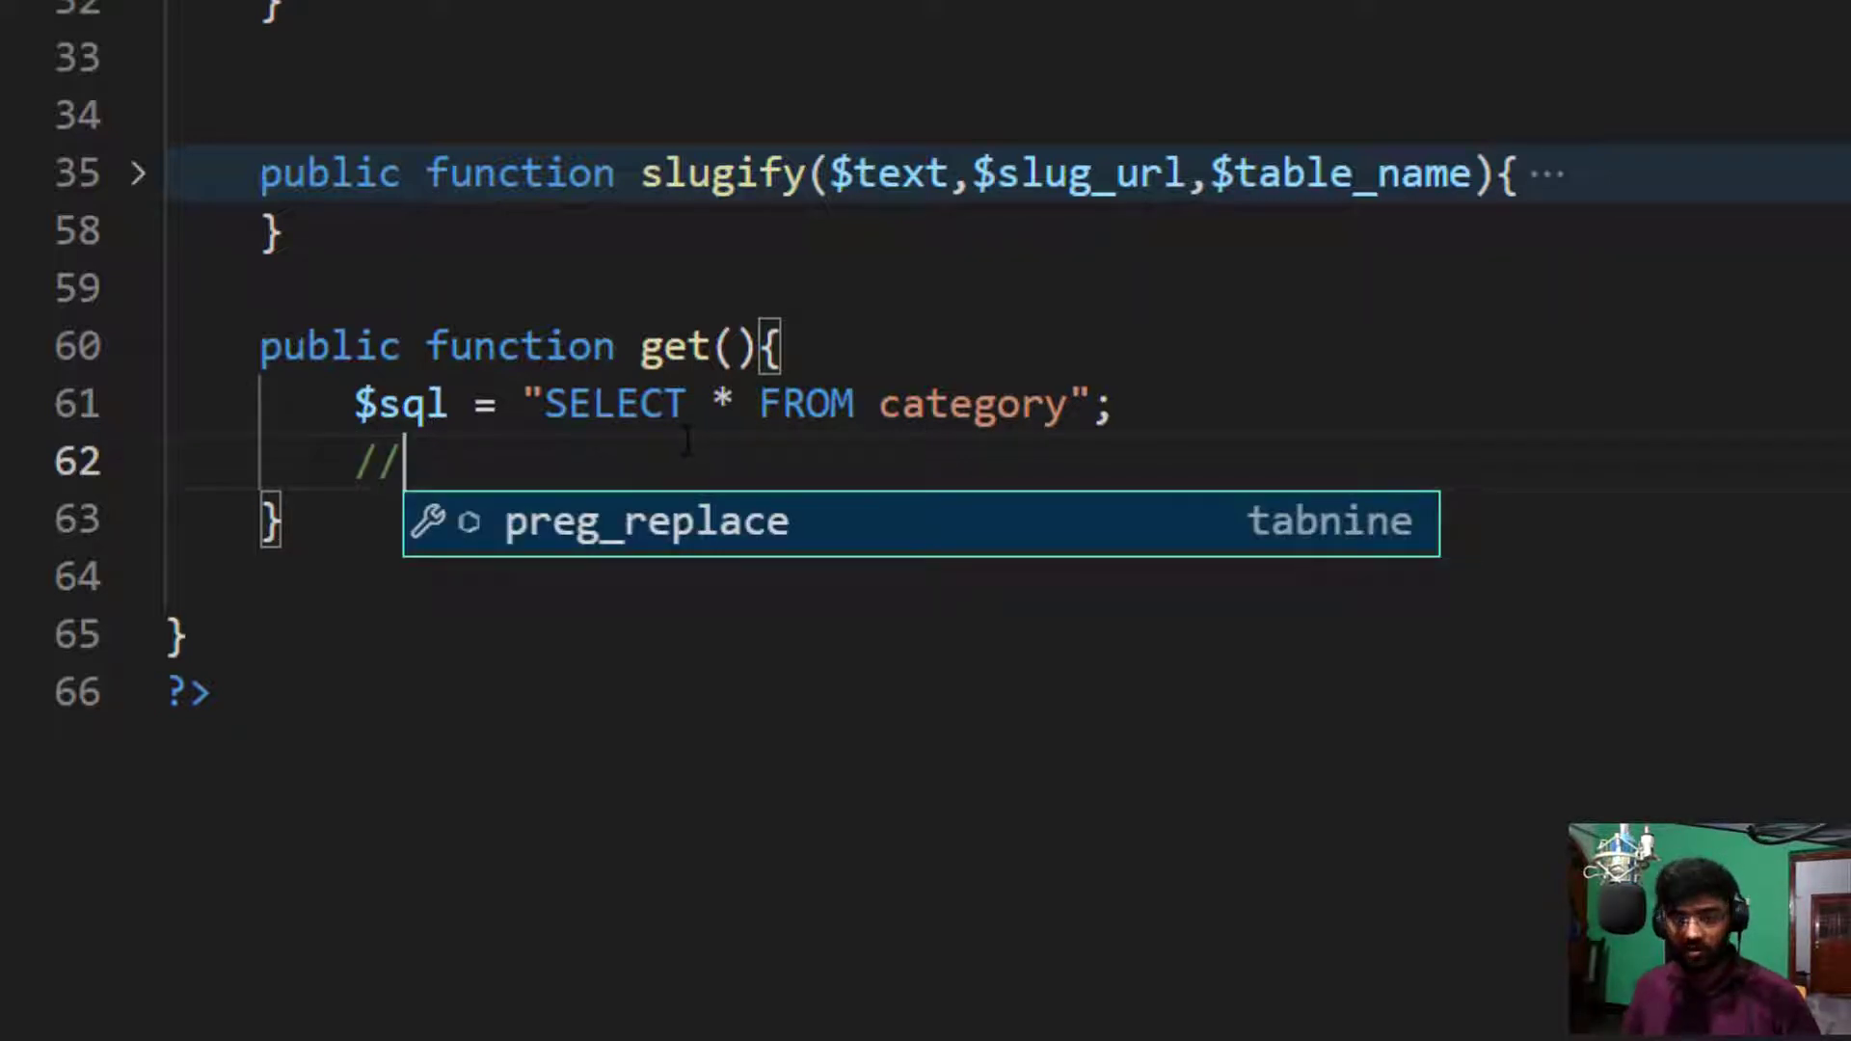
text(prepare our)
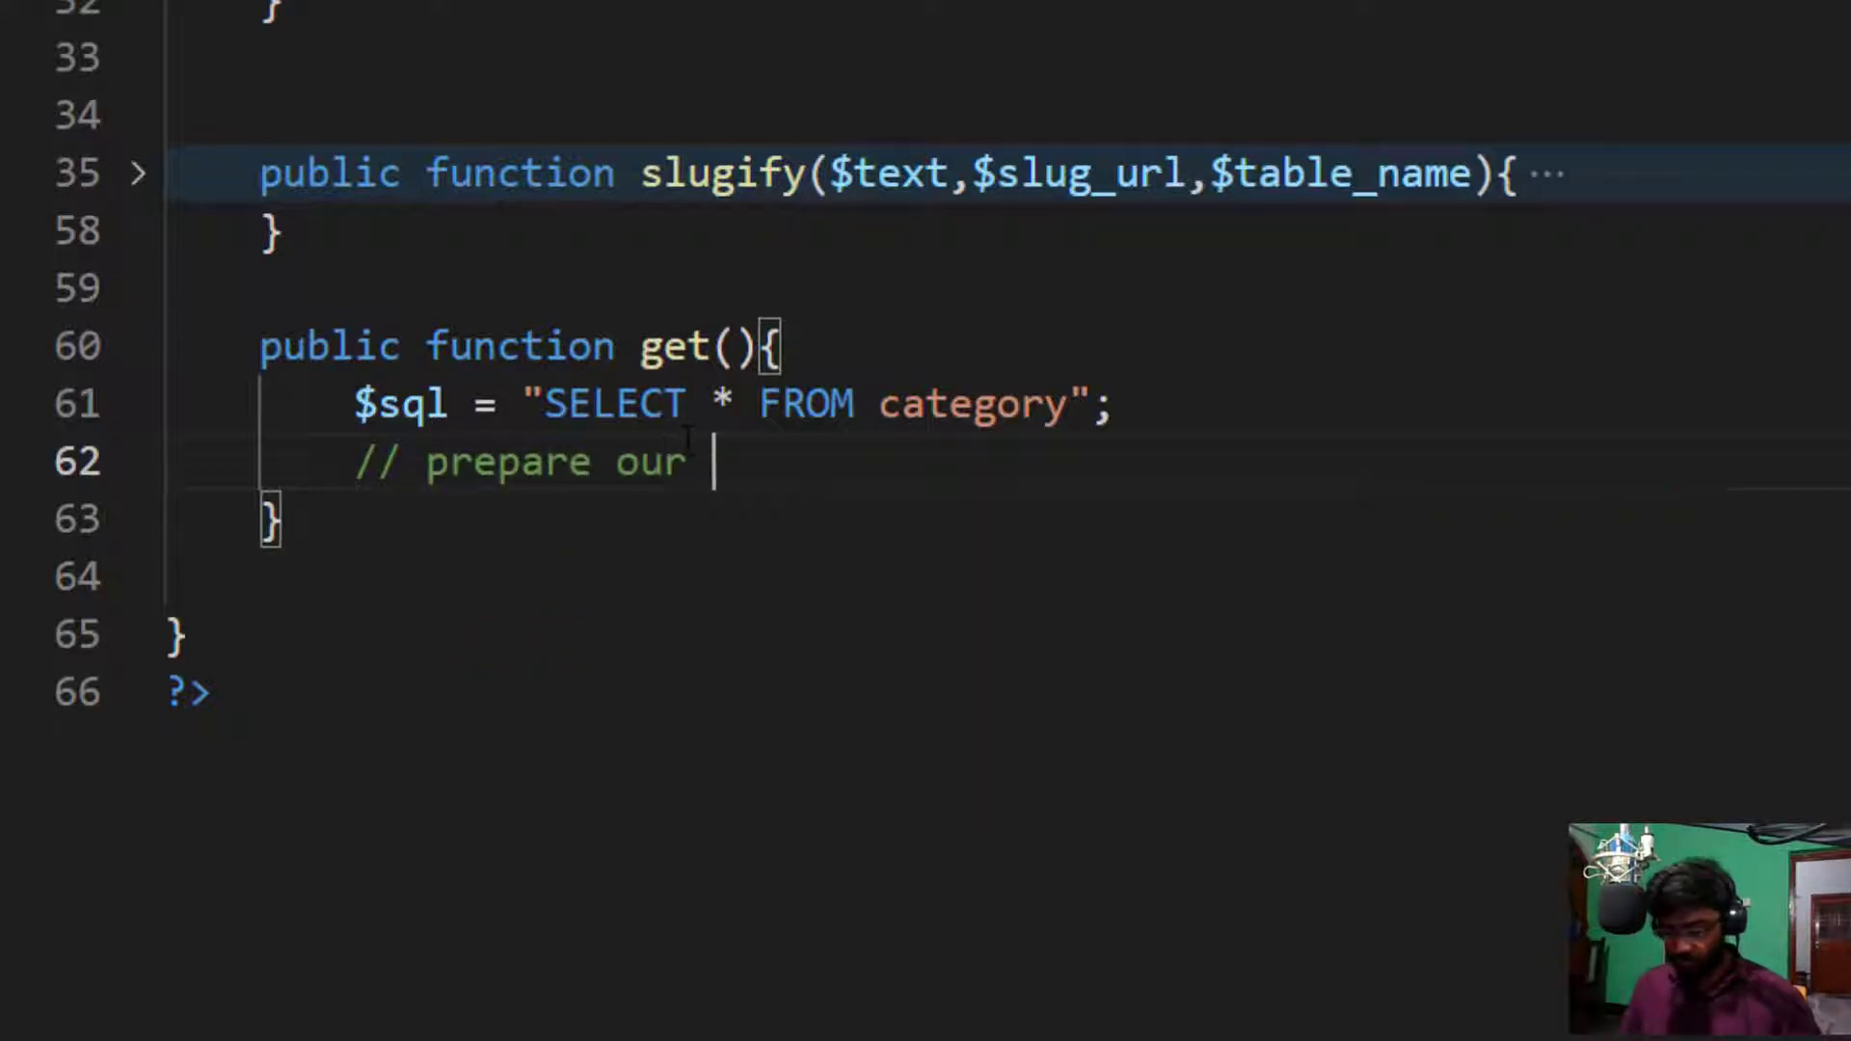
text(query)
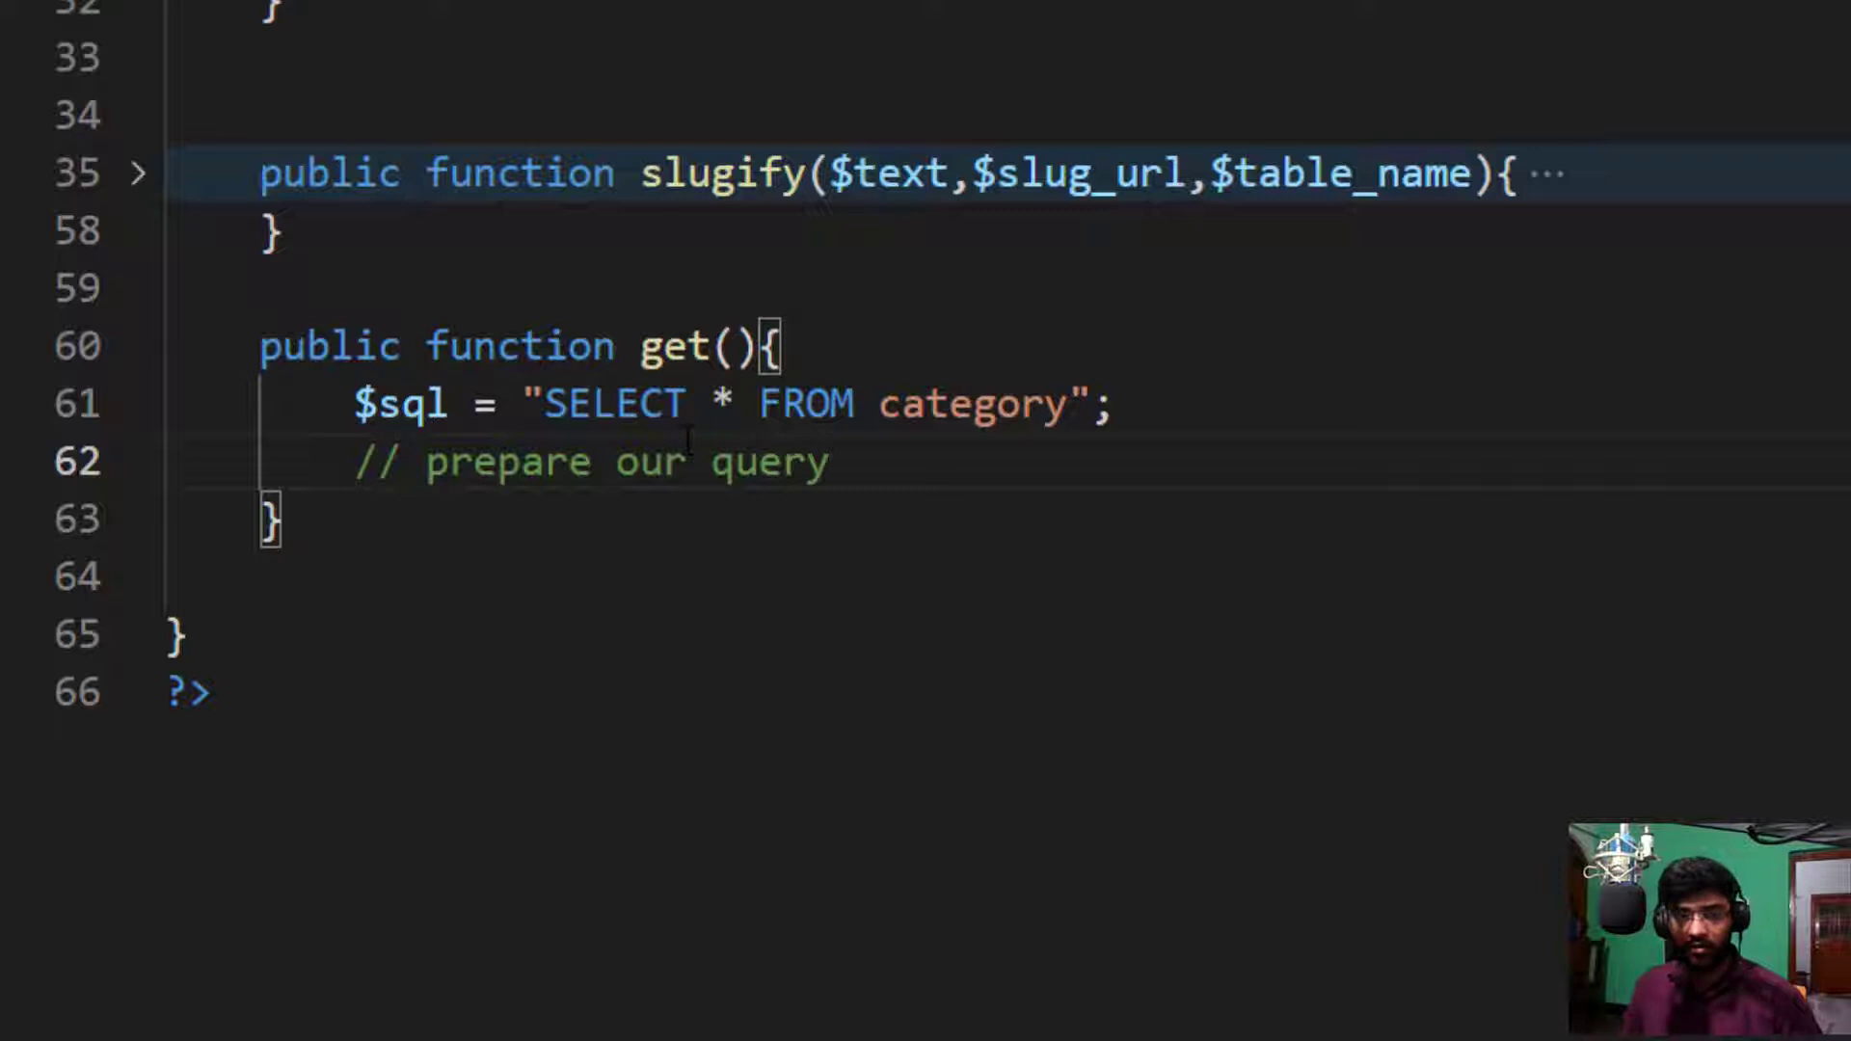
key(enter)
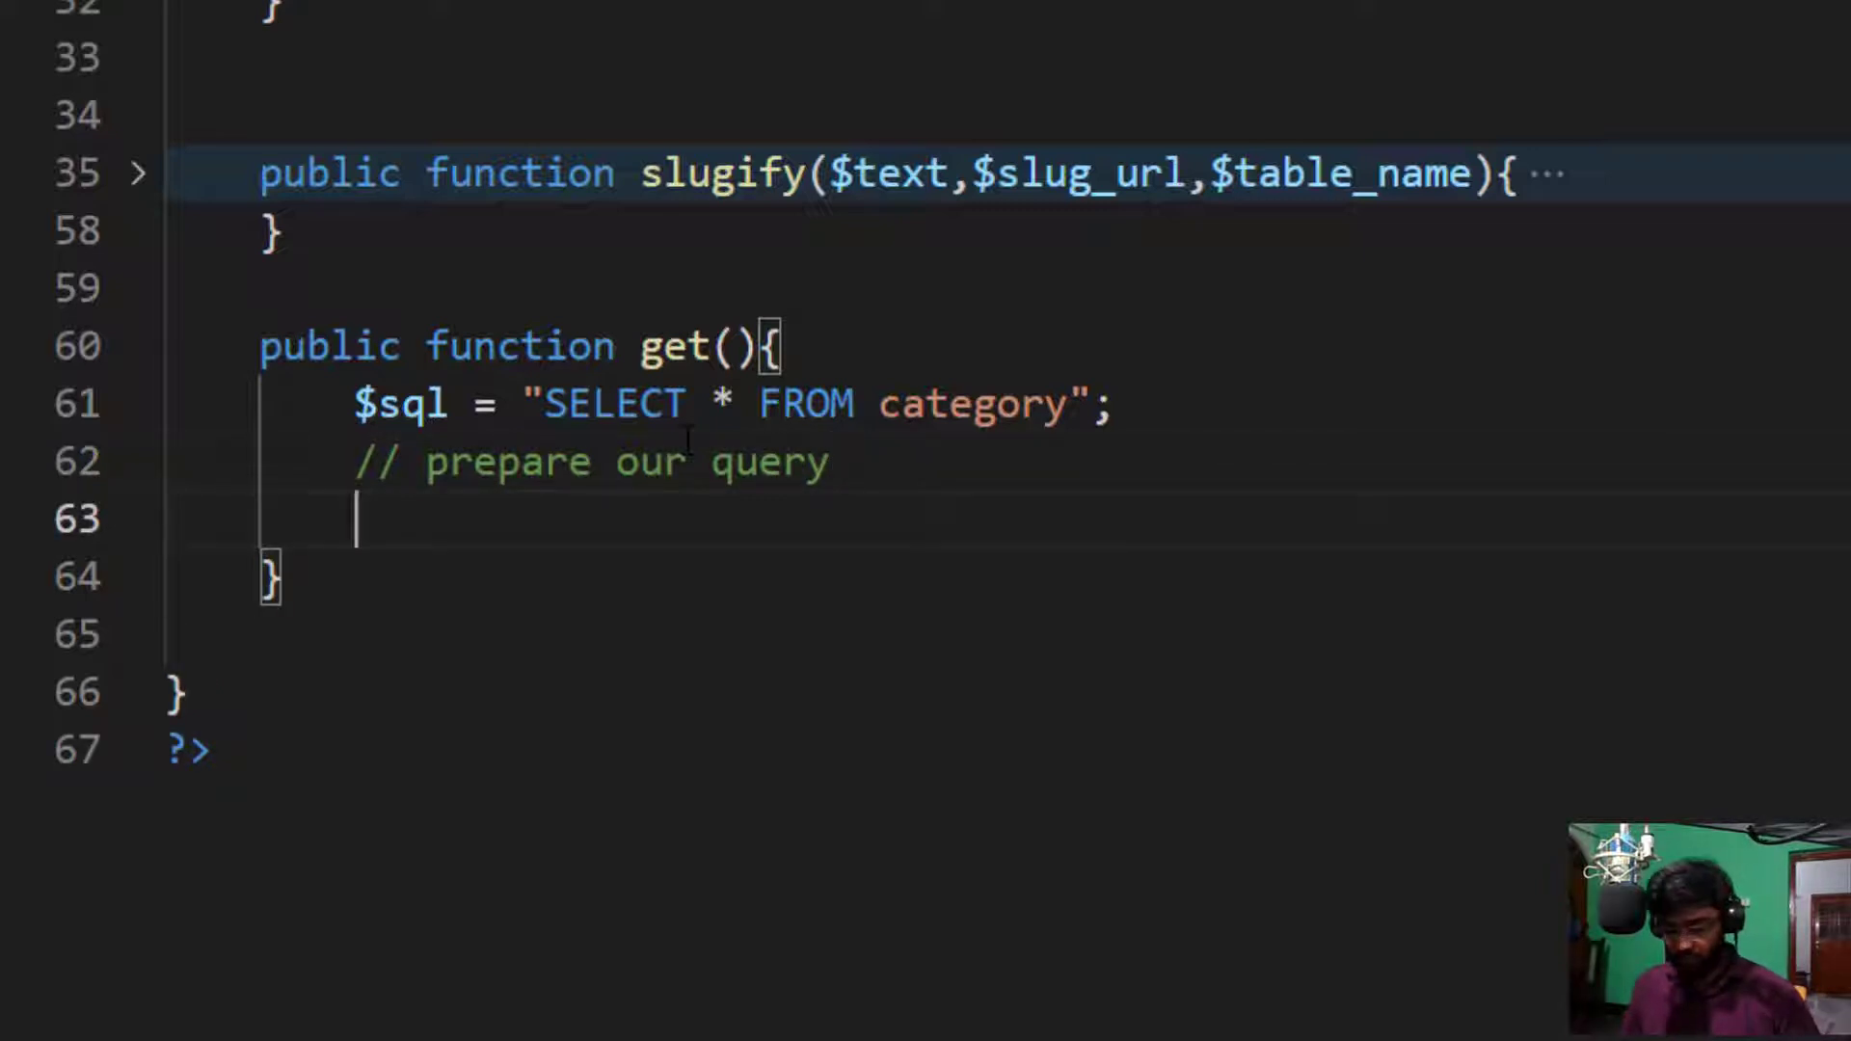
text($s)
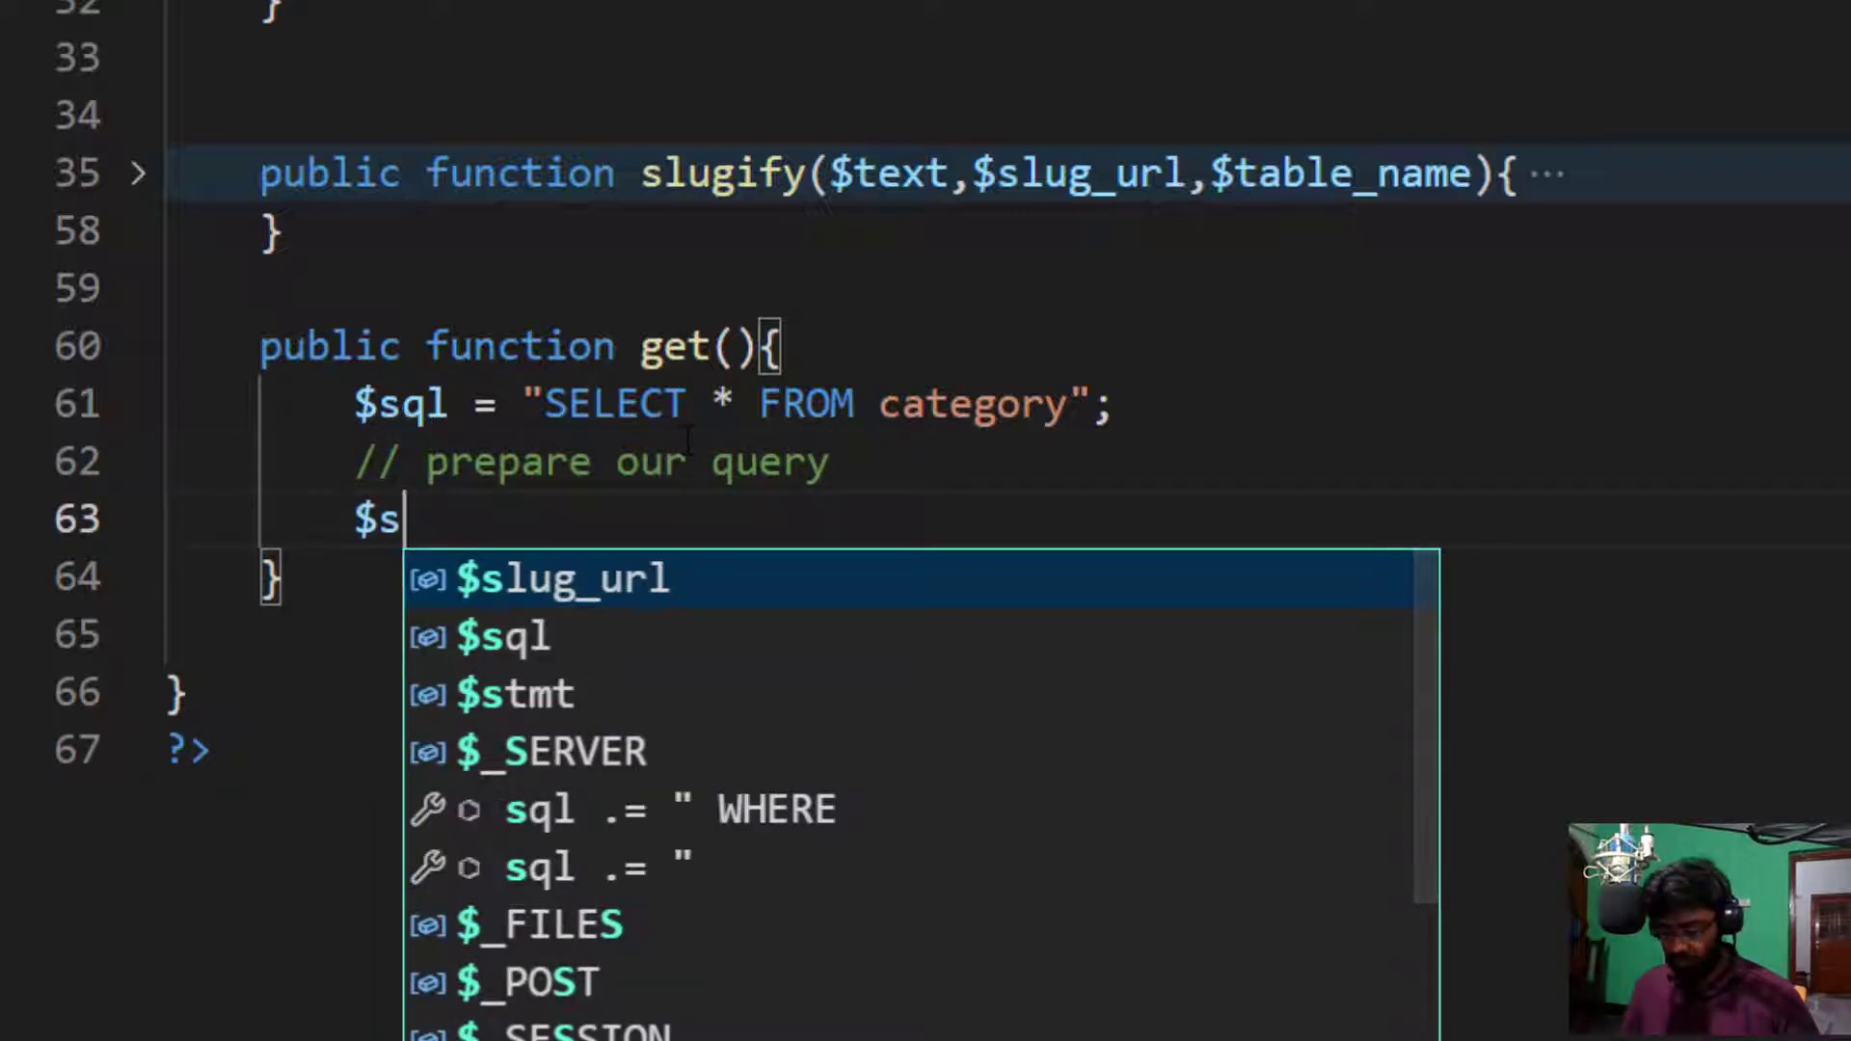
text(tatem)
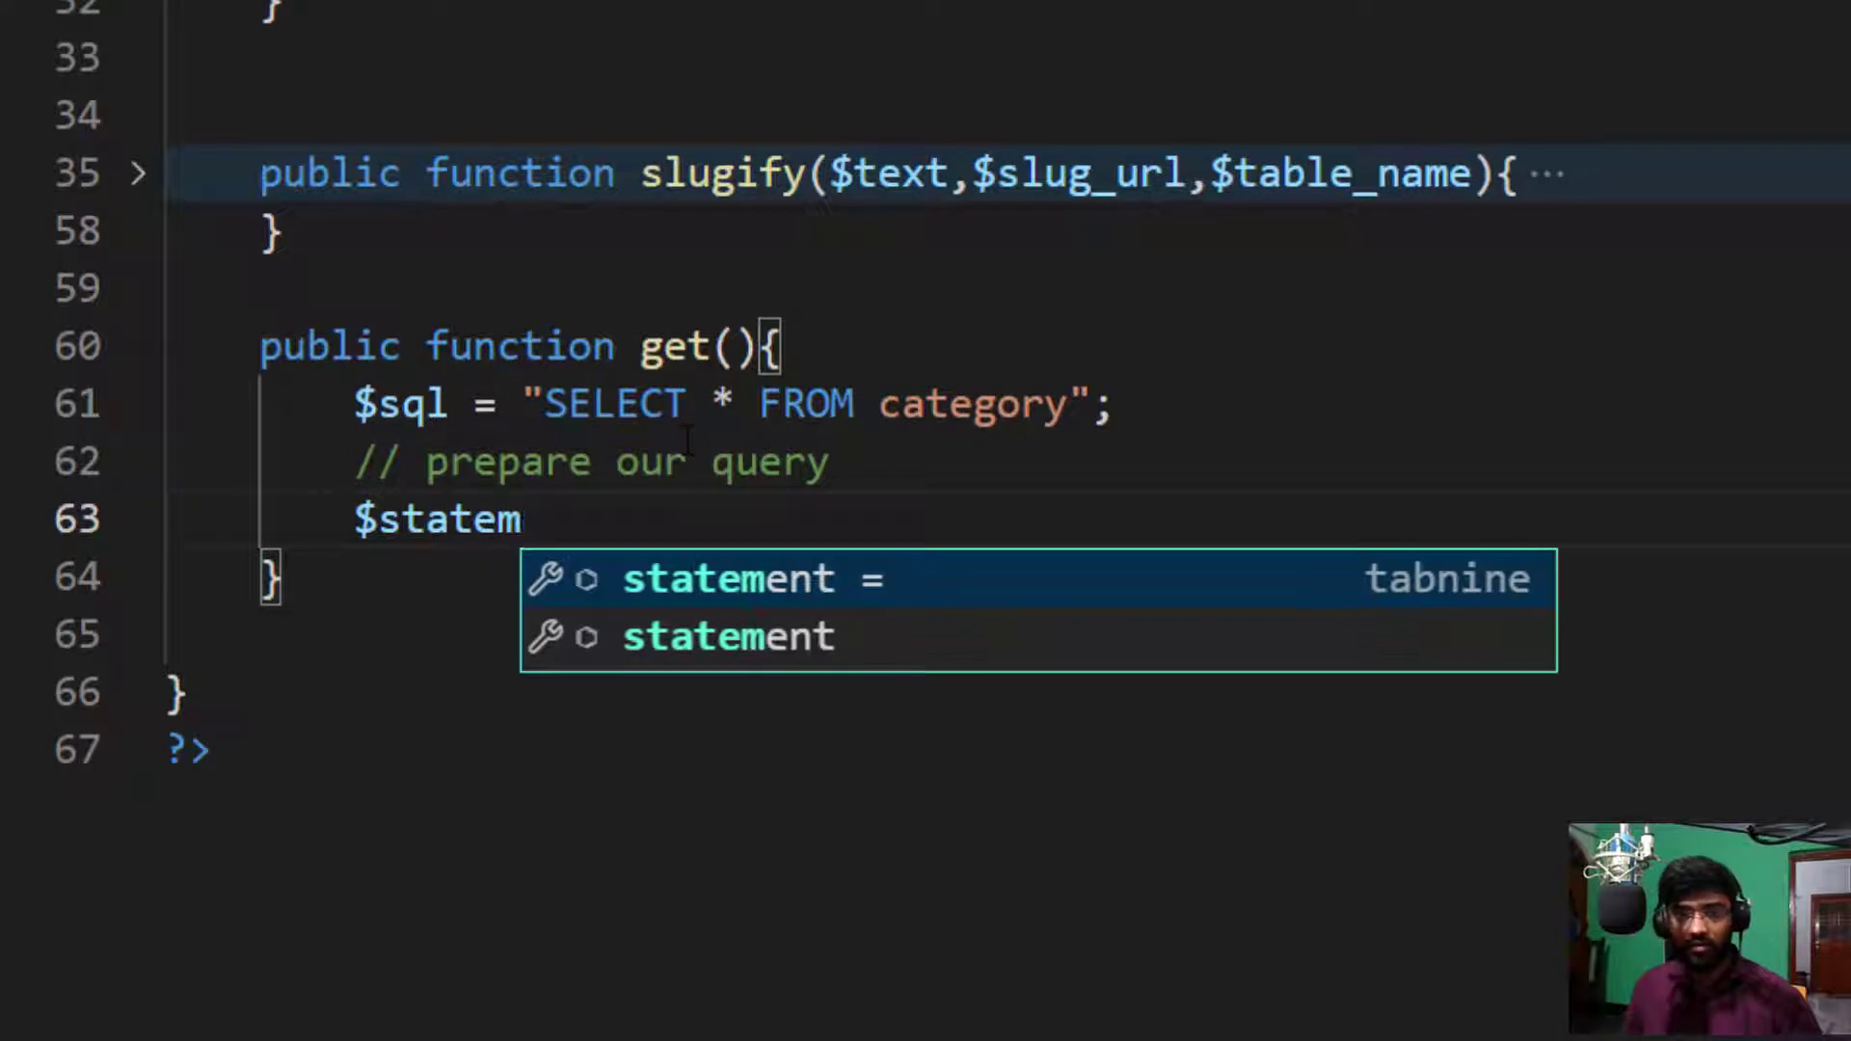
key(Tab)
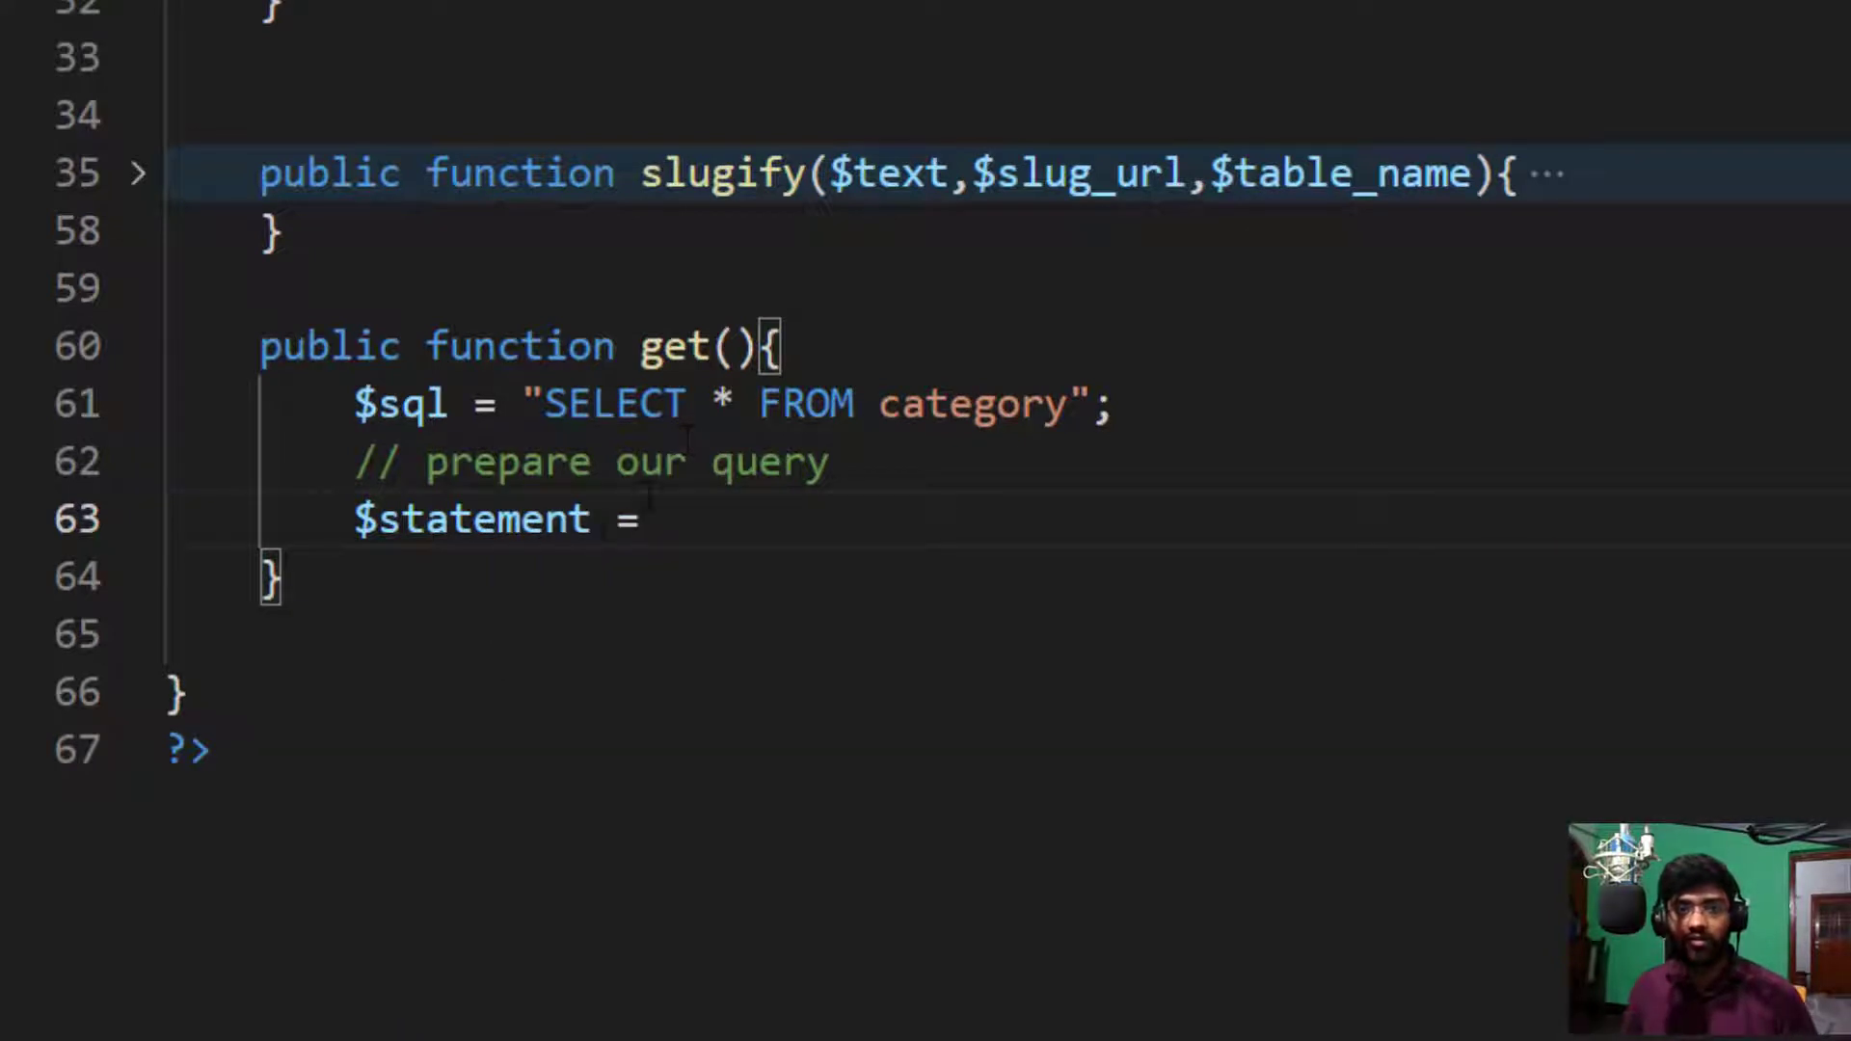
double_click(484, 519)
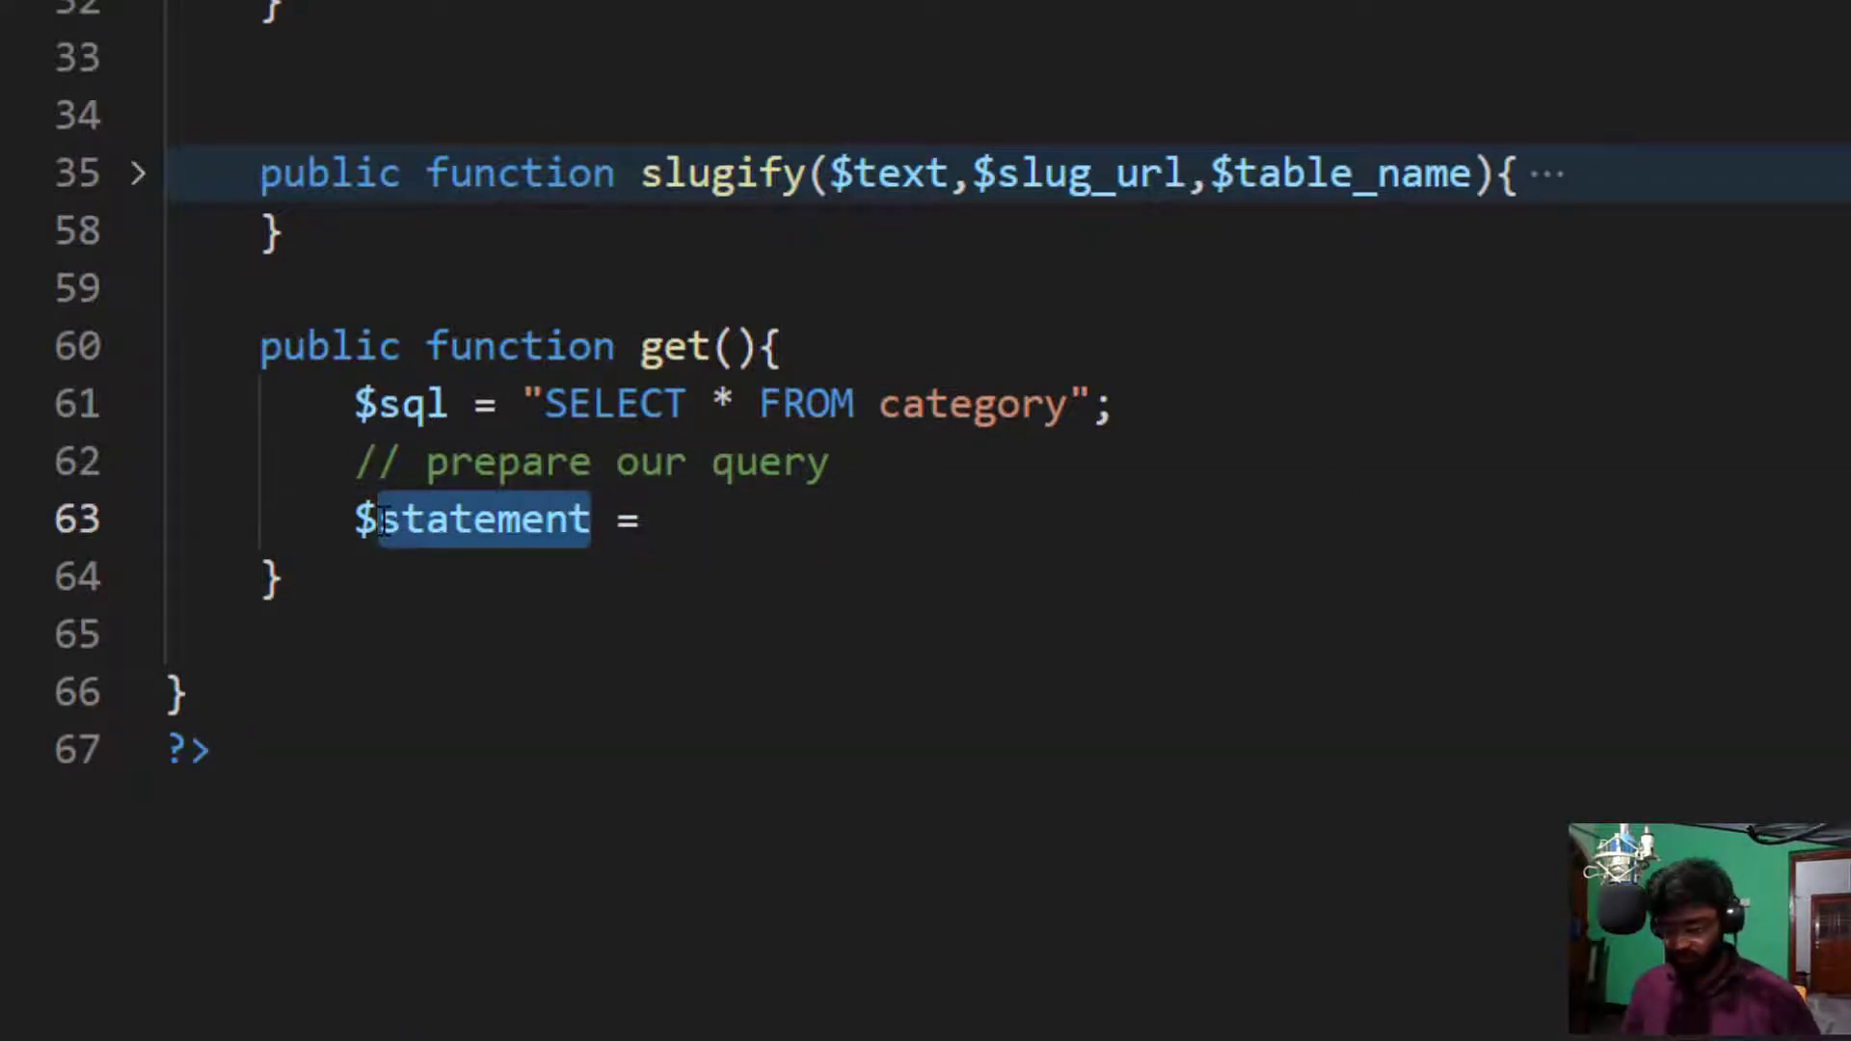
text($stmt)
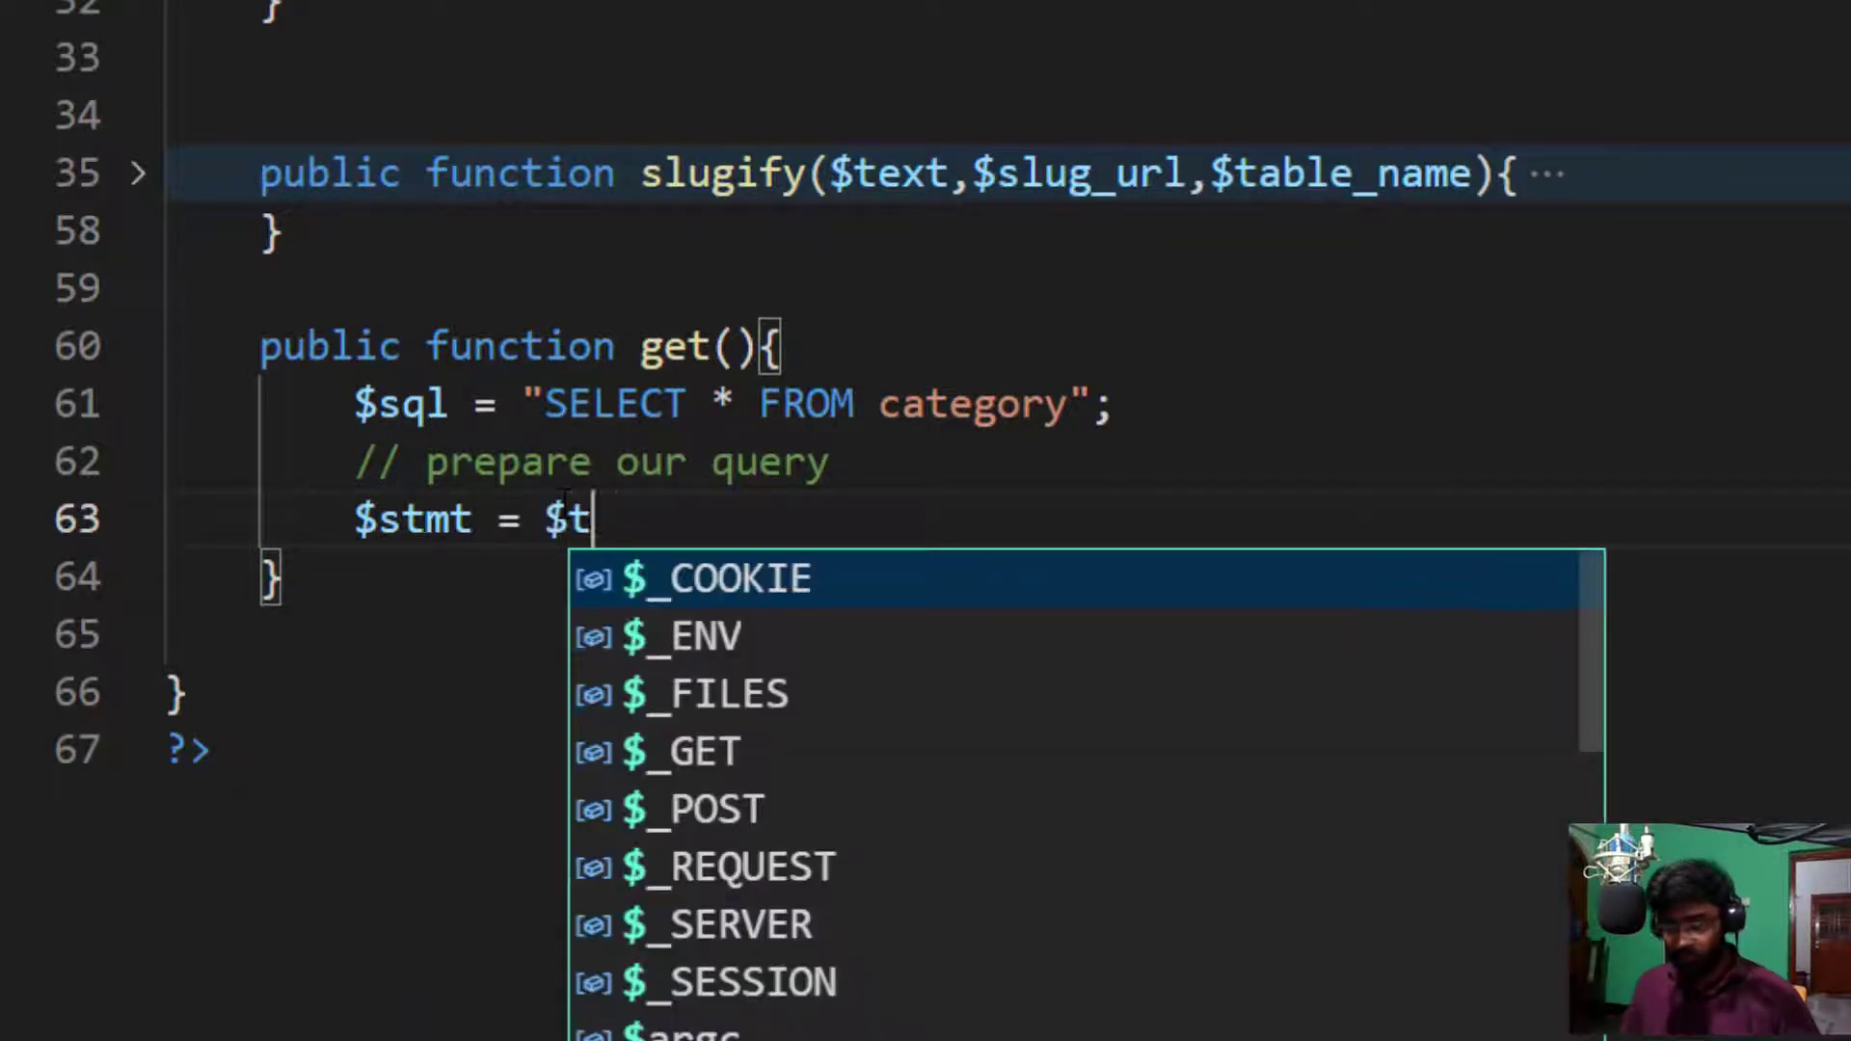
text(his->d)
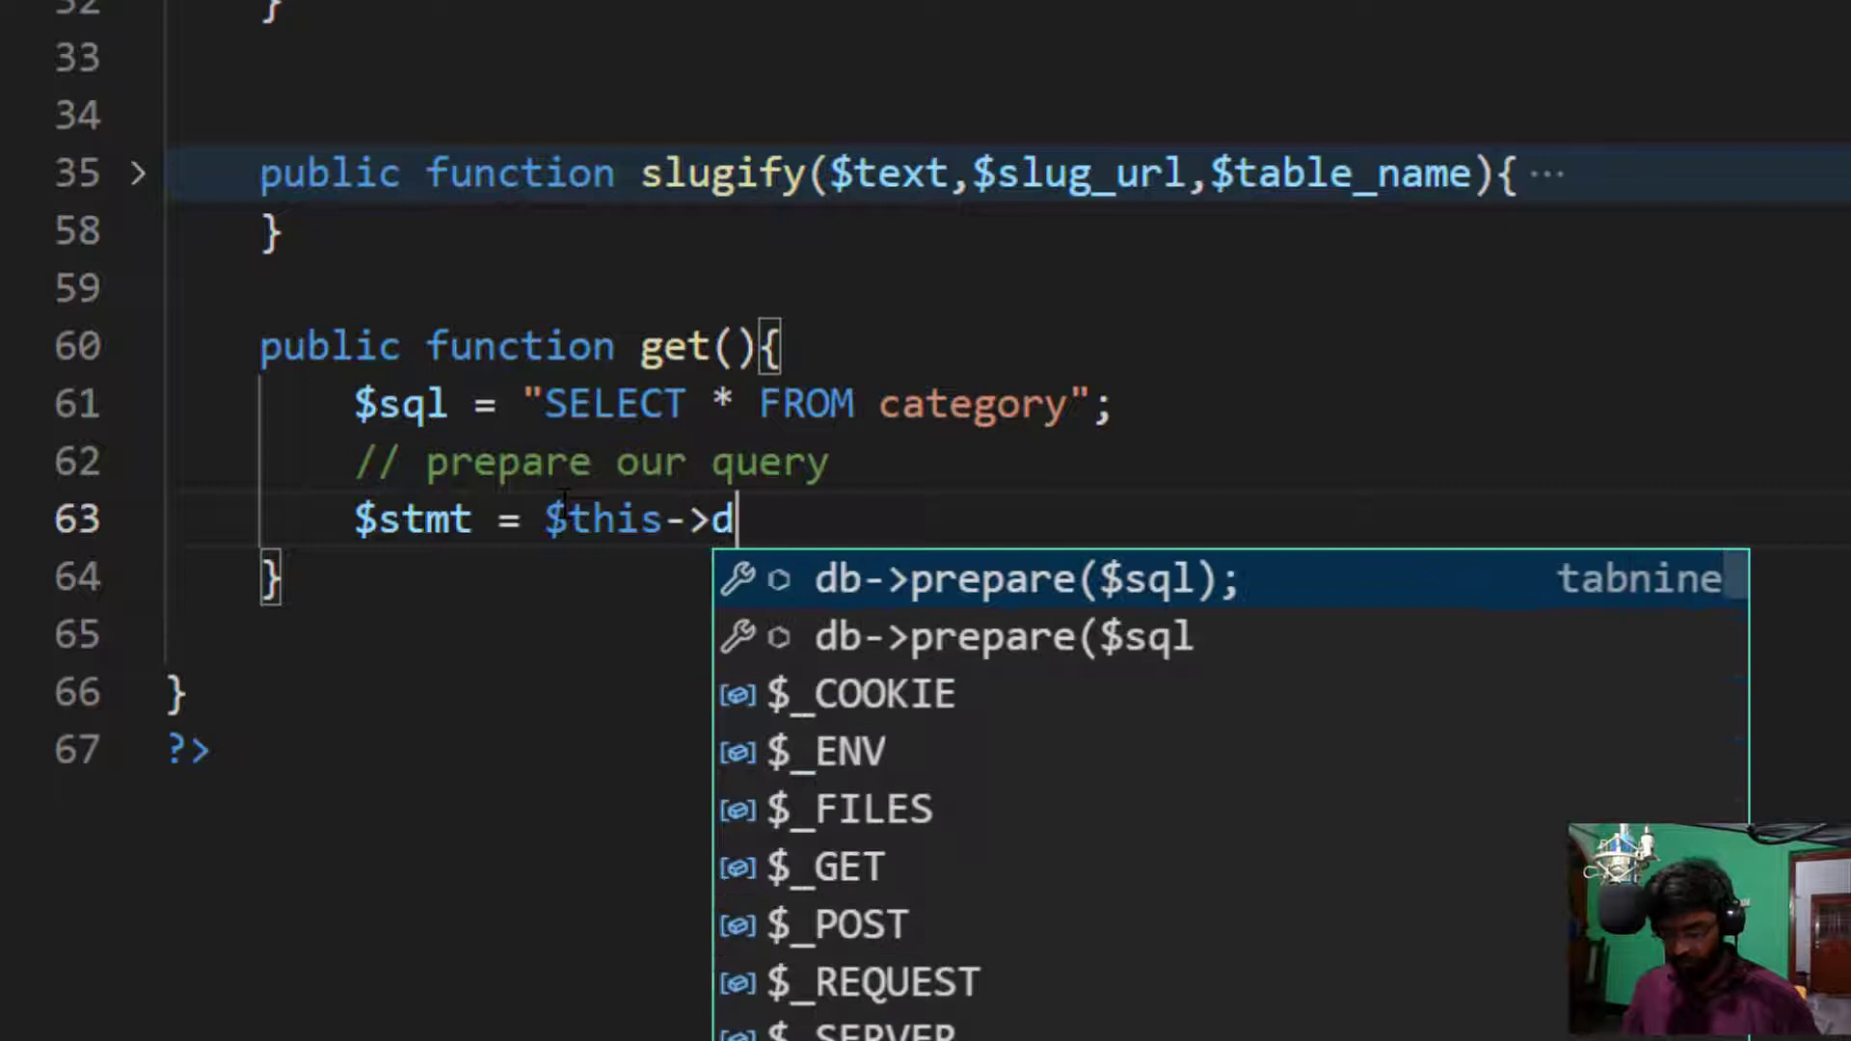
text(b->)
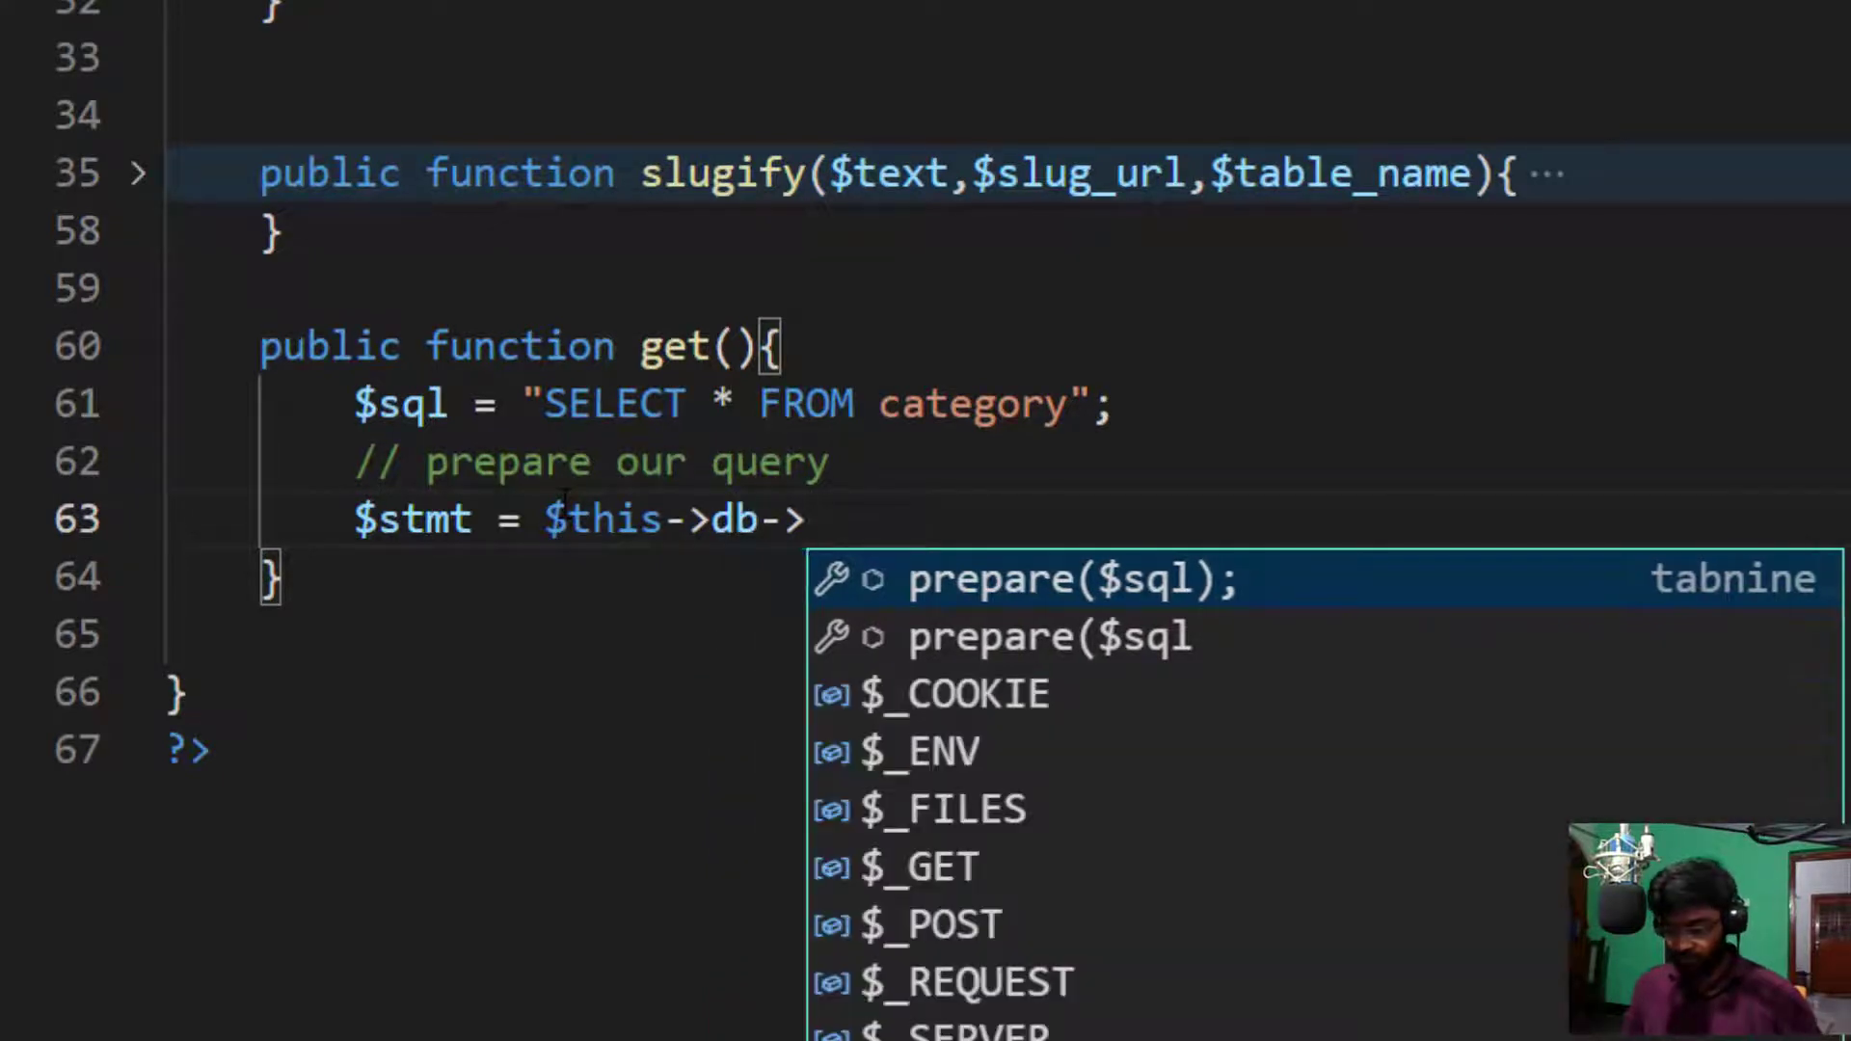
text(prepare)
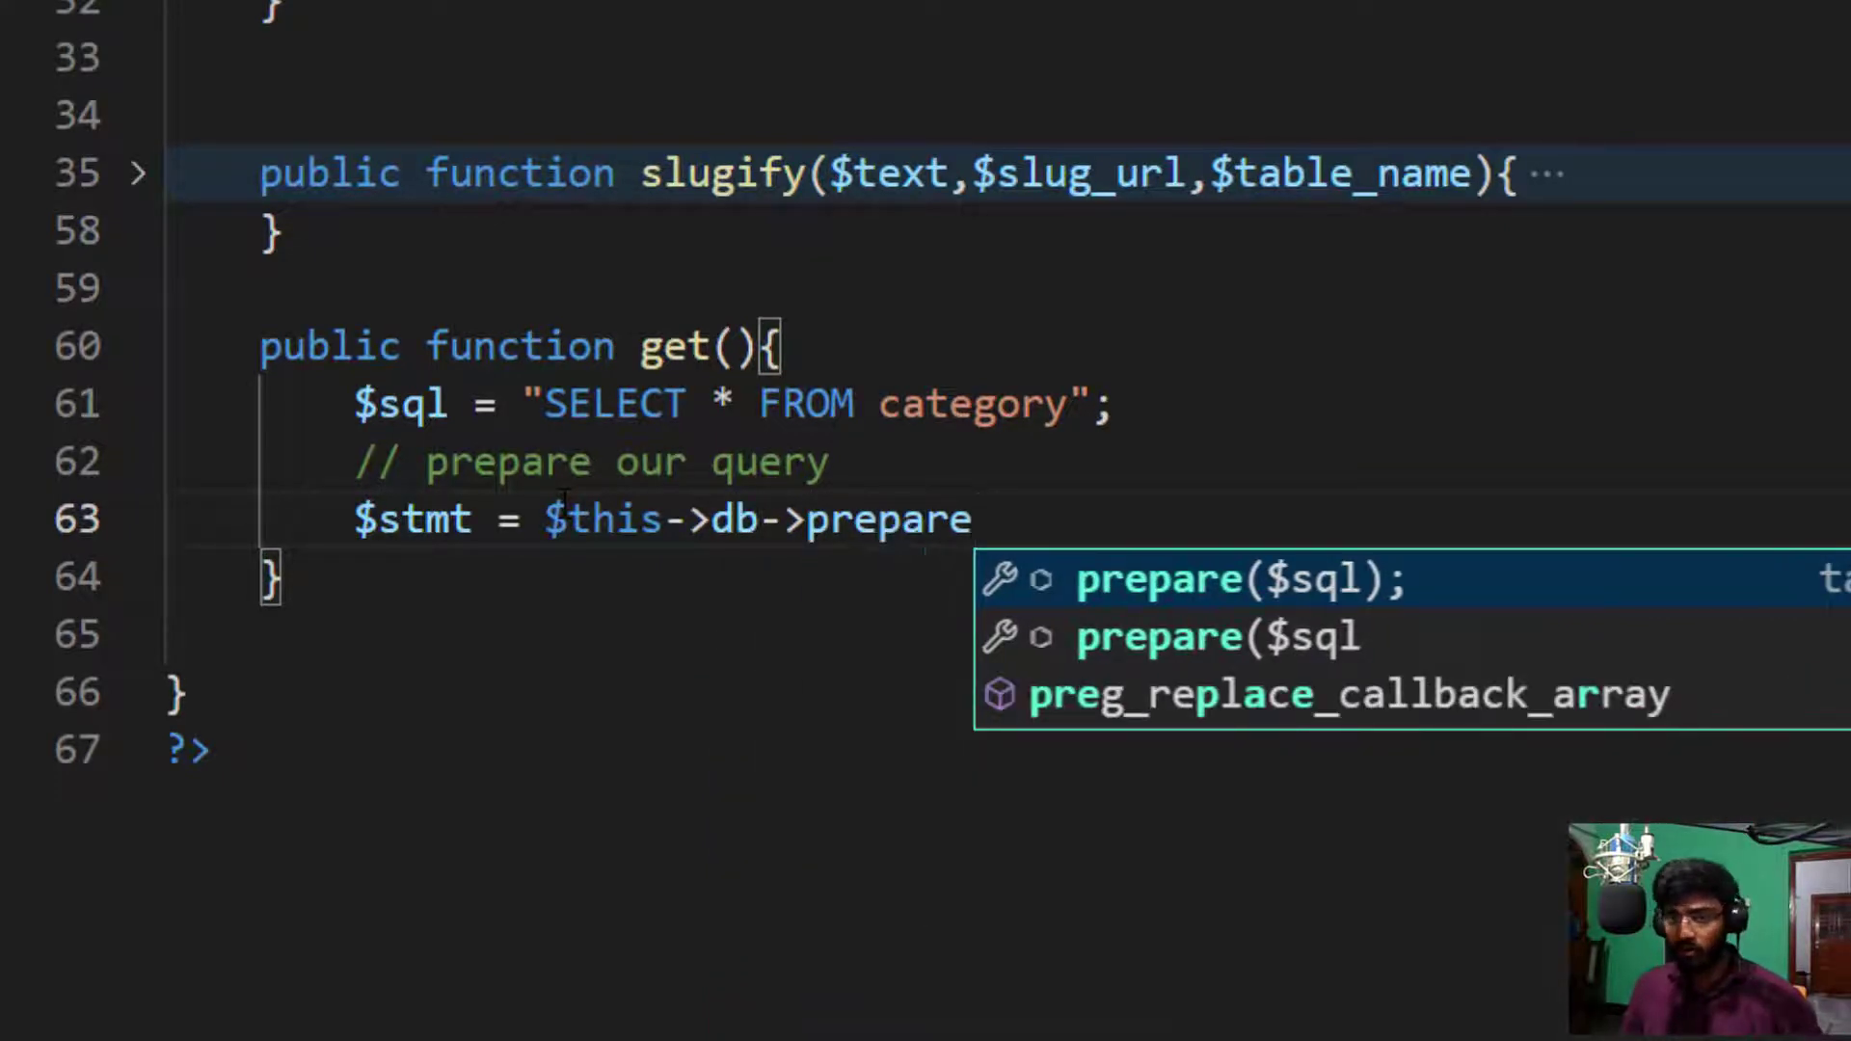
key(Enter)
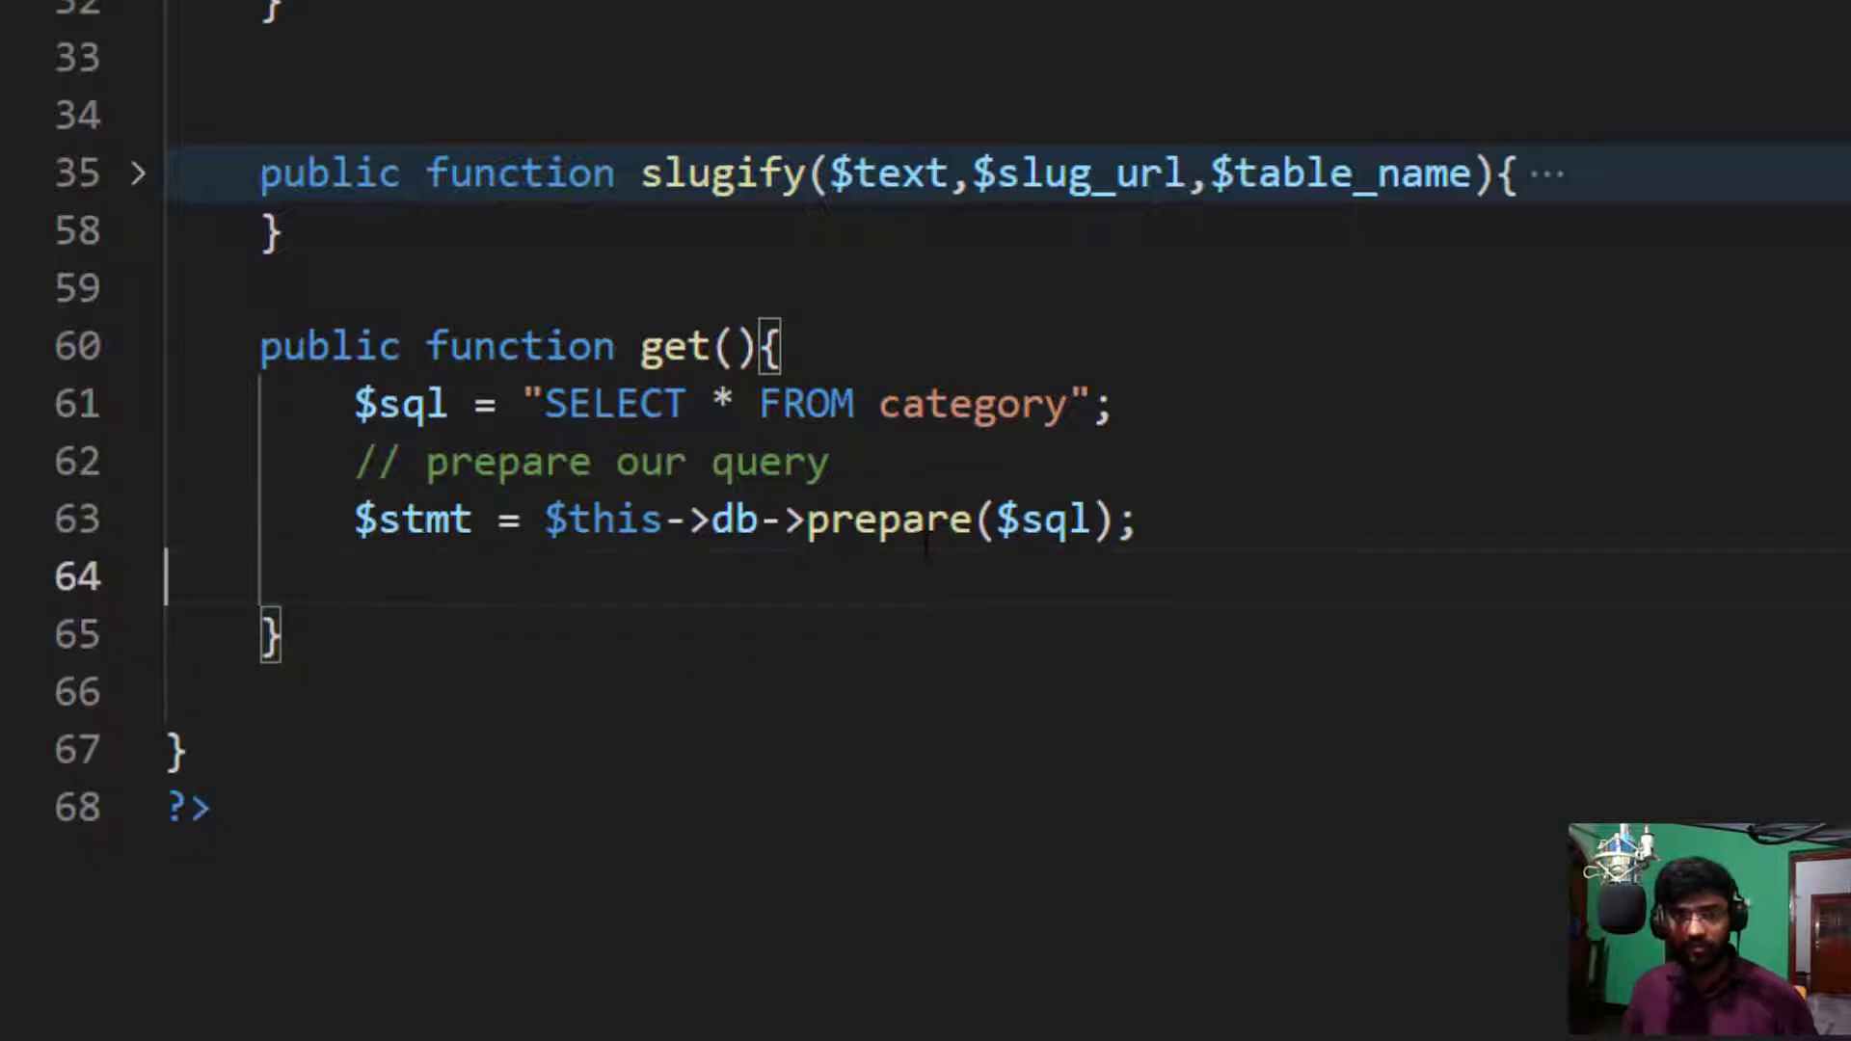
Step: Add an execute comment and the $stmt->execute(); call
text(//)
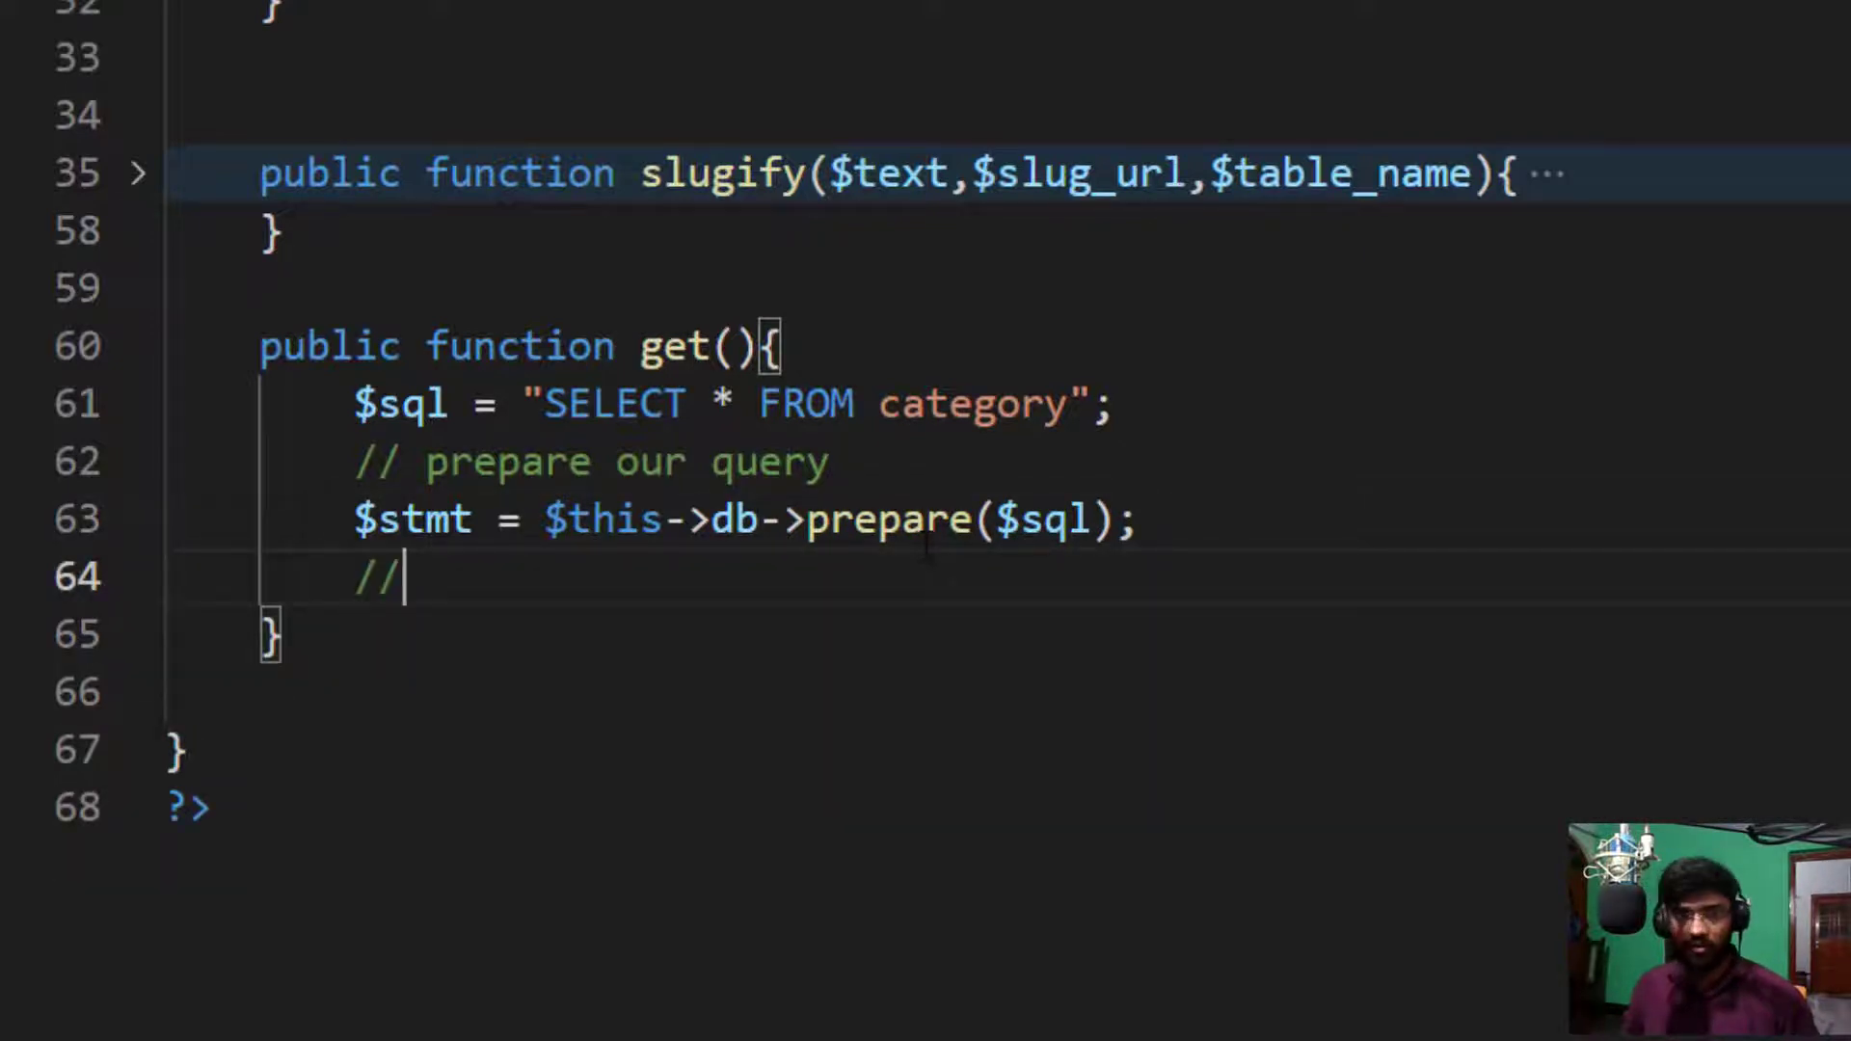
text(ex)
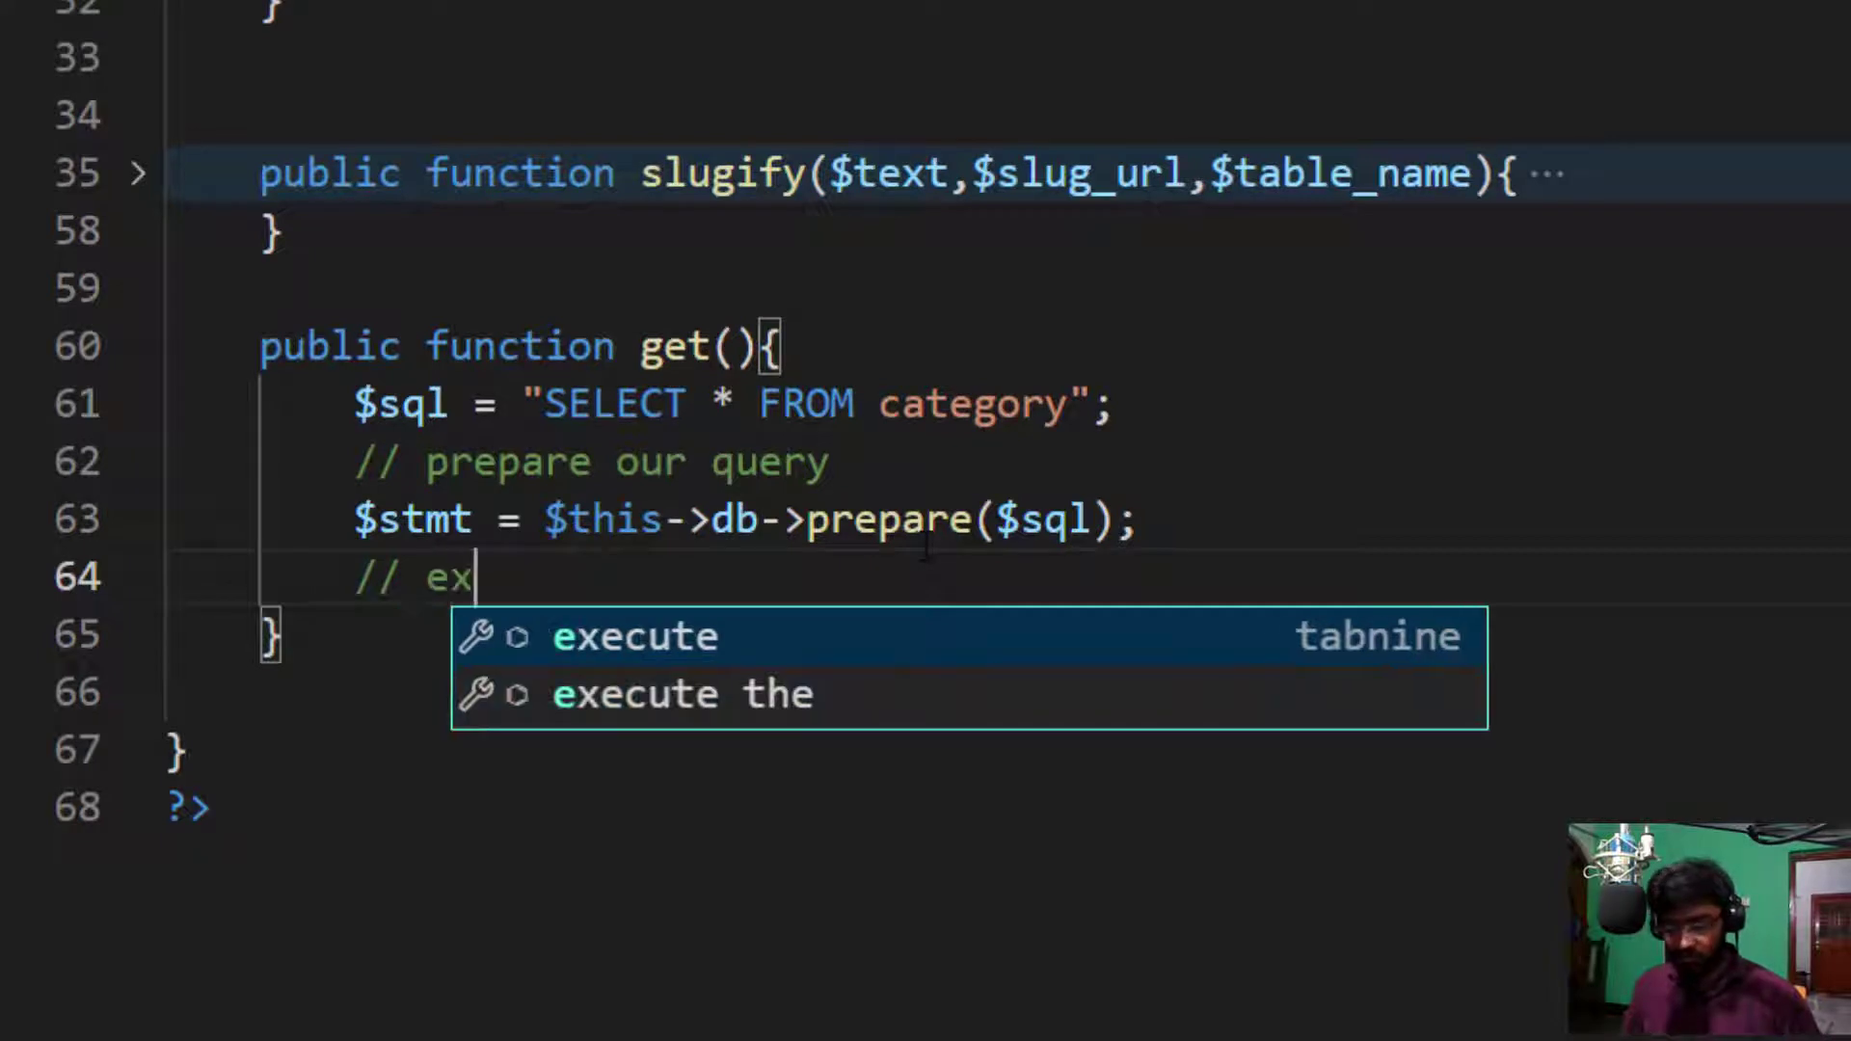
text(ecutation)
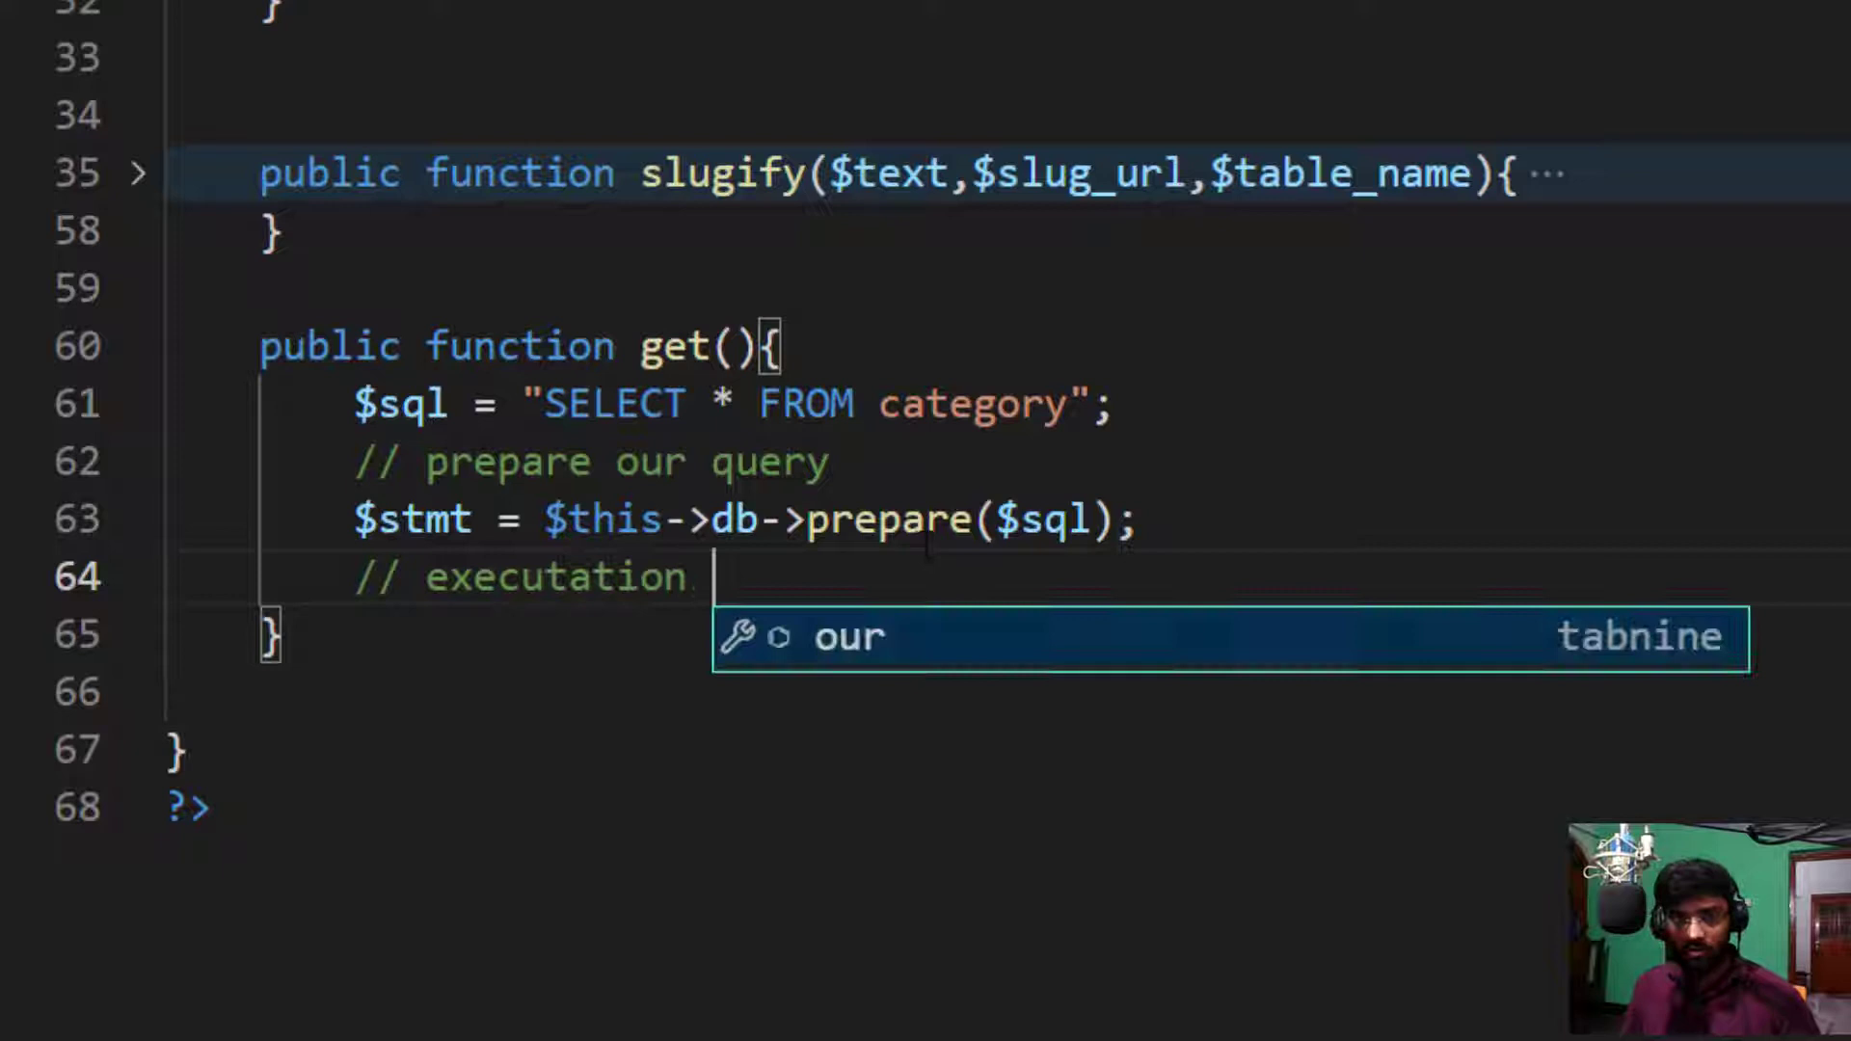
text(our)
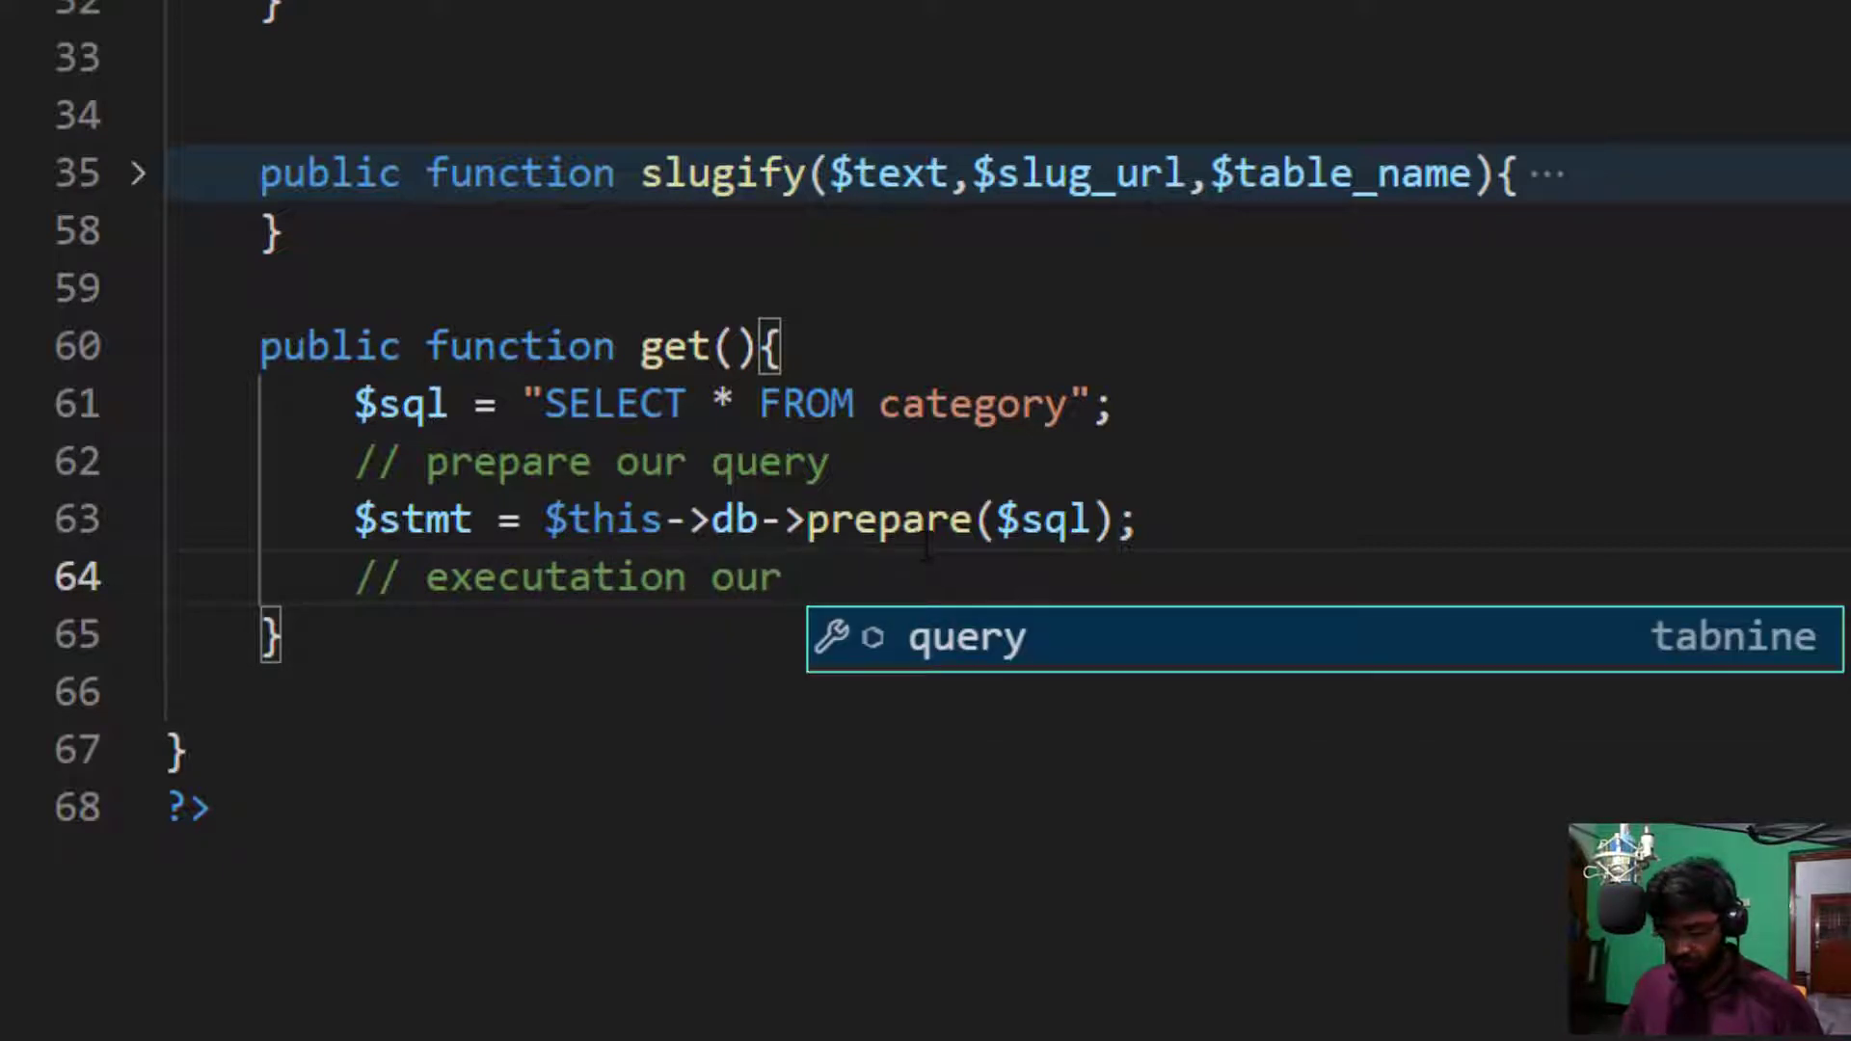
text(prea)
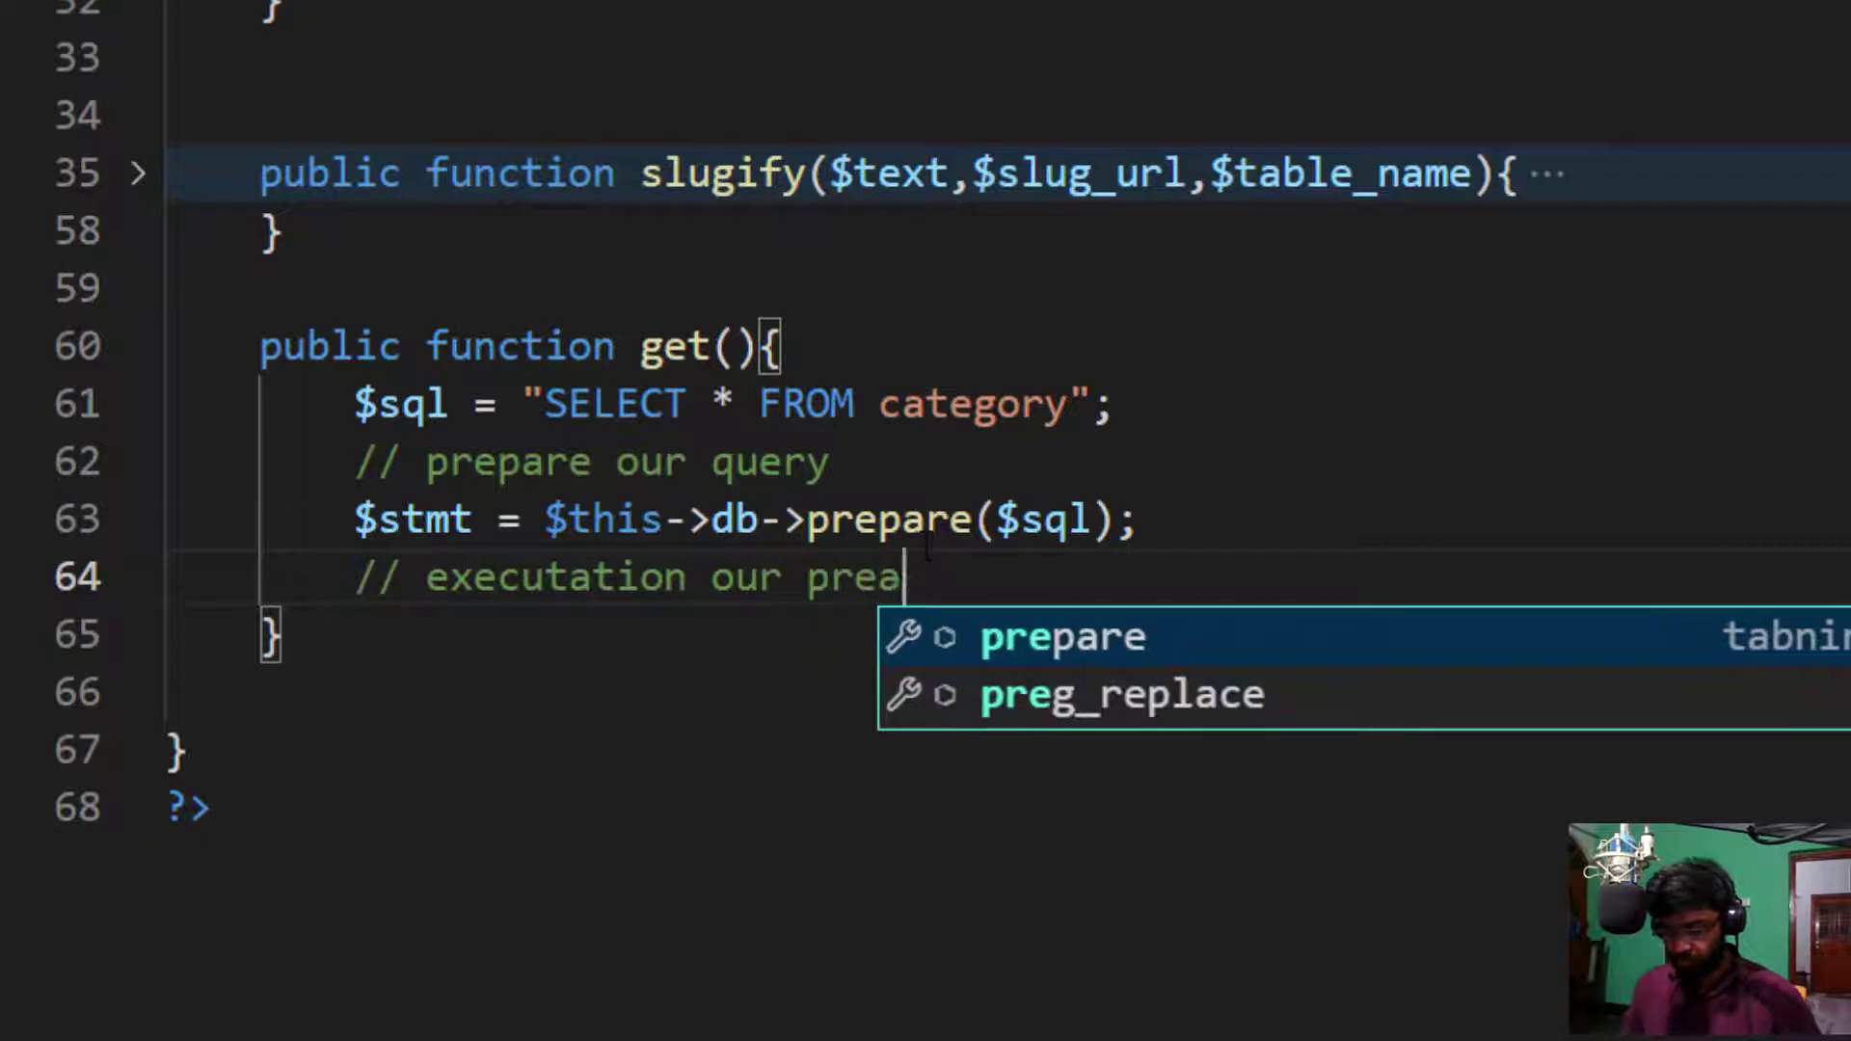
text(pared method)
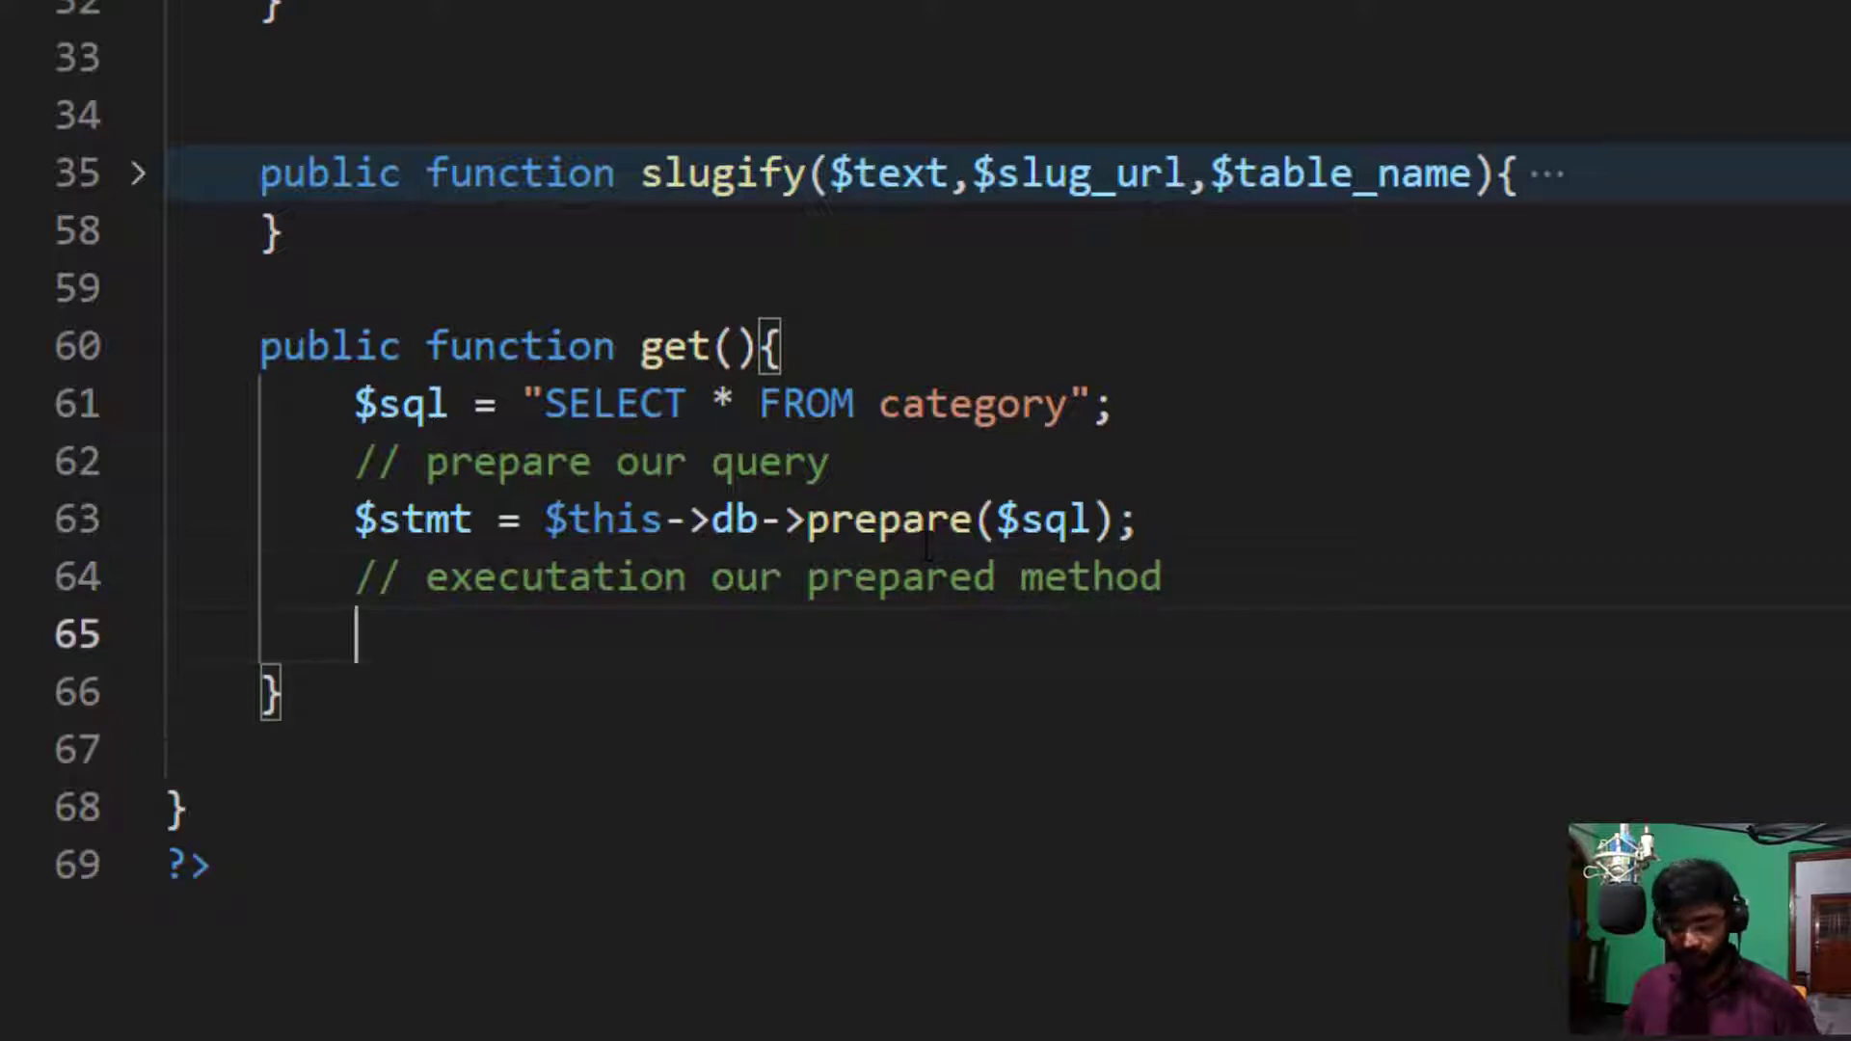
text($stmt->execute();)
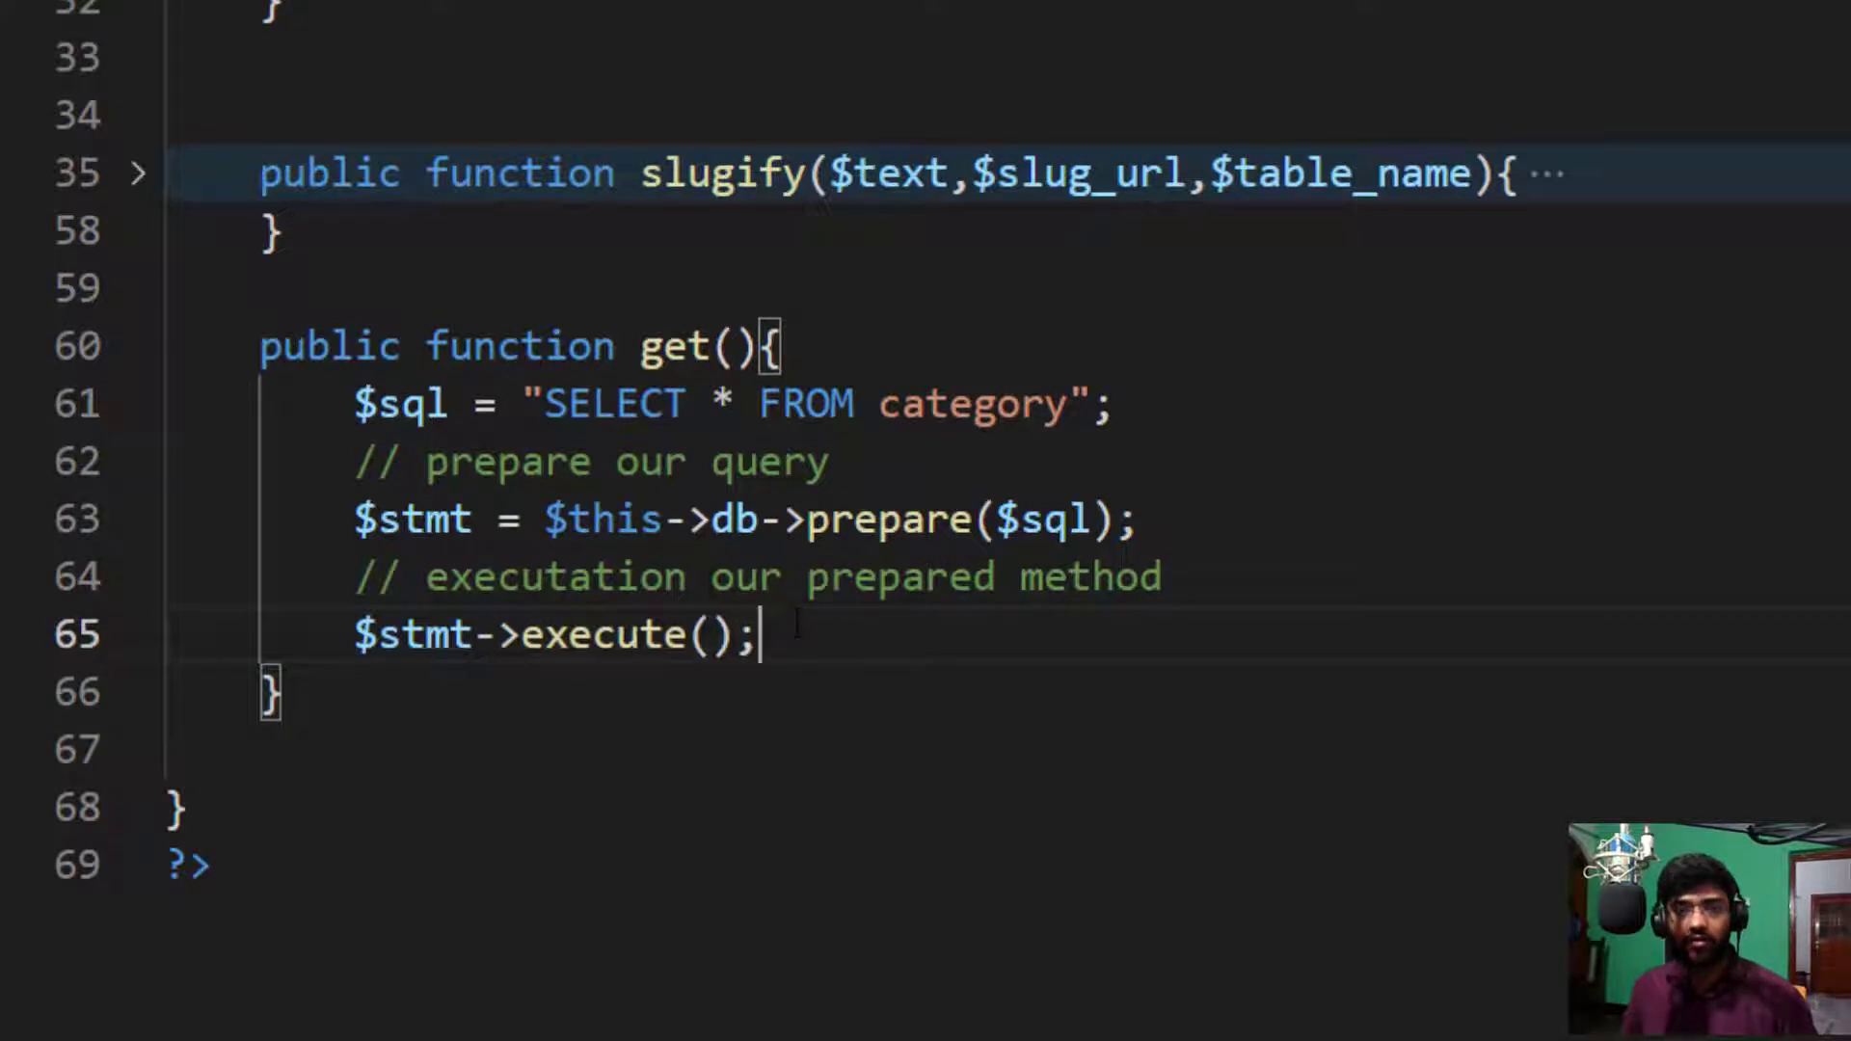
key(Enter)
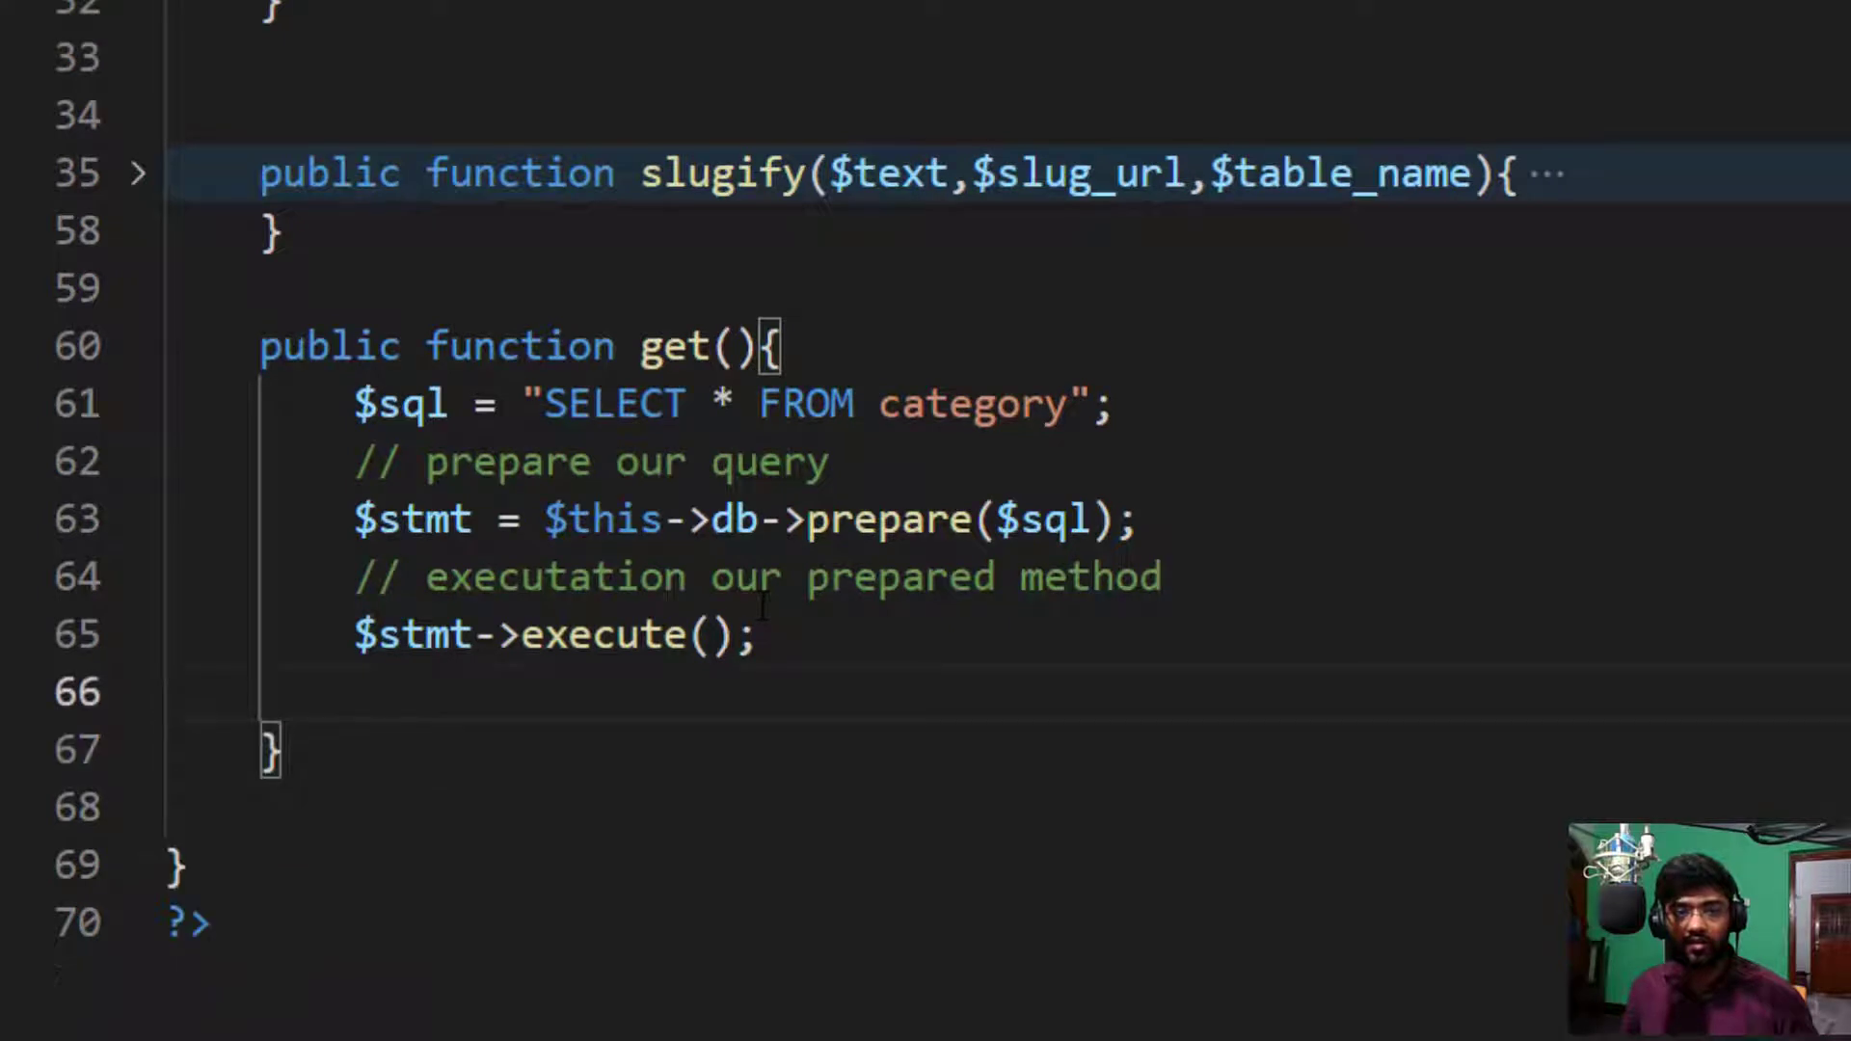
Step: Add a fetch comment and $result = $stmt->fetchAll(); to collect the rows
text(/)
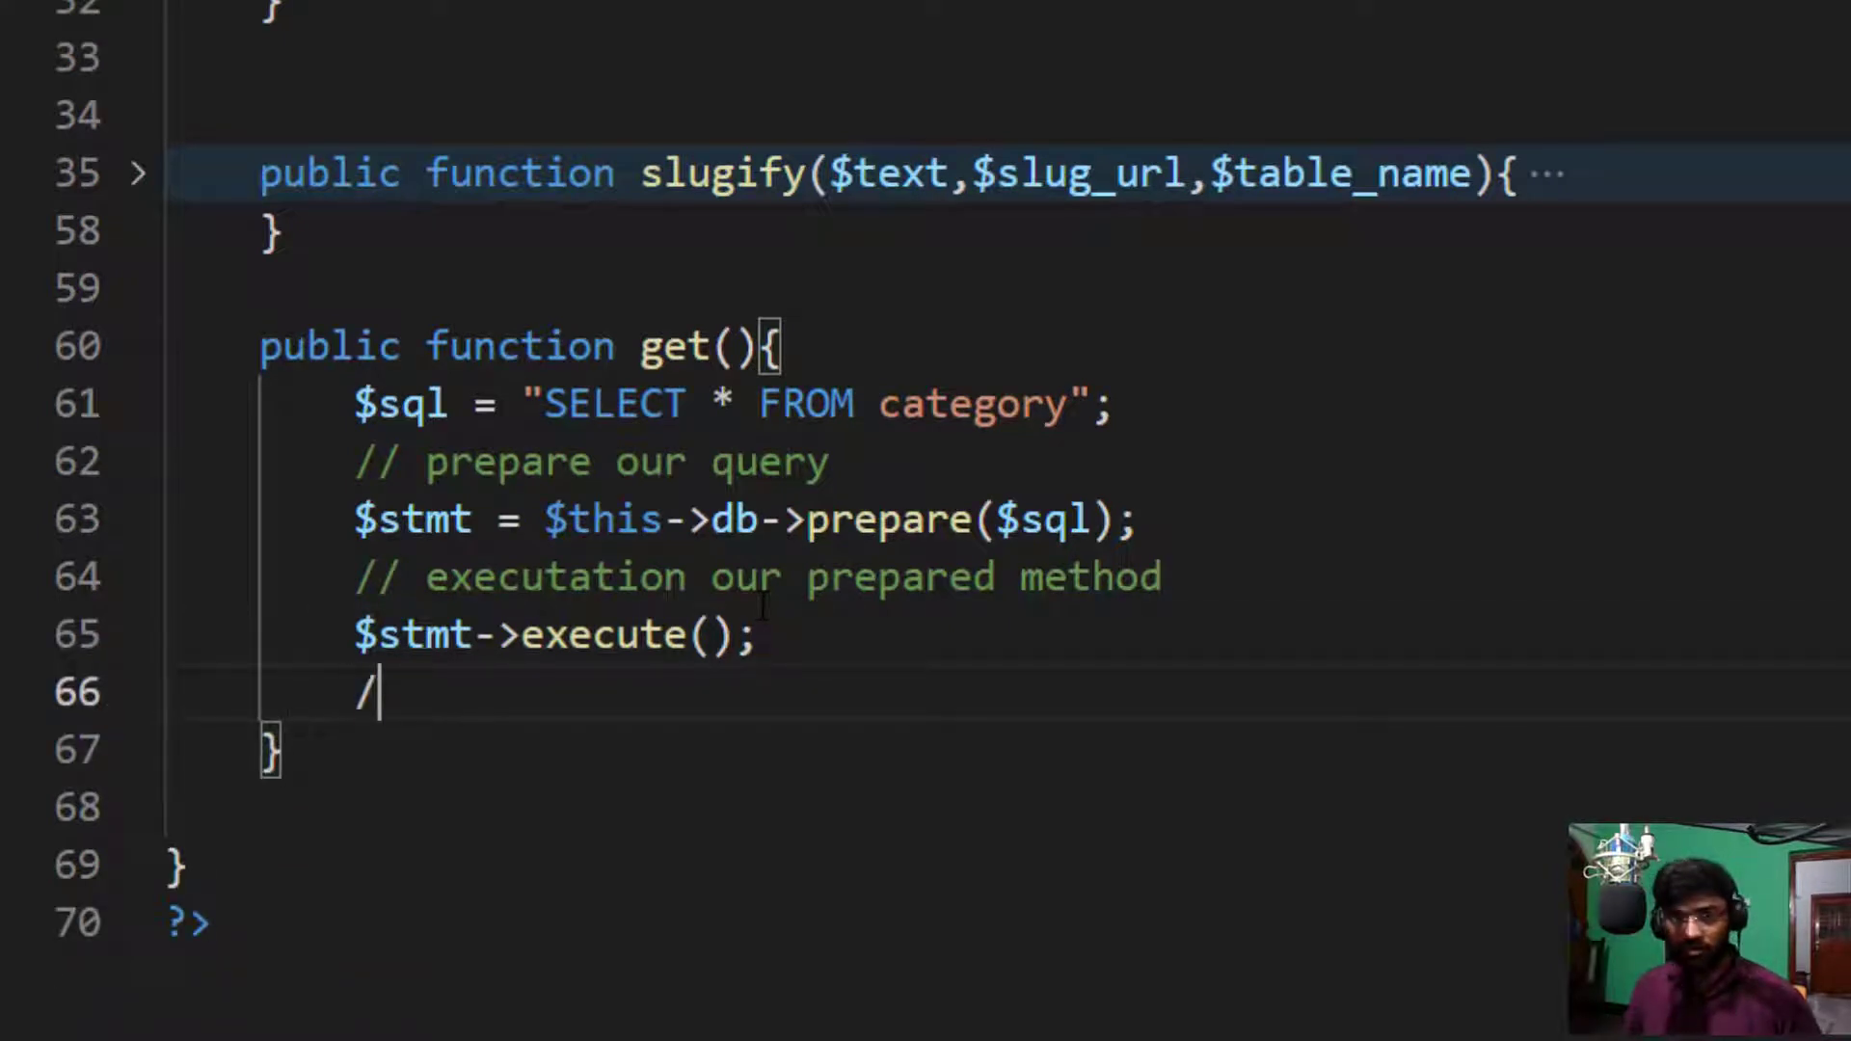
text(/)
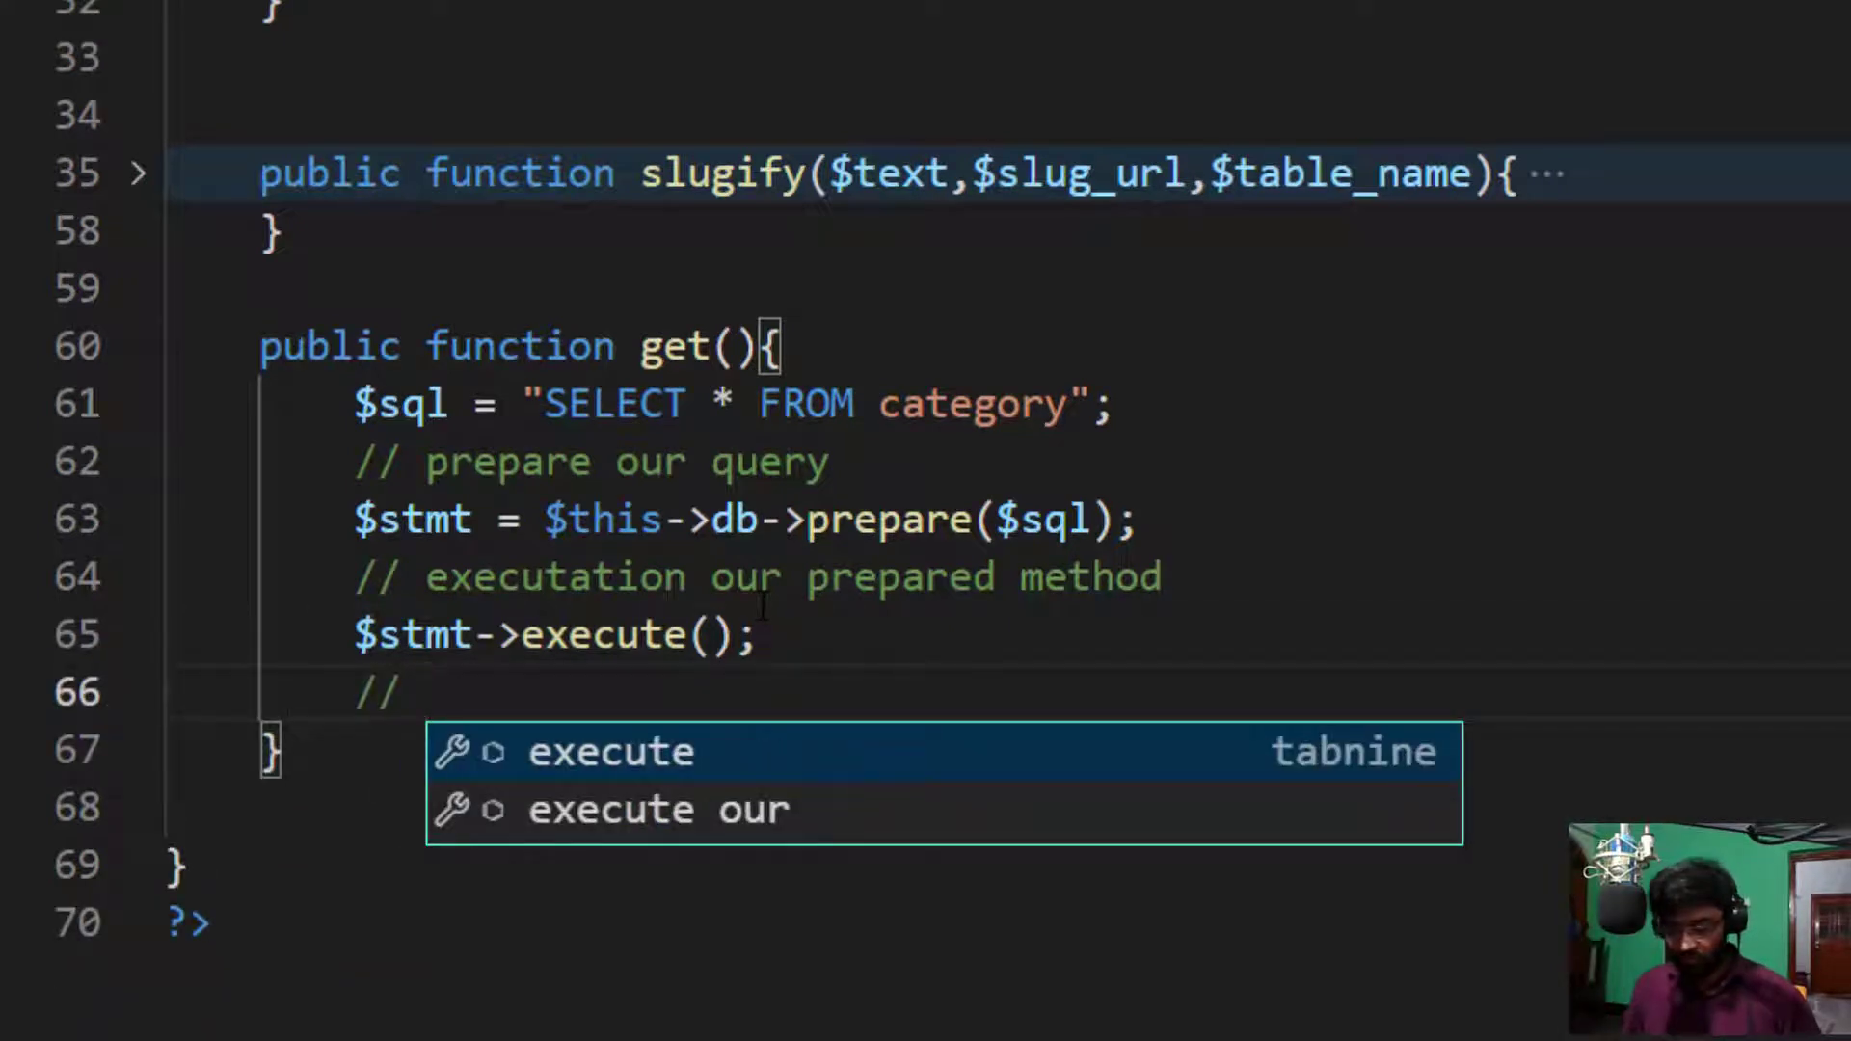
text(fetch all data)
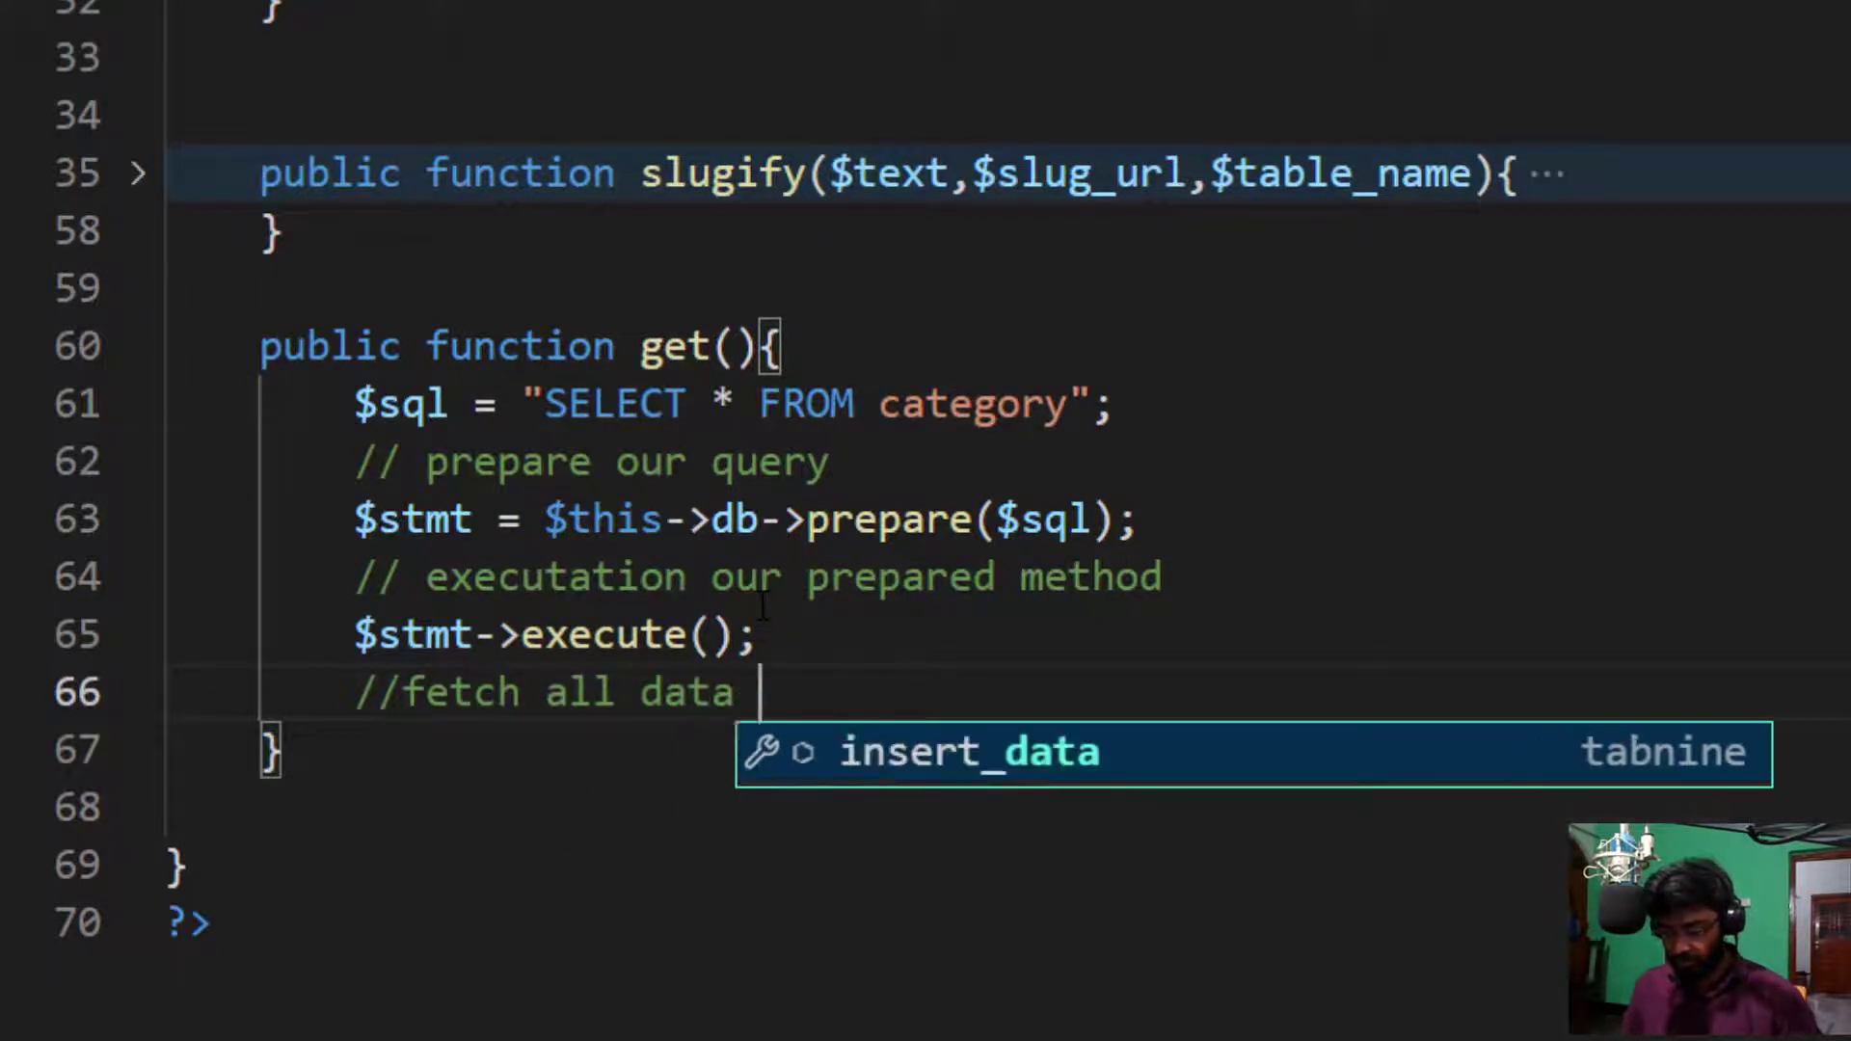
text(from the t)
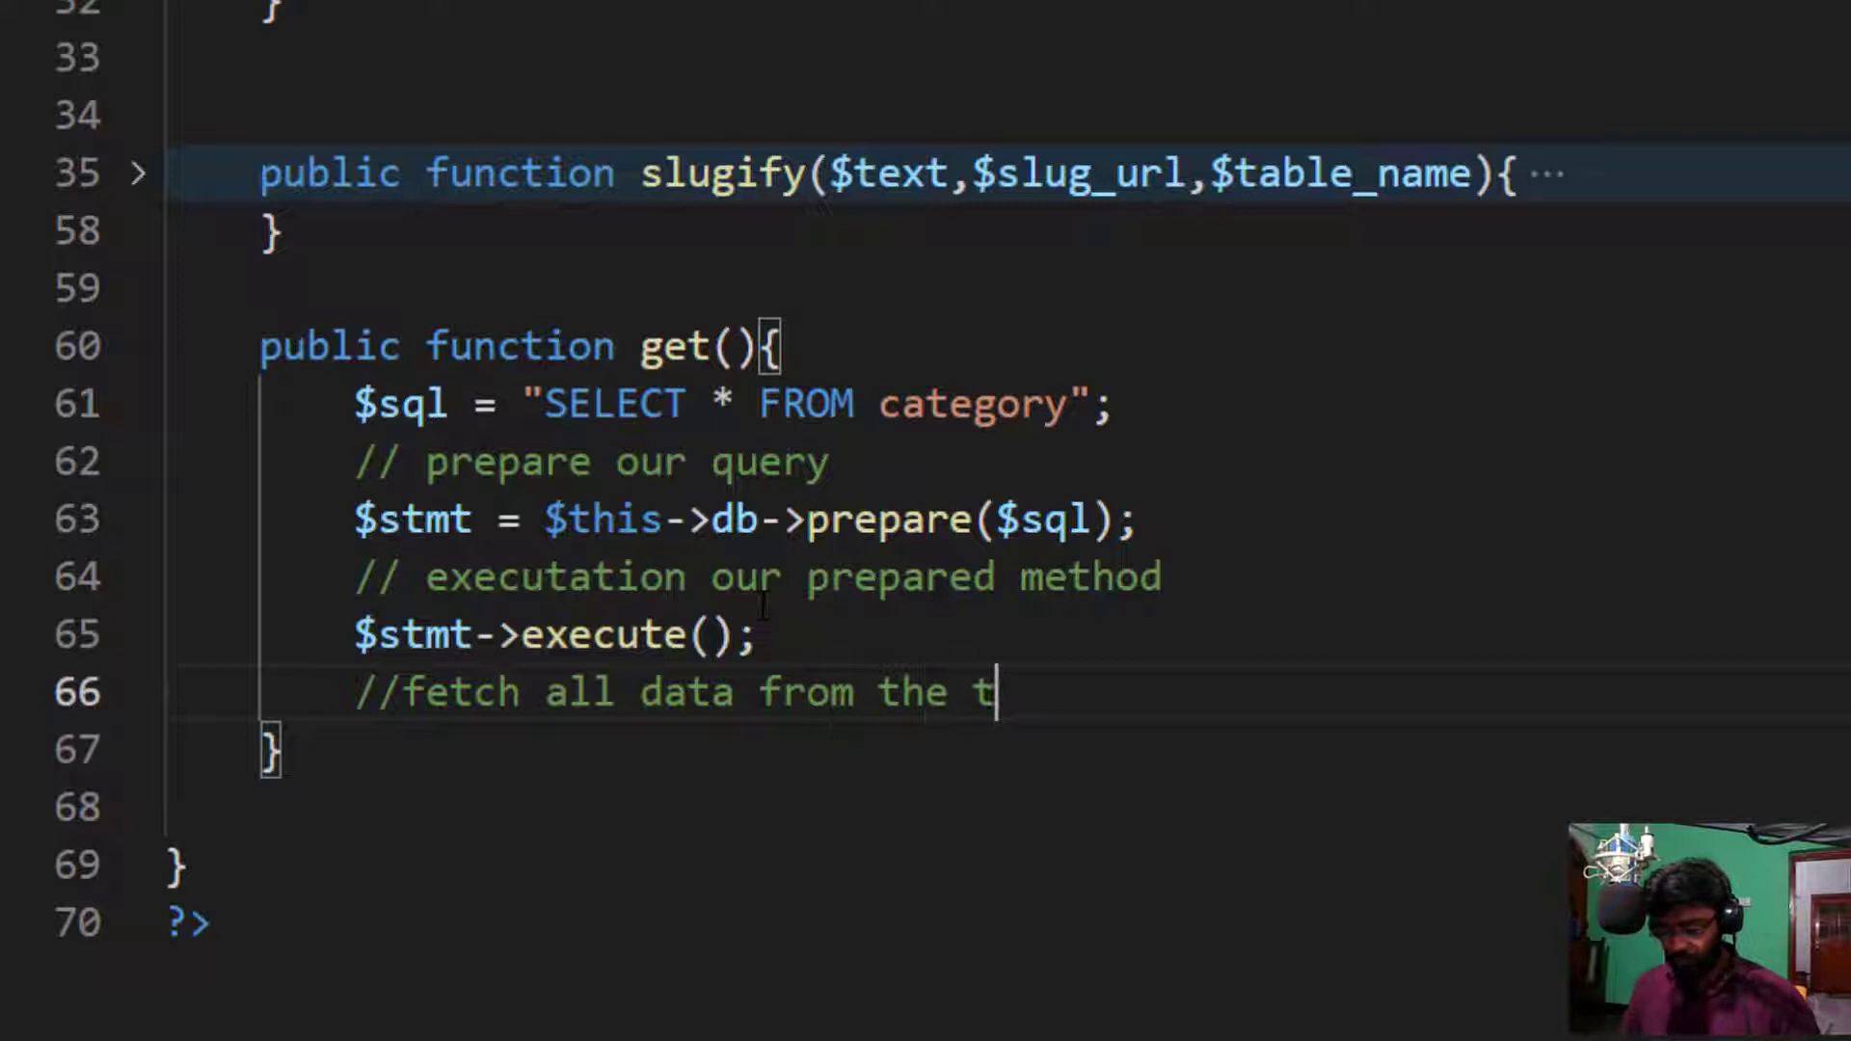
text(able)
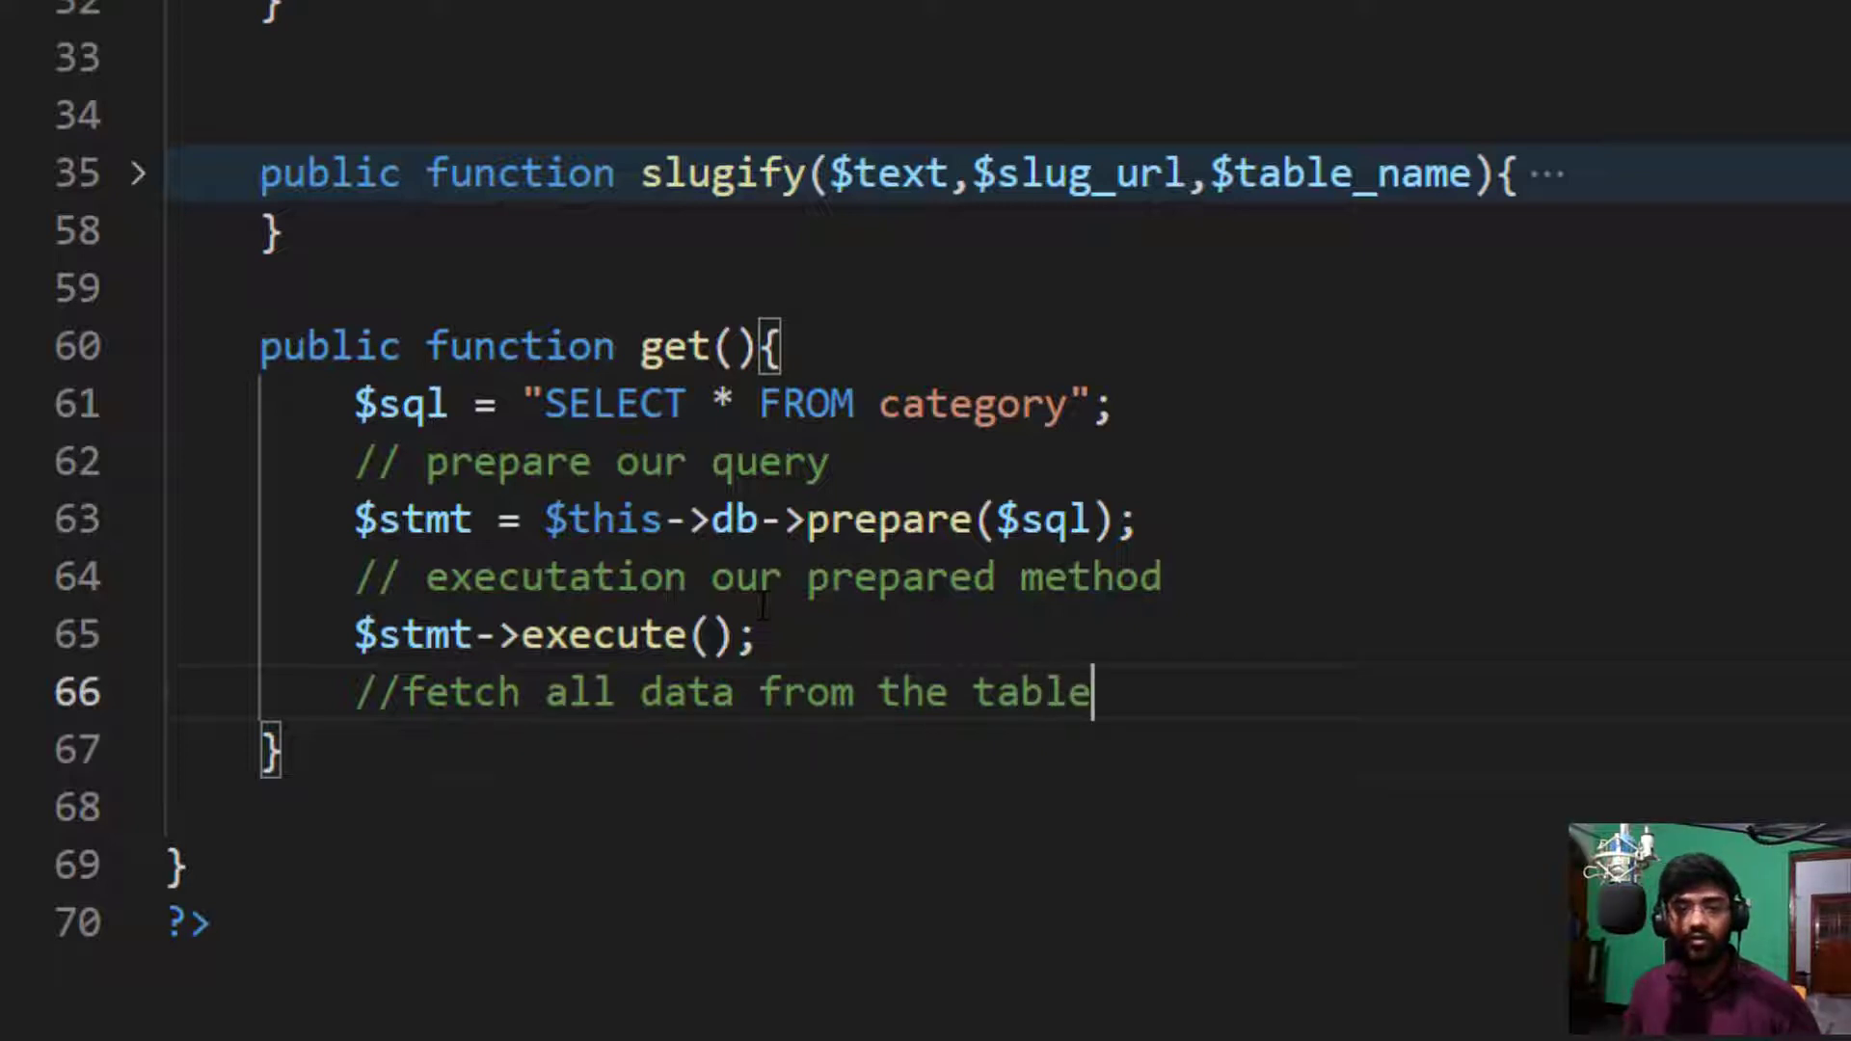
text($stm)
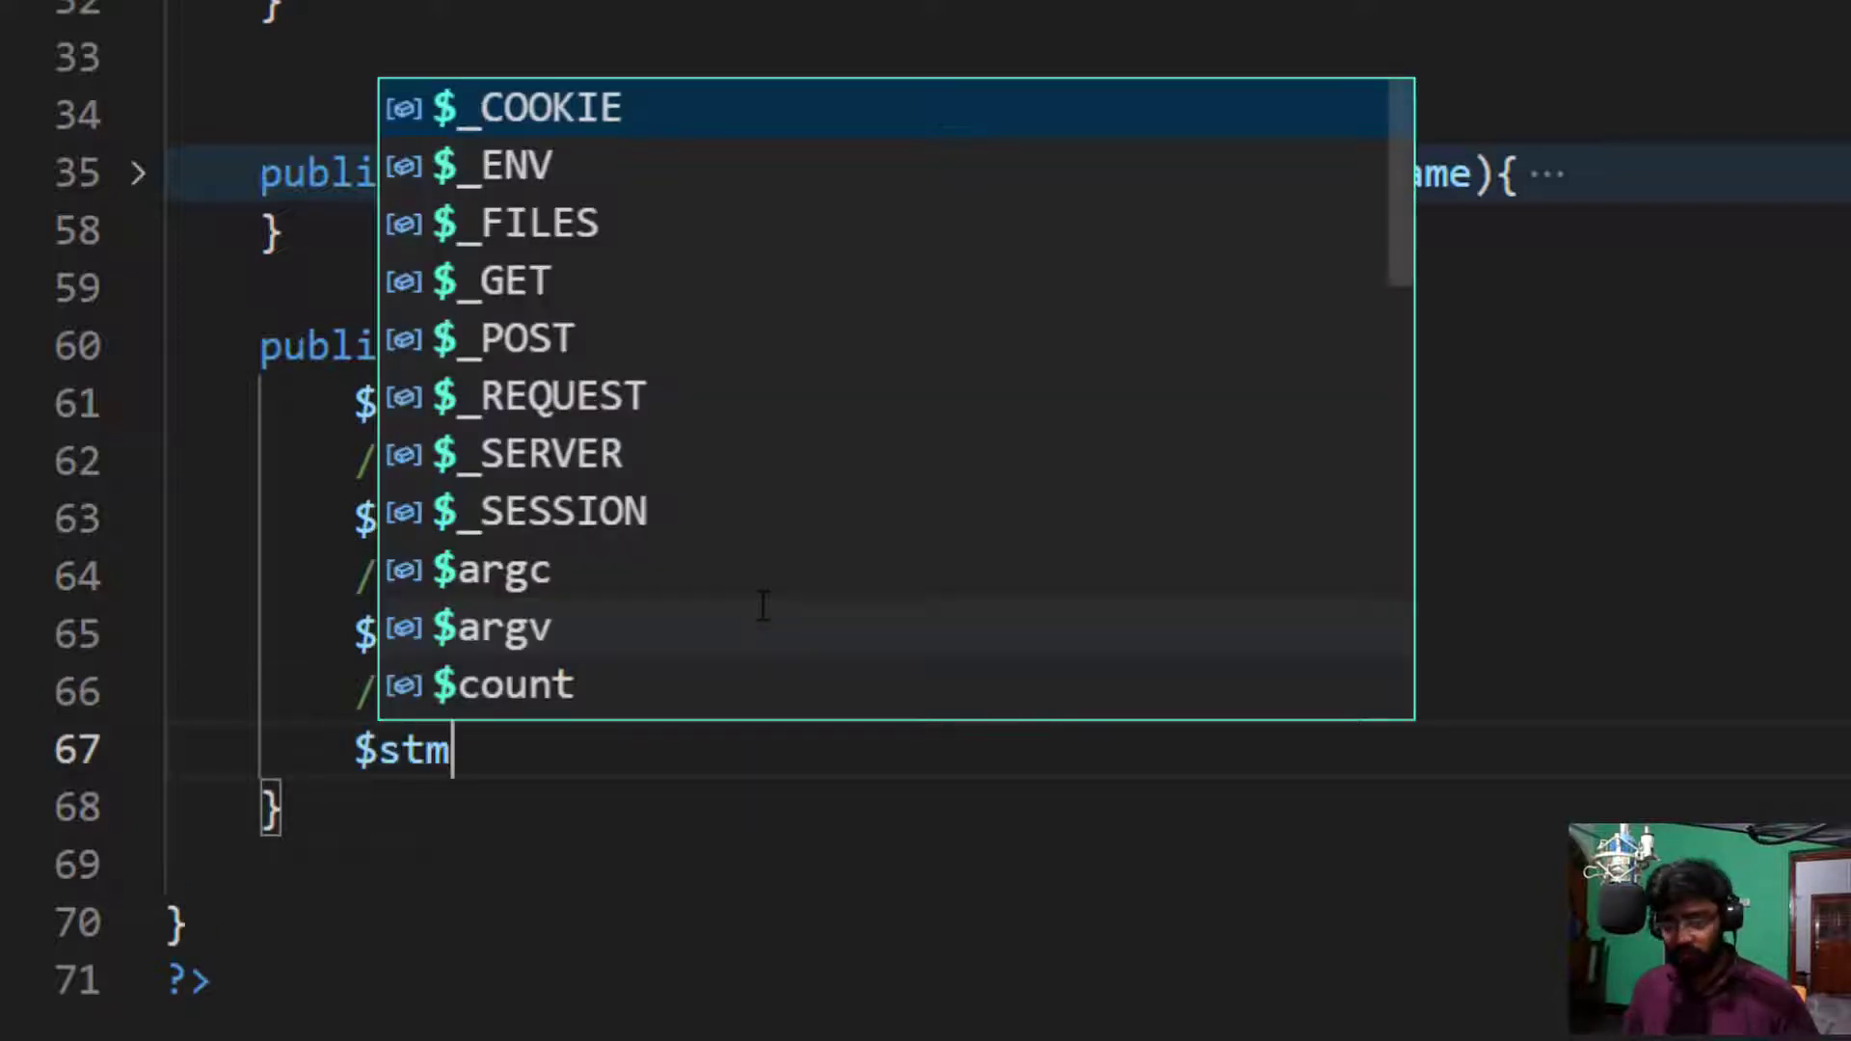
text(t->)
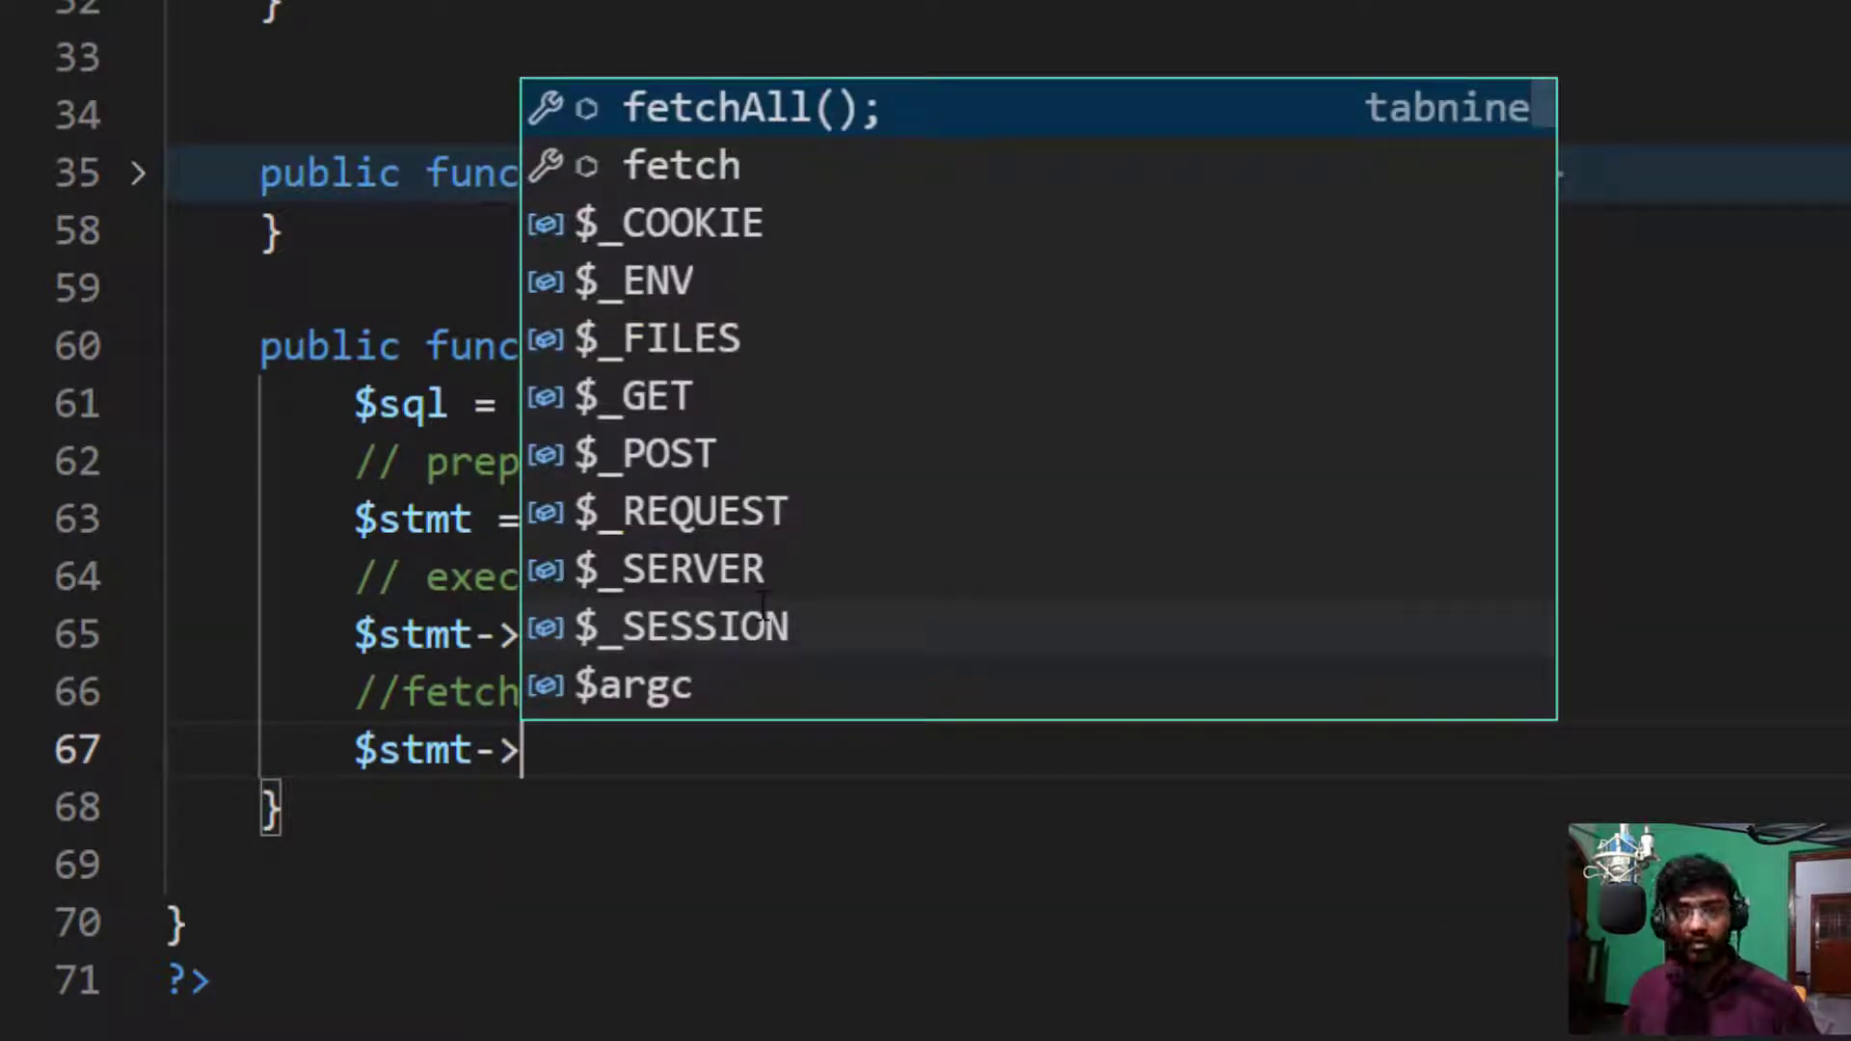
text(getch)
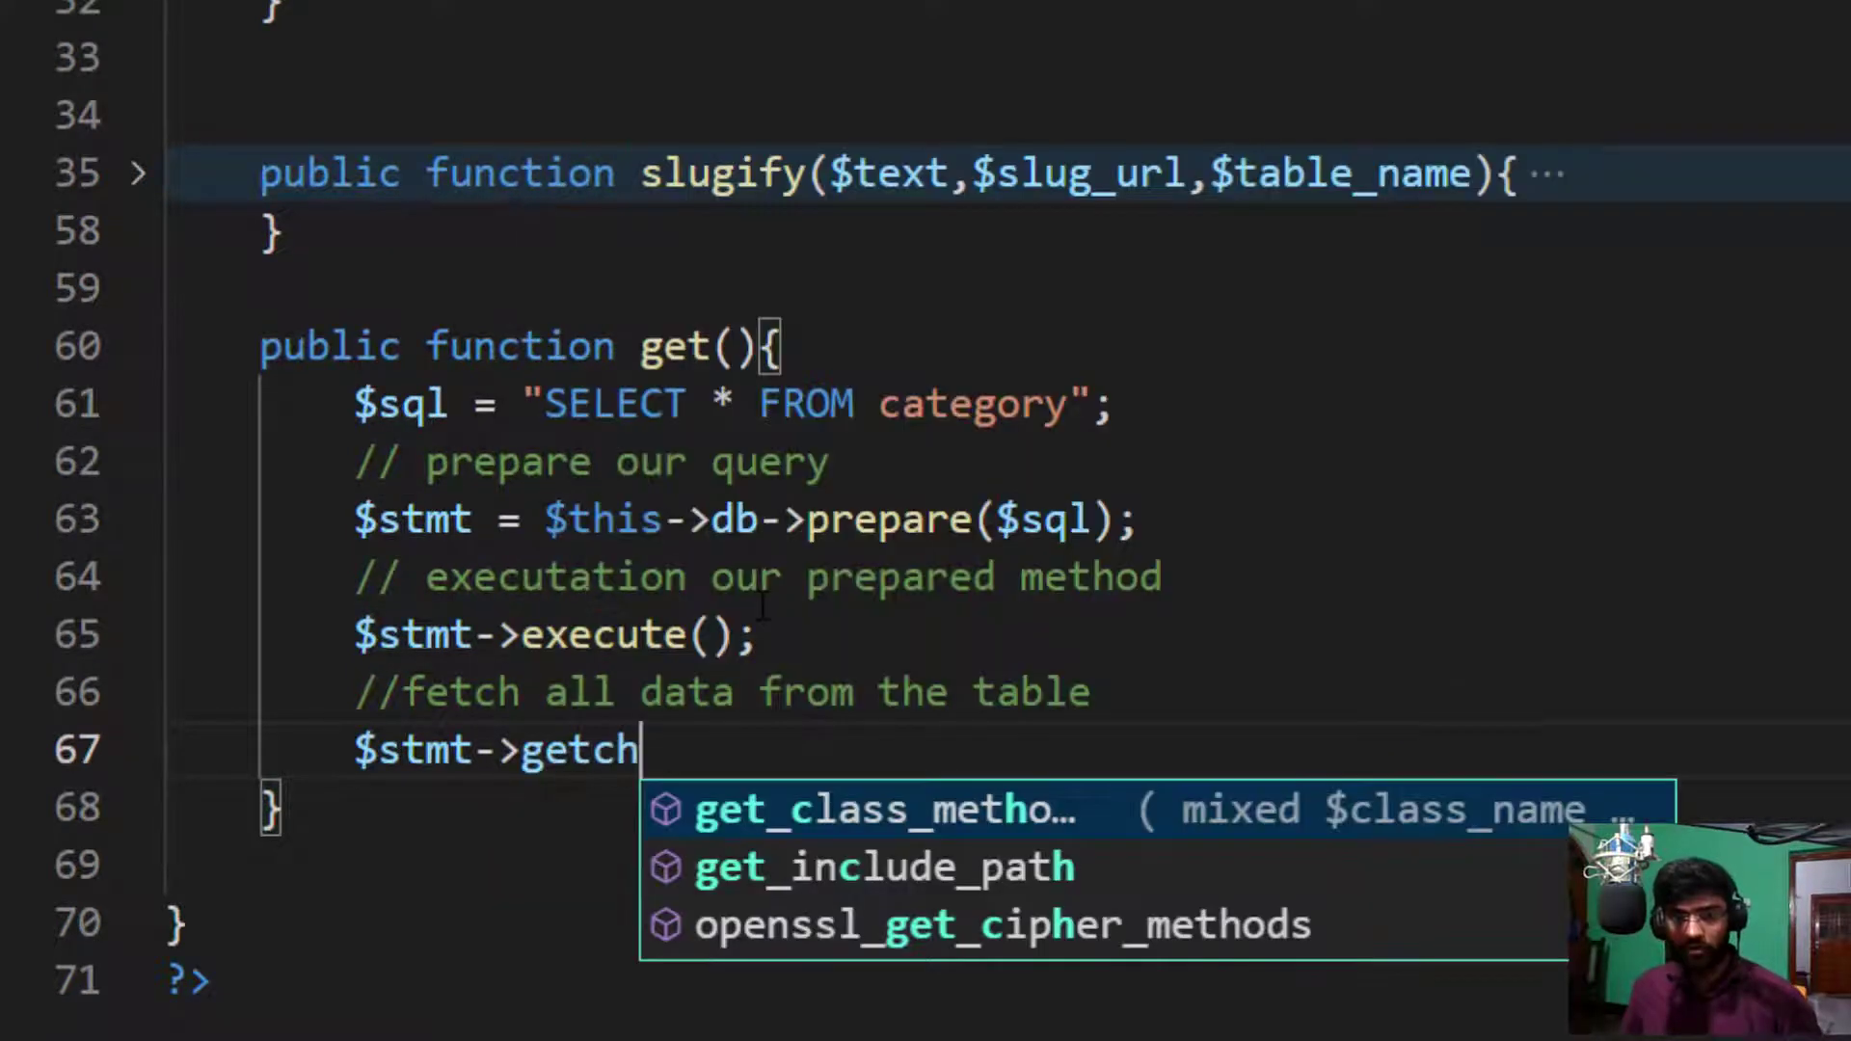
text(All)
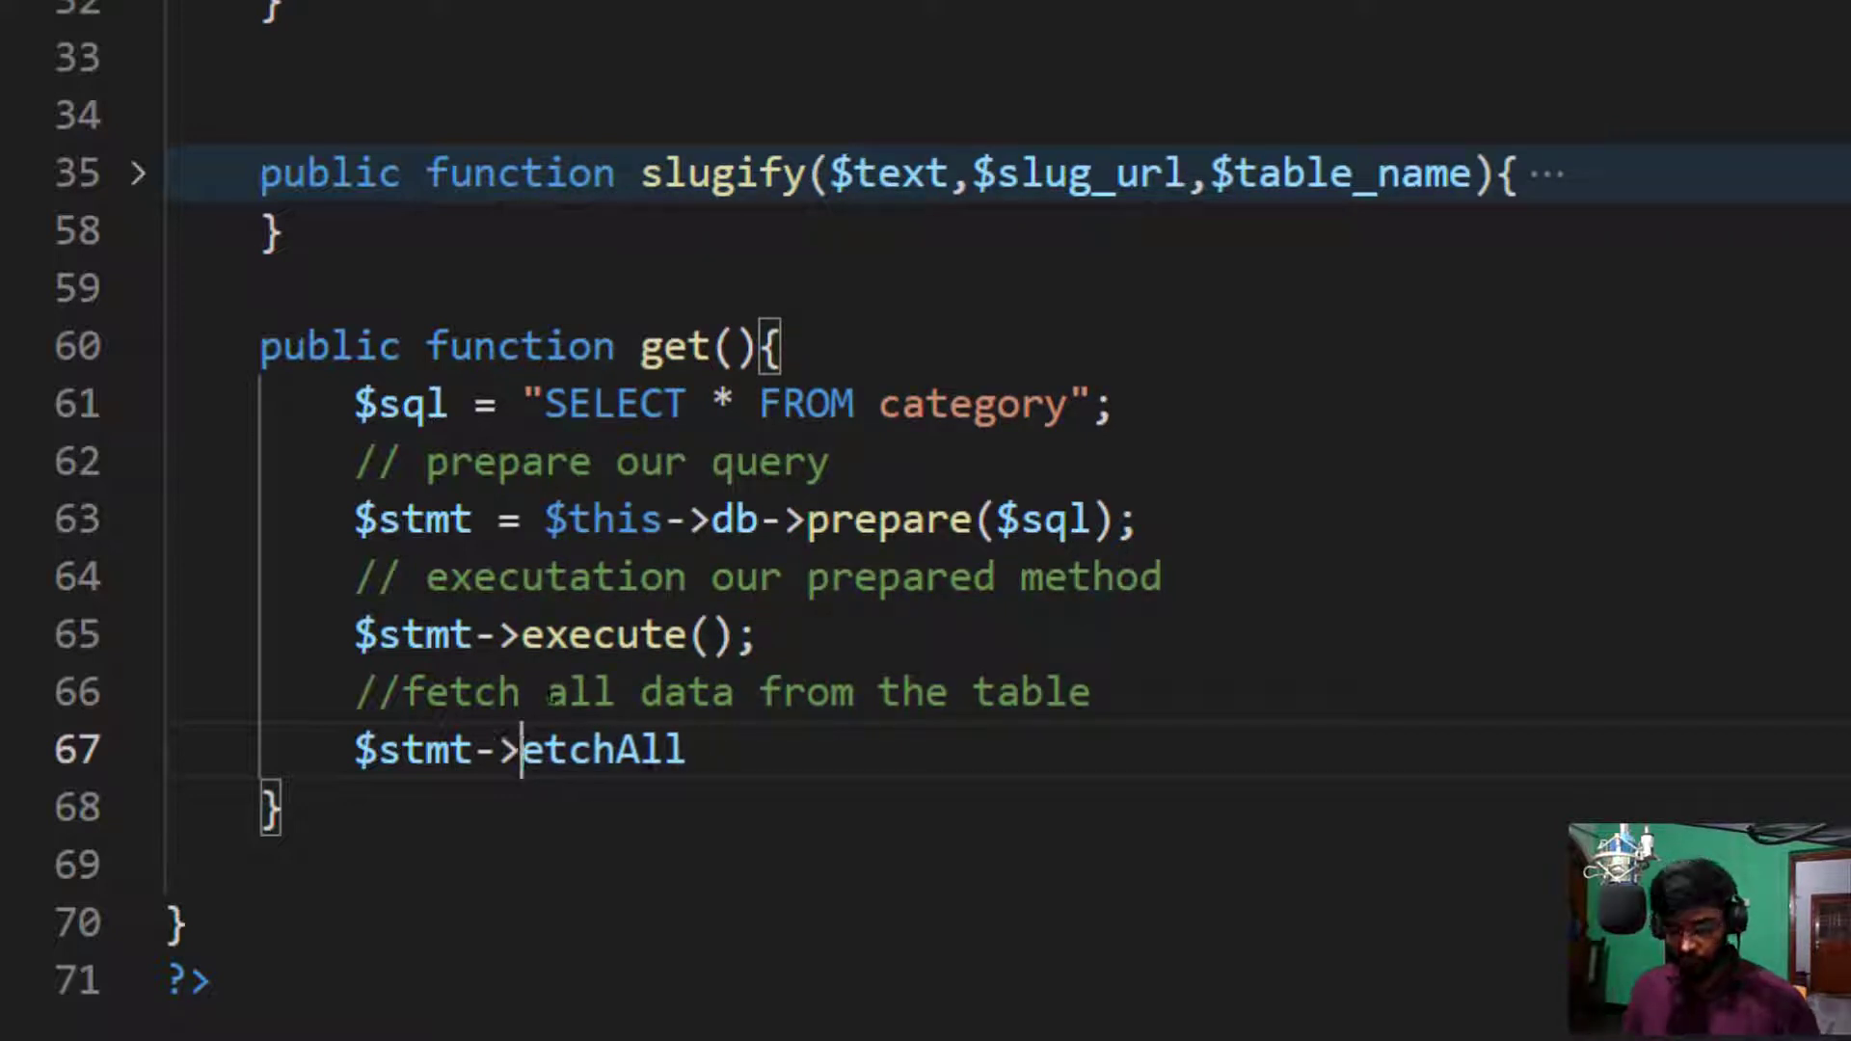
text(fetchAll)
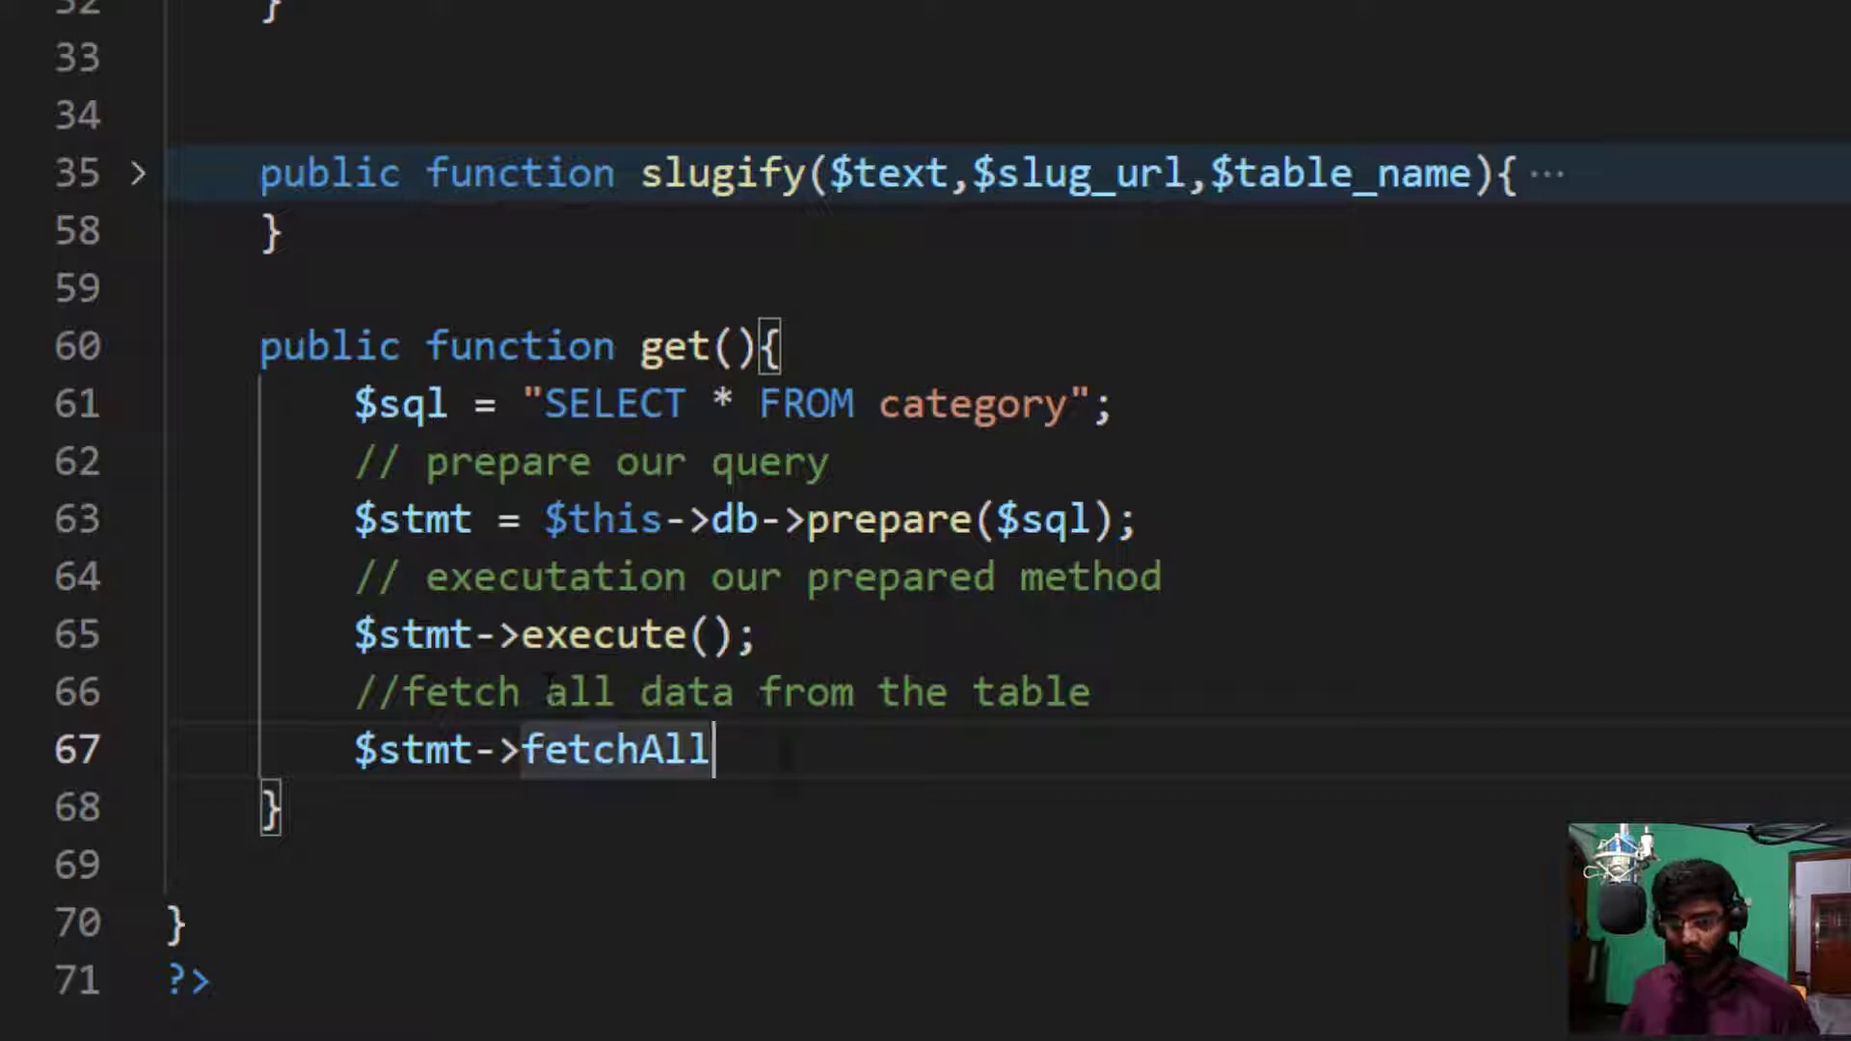
text(();)
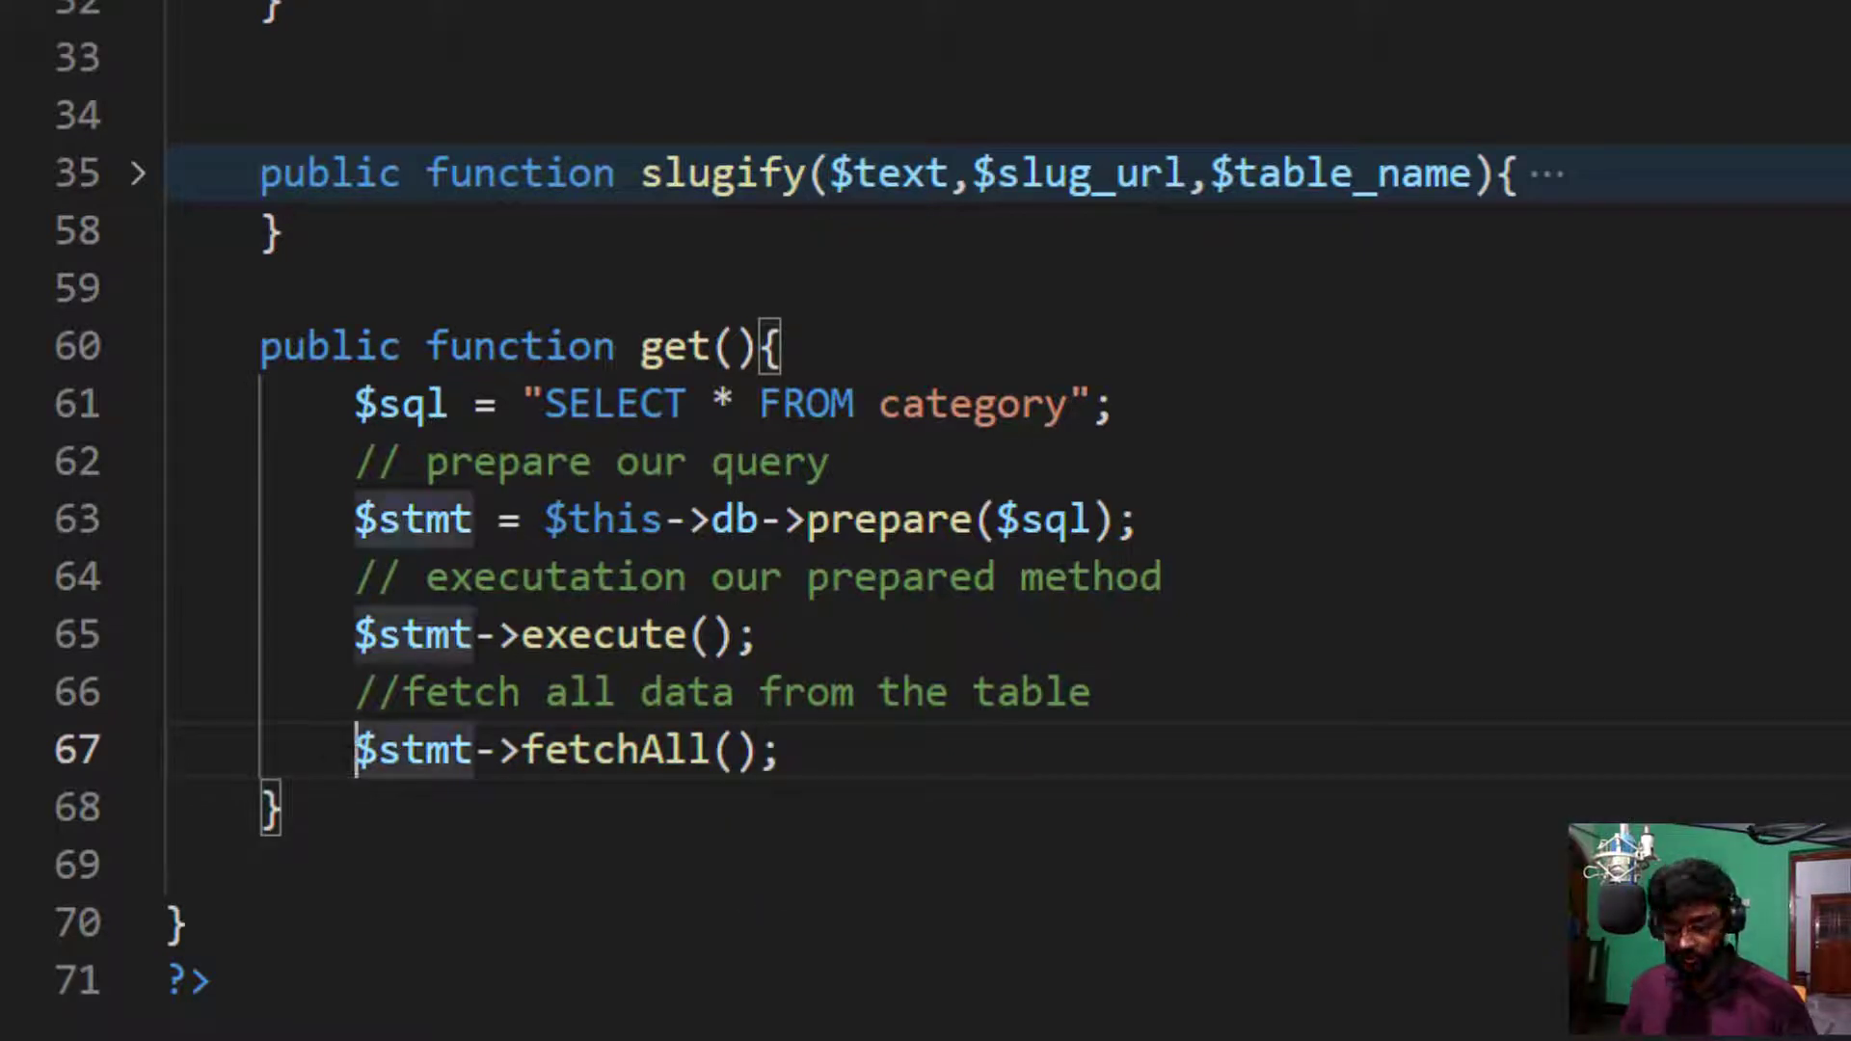
text($result =)
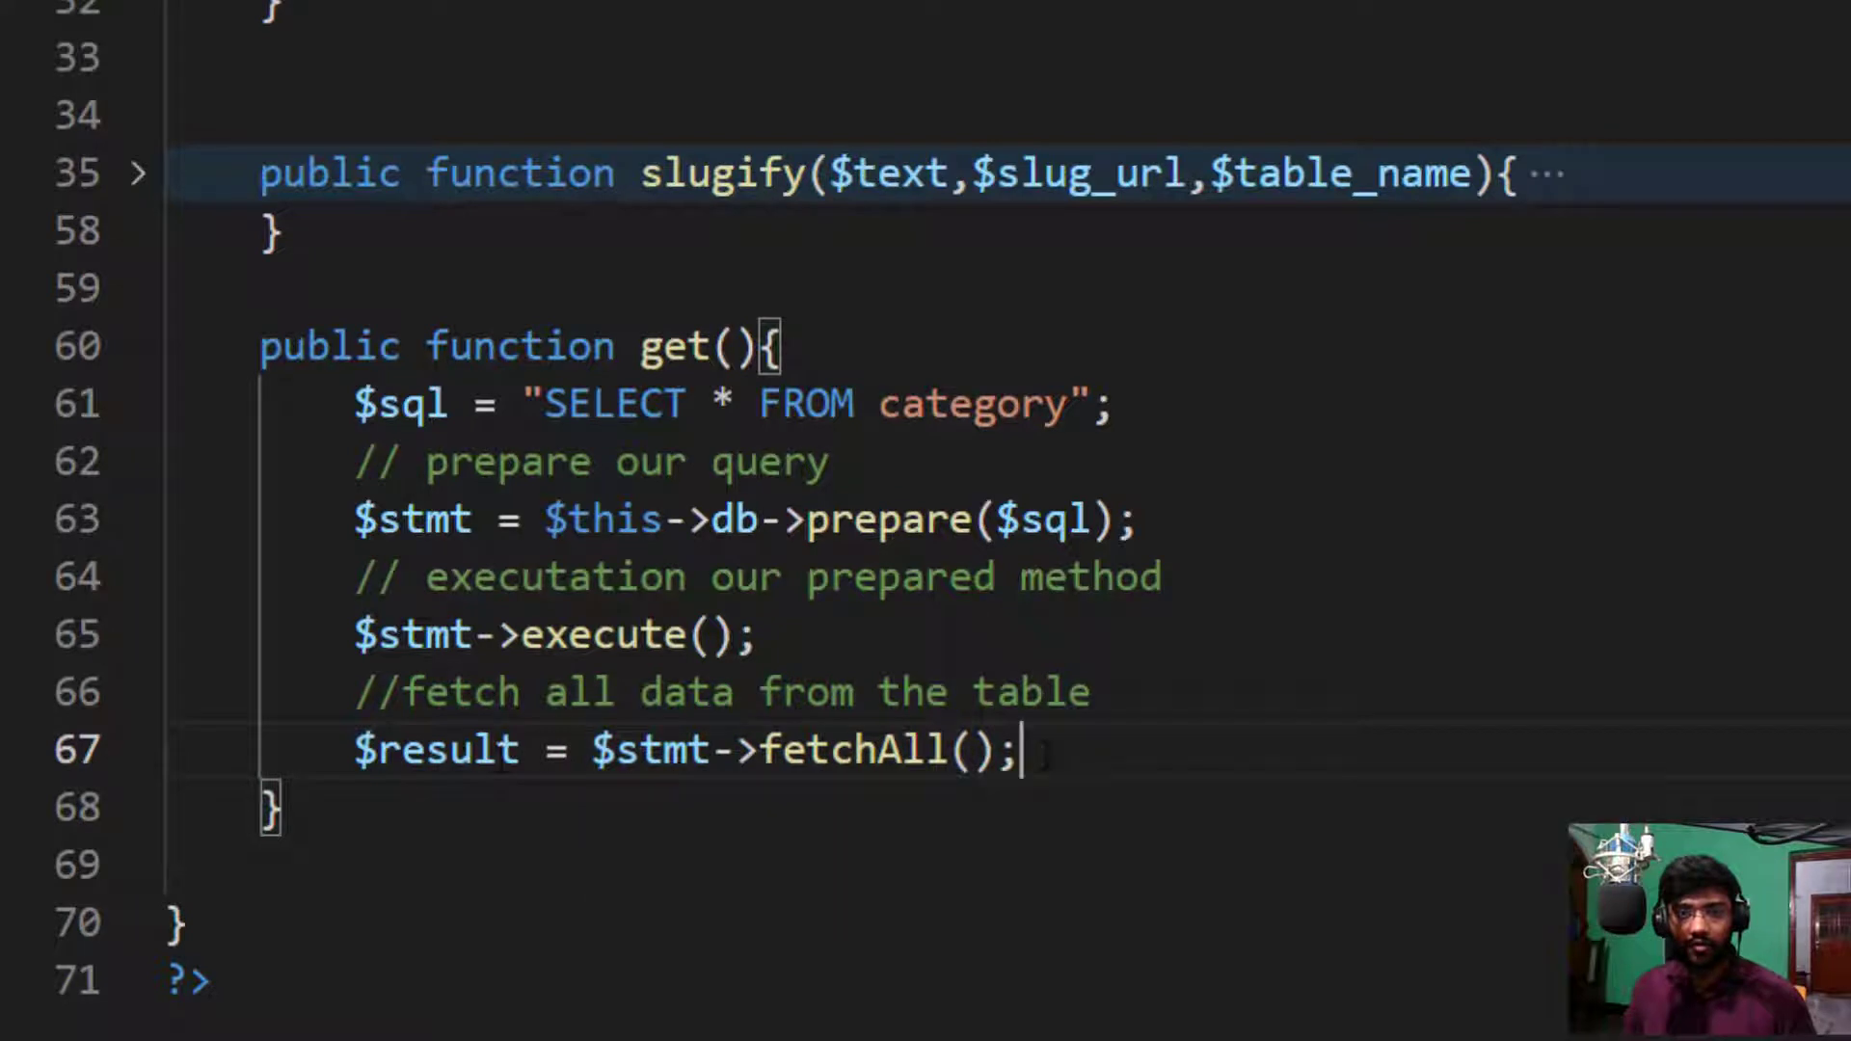
Step: Return $result; at the end of get()
text(return)
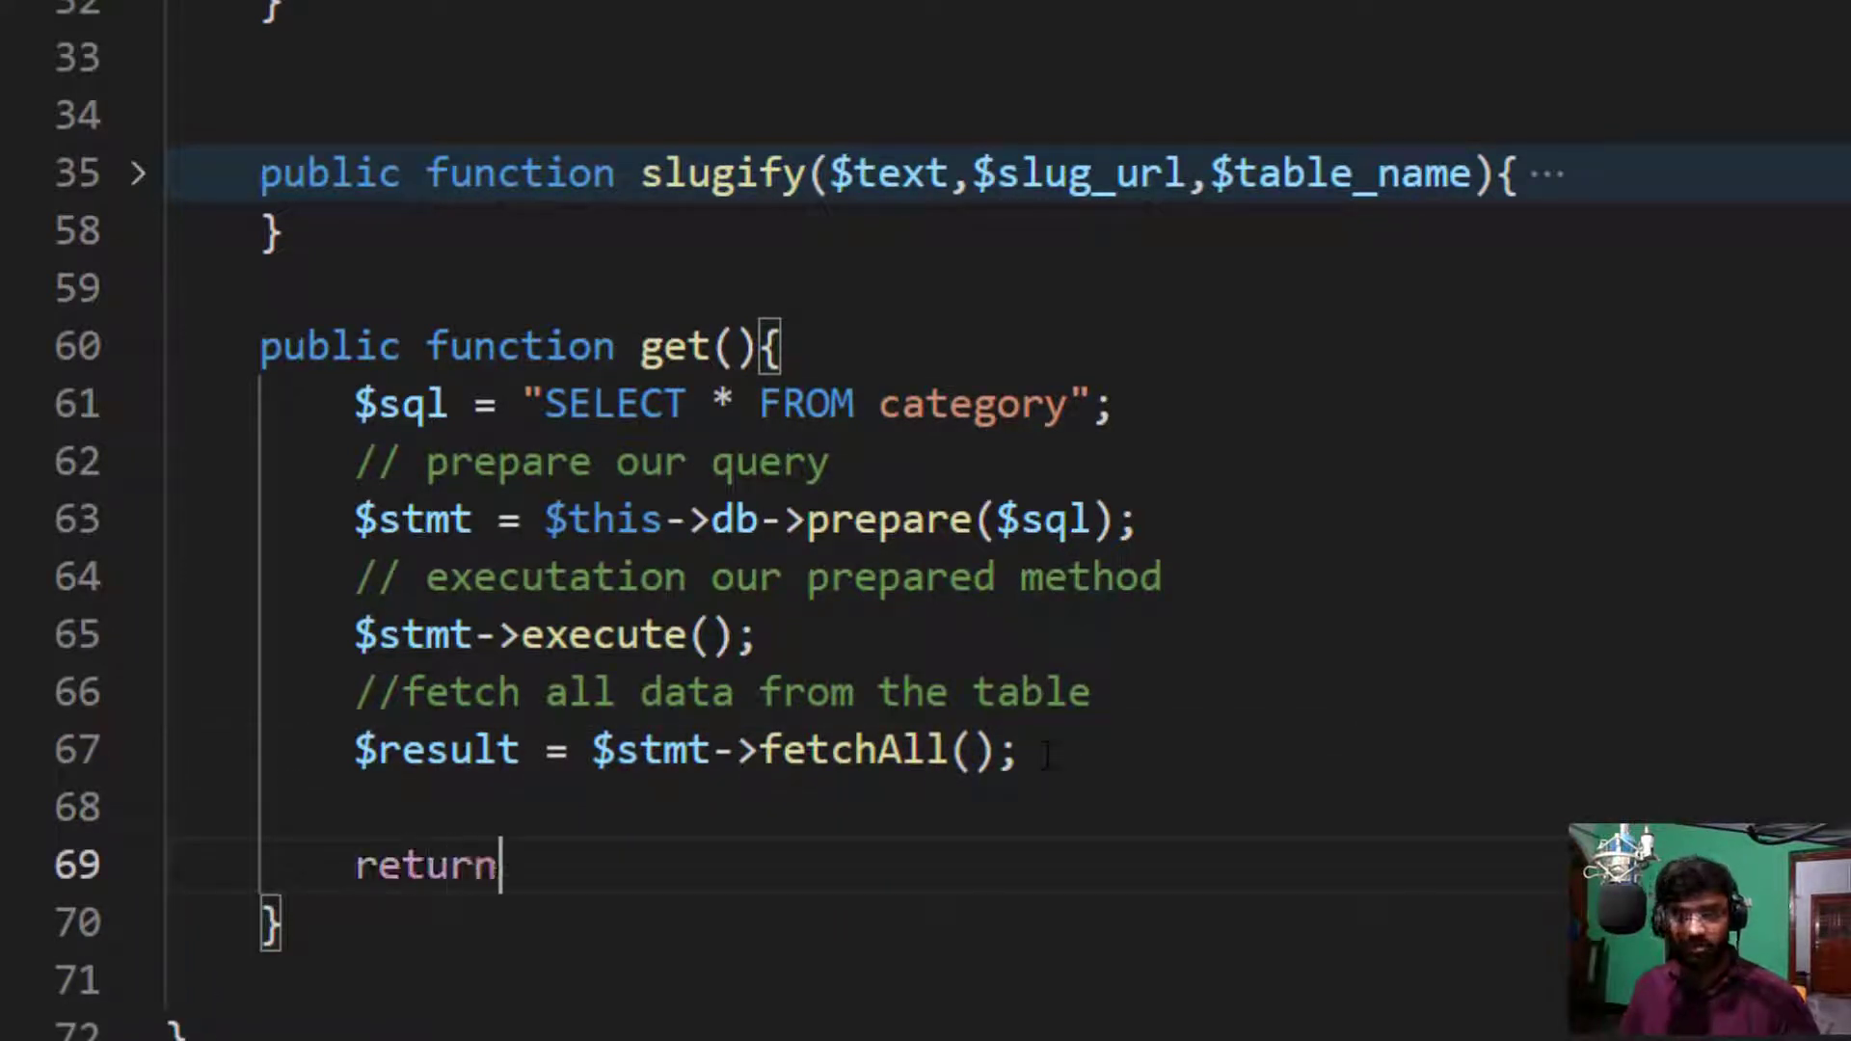
text($result;)
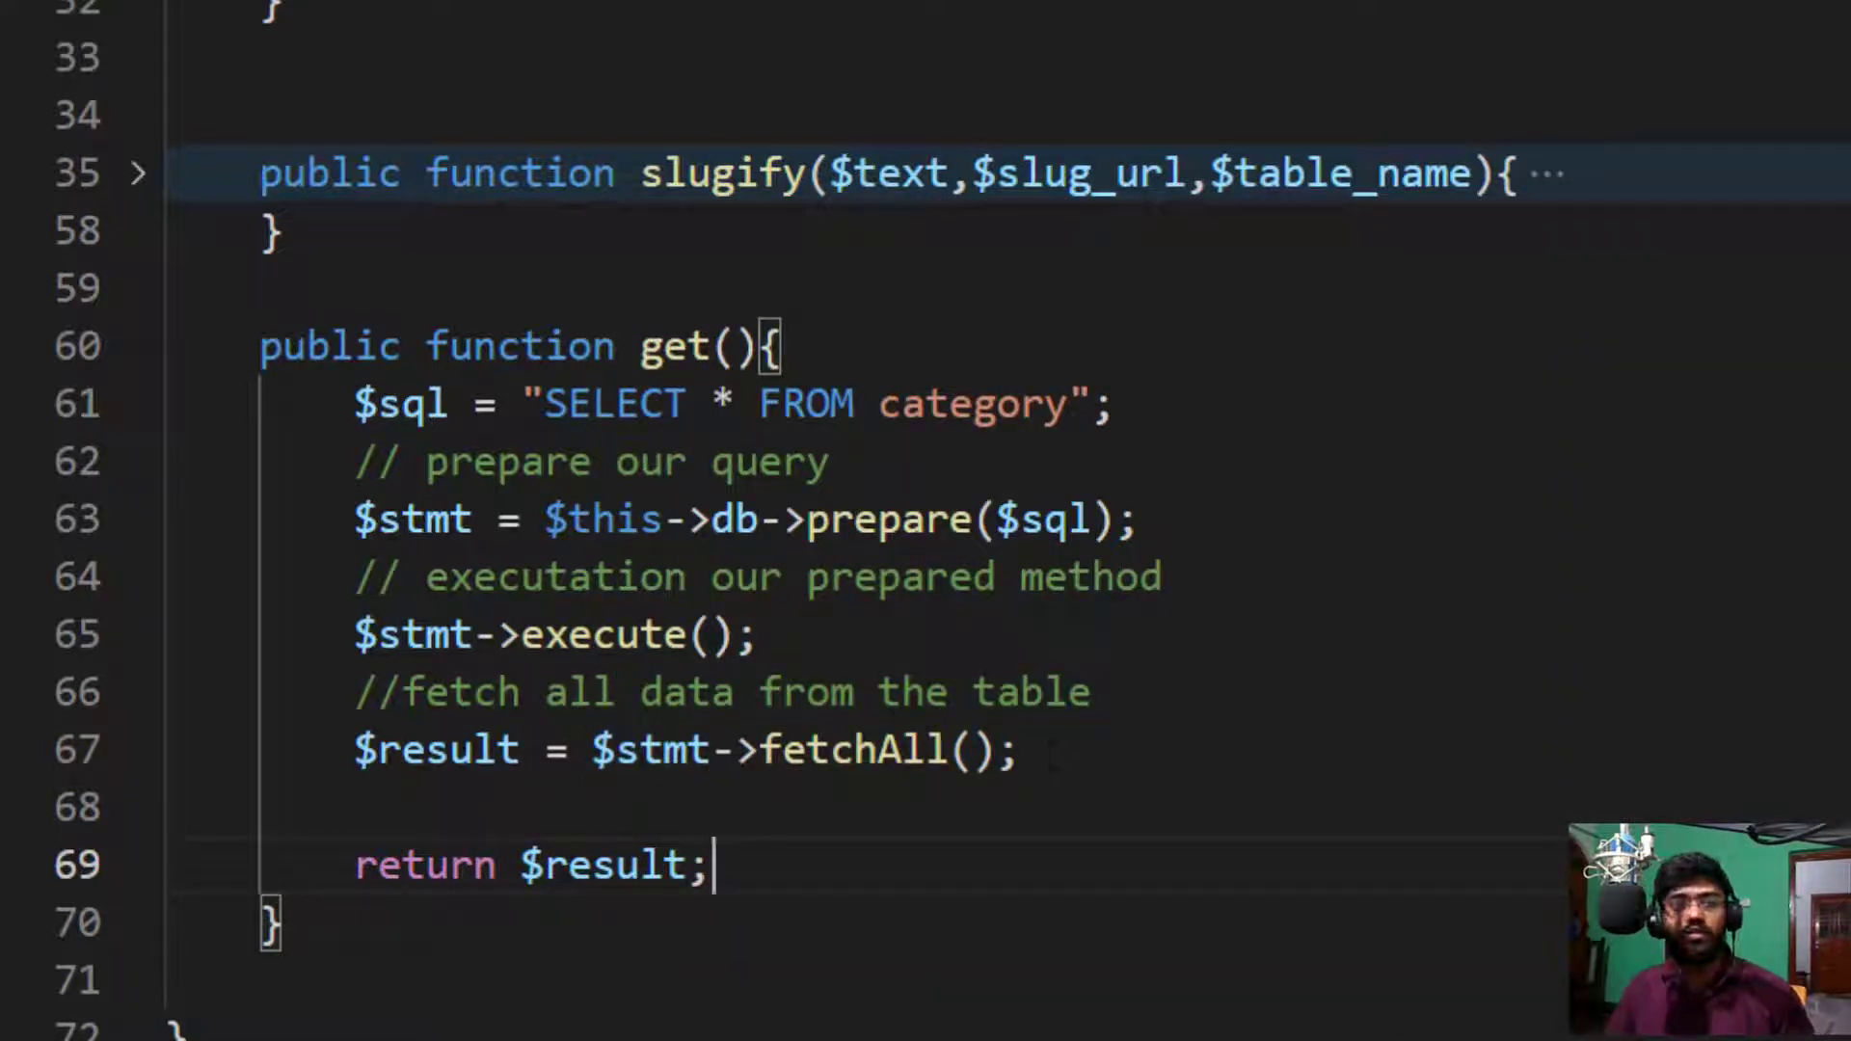
scroll(down, 3)
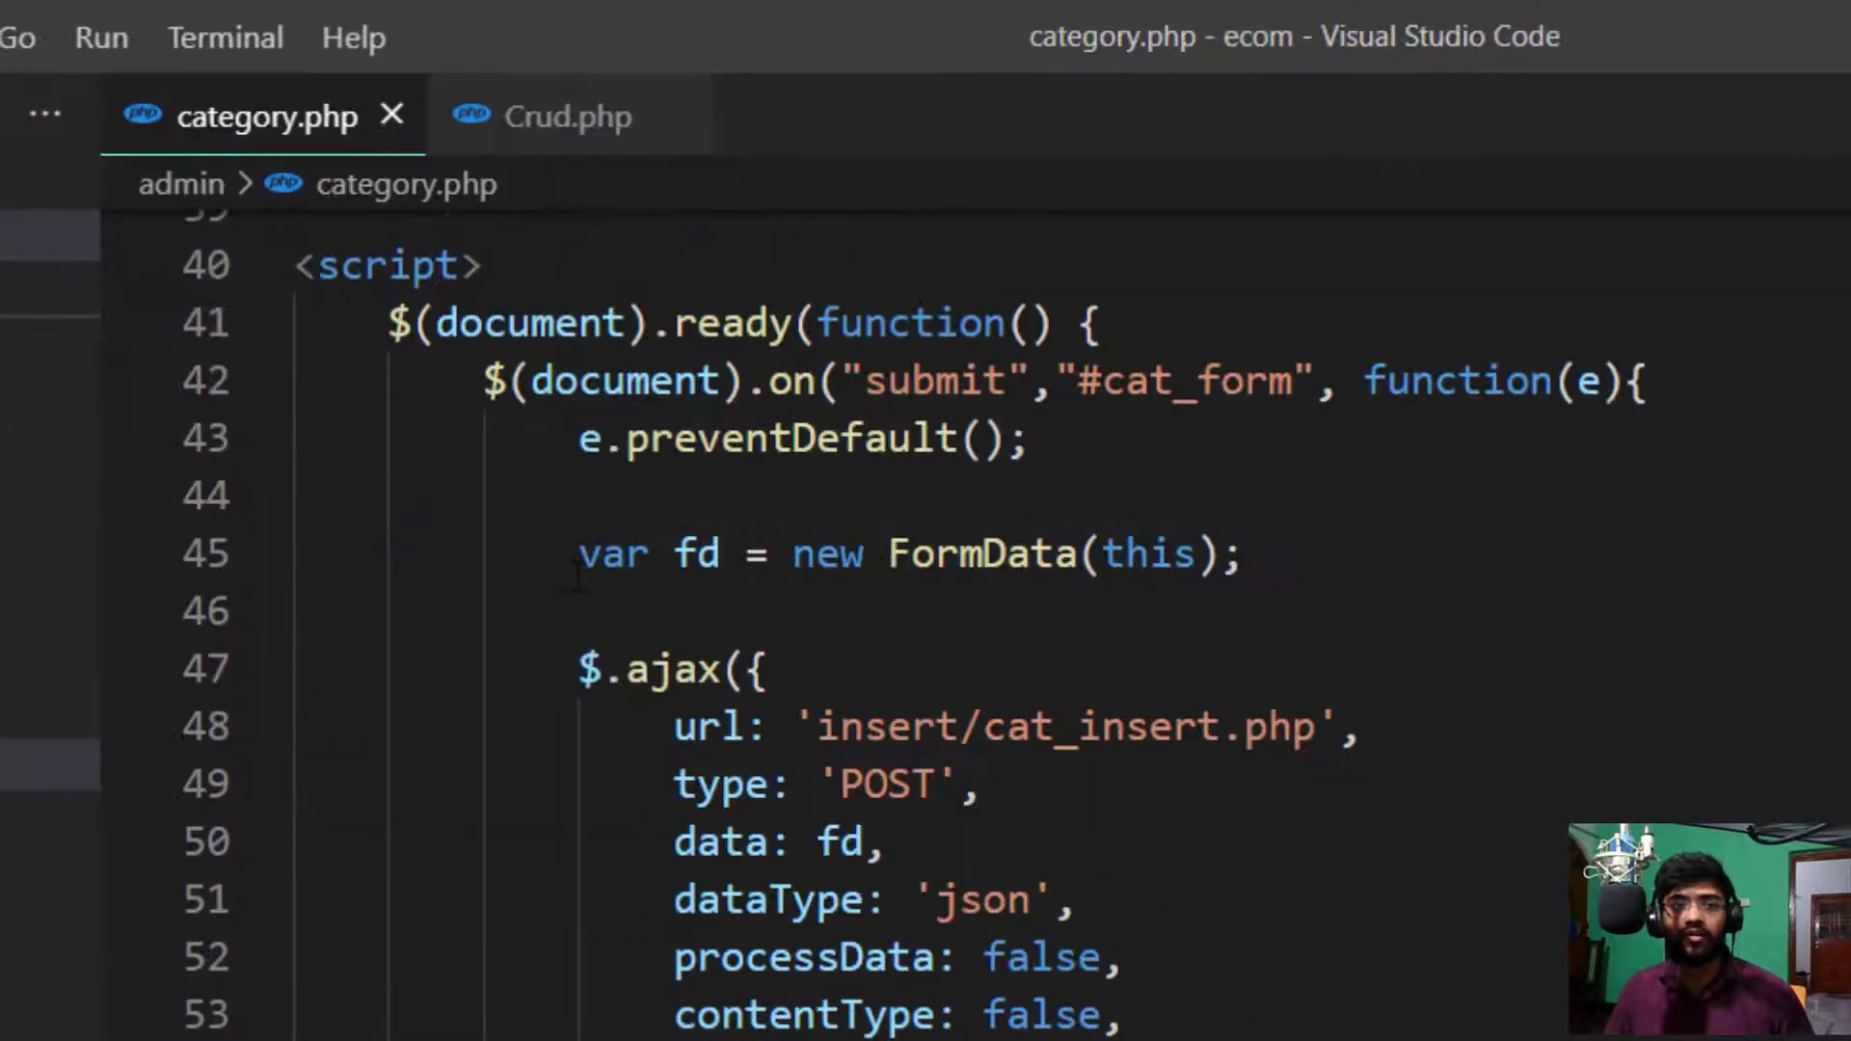
Step: Add require_once '../class/Crud.php'; below the header include in category.php and save
scroll(up, 3)
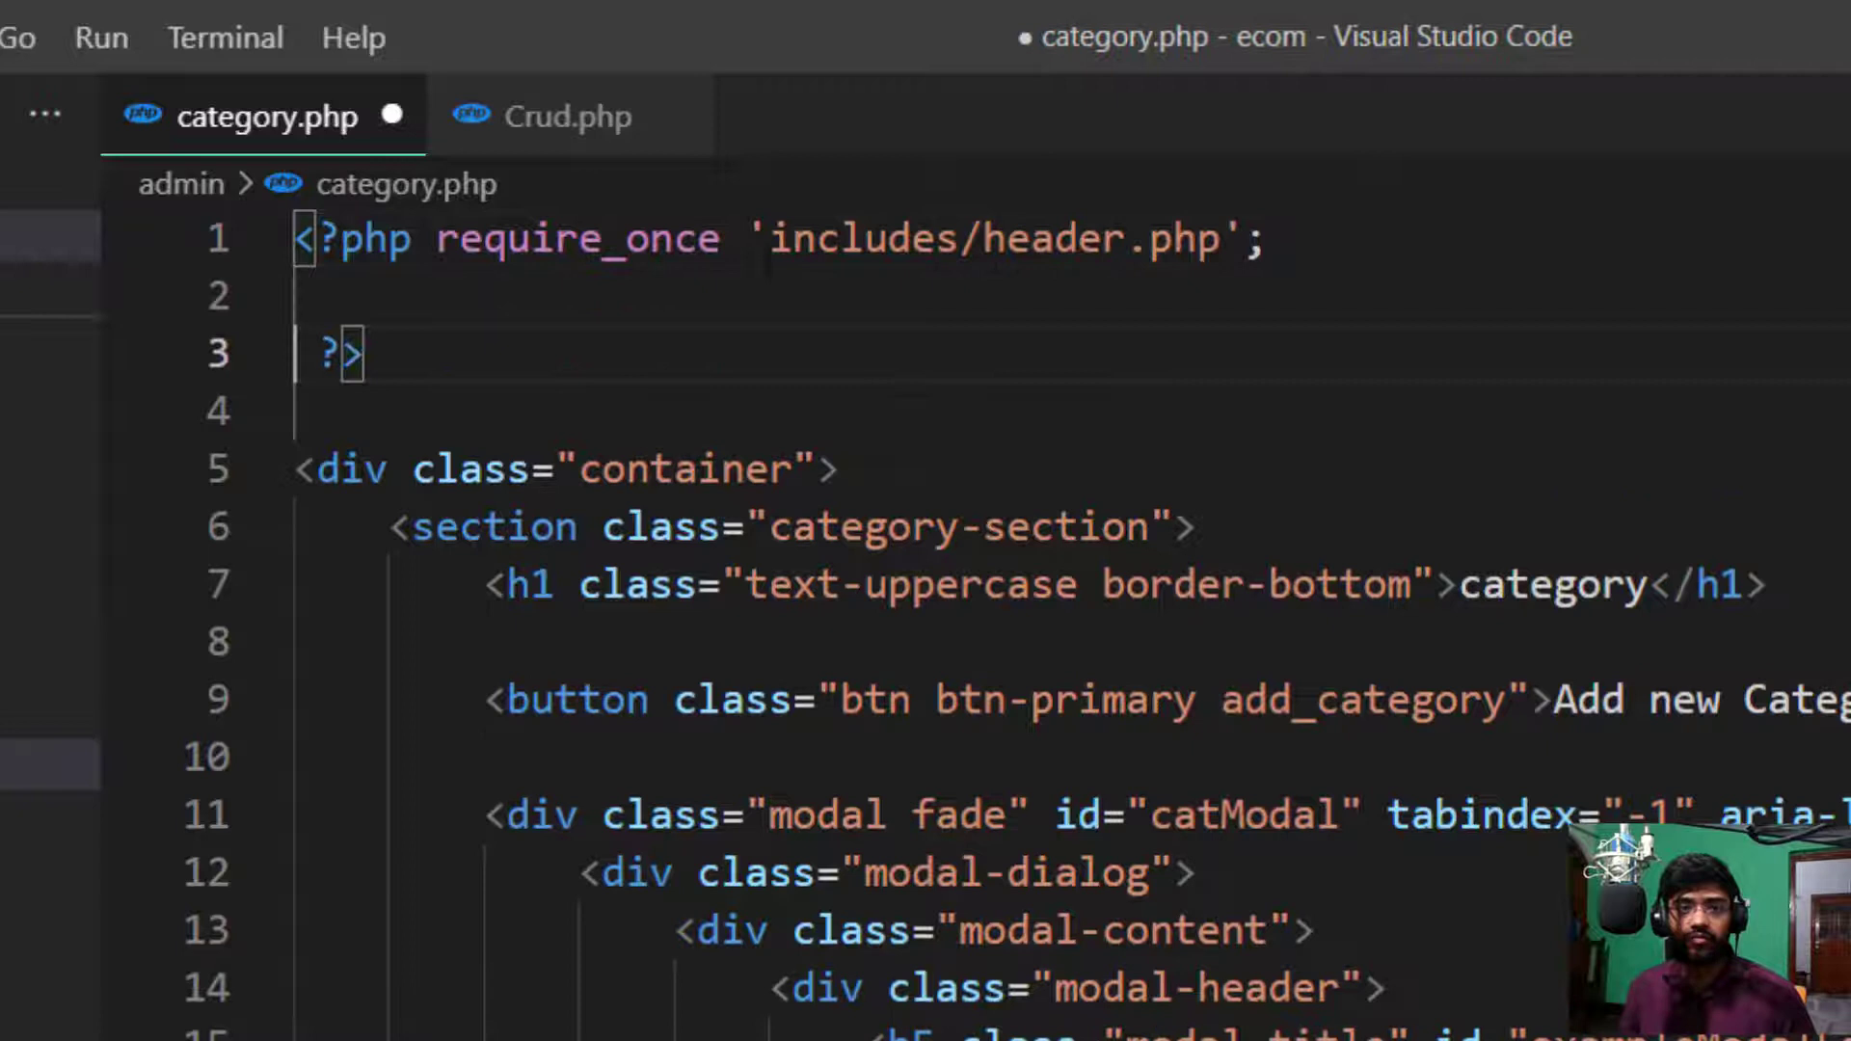
click(401, 297)
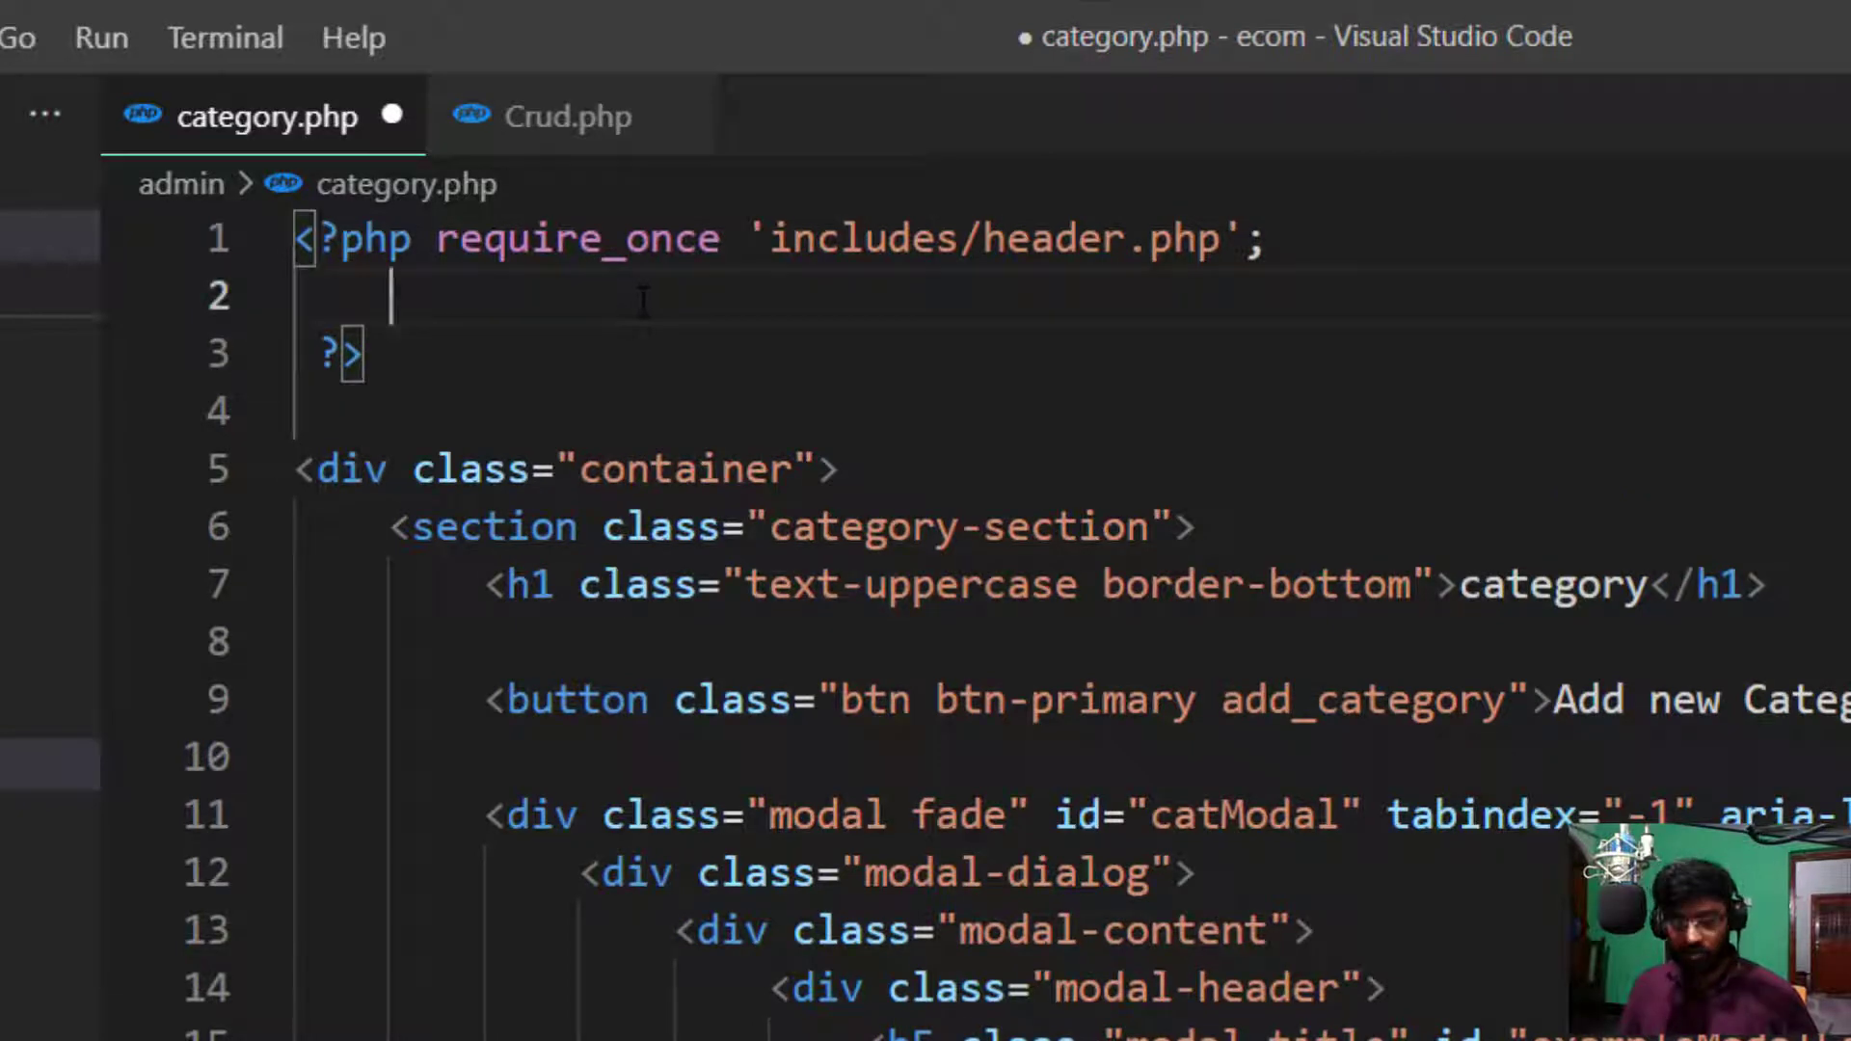
text(re)
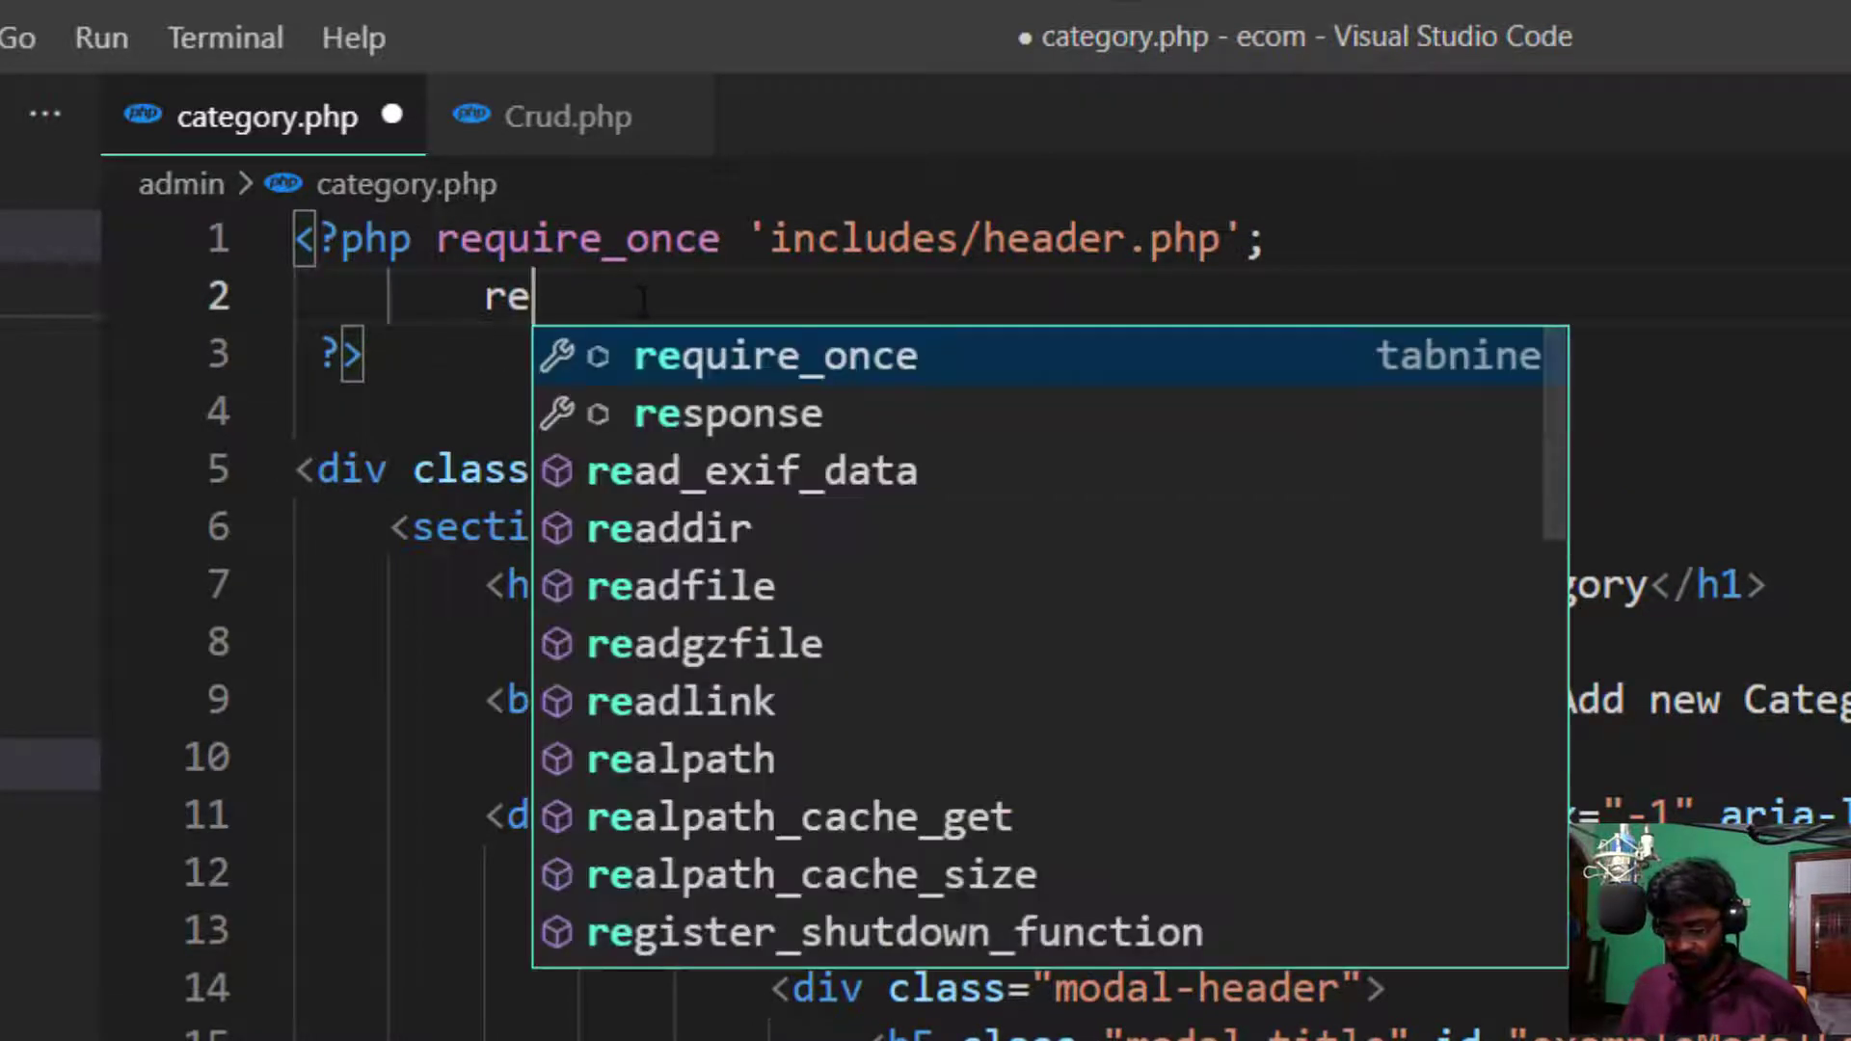
text(quire)
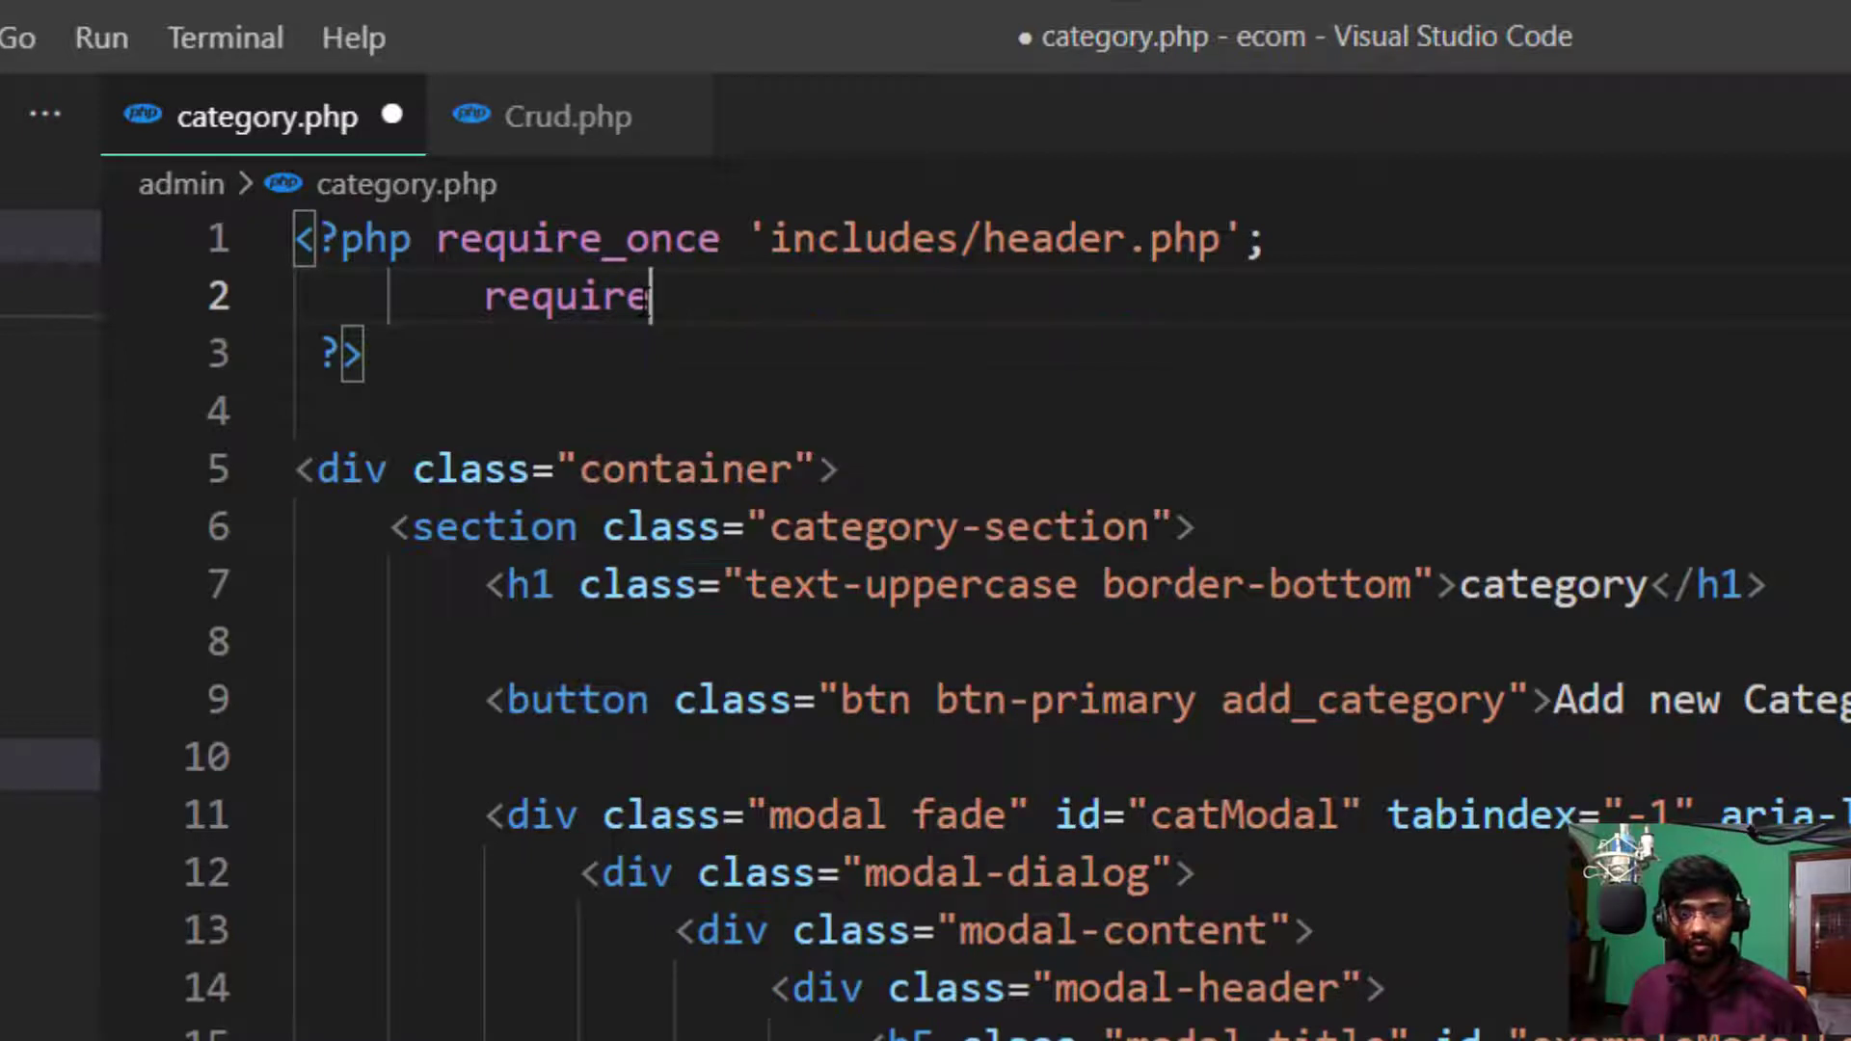
text(_once)
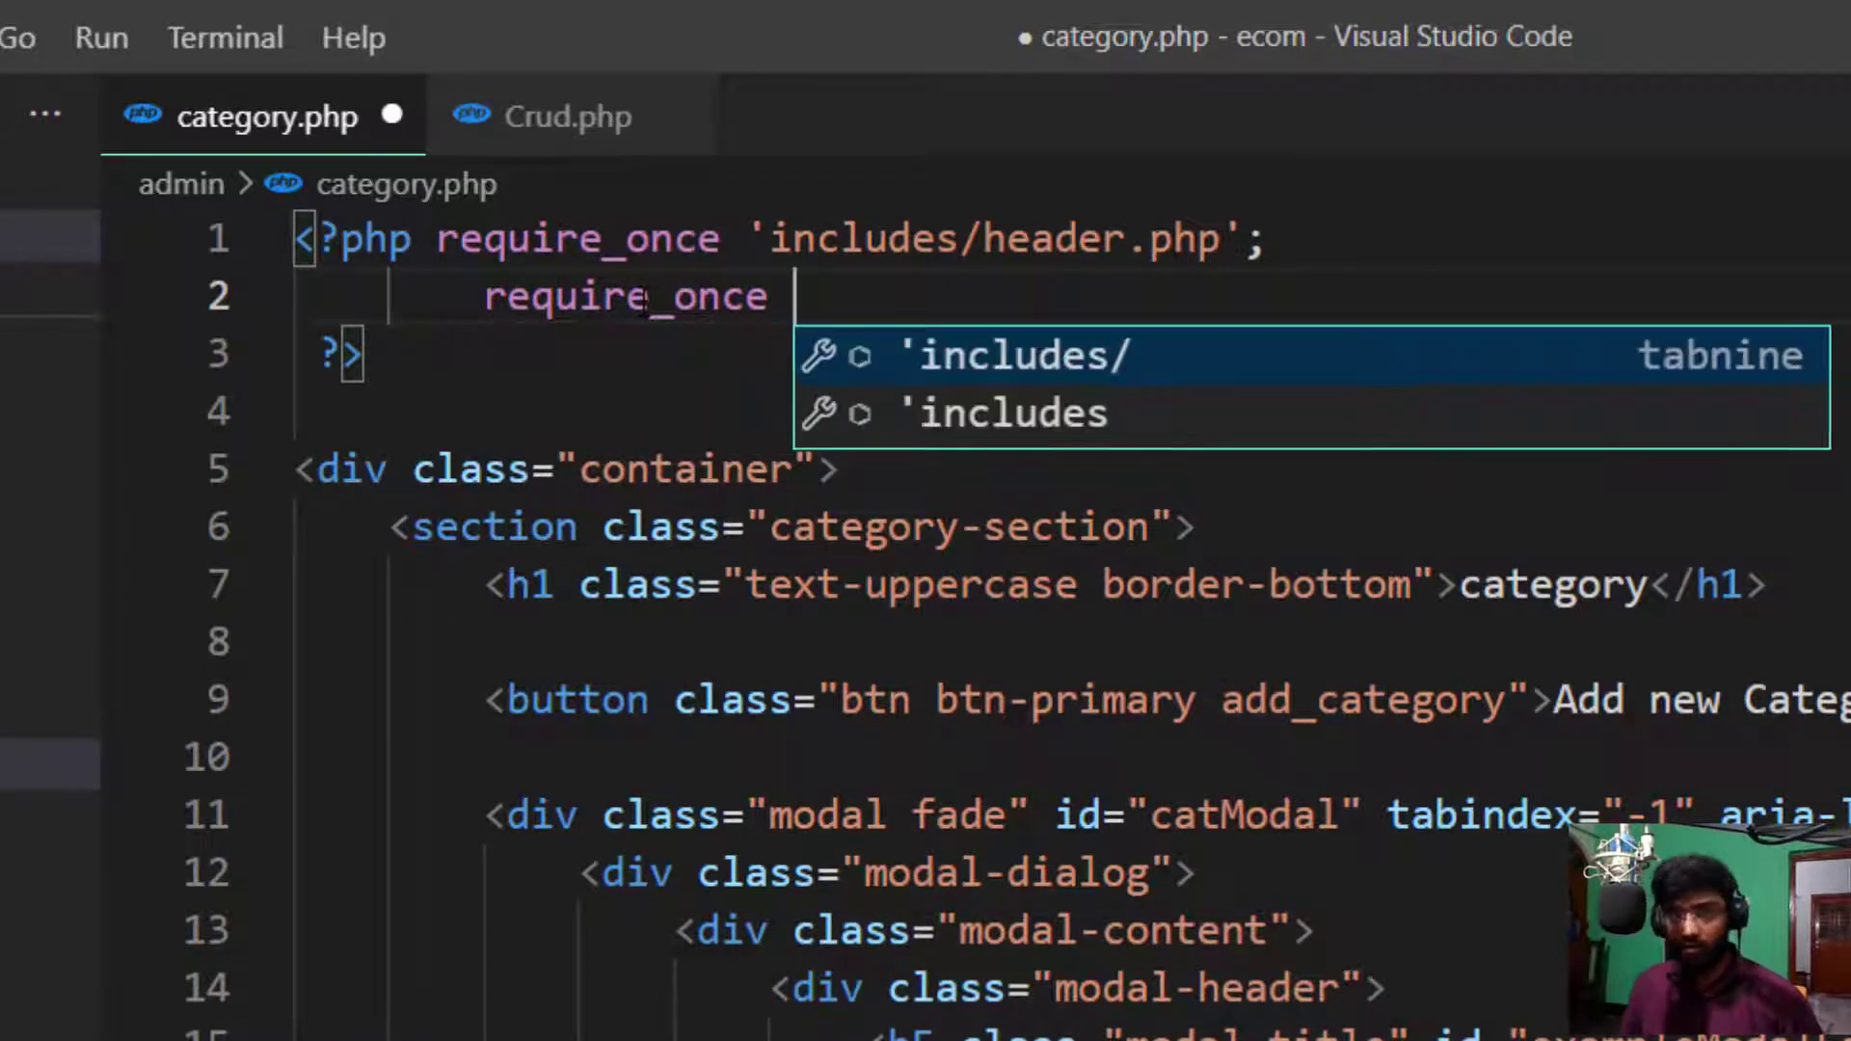
text(')
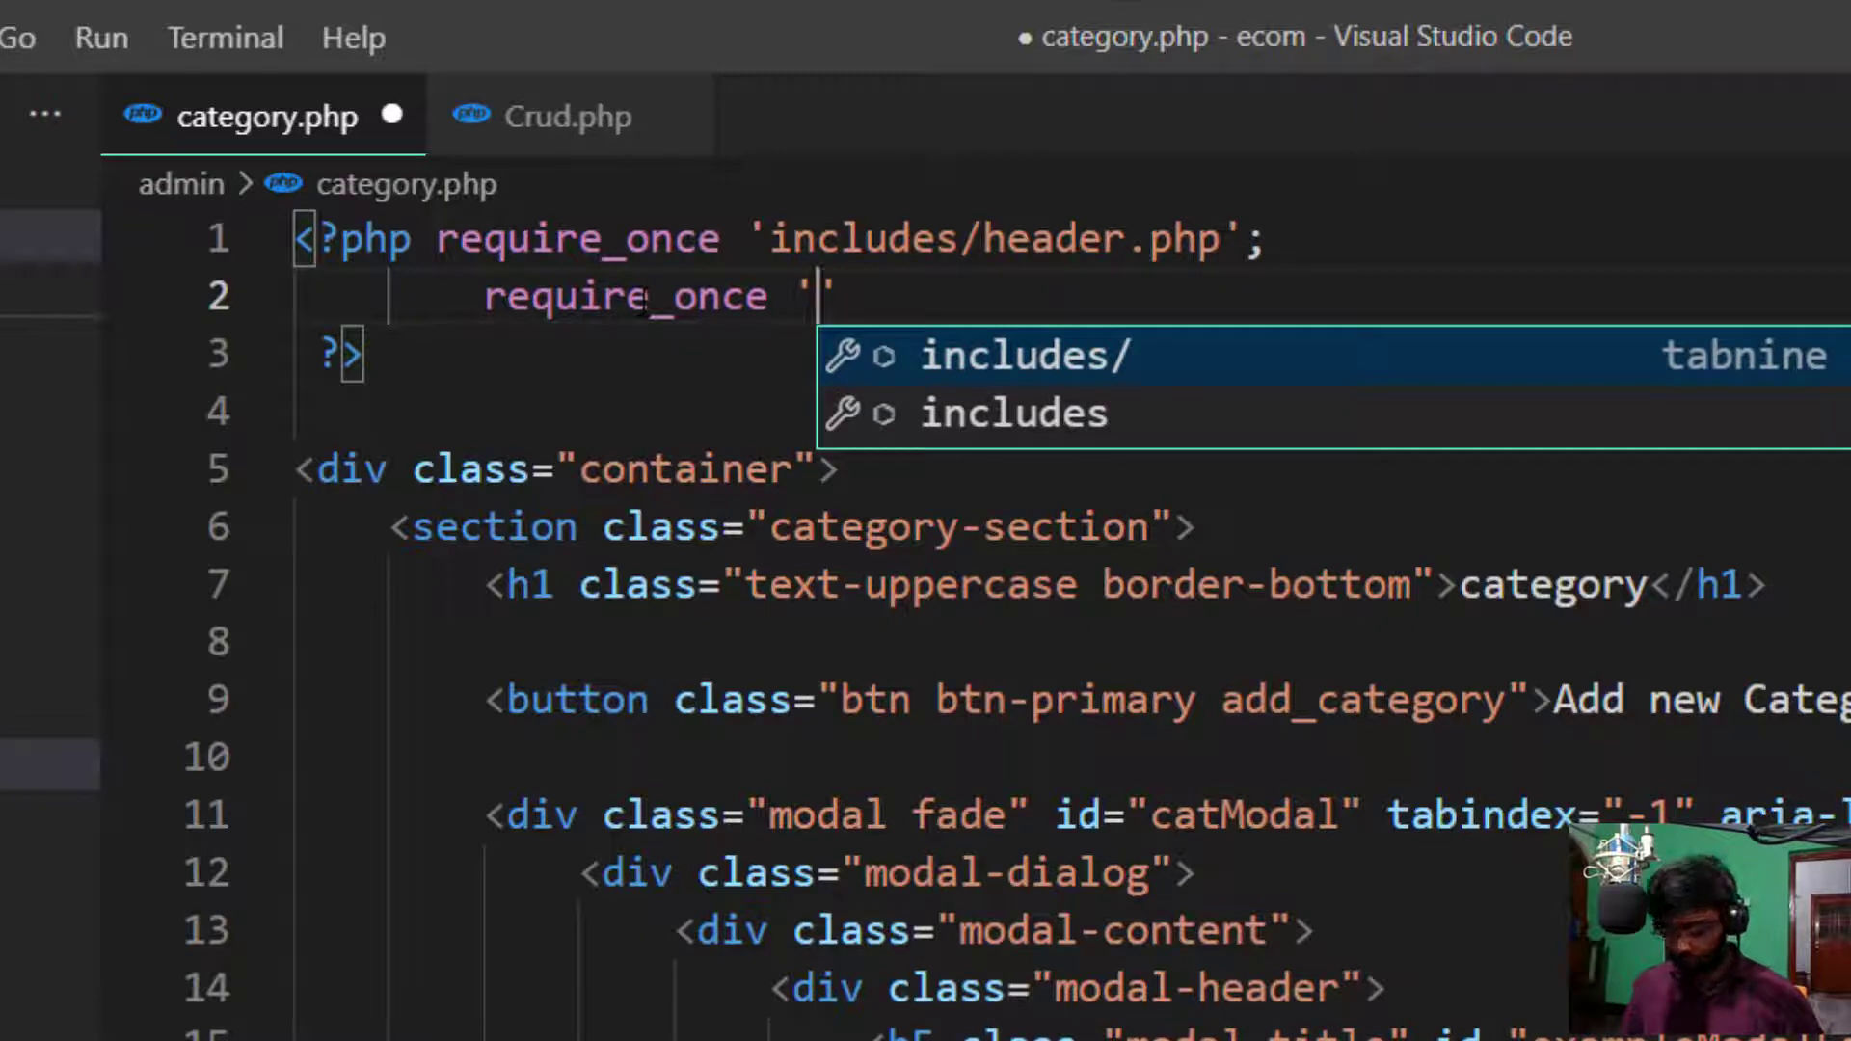
text(class/)
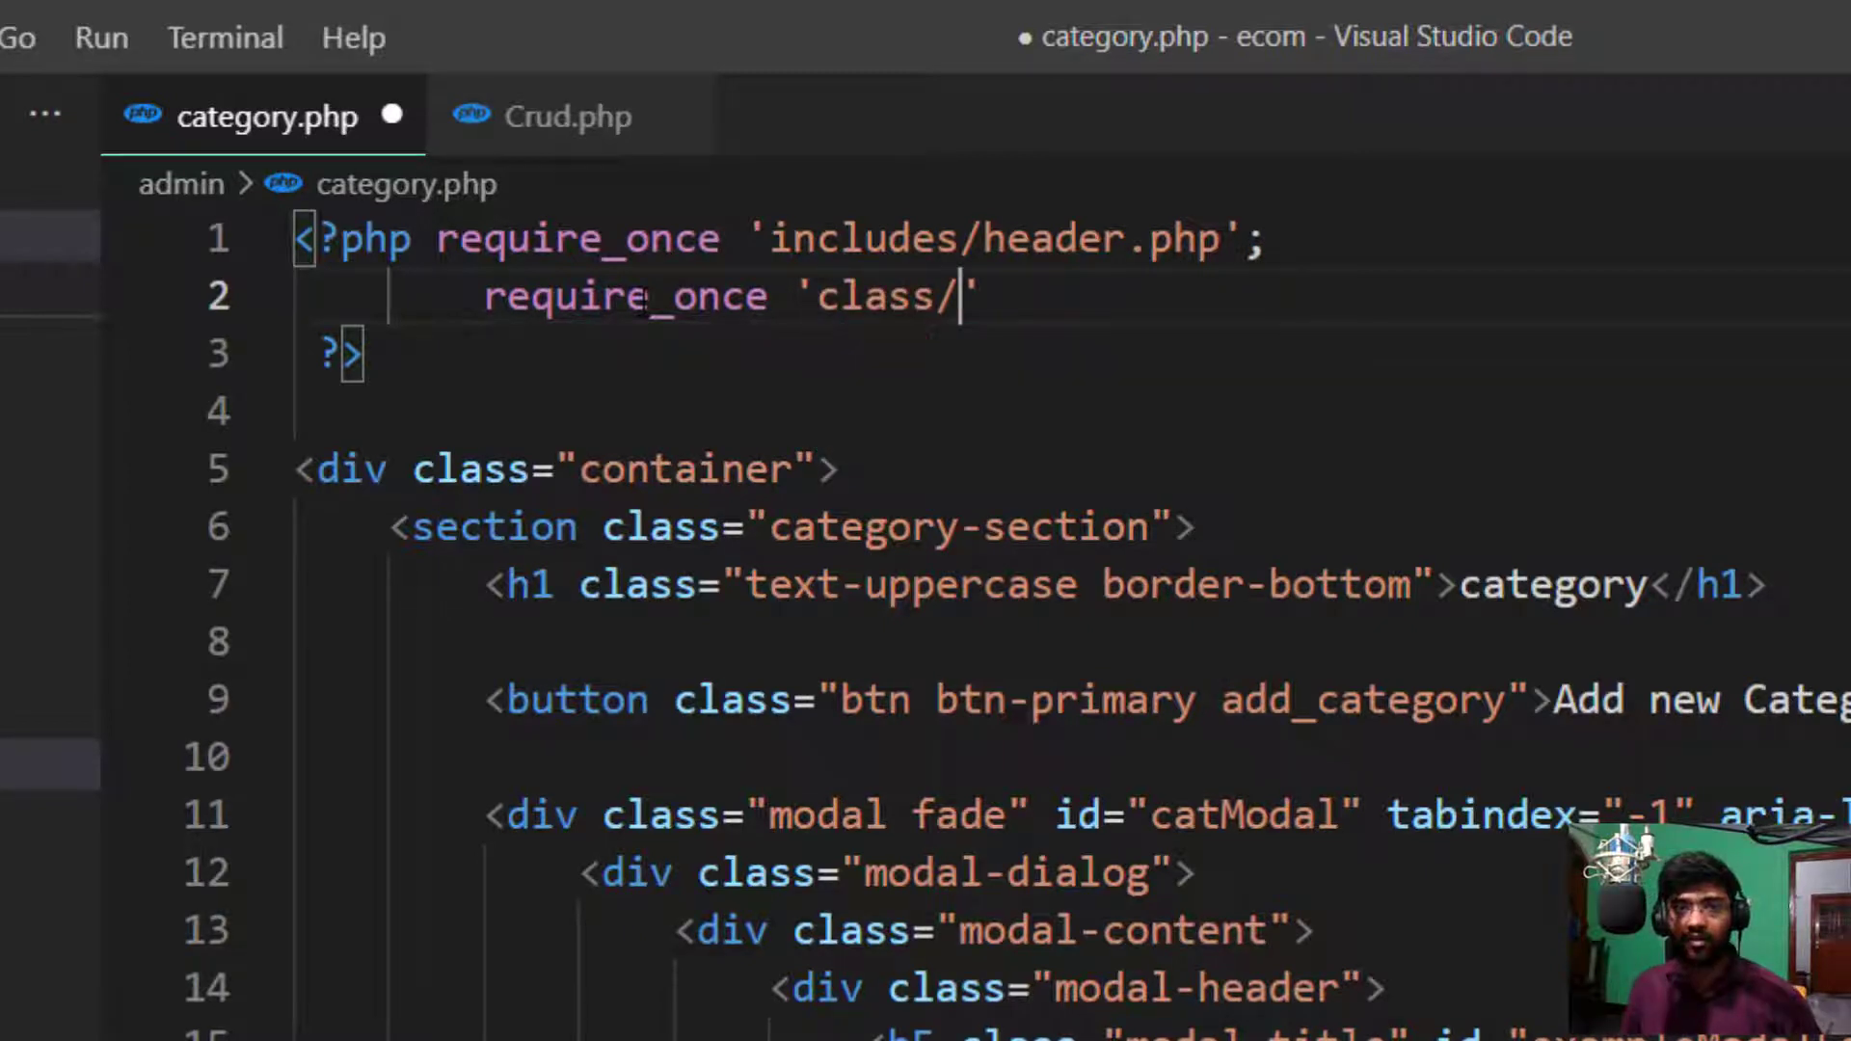
text(C)
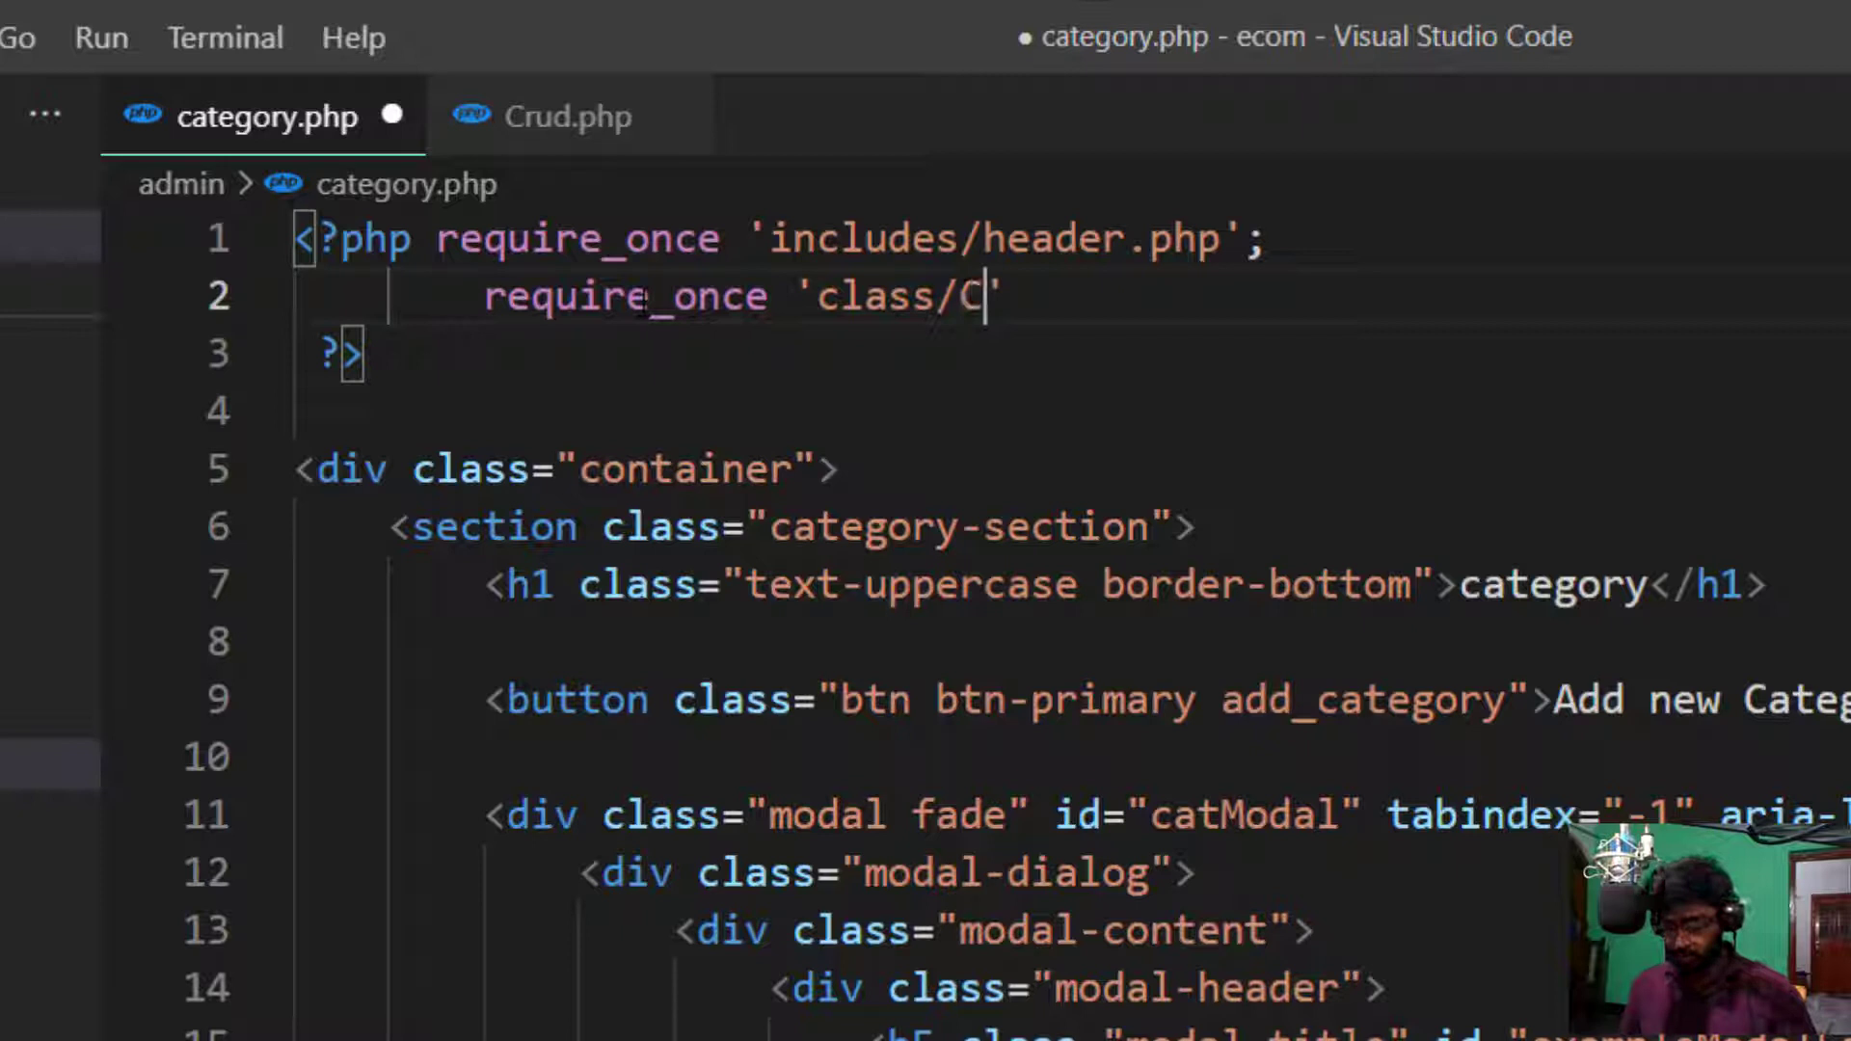
text(ru)
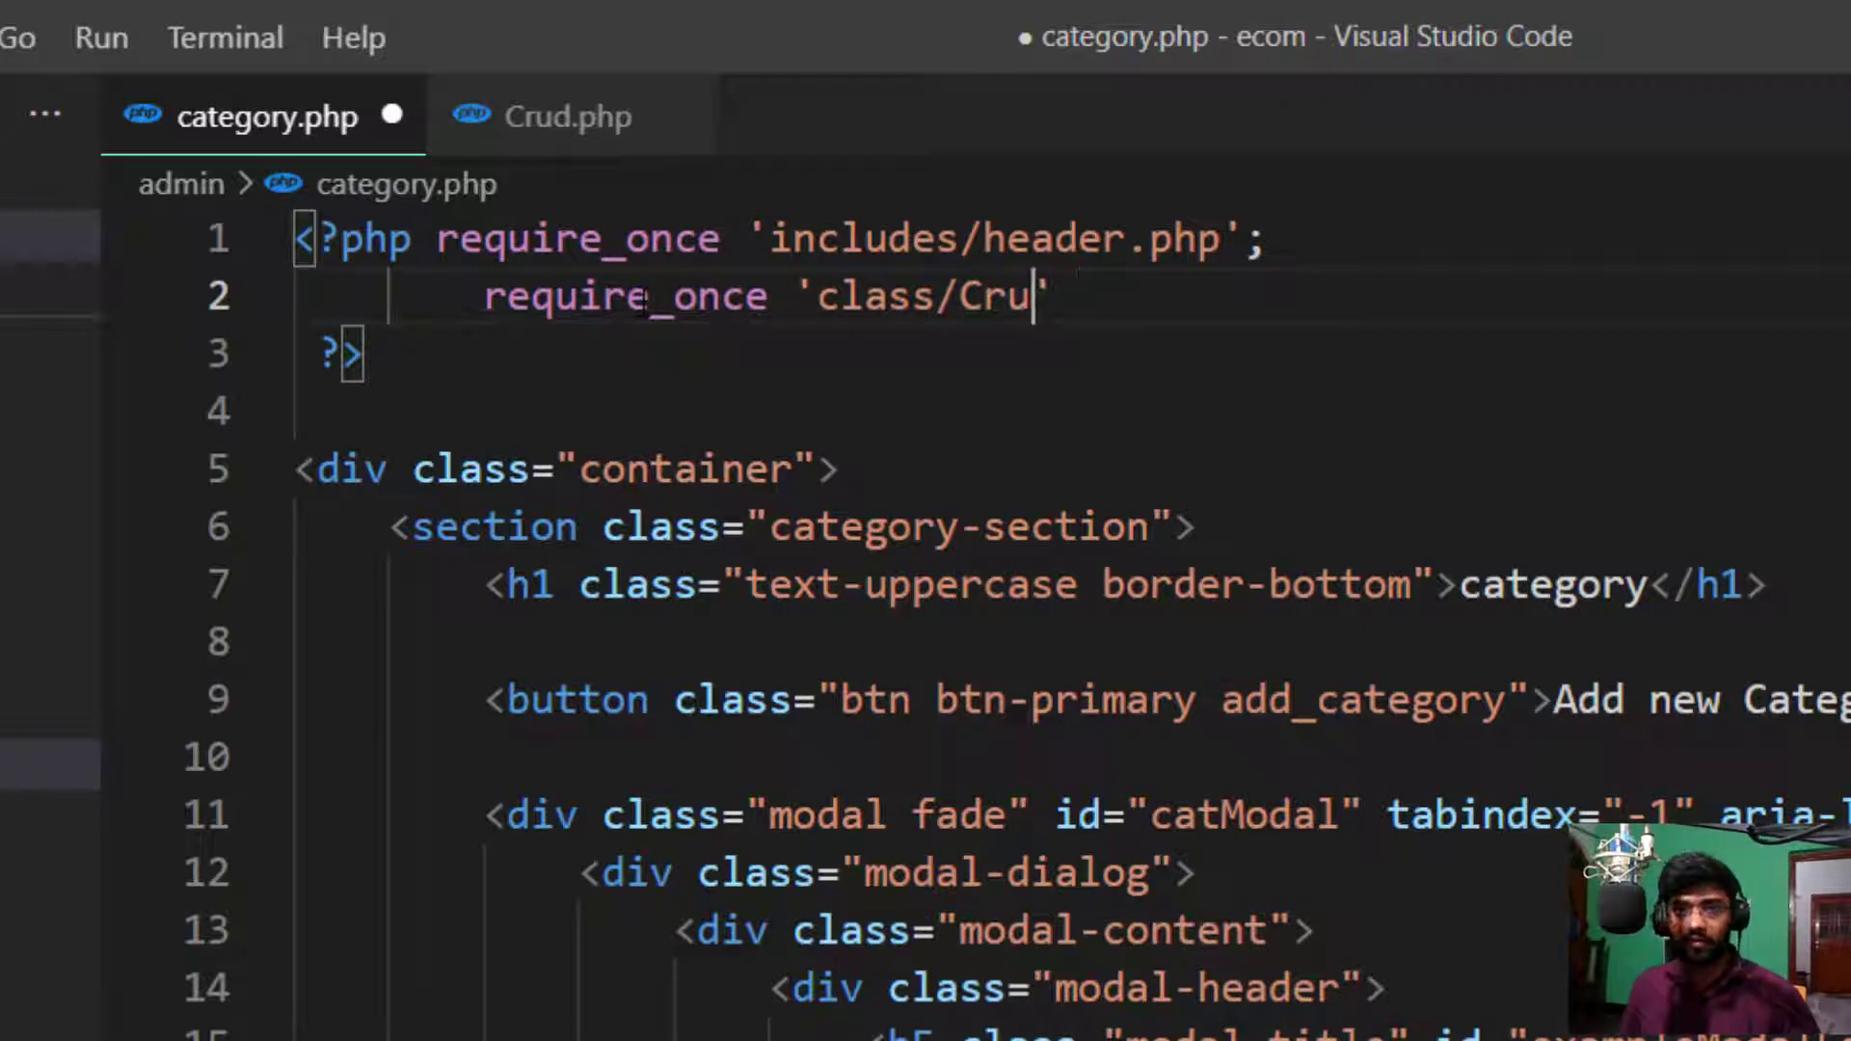
text(d.php)
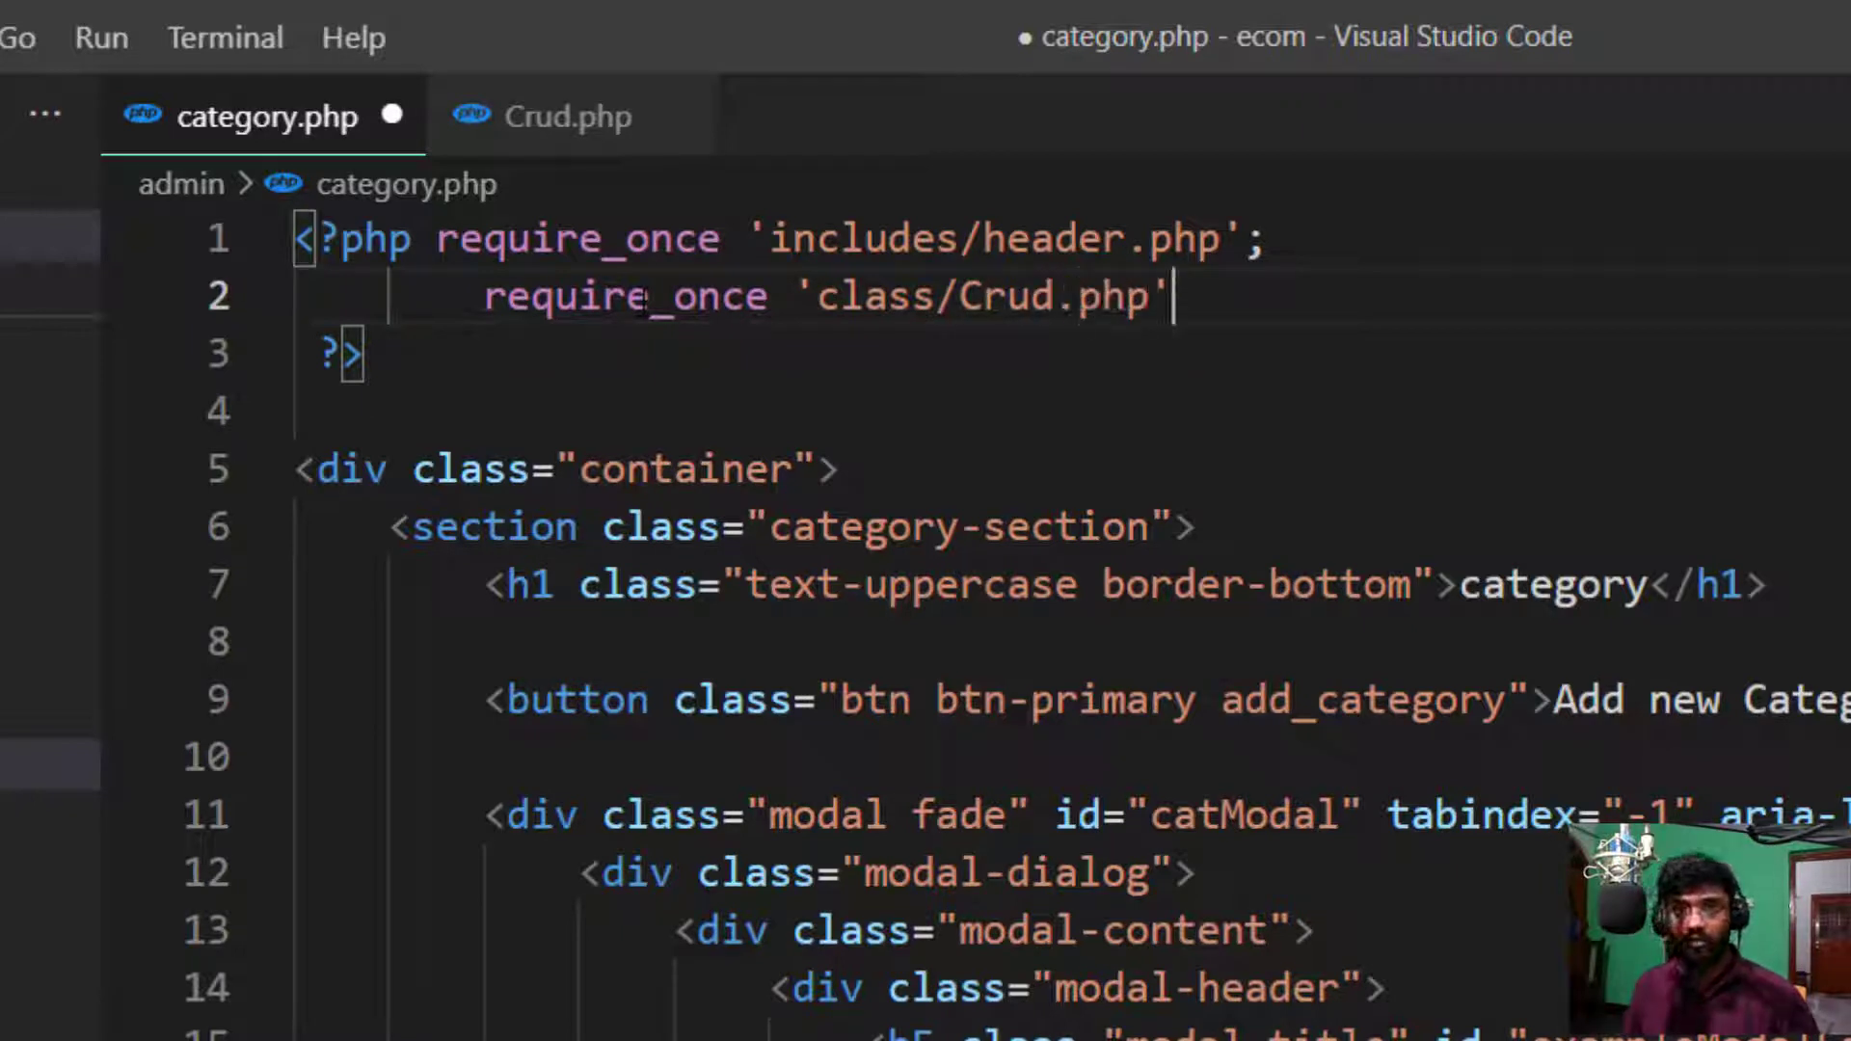
text(;)
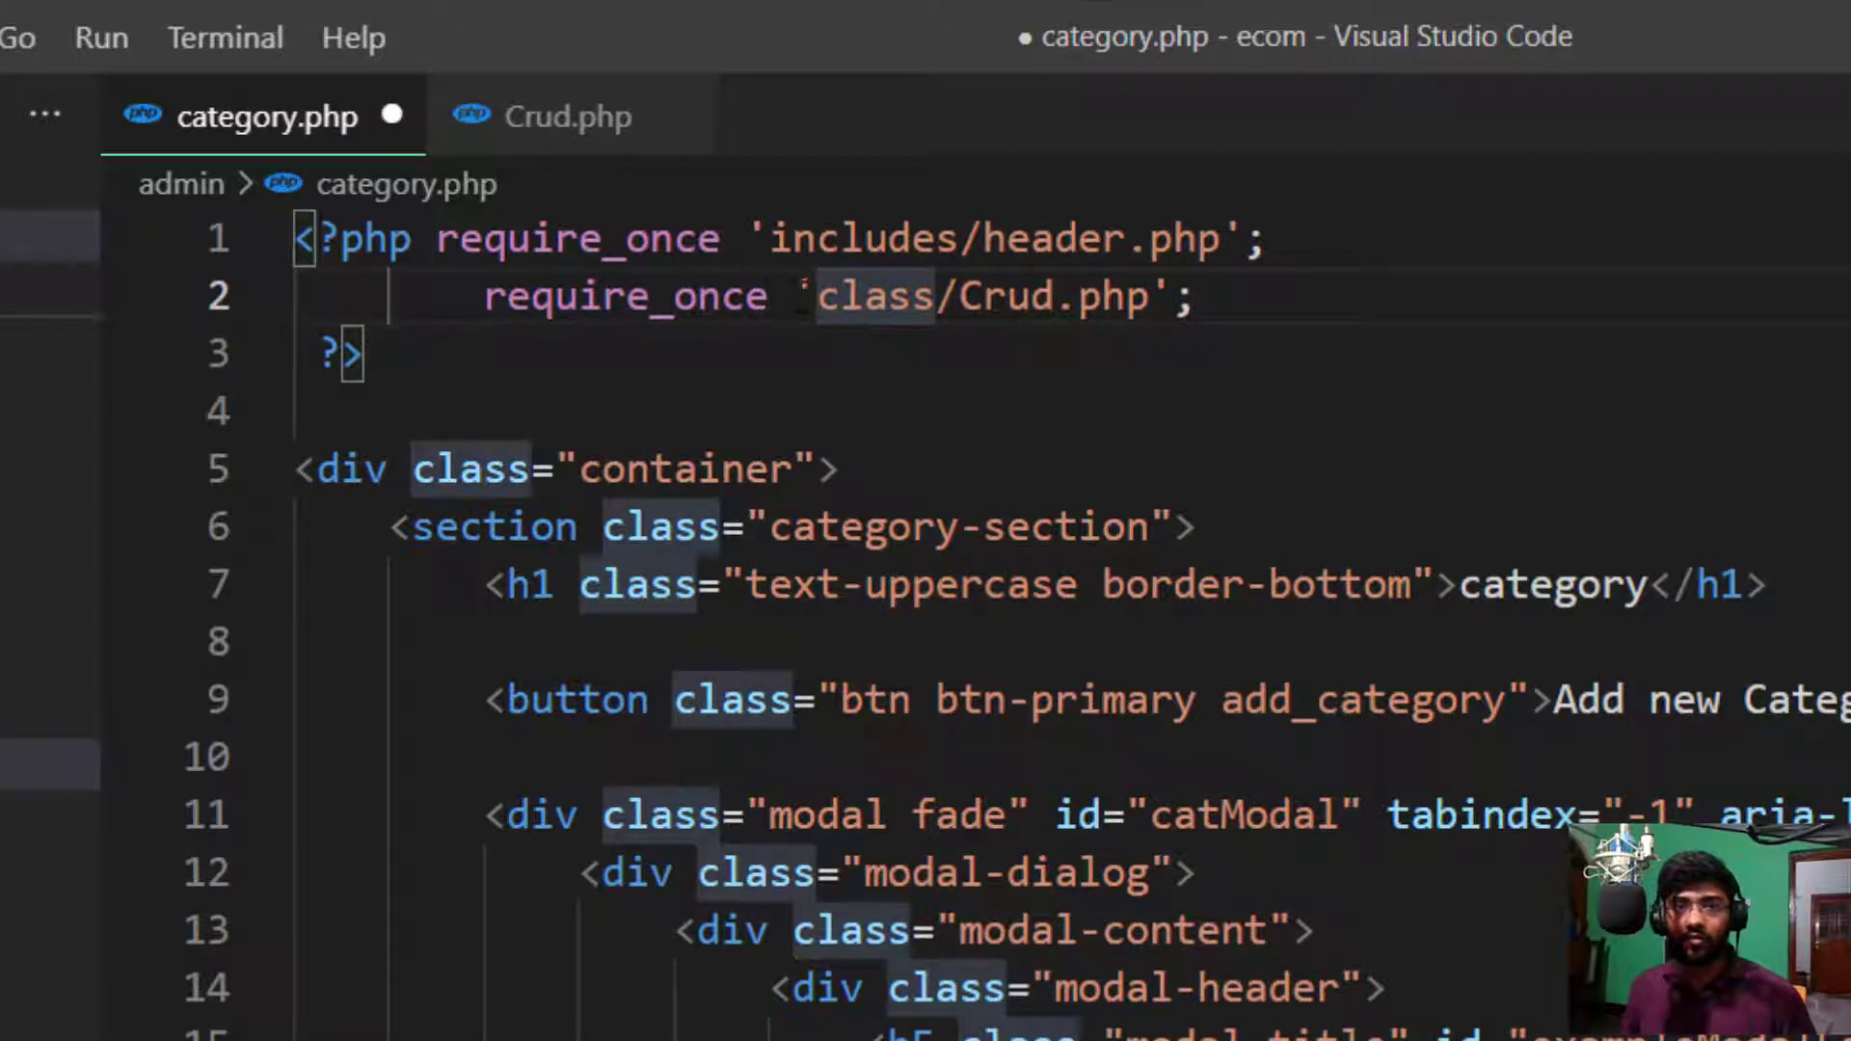
text(../)
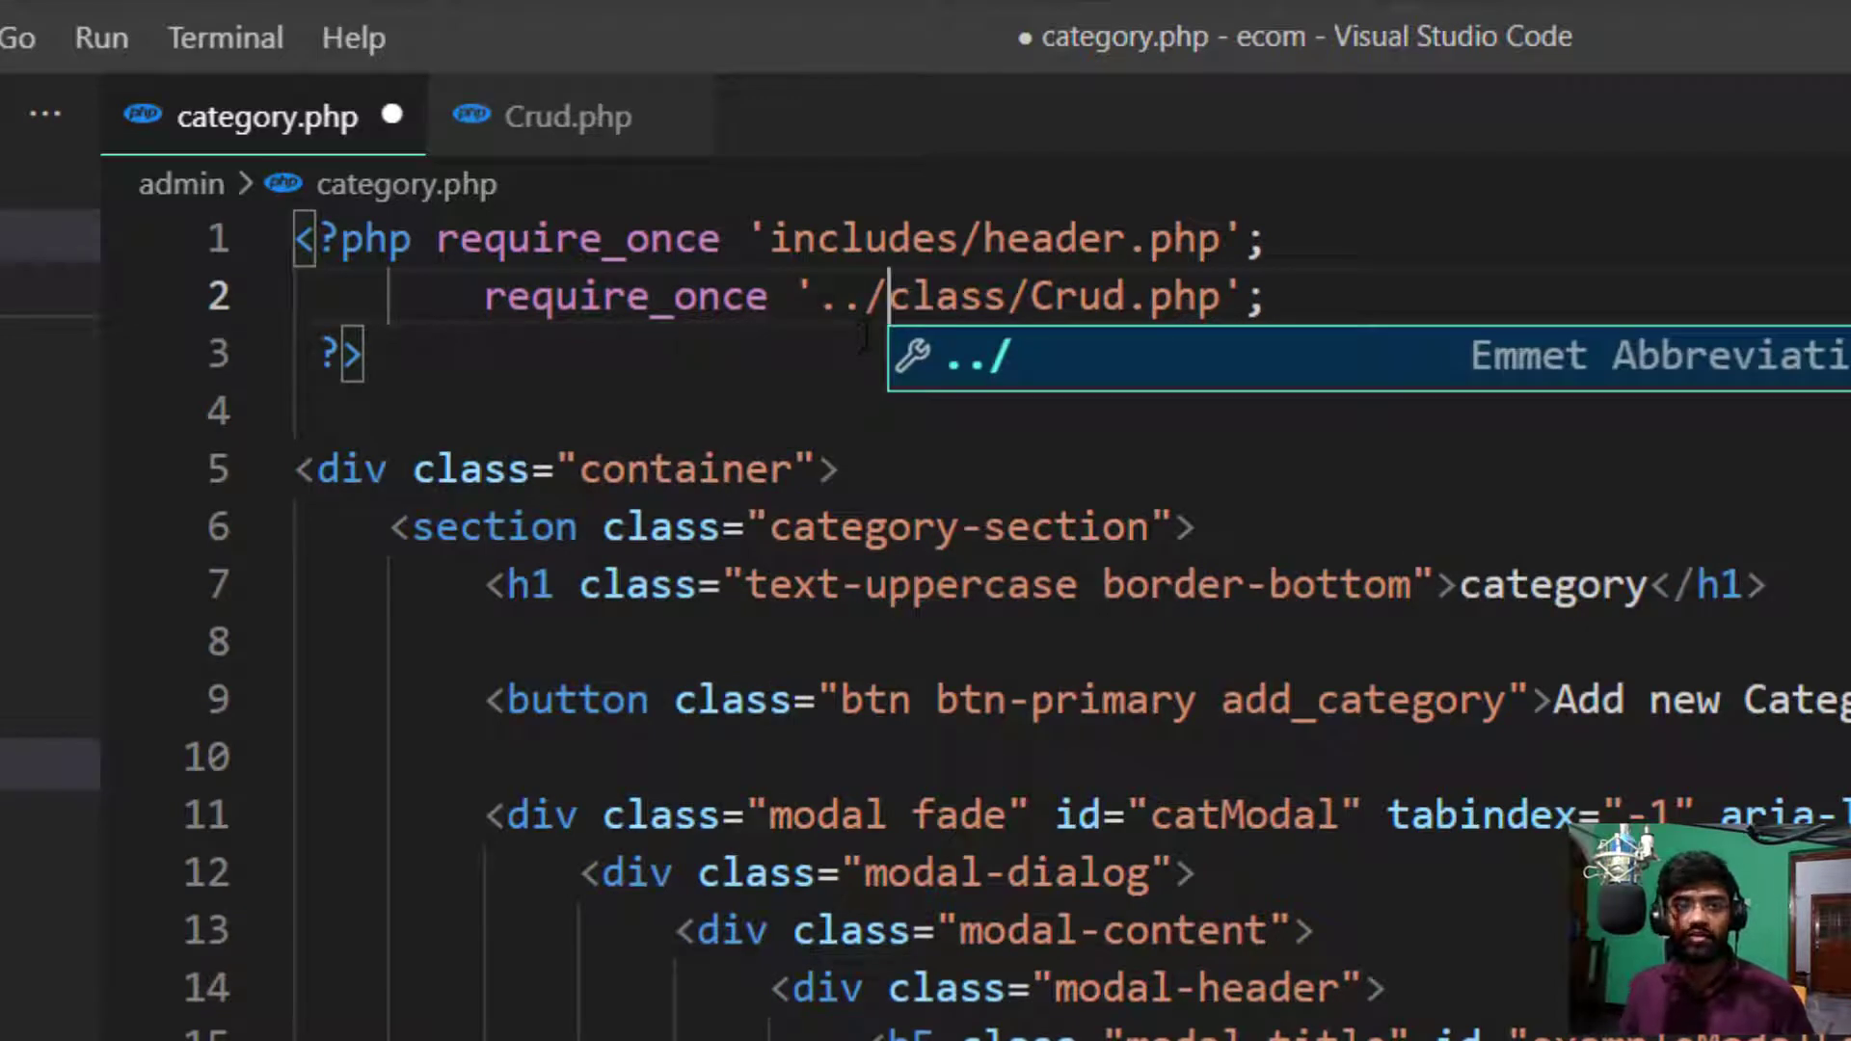
key(ctrl+s)
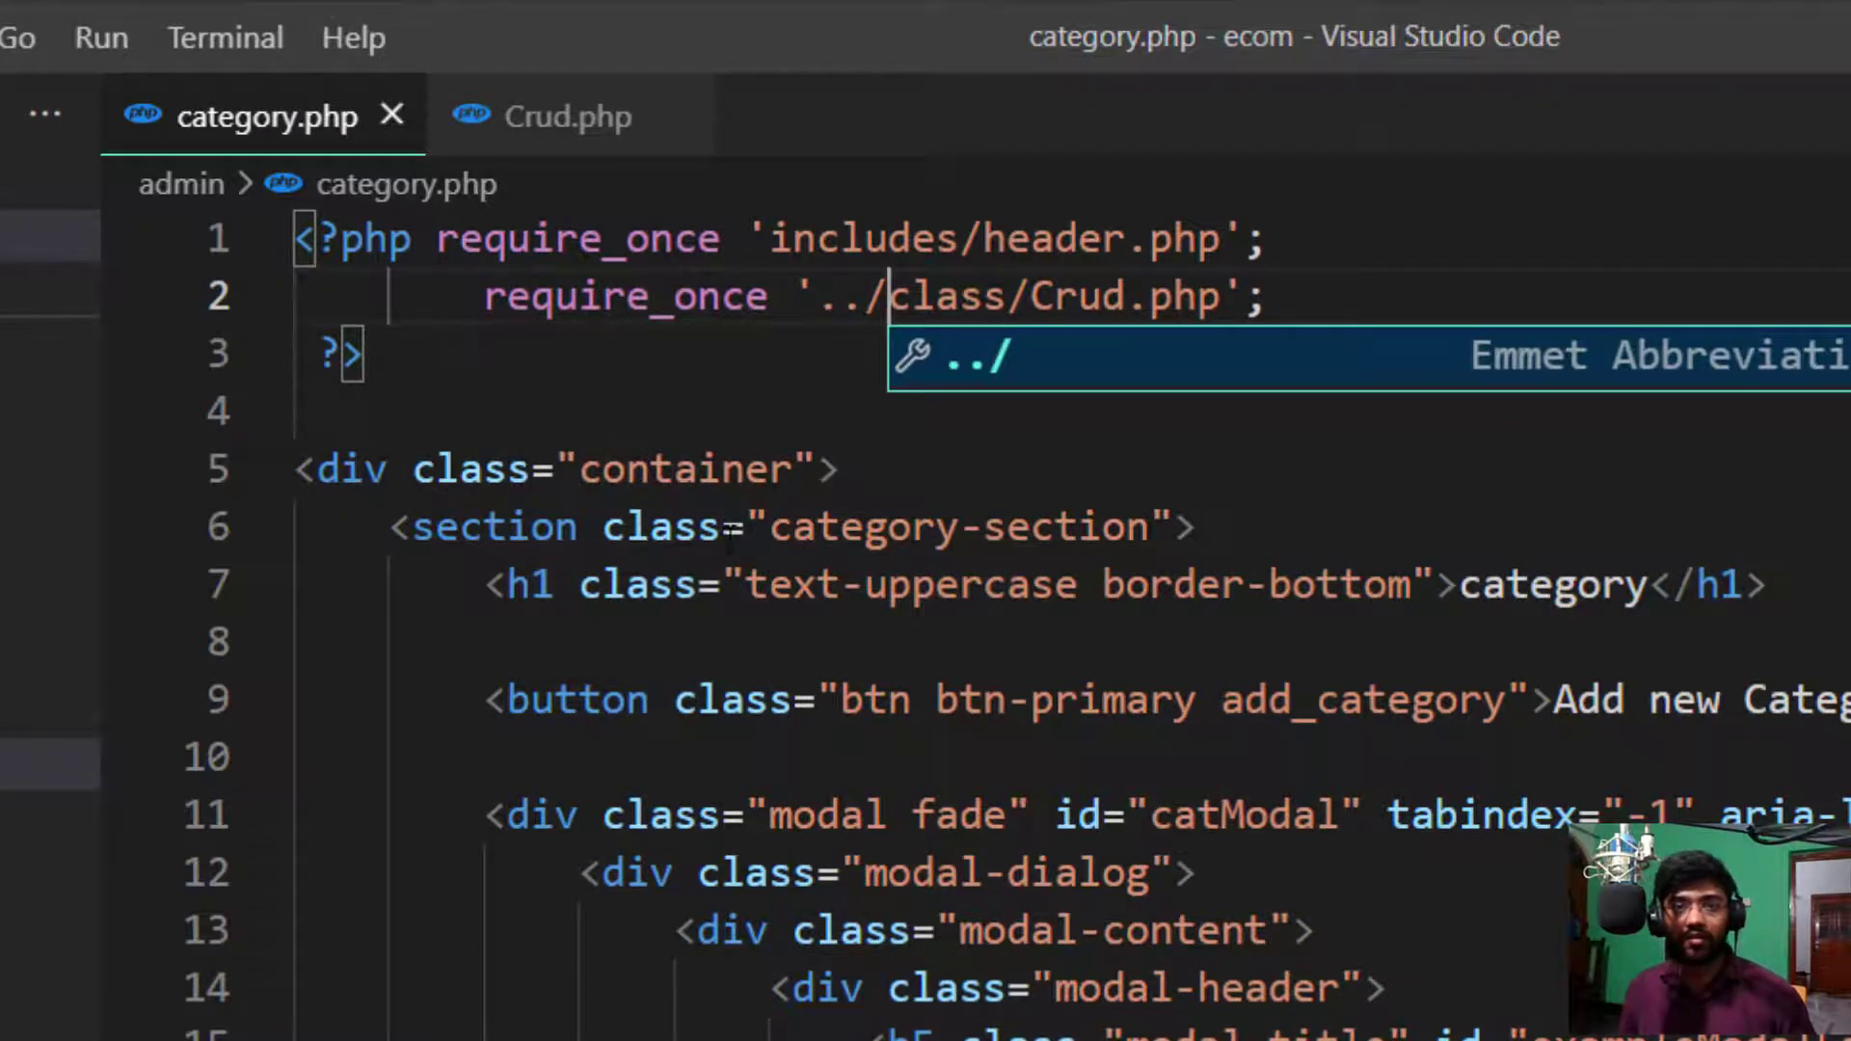
Step: Fold the modal markup in category.php
scroll(down, 3)
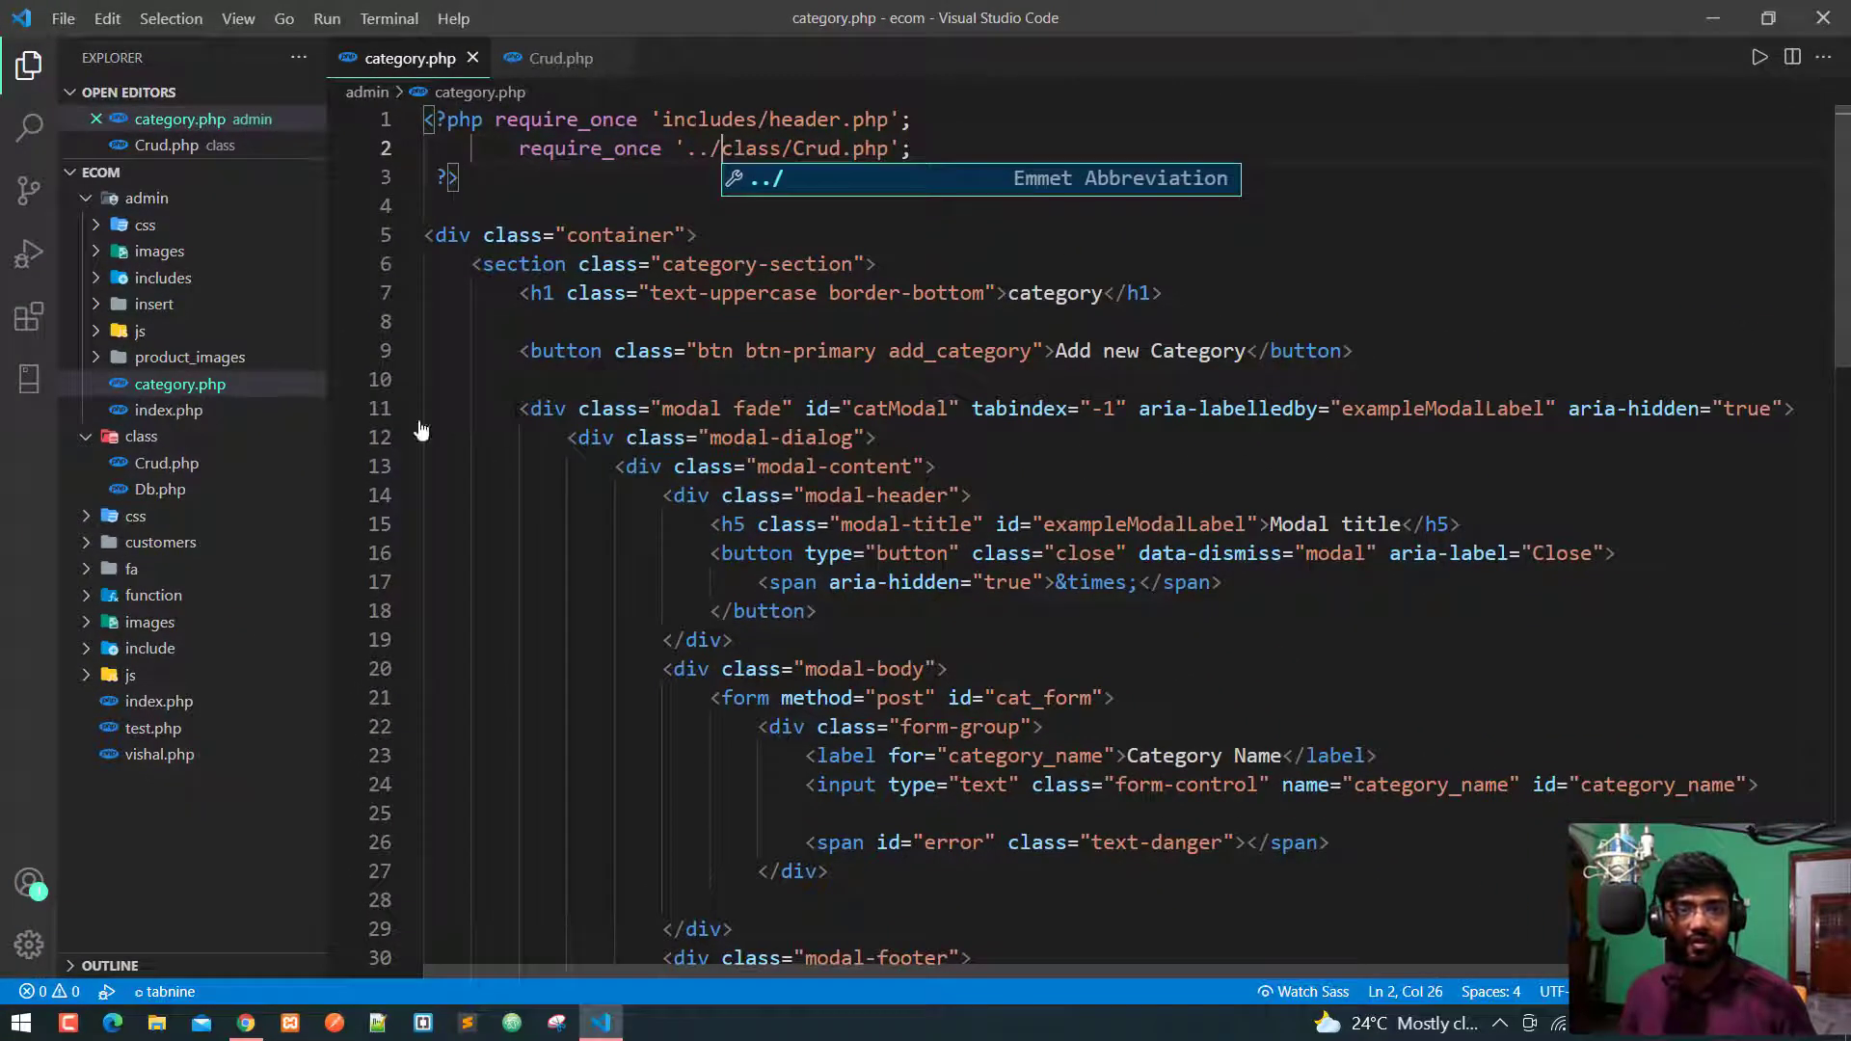
click(409, 409)
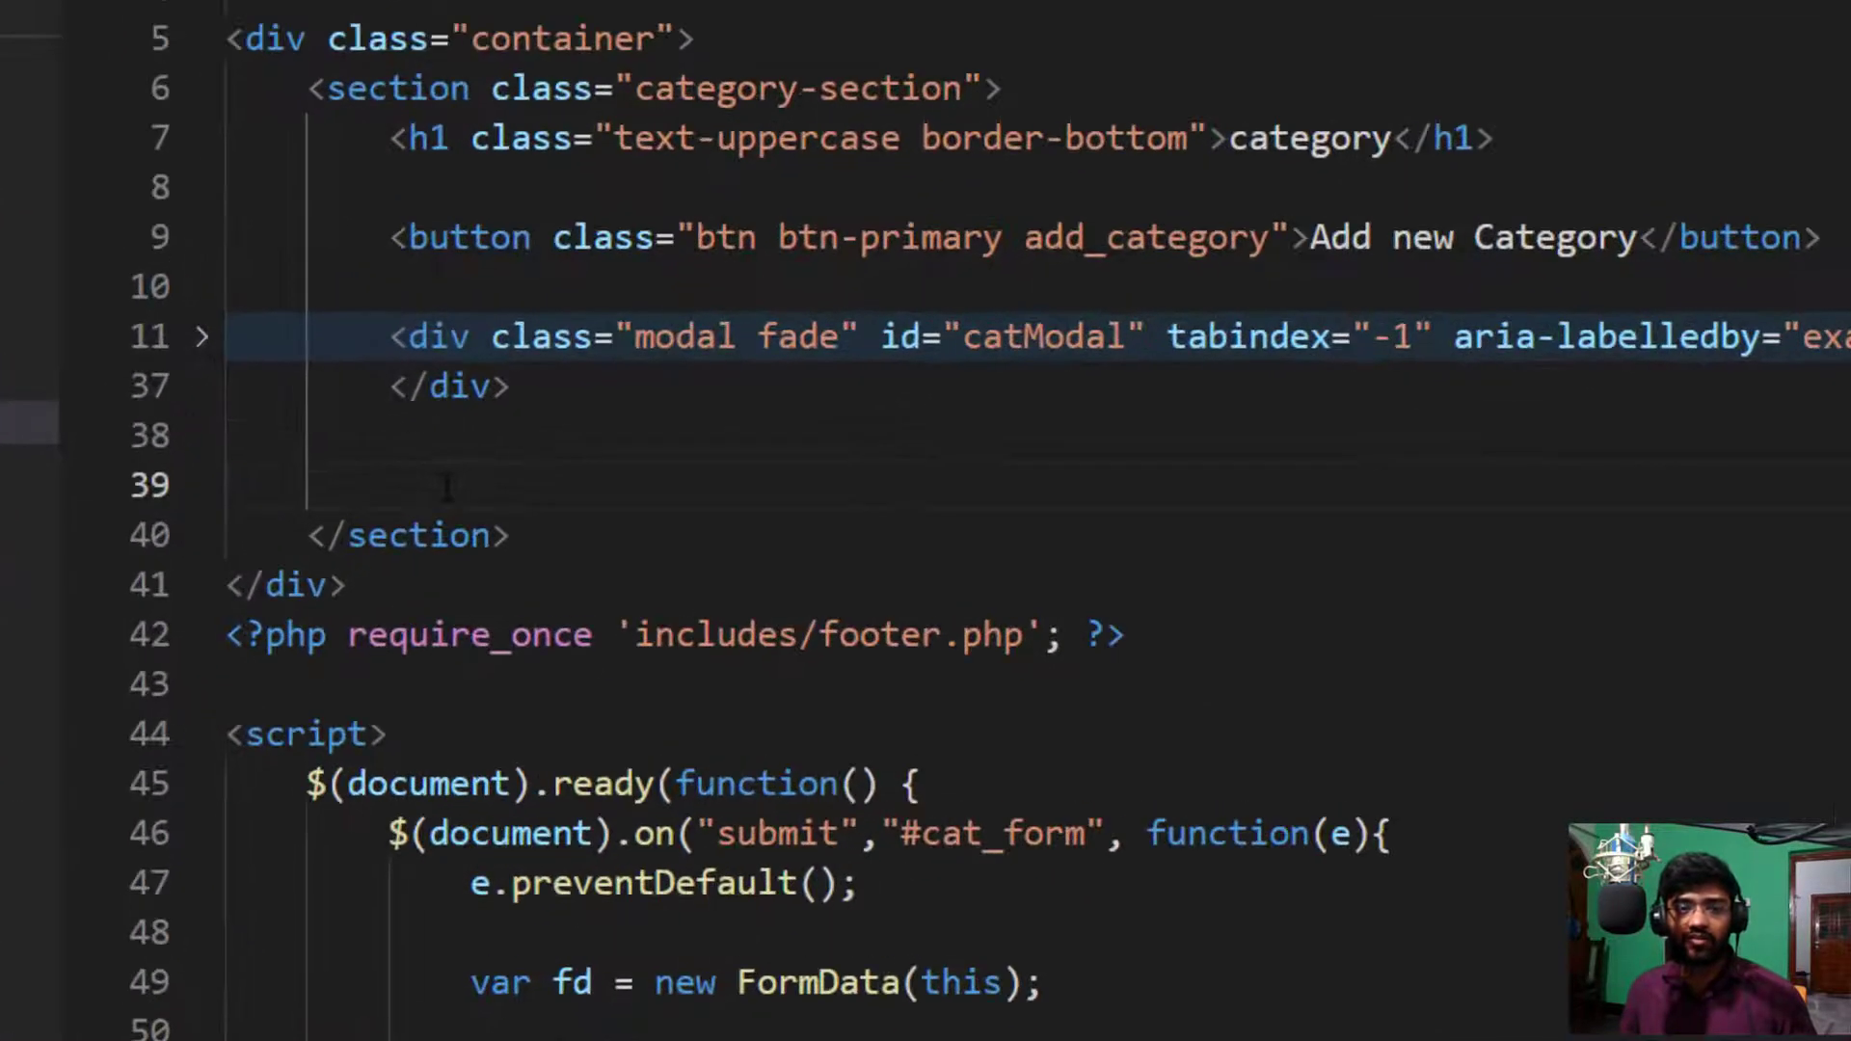
Step: Add a PHP block in the category section creating $obj = new Crud();
scroll(down, 3)
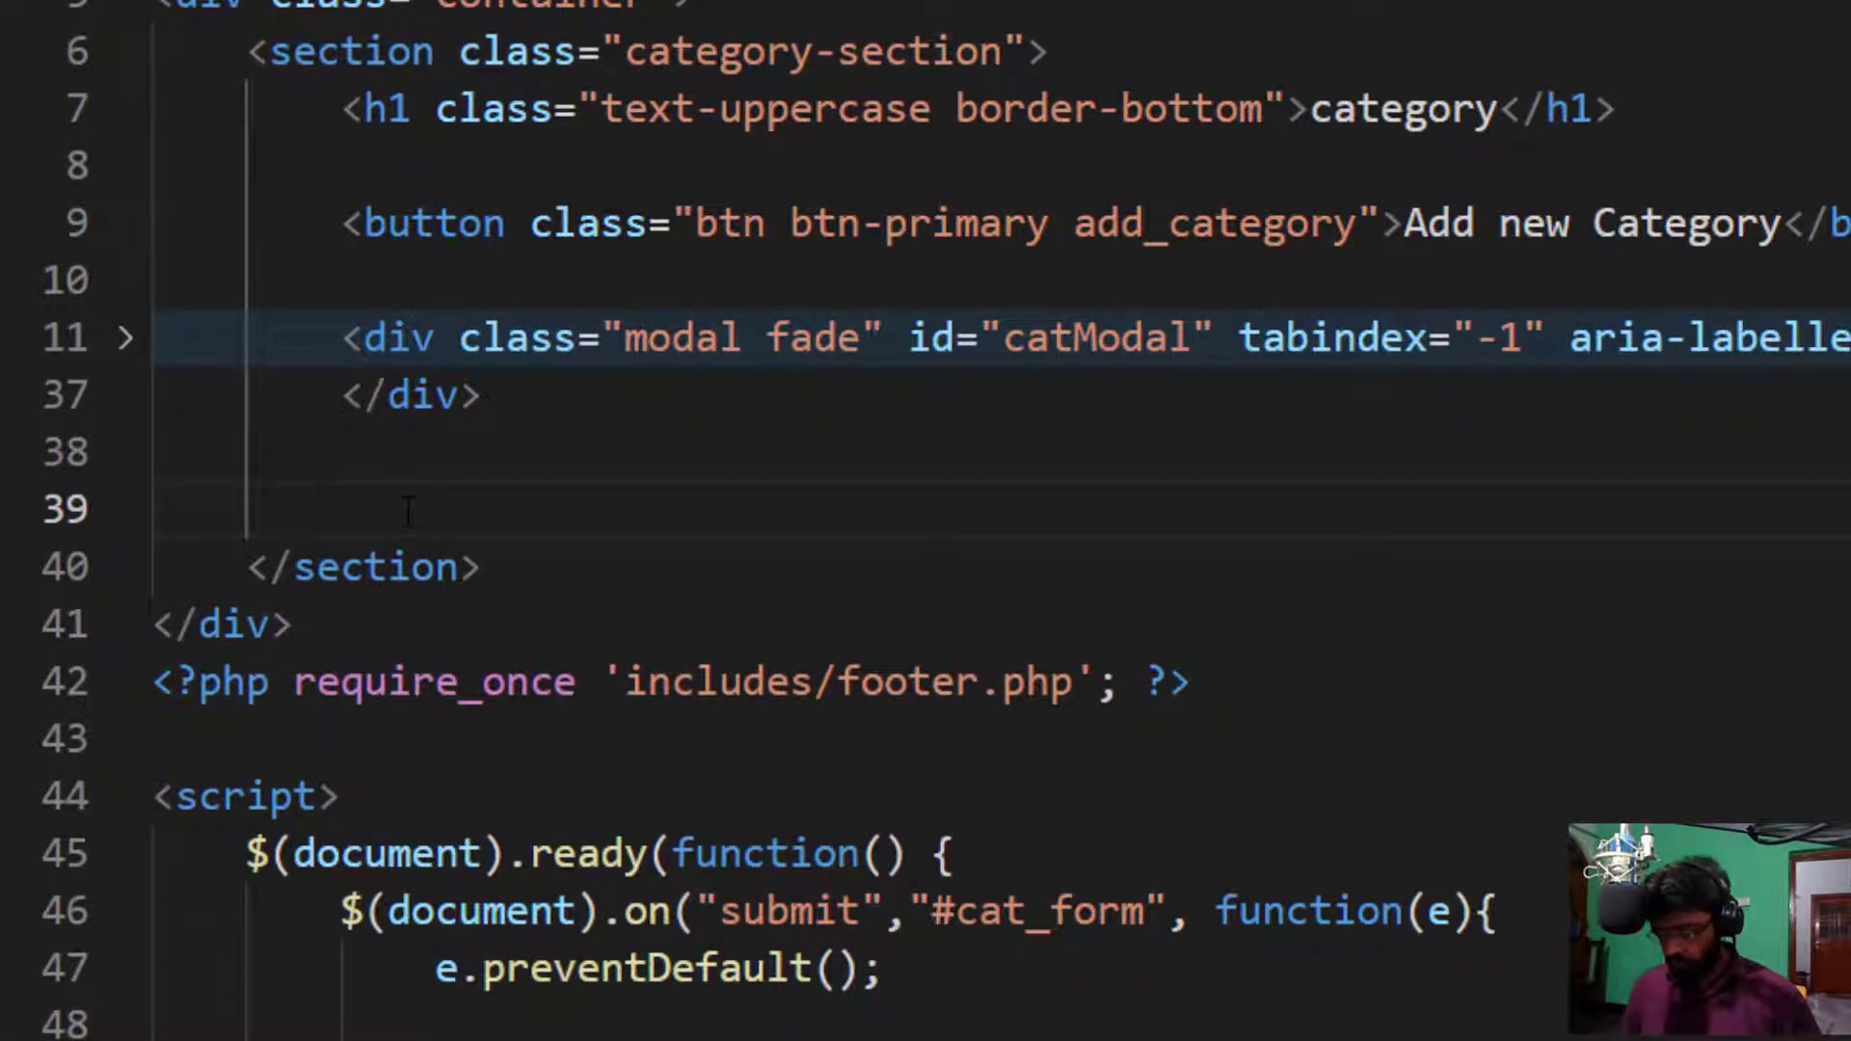
text(<?php)
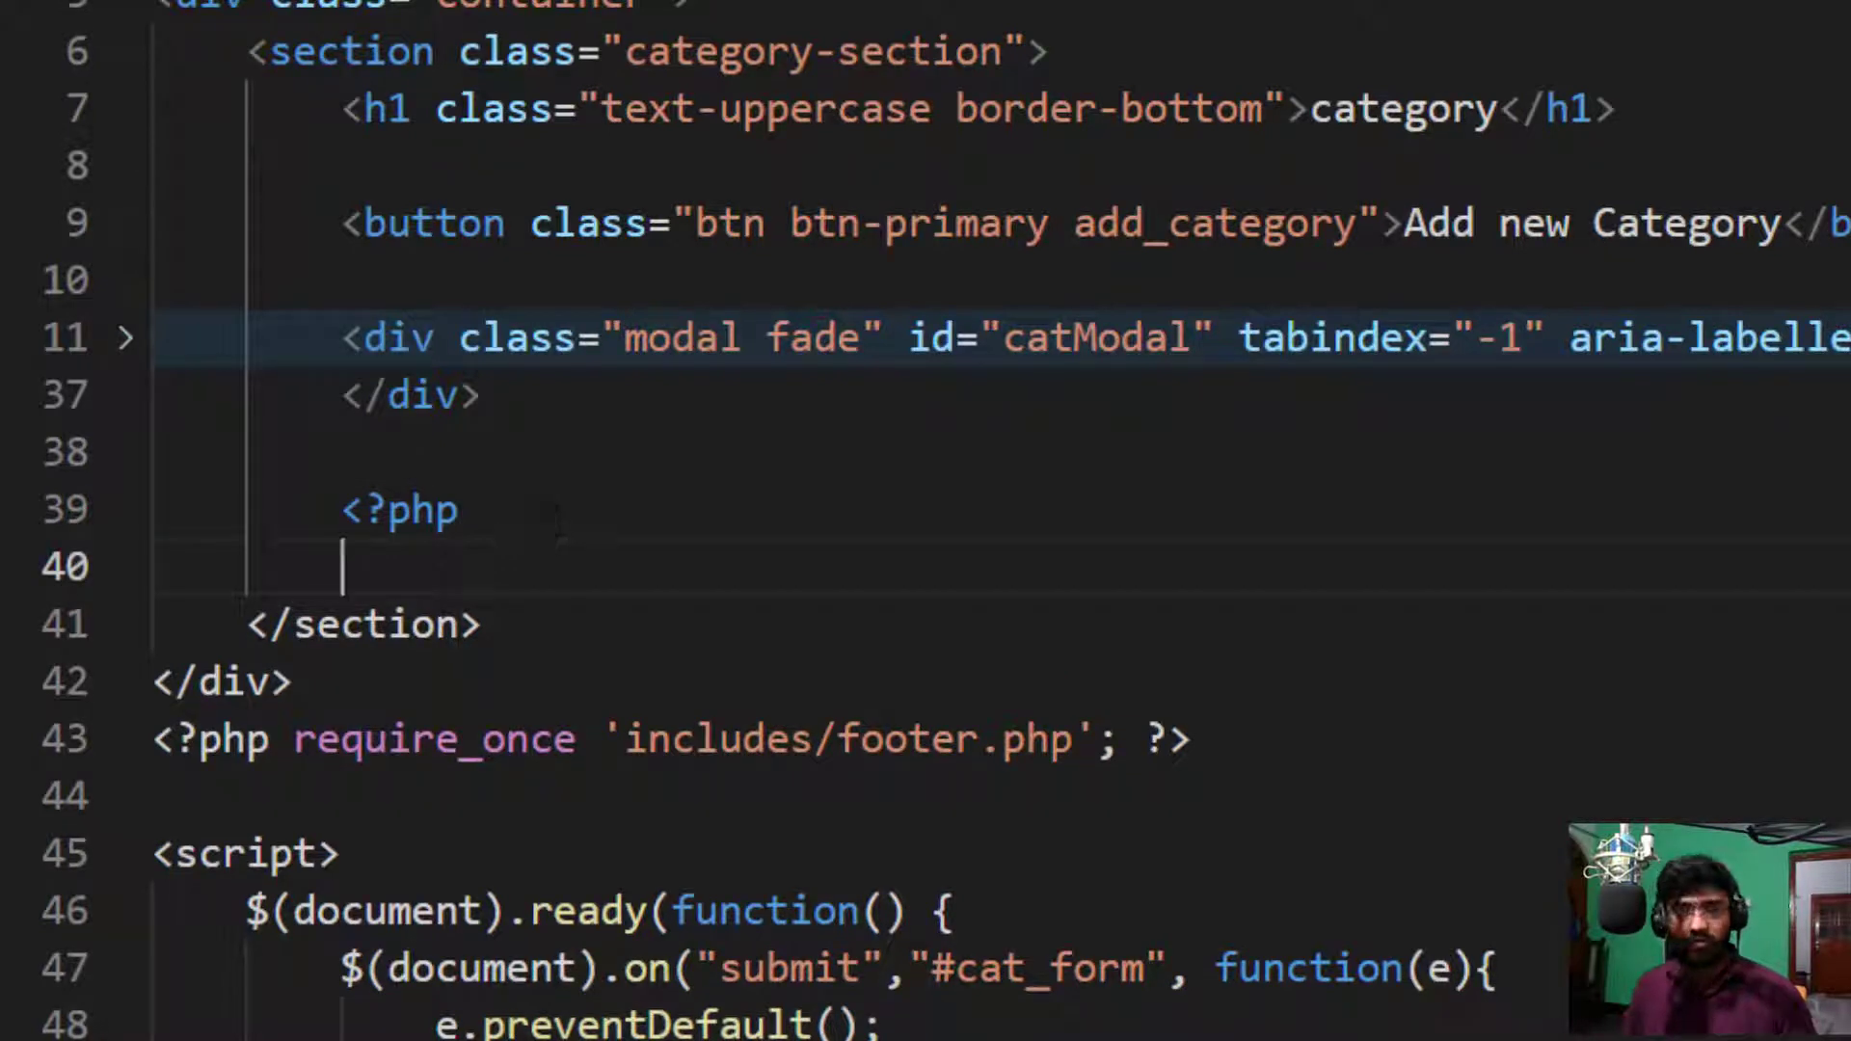
text(?>)
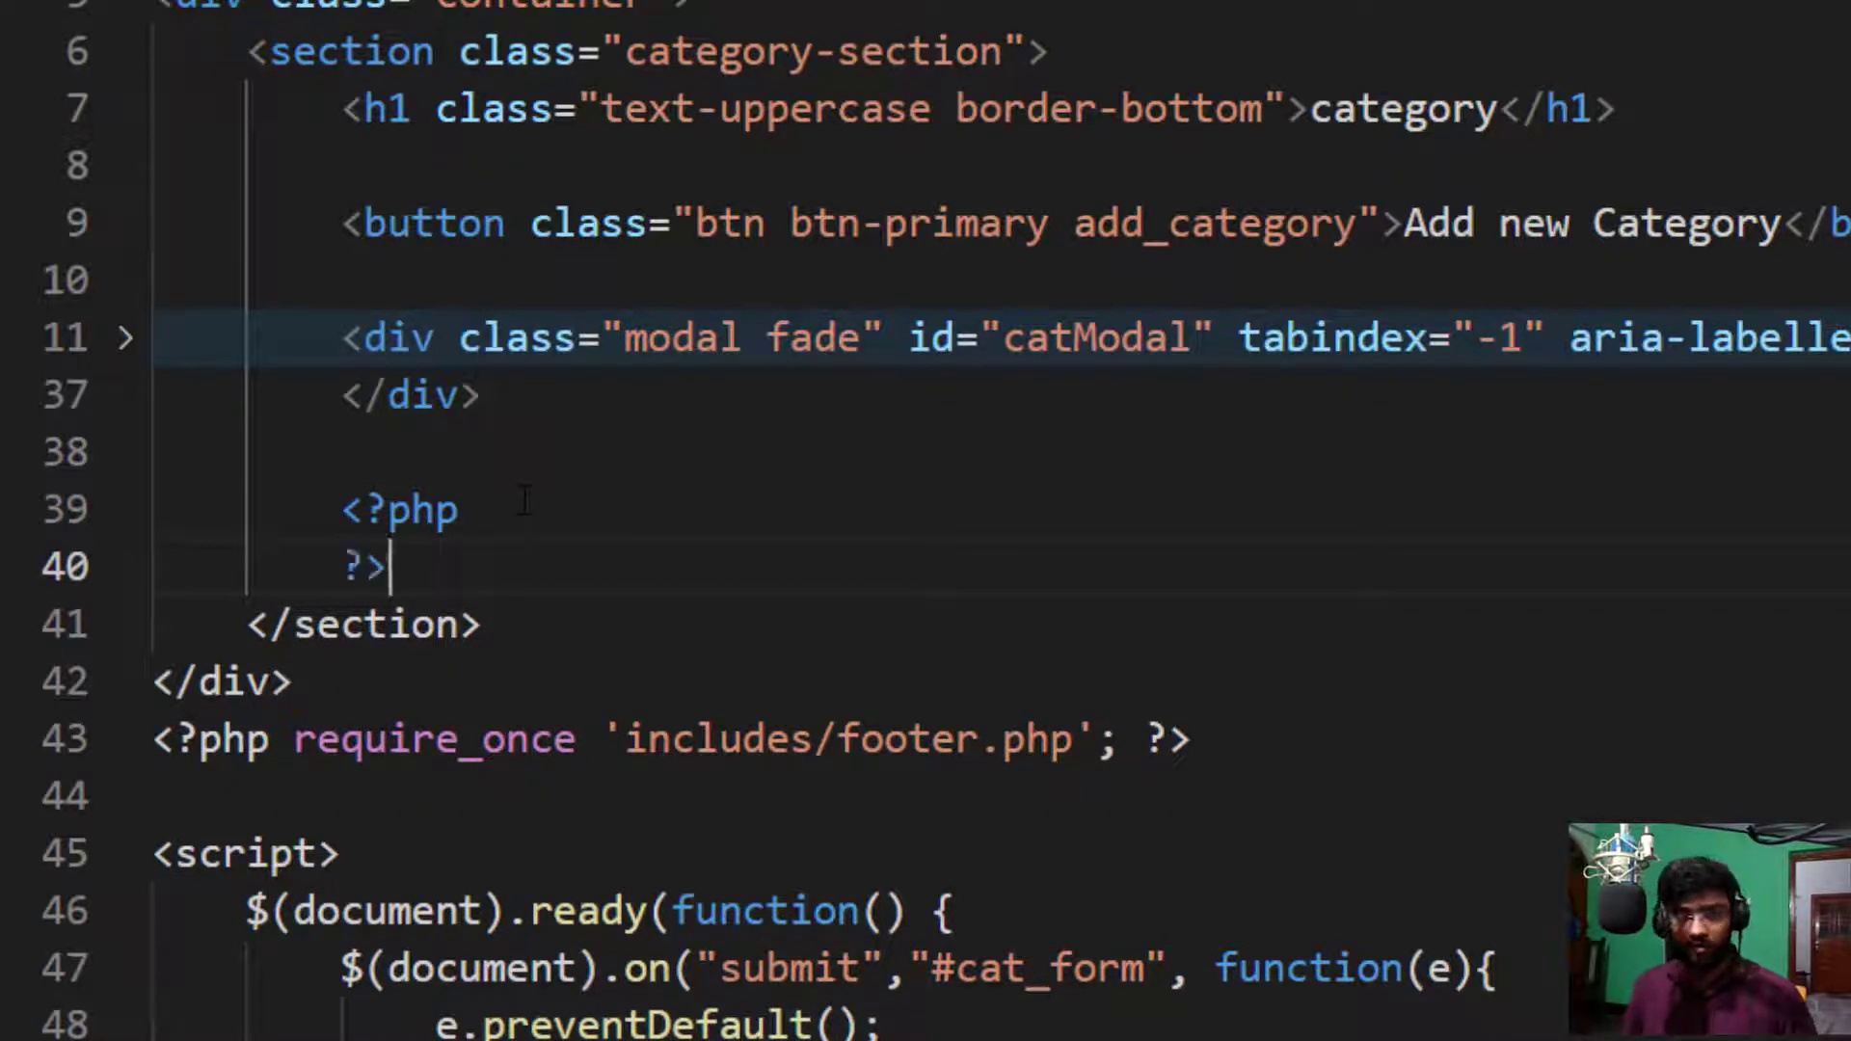
key(Enter)
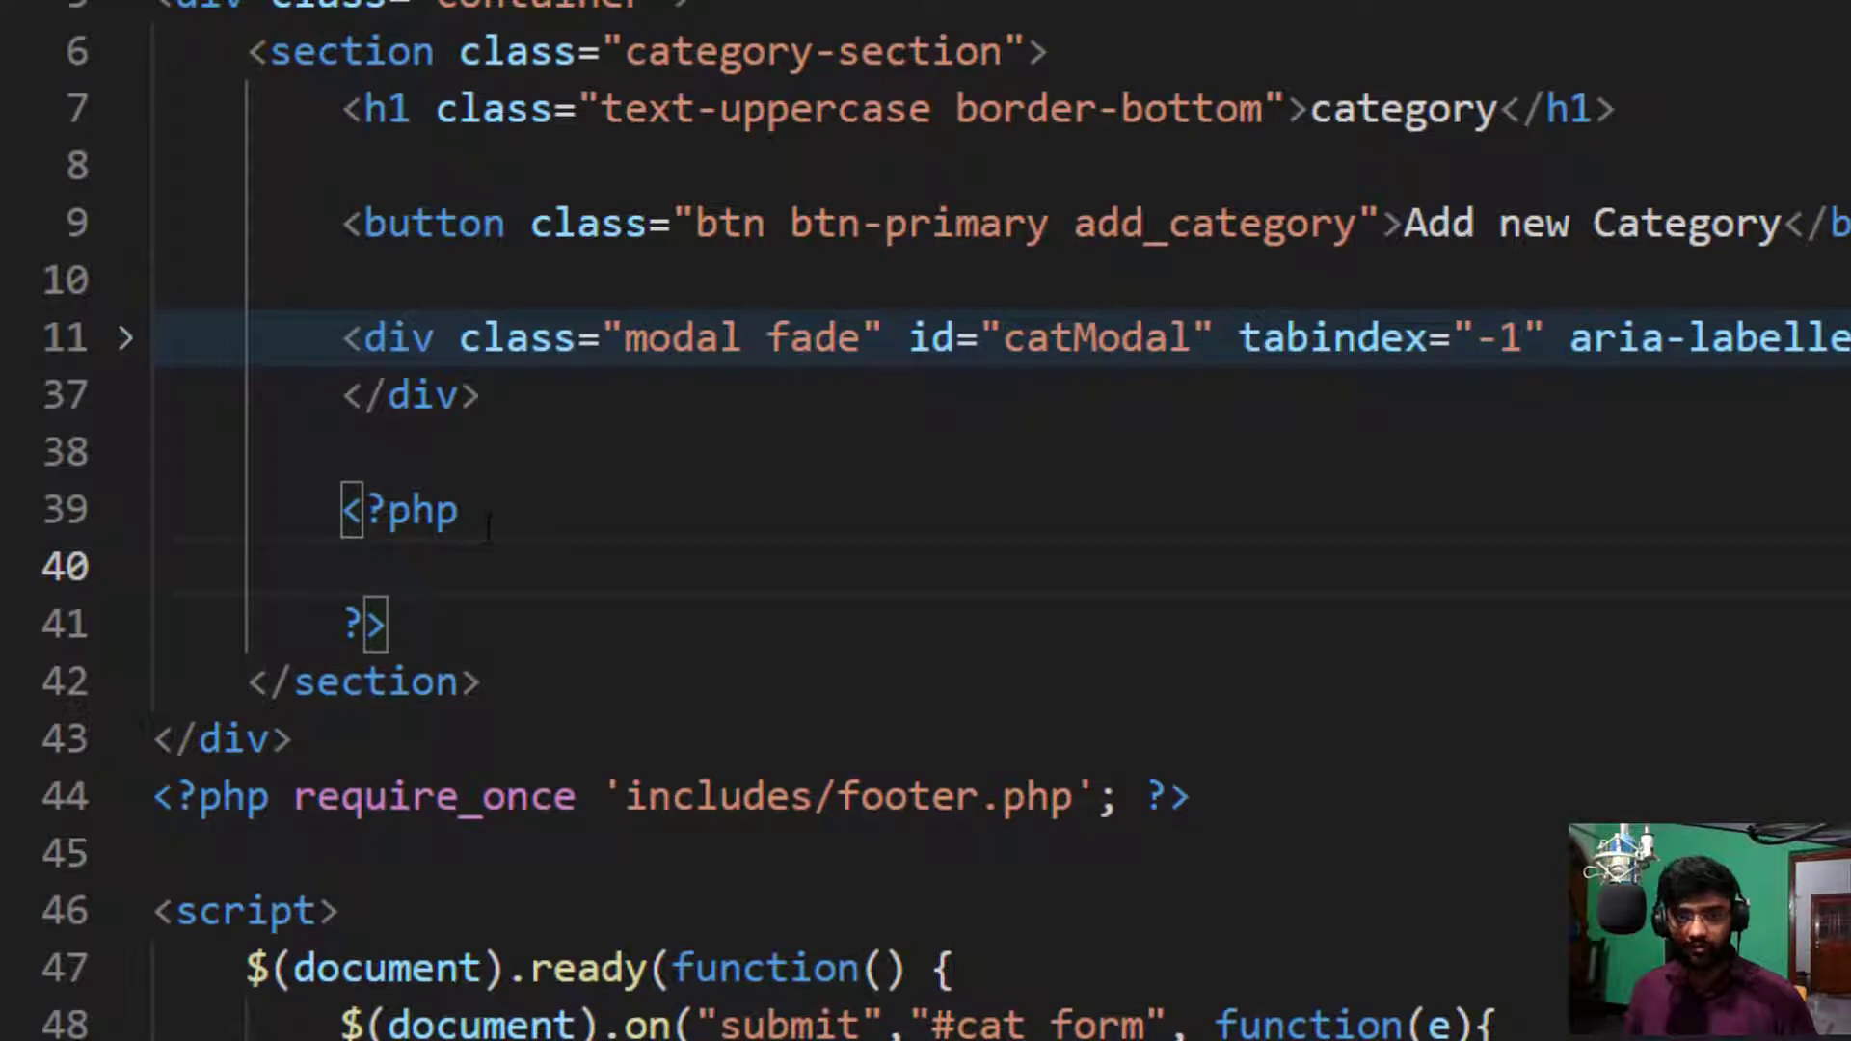
text($)
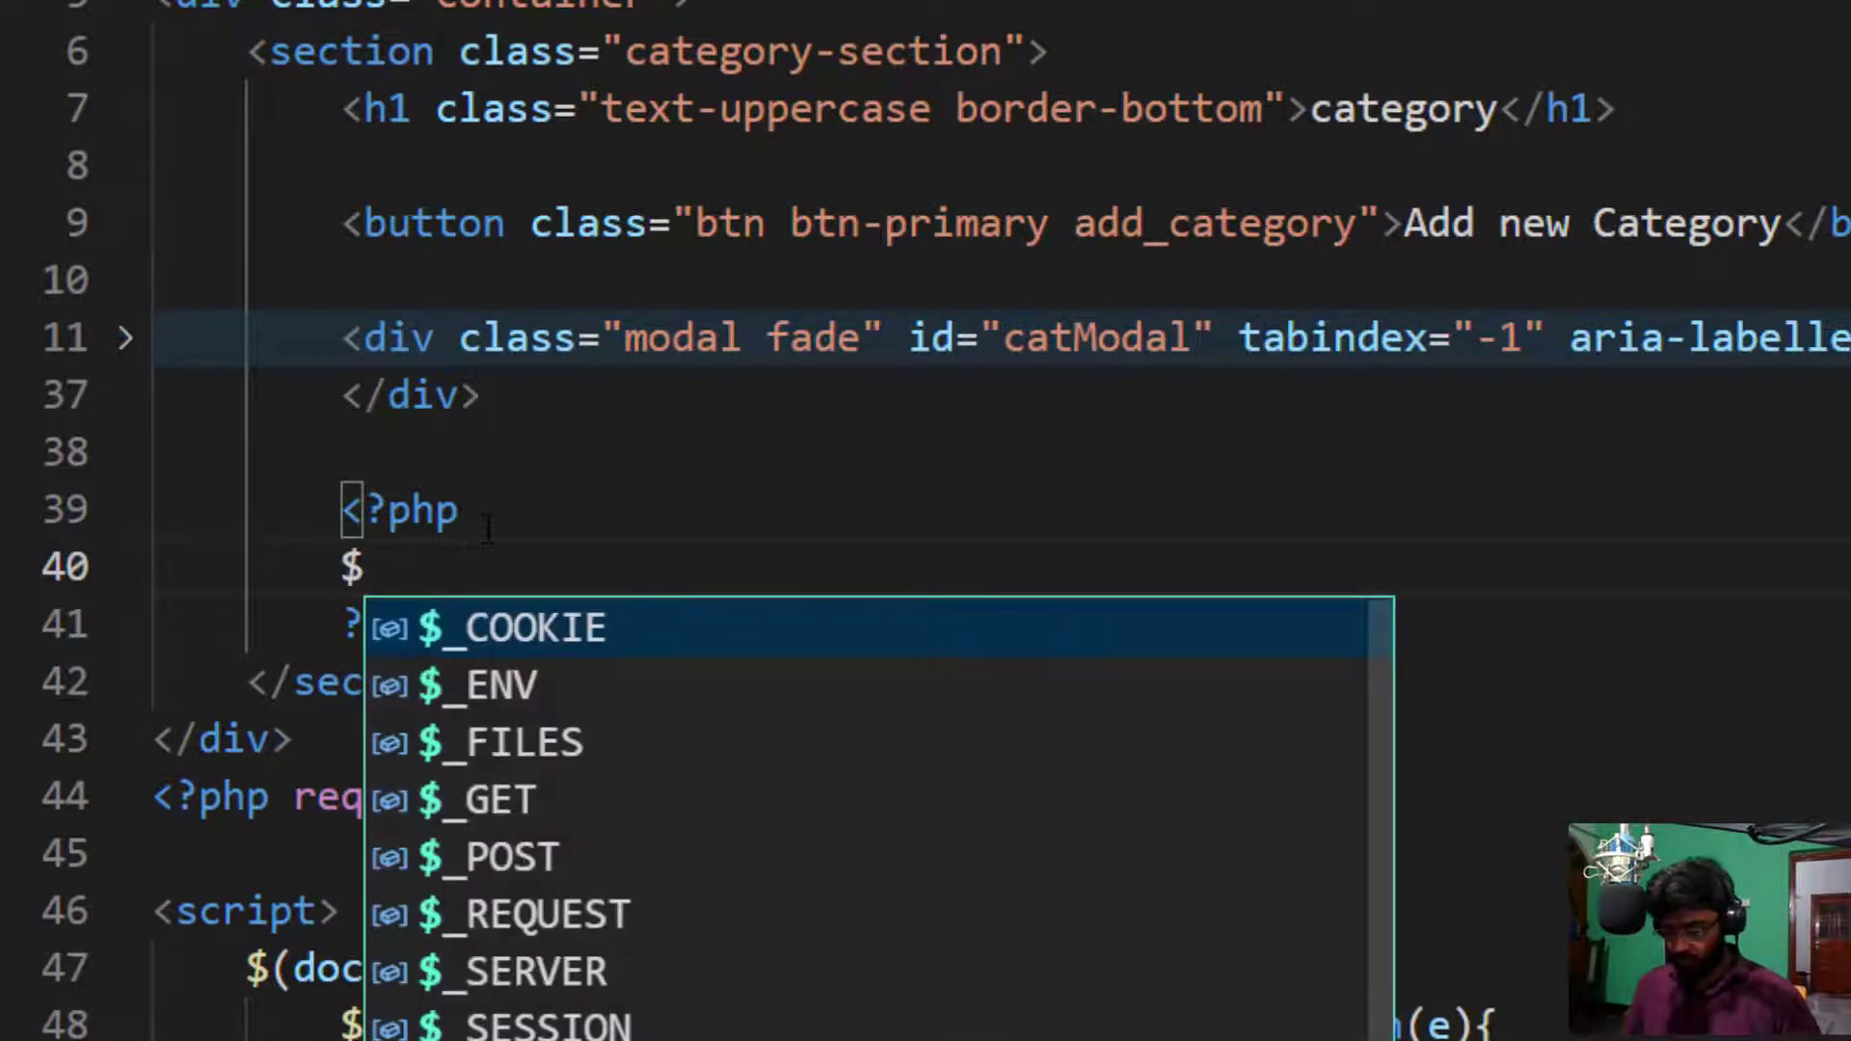
text(obj =)
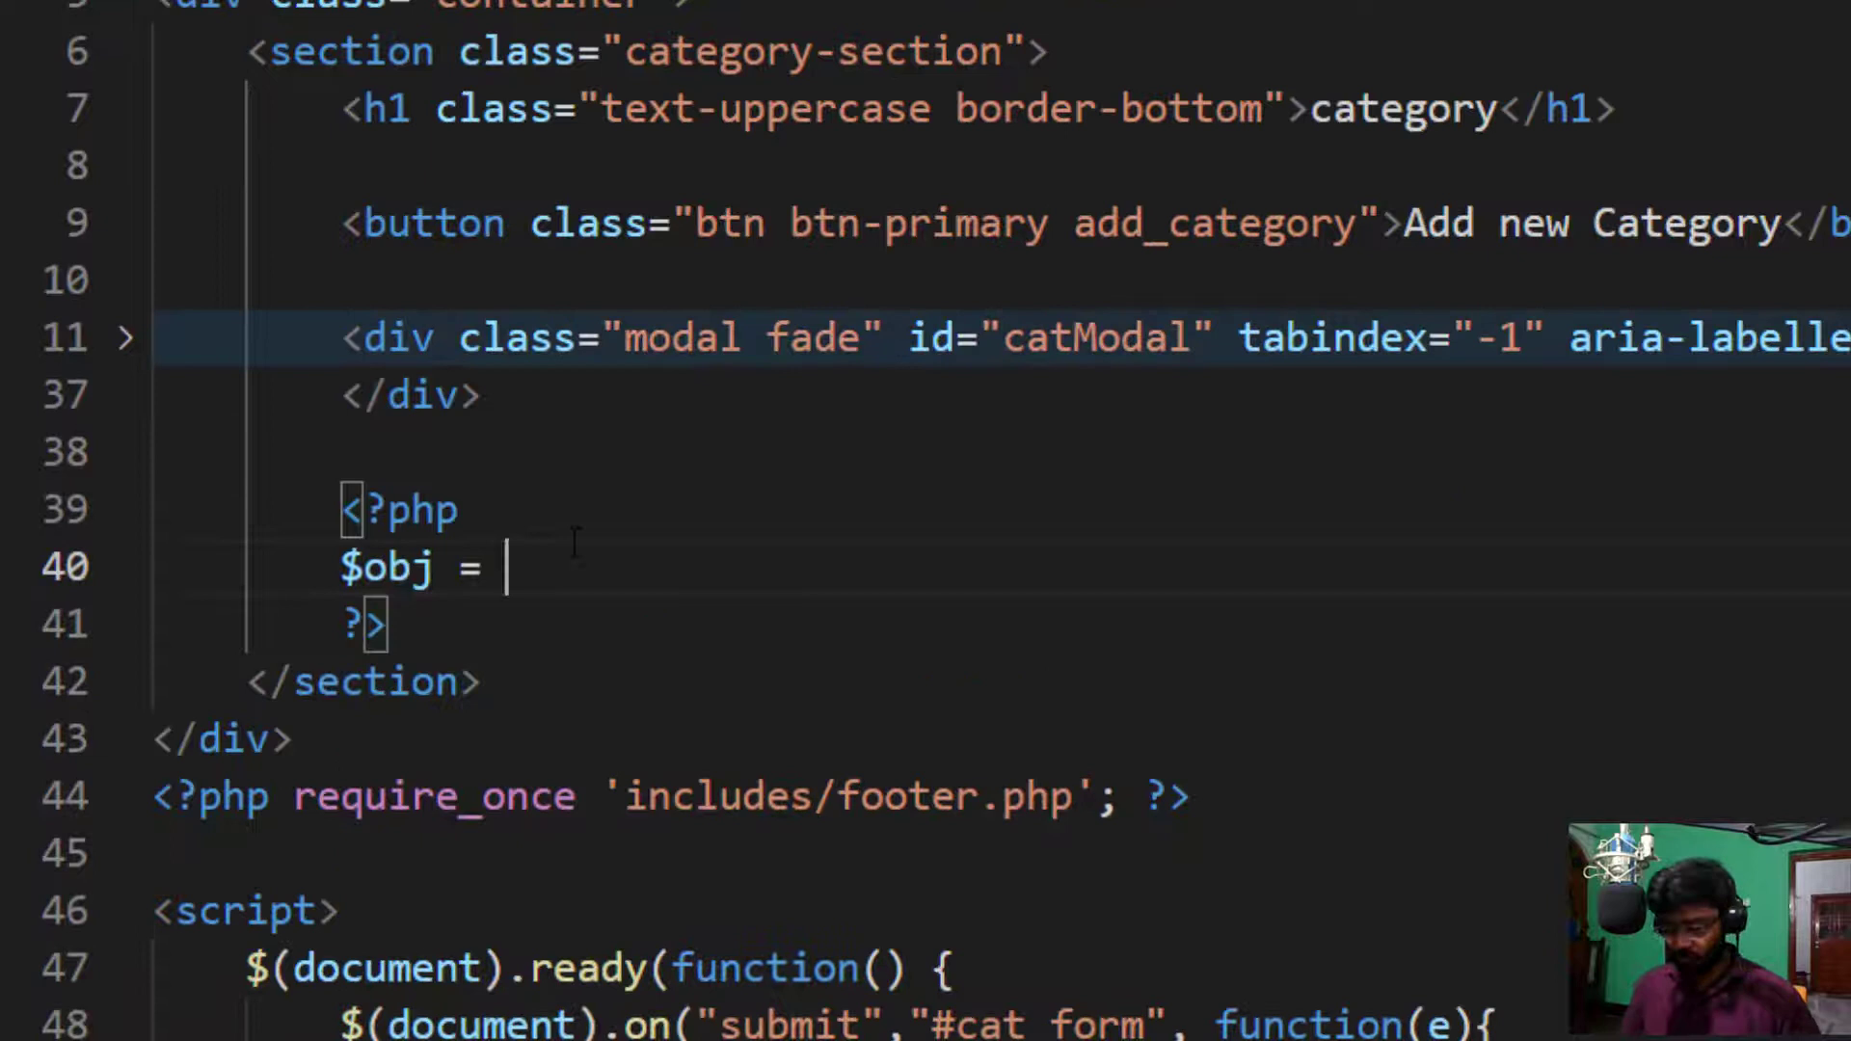
text(new -)
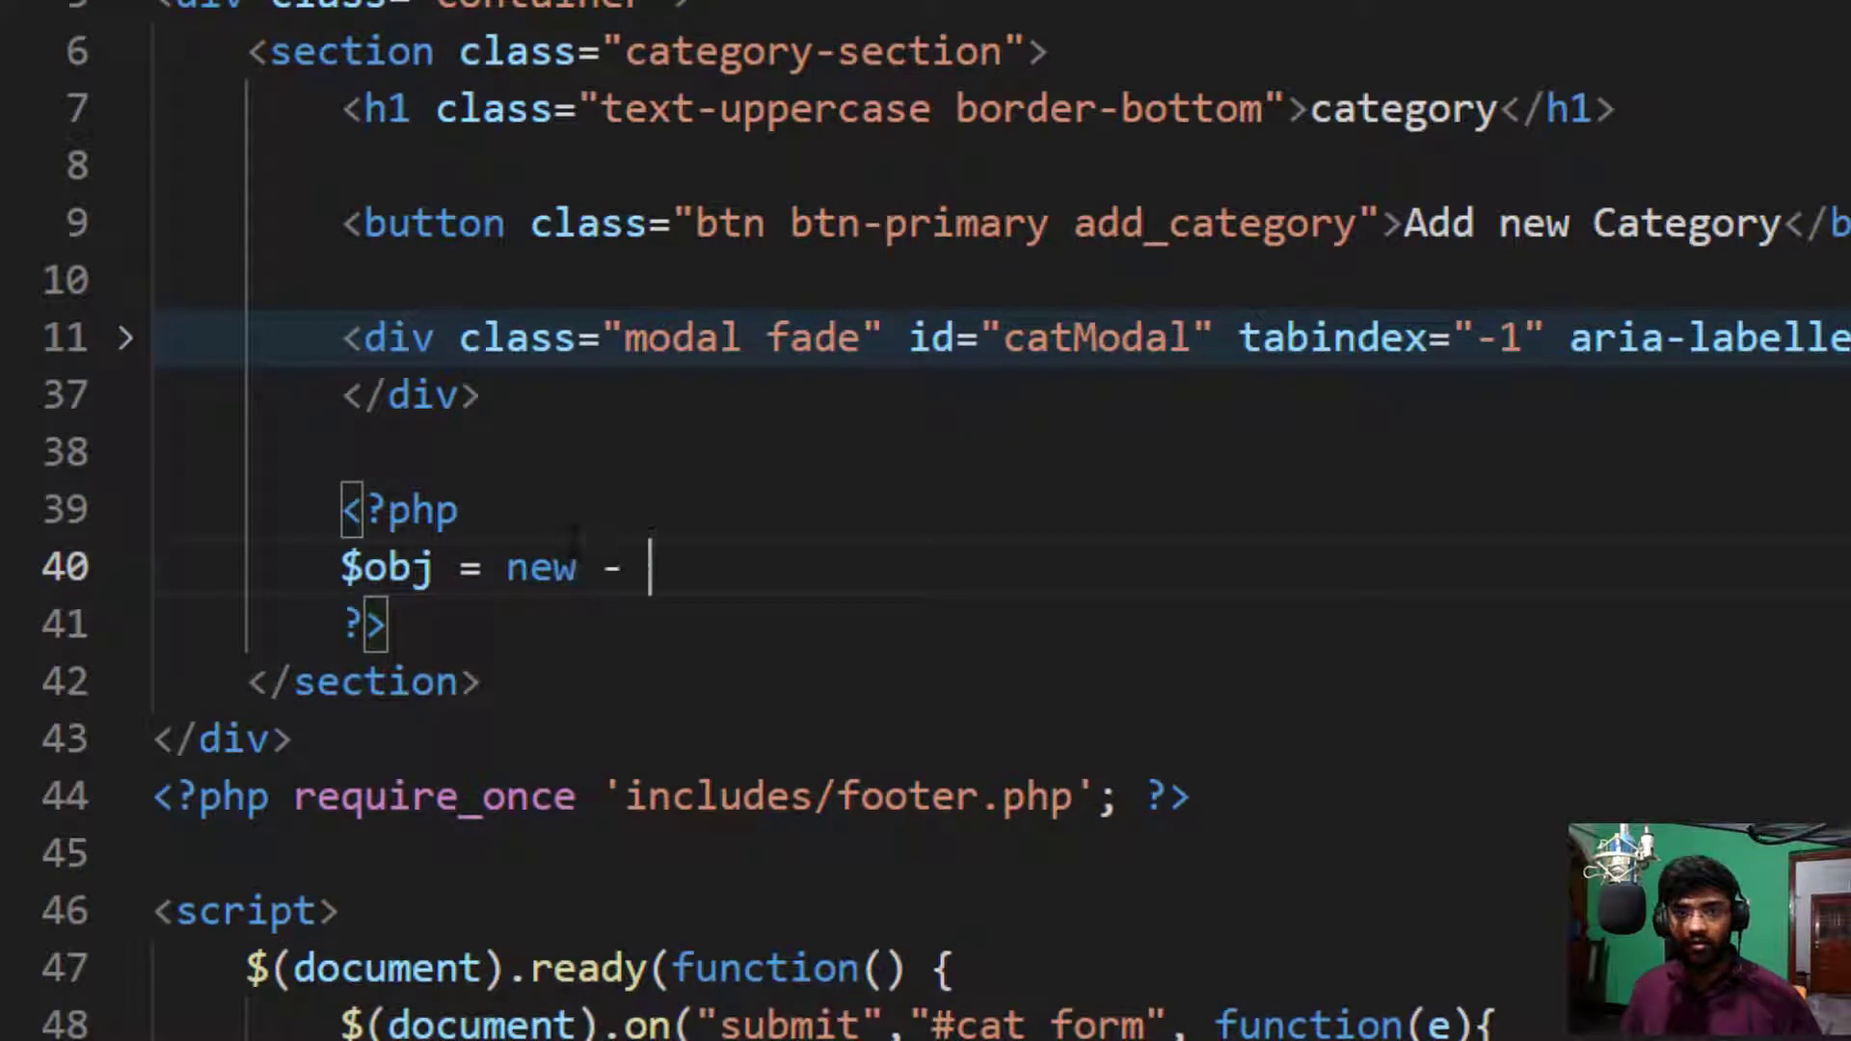
text(Cr)
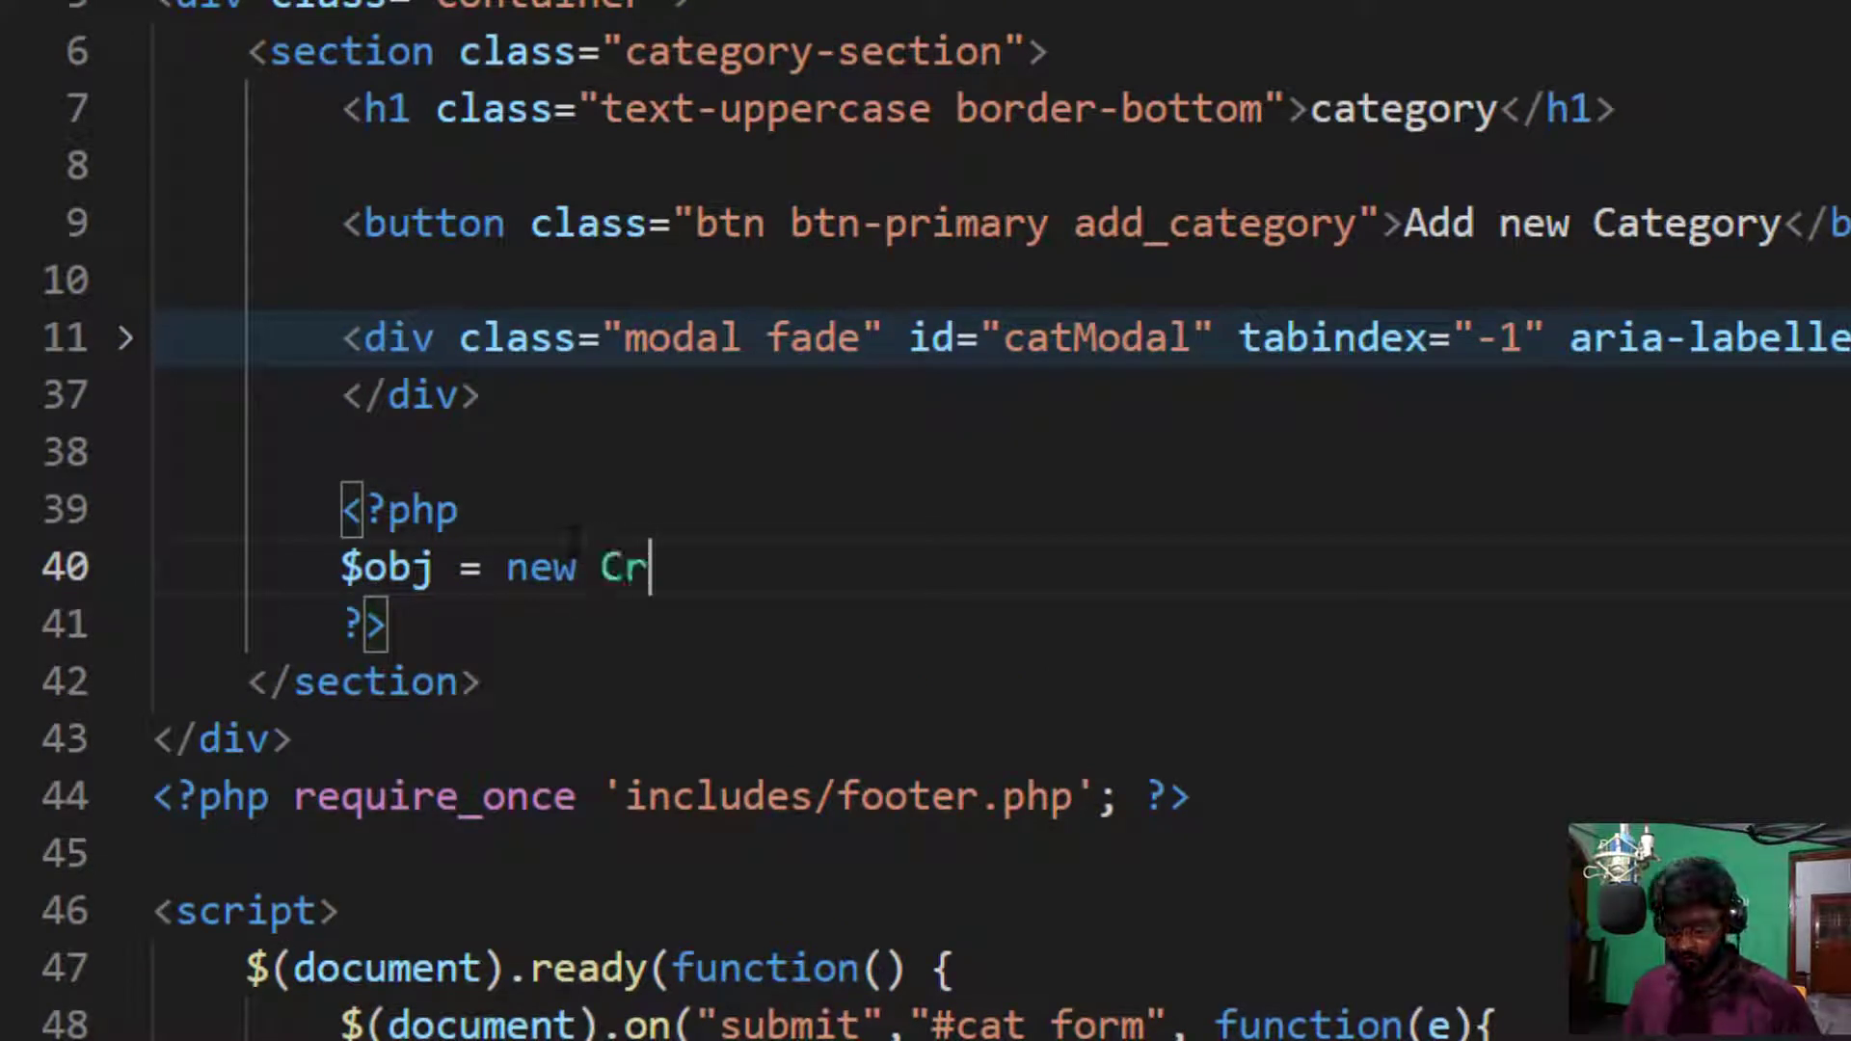
text(ud();)
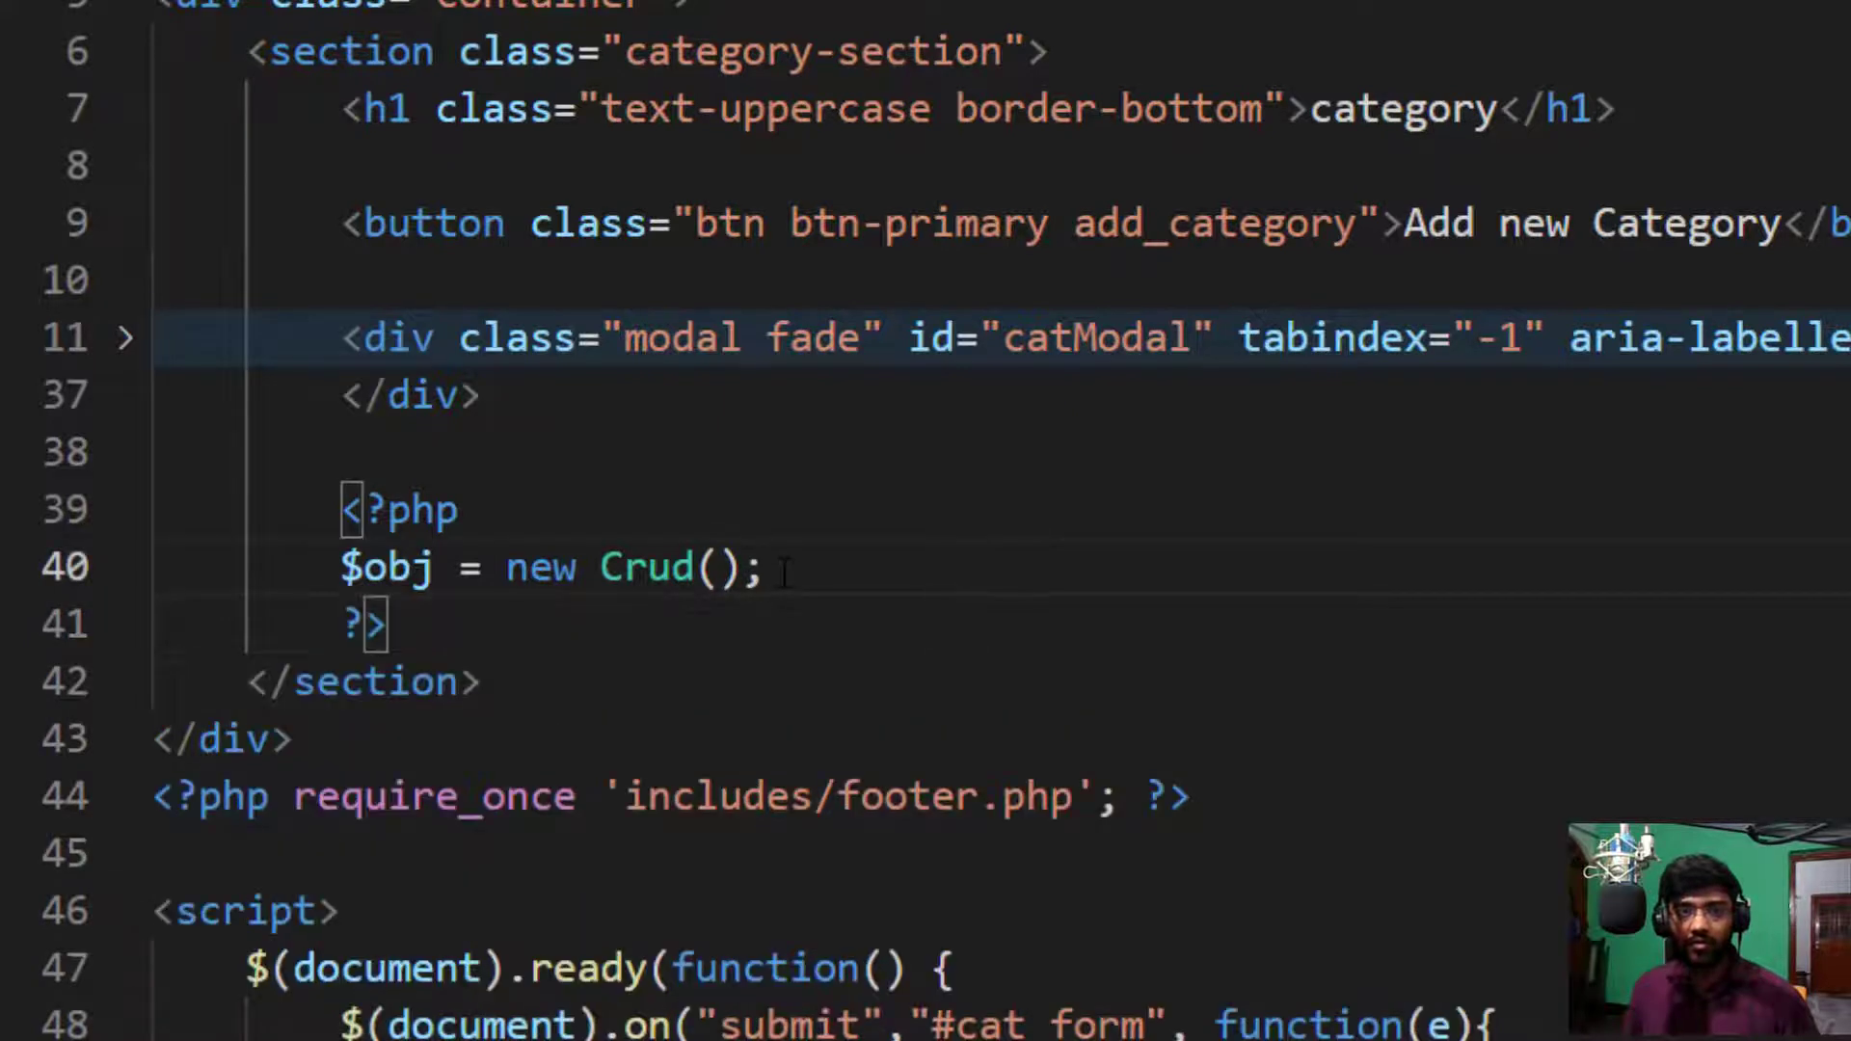
Step: Print print_r($obj->get()); preceded by echo '<pre>'; for preformatted output
text($ob)
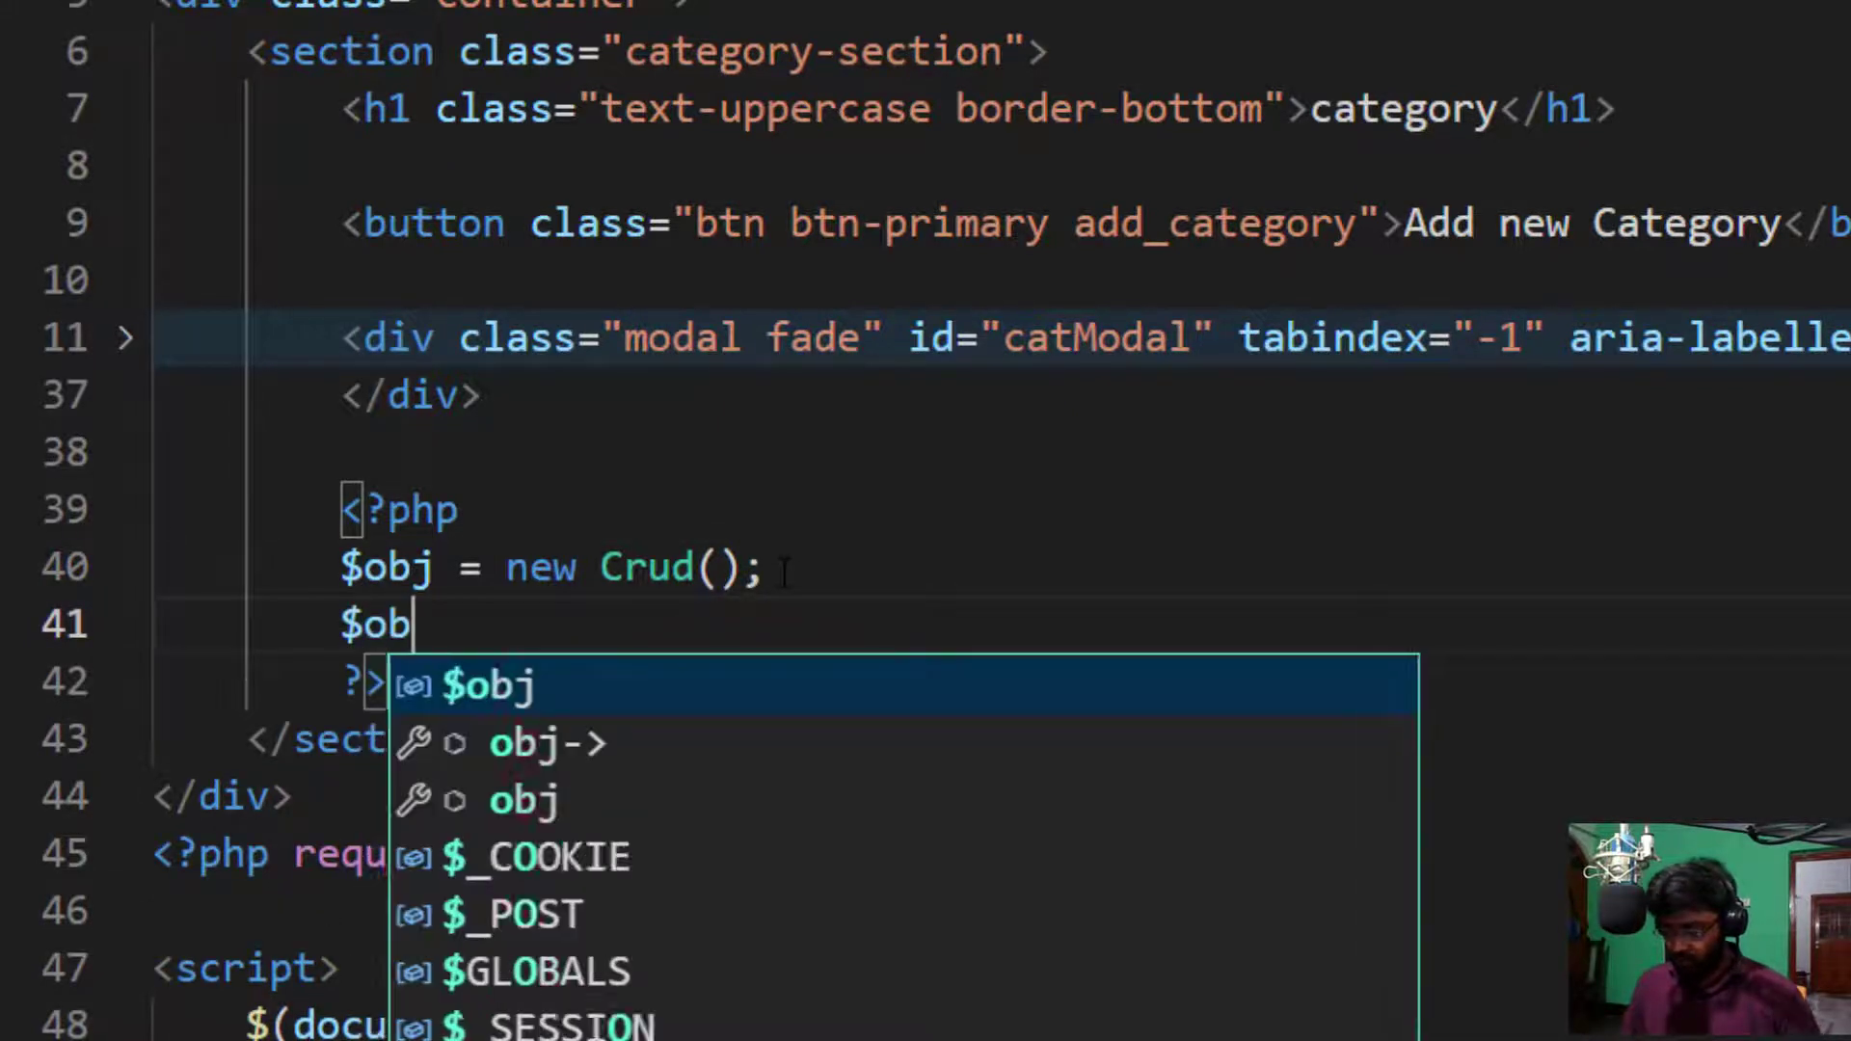
text(j->)
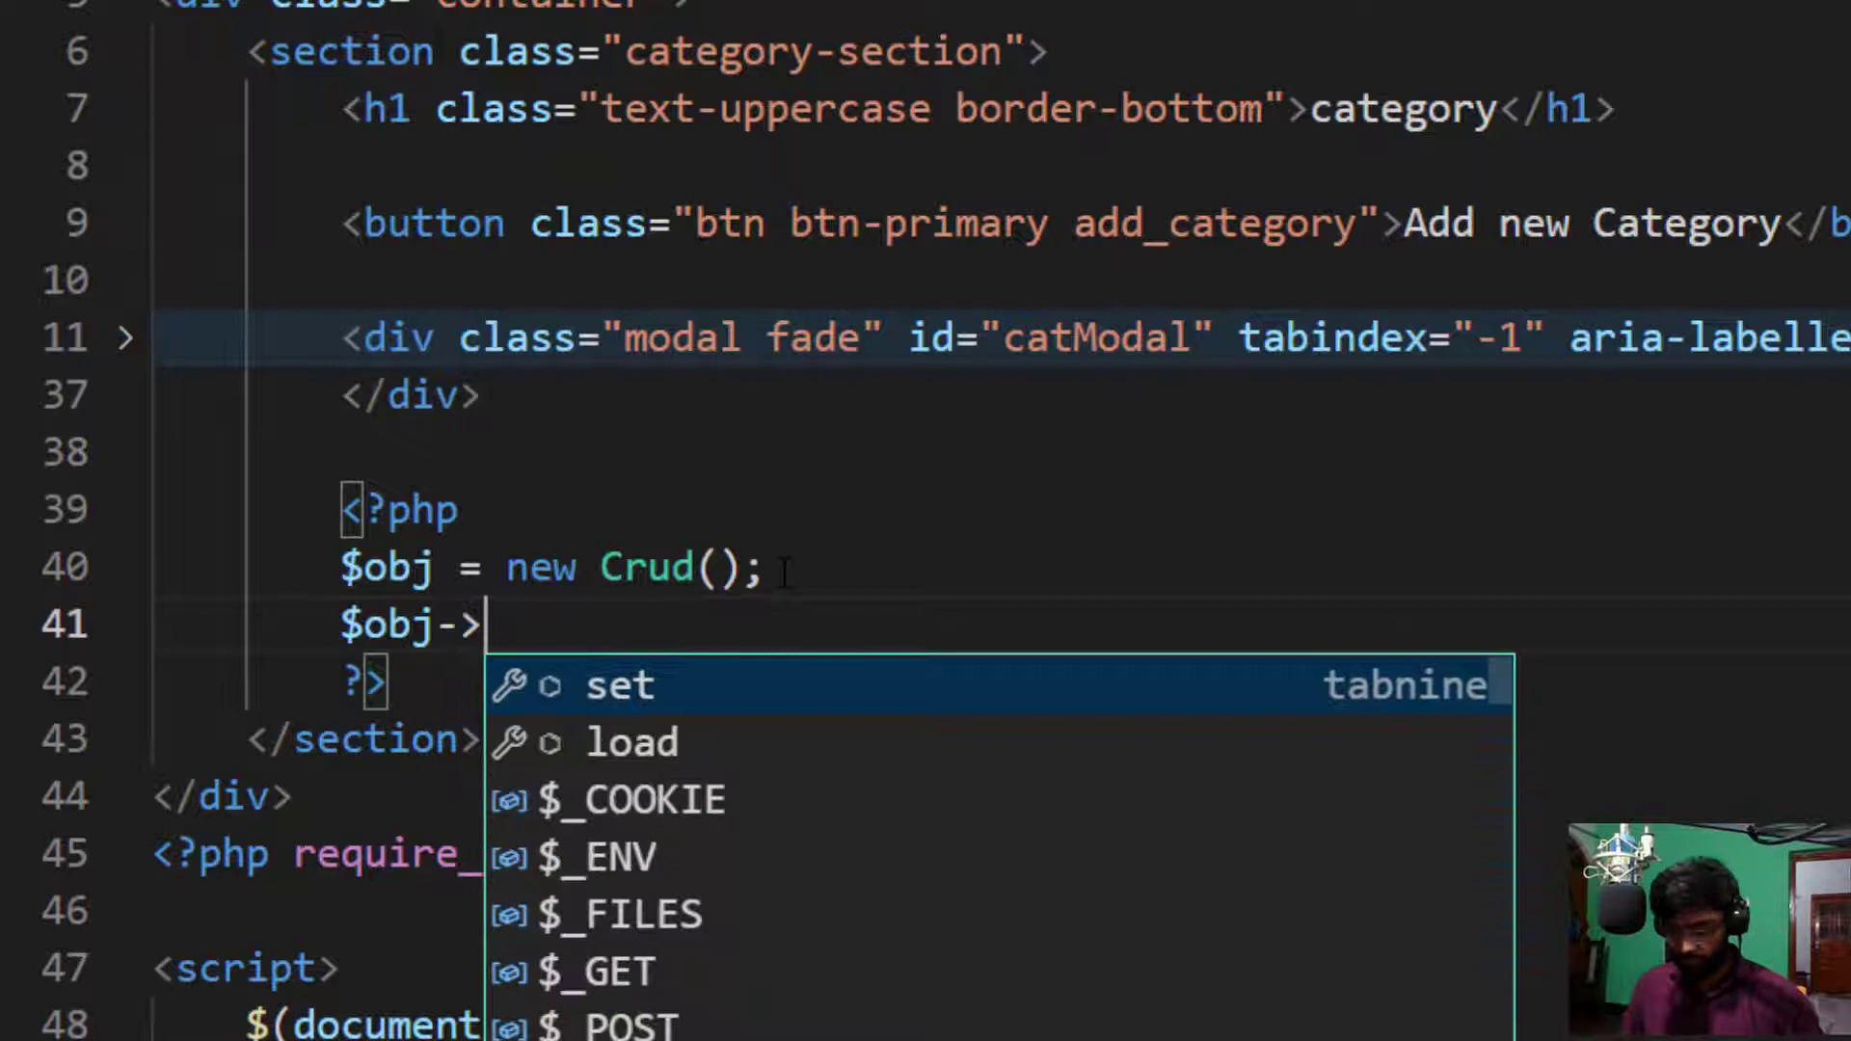
text(get())
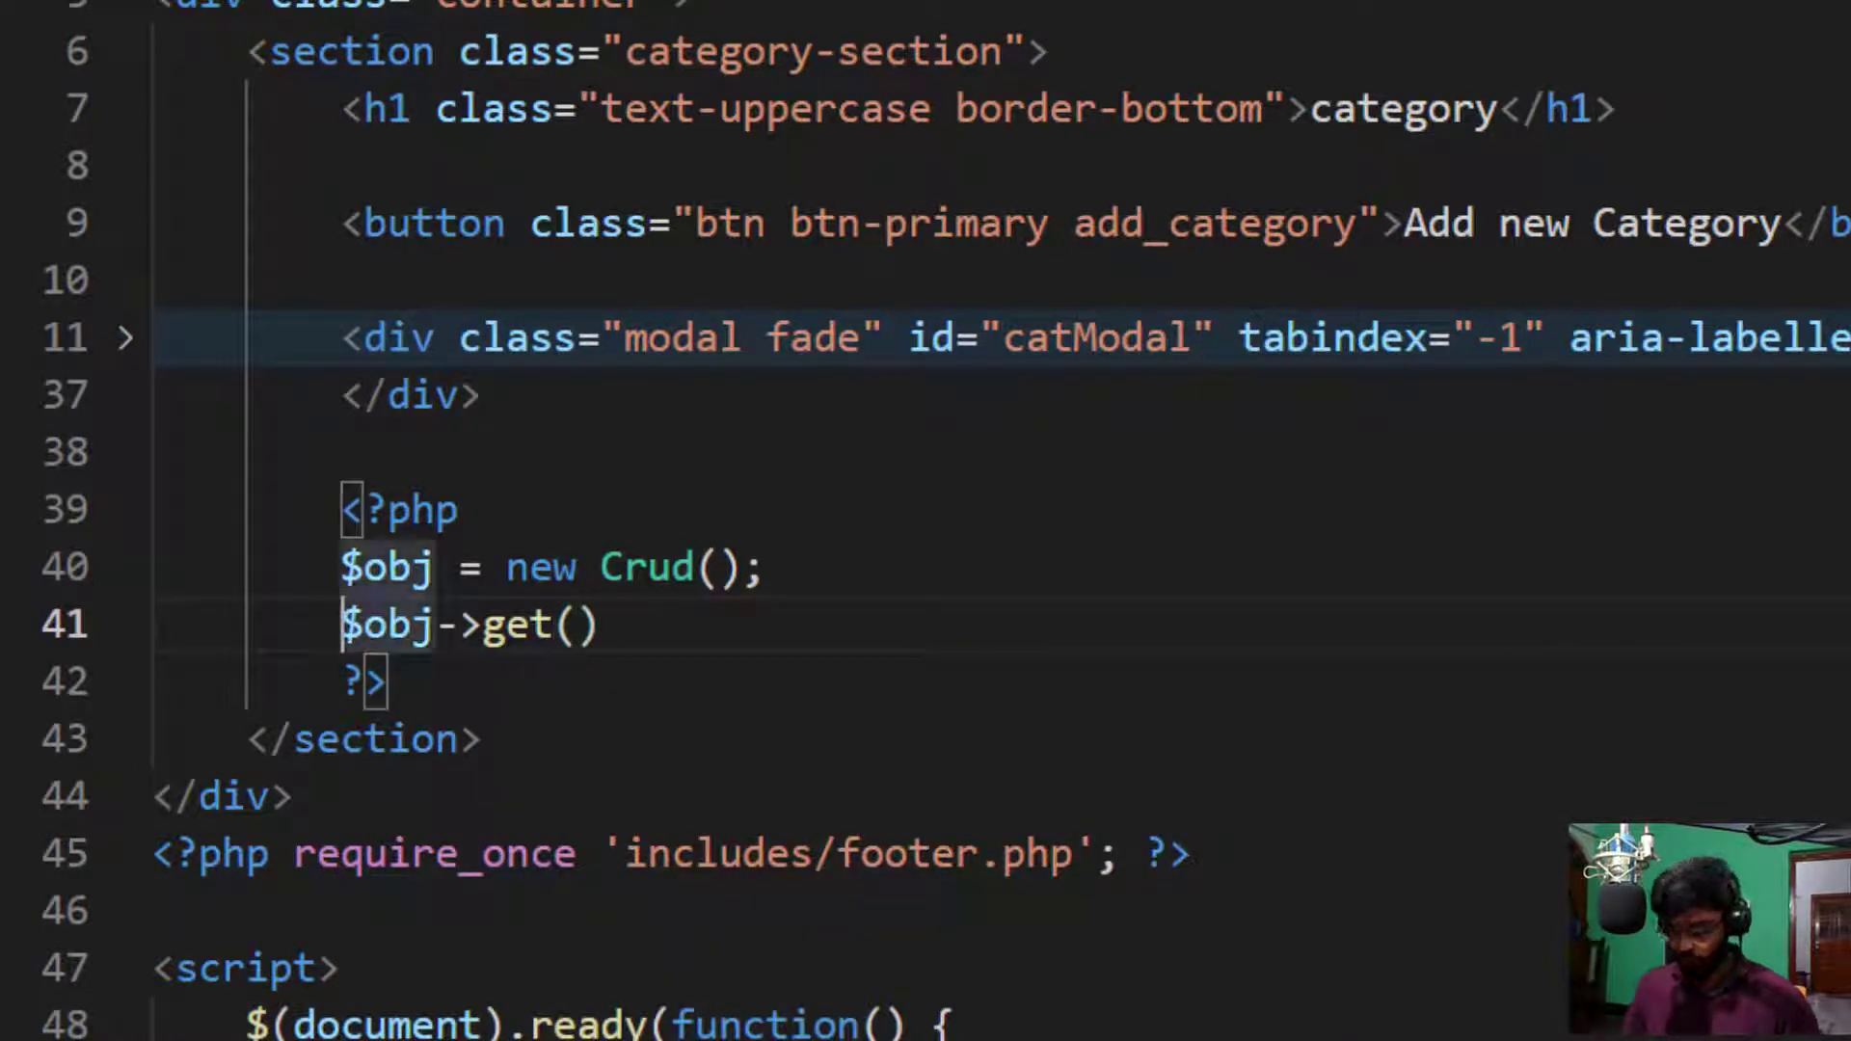
text(print_r)
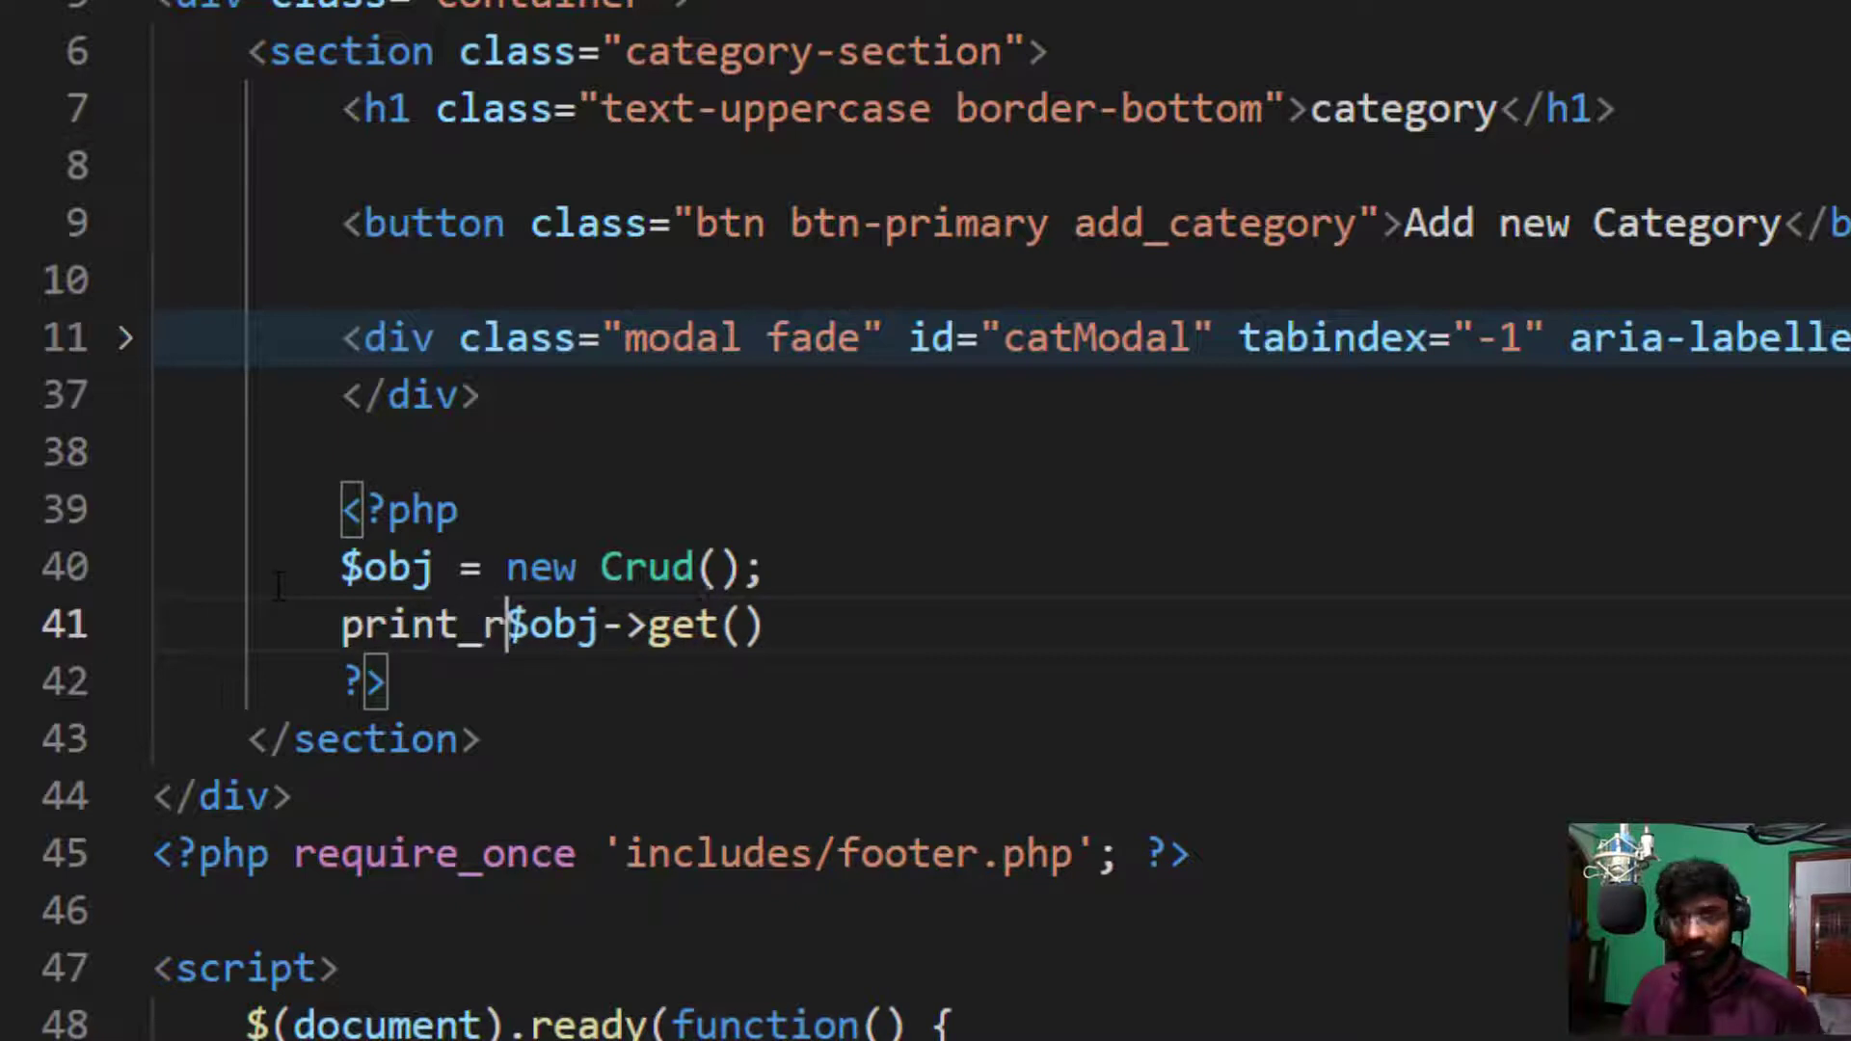
text(()
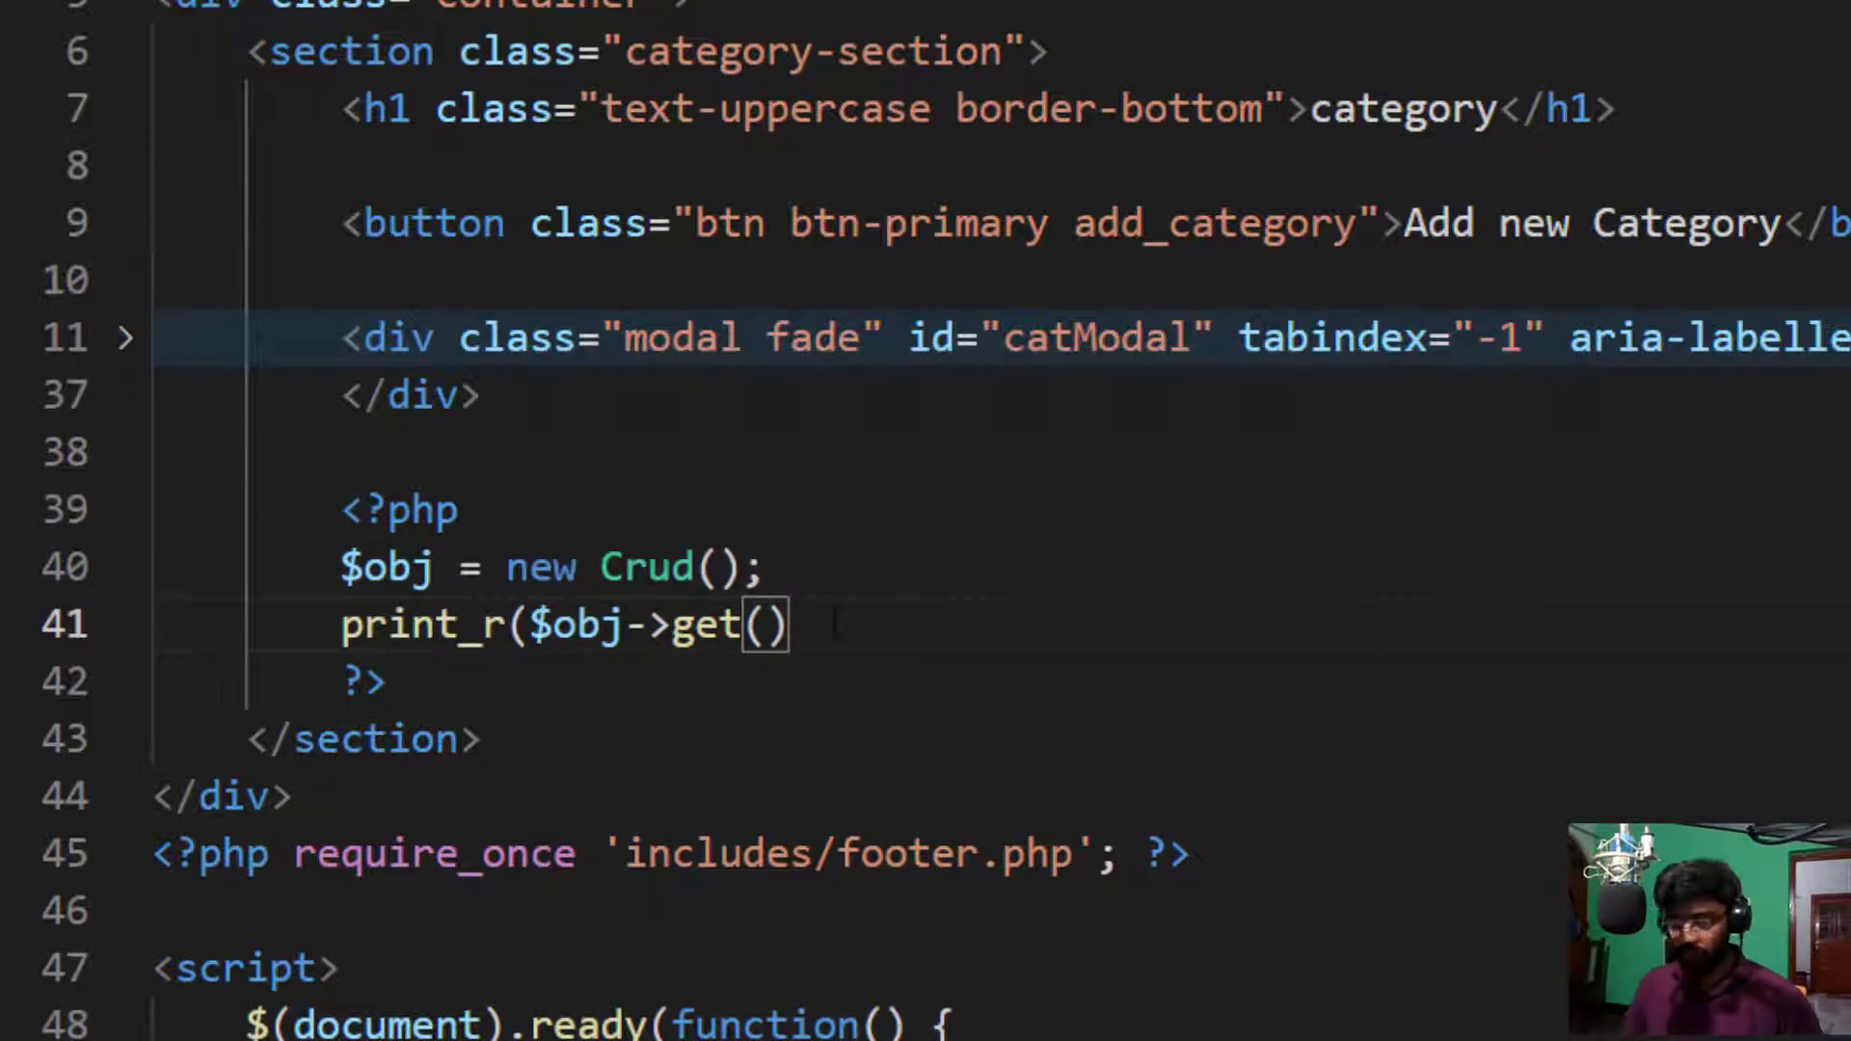
text(;)
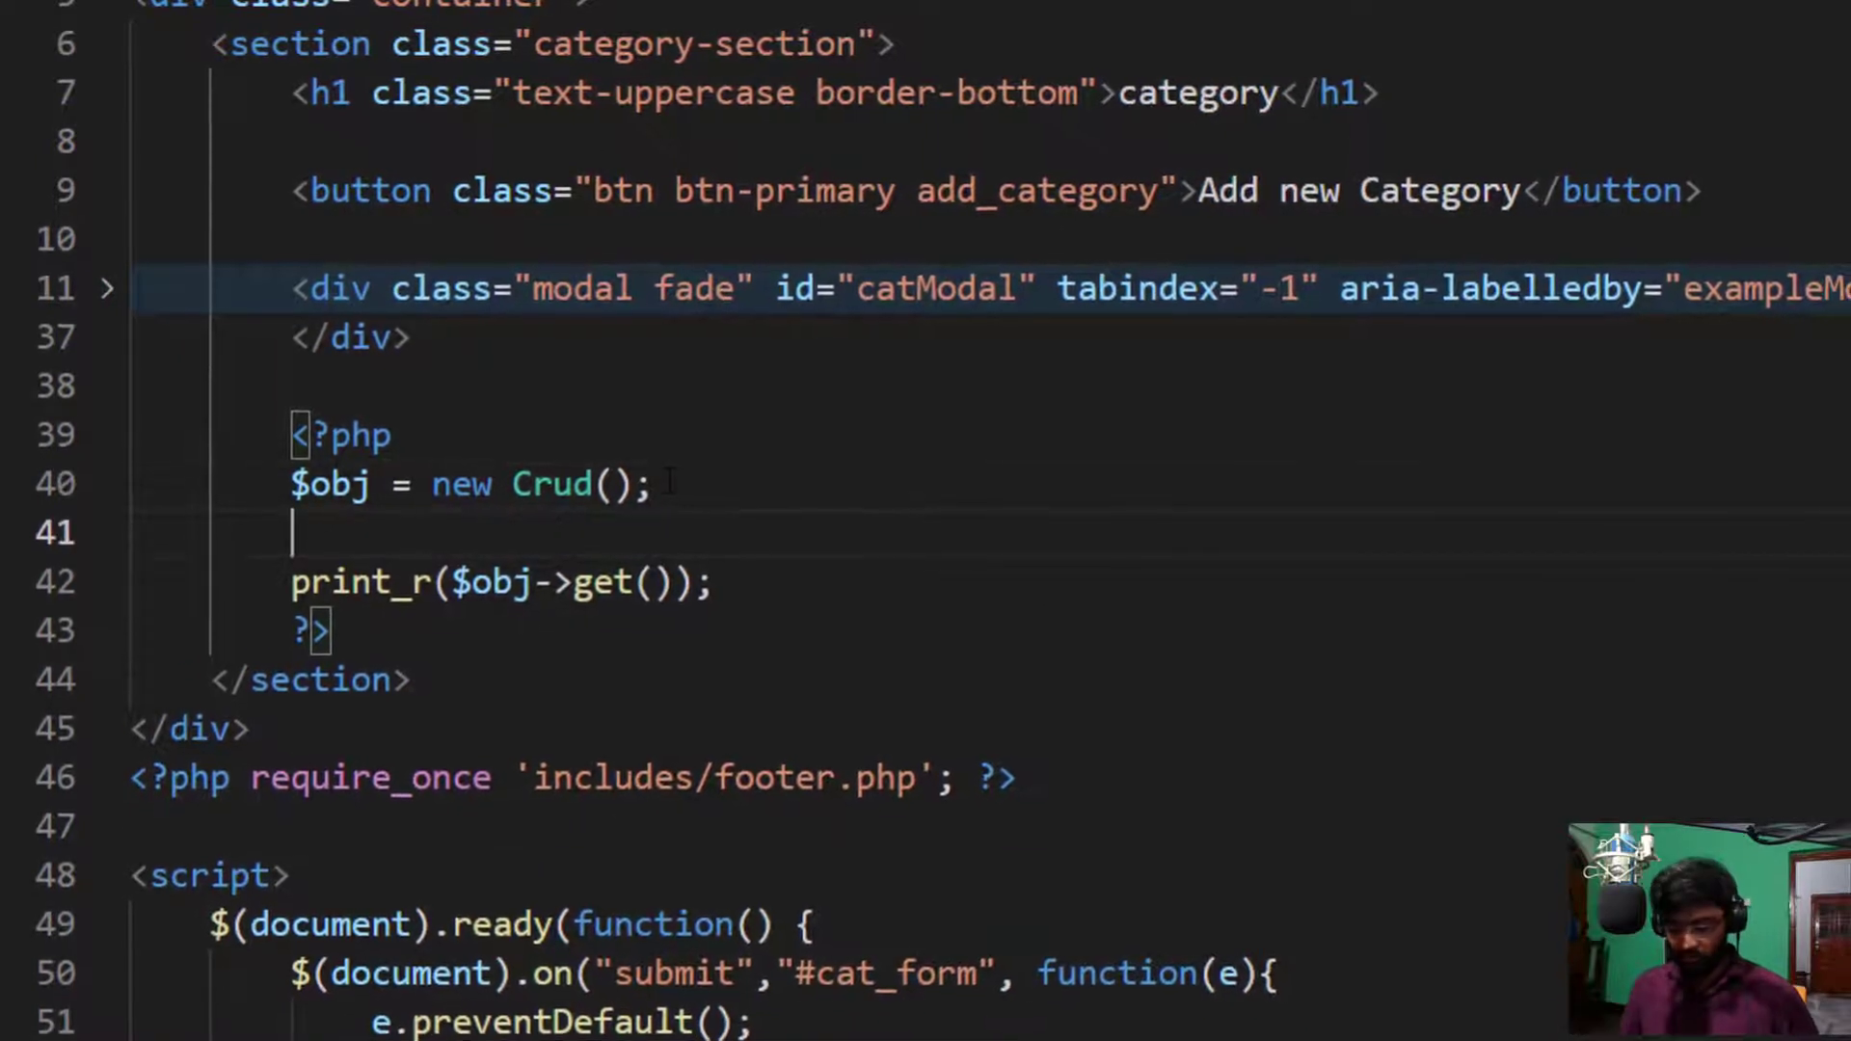
text(echo)
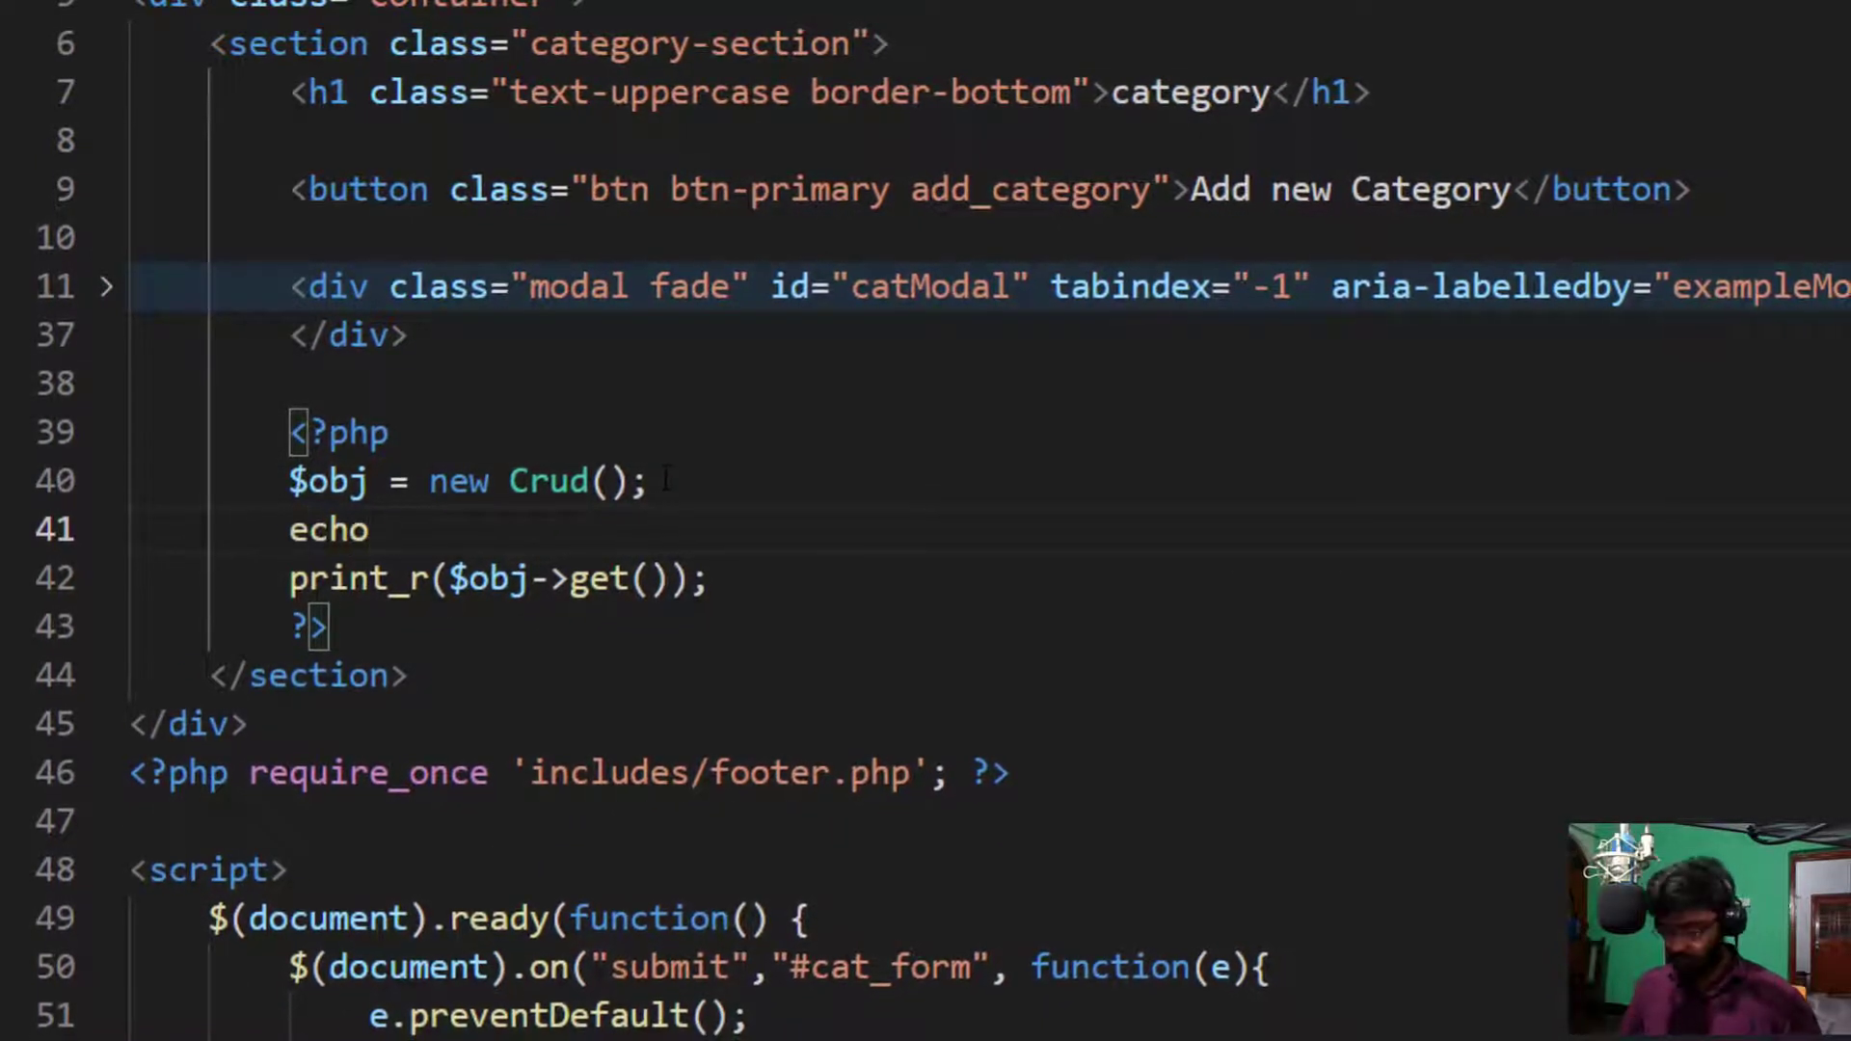
text('<')
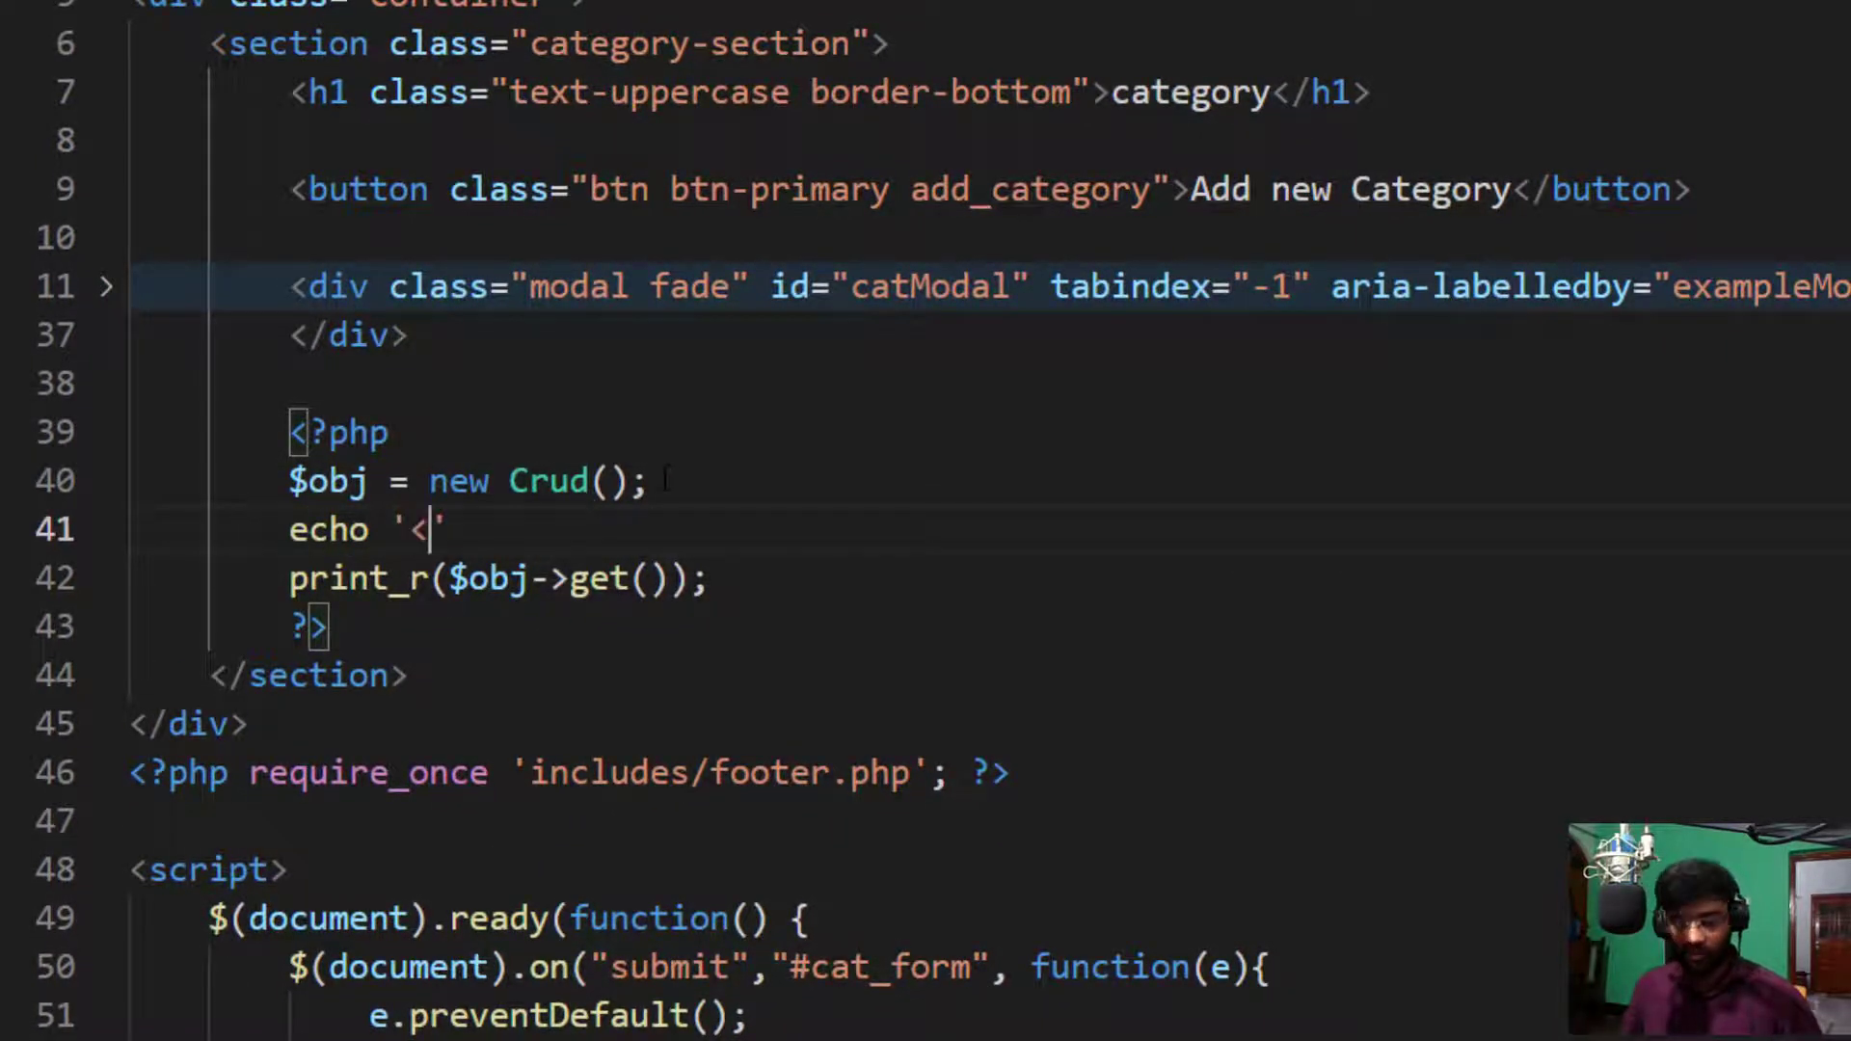
text(pre<)
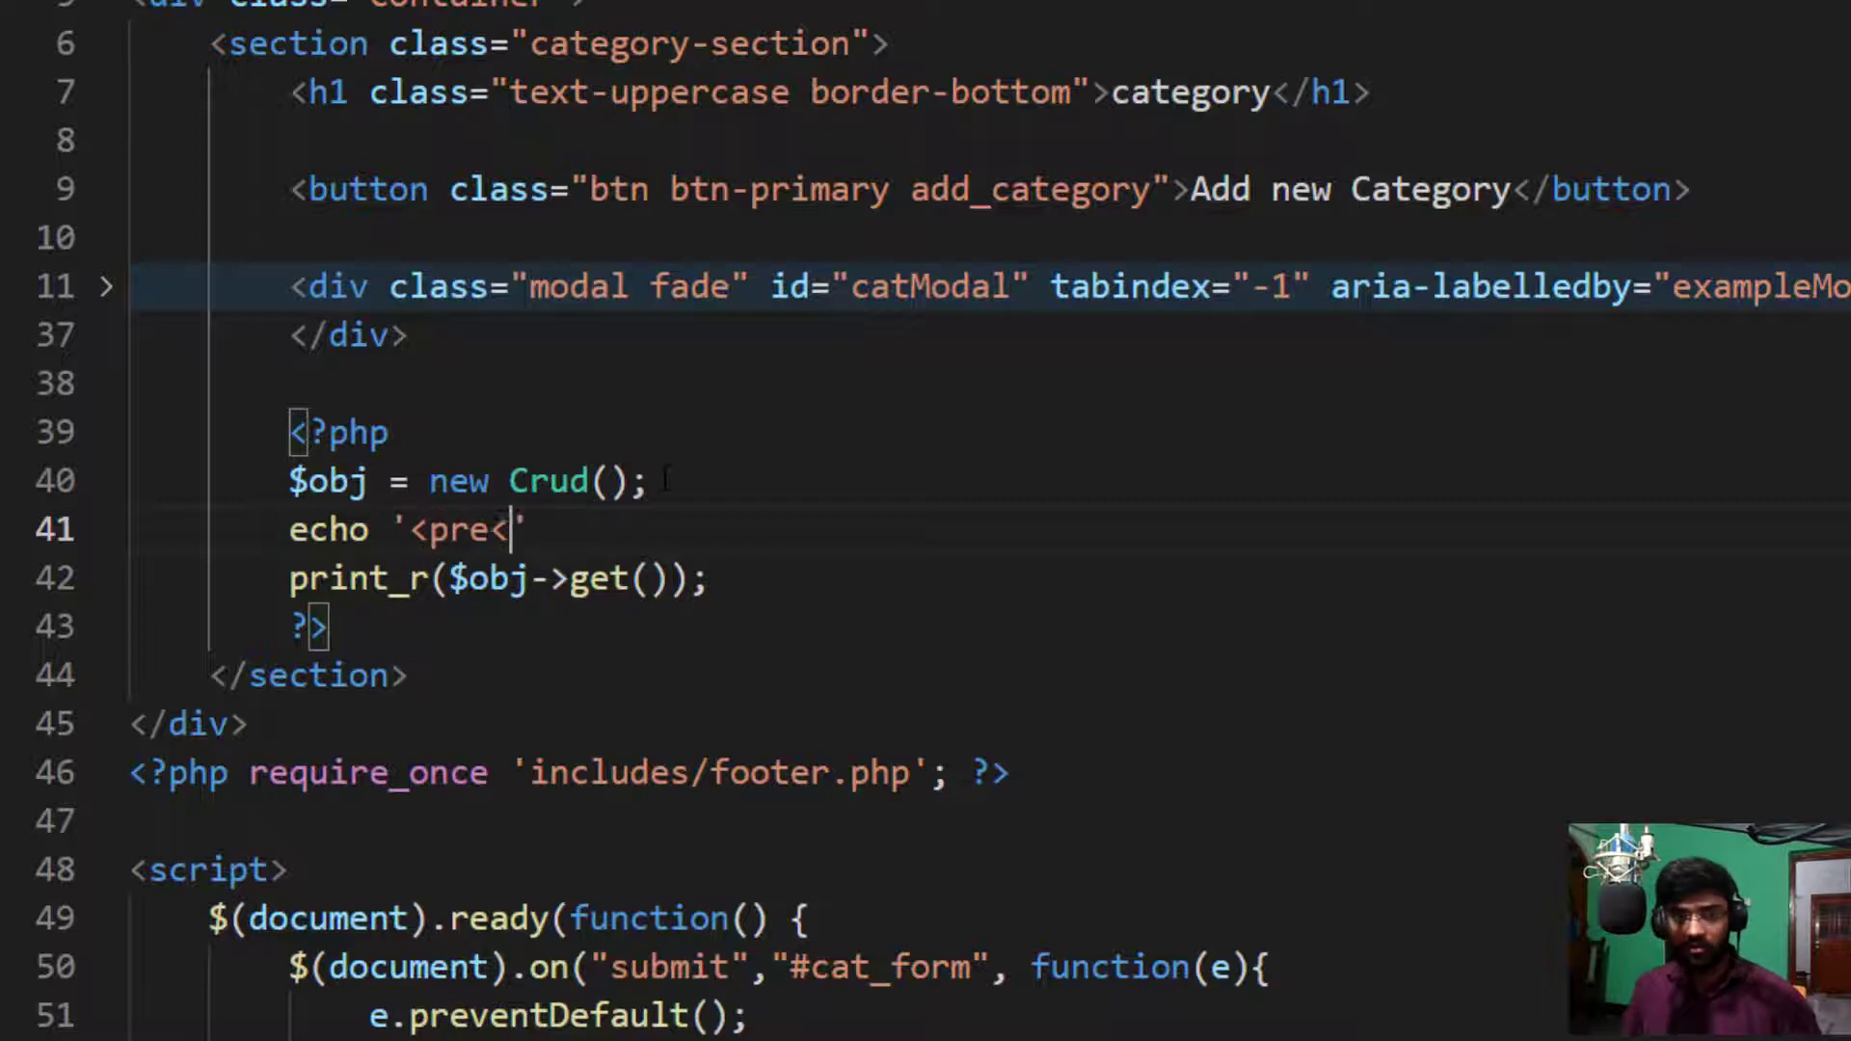
text(>';)
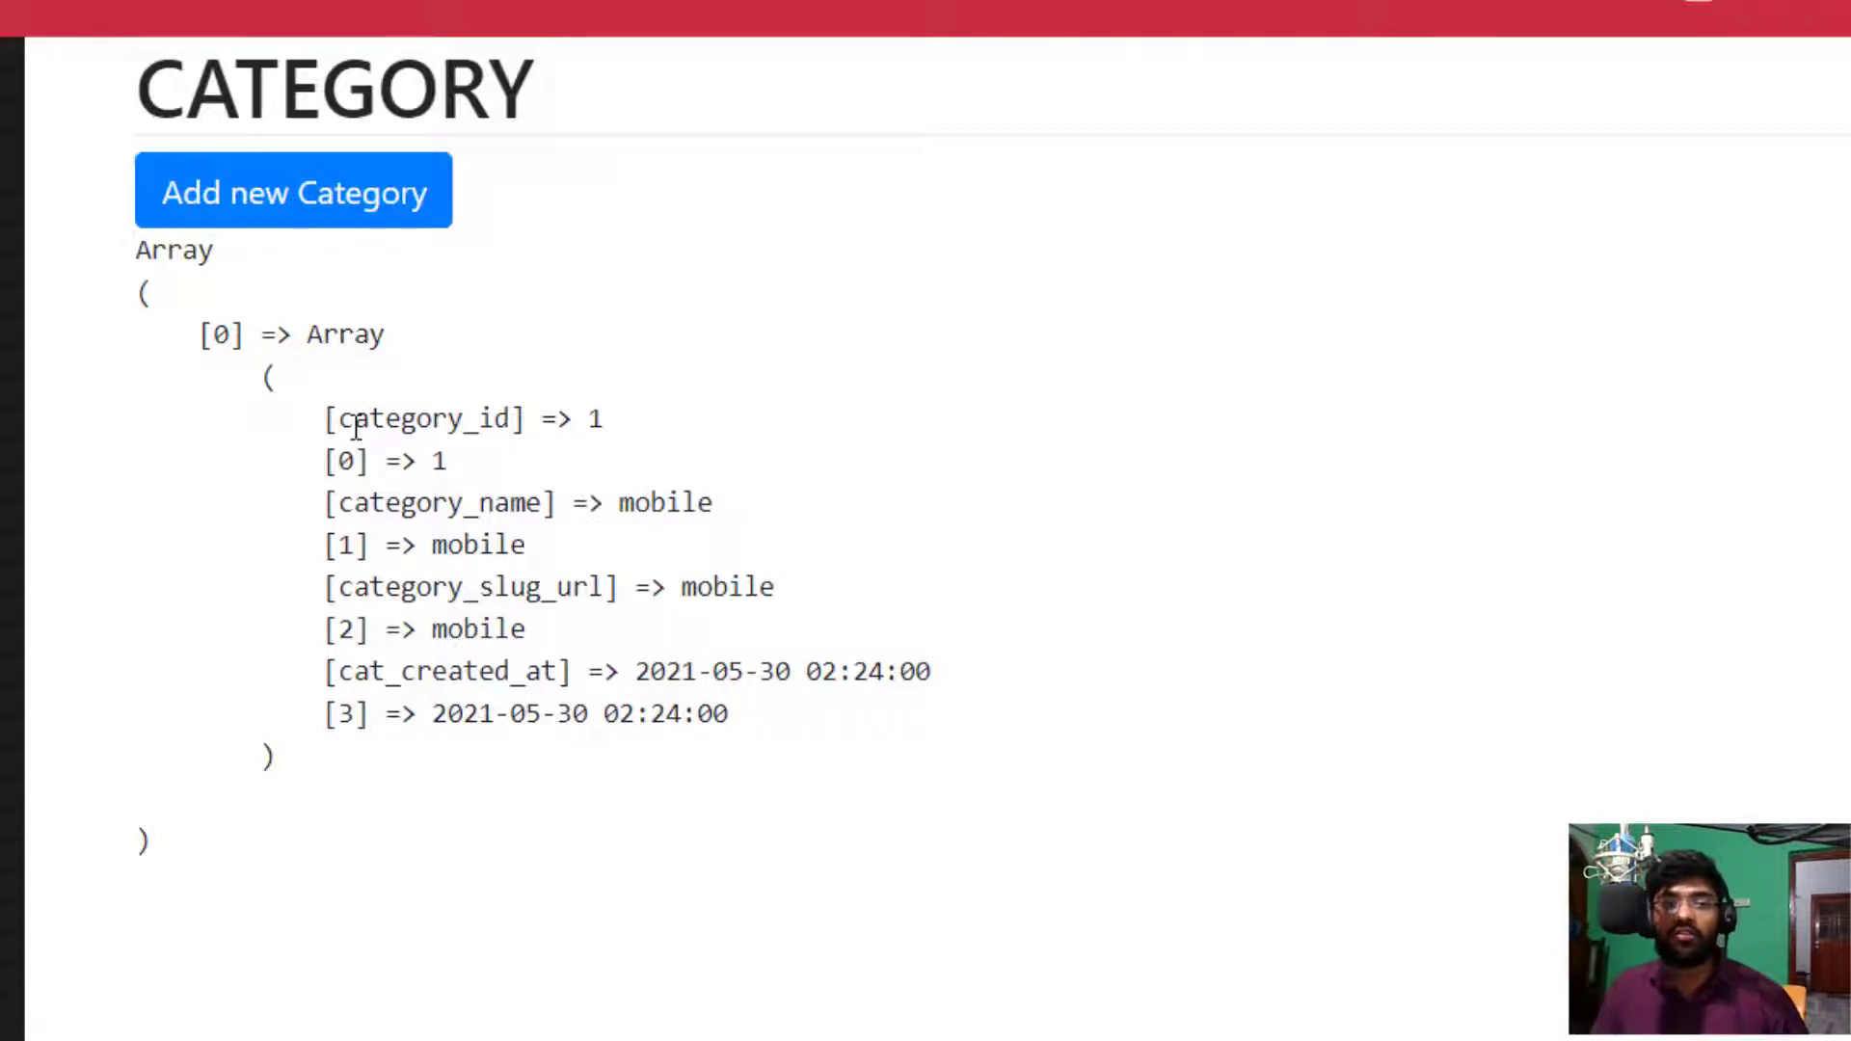
Step: Add a Laptop category via the admin form so the printed array lists mobile and Laptop
double_click(332, 418)
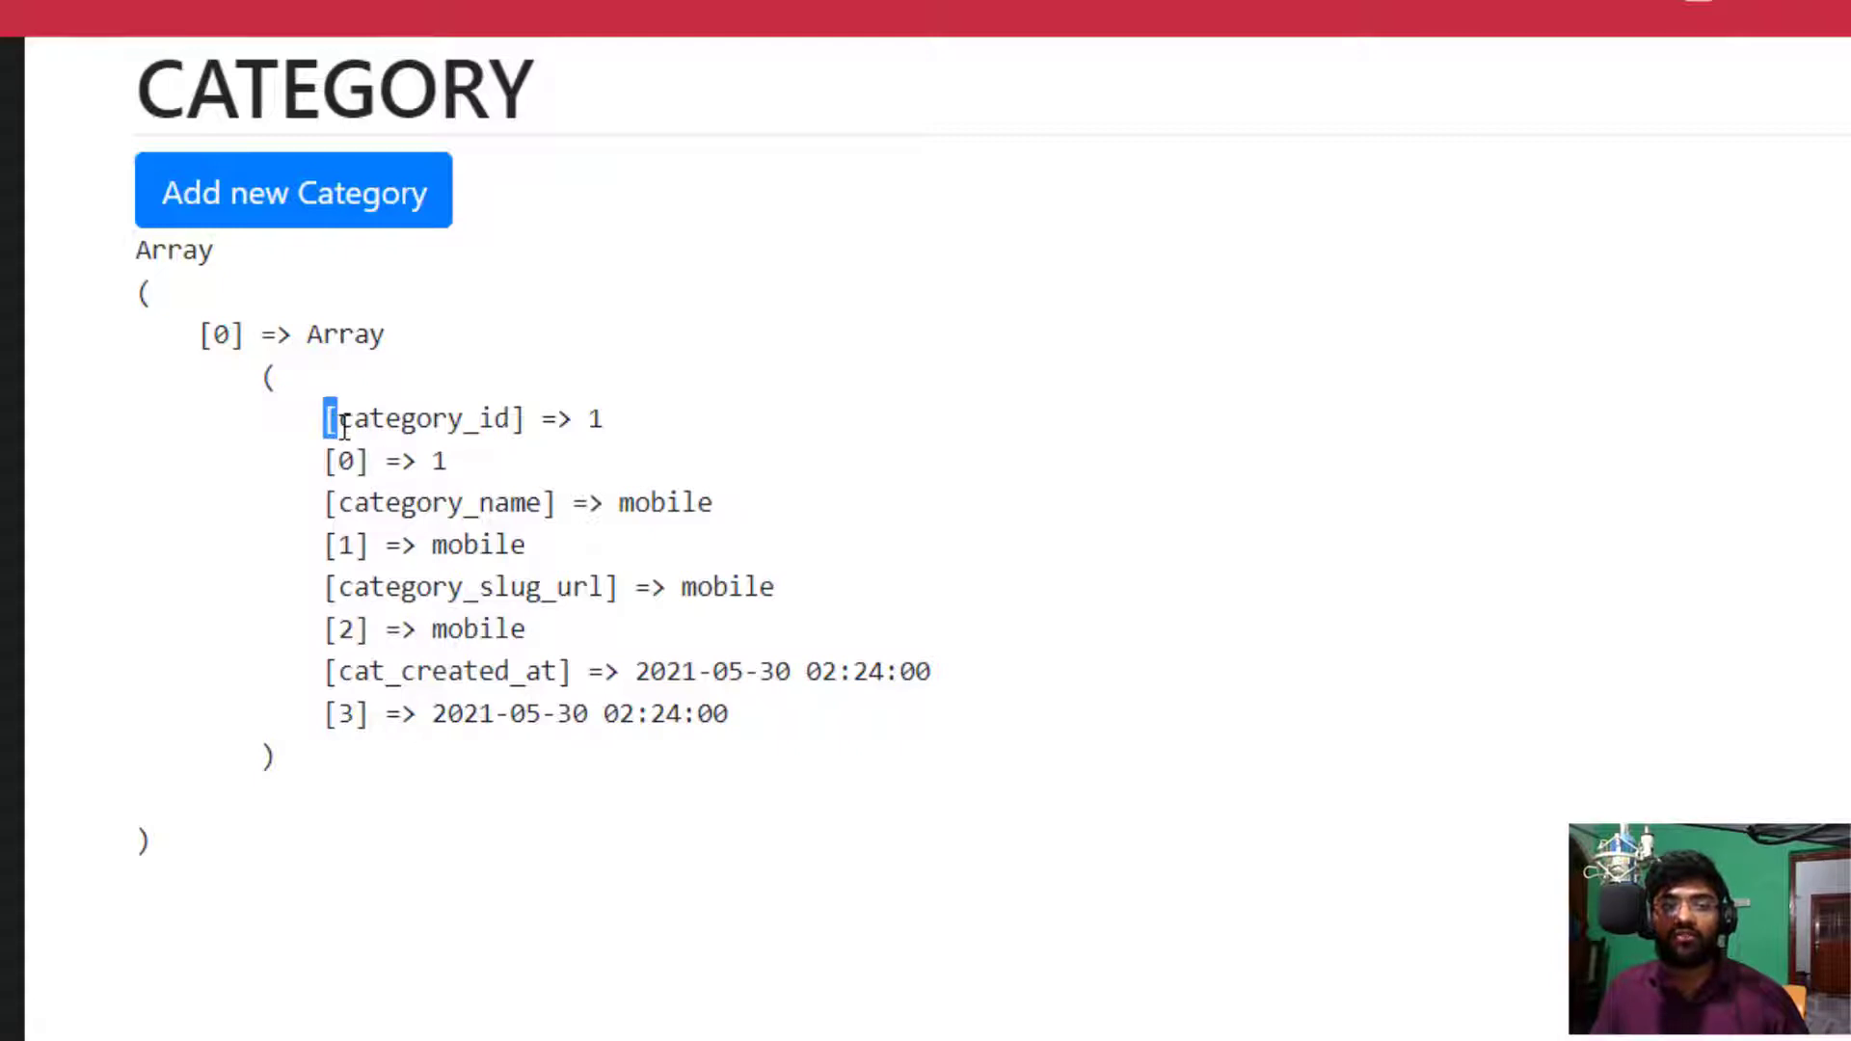
click(346, 461)
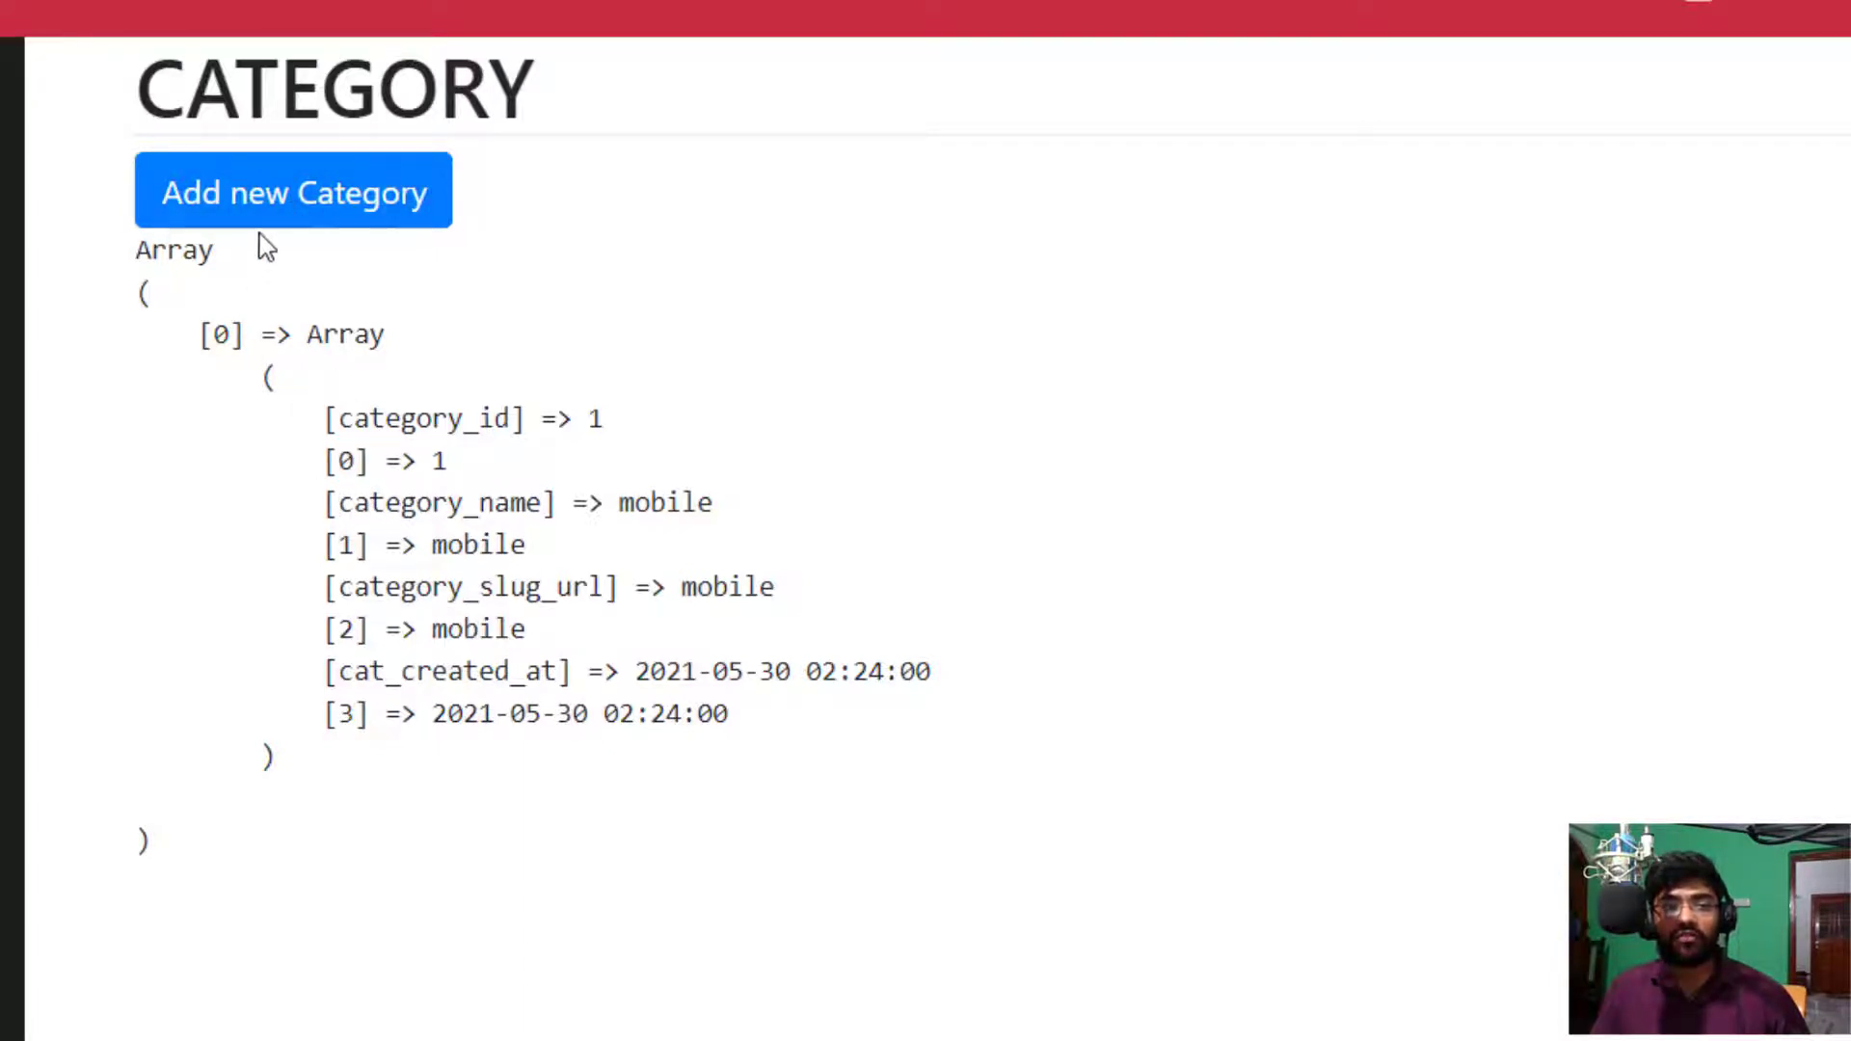
click(293, 191)
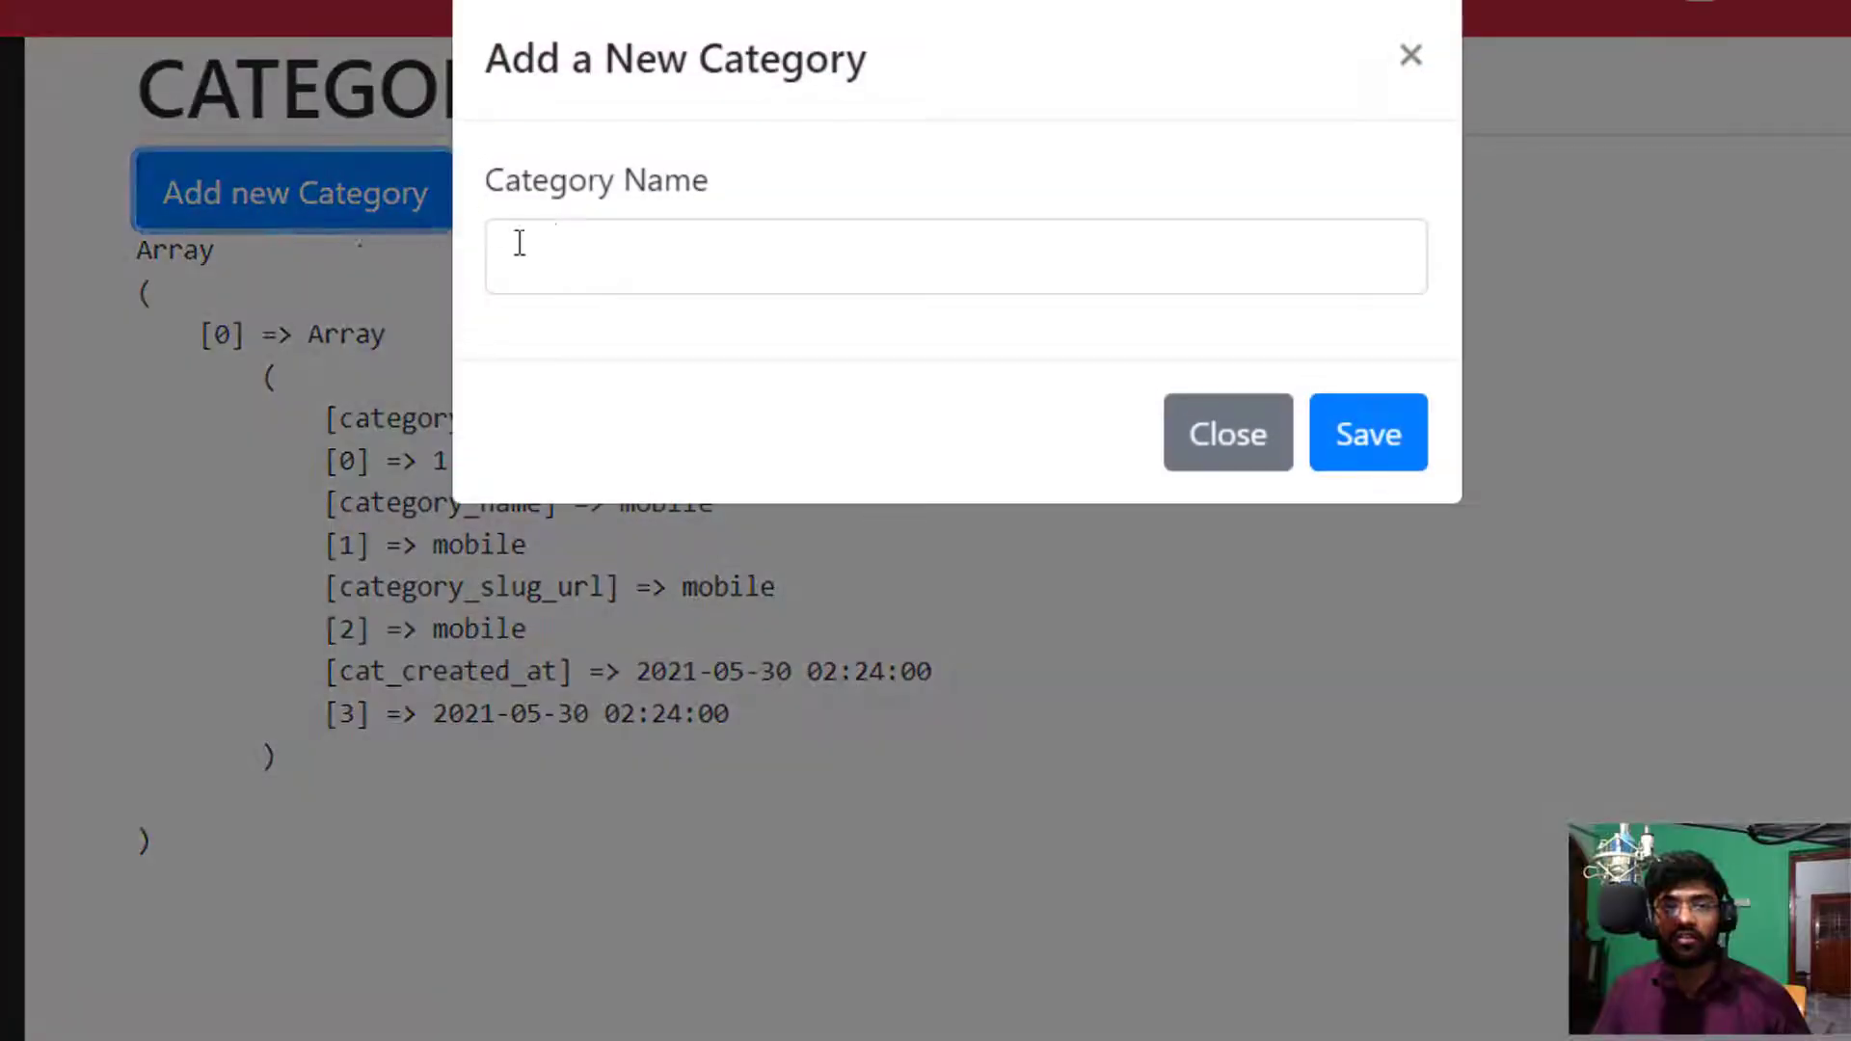
text(Laptop)
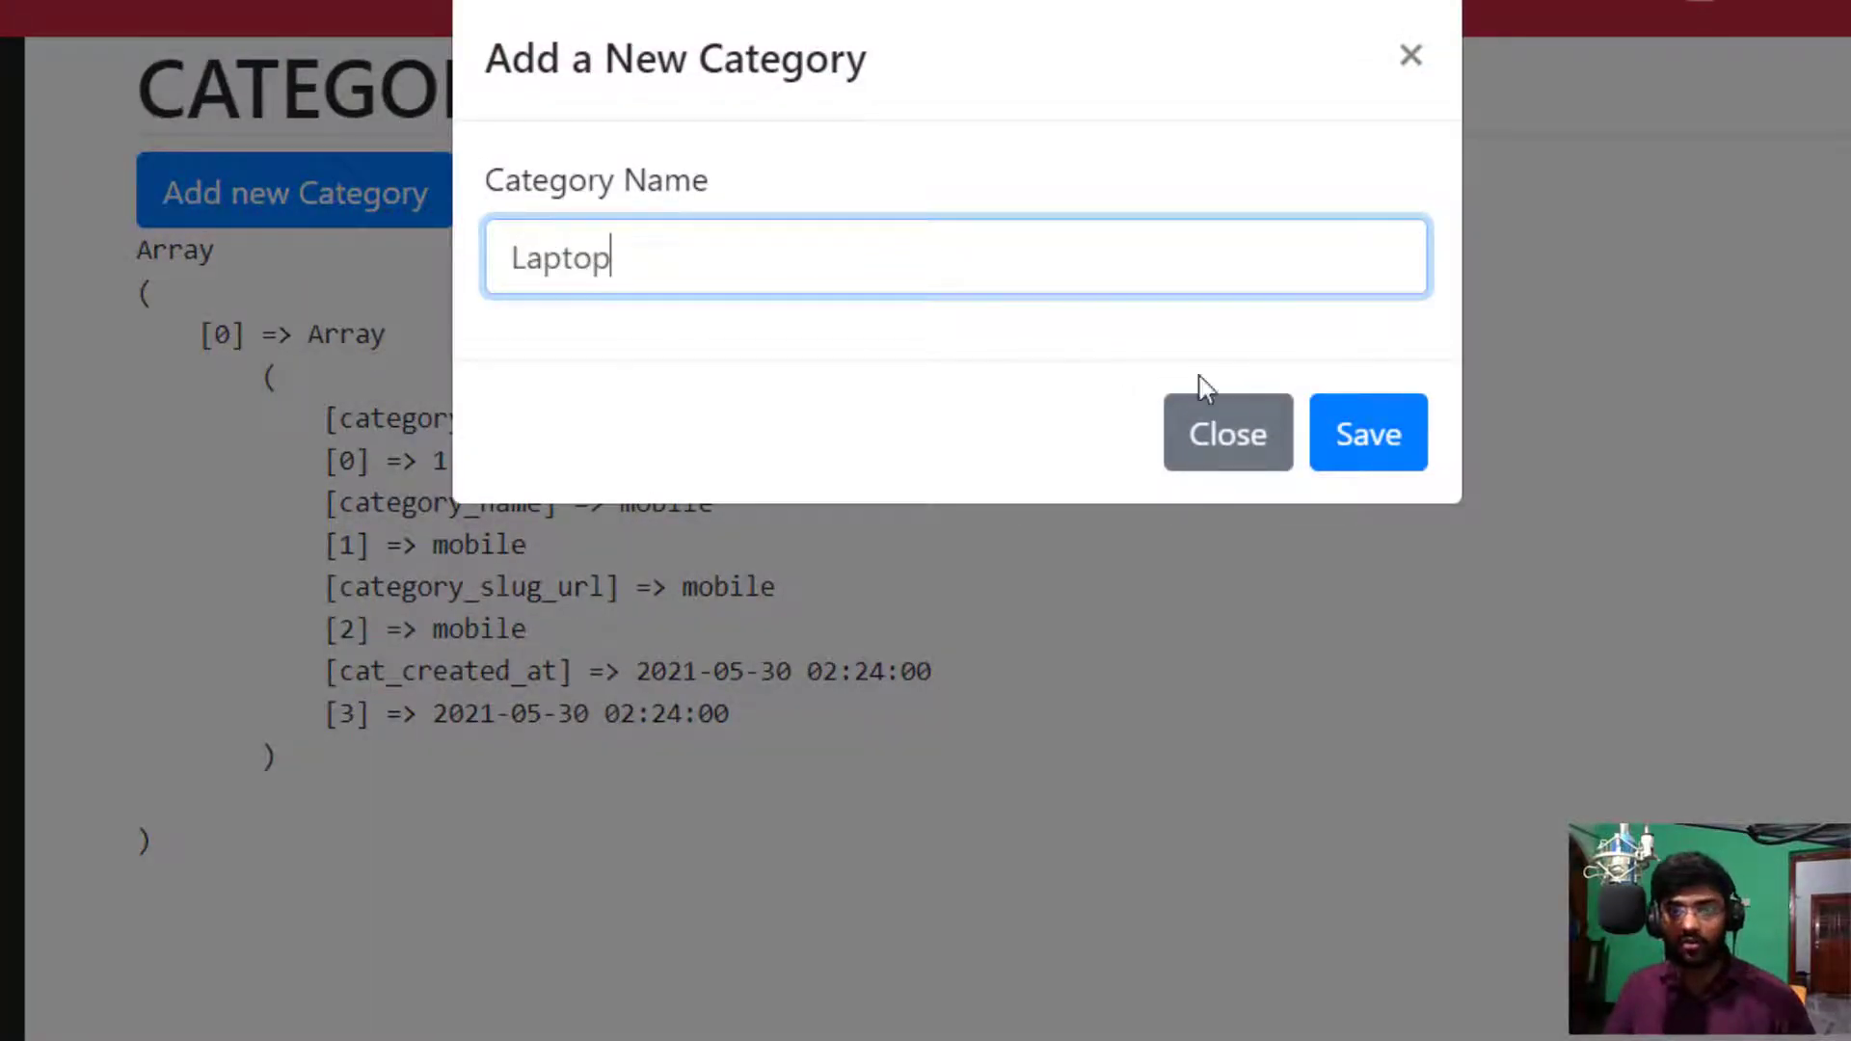
click(1227, 432)
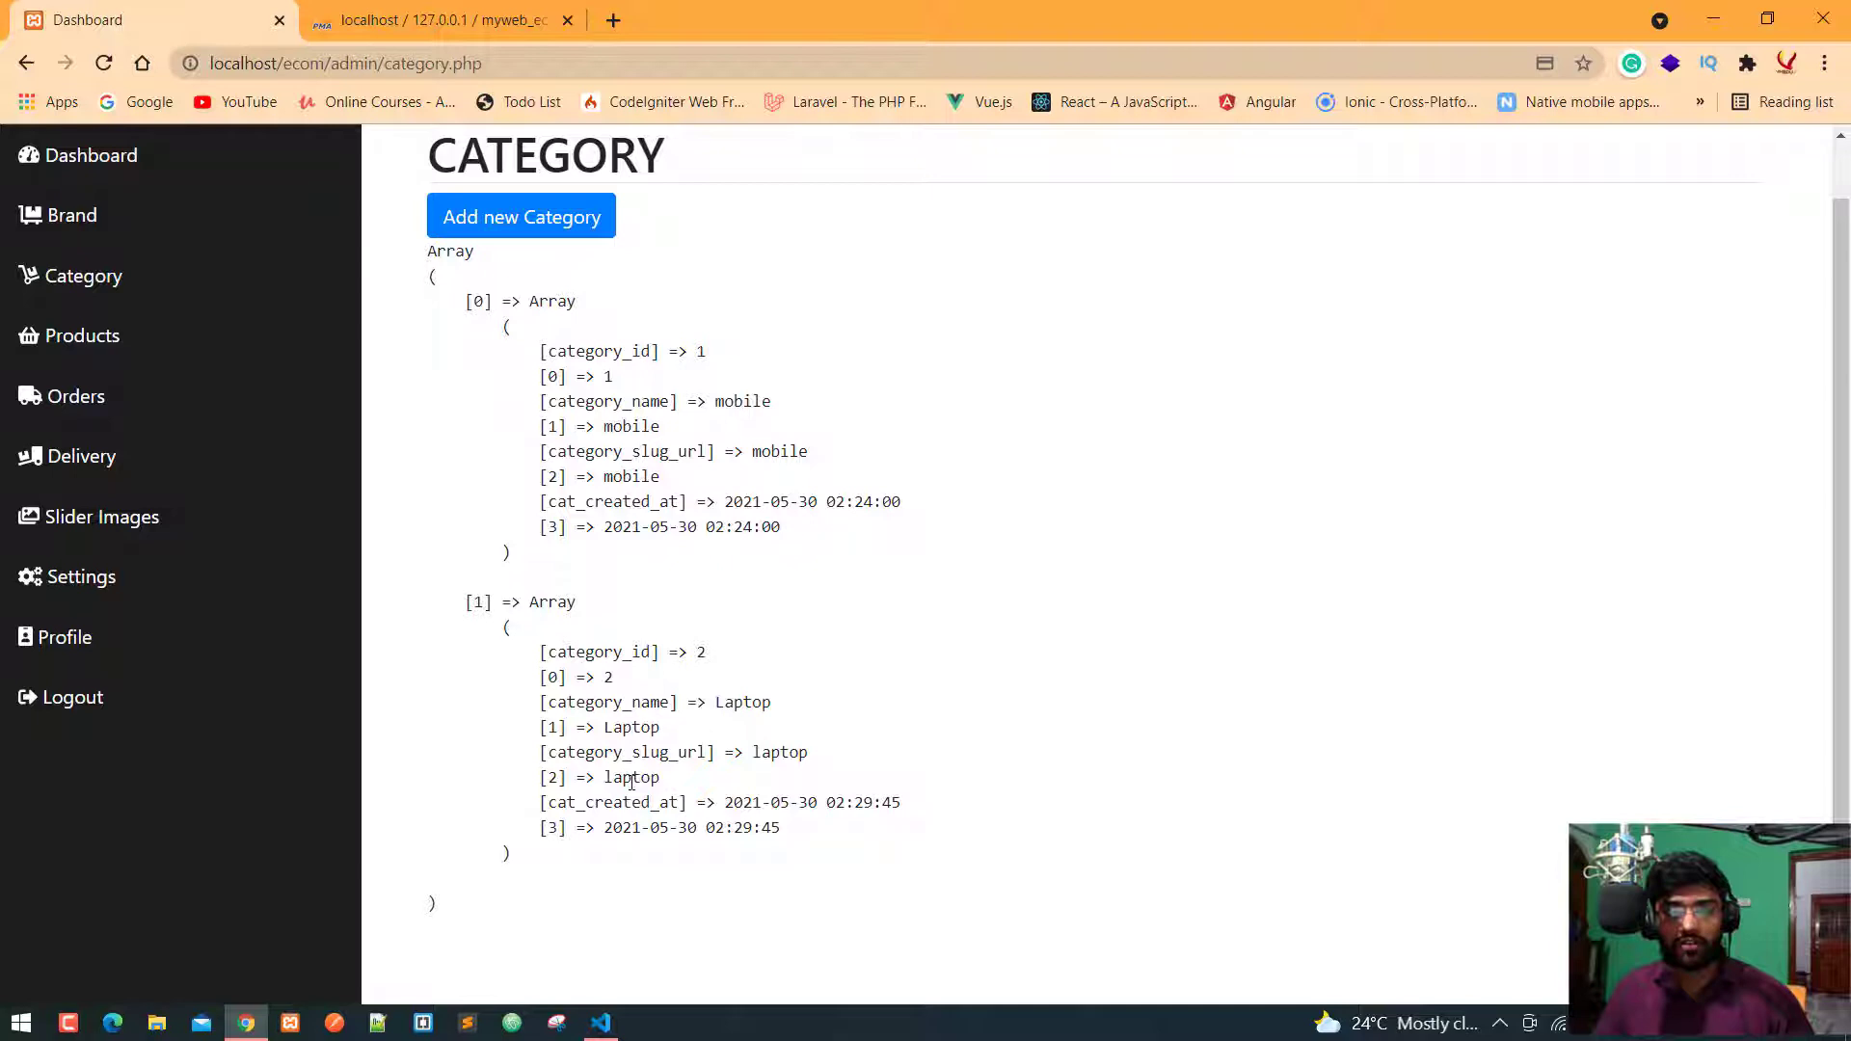
click(601, 1022)
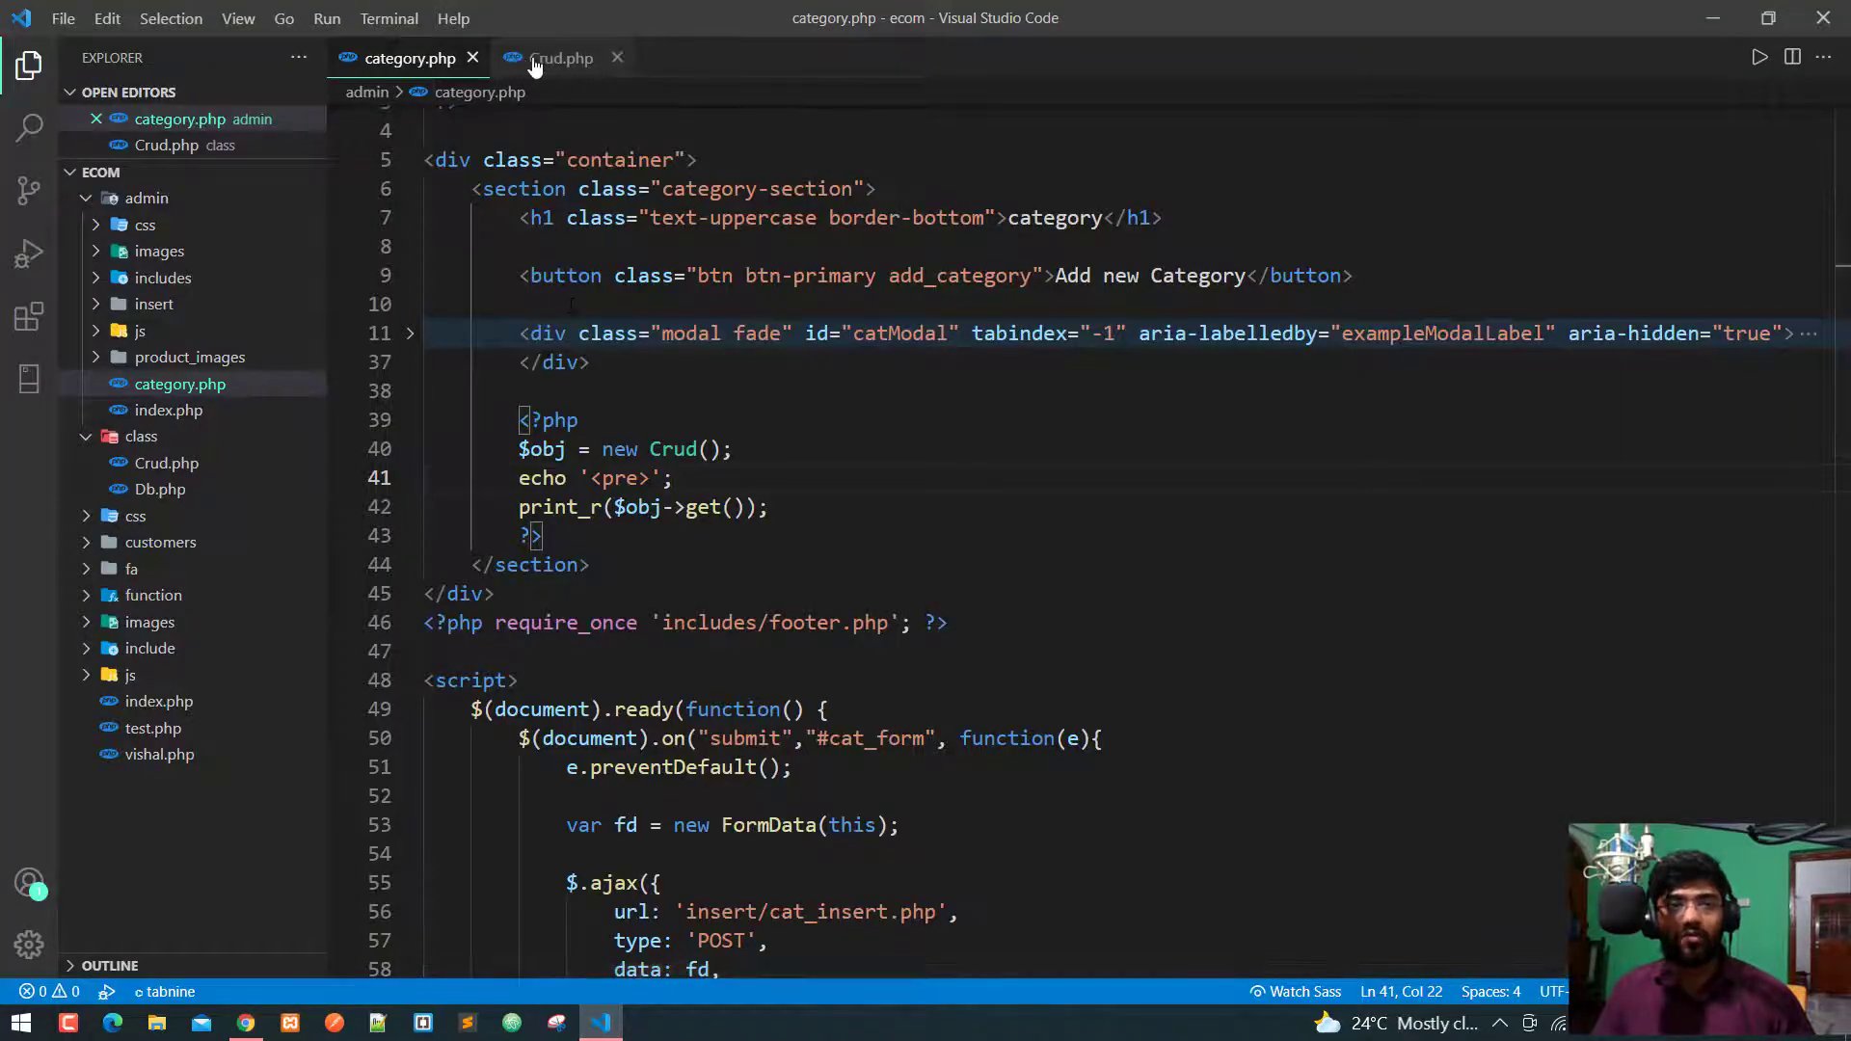
Step: Change get() in Crud.php to fetchAll(PDO::FETCH_ASSOC)
click(561, 58)
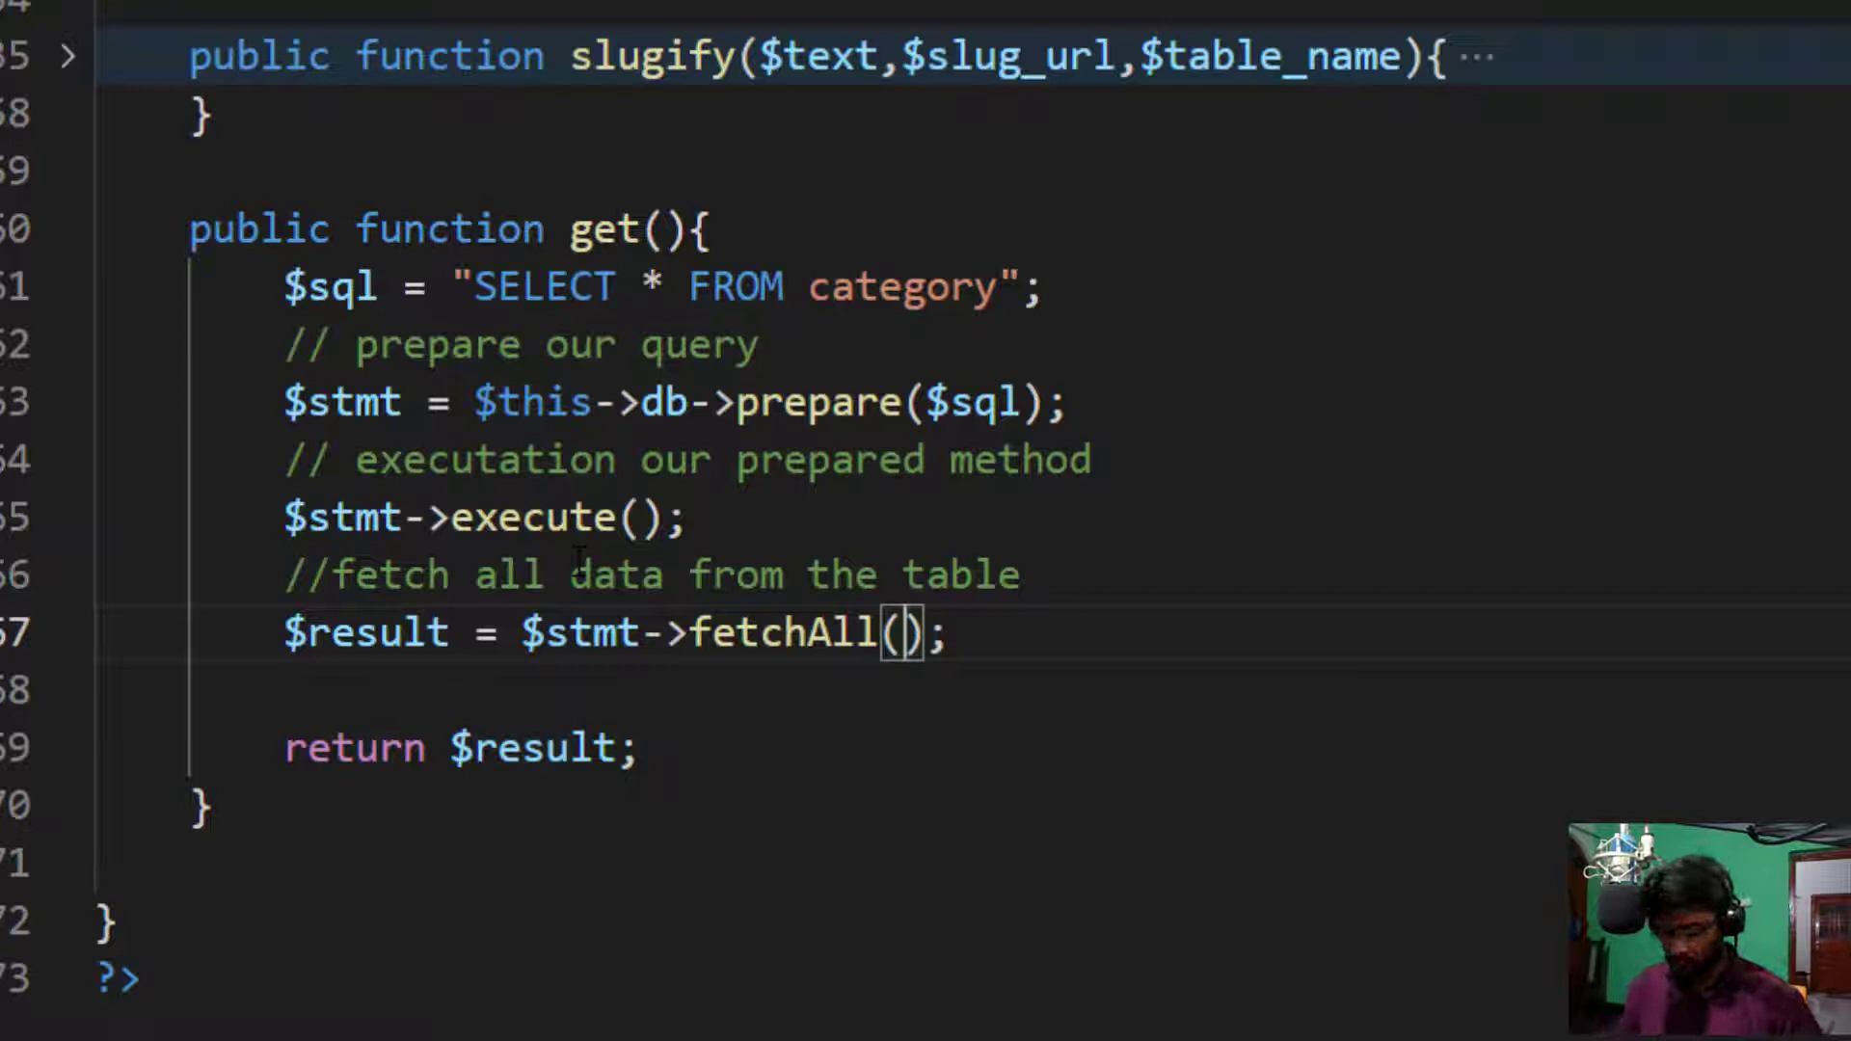
text(PDO)
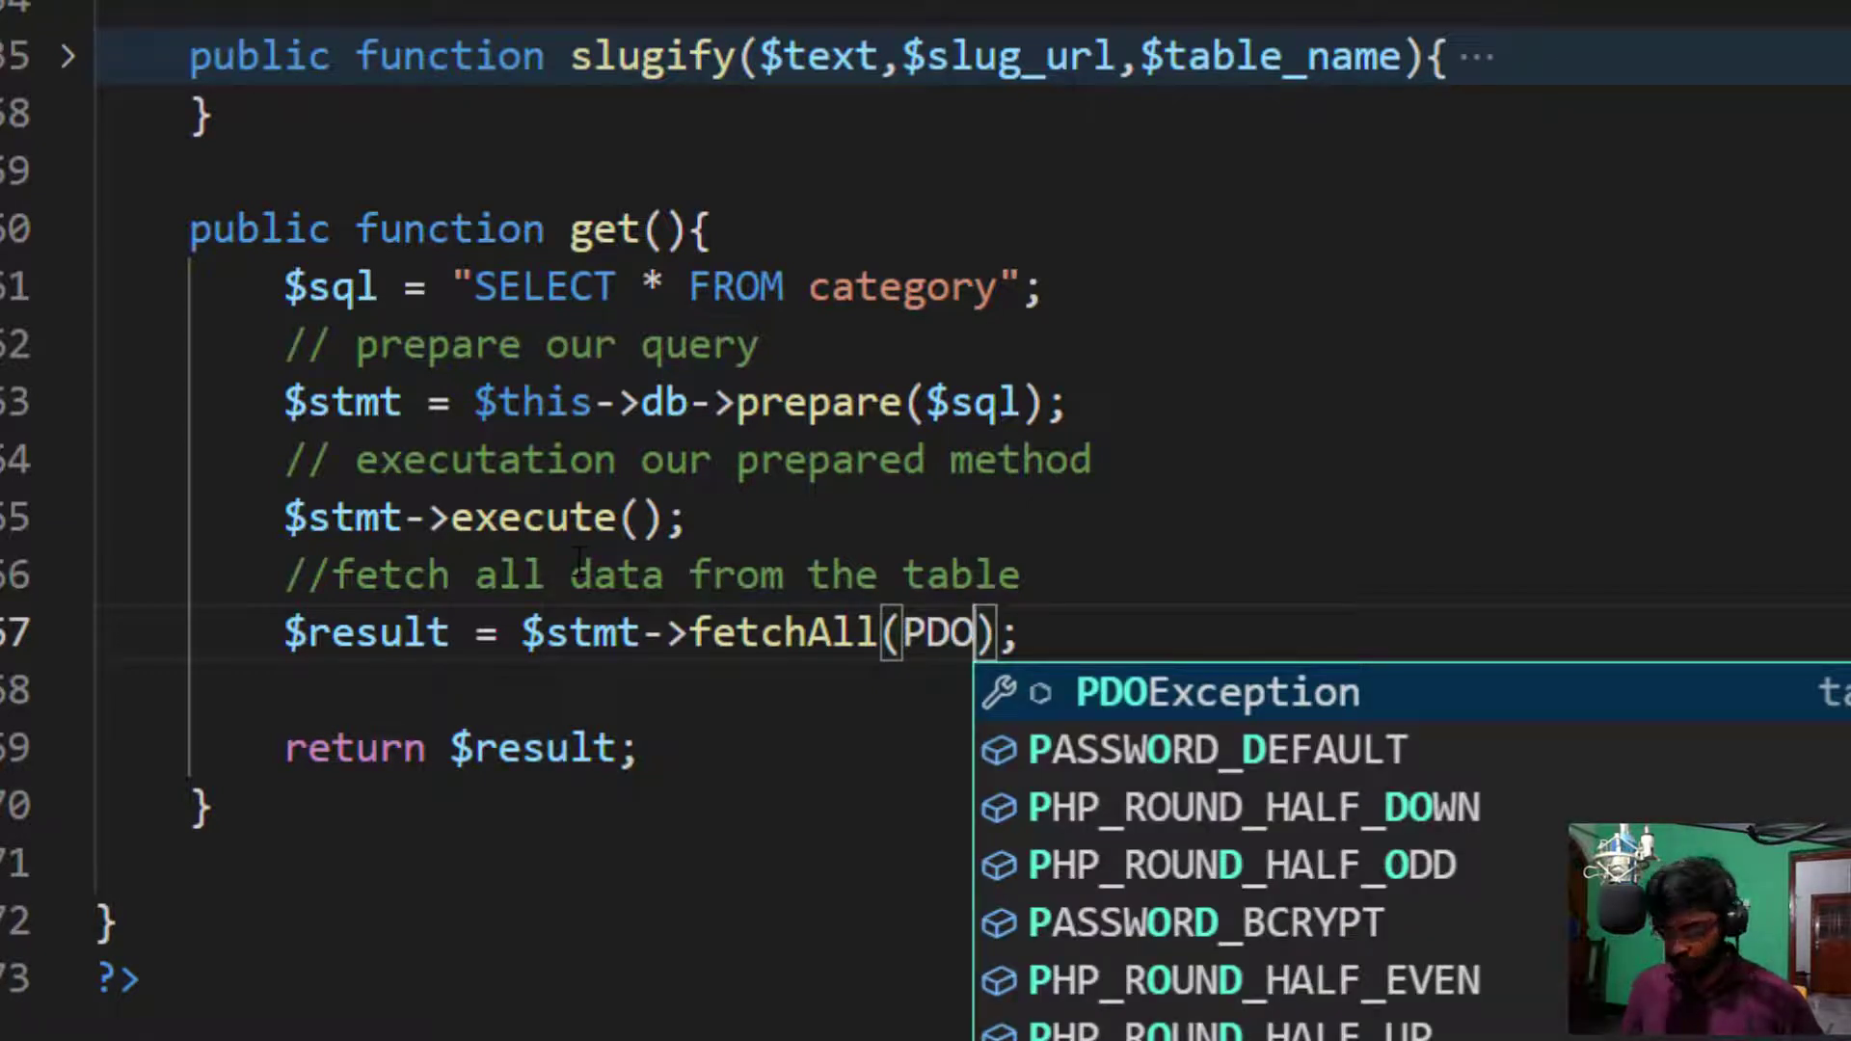
text(::FE)
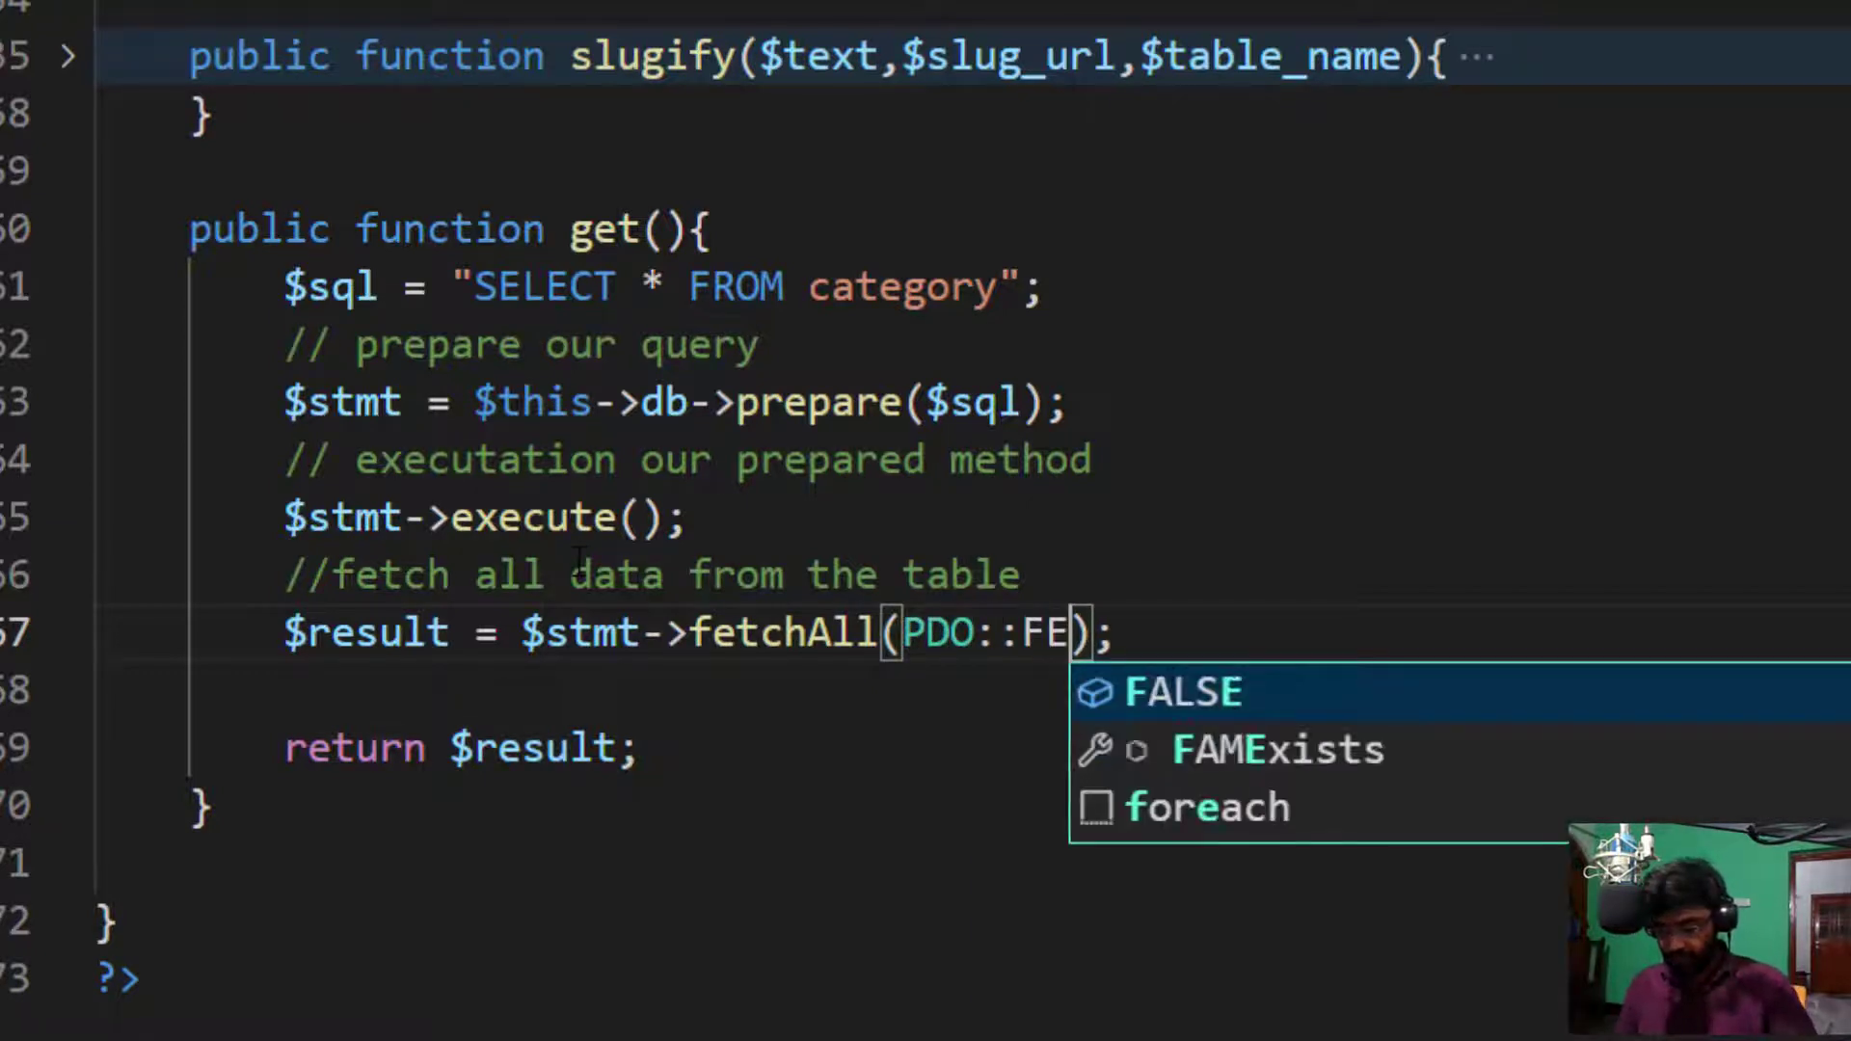
text(TCH)
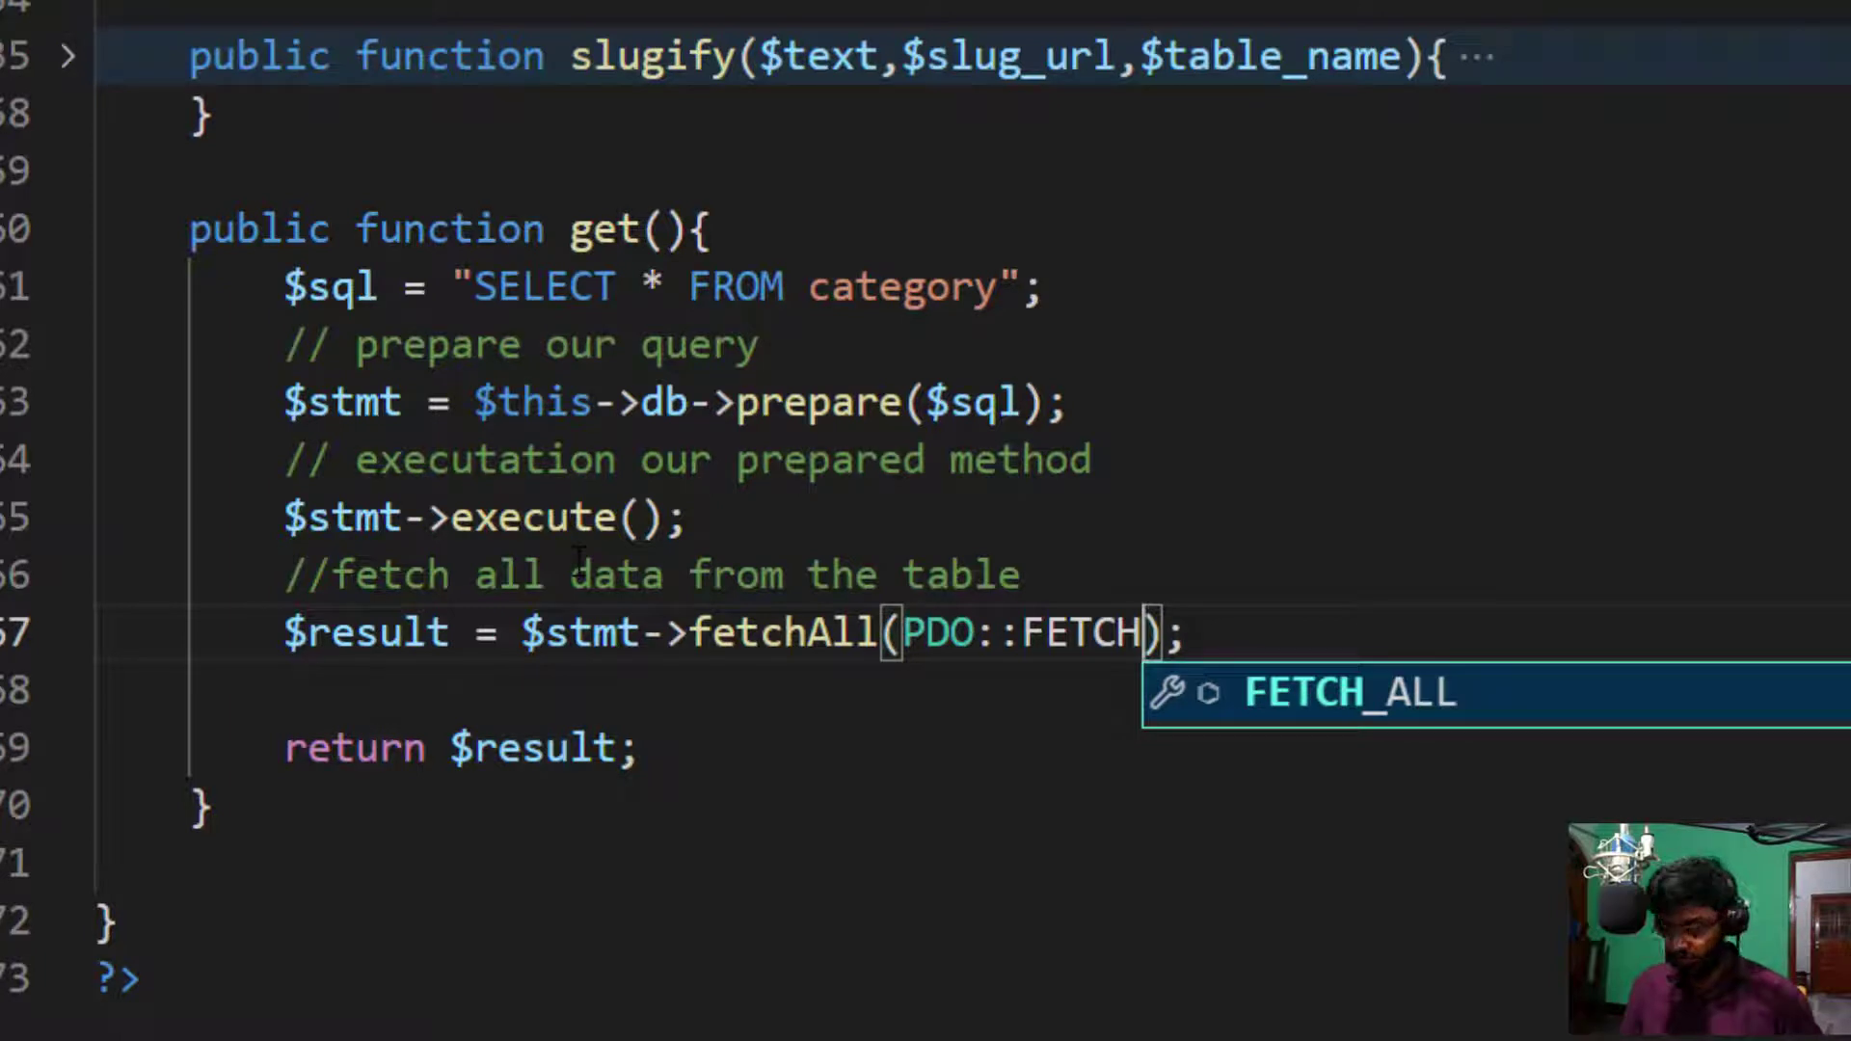
text(_ASSOC)
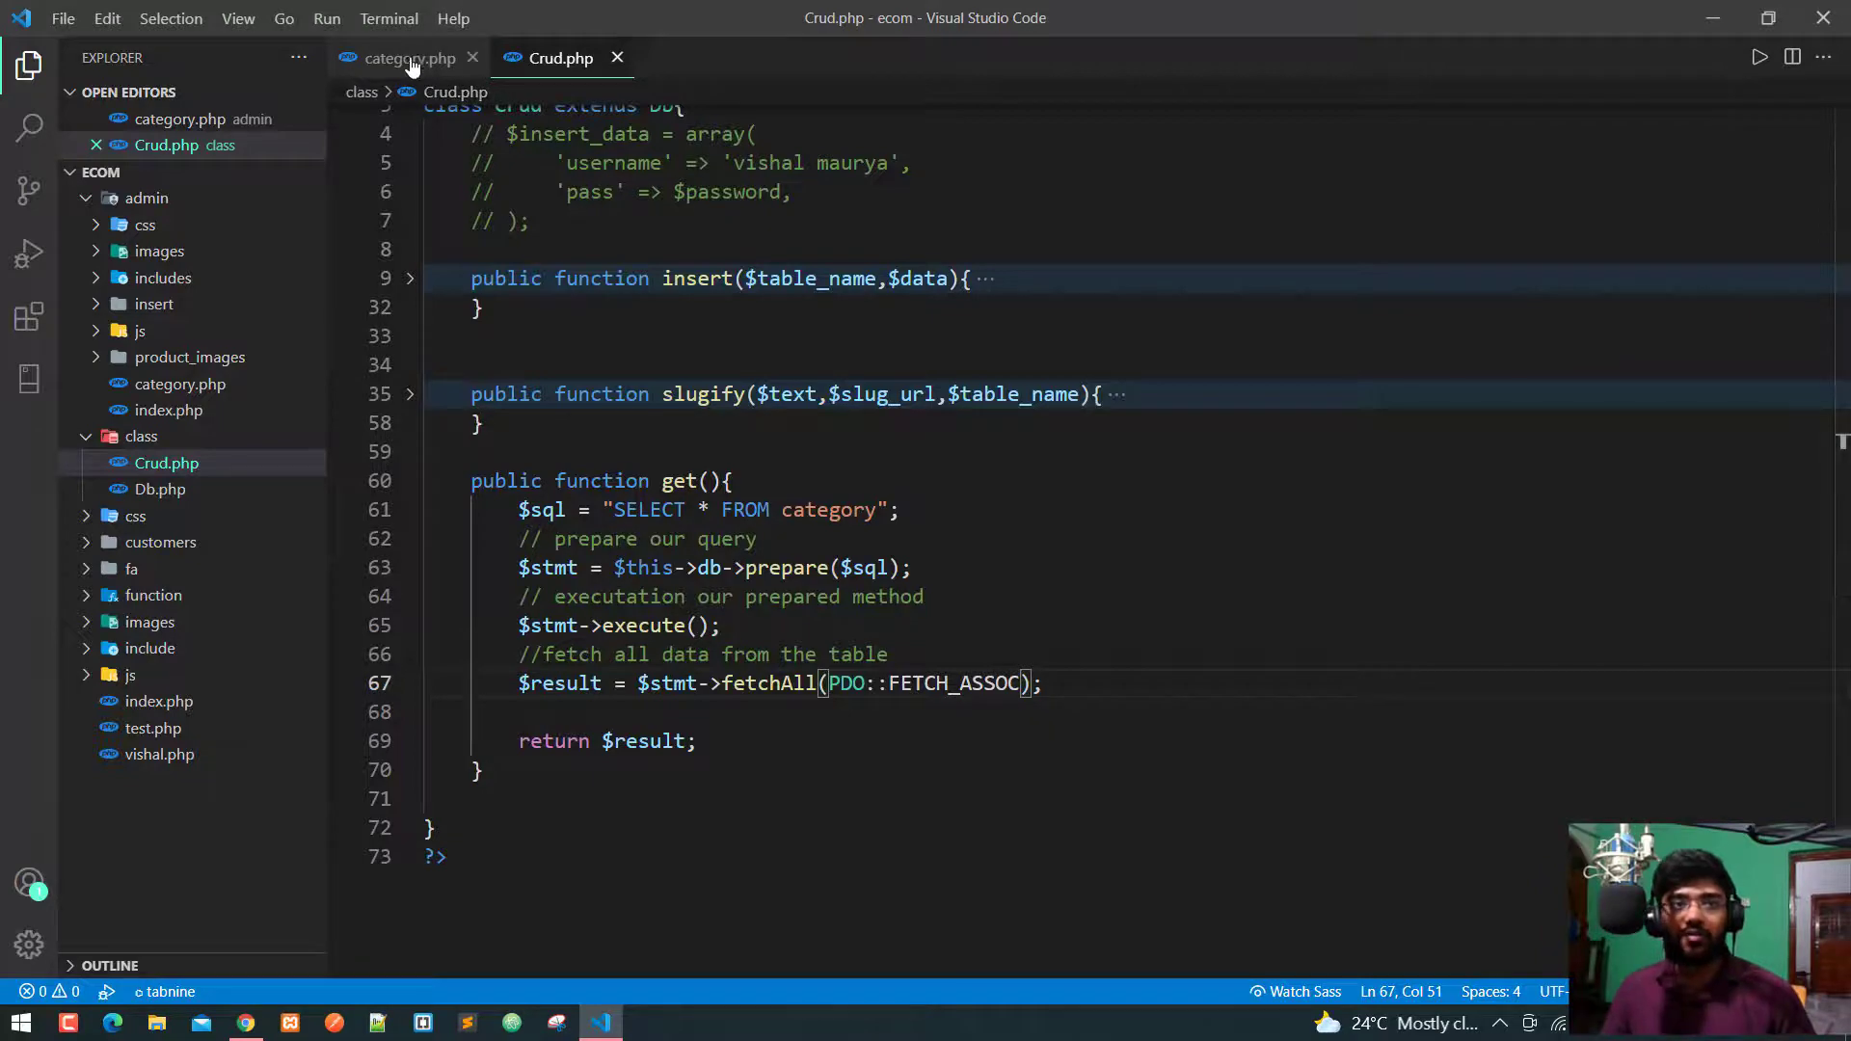
Step: Add $obj = new Crud(); after the require_once lines in category.php's top PHP block
click(407, 56)
text(require_once '../class/Crud.php';)
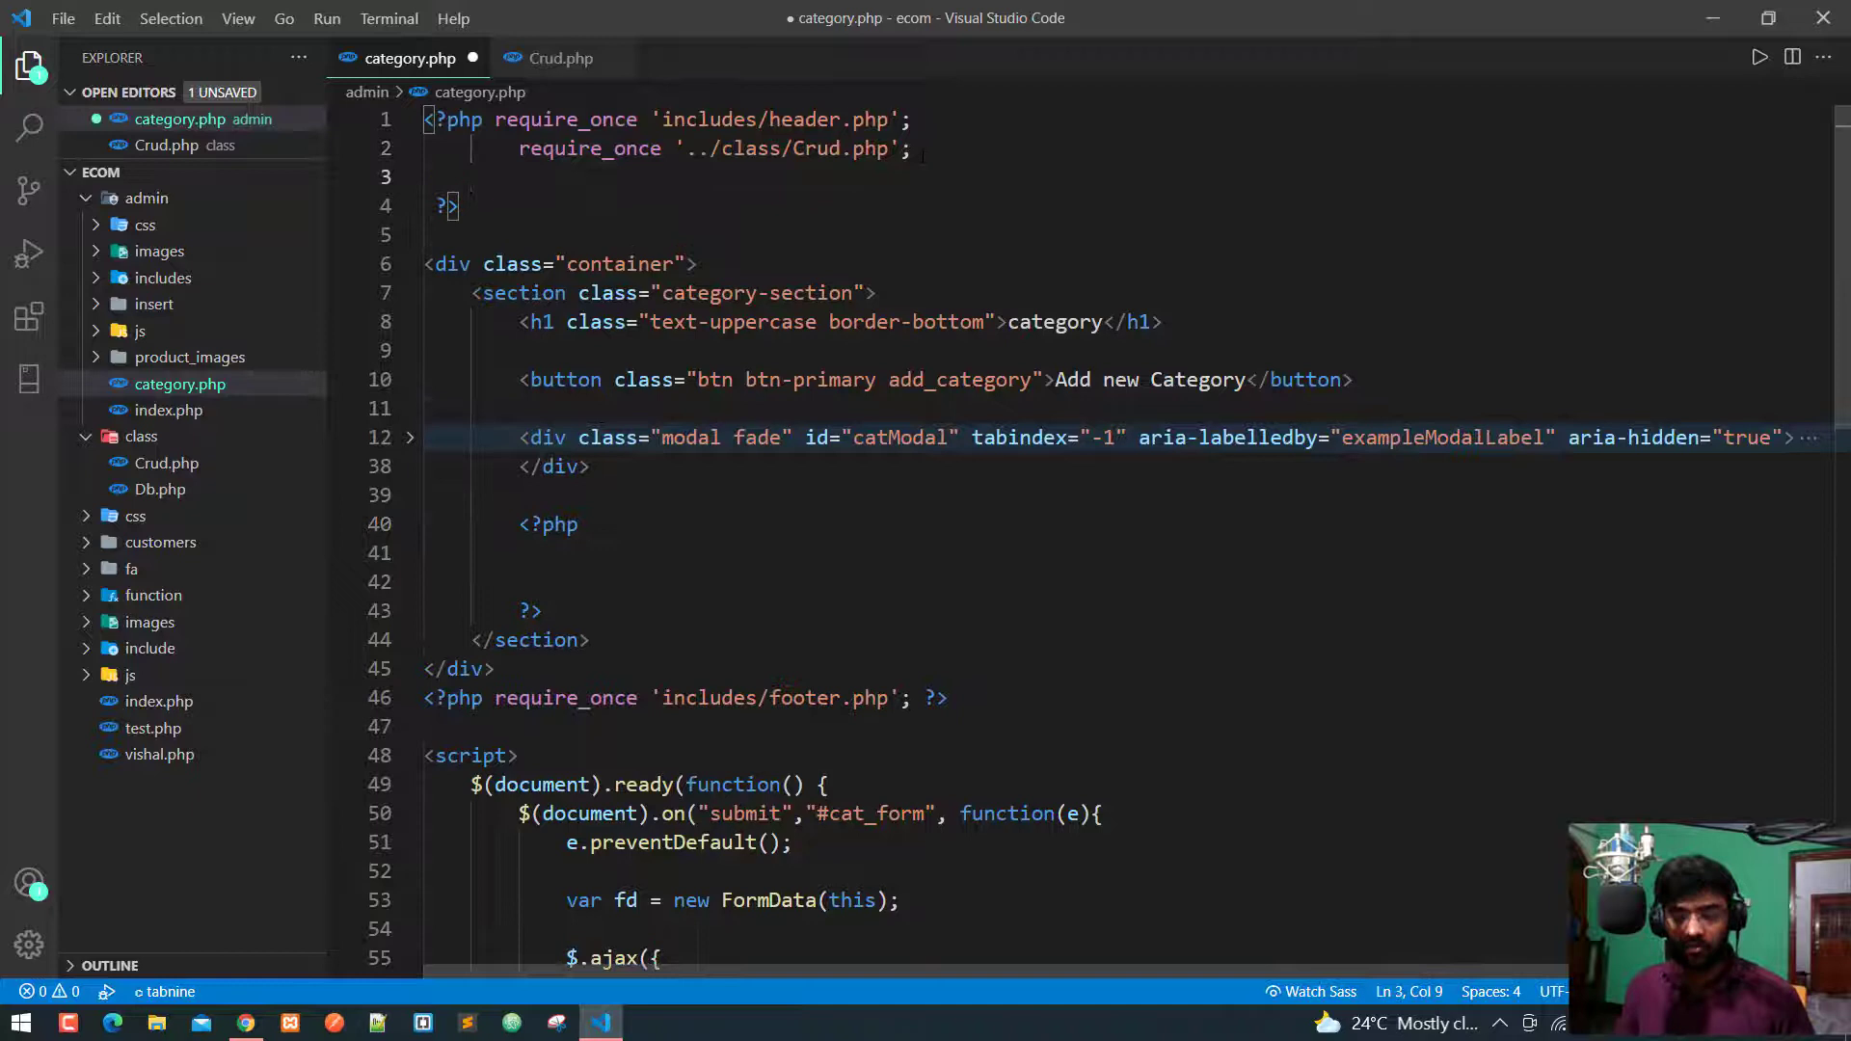
text($obj = new Crud();)
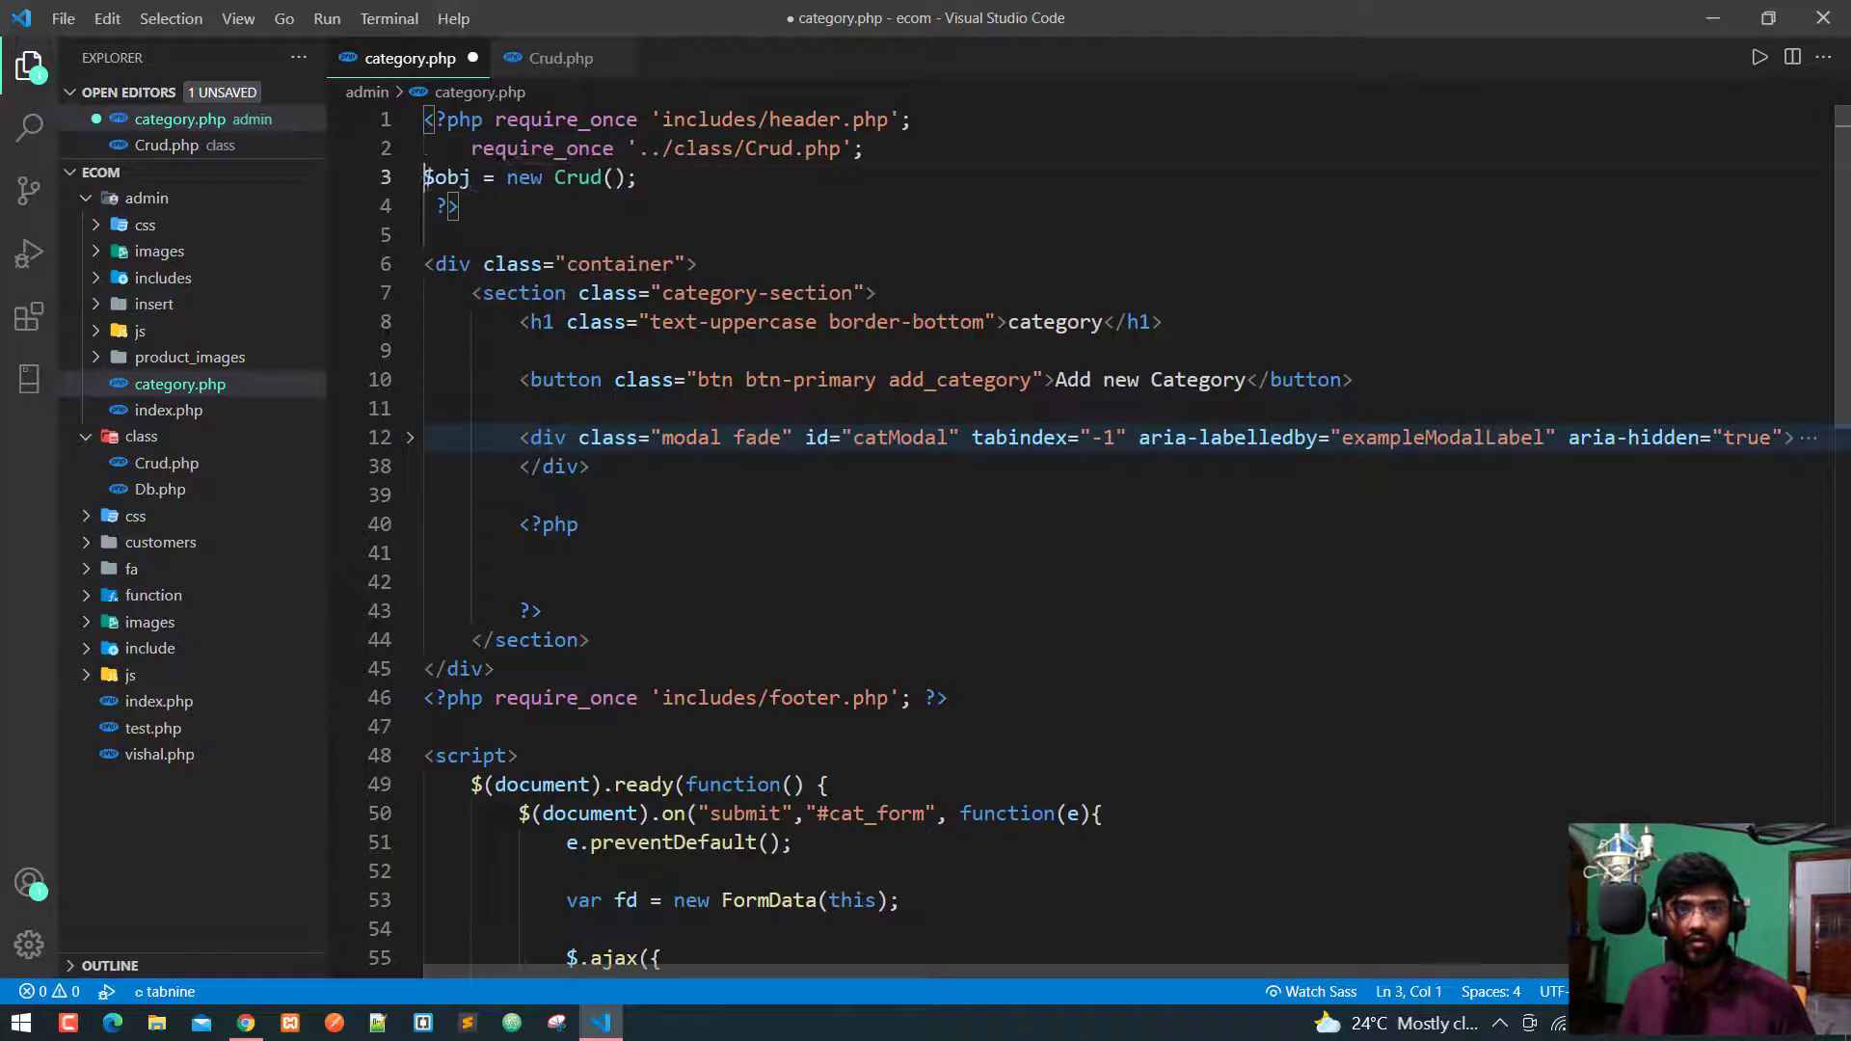
scroll(down, 3)
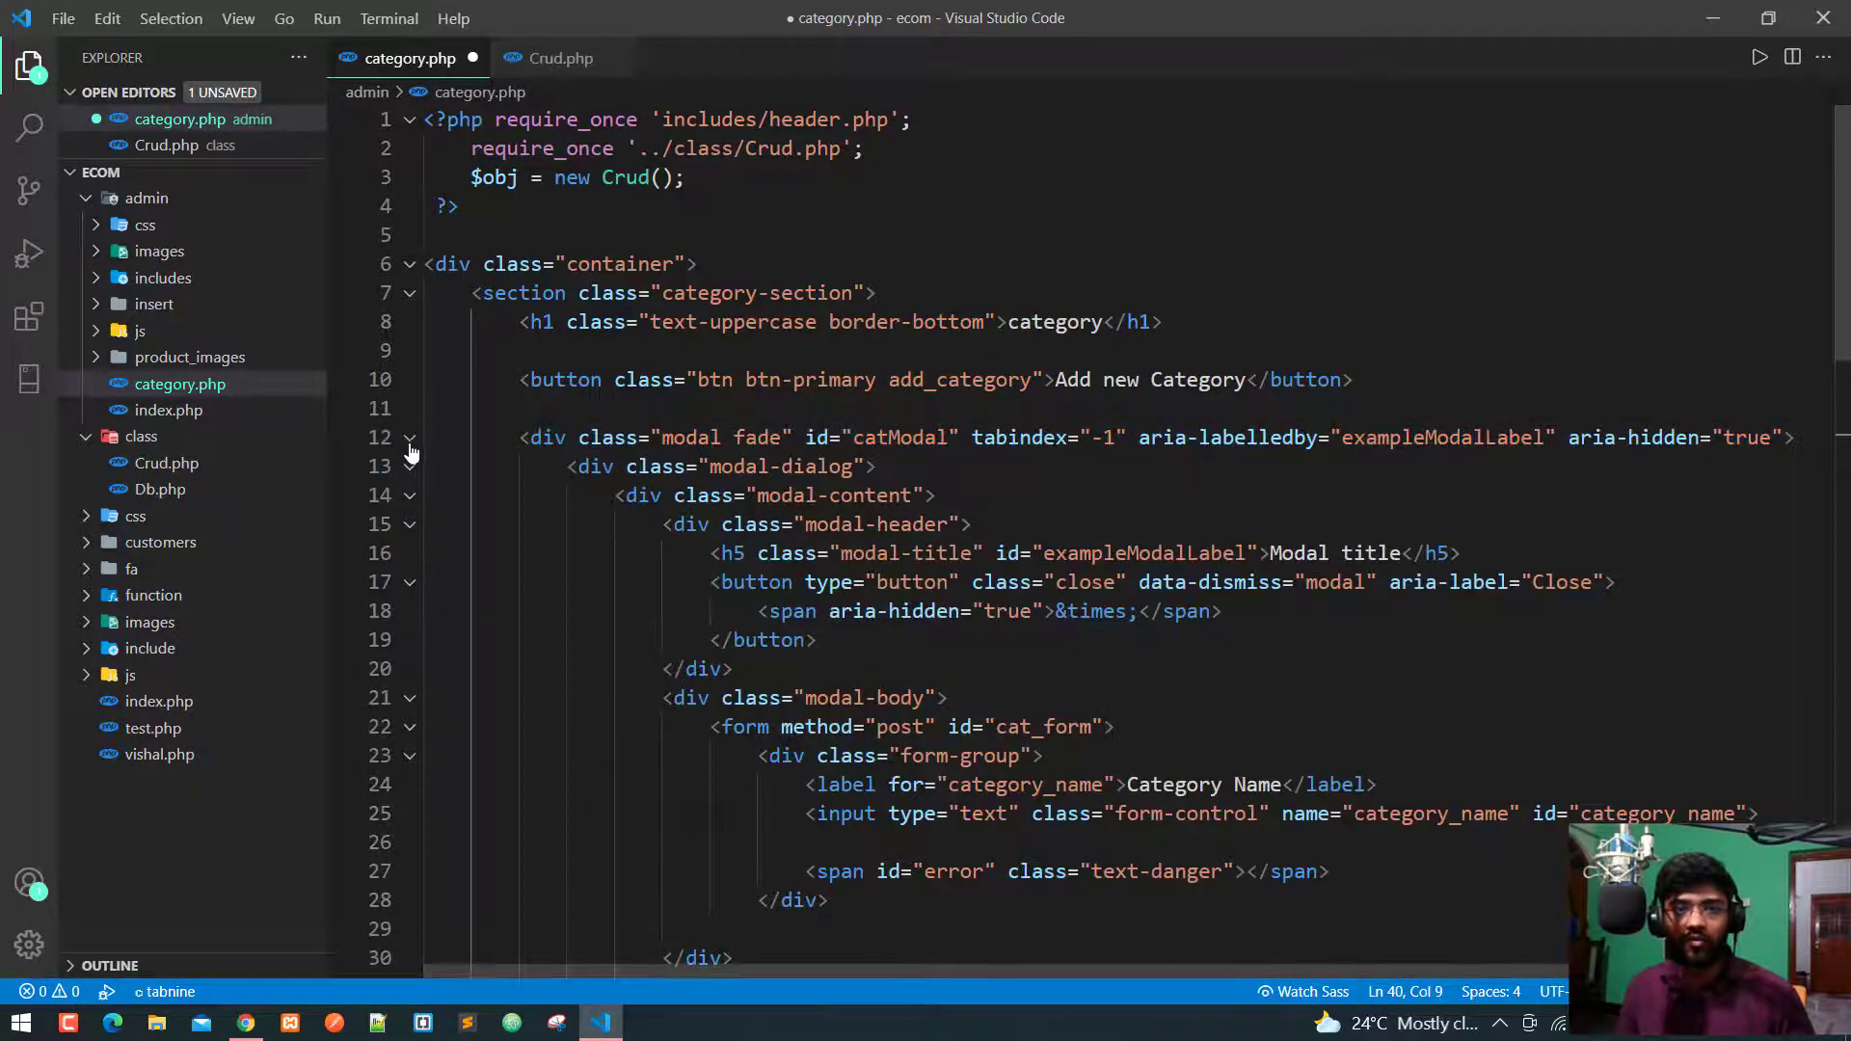
Step: Add a Bootstrap table.table.table-bordered element below the collapsed modal markup
click(408, 438)
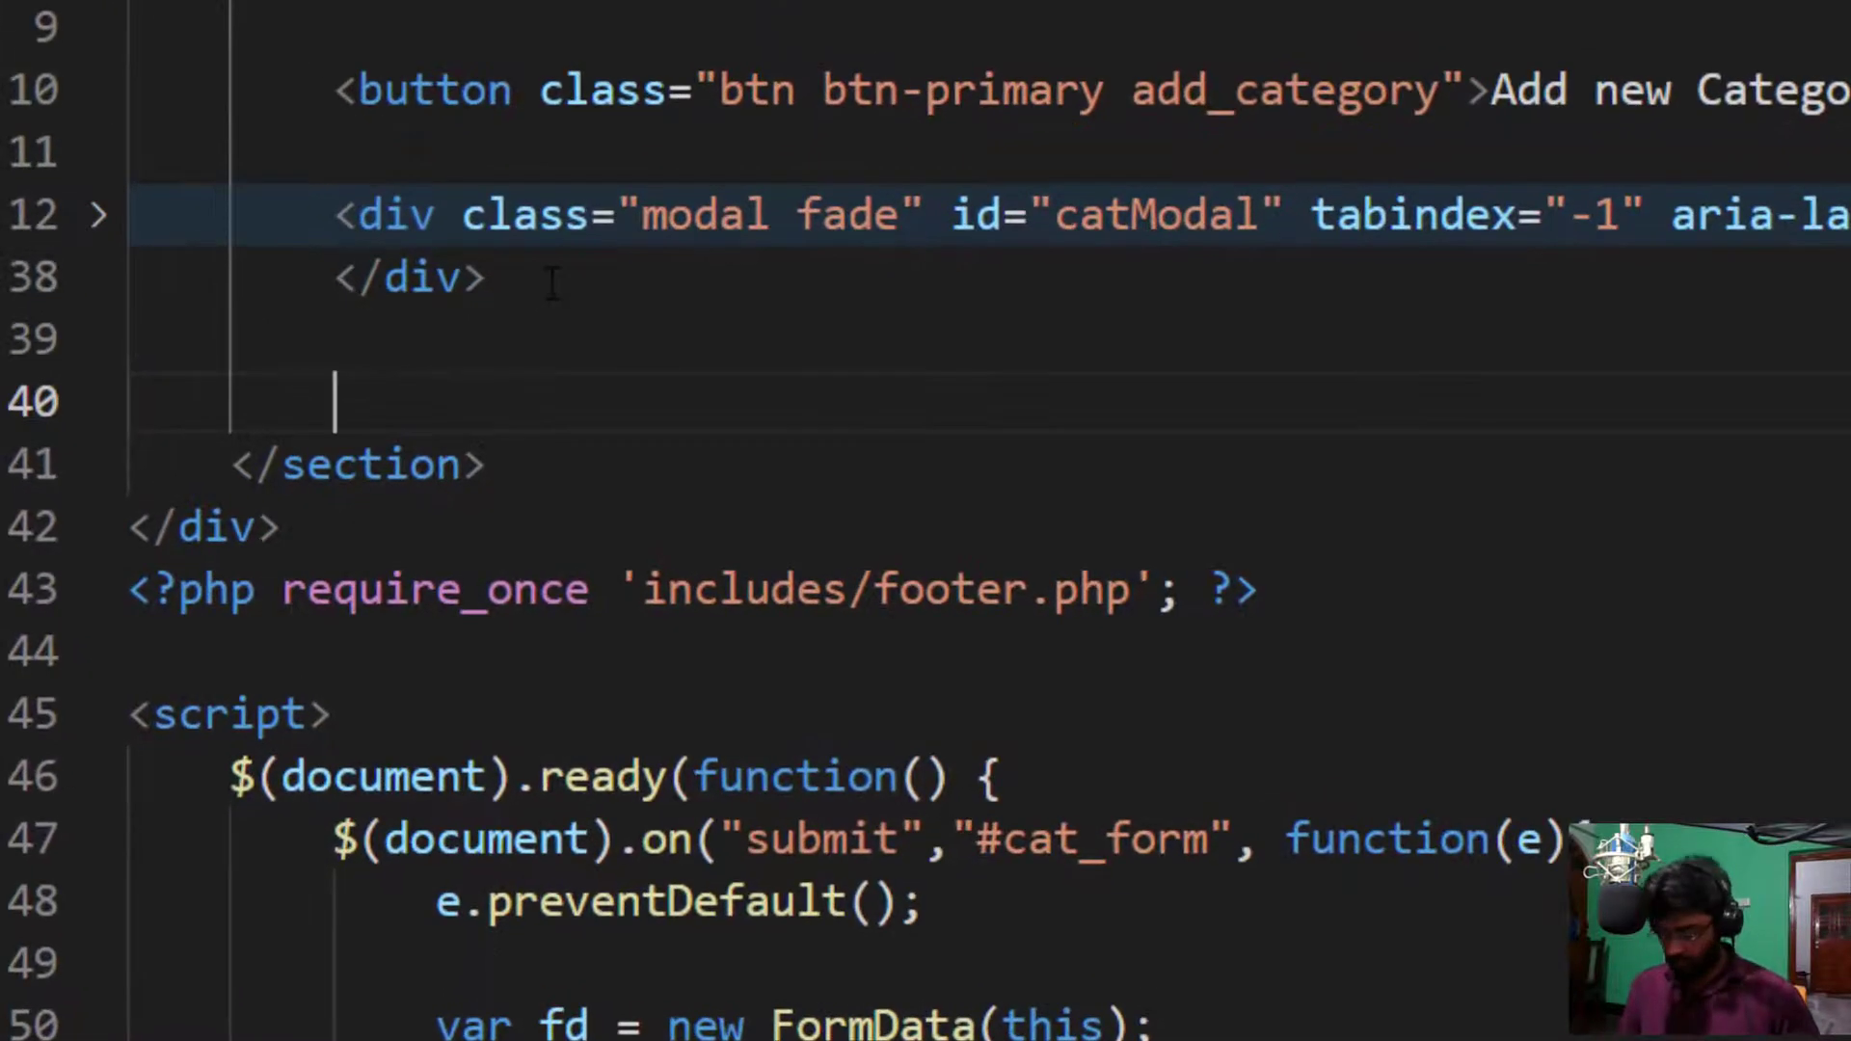
text(table)
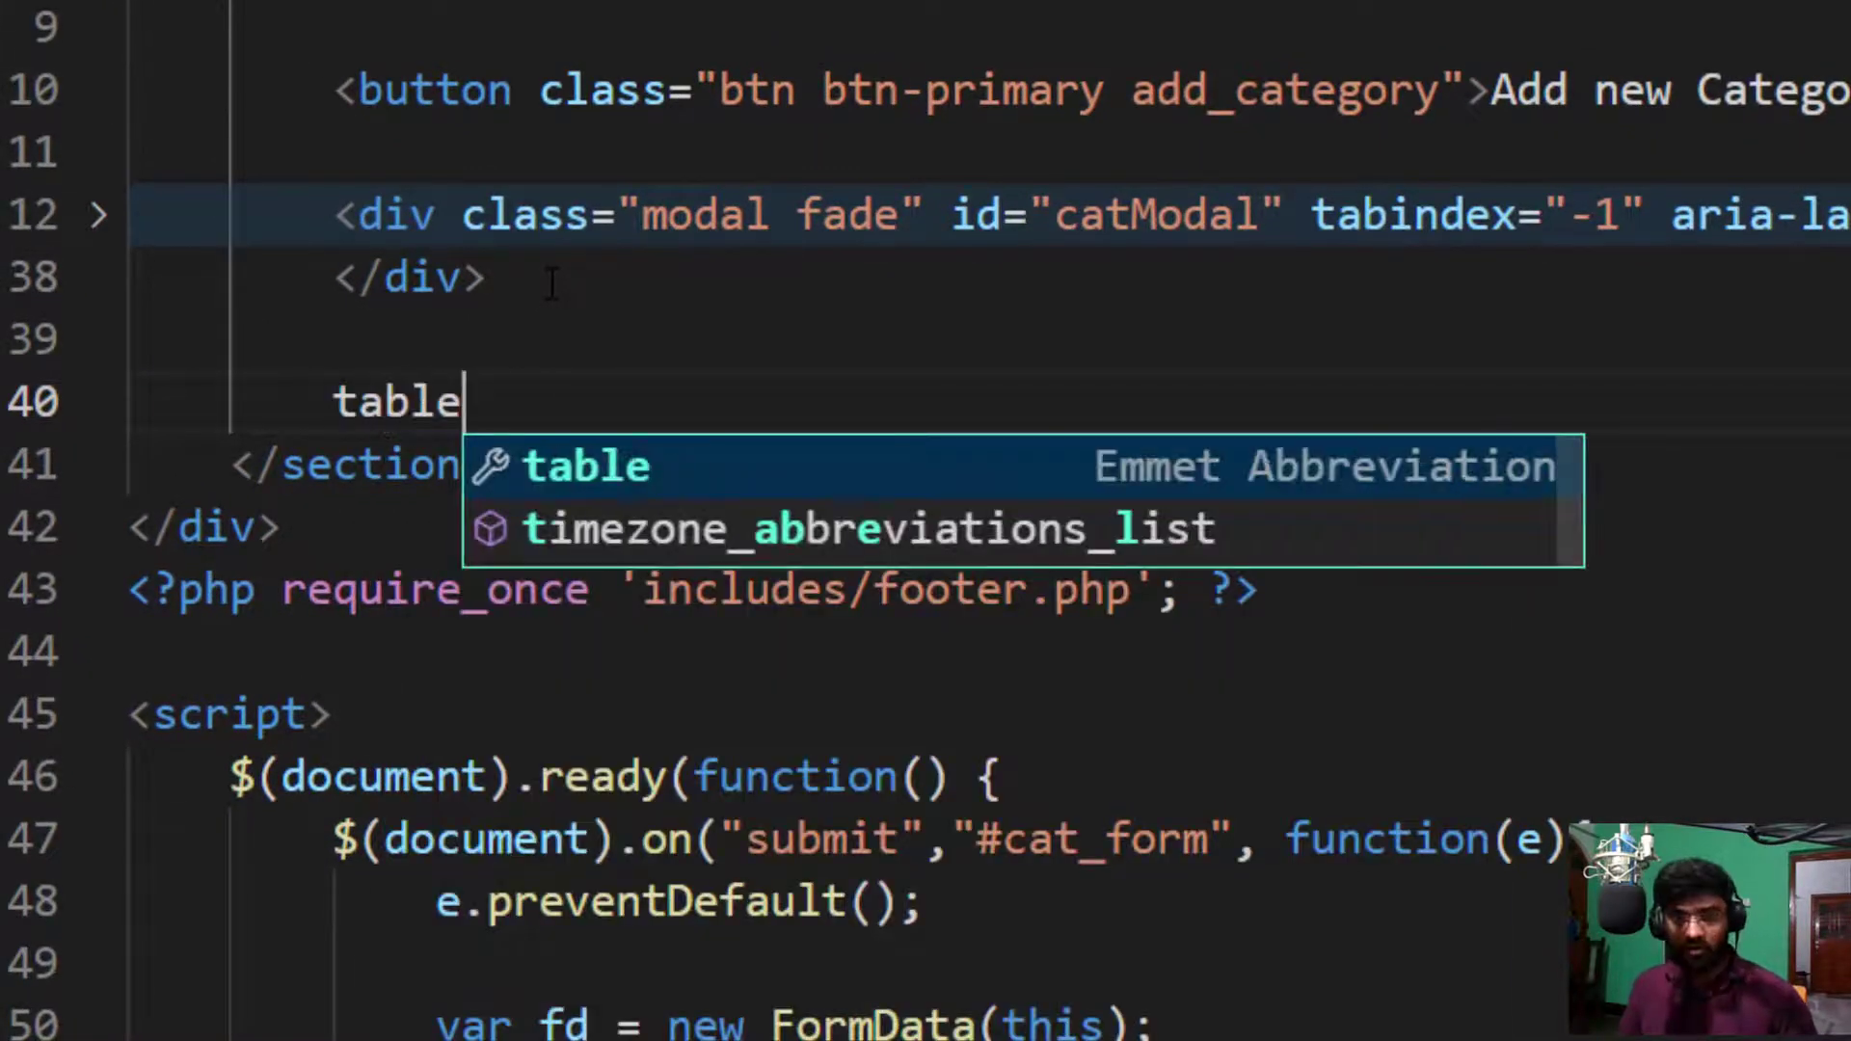
text(.table)
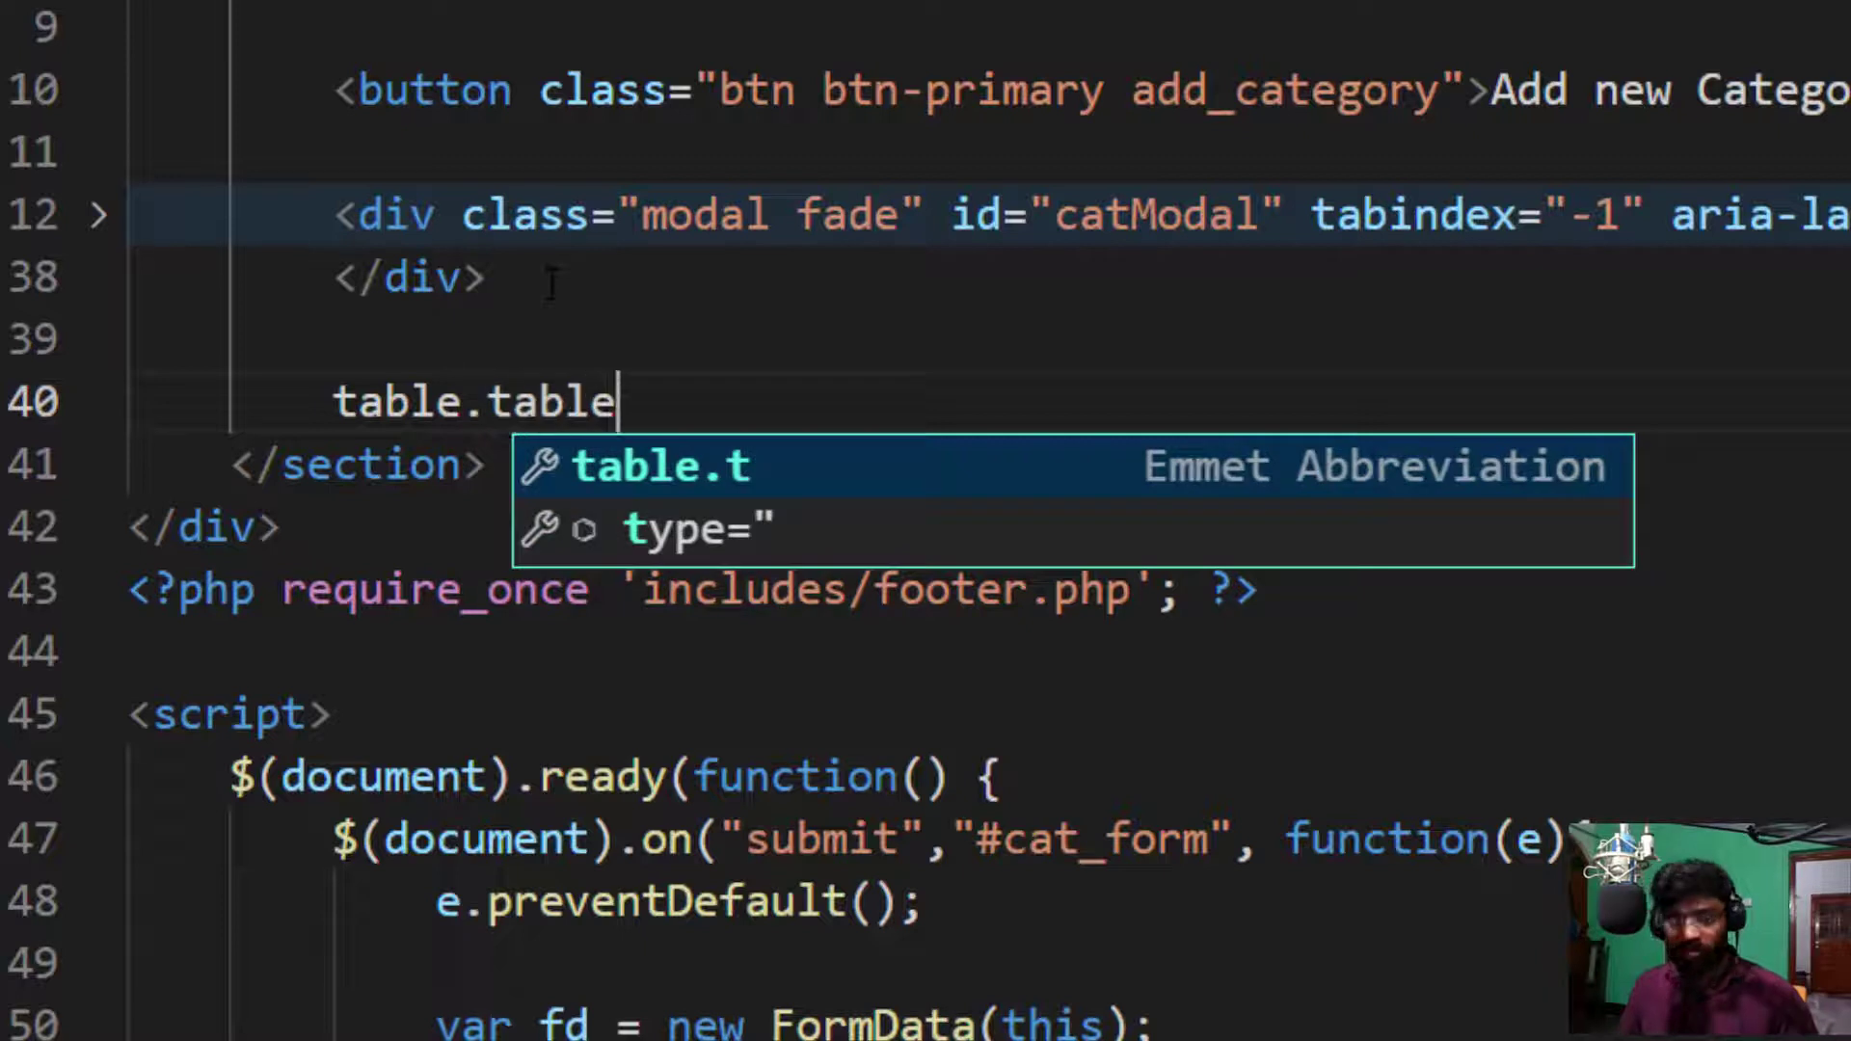
text(.t)
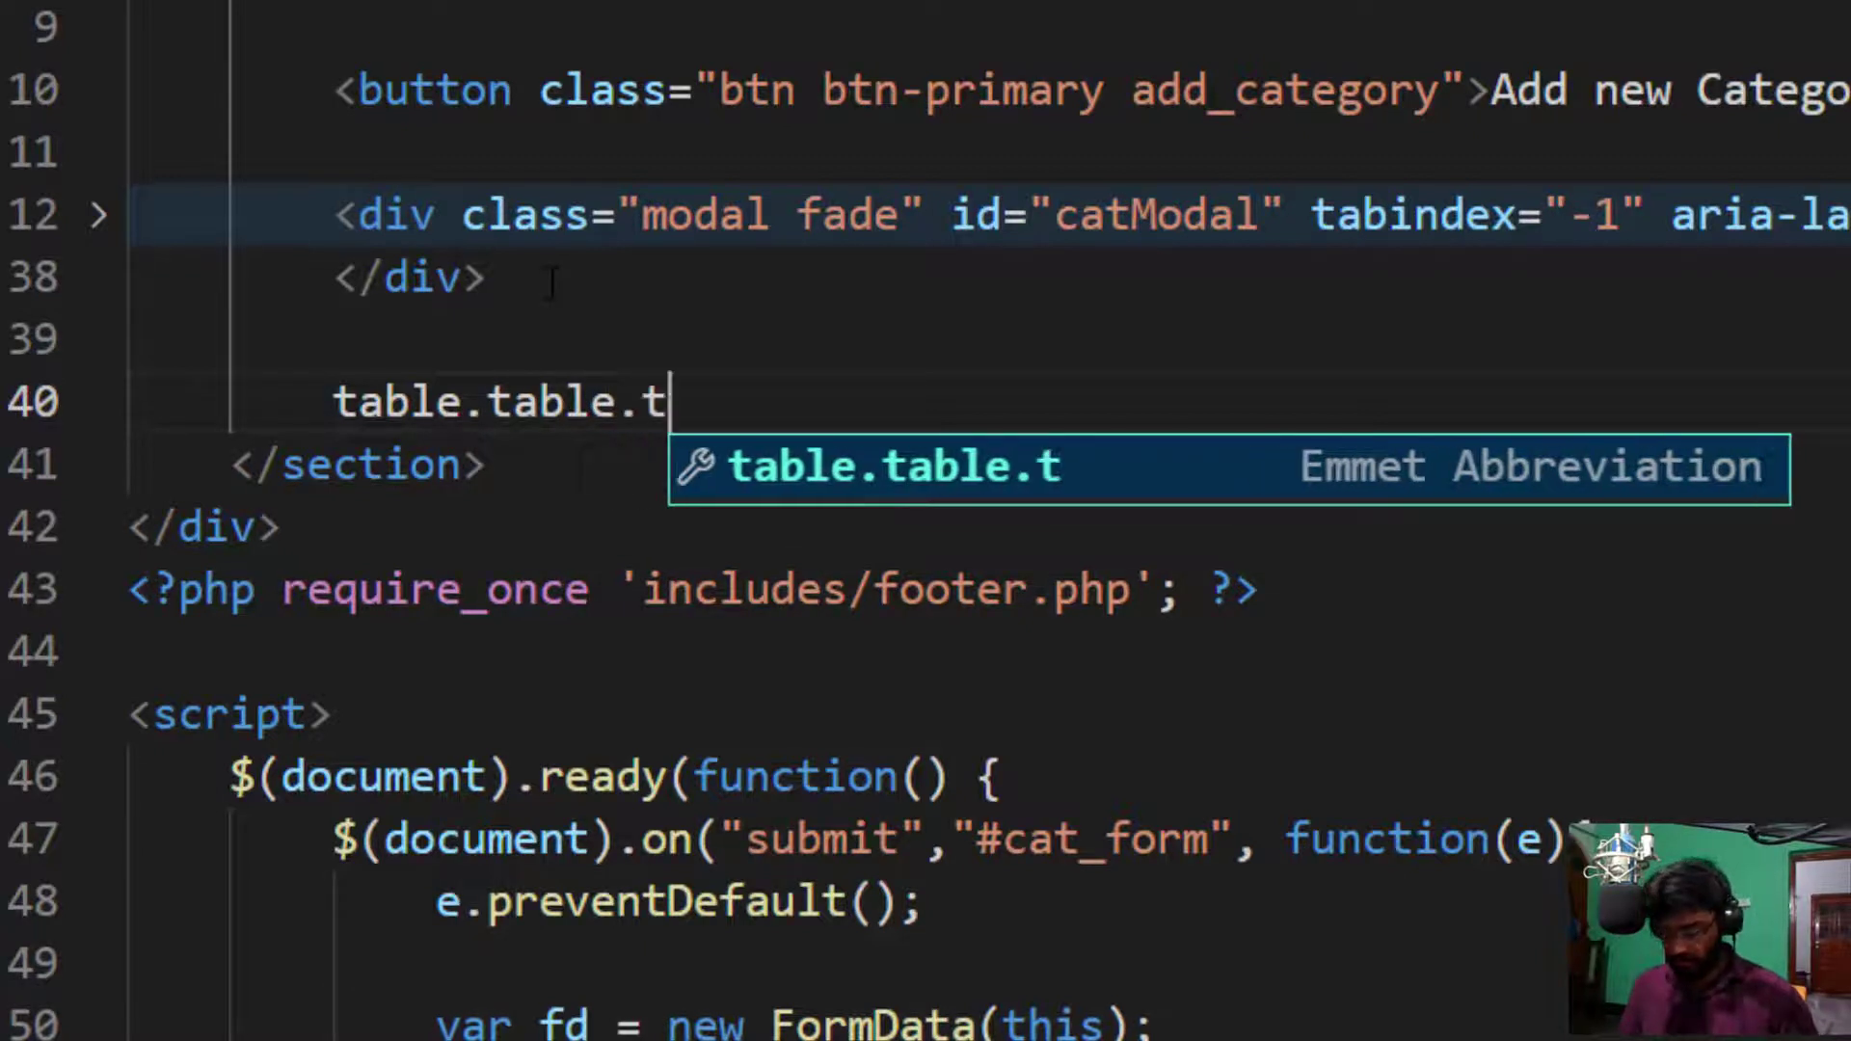
text(able-bordered"></table>)
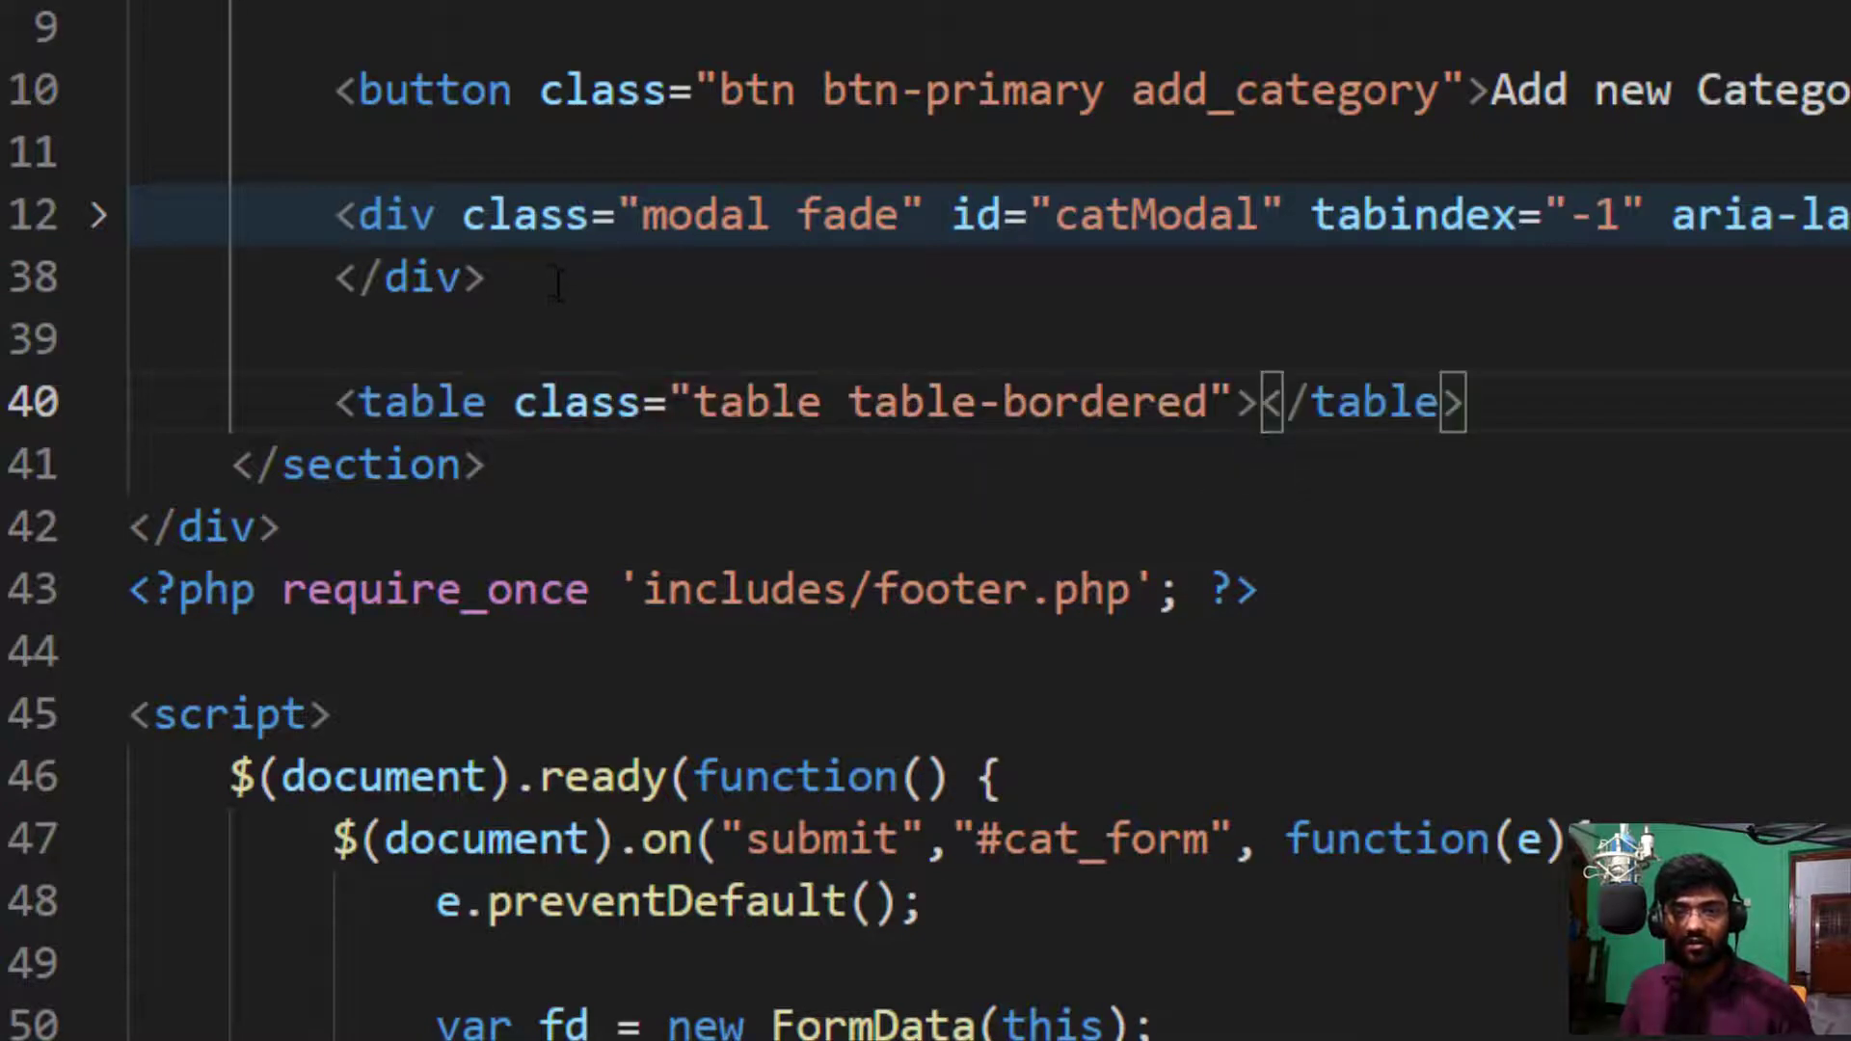
key(Enter)
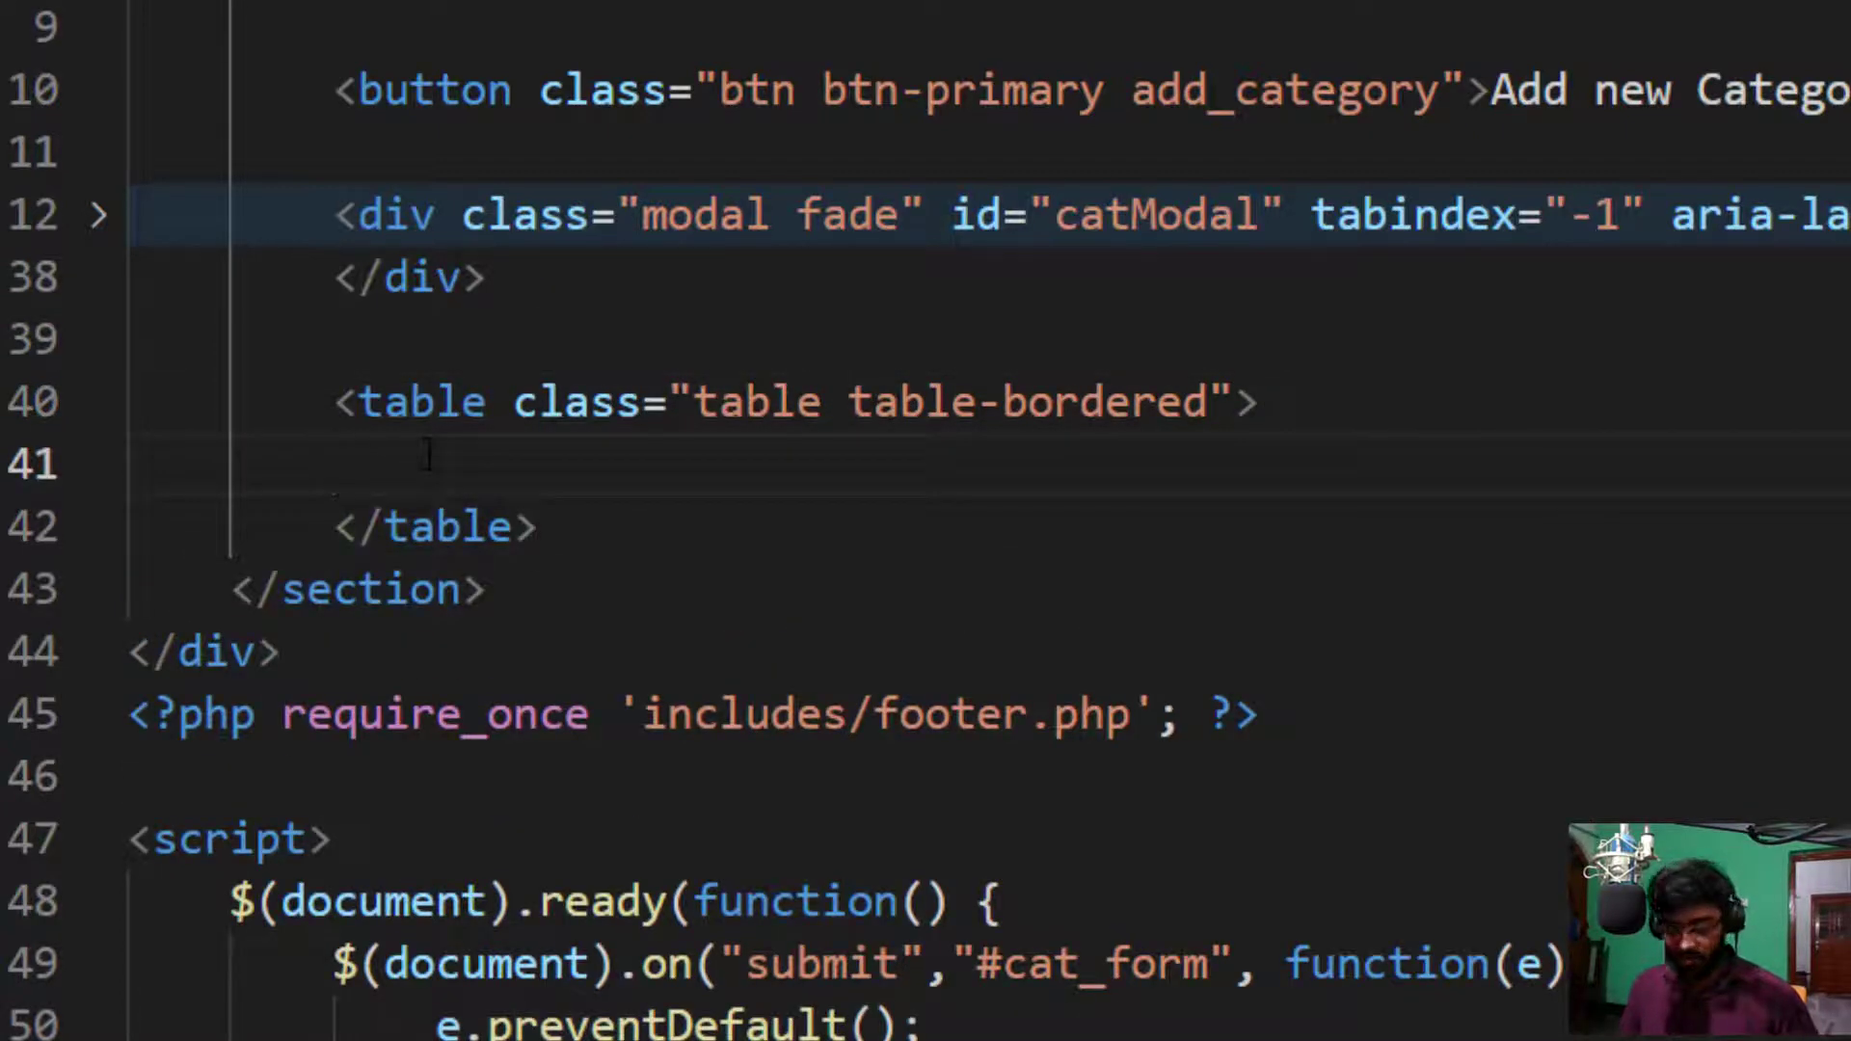
Step: Expand tr>th*4 into a header row and label the first cells ID, Category name and Date
text(tr>)
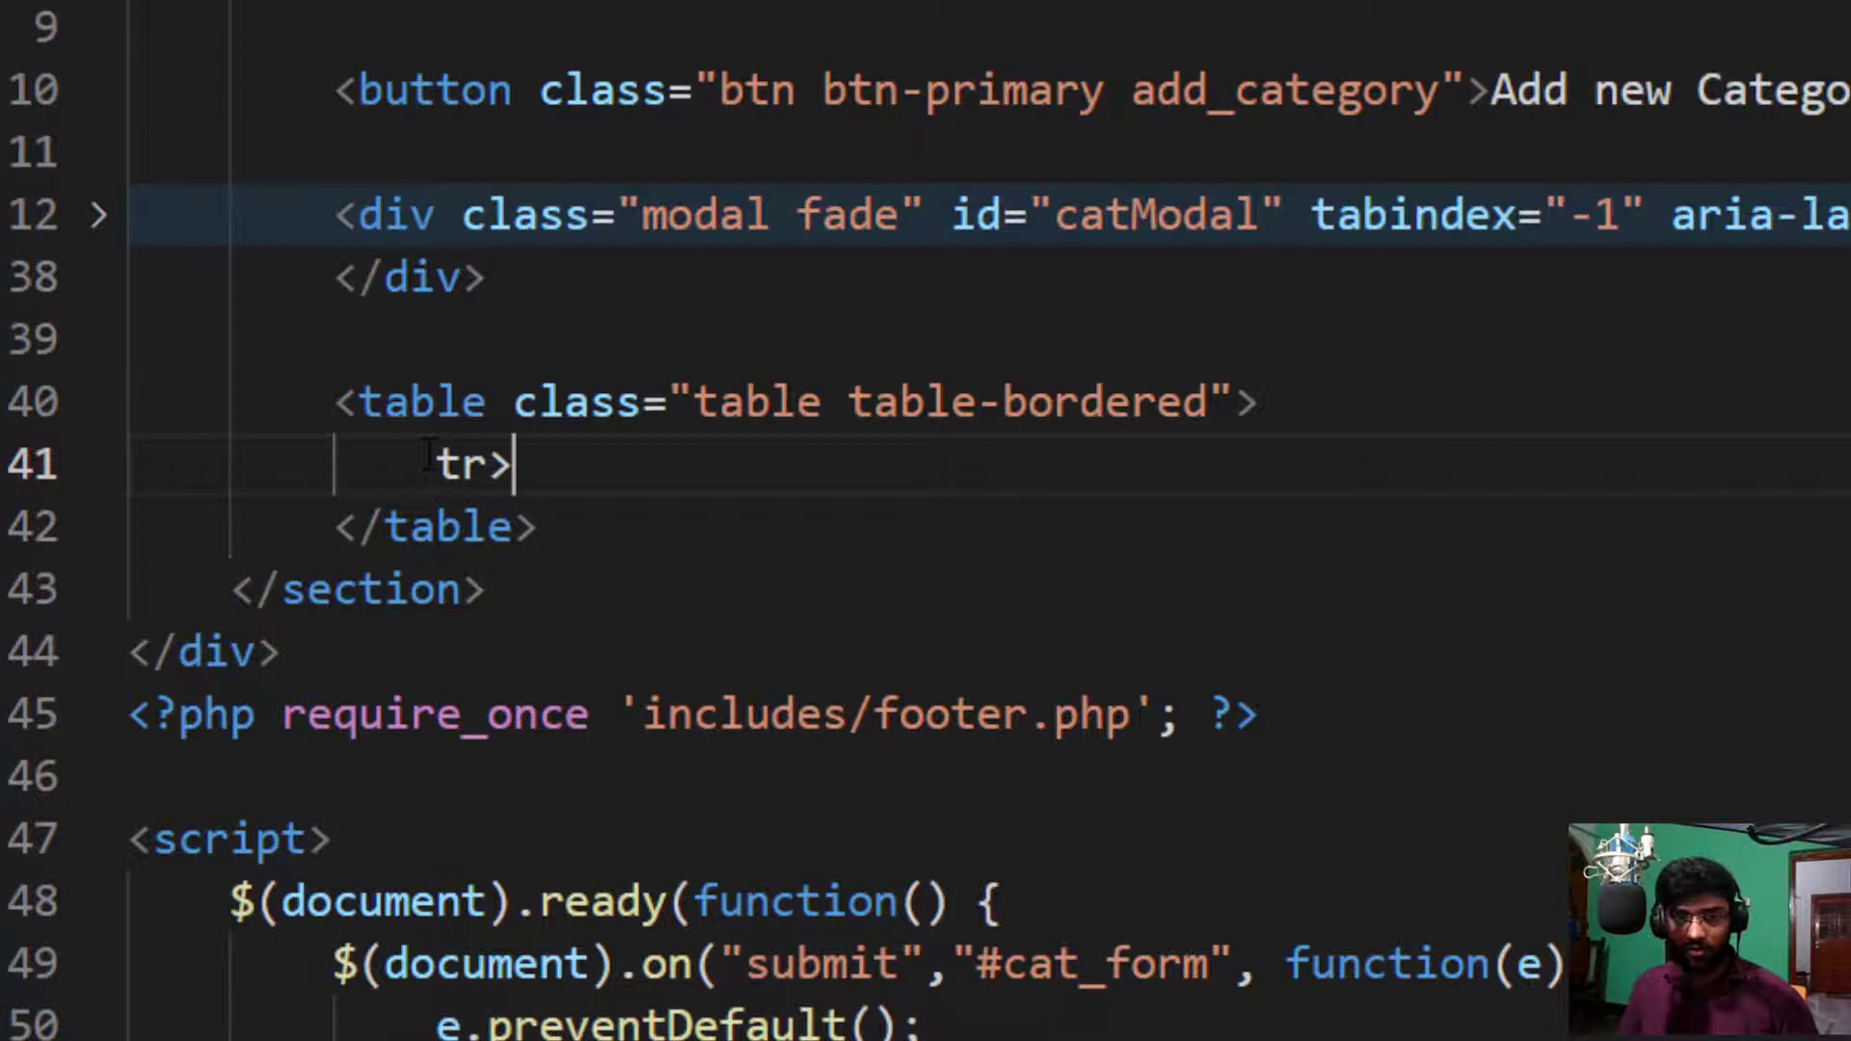
text(th)
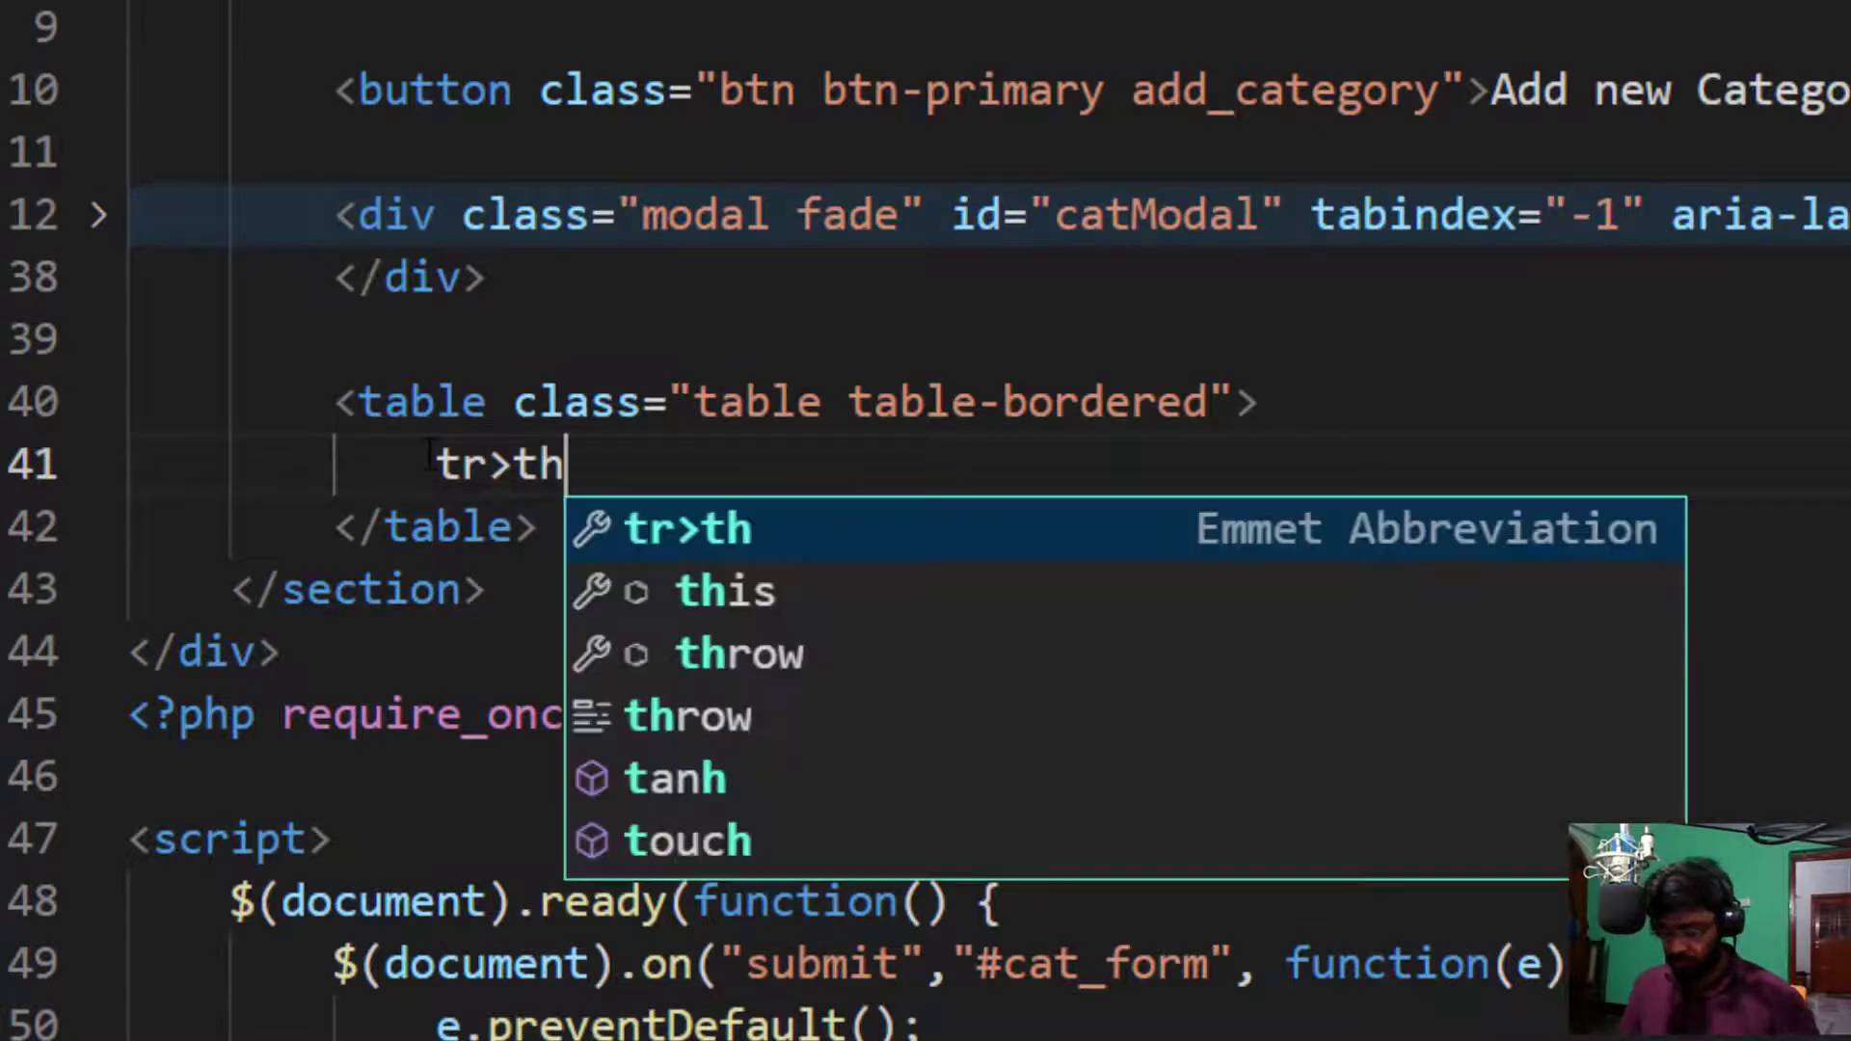
text(*)
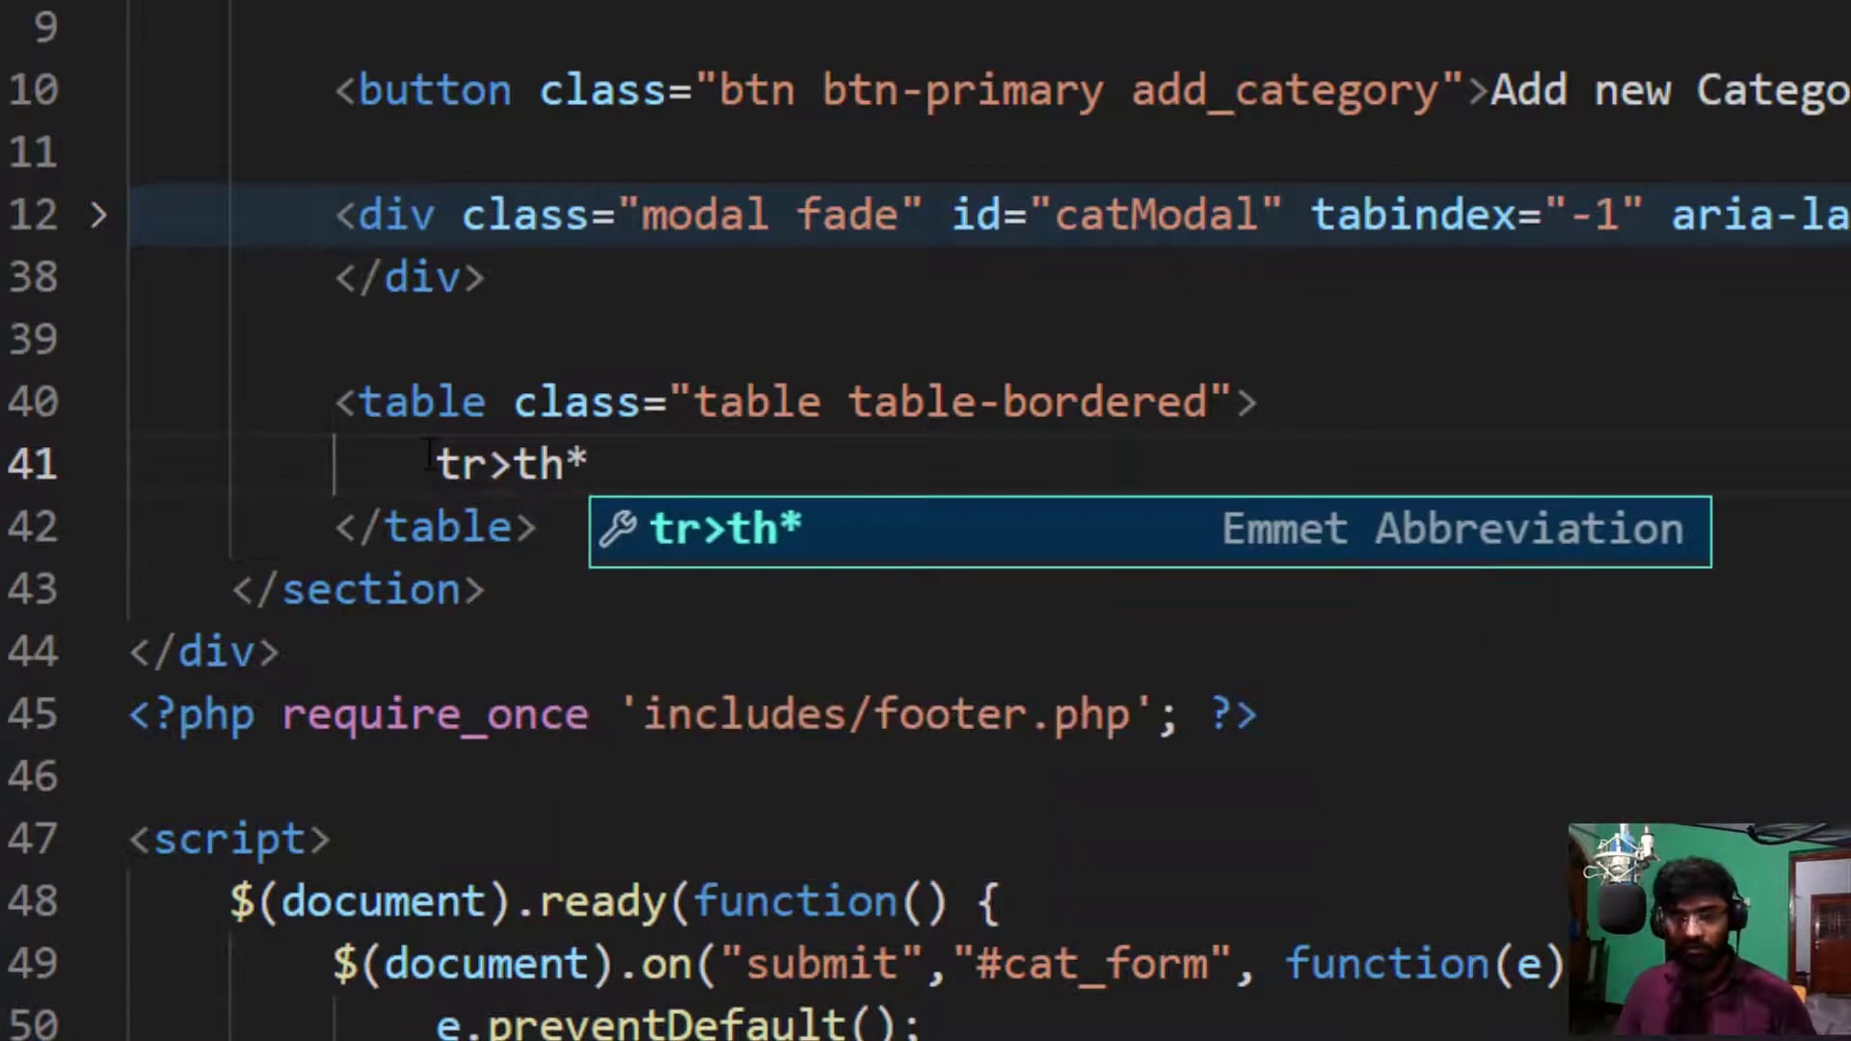
text(4)
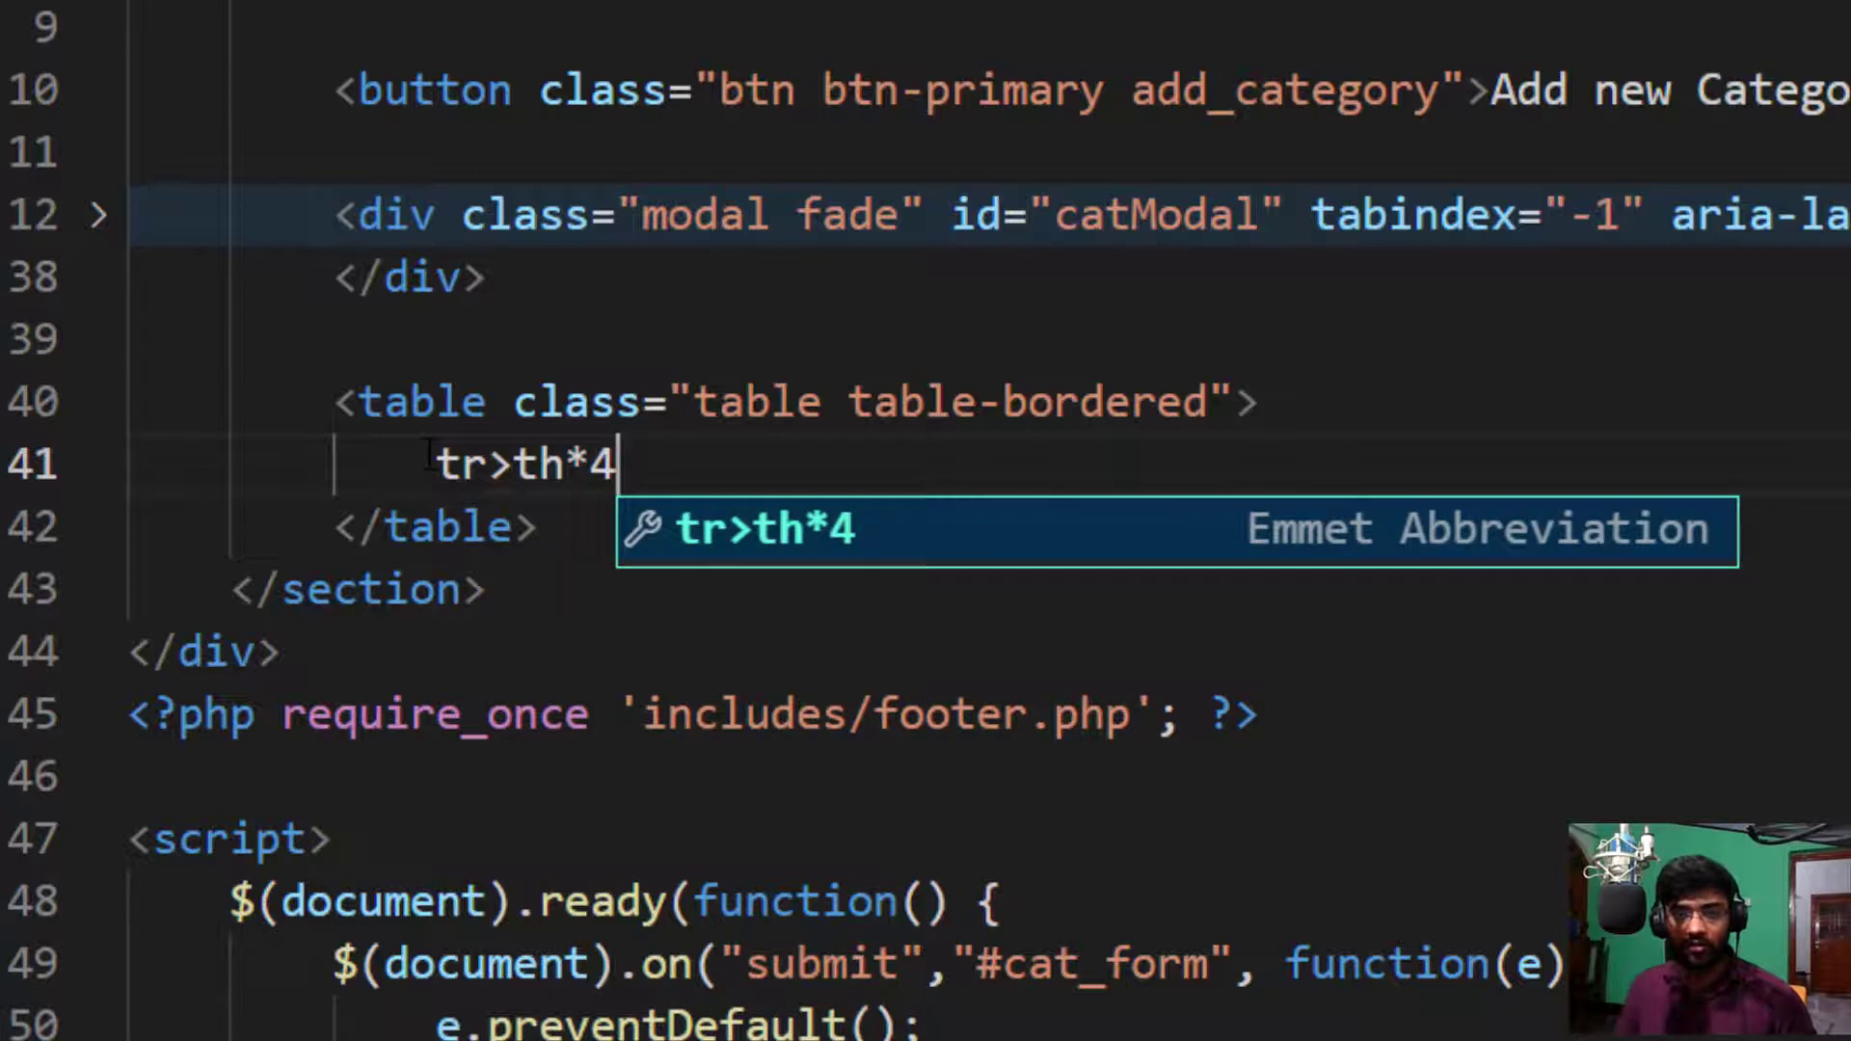
key(Tab)
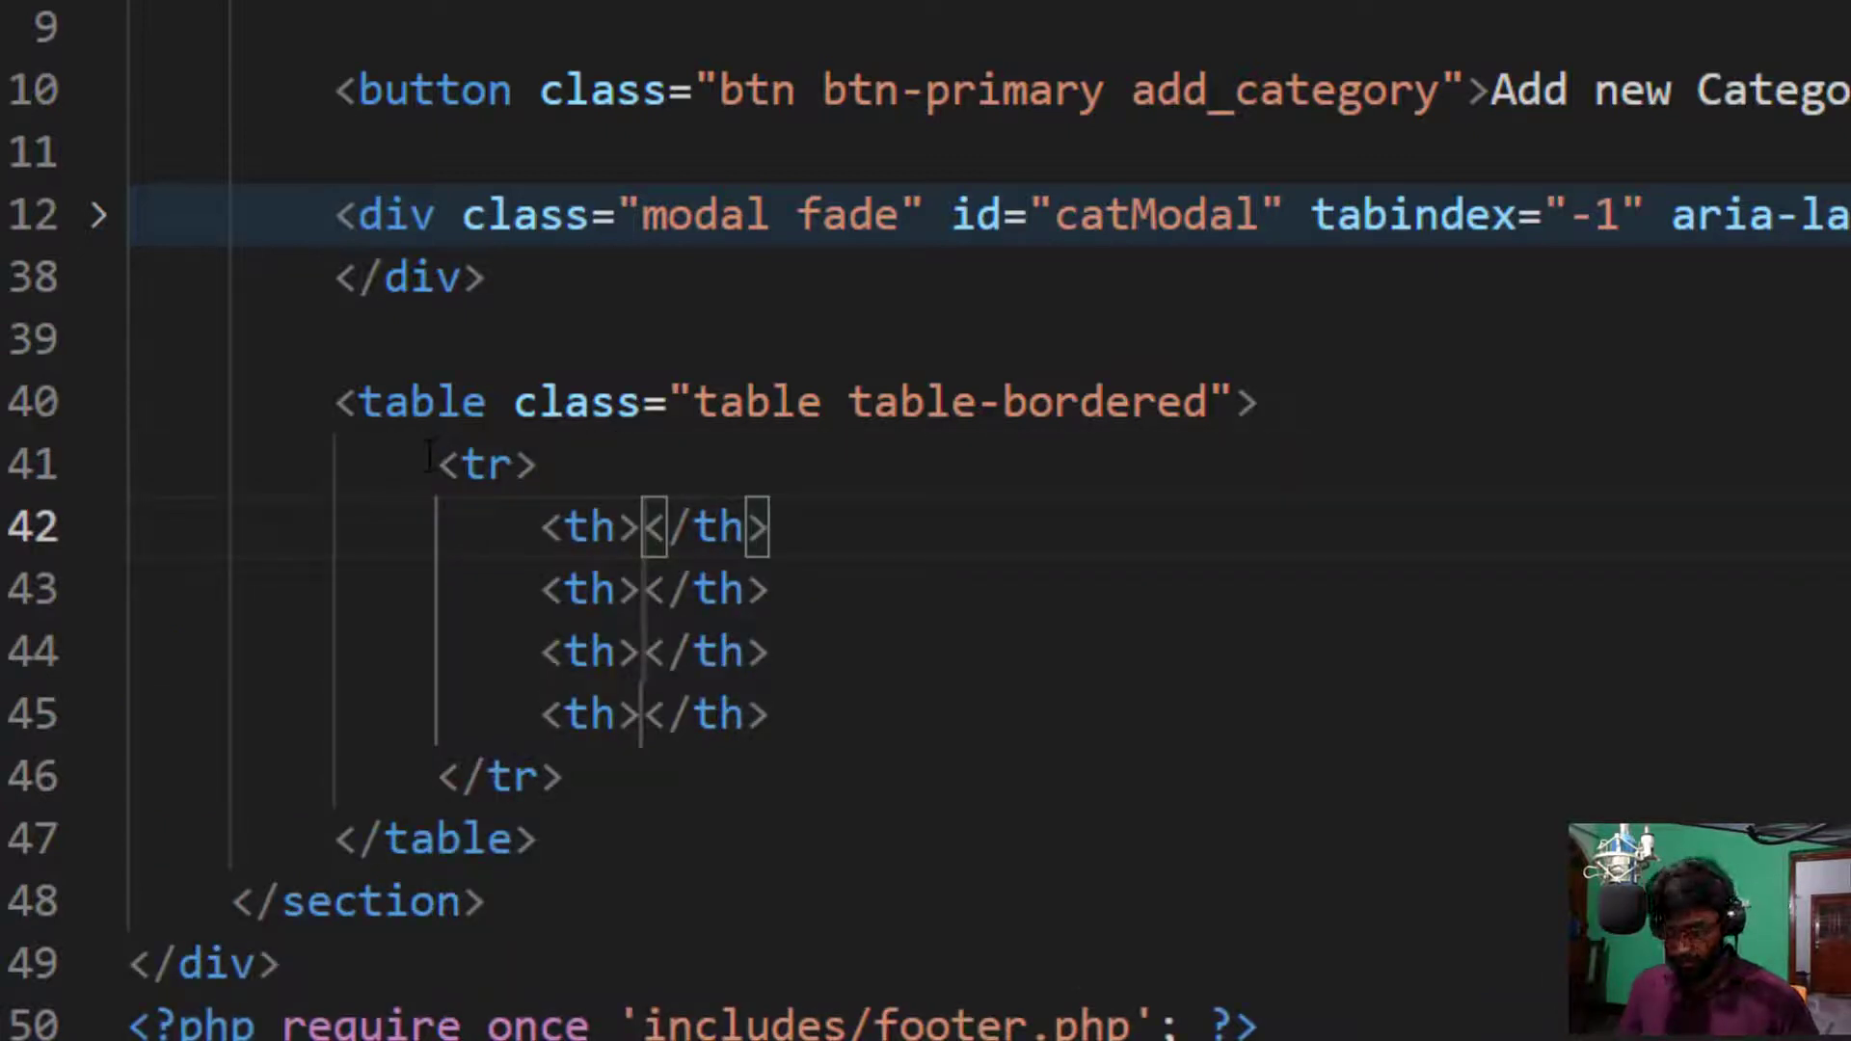
text(ID)
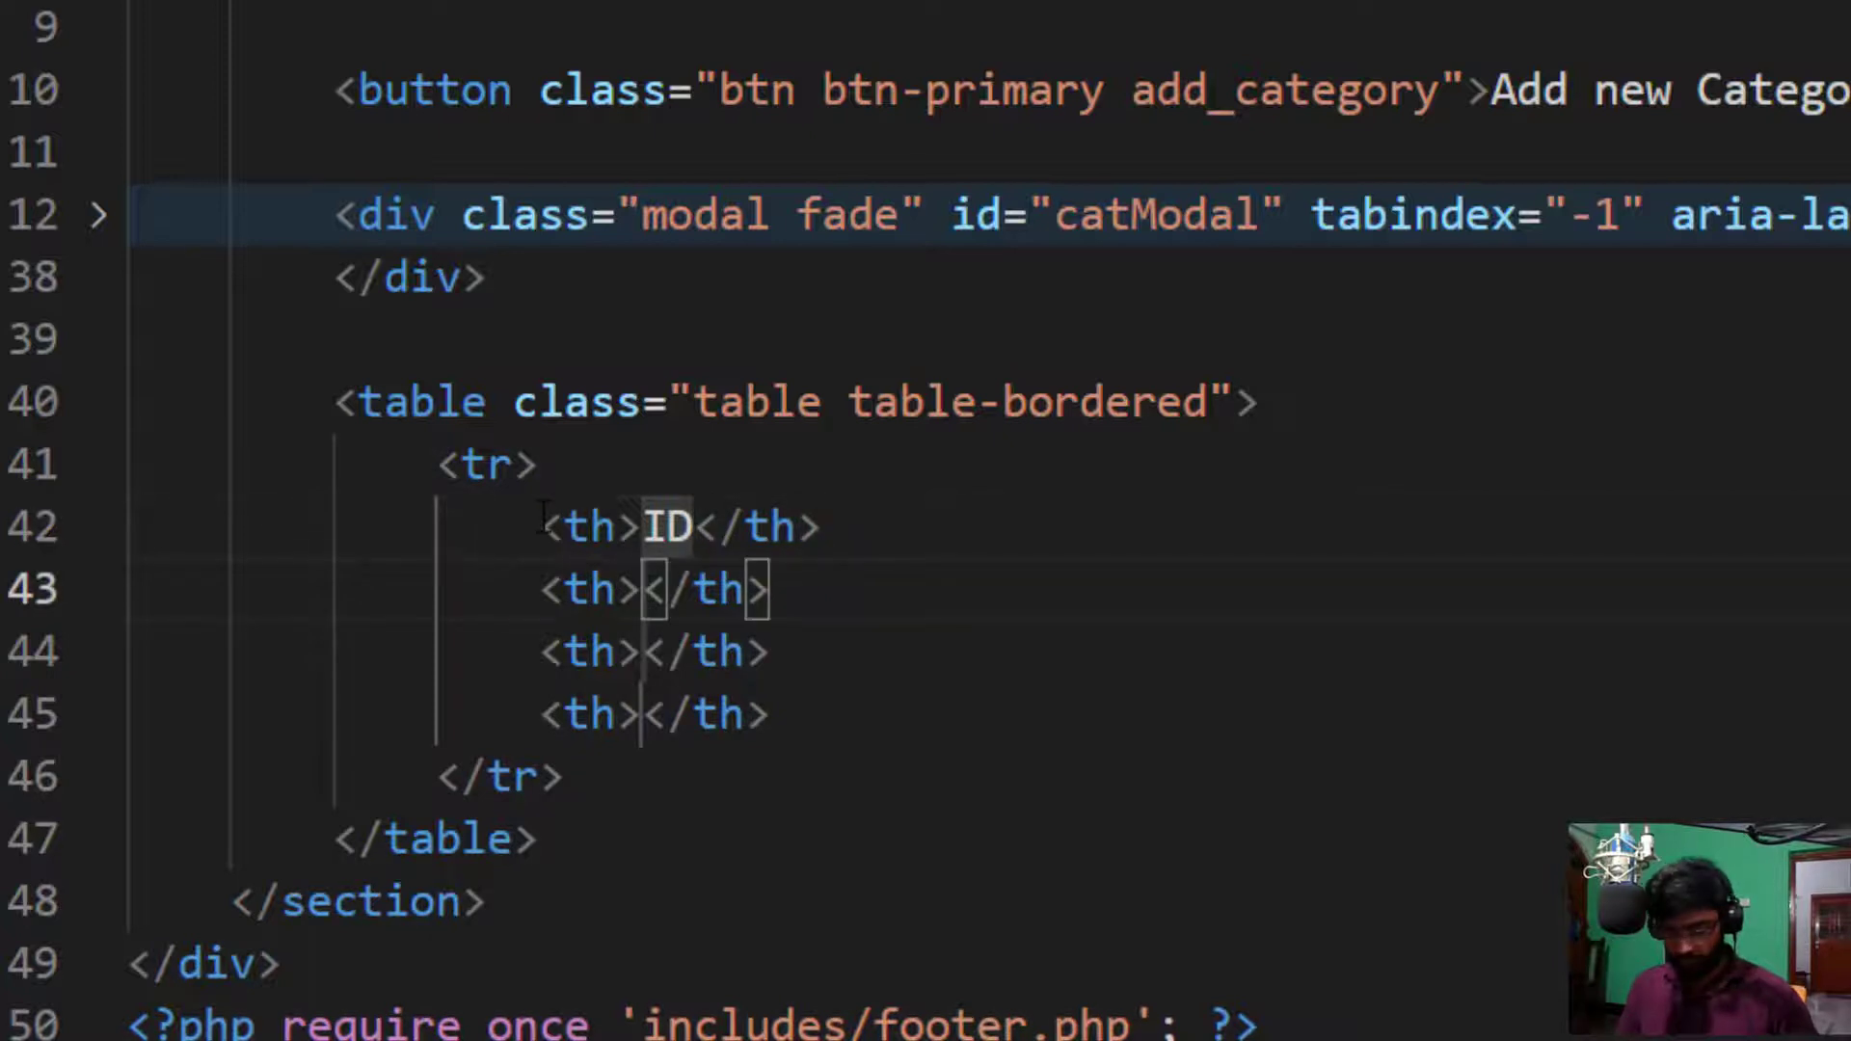
text(Category)
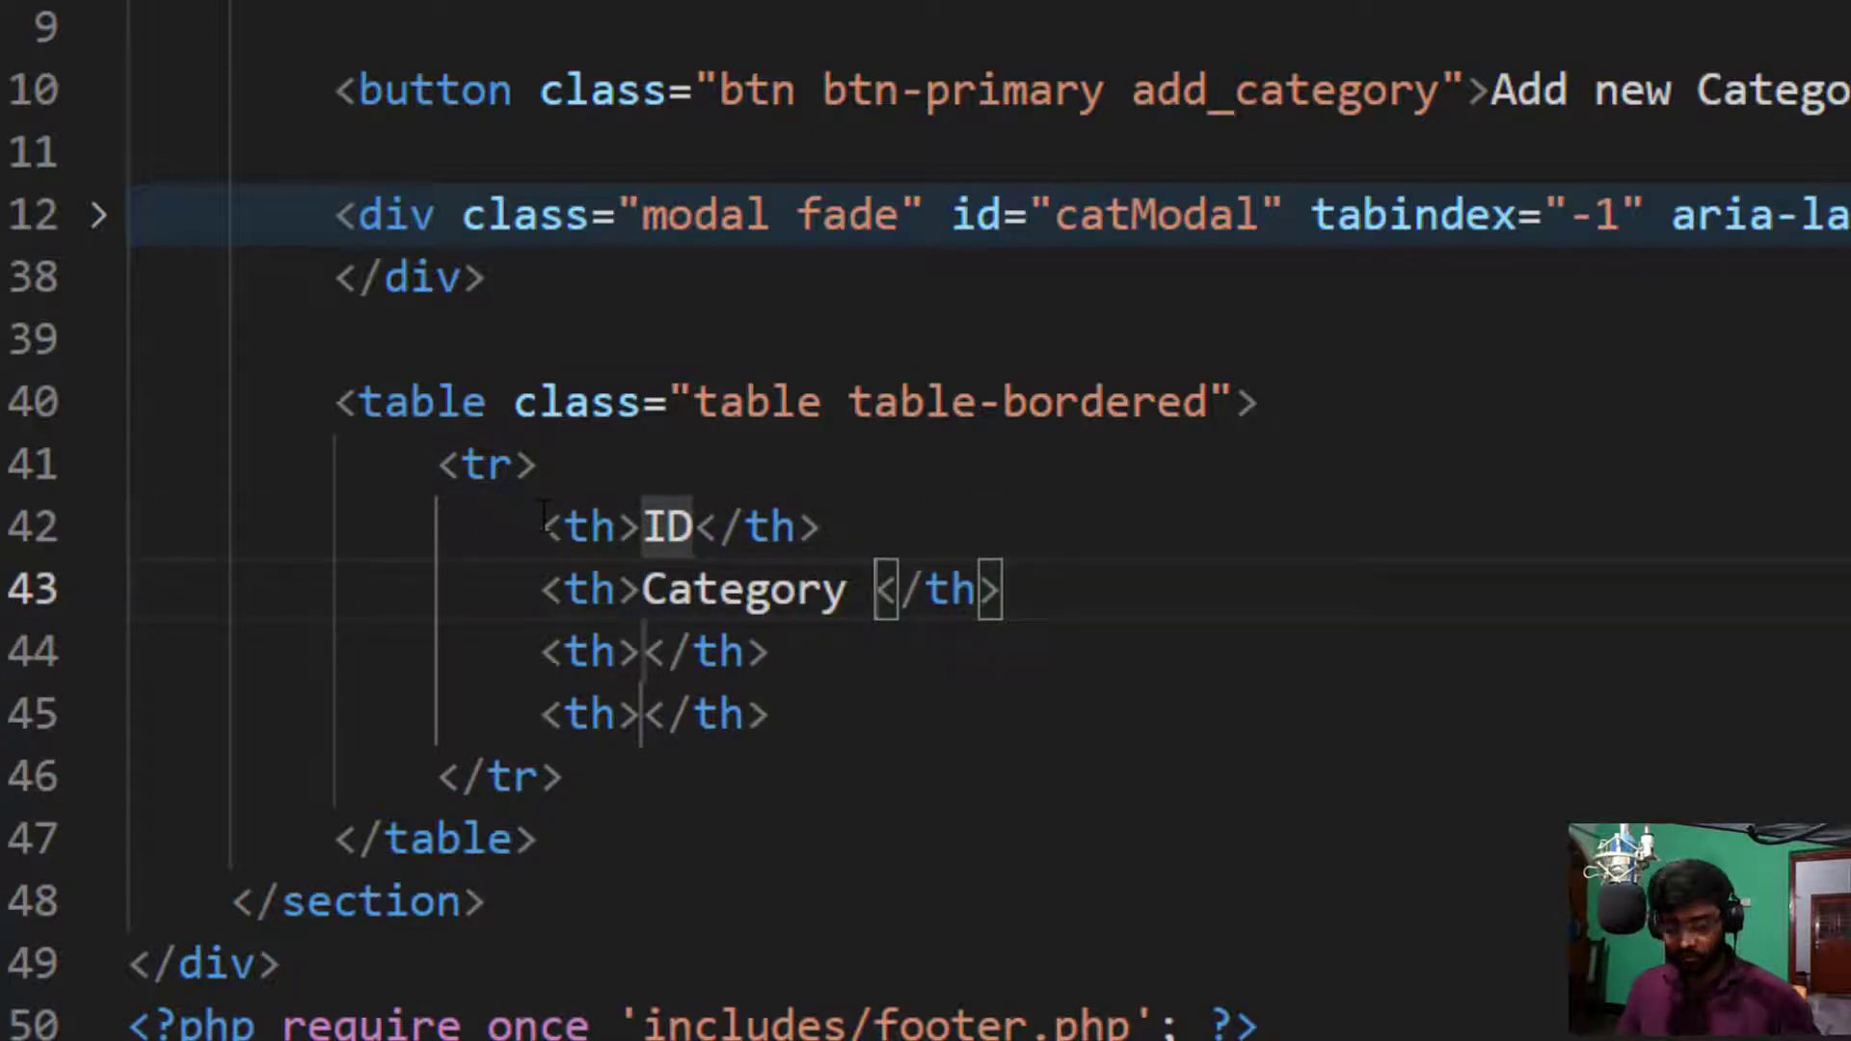
text(nas)
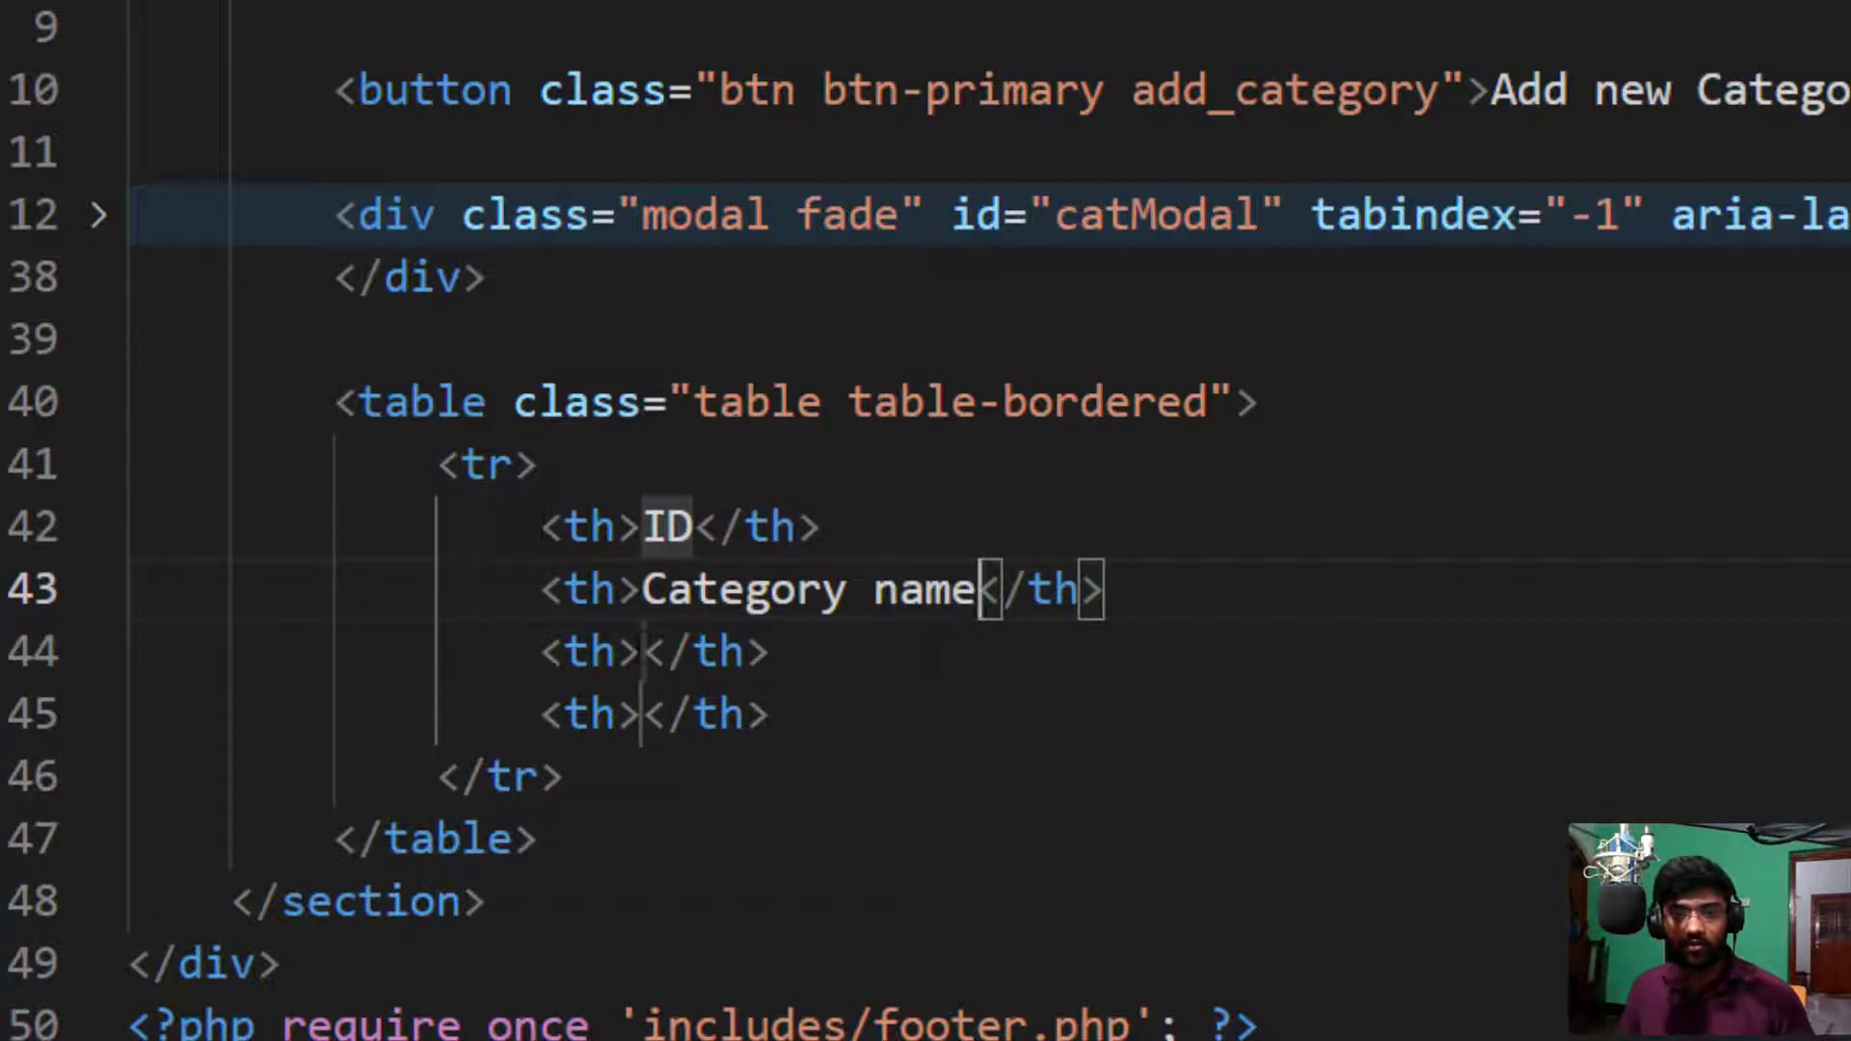
text(Date)
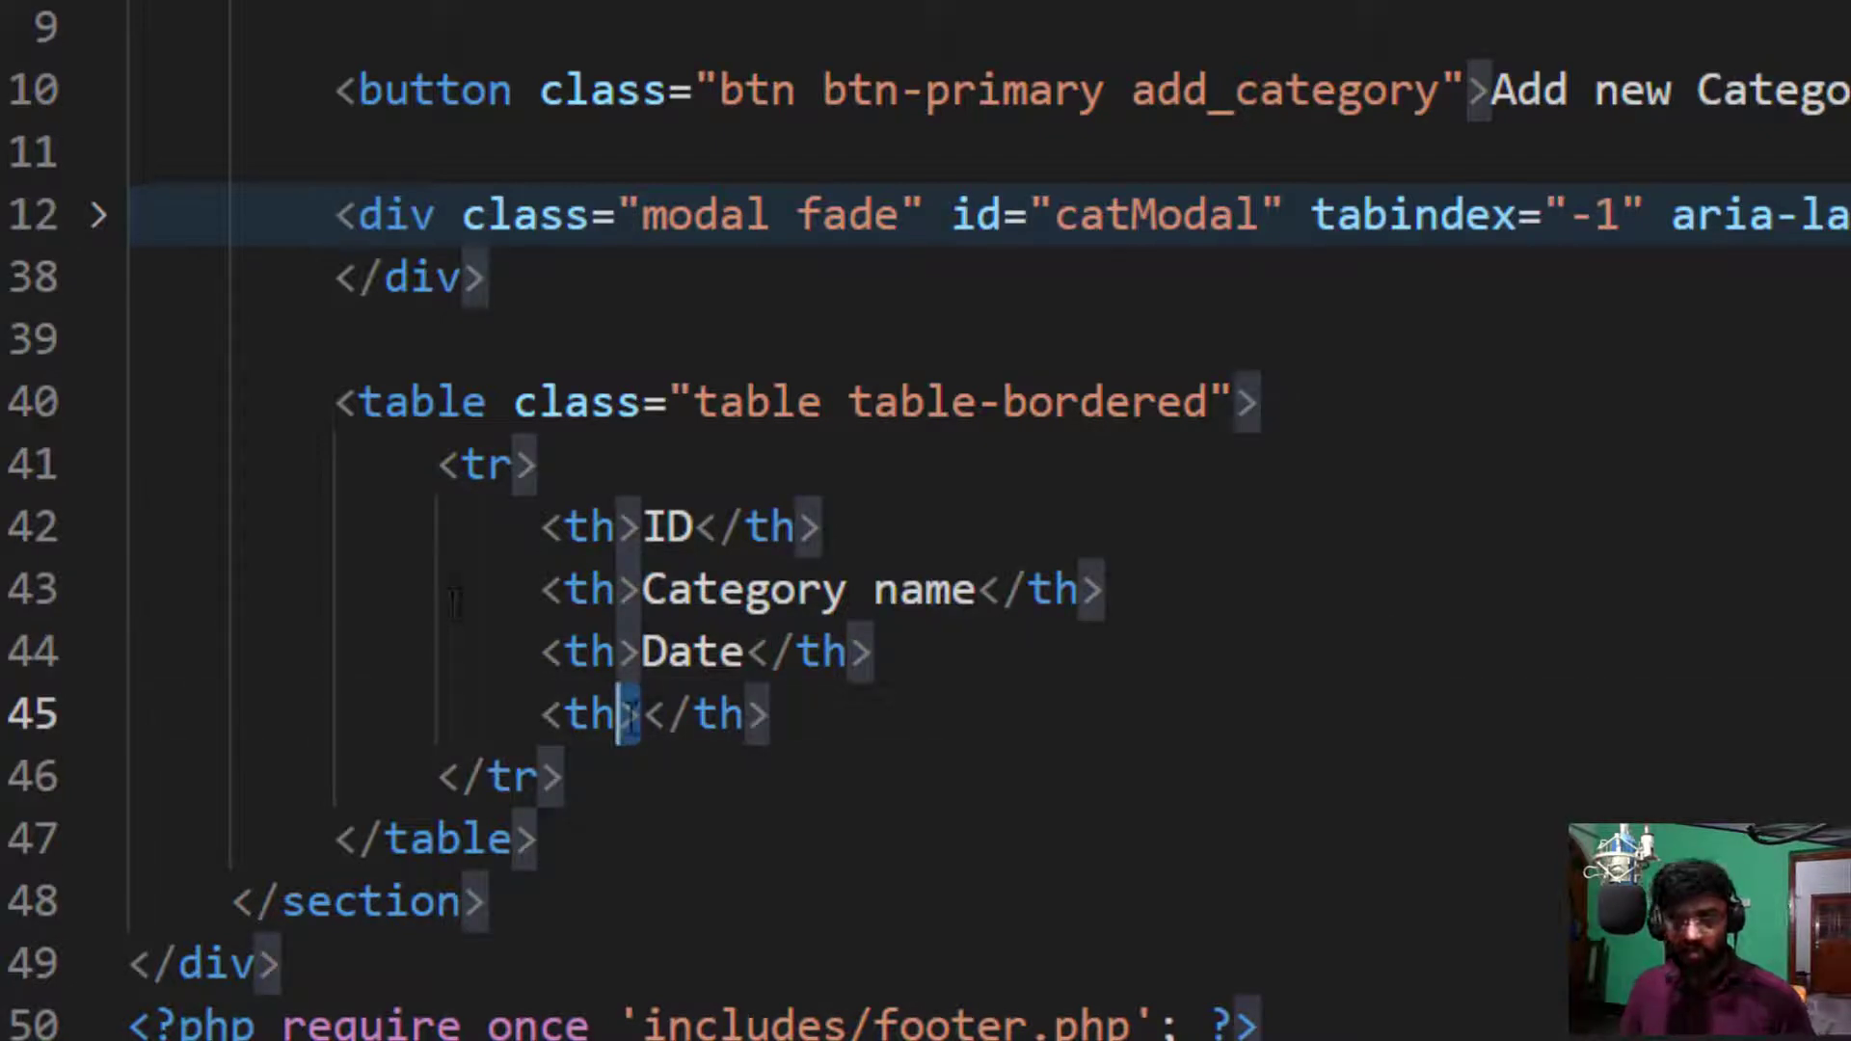
Step: Replace the Action heading with separate Edit and Delete header cells
text(A)
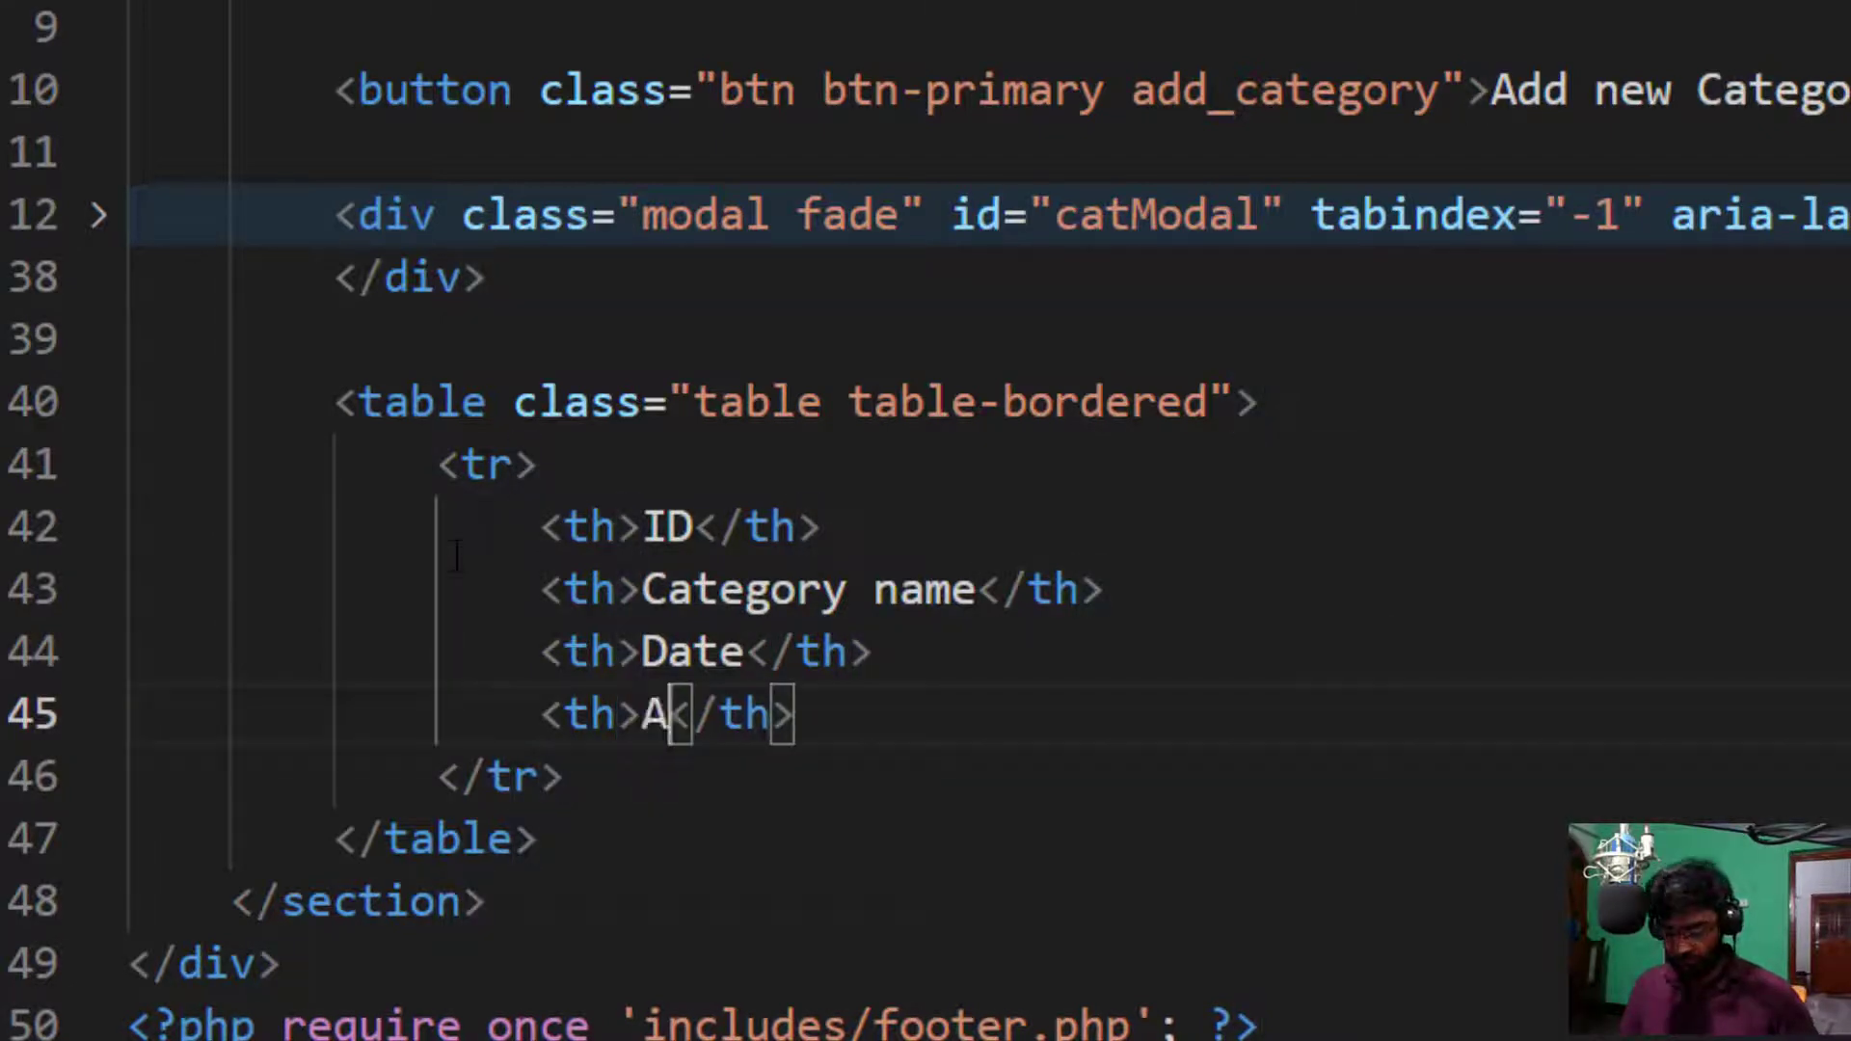
text(ction)
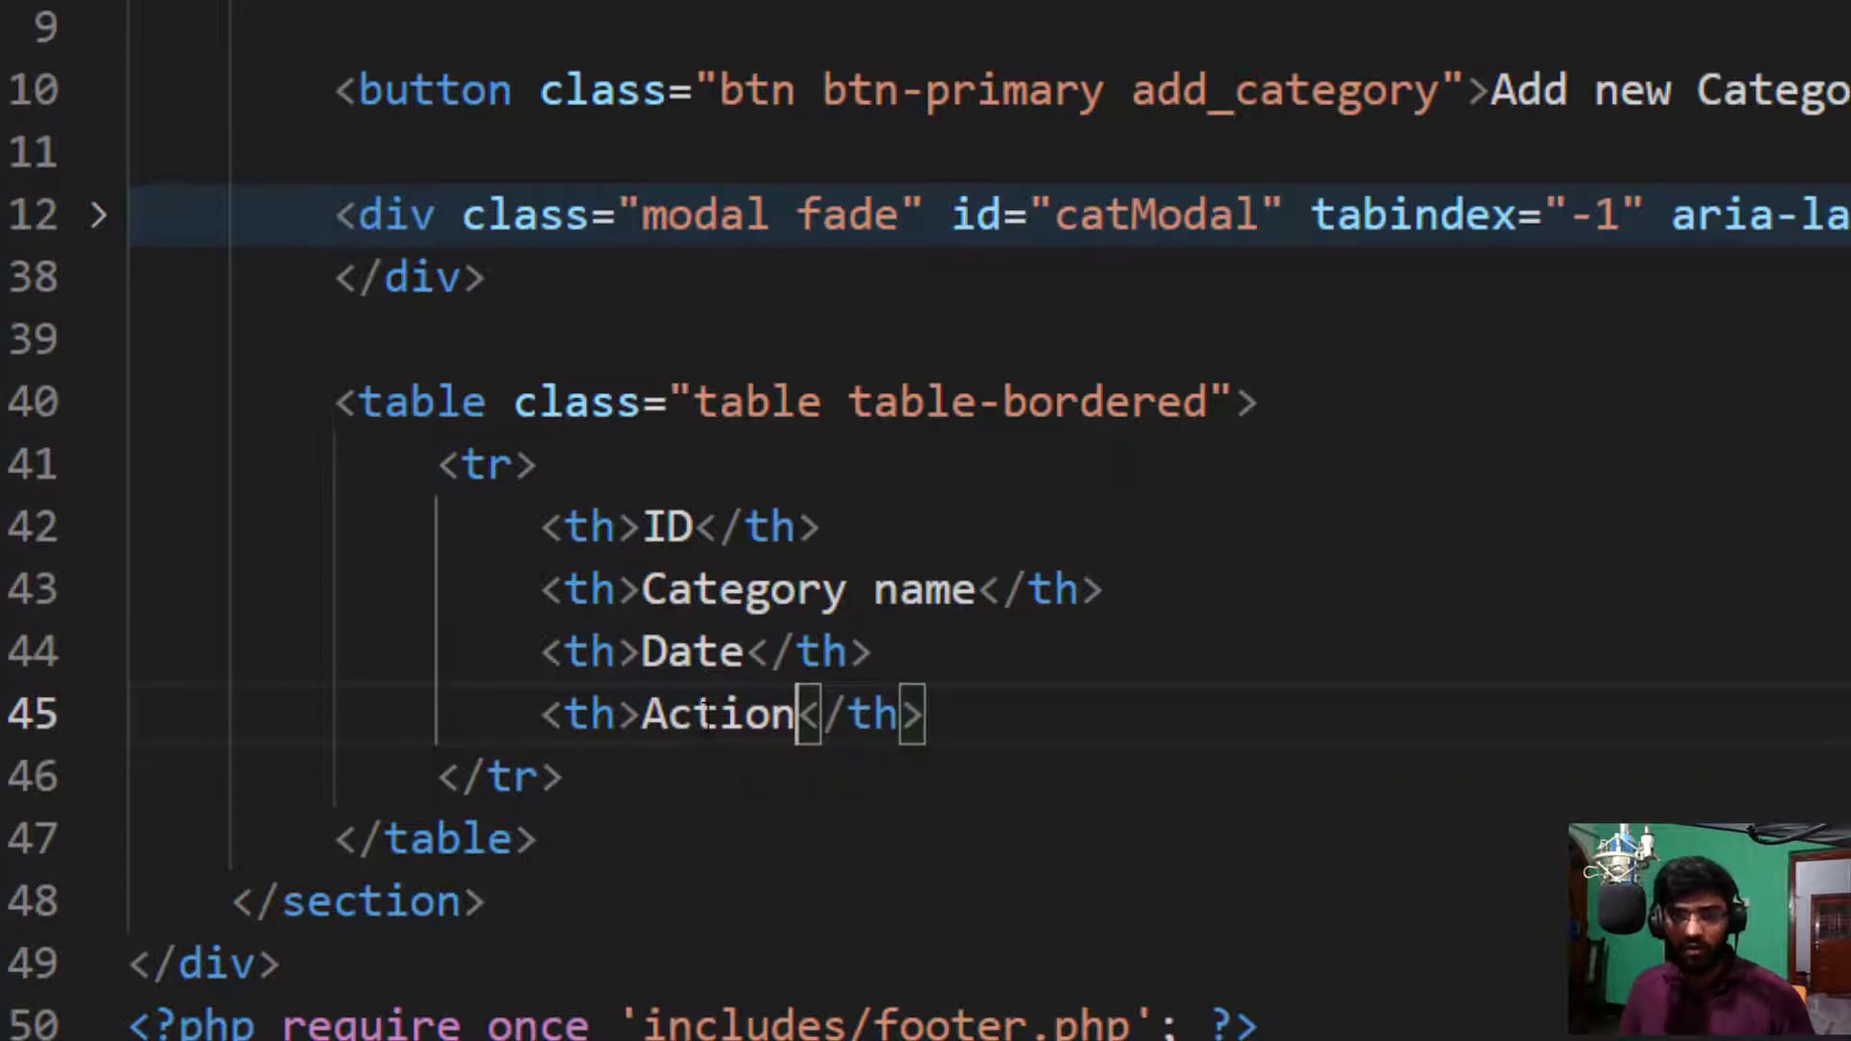
key(Backspace)
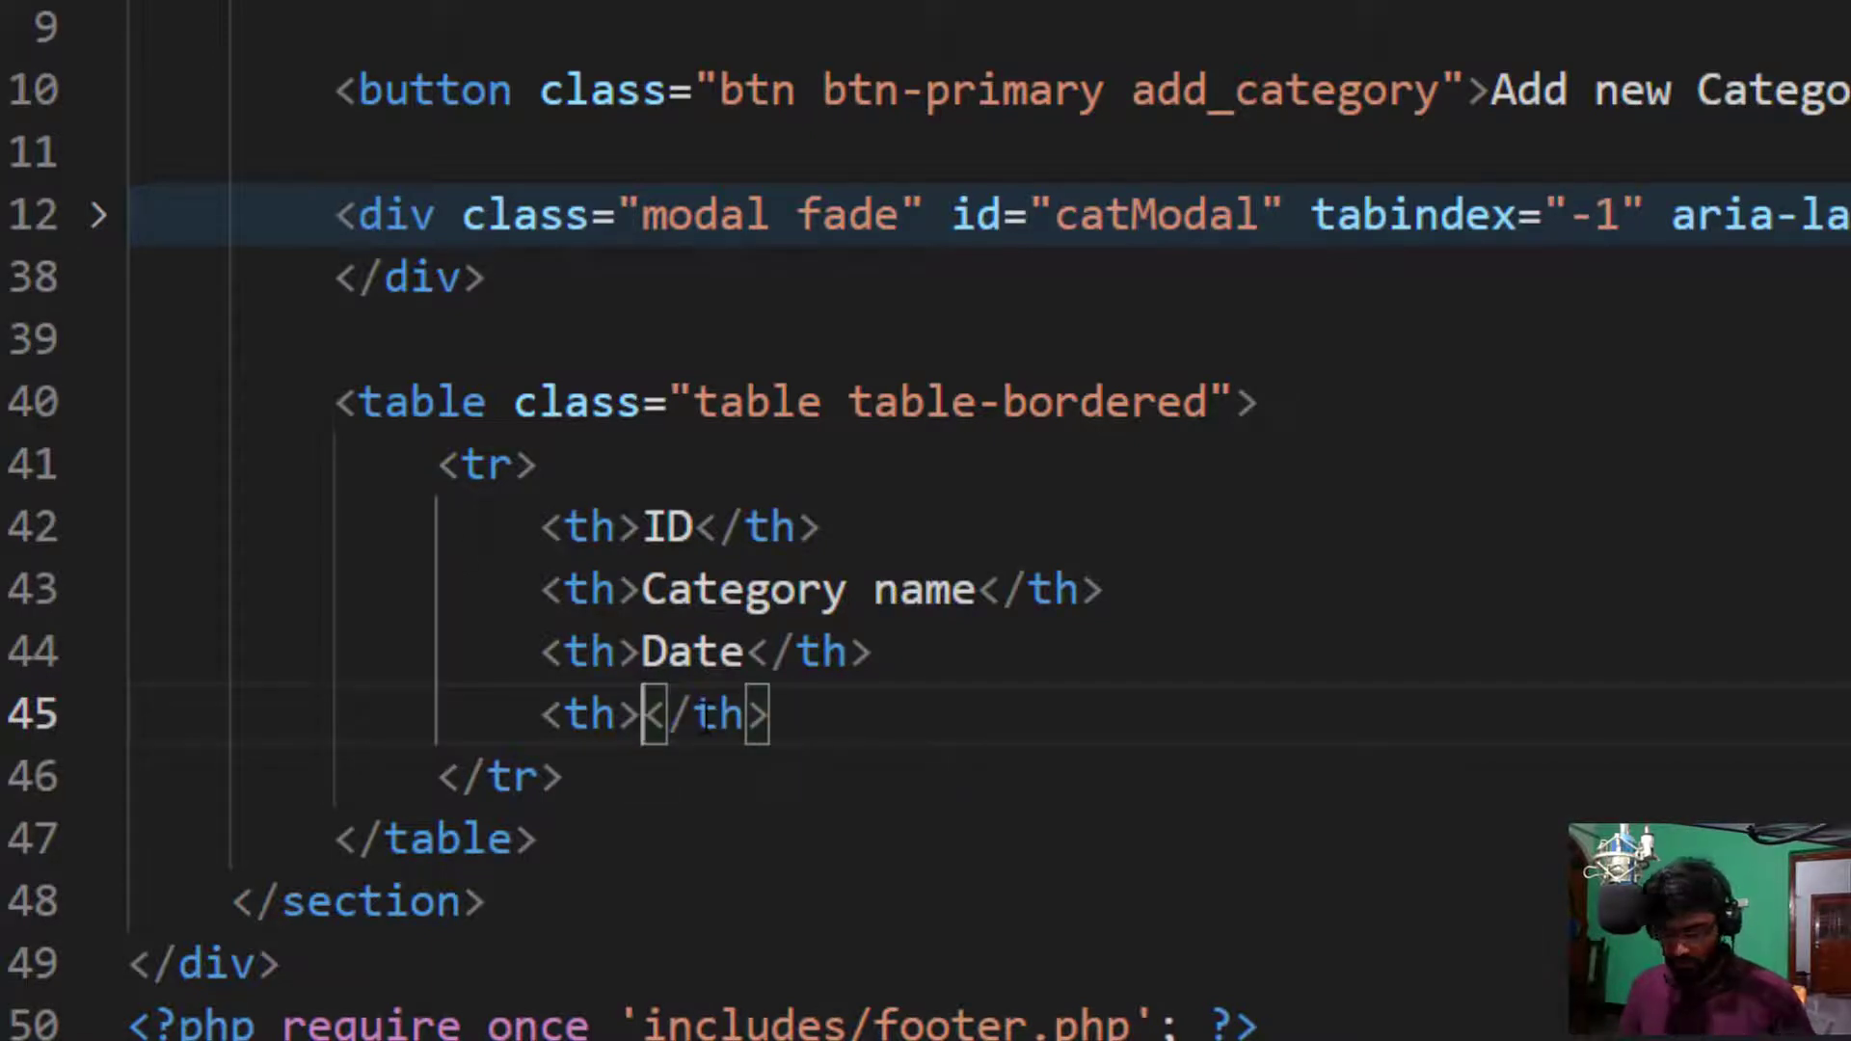
text(Ed)
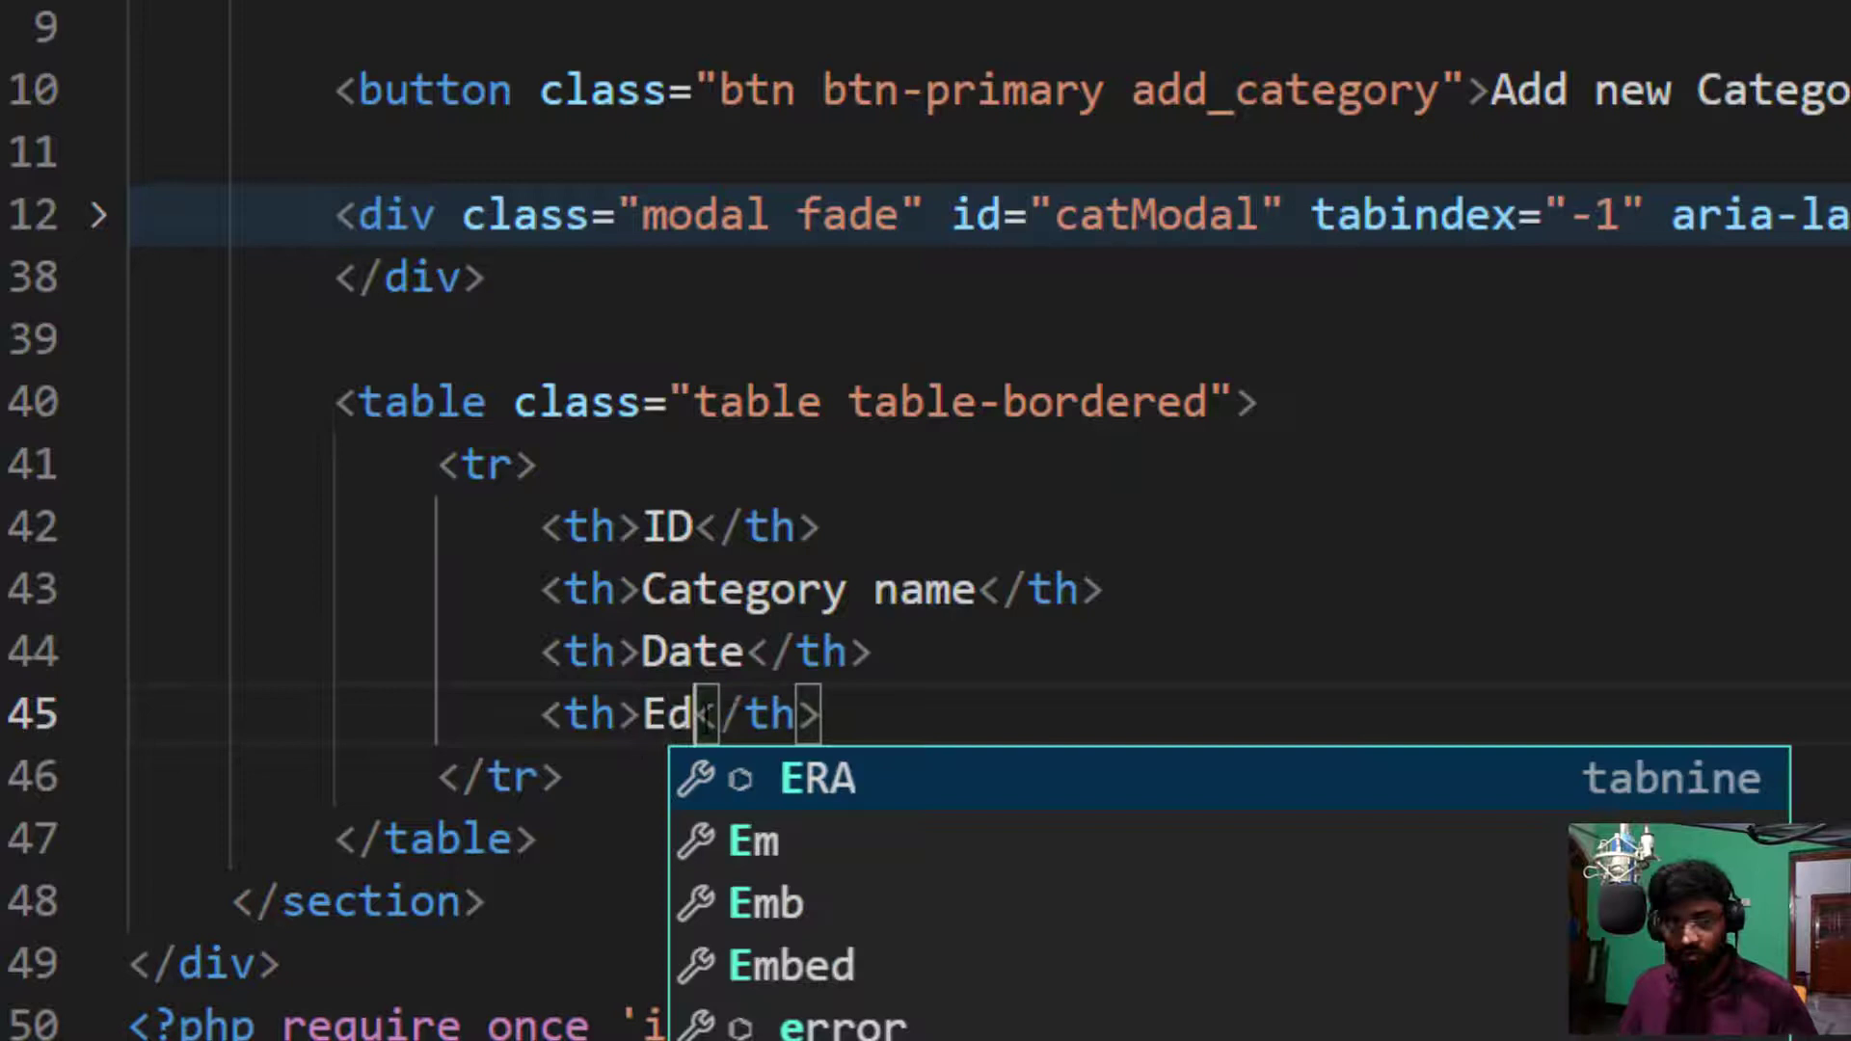
text(it)
text(<th></th>)
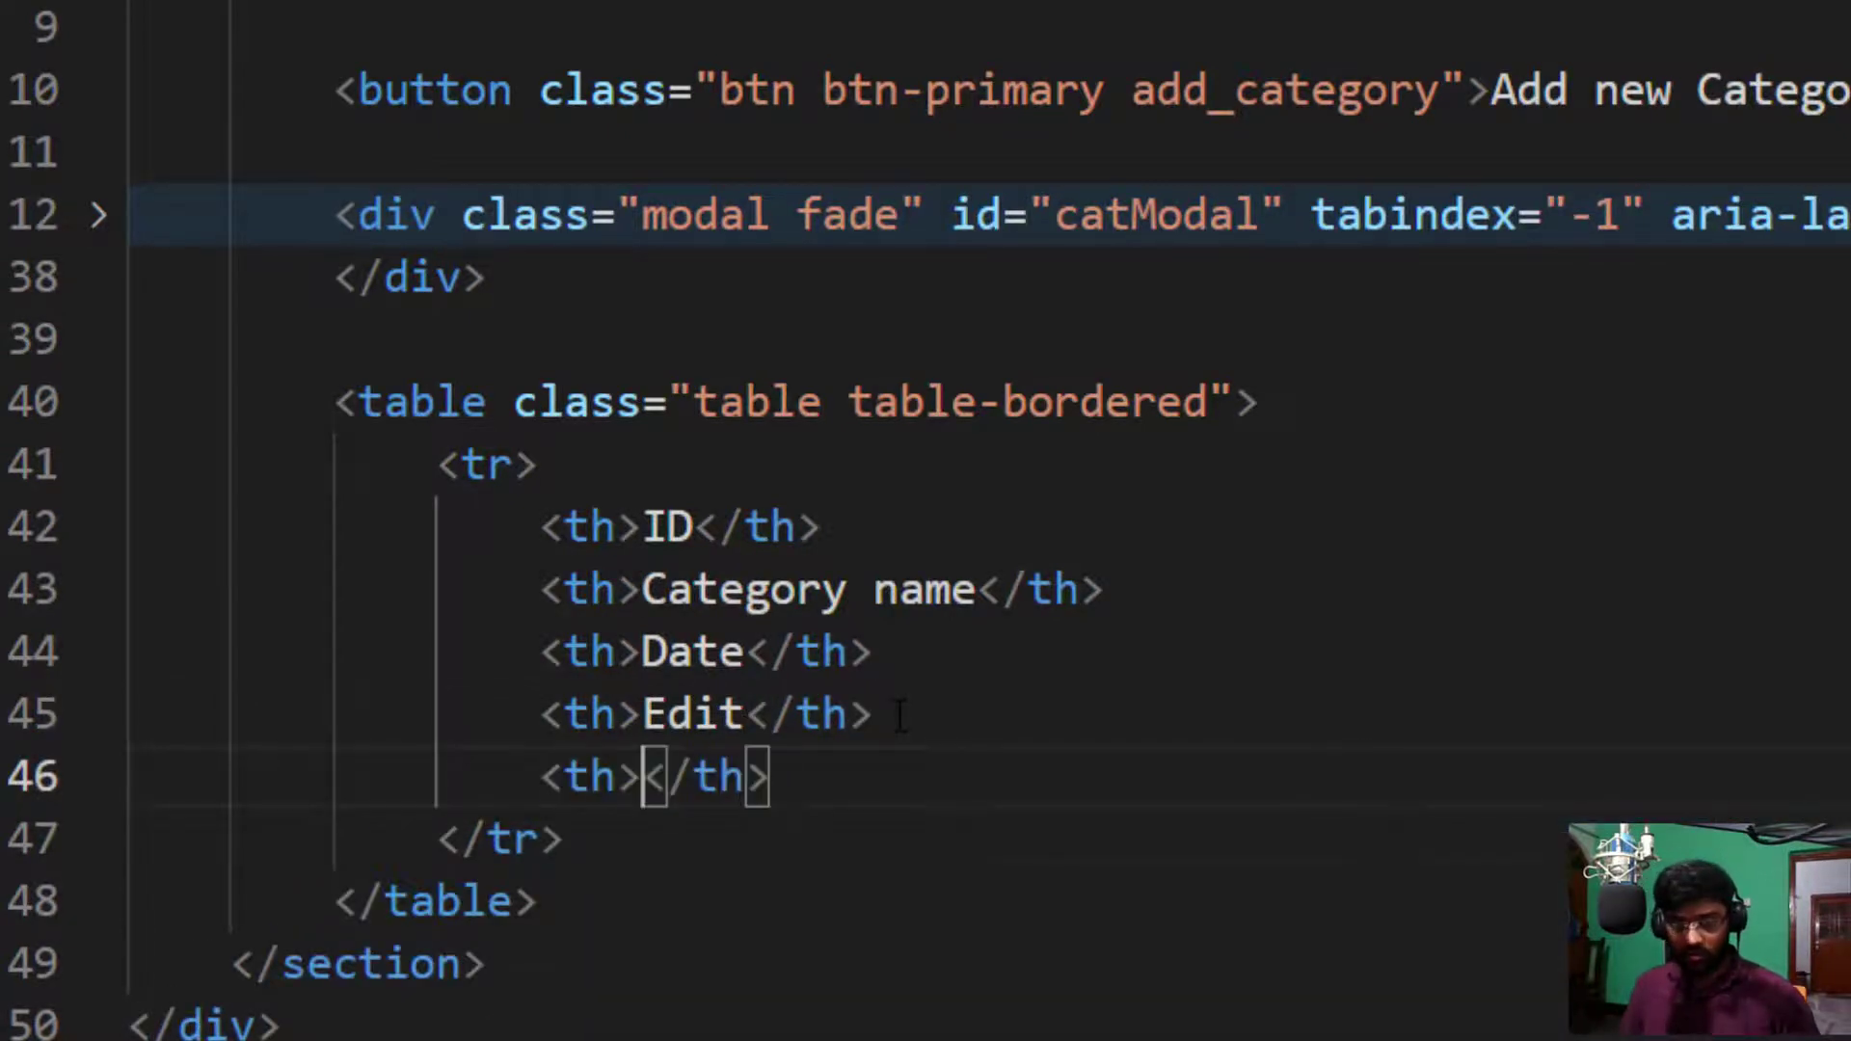
text(Deelte)
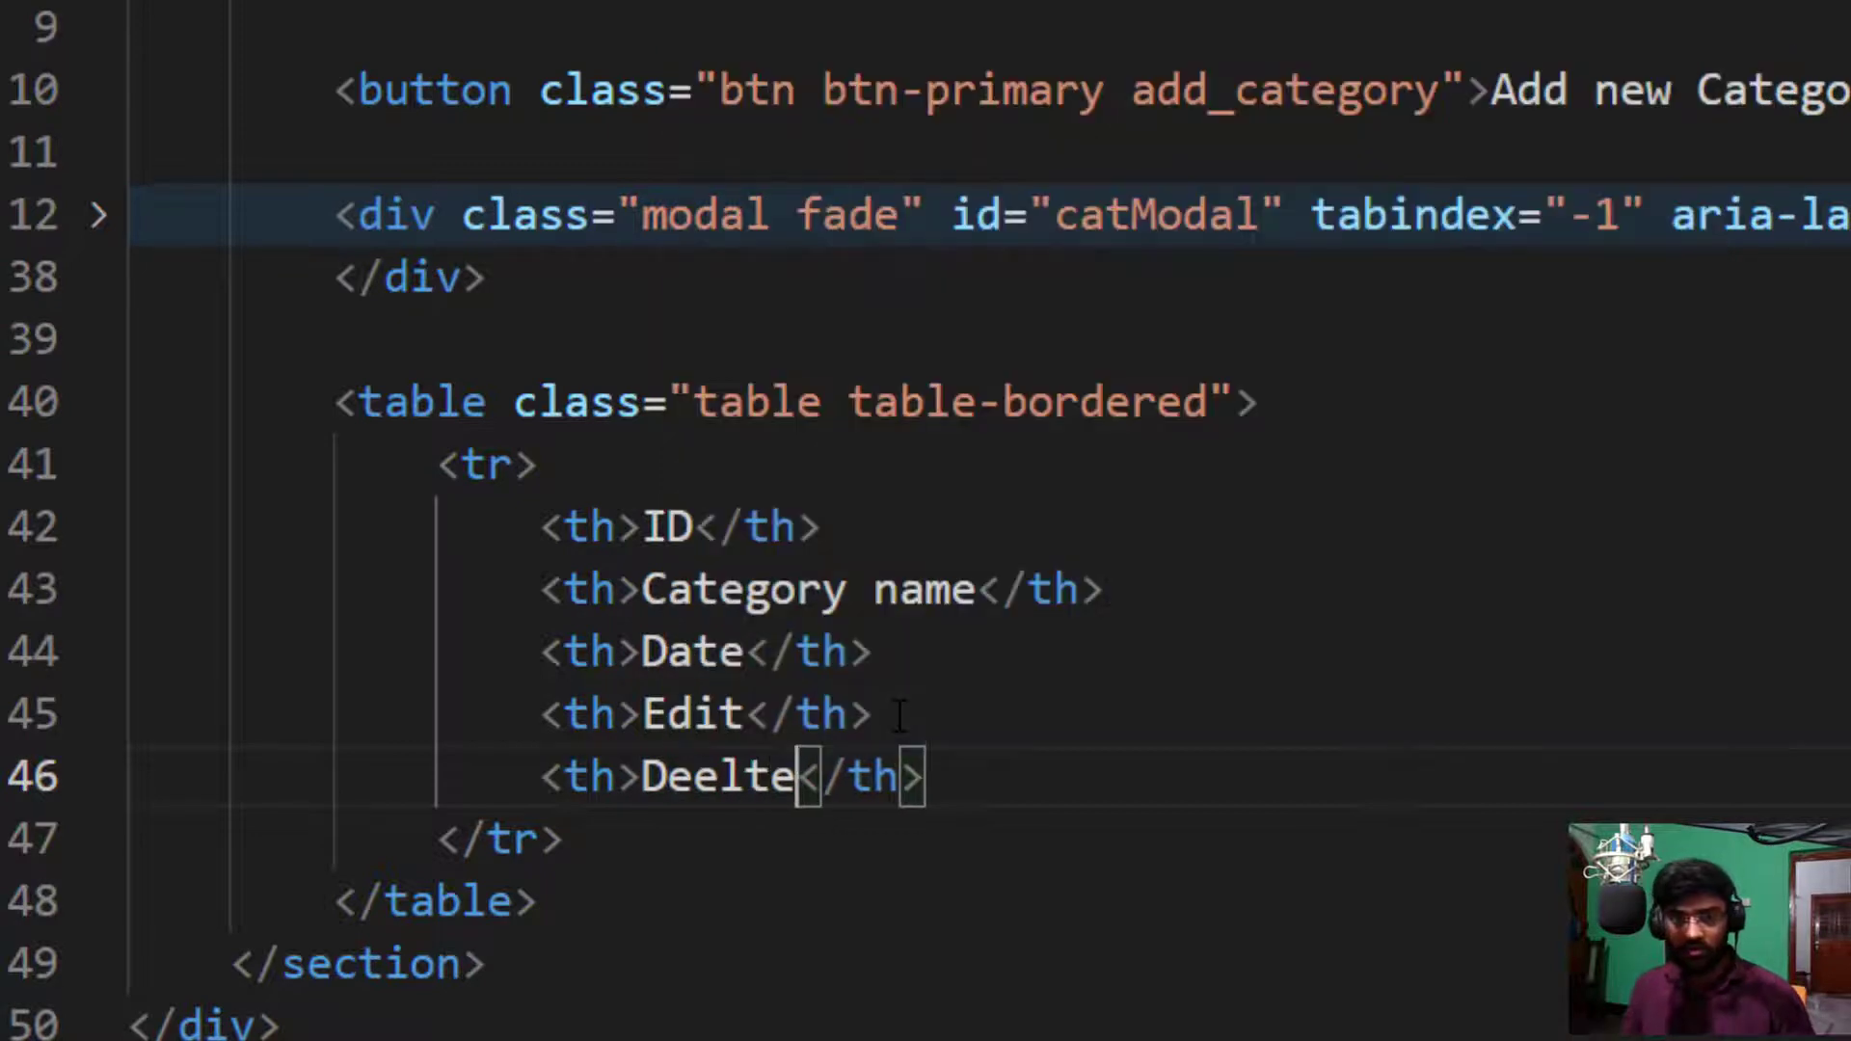
key(Backspace)
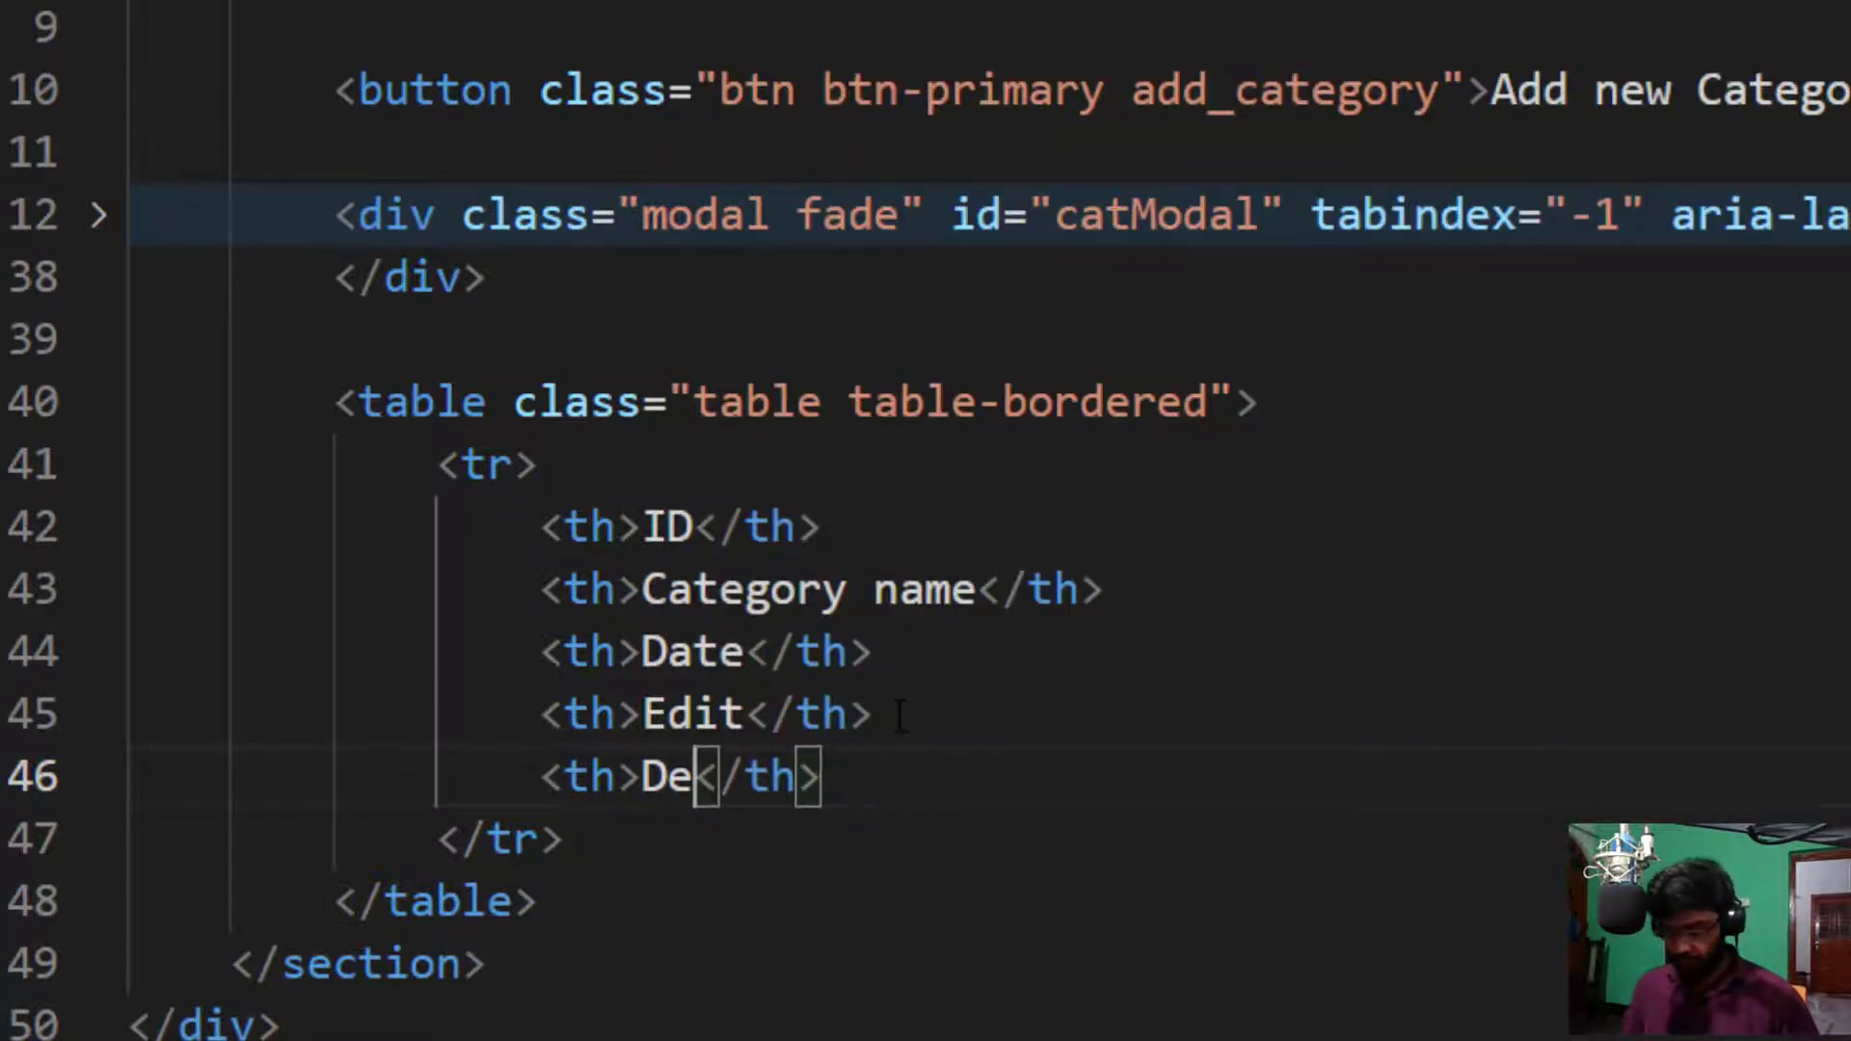
text(lete)
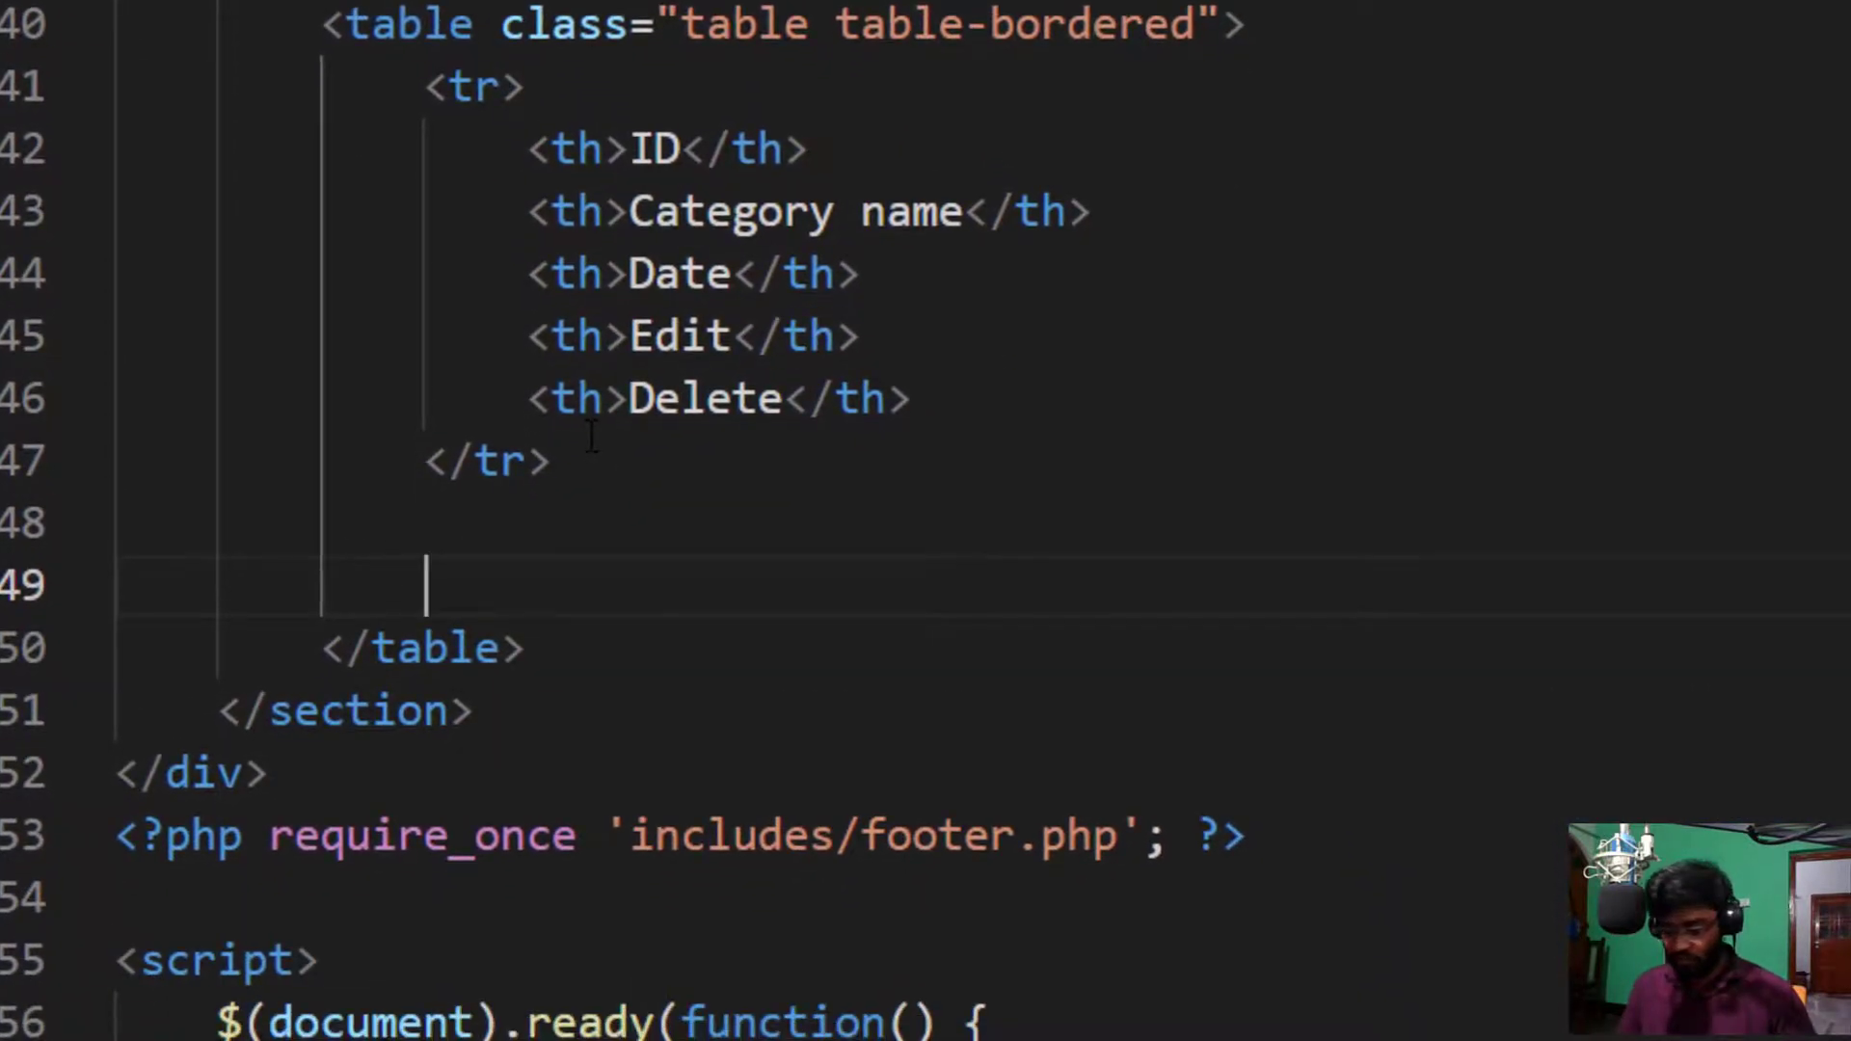
Step: Expand tr>td*5 into an empty data row of five cells under the header
text(tr>)
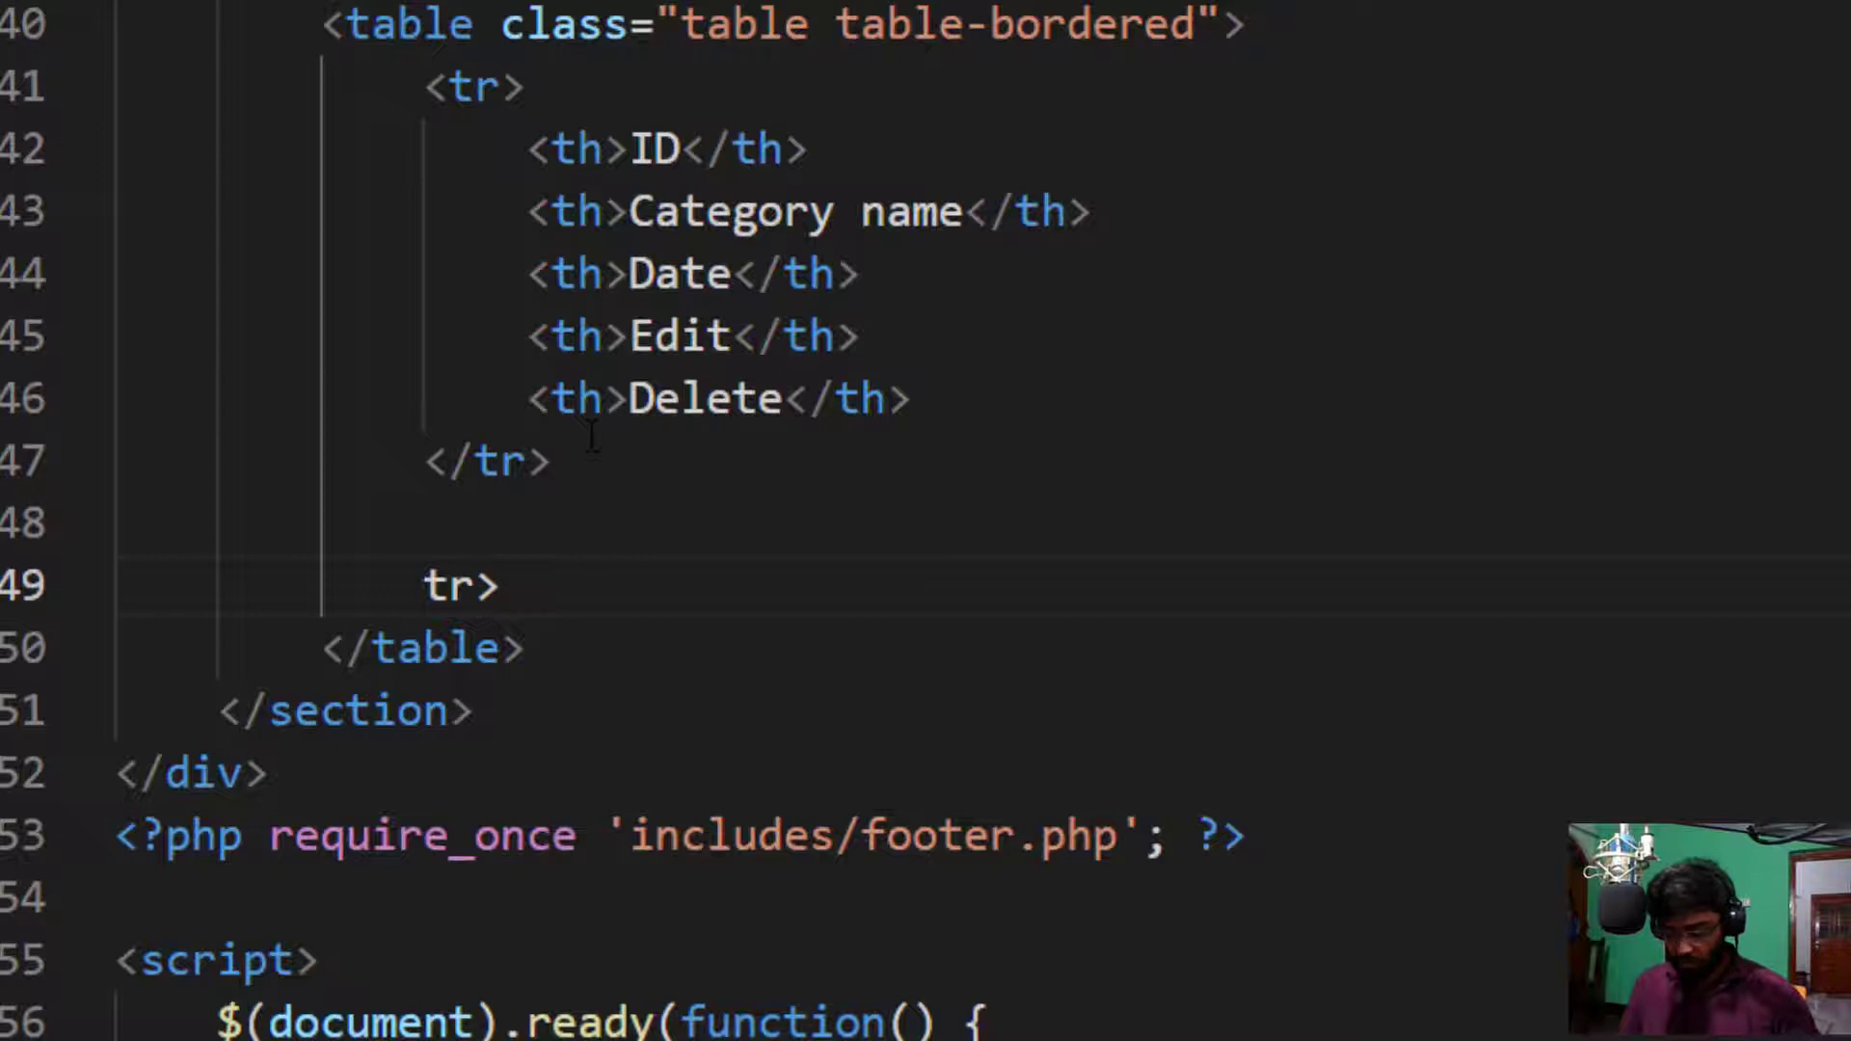
text(td*)
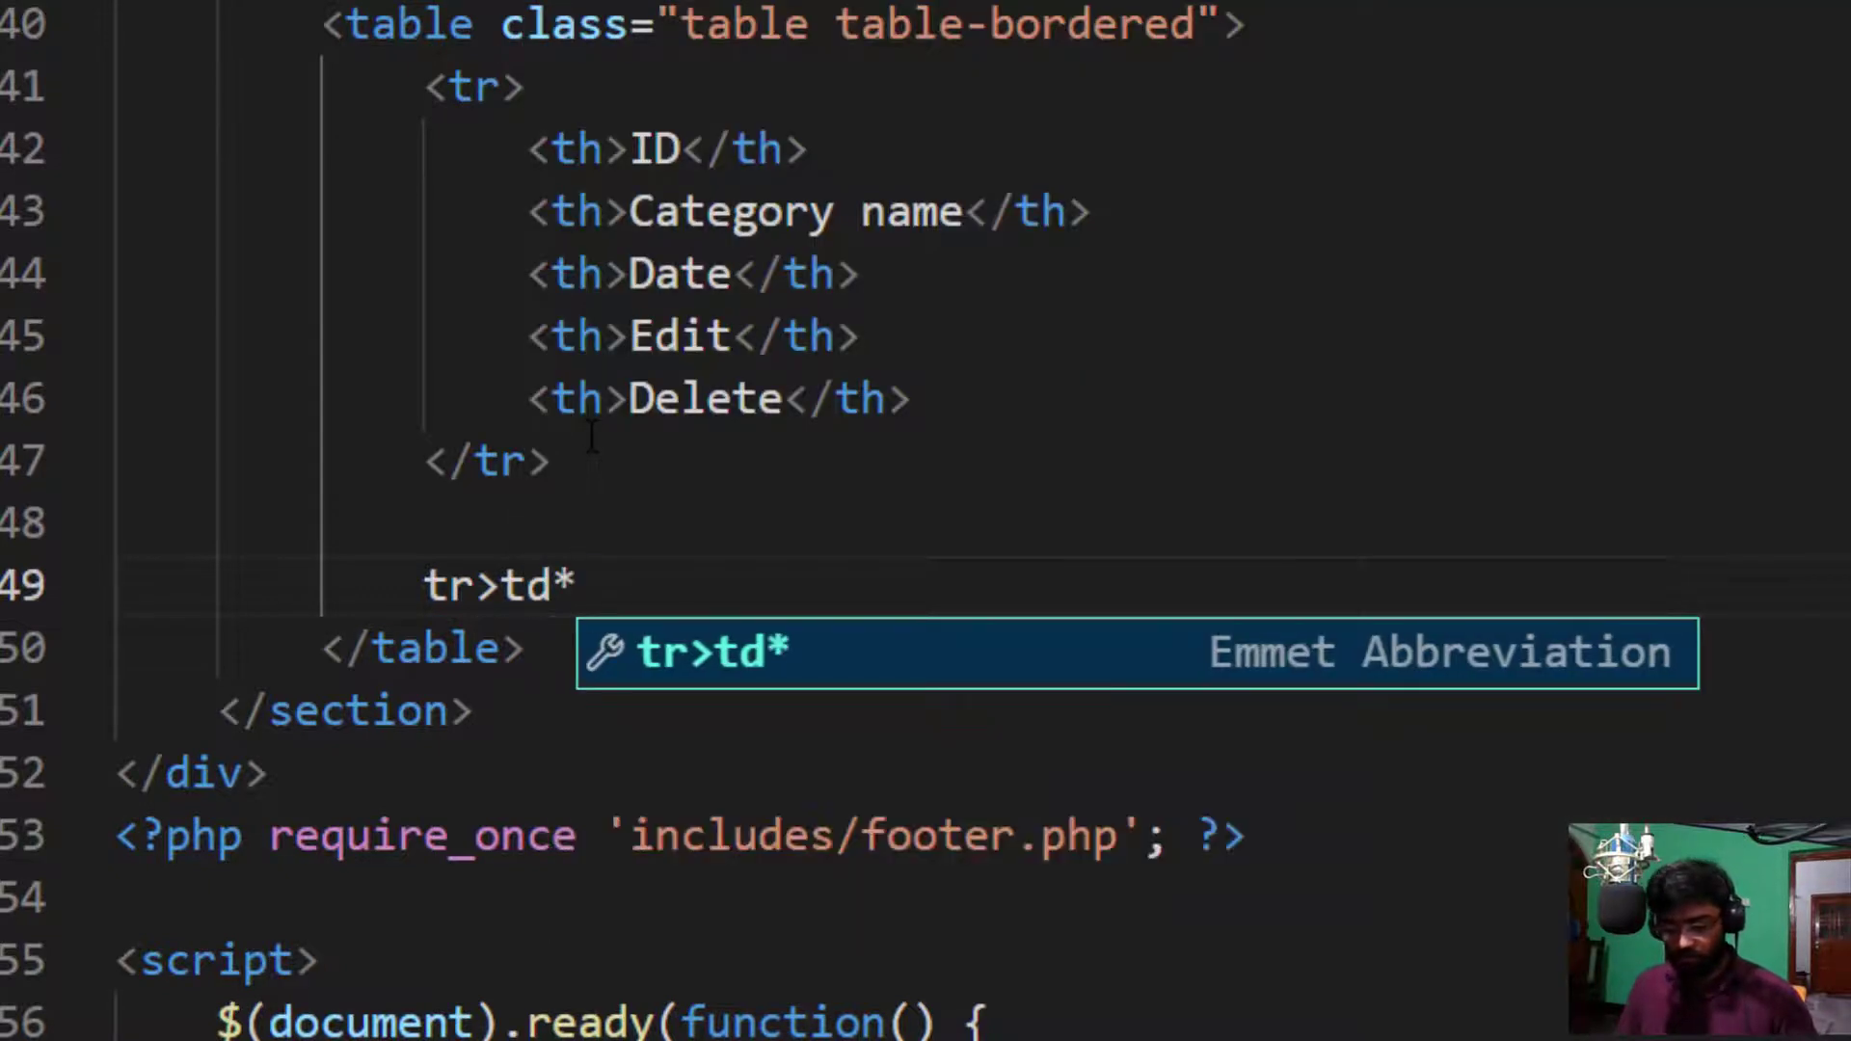
key(Escape)
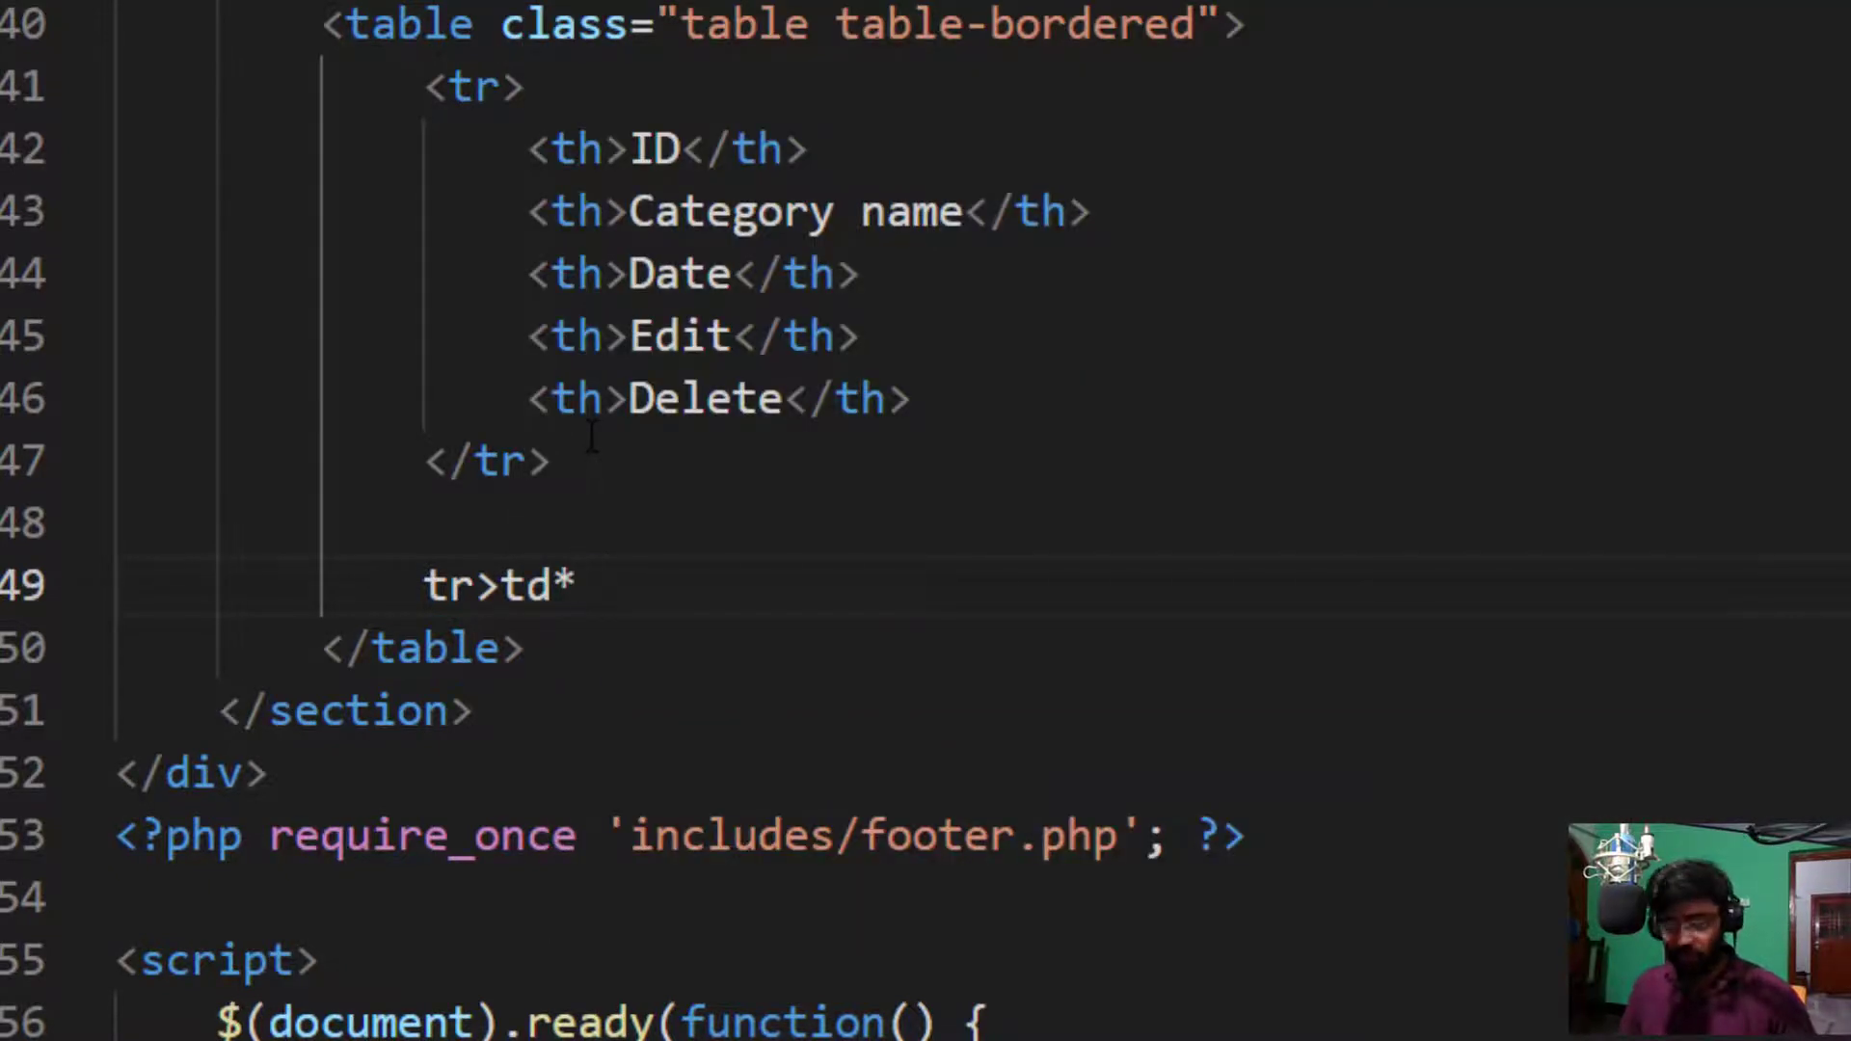
key(Tab)
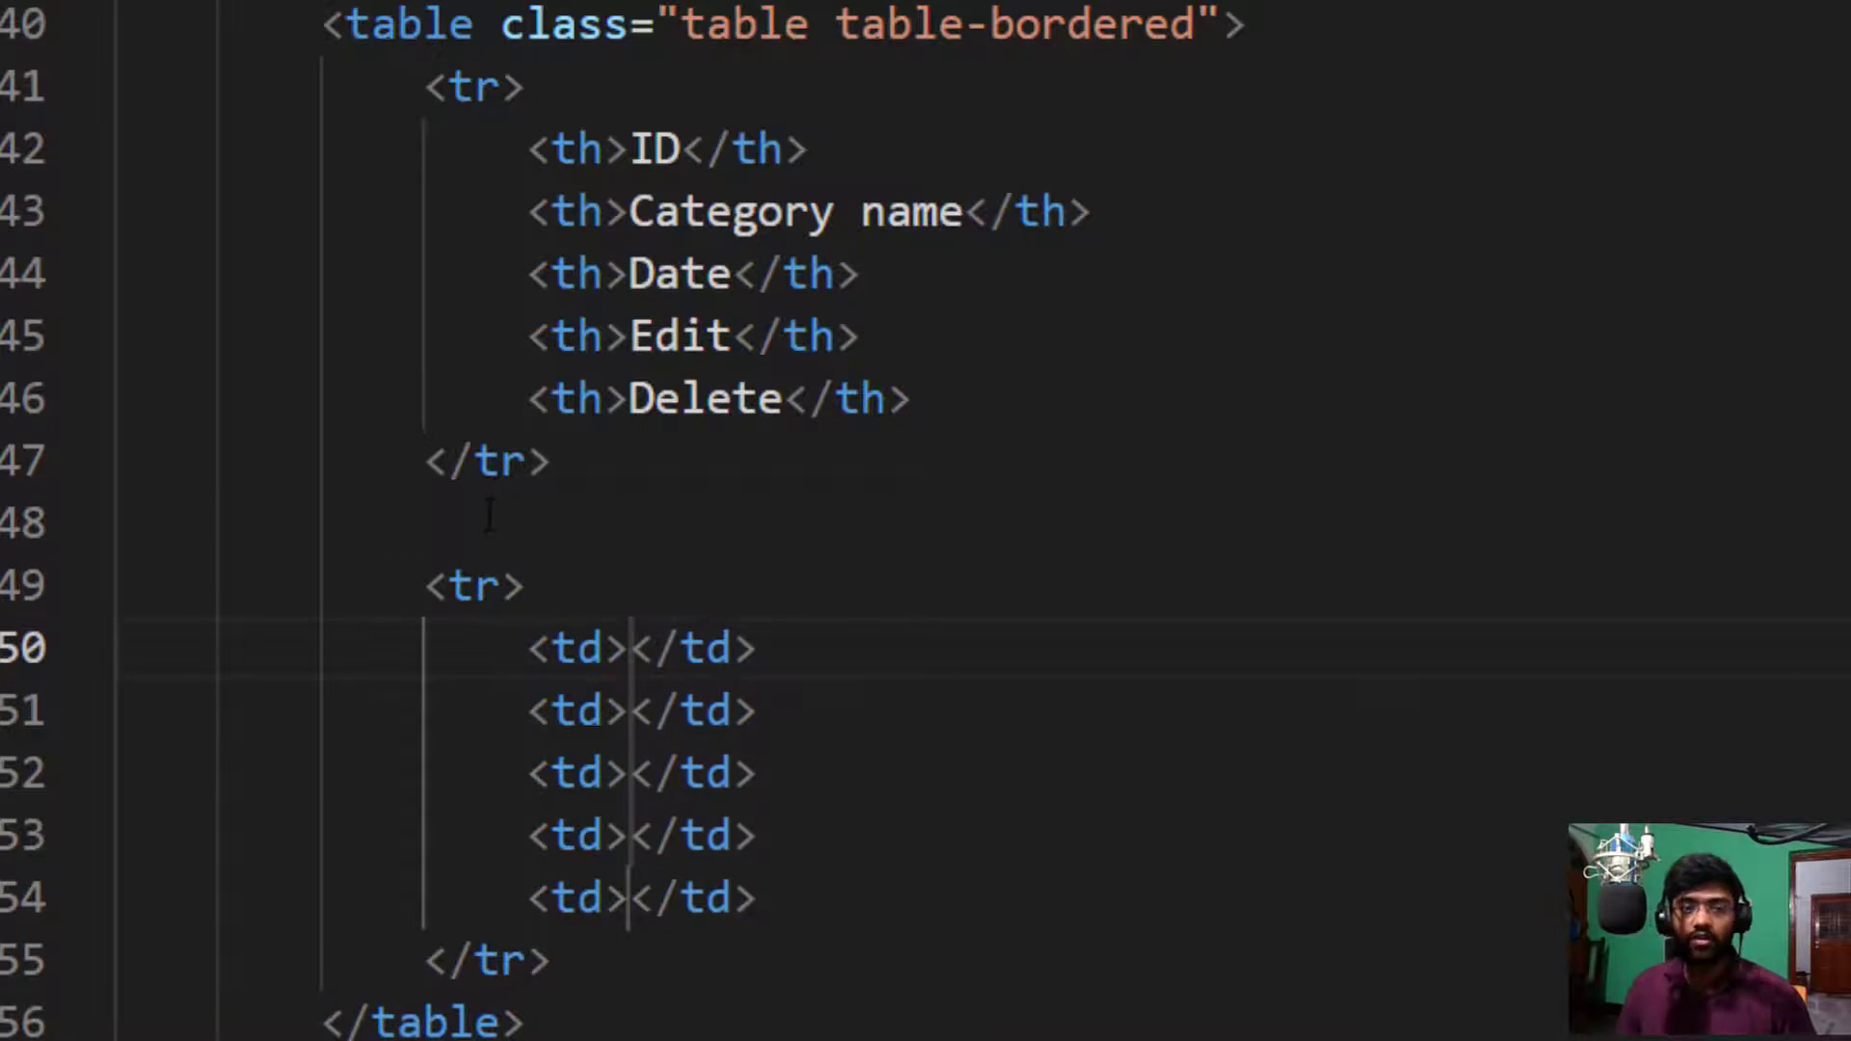
scroll(down, 3)
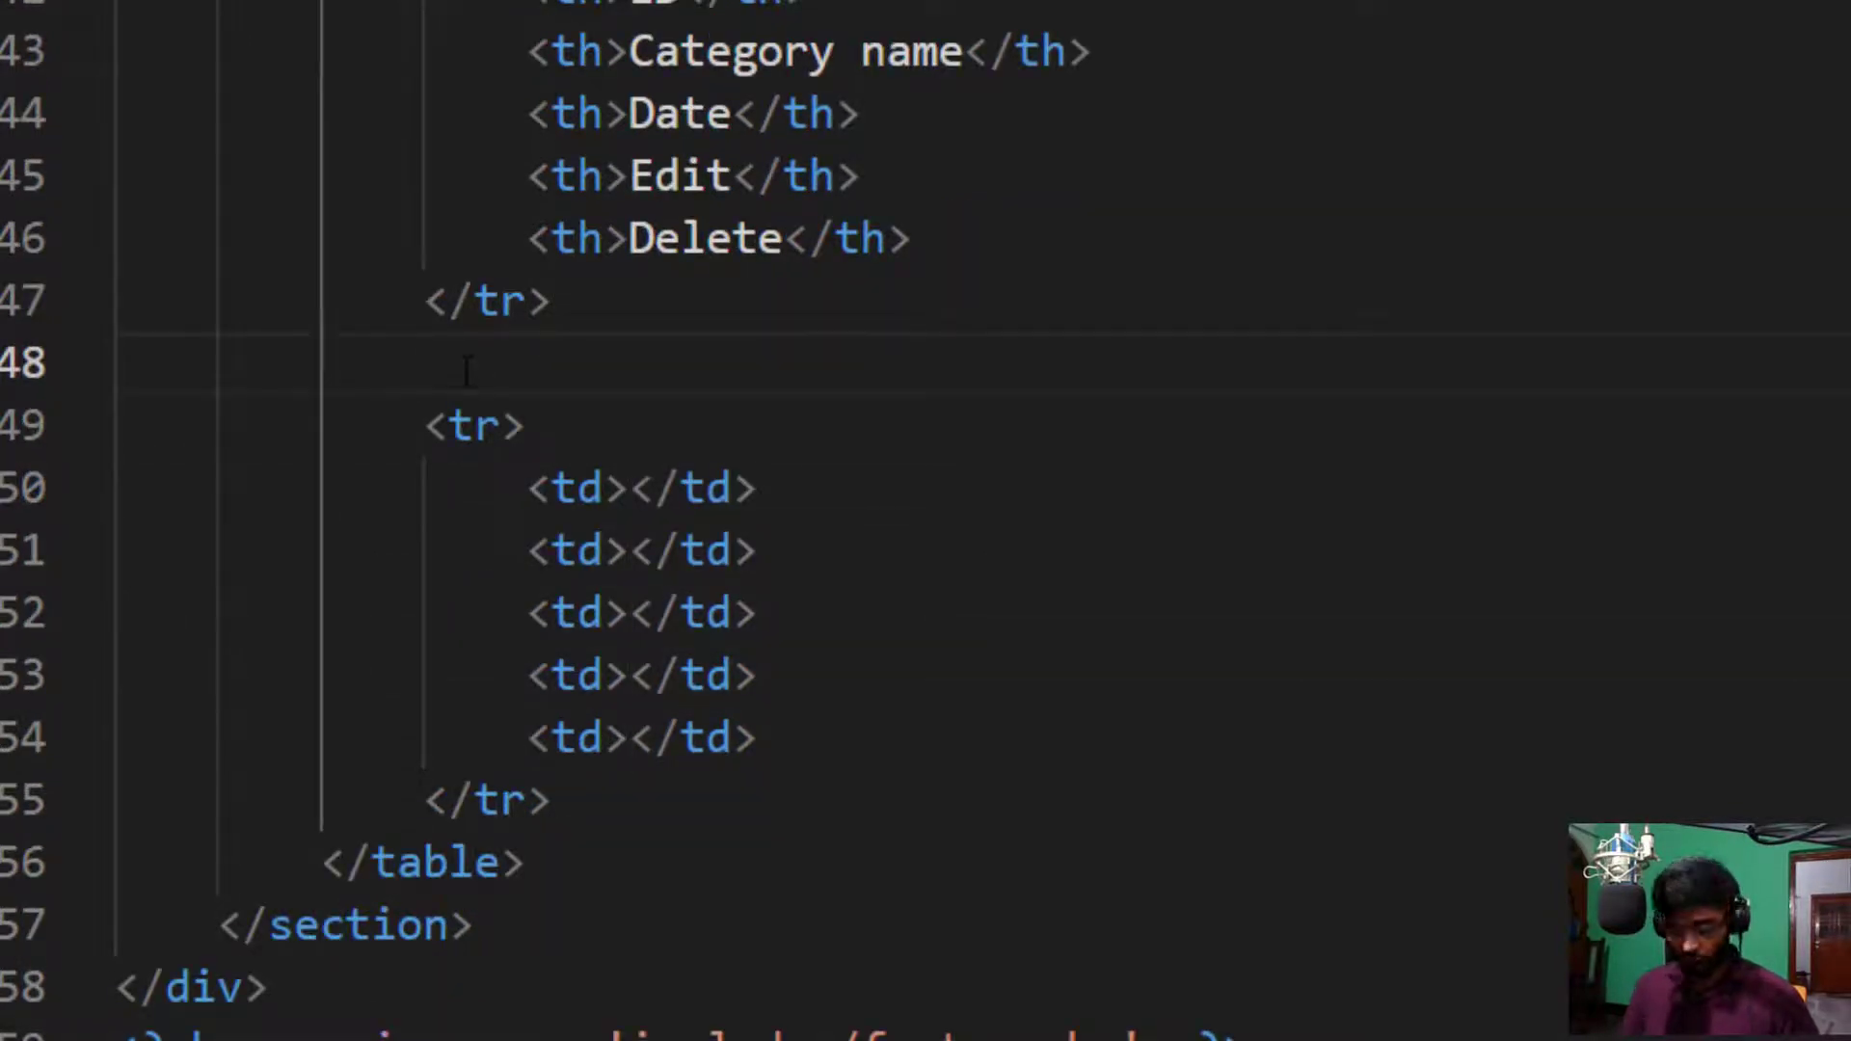
Step: Wrap the data row in <?php foreach($obj->get() as $row){ ?> ... <?php } ?>
text(<?)
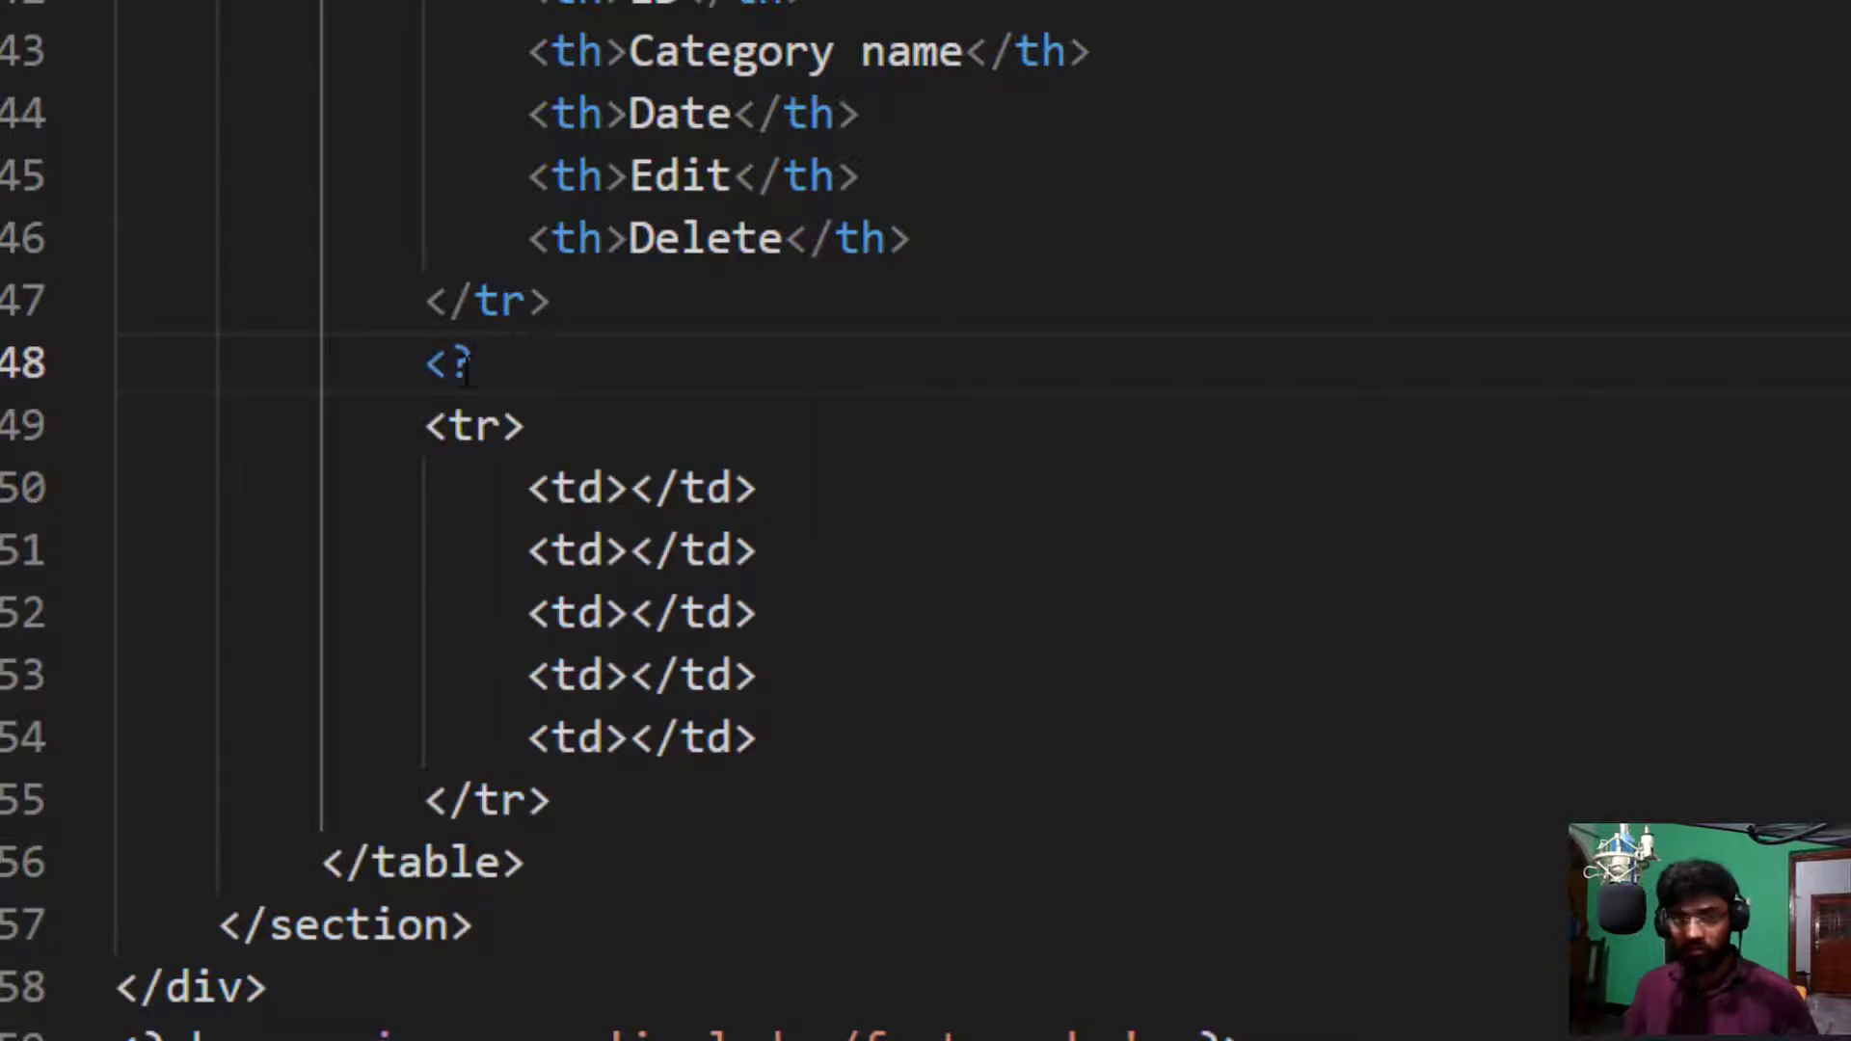
text(php)
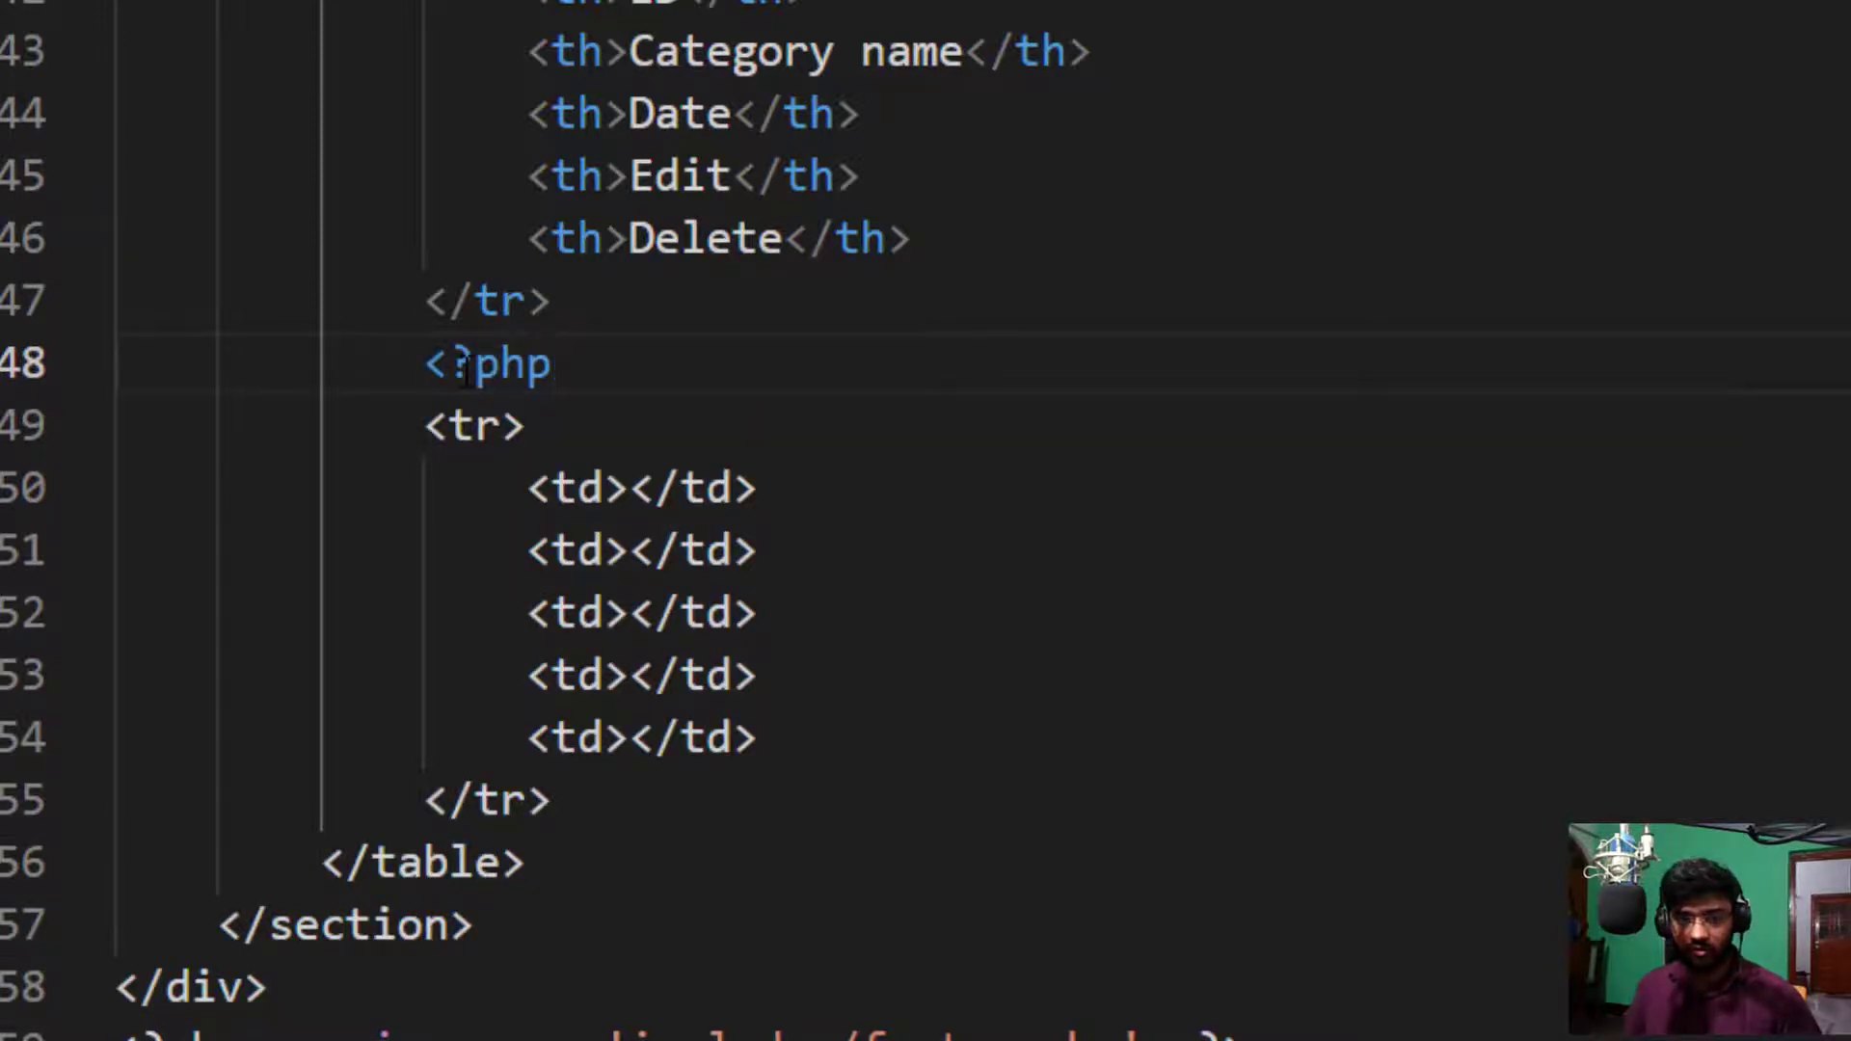
text(fo)
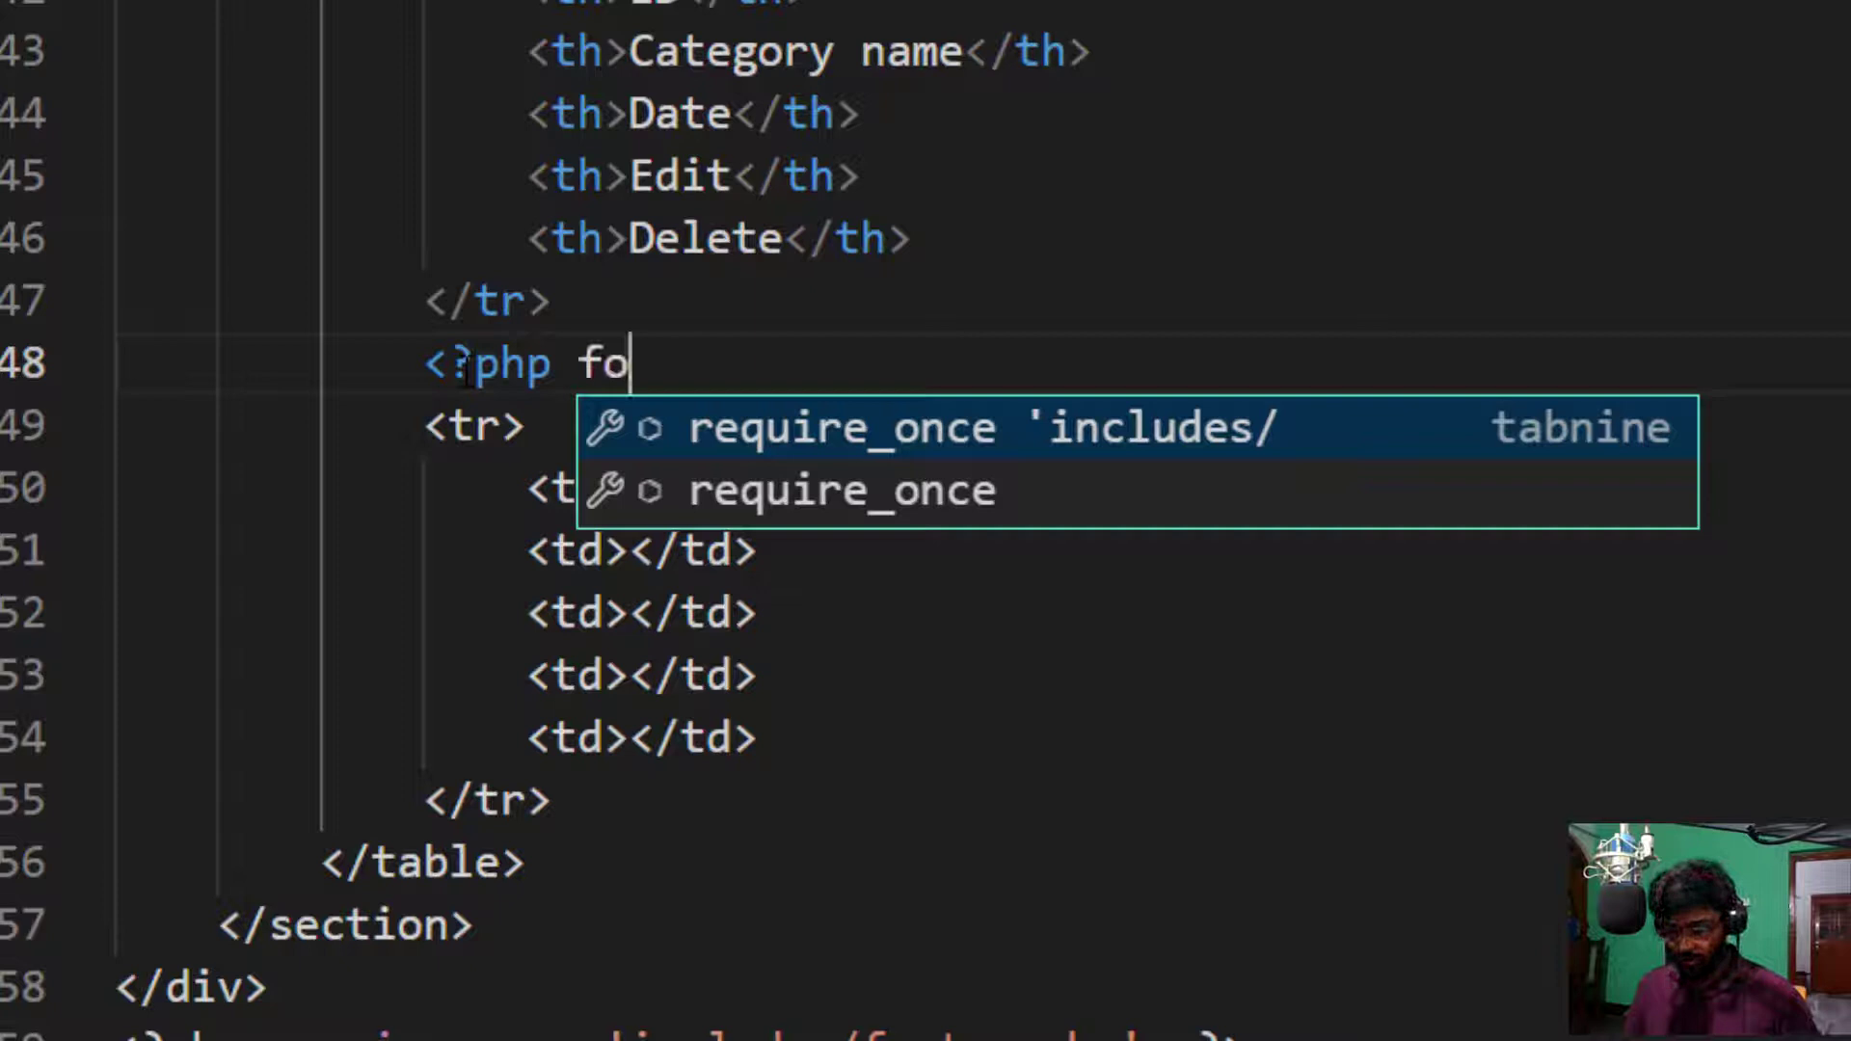
text(reach())
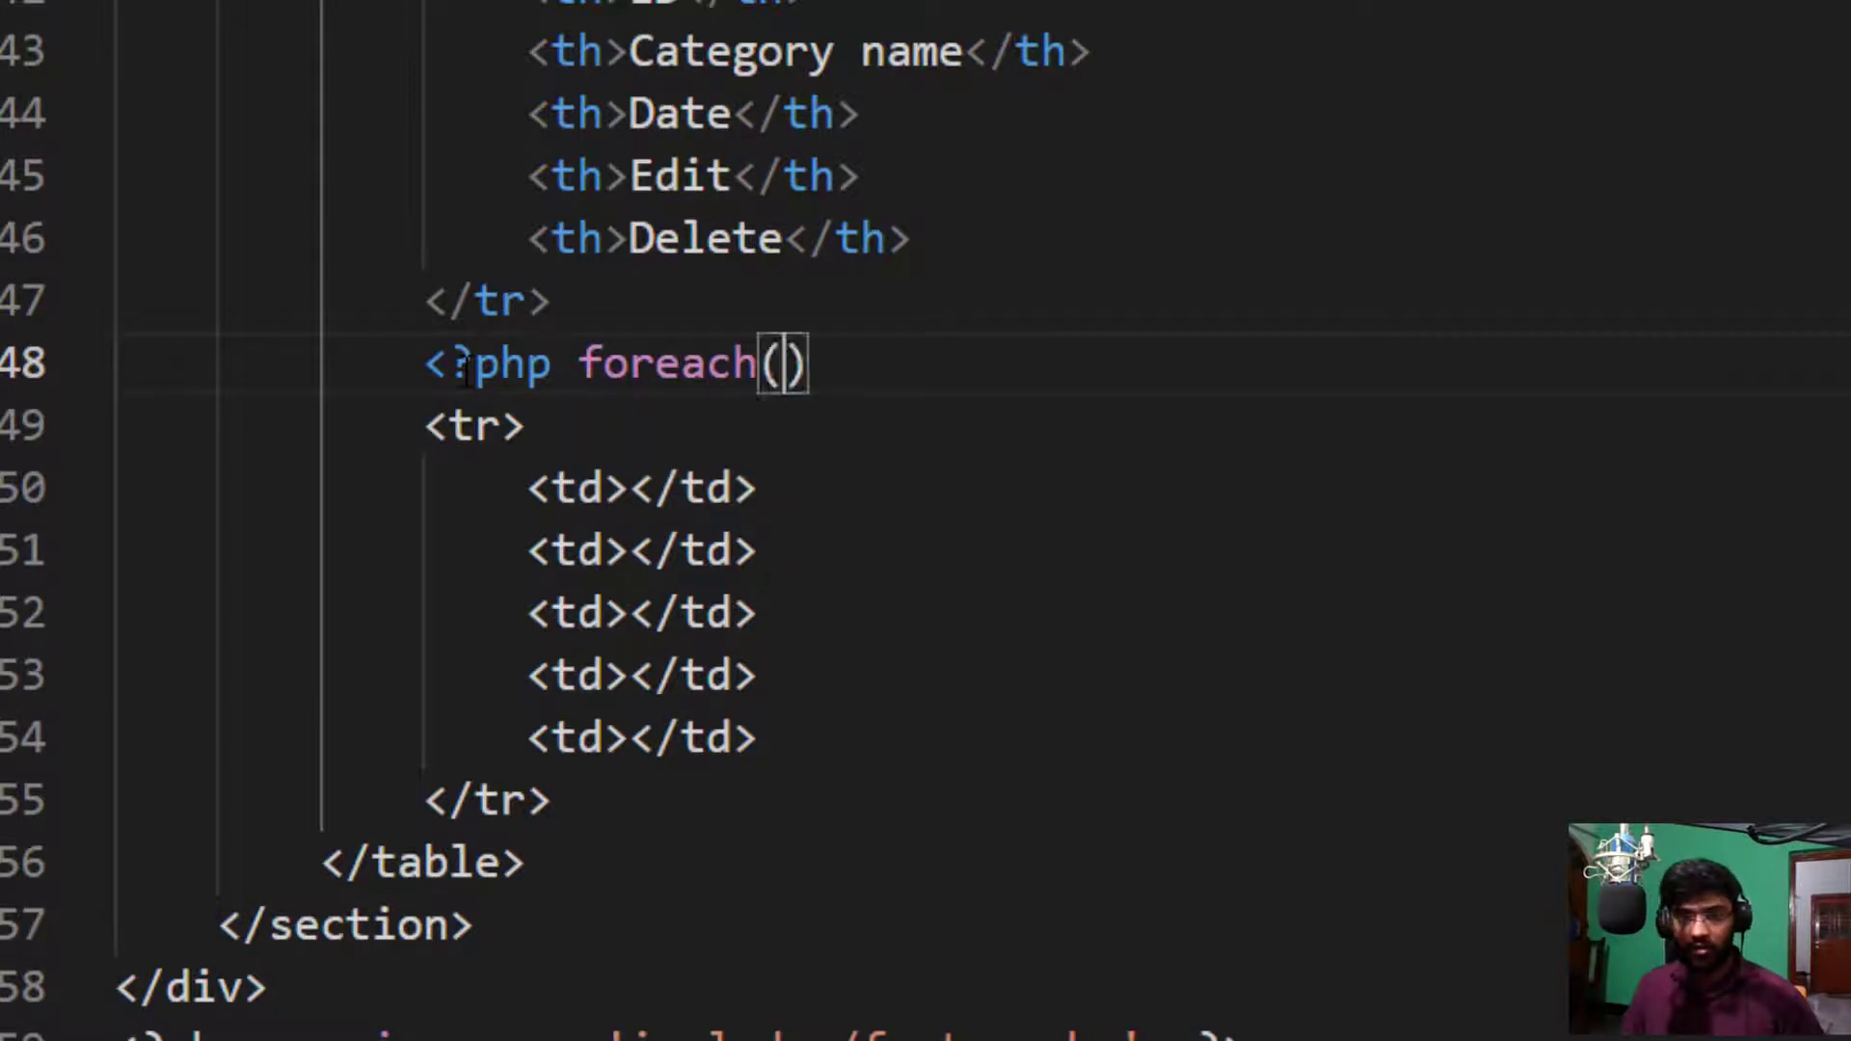
text($ob)
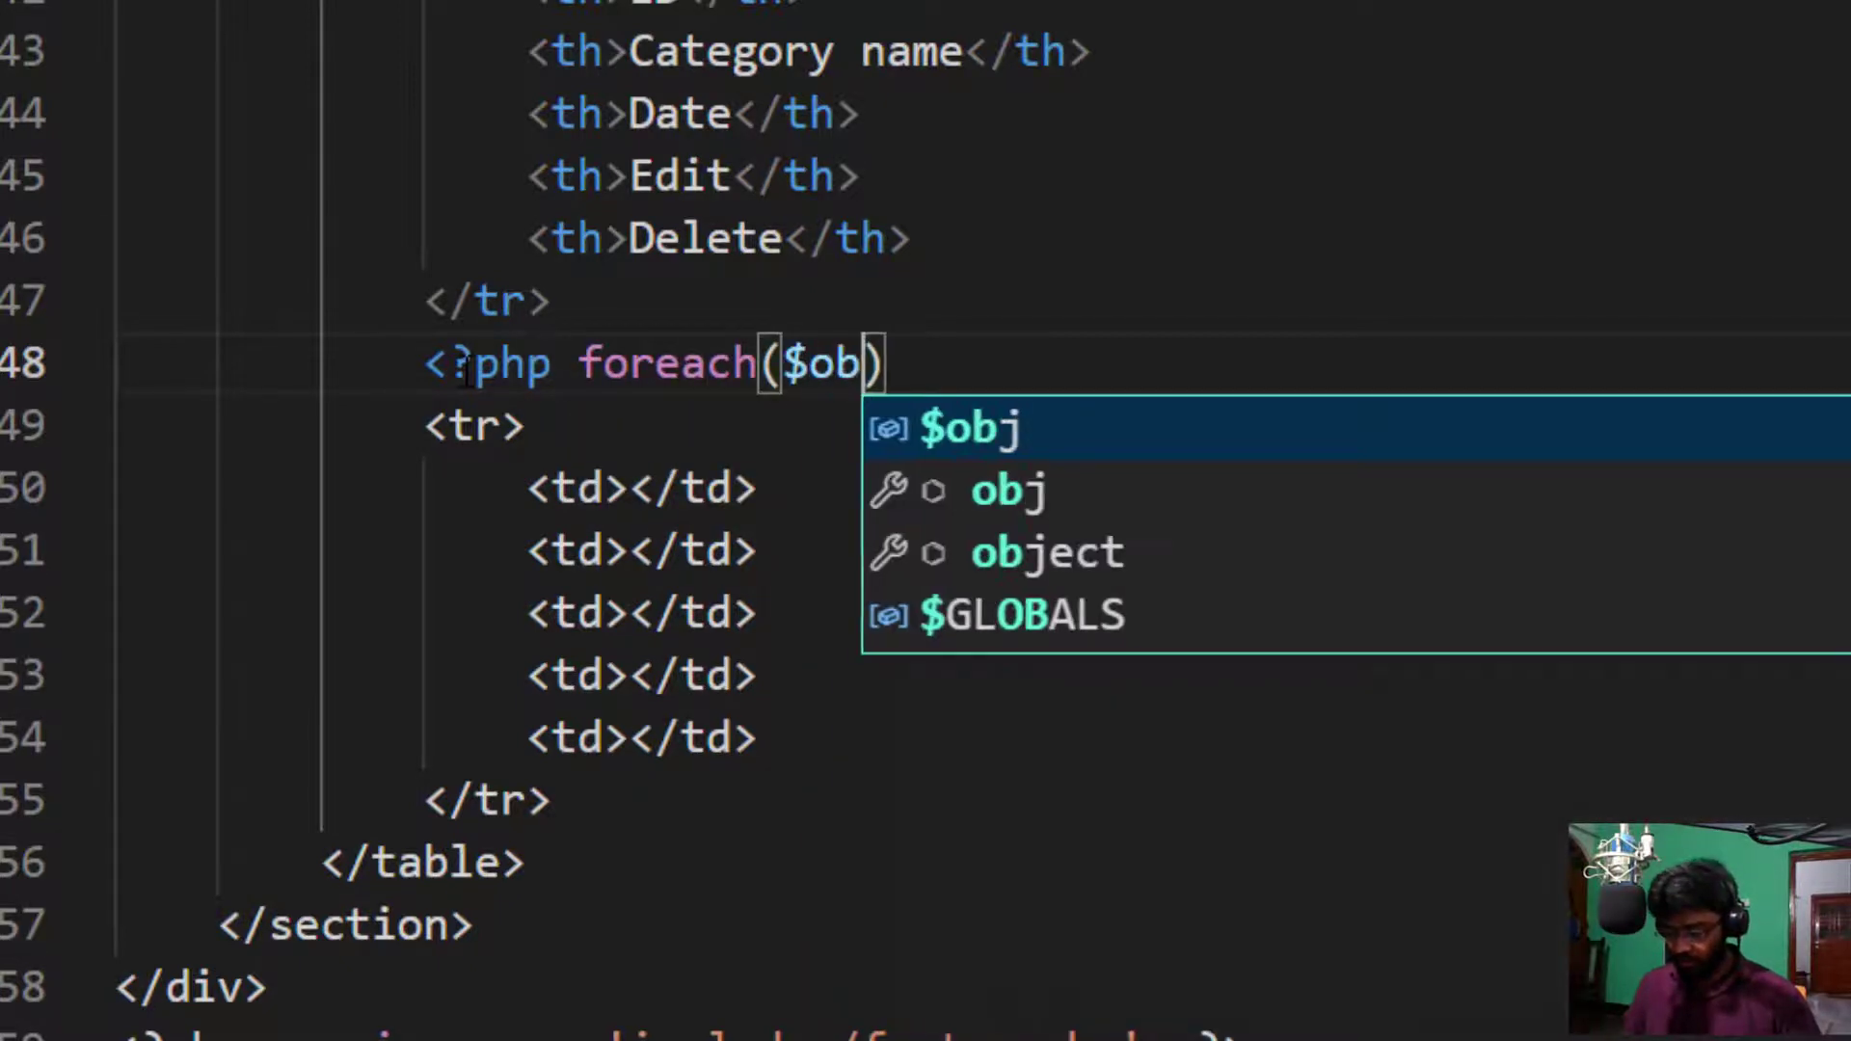
text(->)
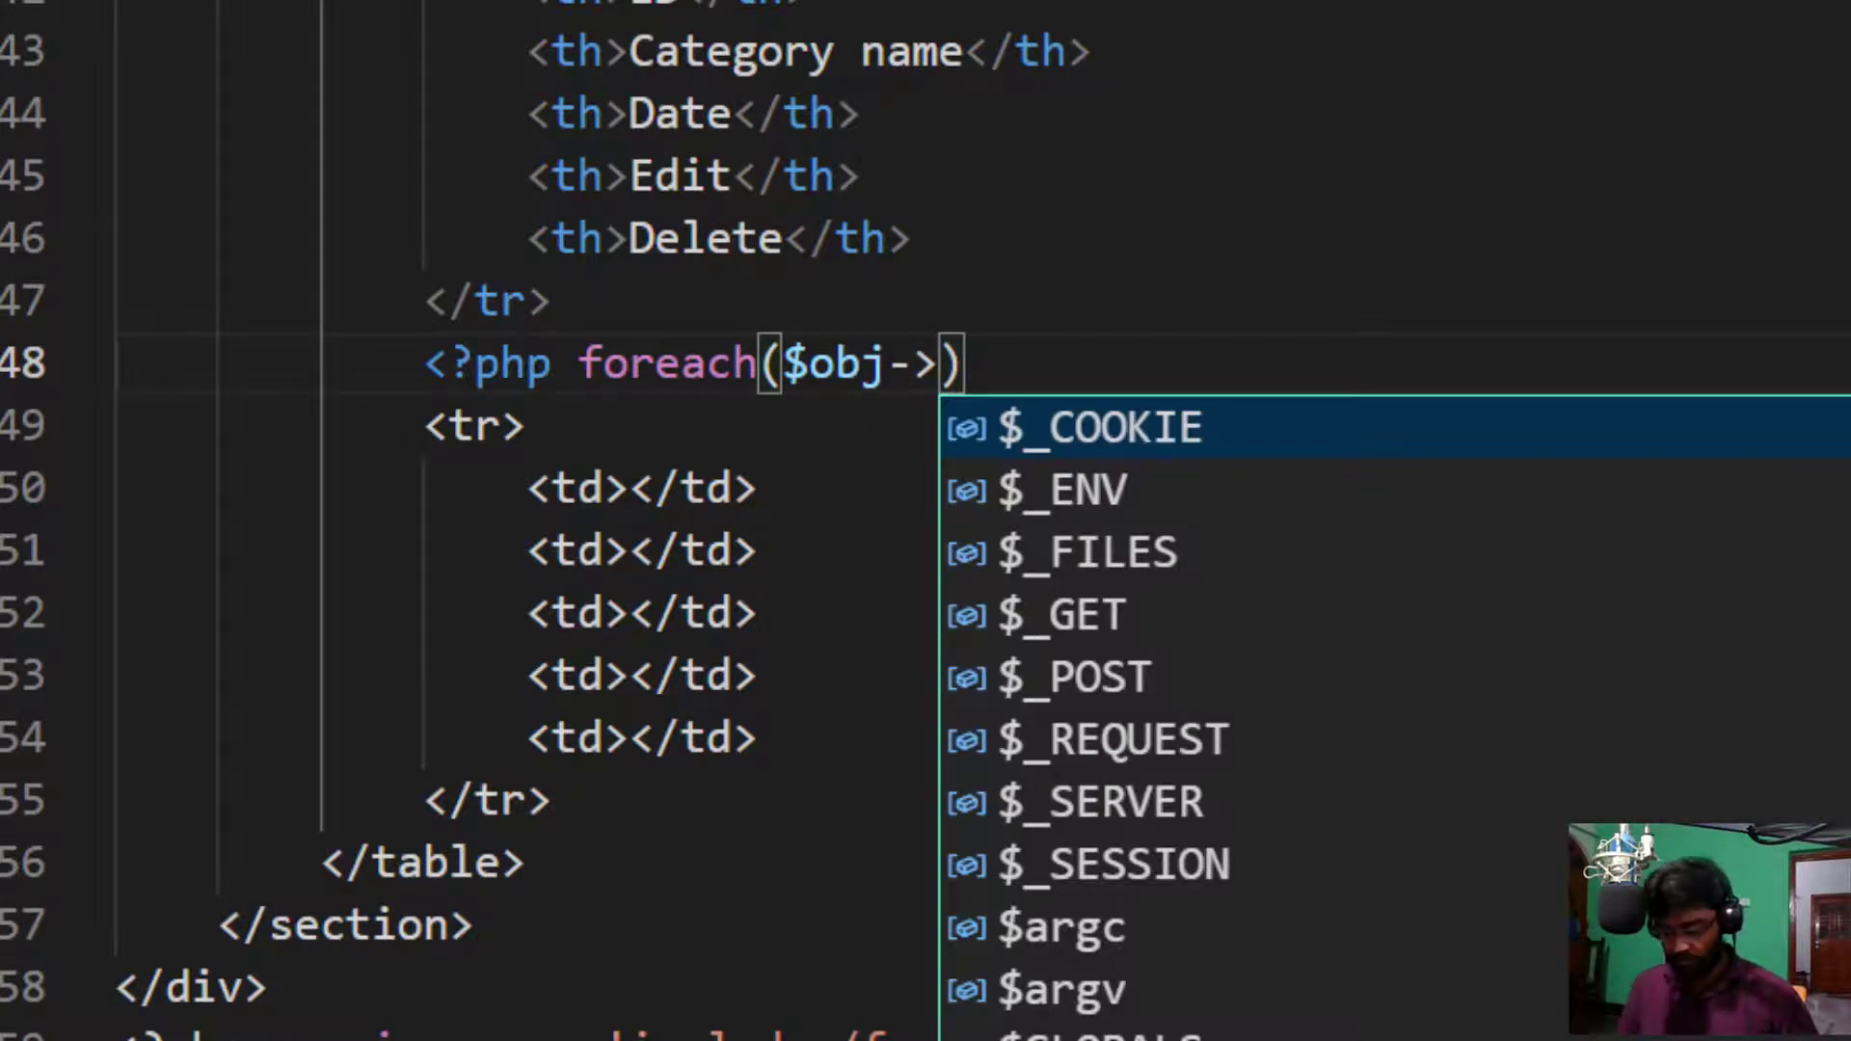
text(get())
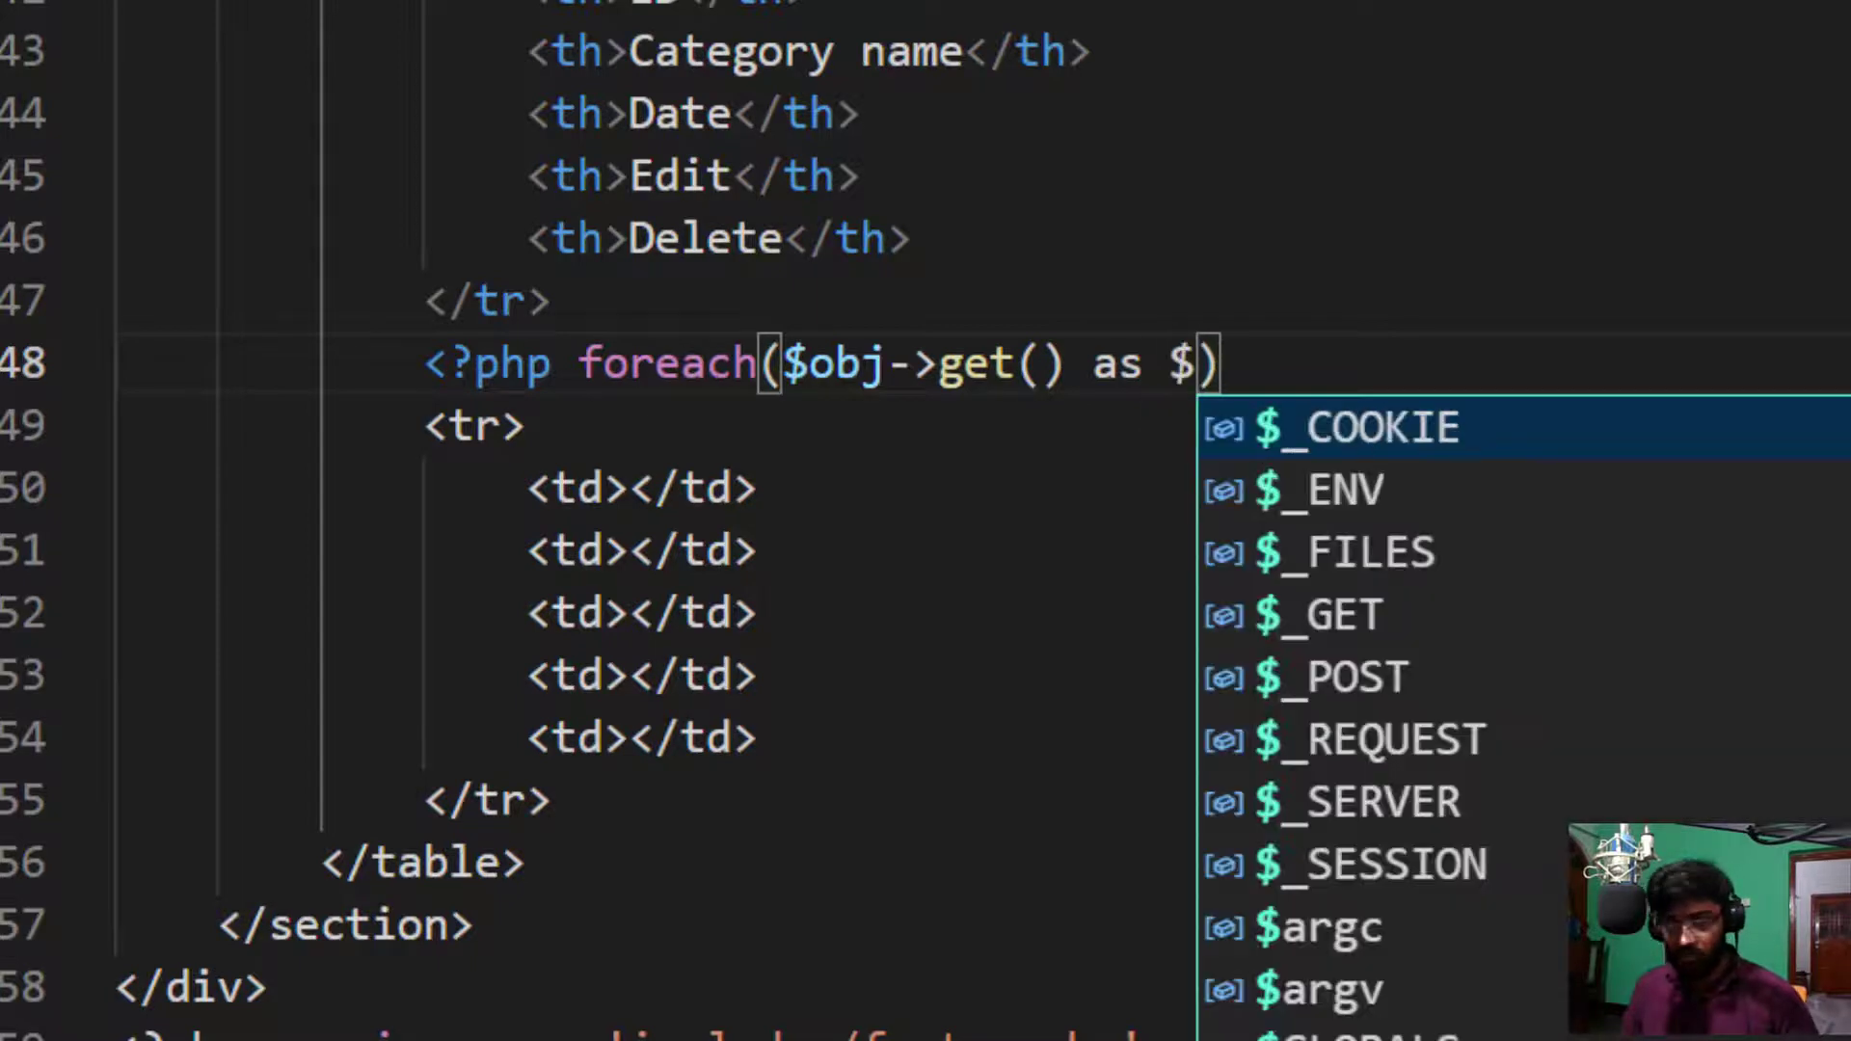
text(row)
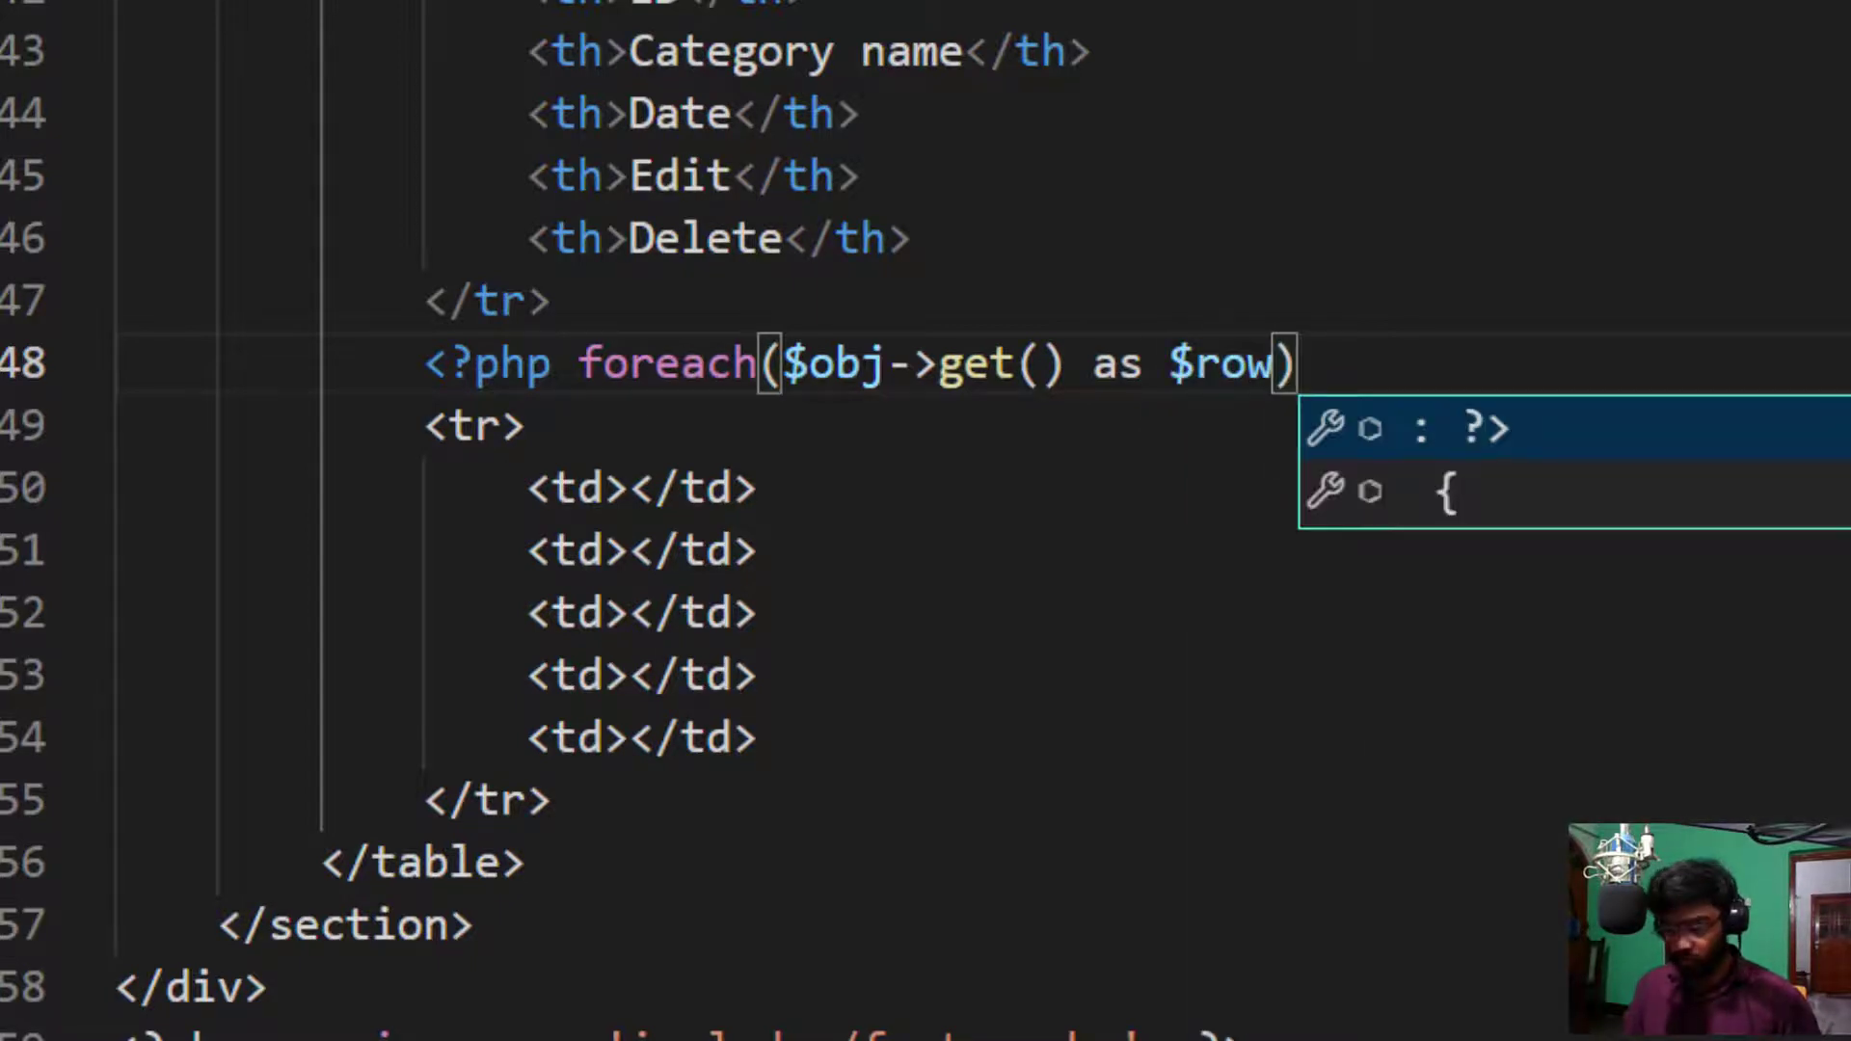
text({)
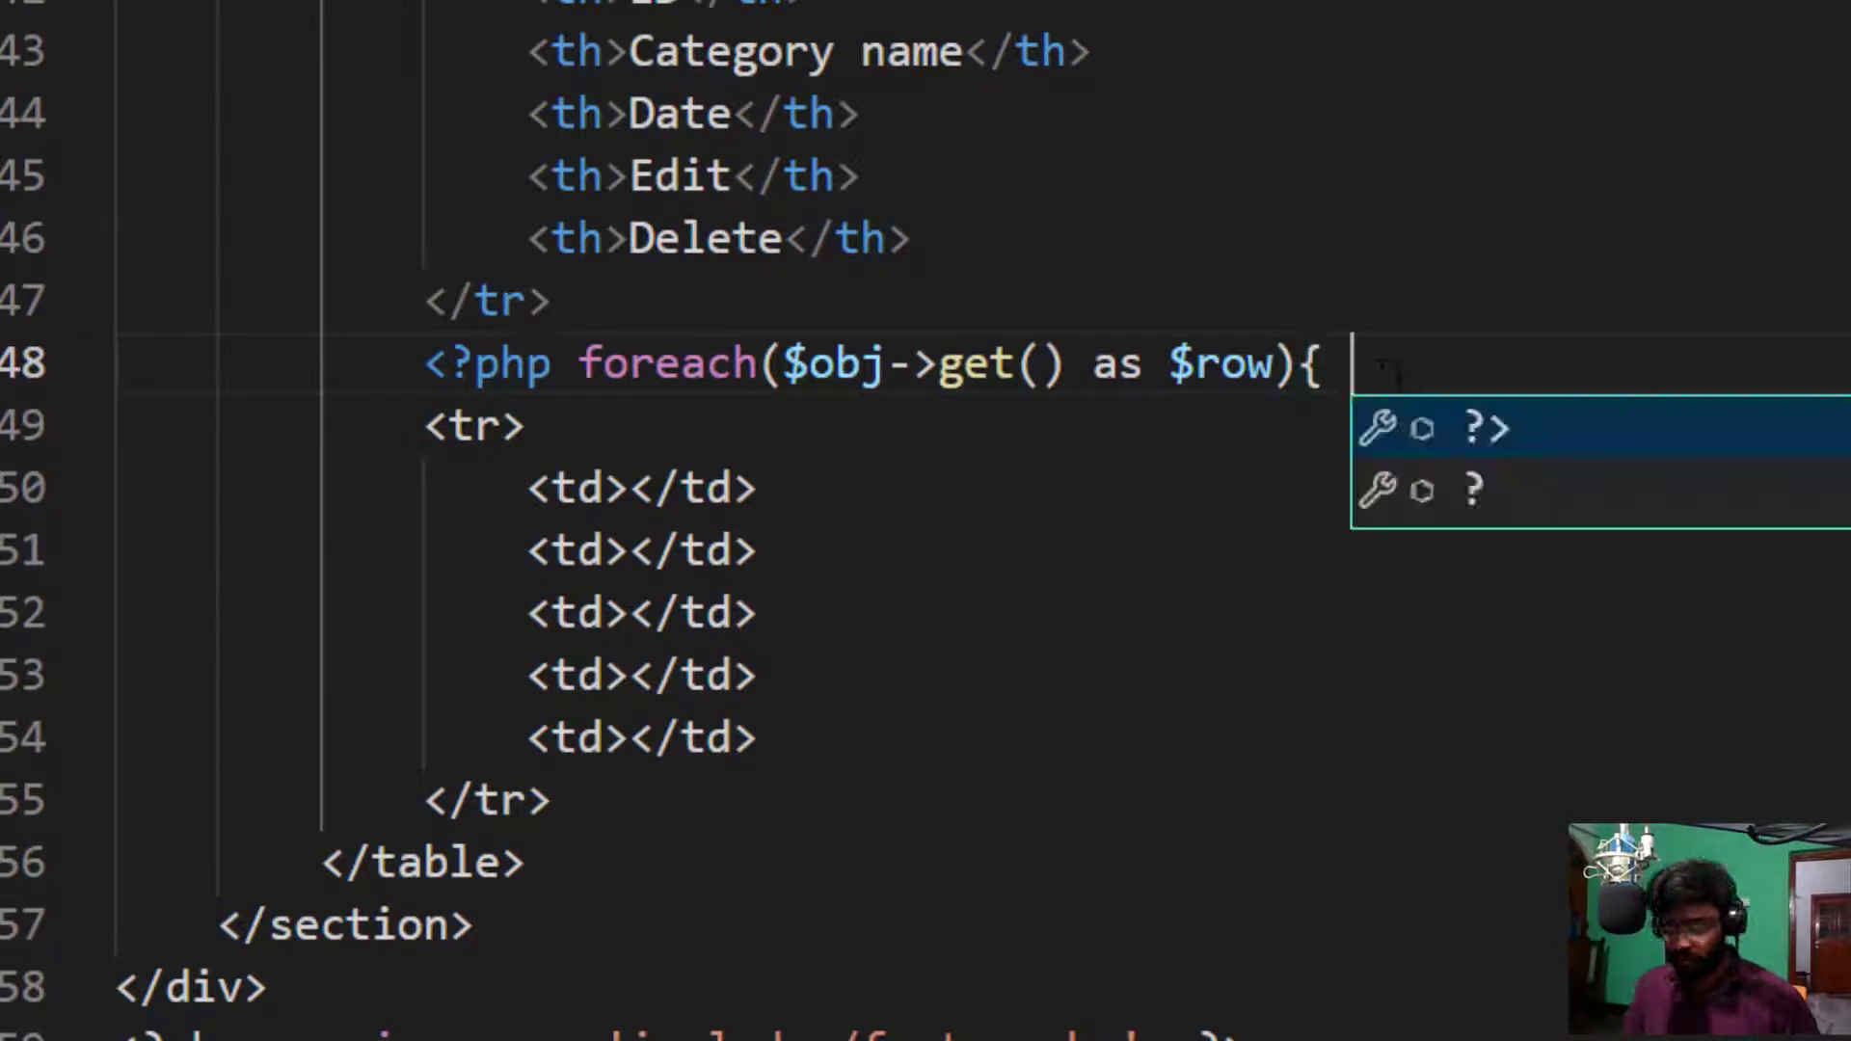
key(Tab)
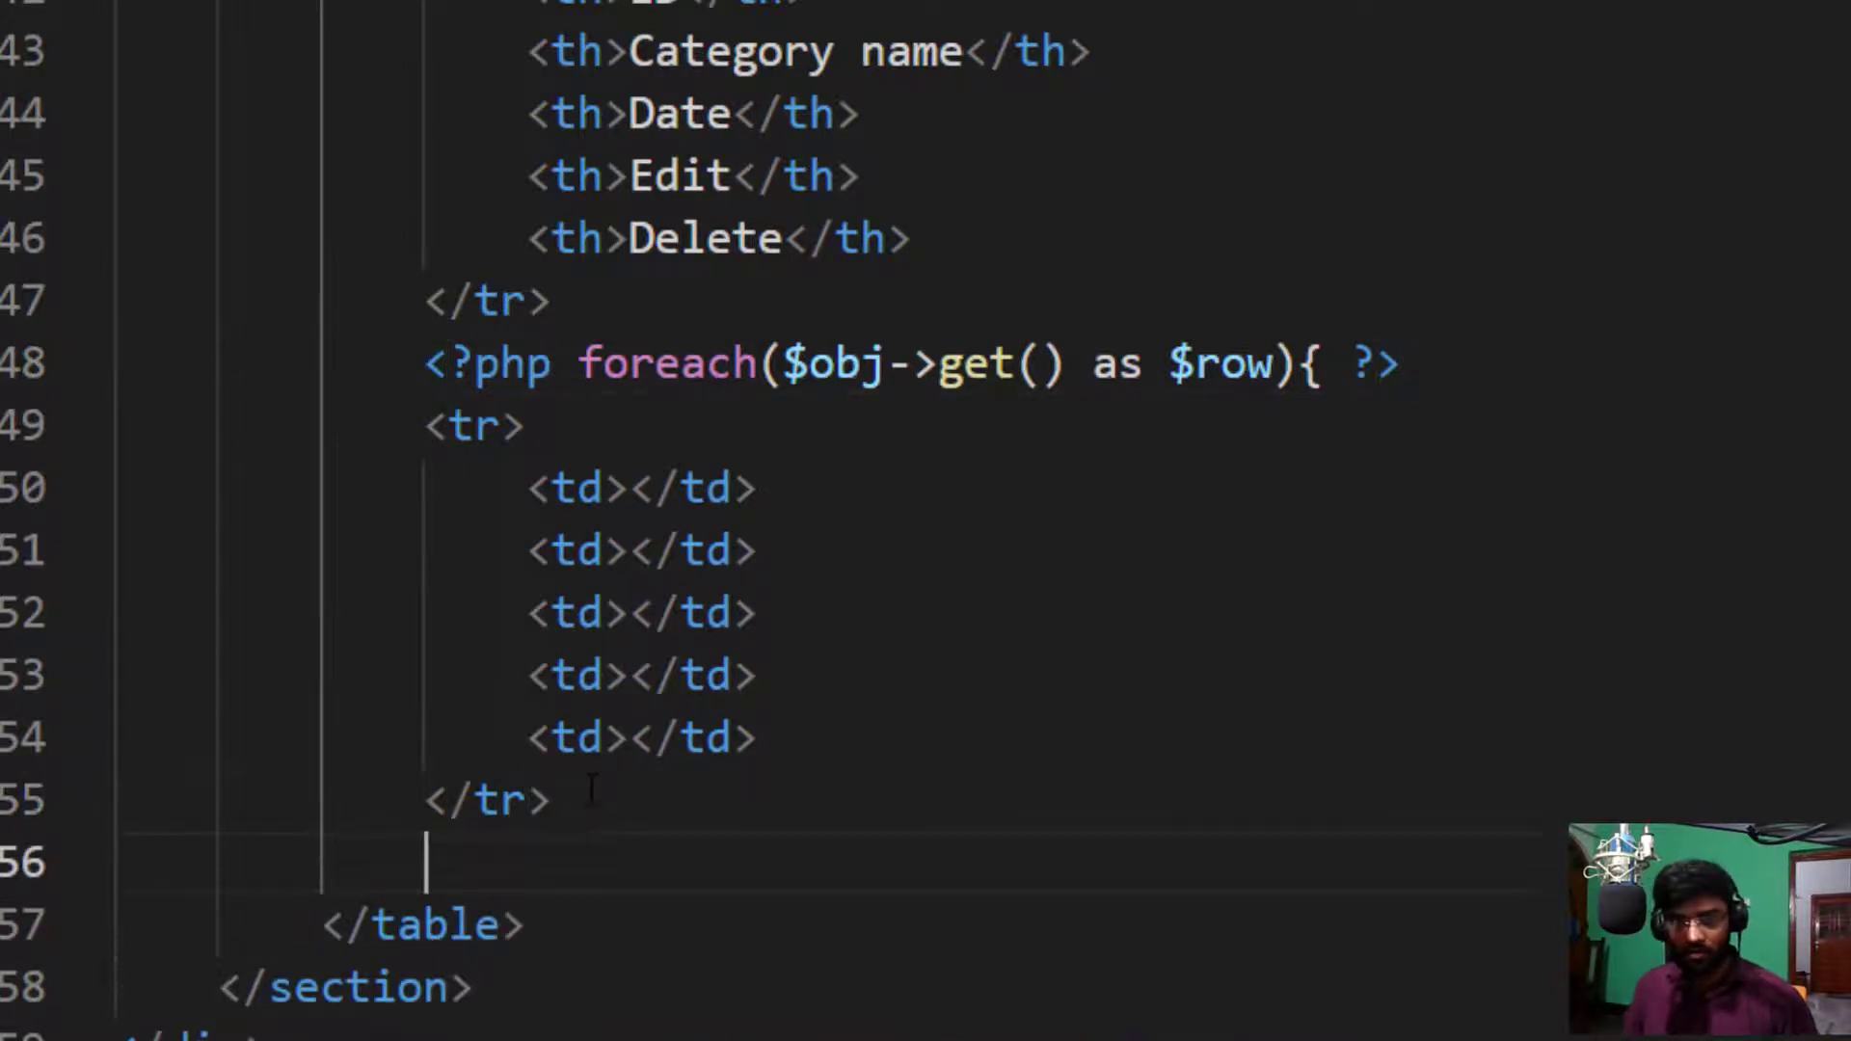
text(<?php } ?)
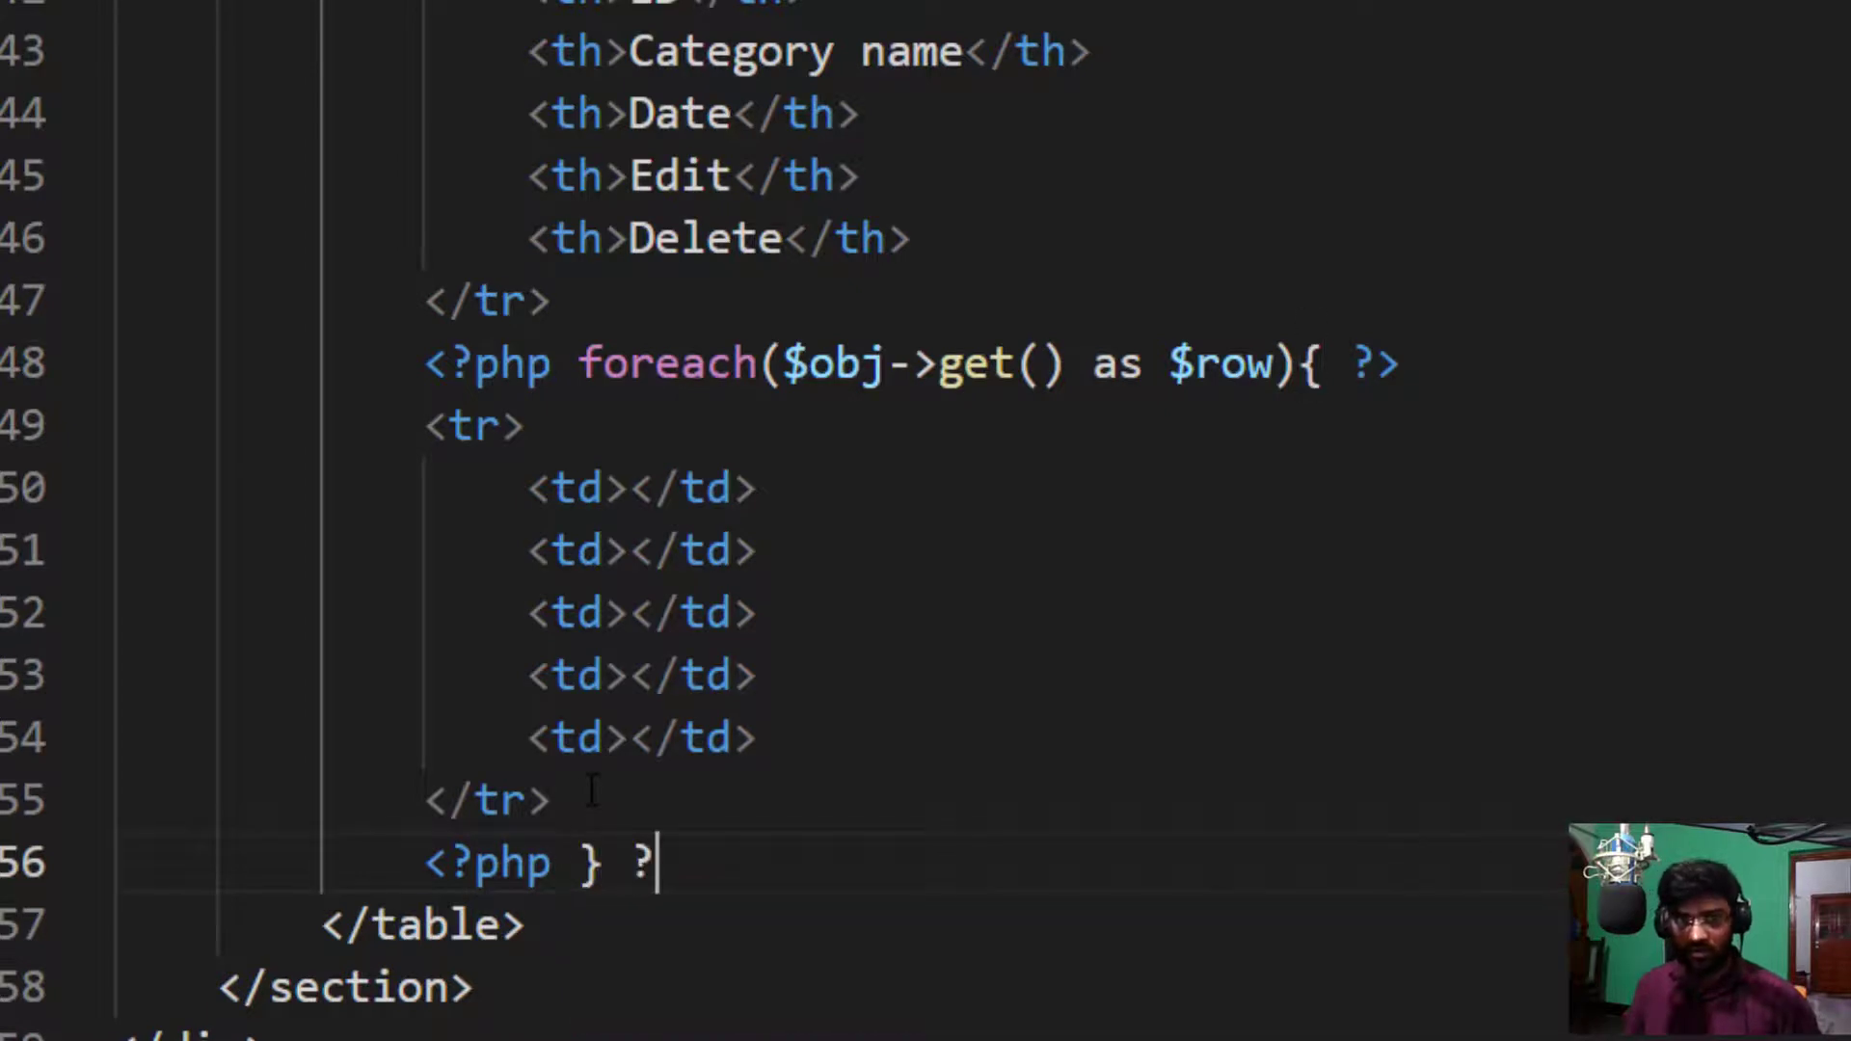
text(>)
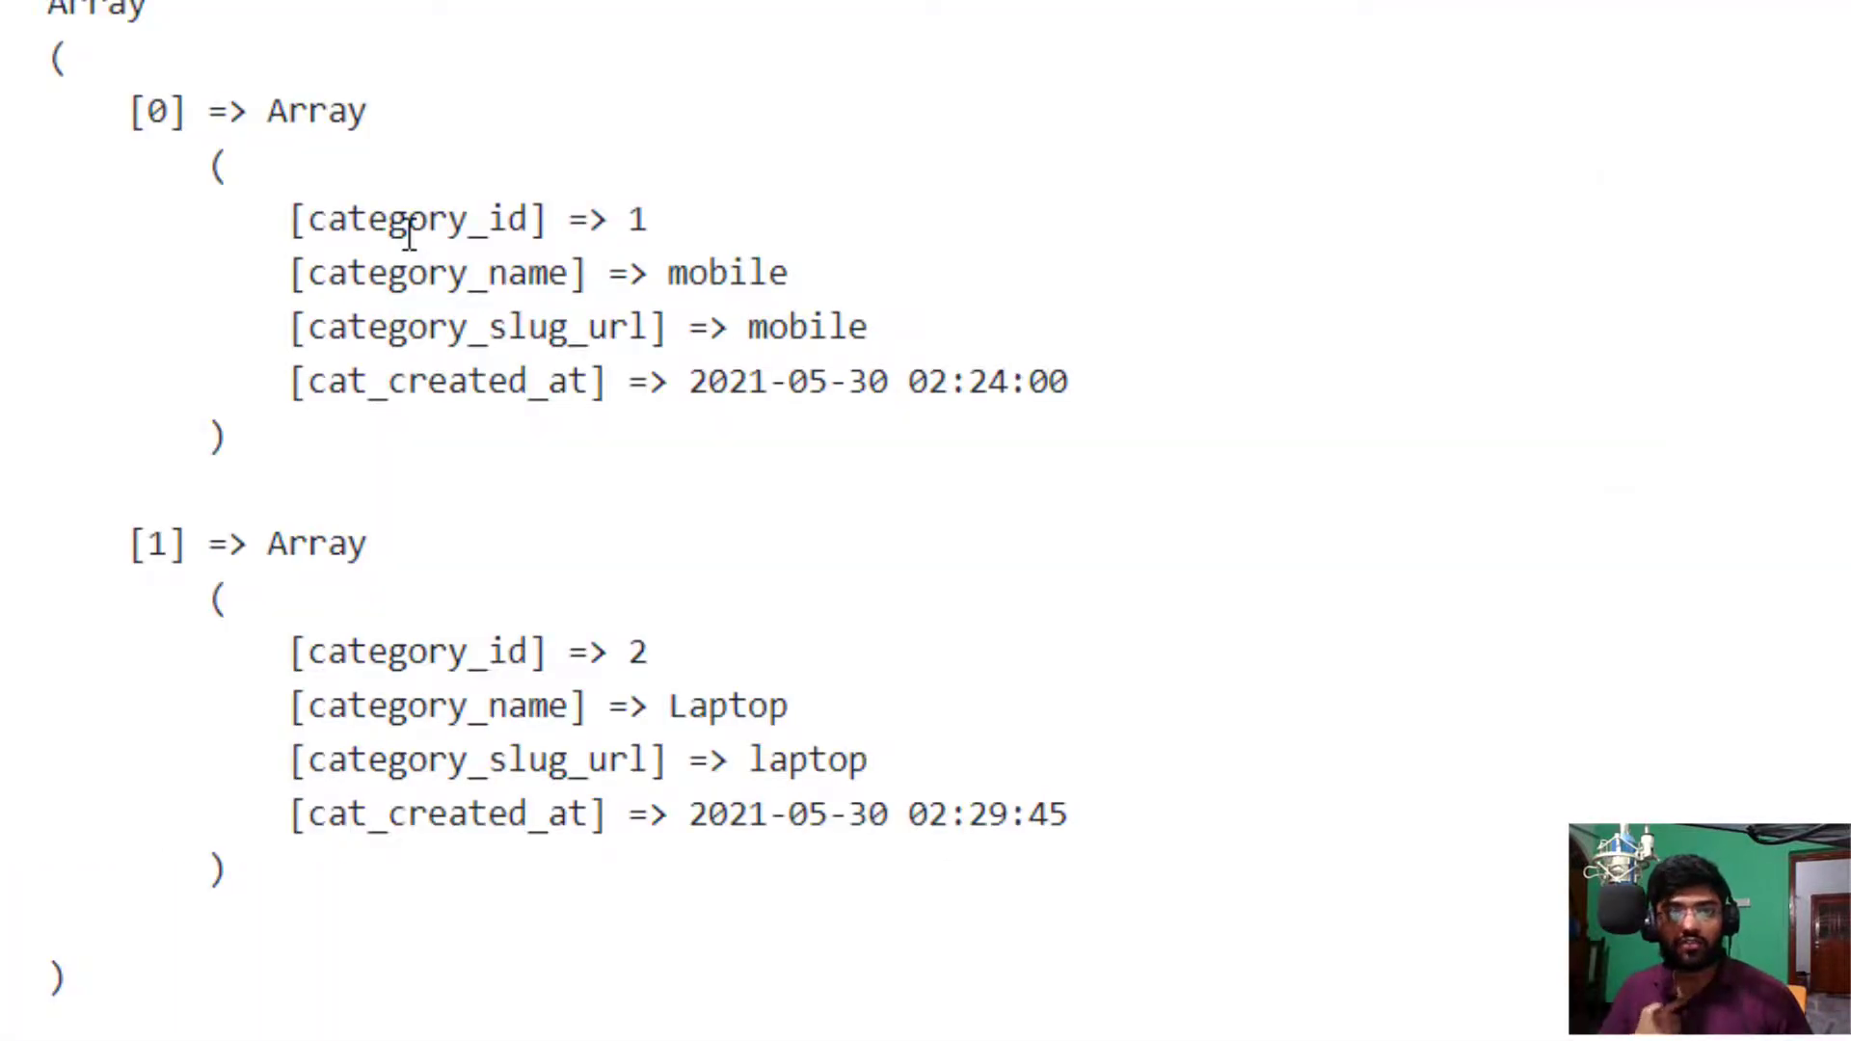
Step: Make the first cell echo $row['category_id'] inside PHP tags
double_click(419, 220)
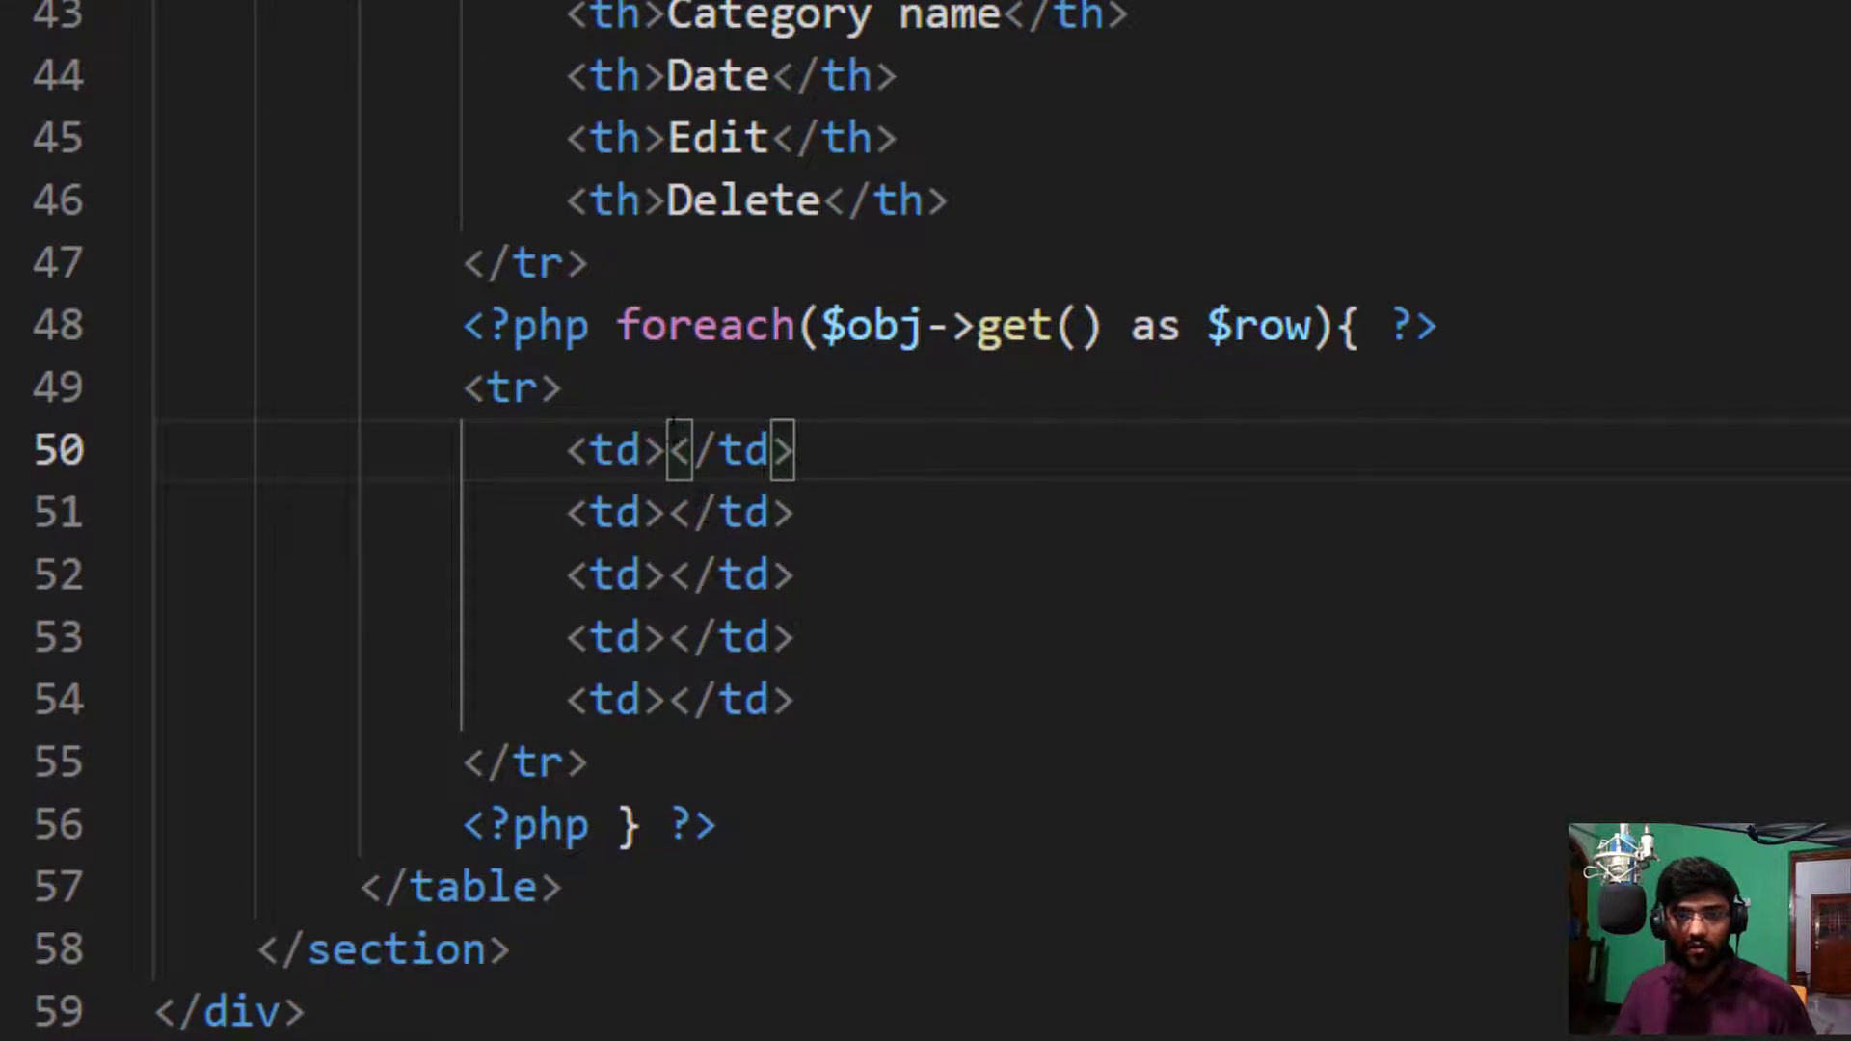
text(<?<)
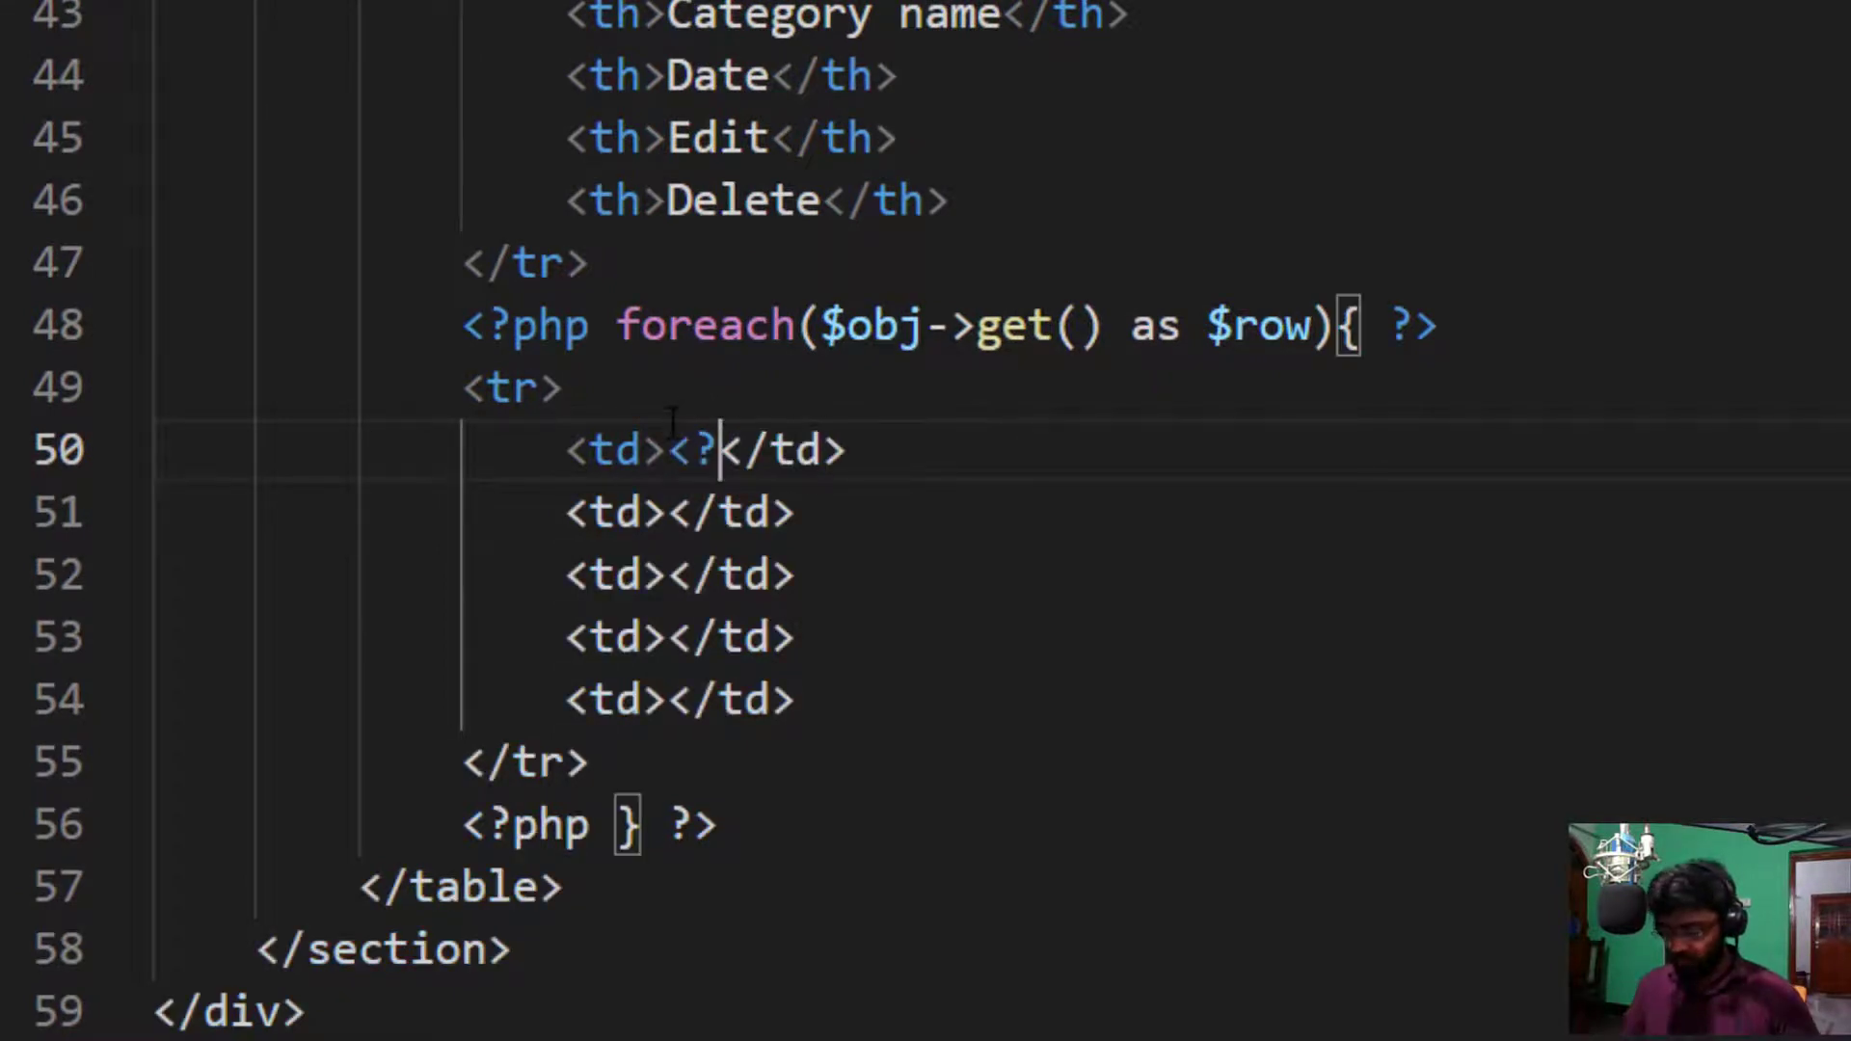
text(php echo $row[')
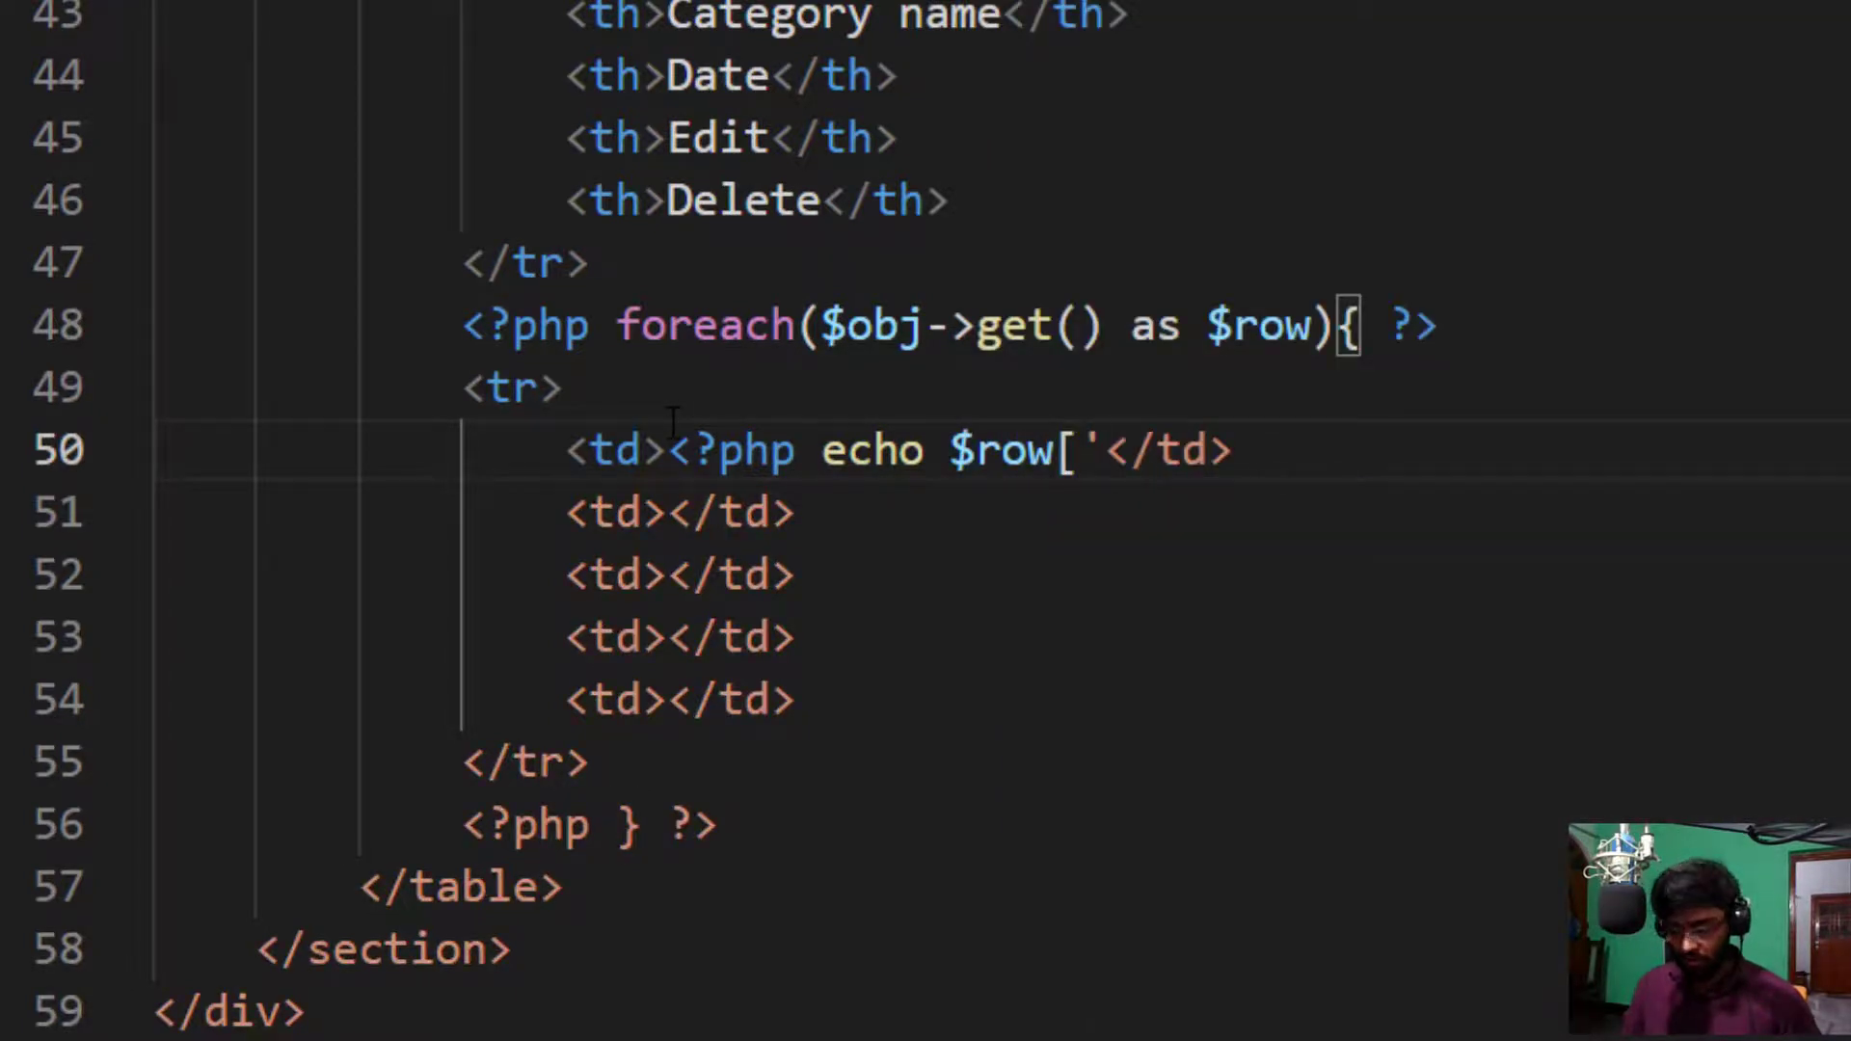
text(category_id')
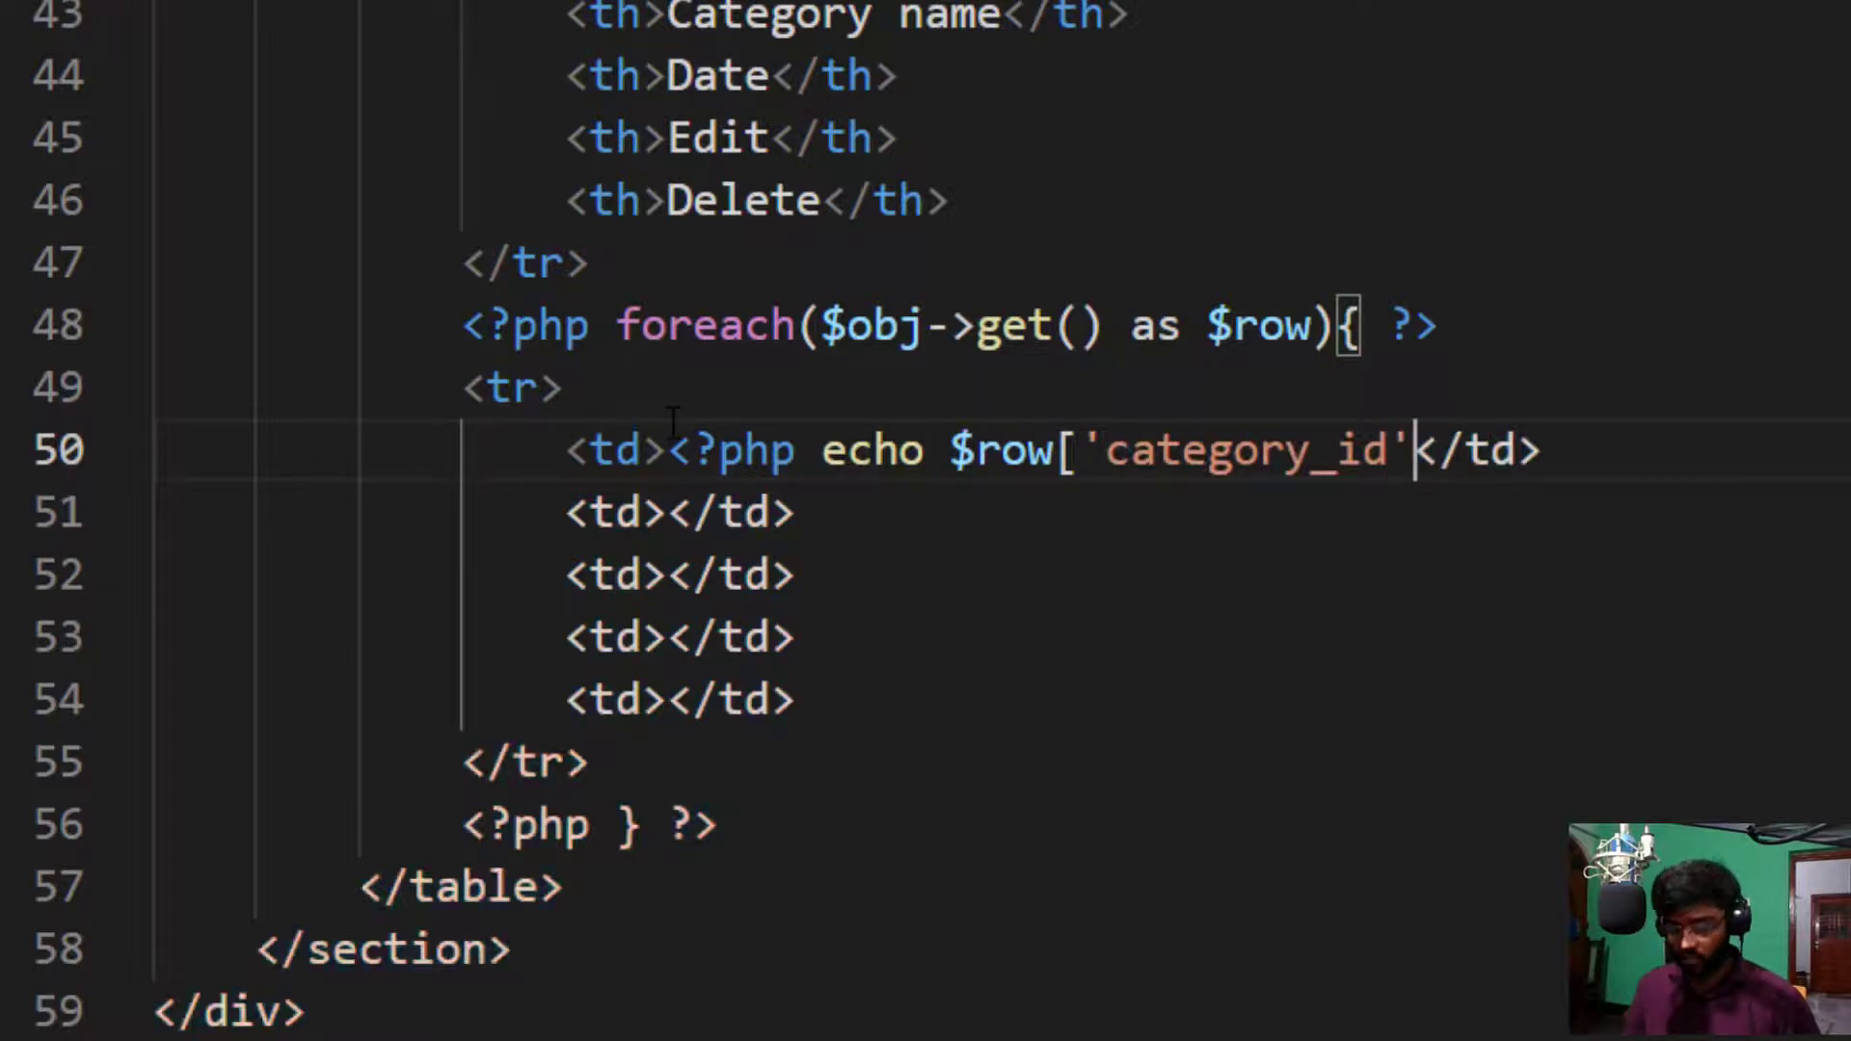
text([];)
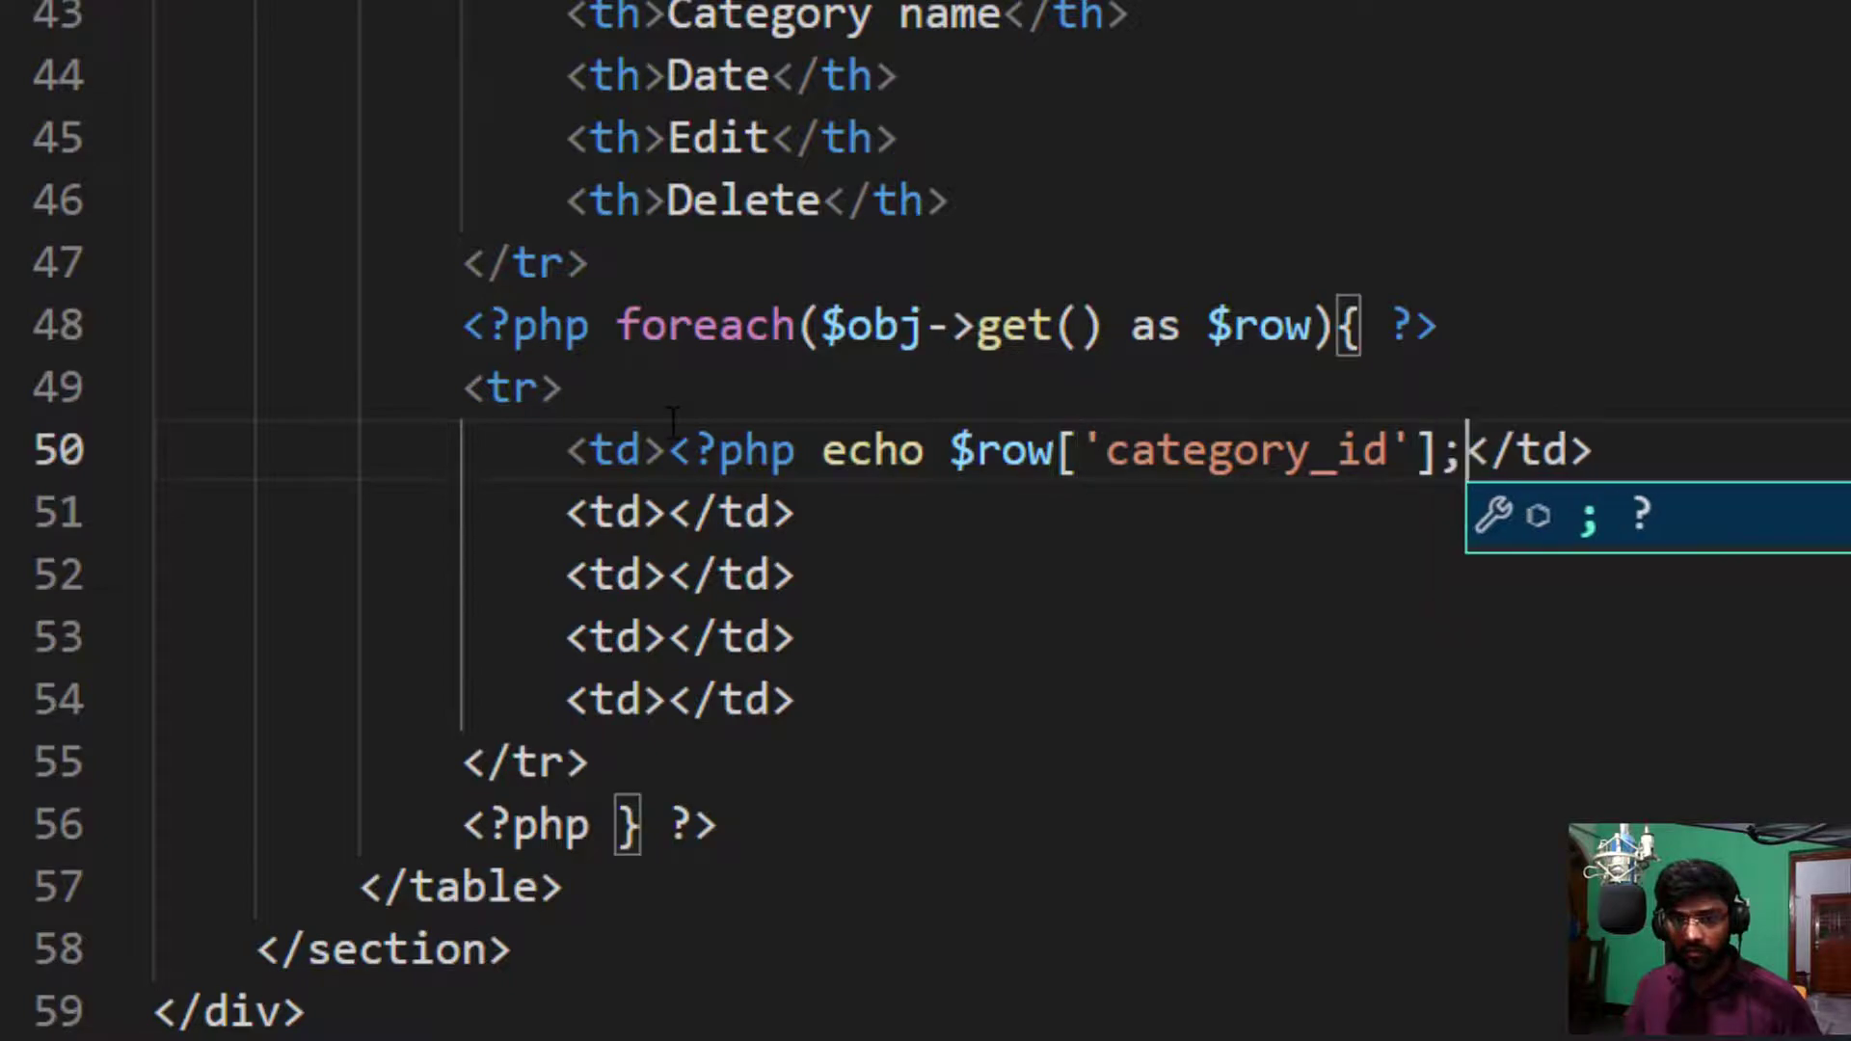
text(?>)
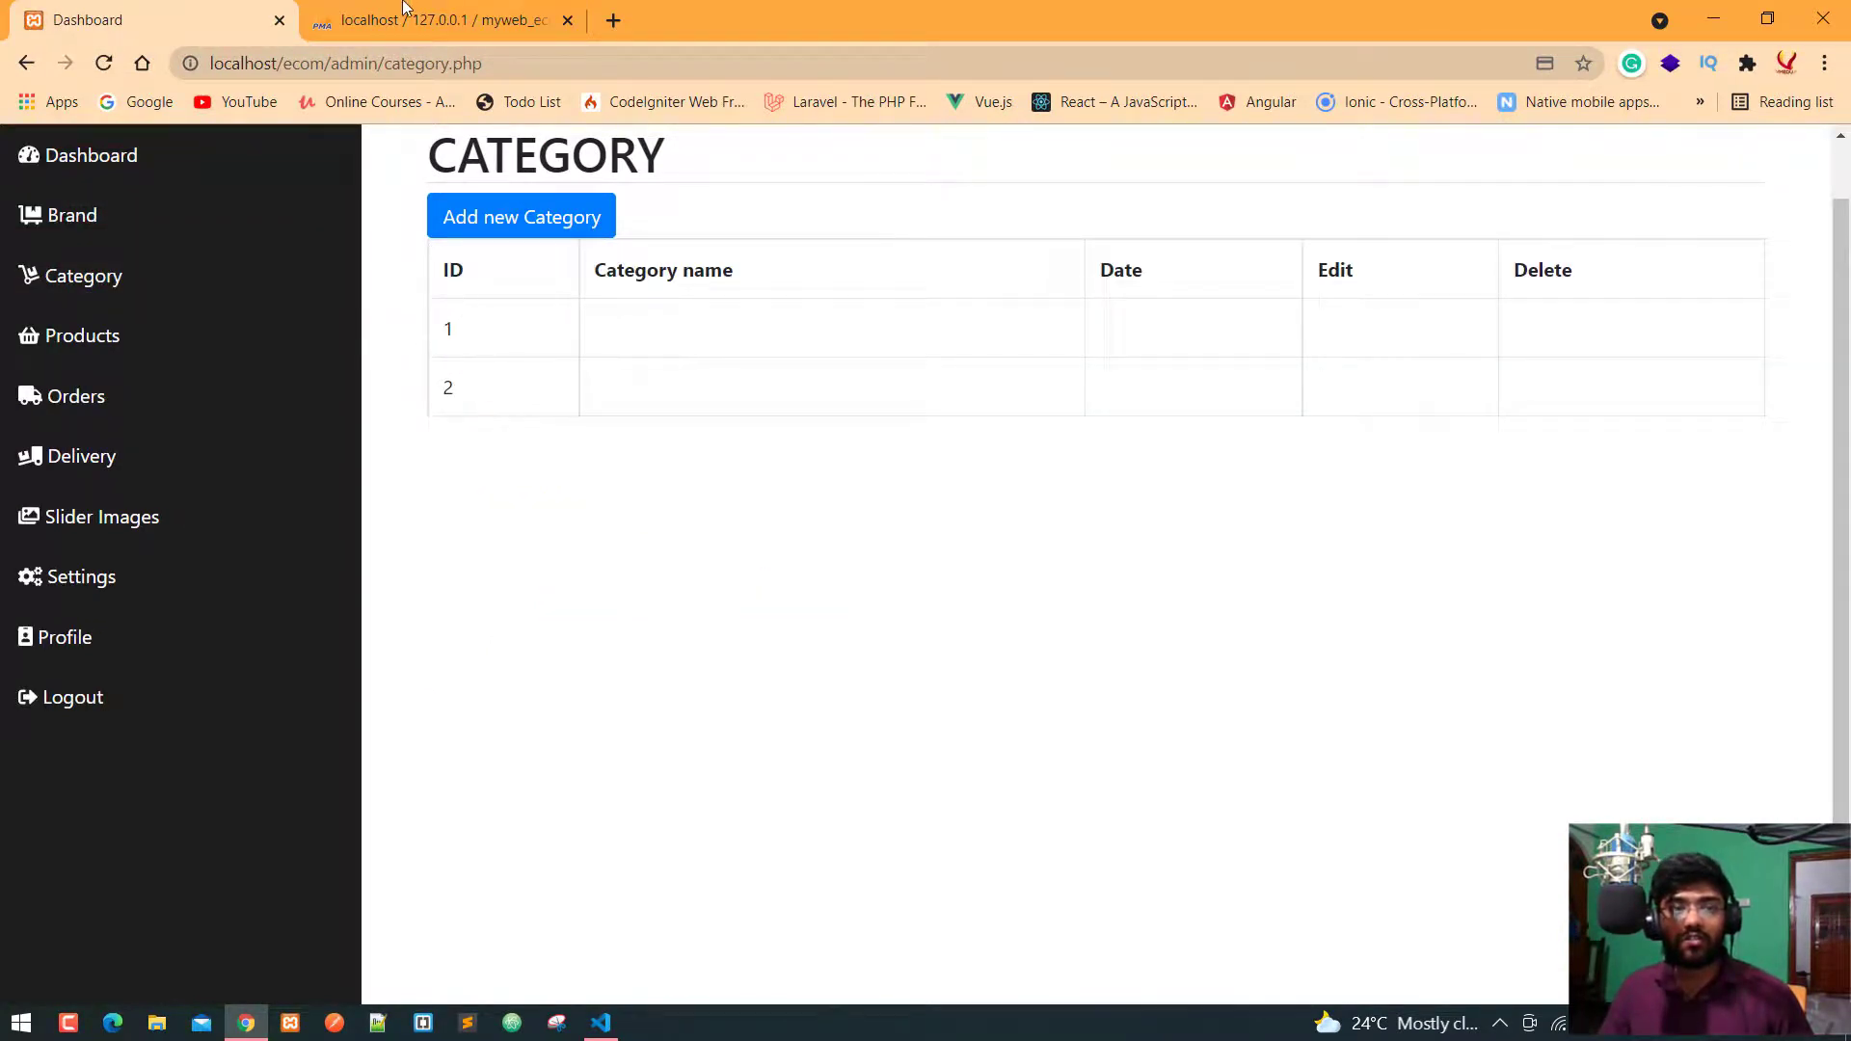
Step: Switch to Chrome to check the category table shows IDs 1 and 2
click(440, 19)
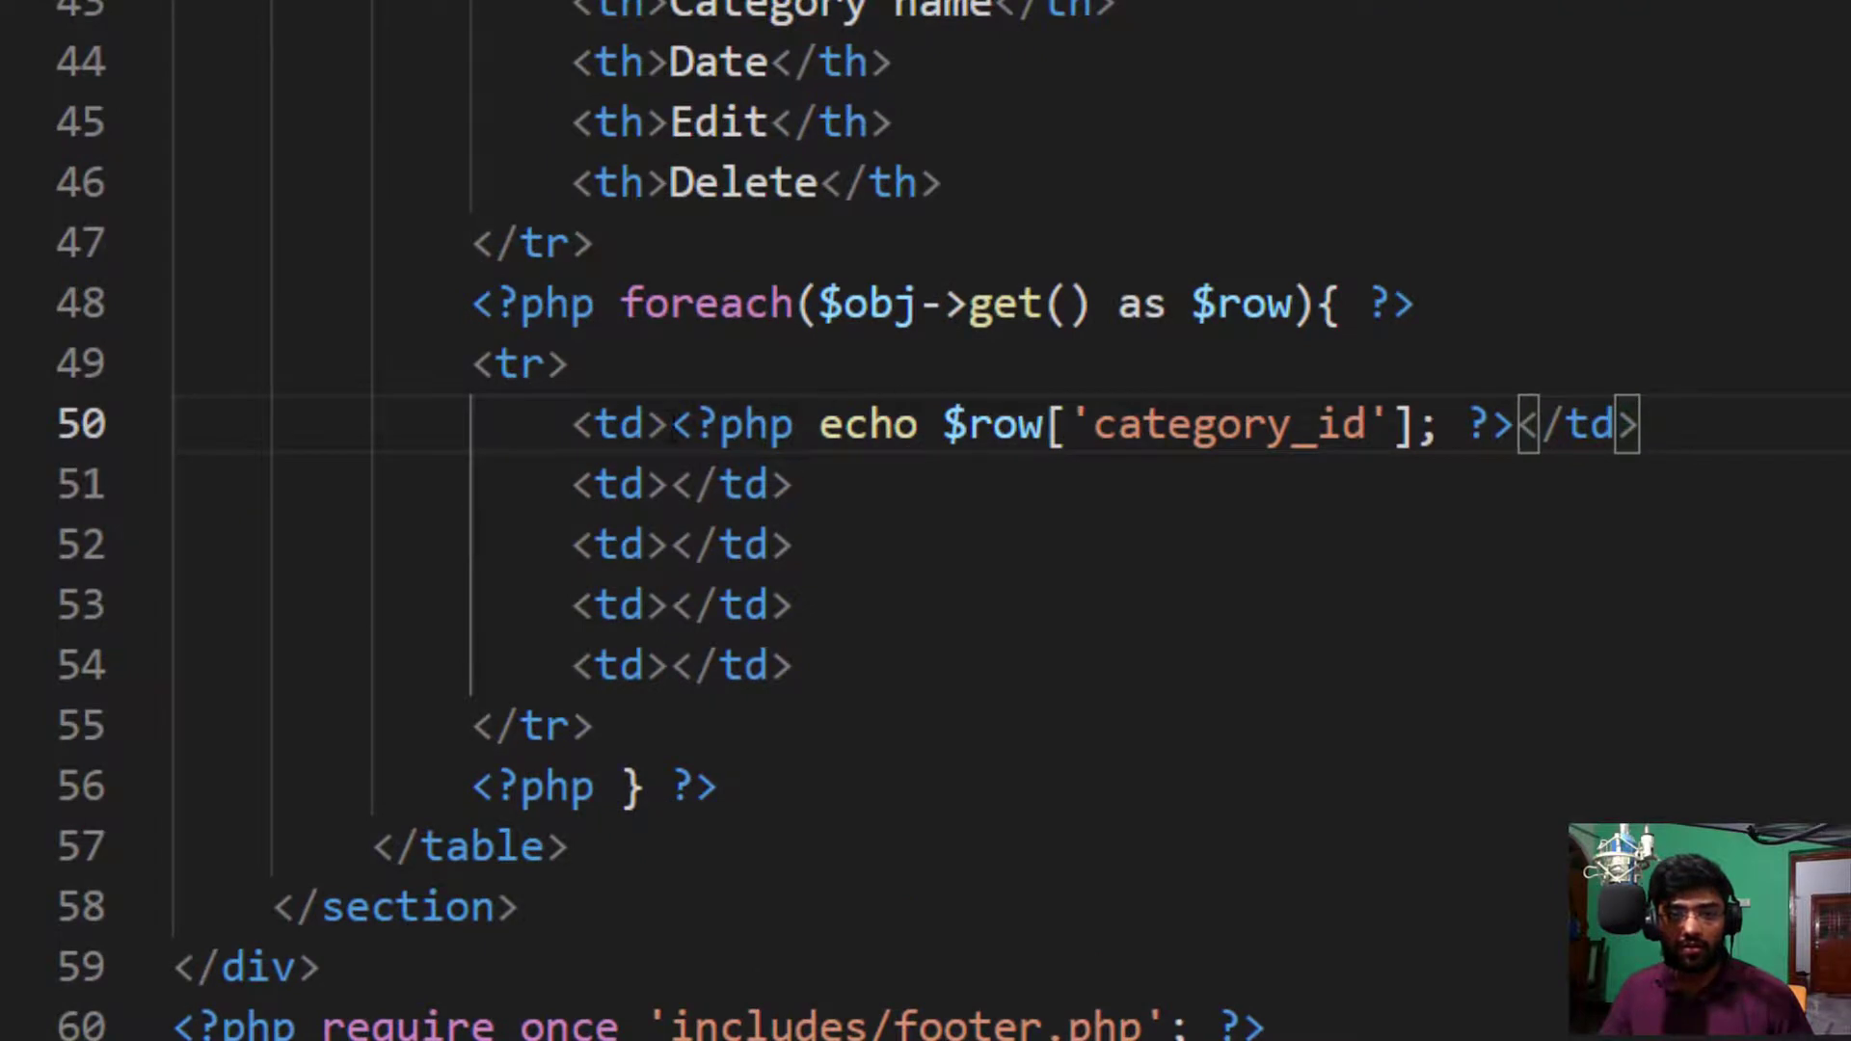
Step: Copy the echo snippet into the next two cells, changing keys to category_name and cat_created_at
drag(674, 424, 1523, 424)
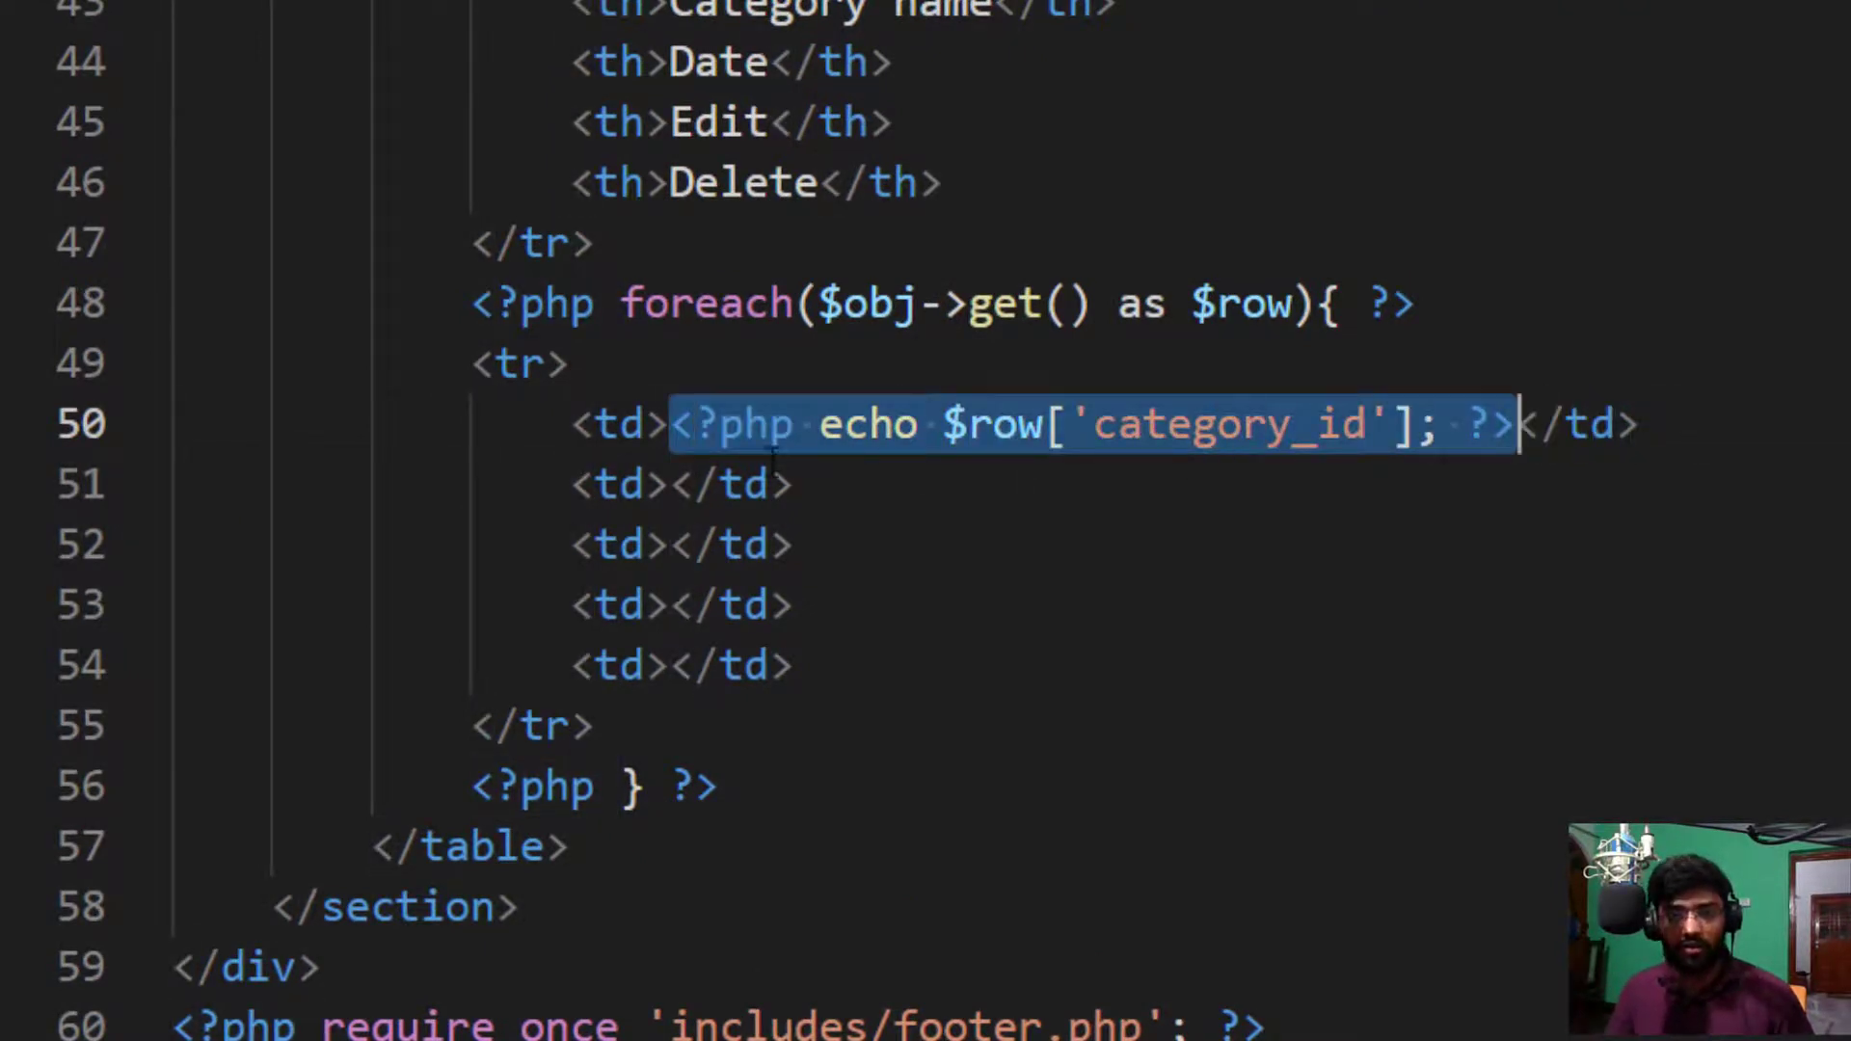
click(679, 484)
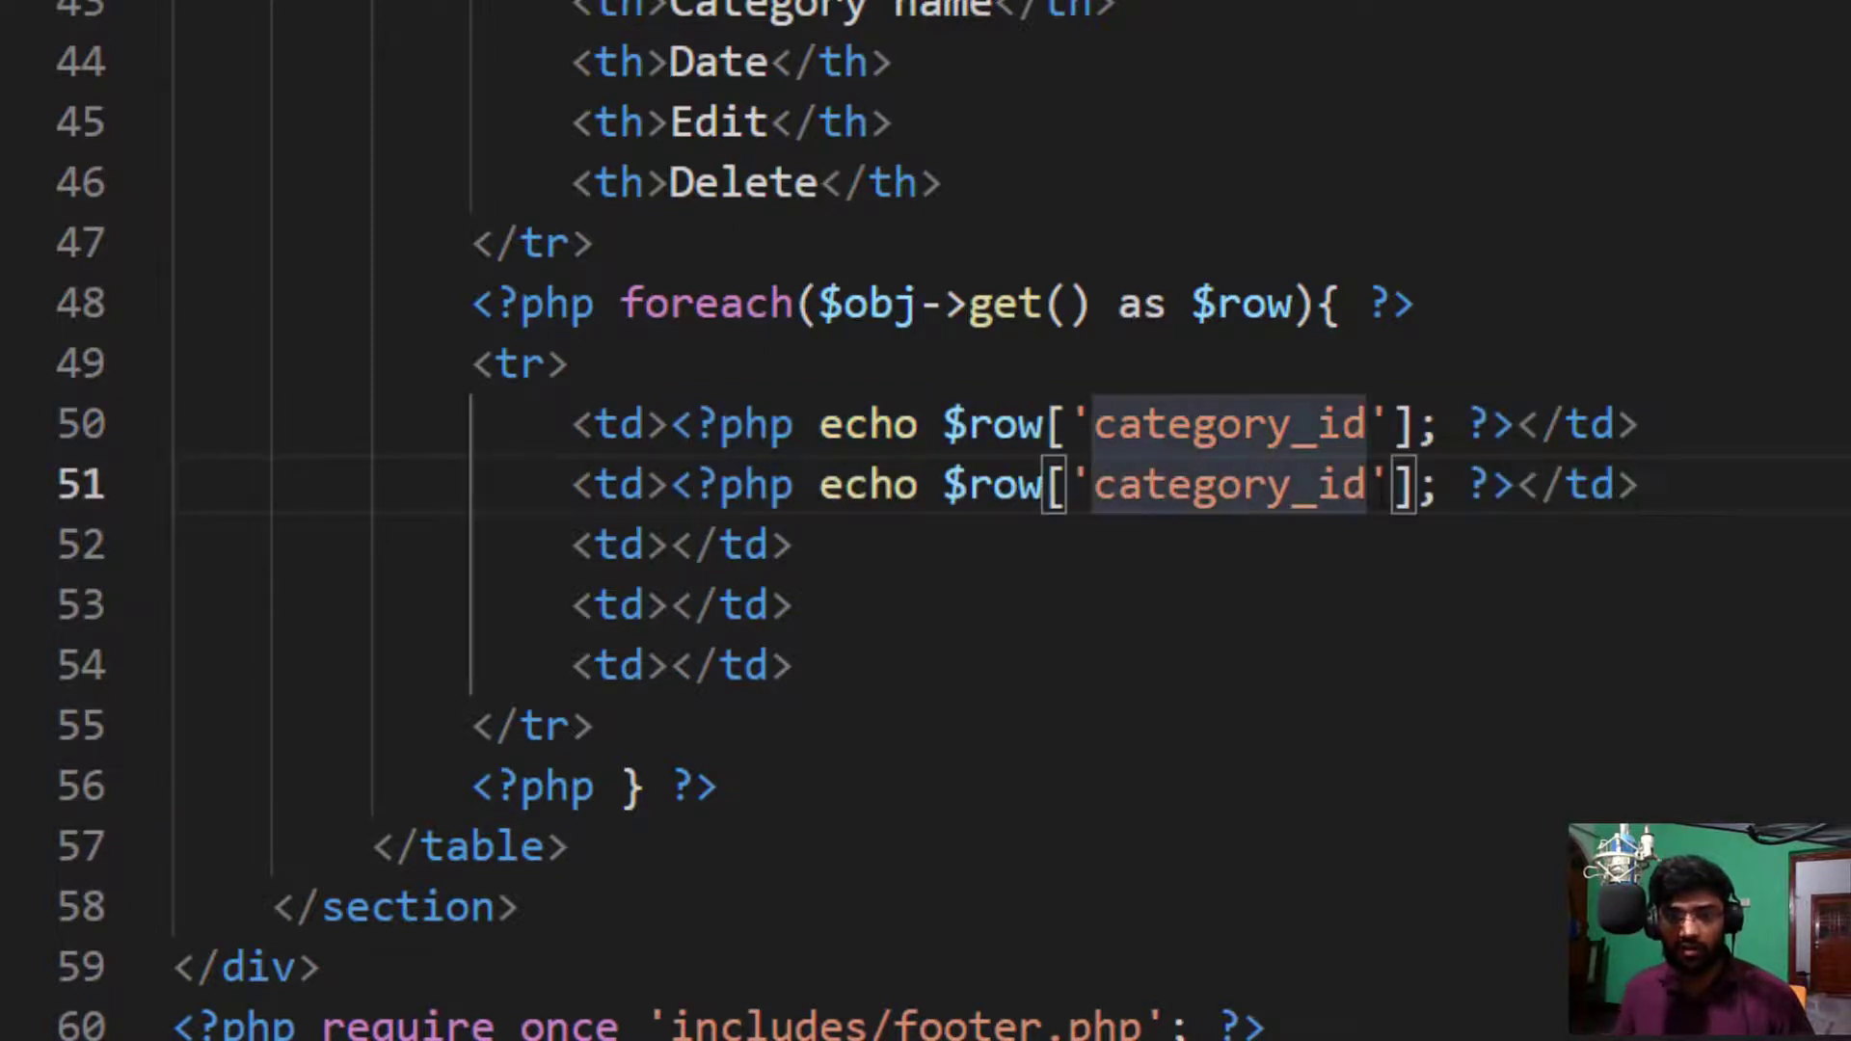
key(Backspace)
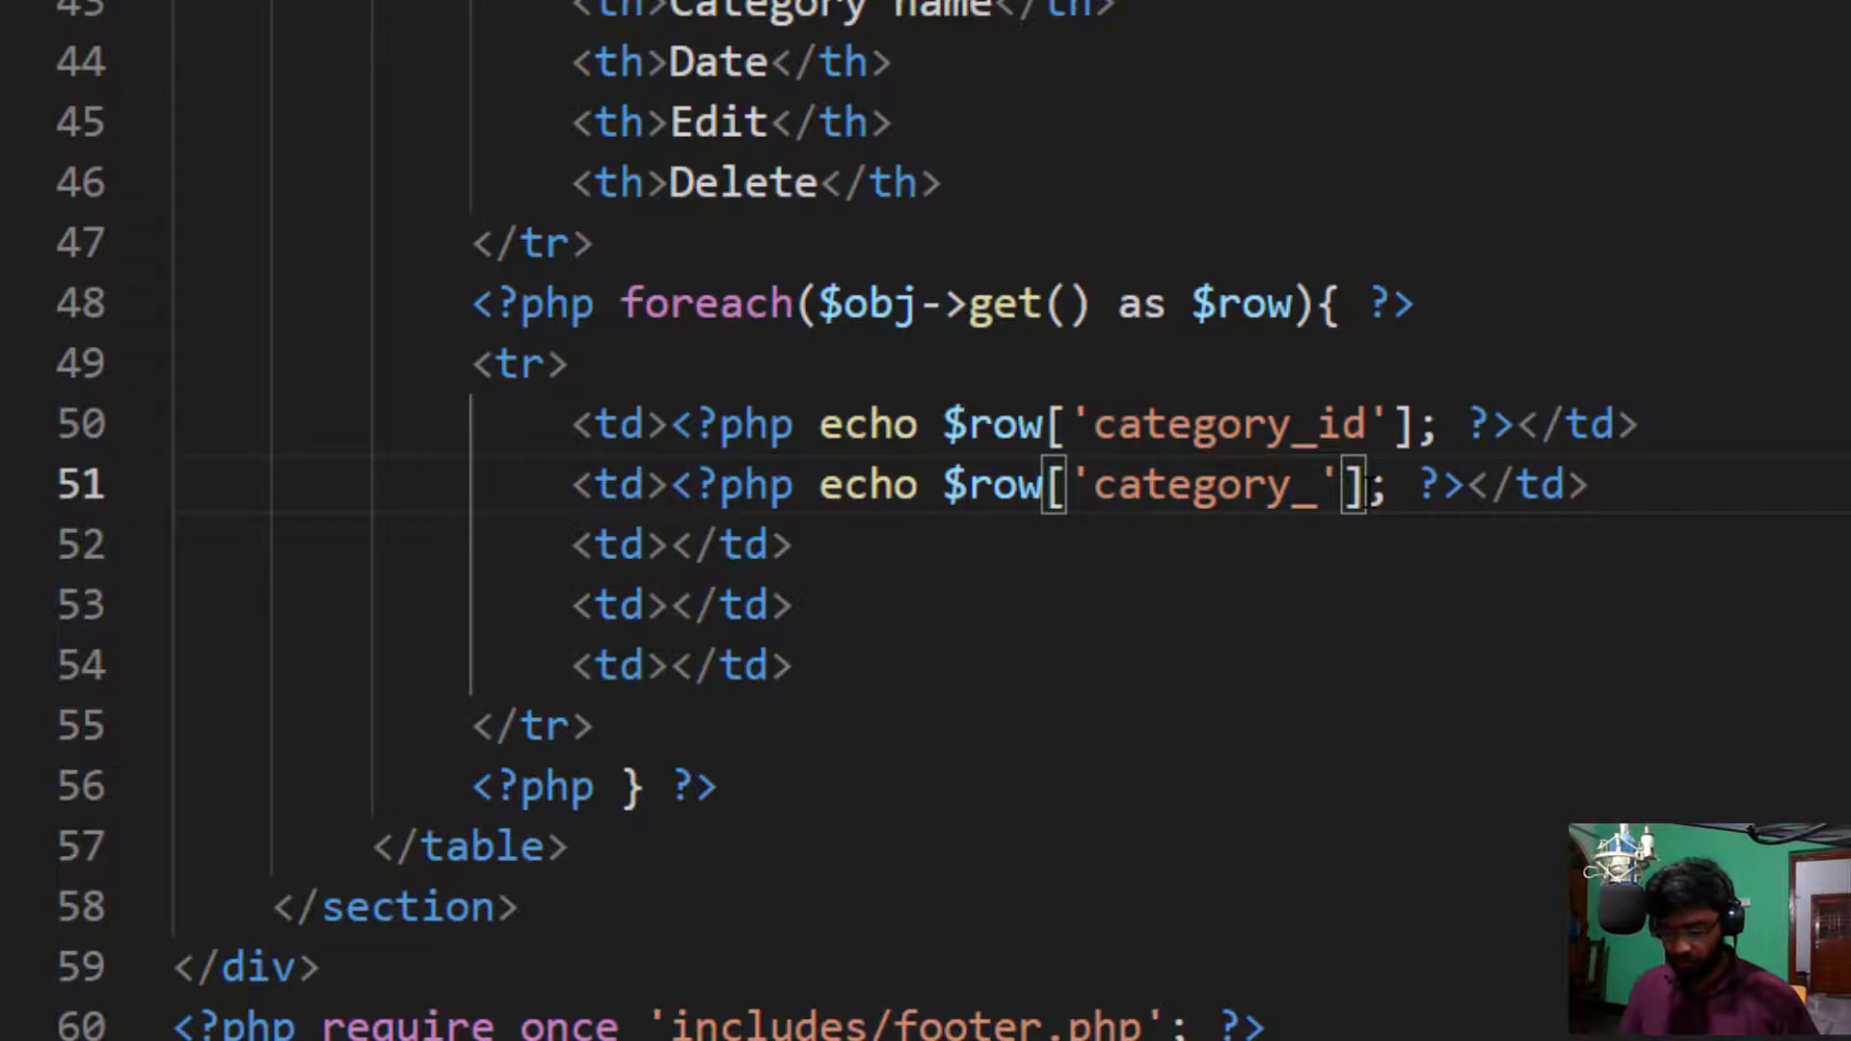
text(name)
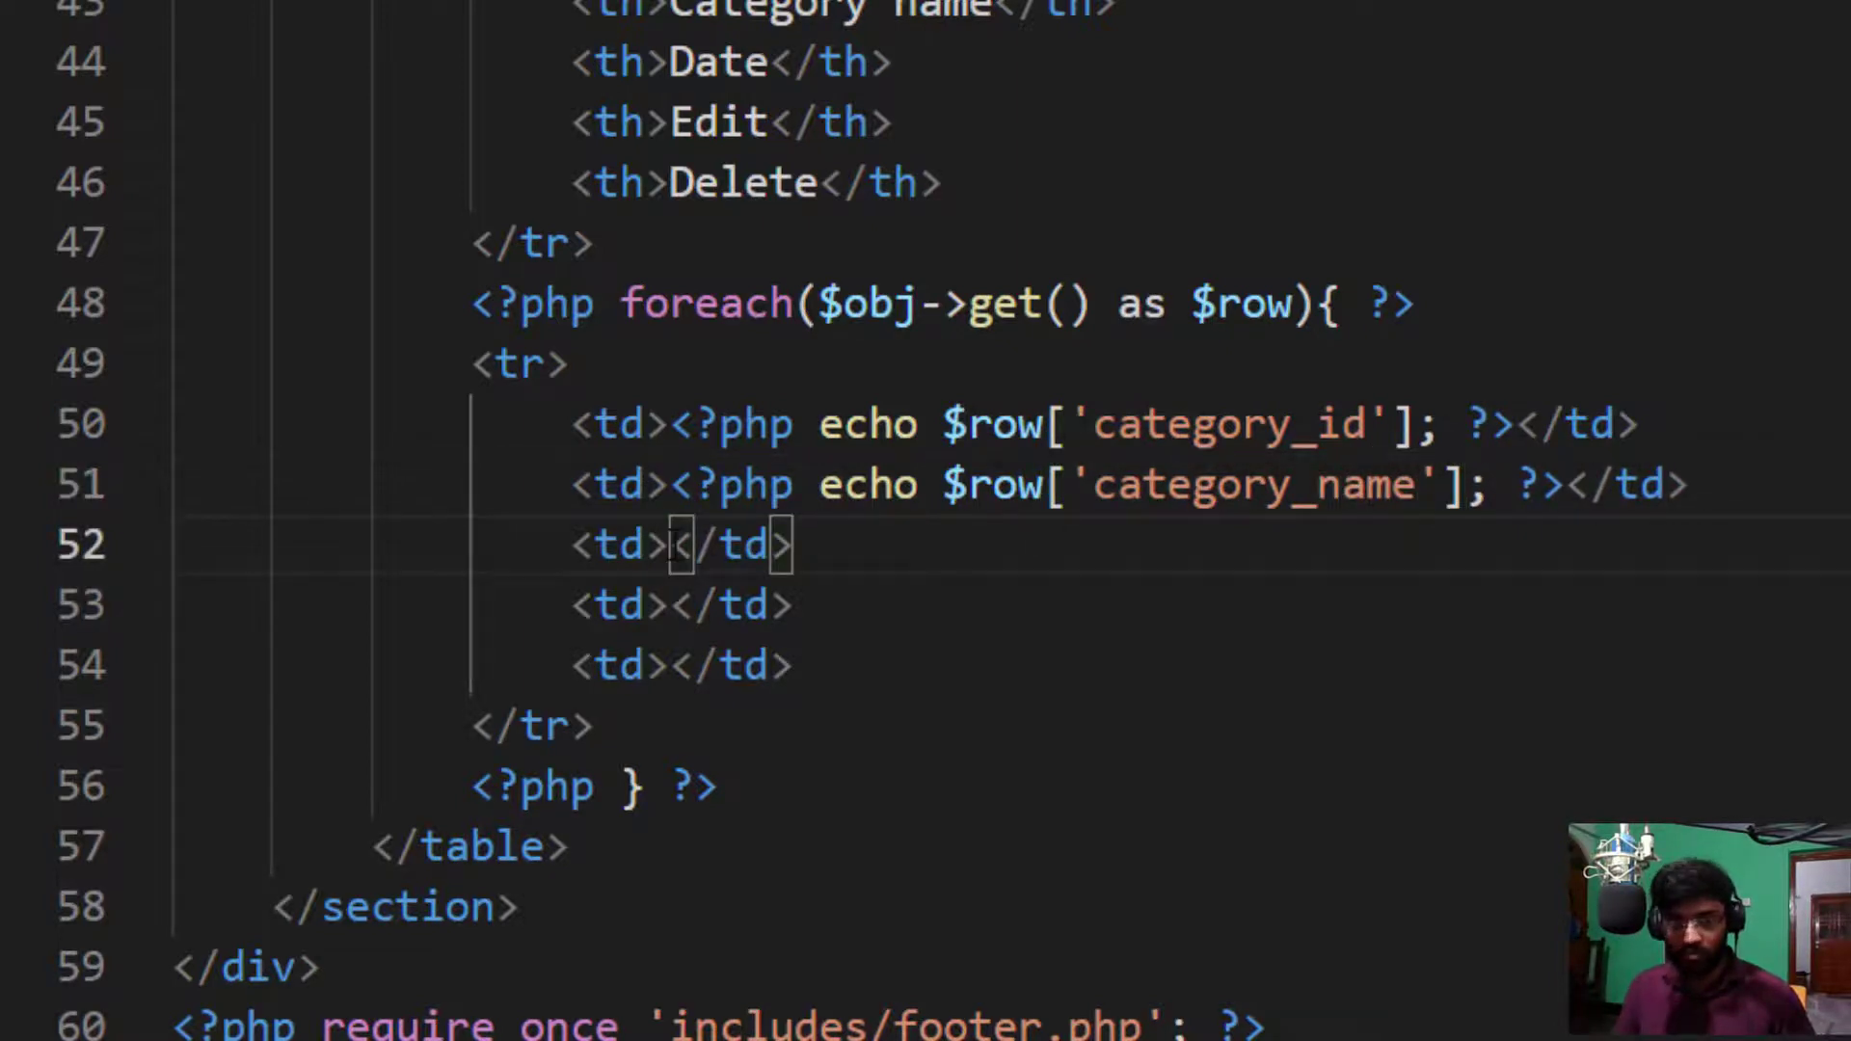
text(<?php echo $row['category_id']; ?>)
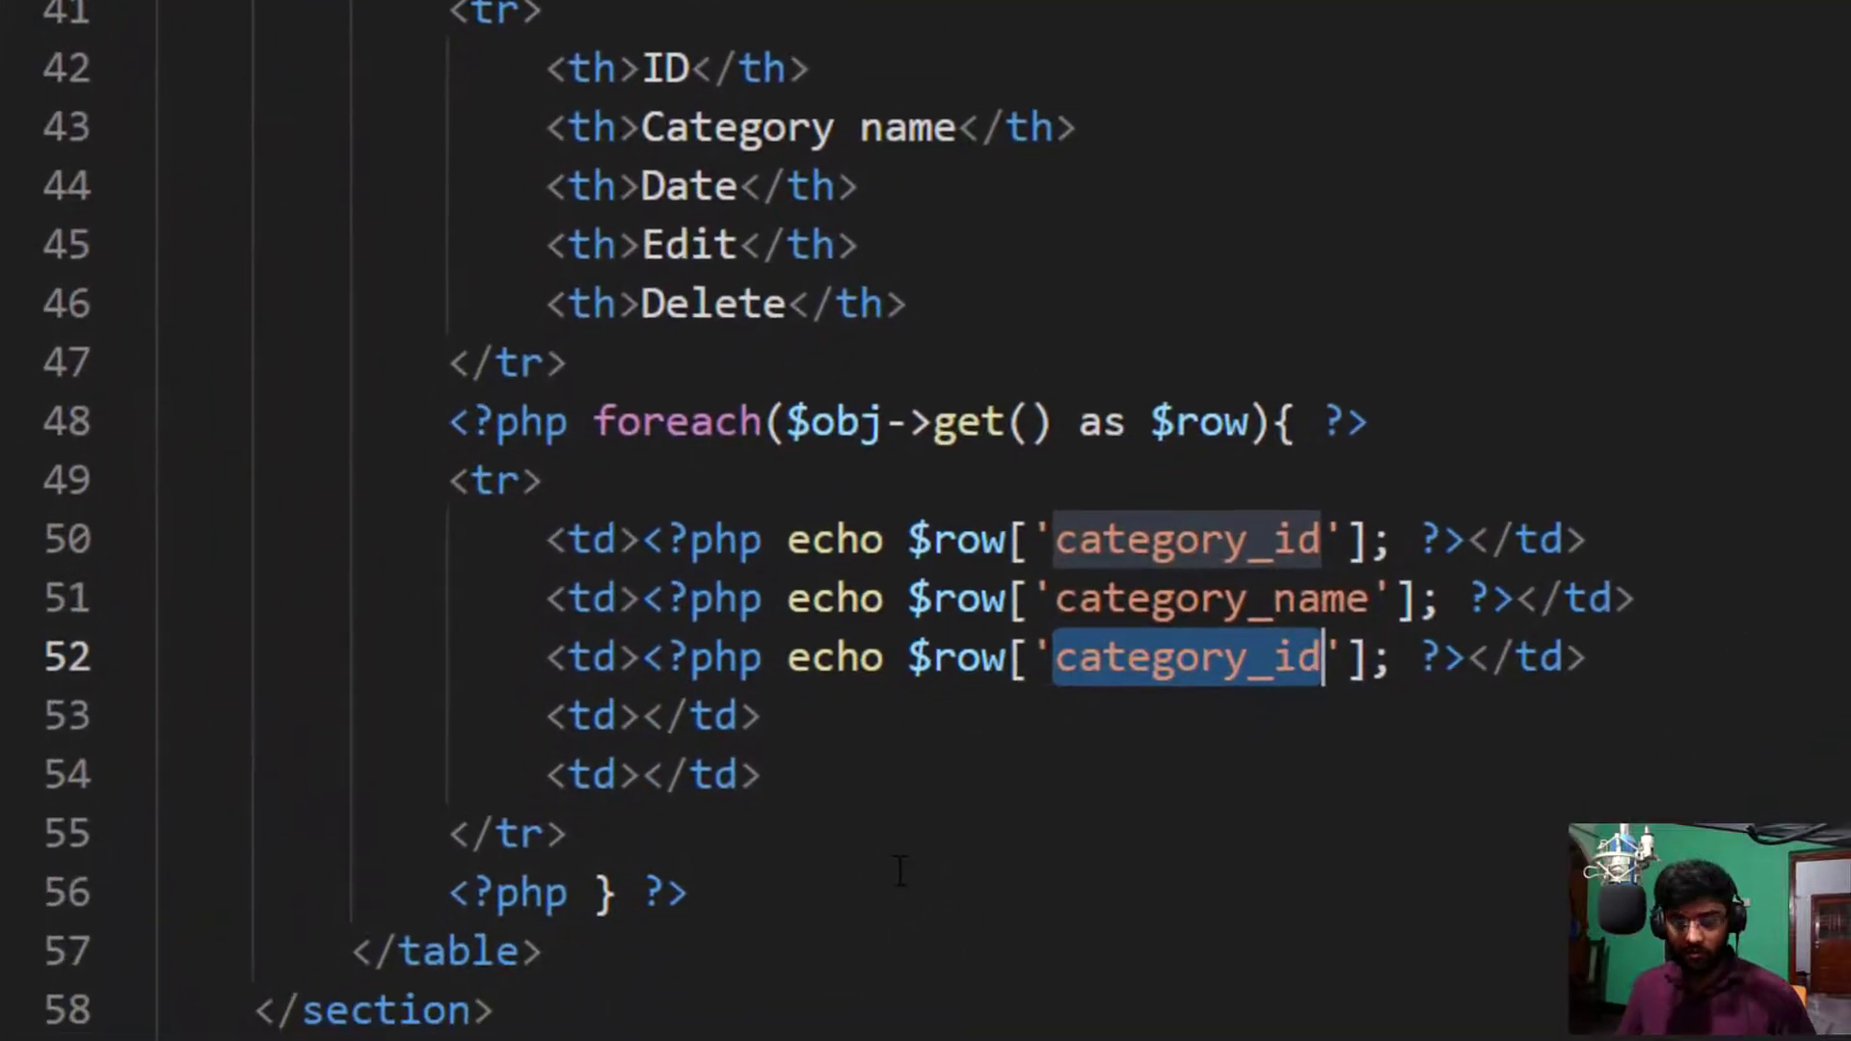
text(cat_)
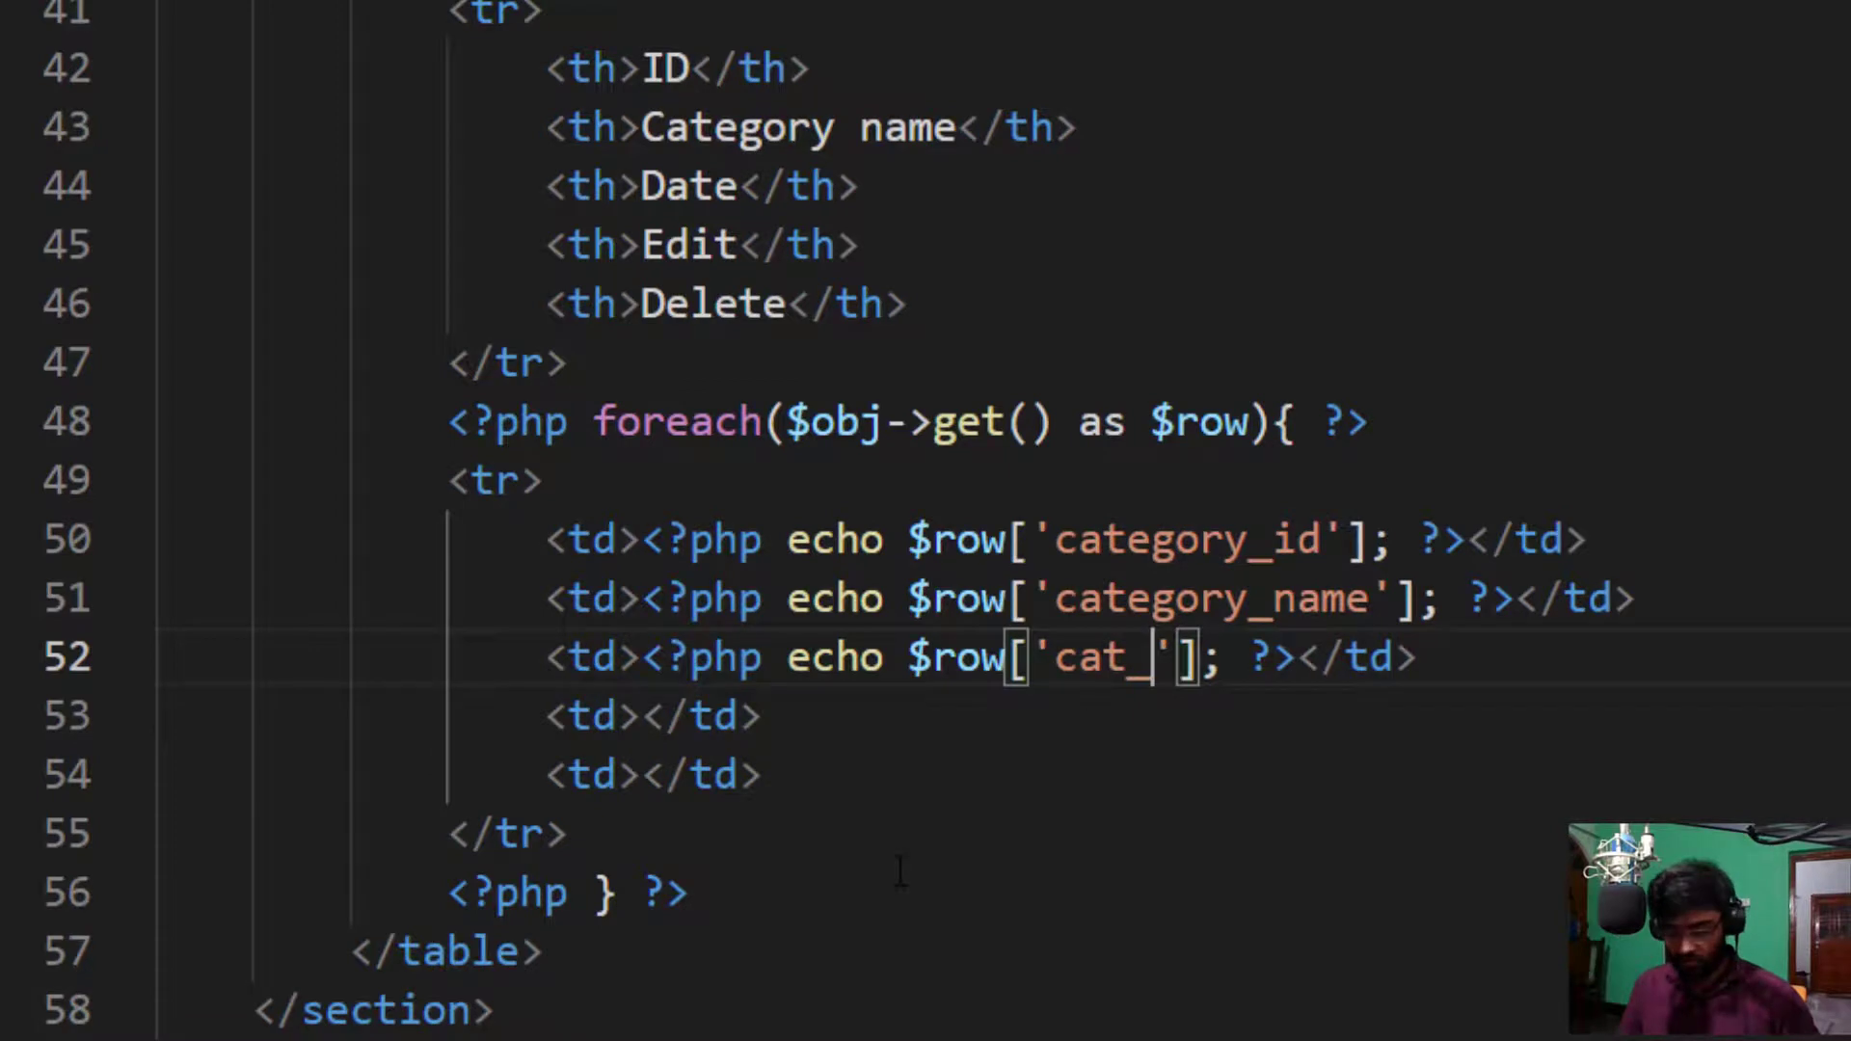
text(created)
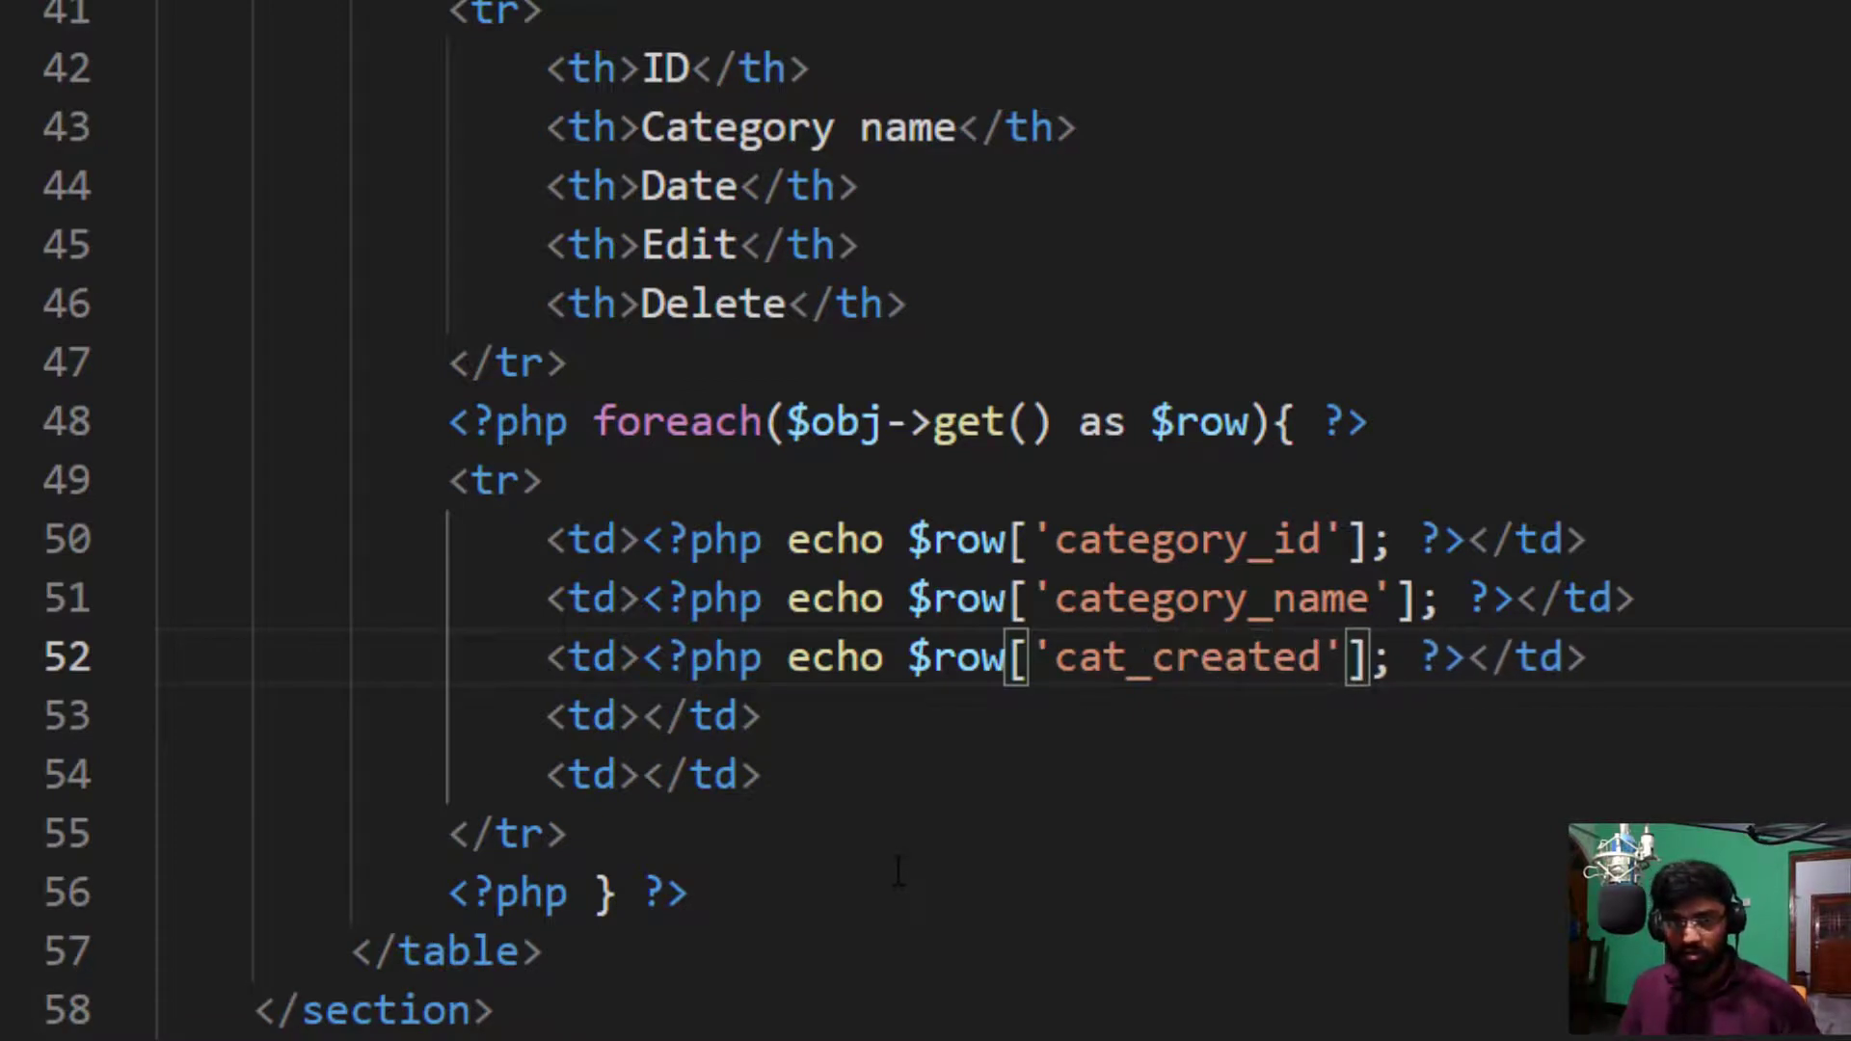
text(_at)
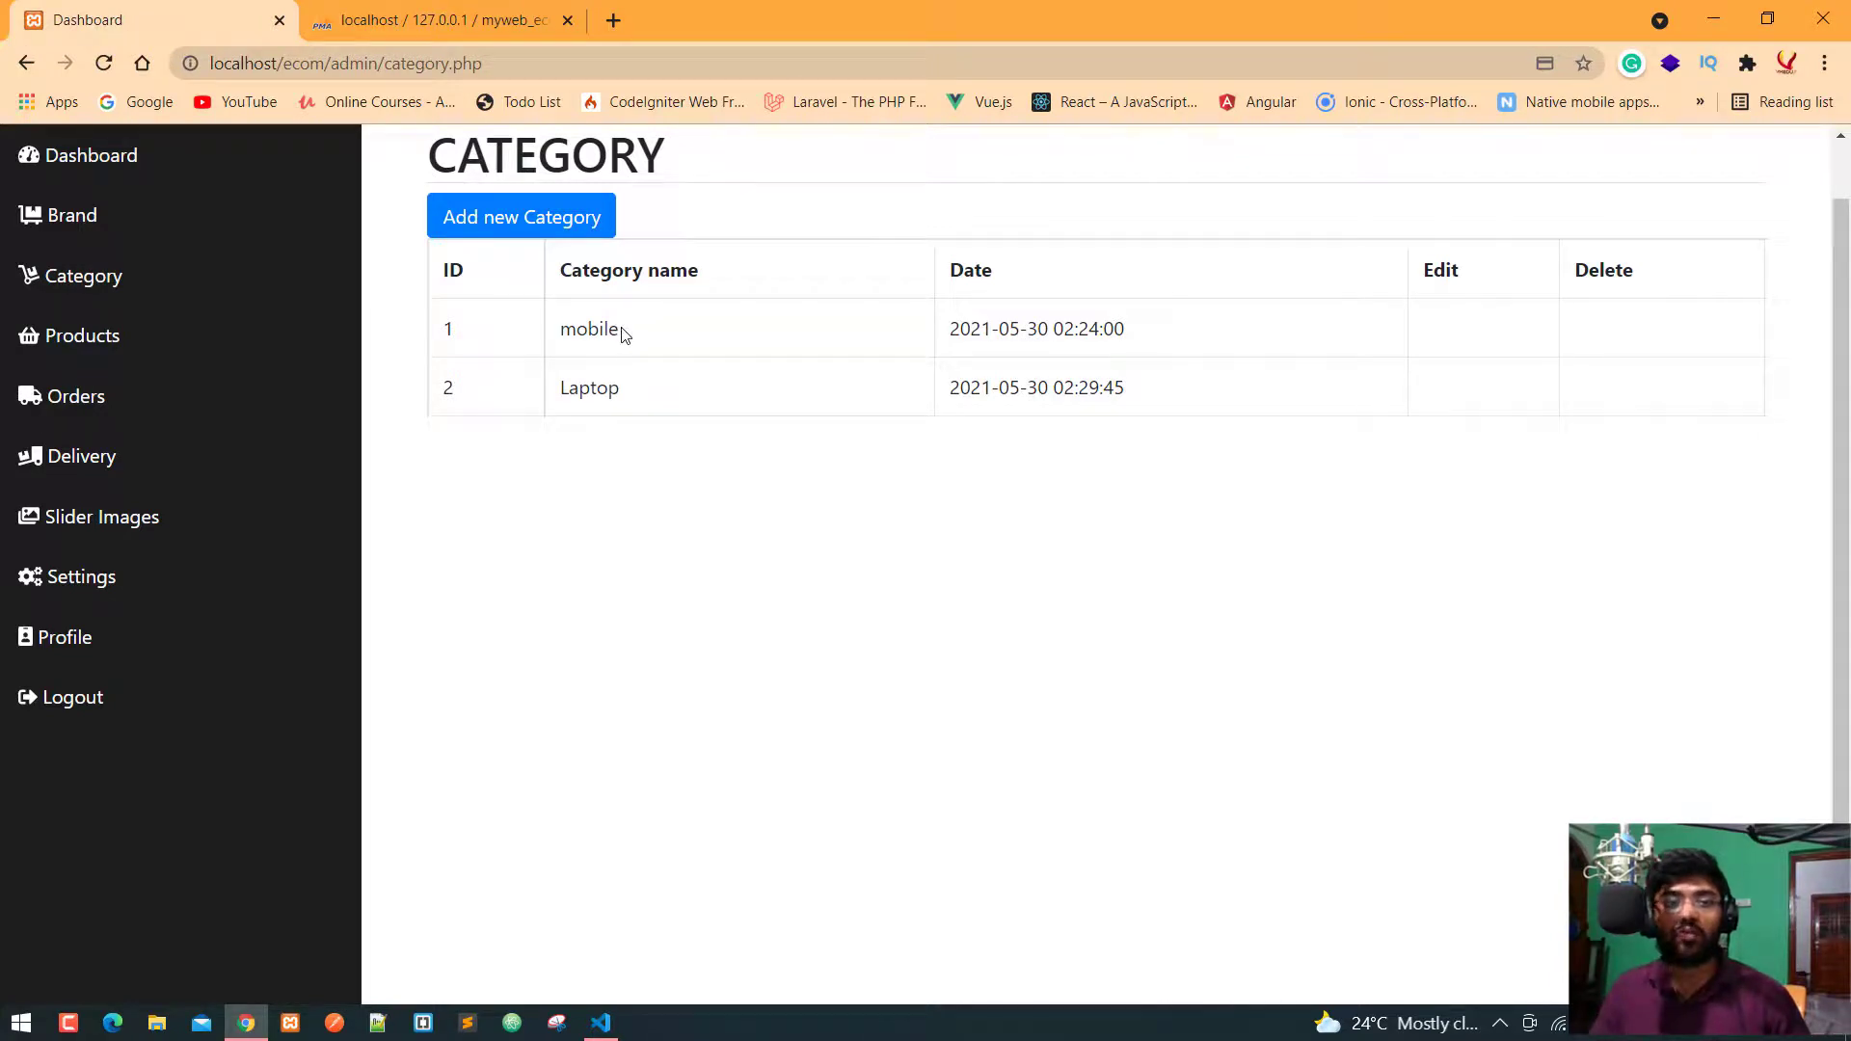
mouse_move(1103, 416)
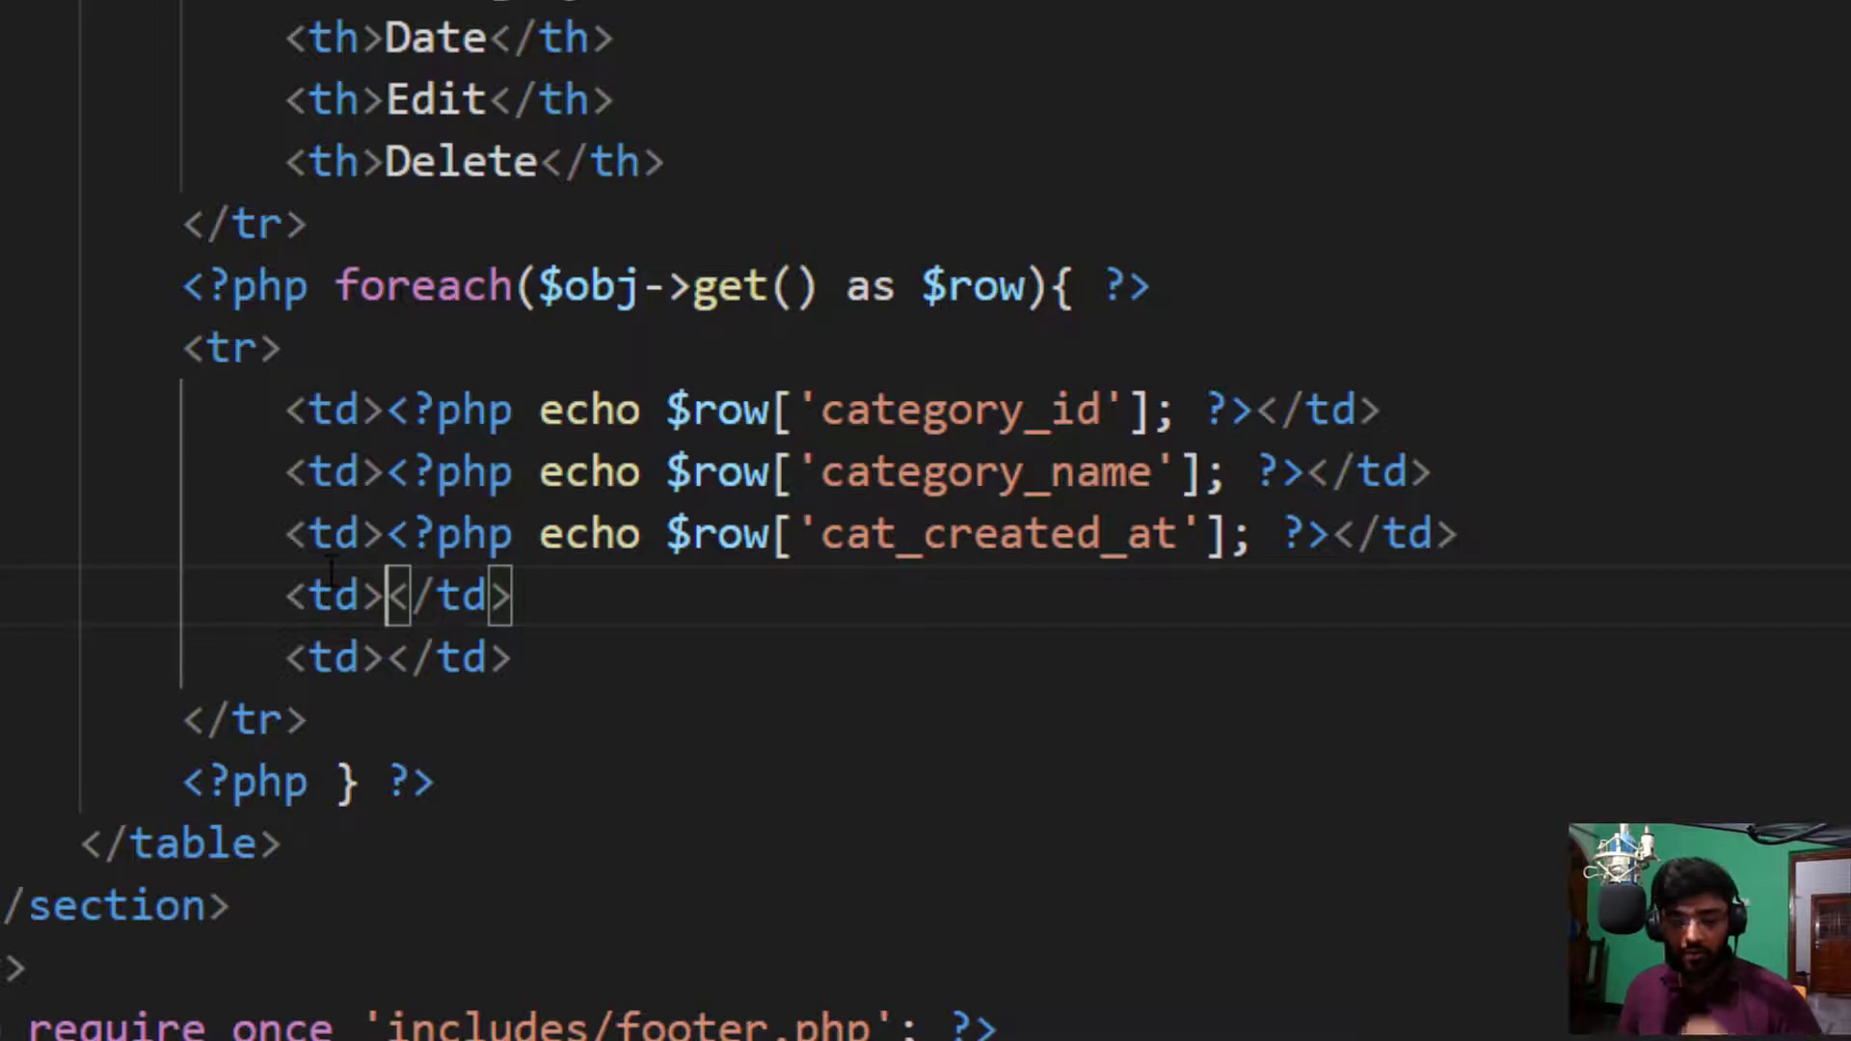
Step: Add an a.btn.btn-primary link labelled Edit in the fourth cell
text(a.)
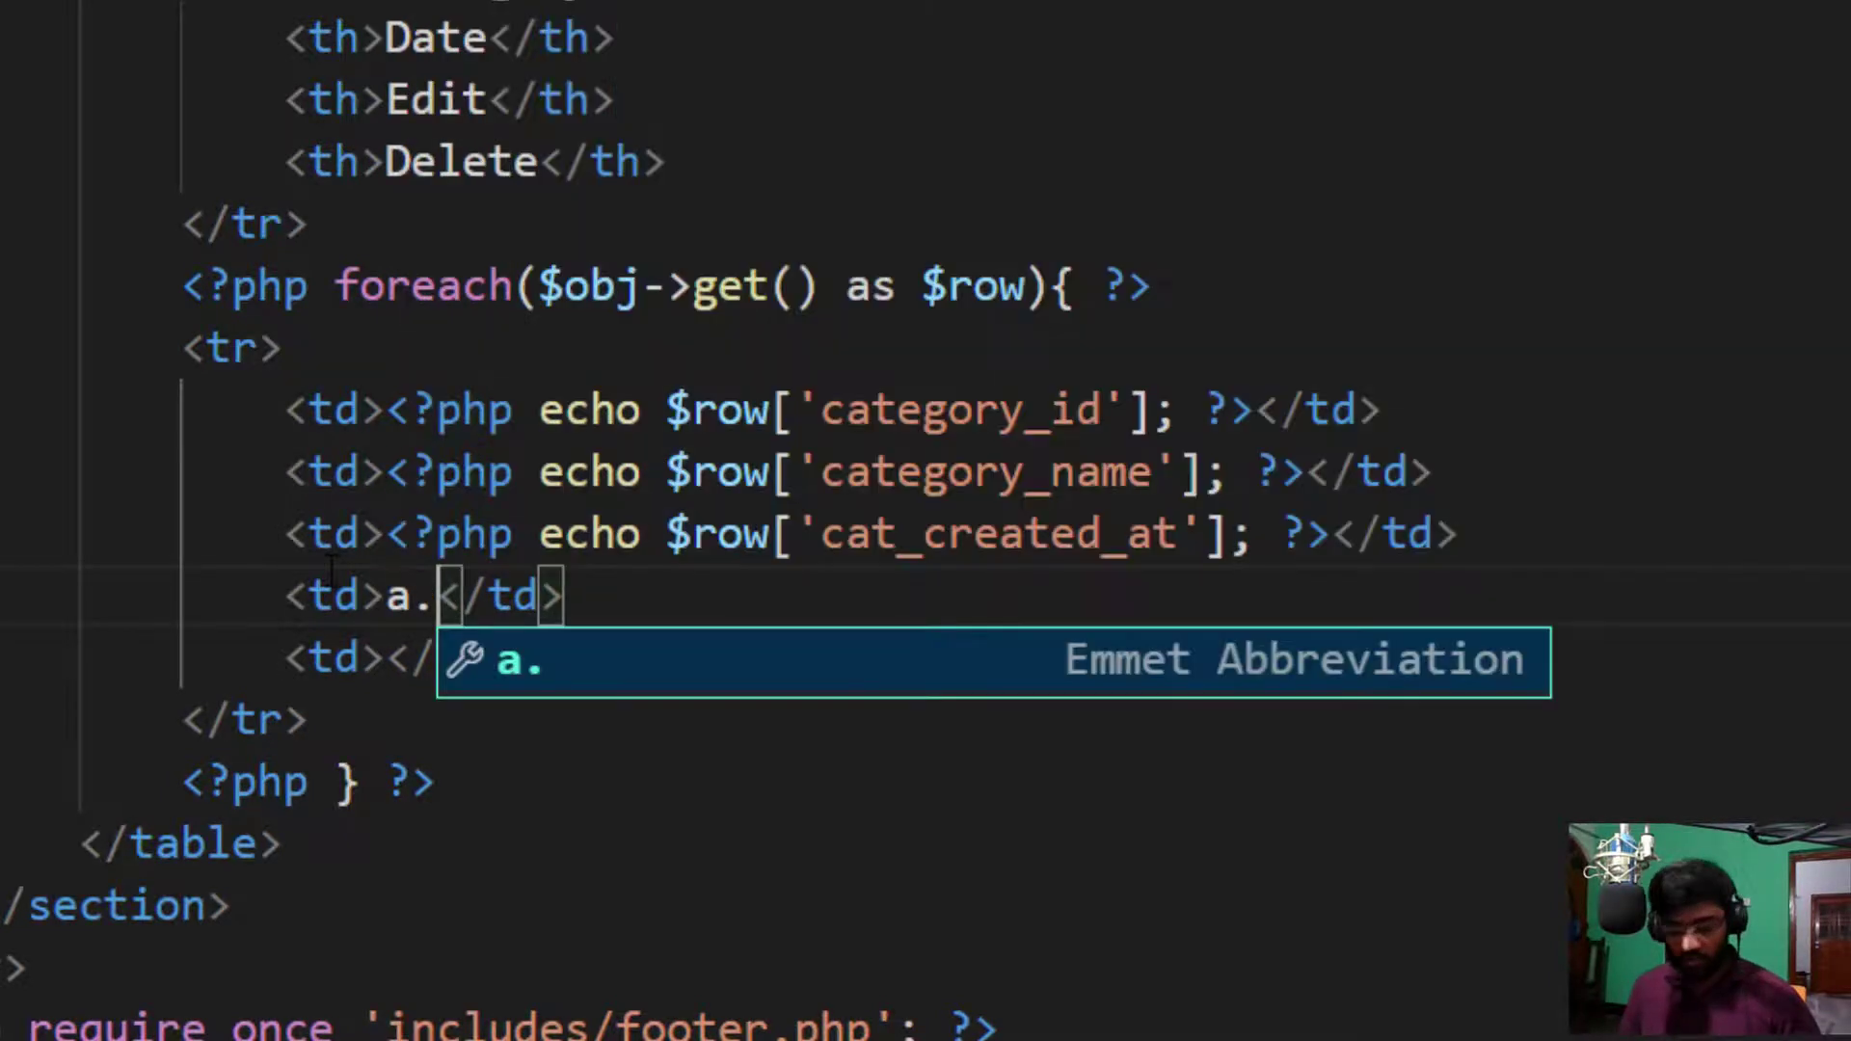
text(btn.btn)
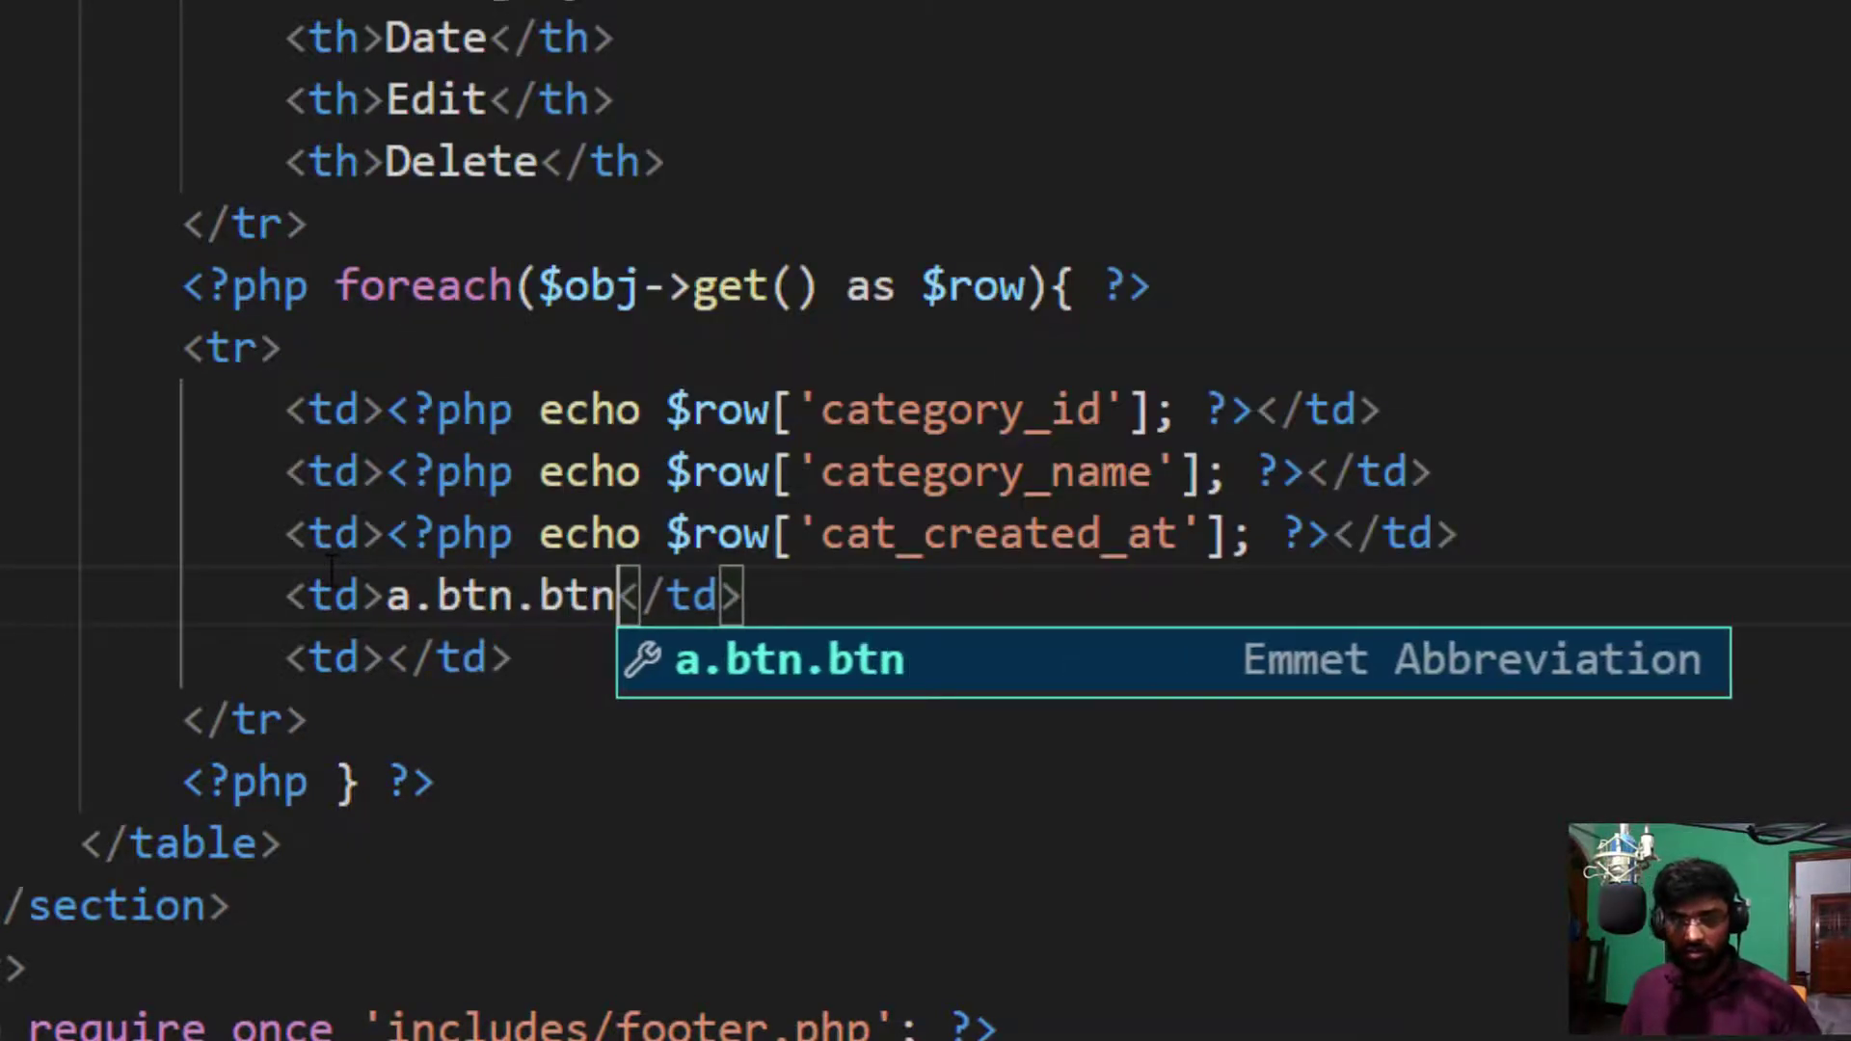
text(-primary"></a>)
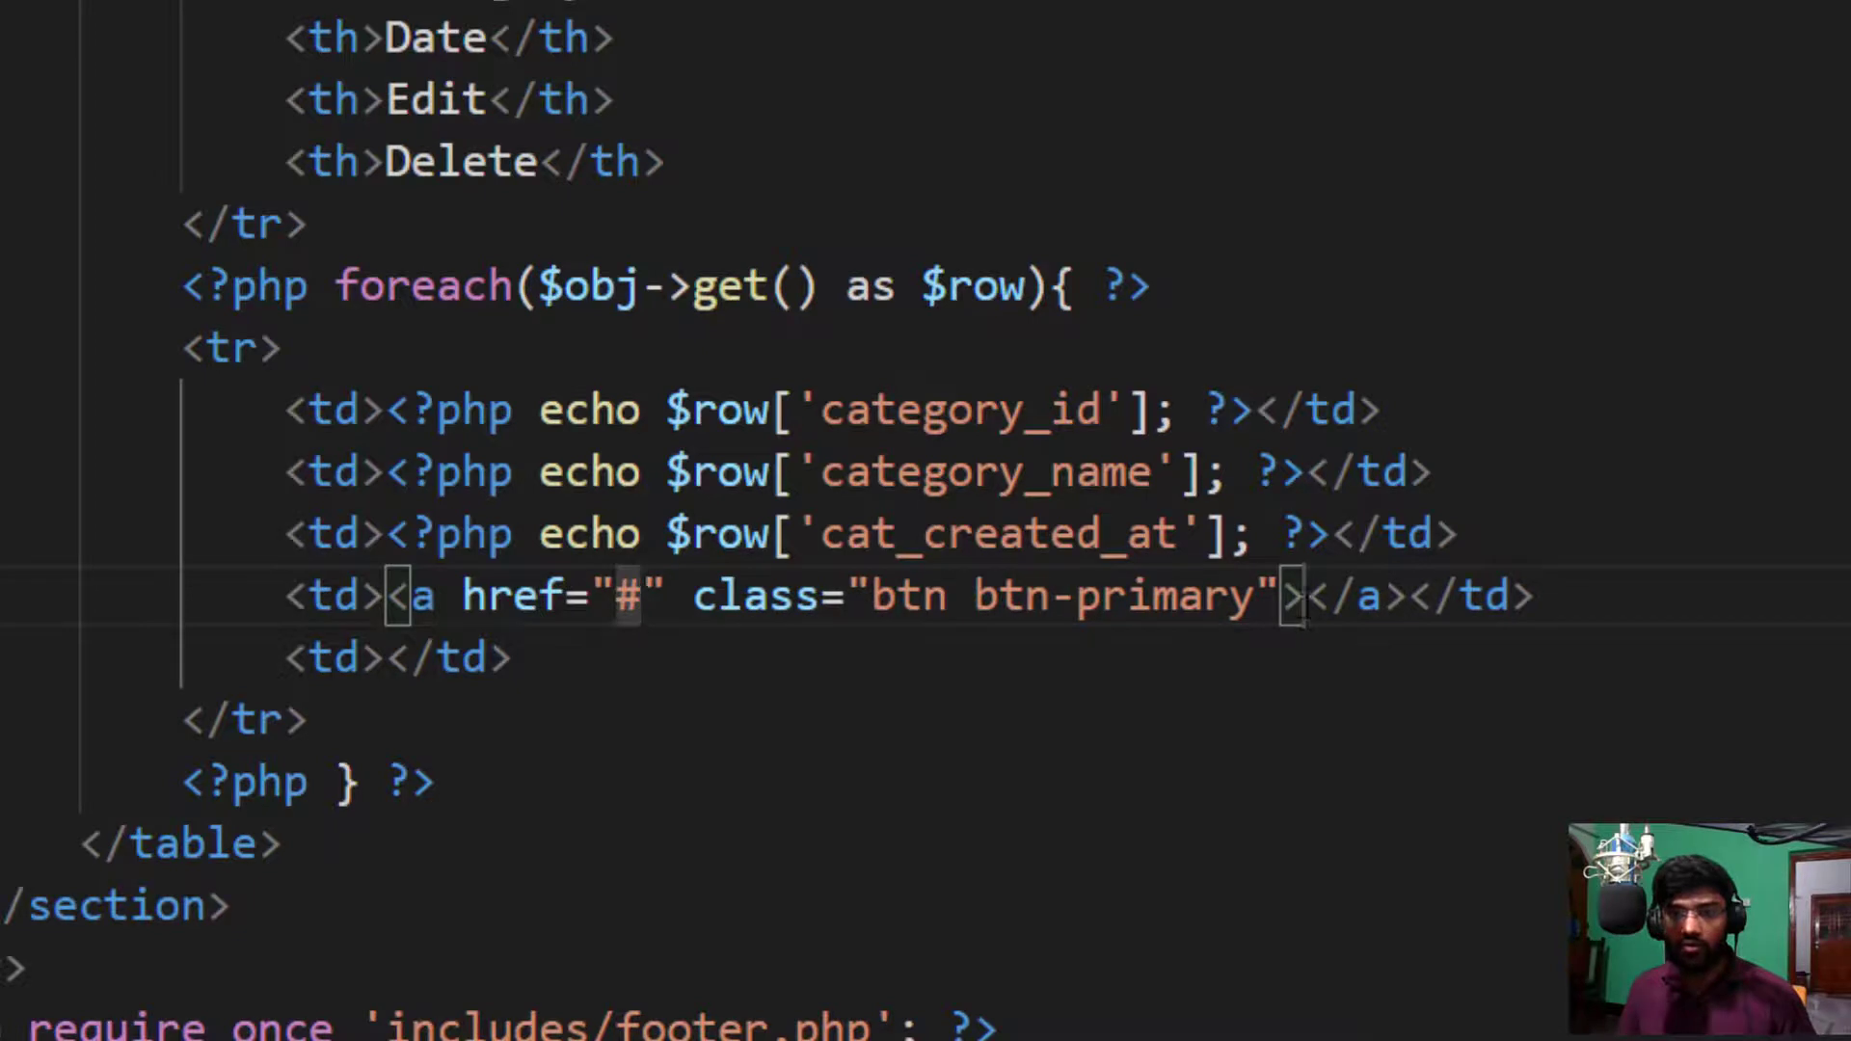
text(E)
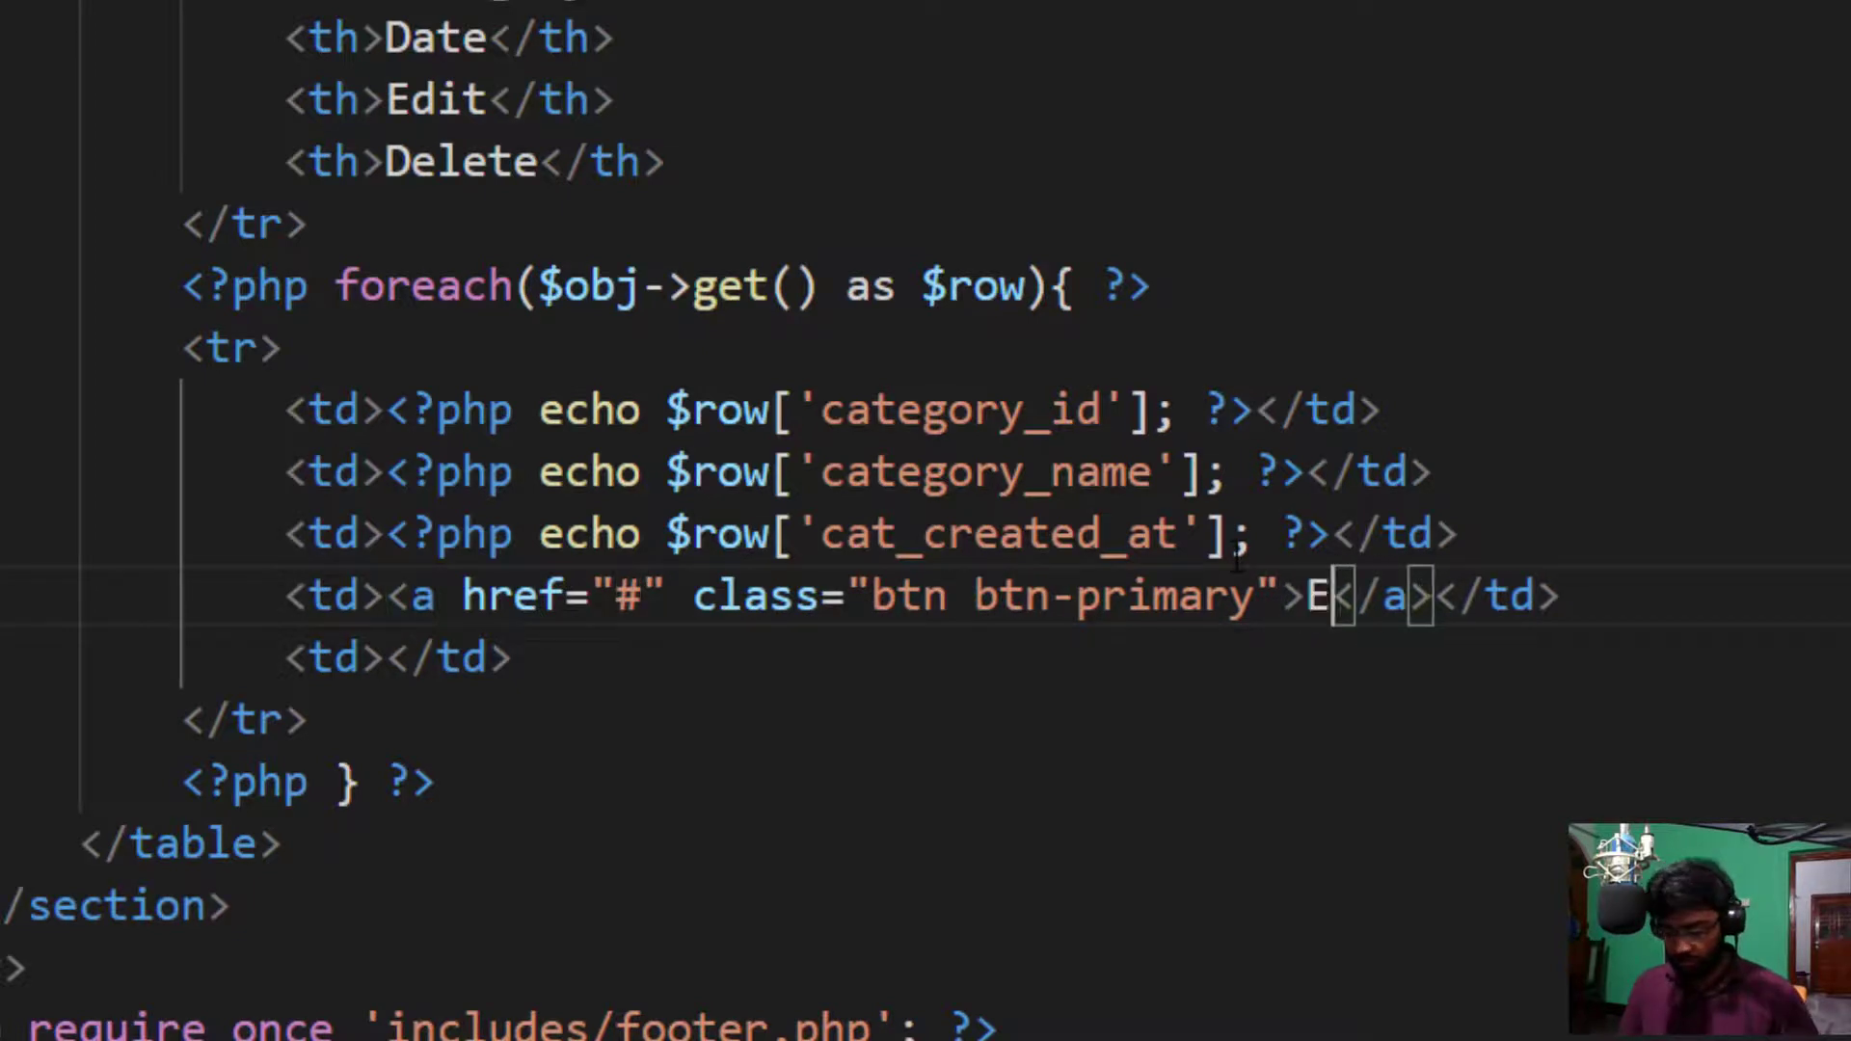
text(dit)
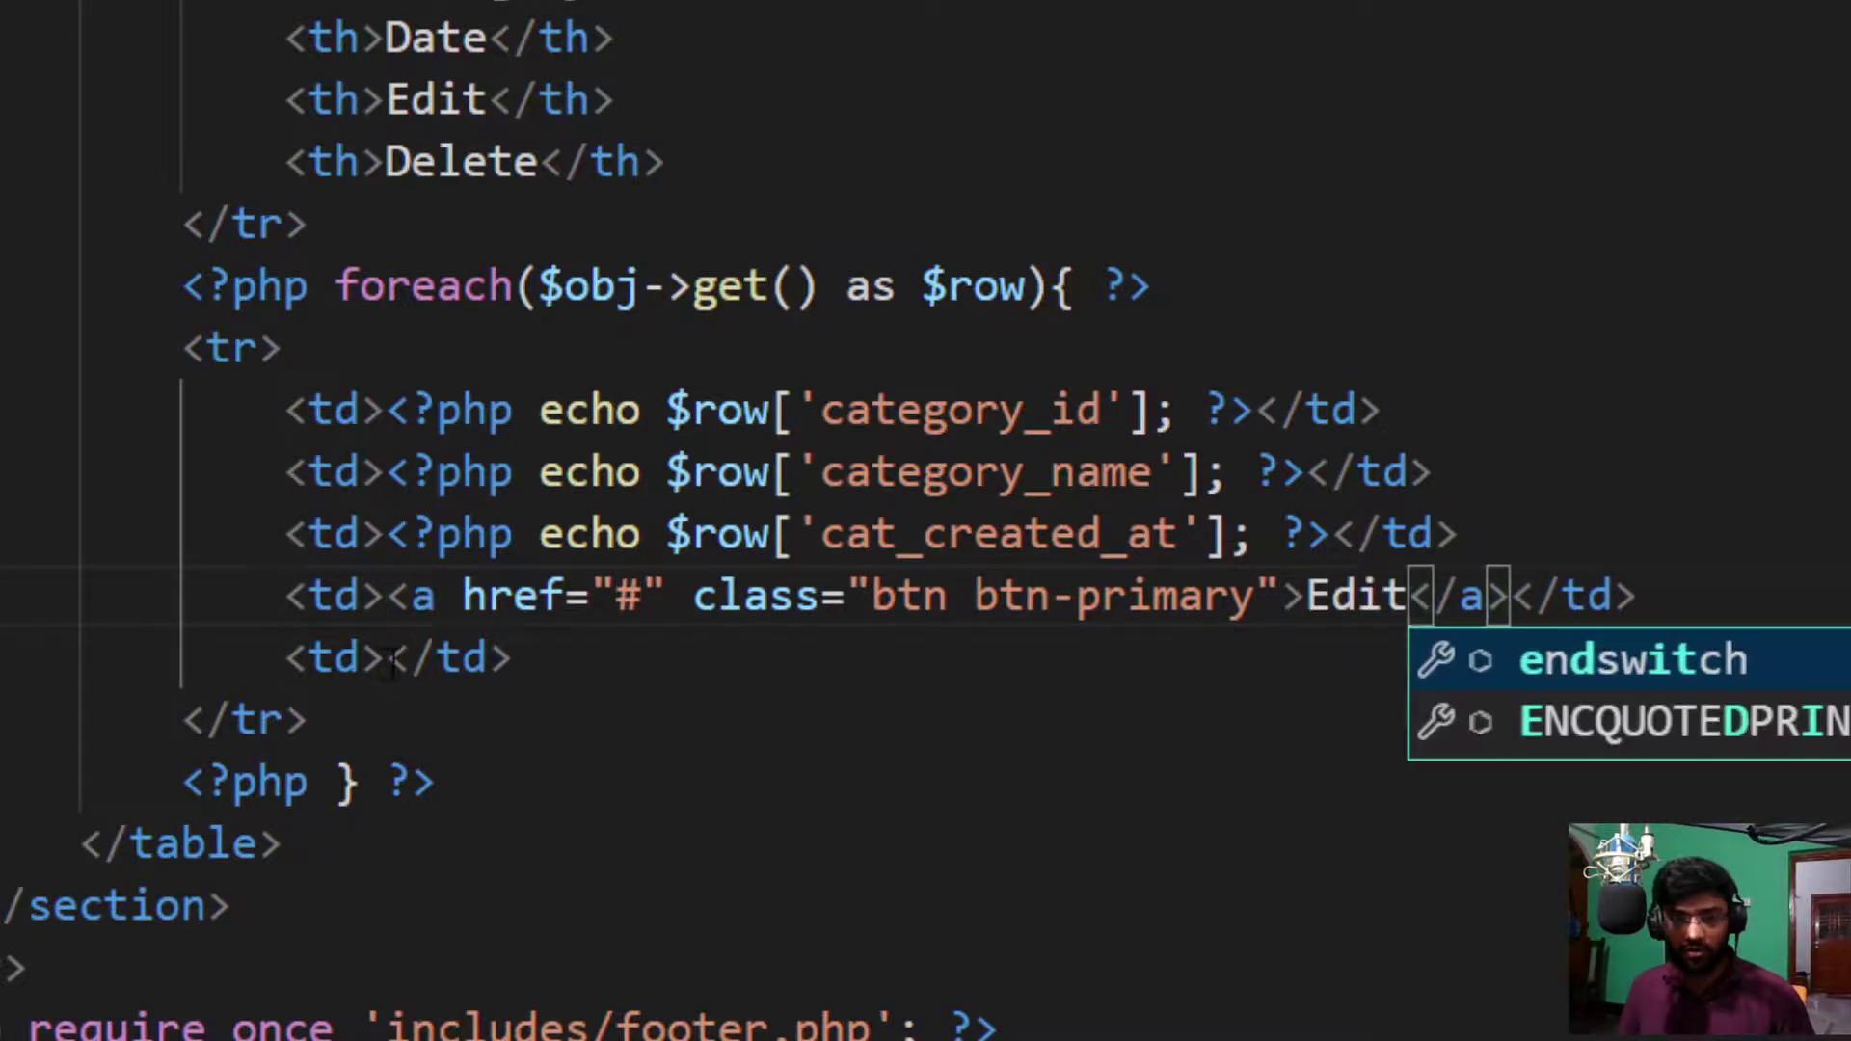
Step: Add an a.btn.btn-danger link labelled Delete in the fifth cell
text(a.)
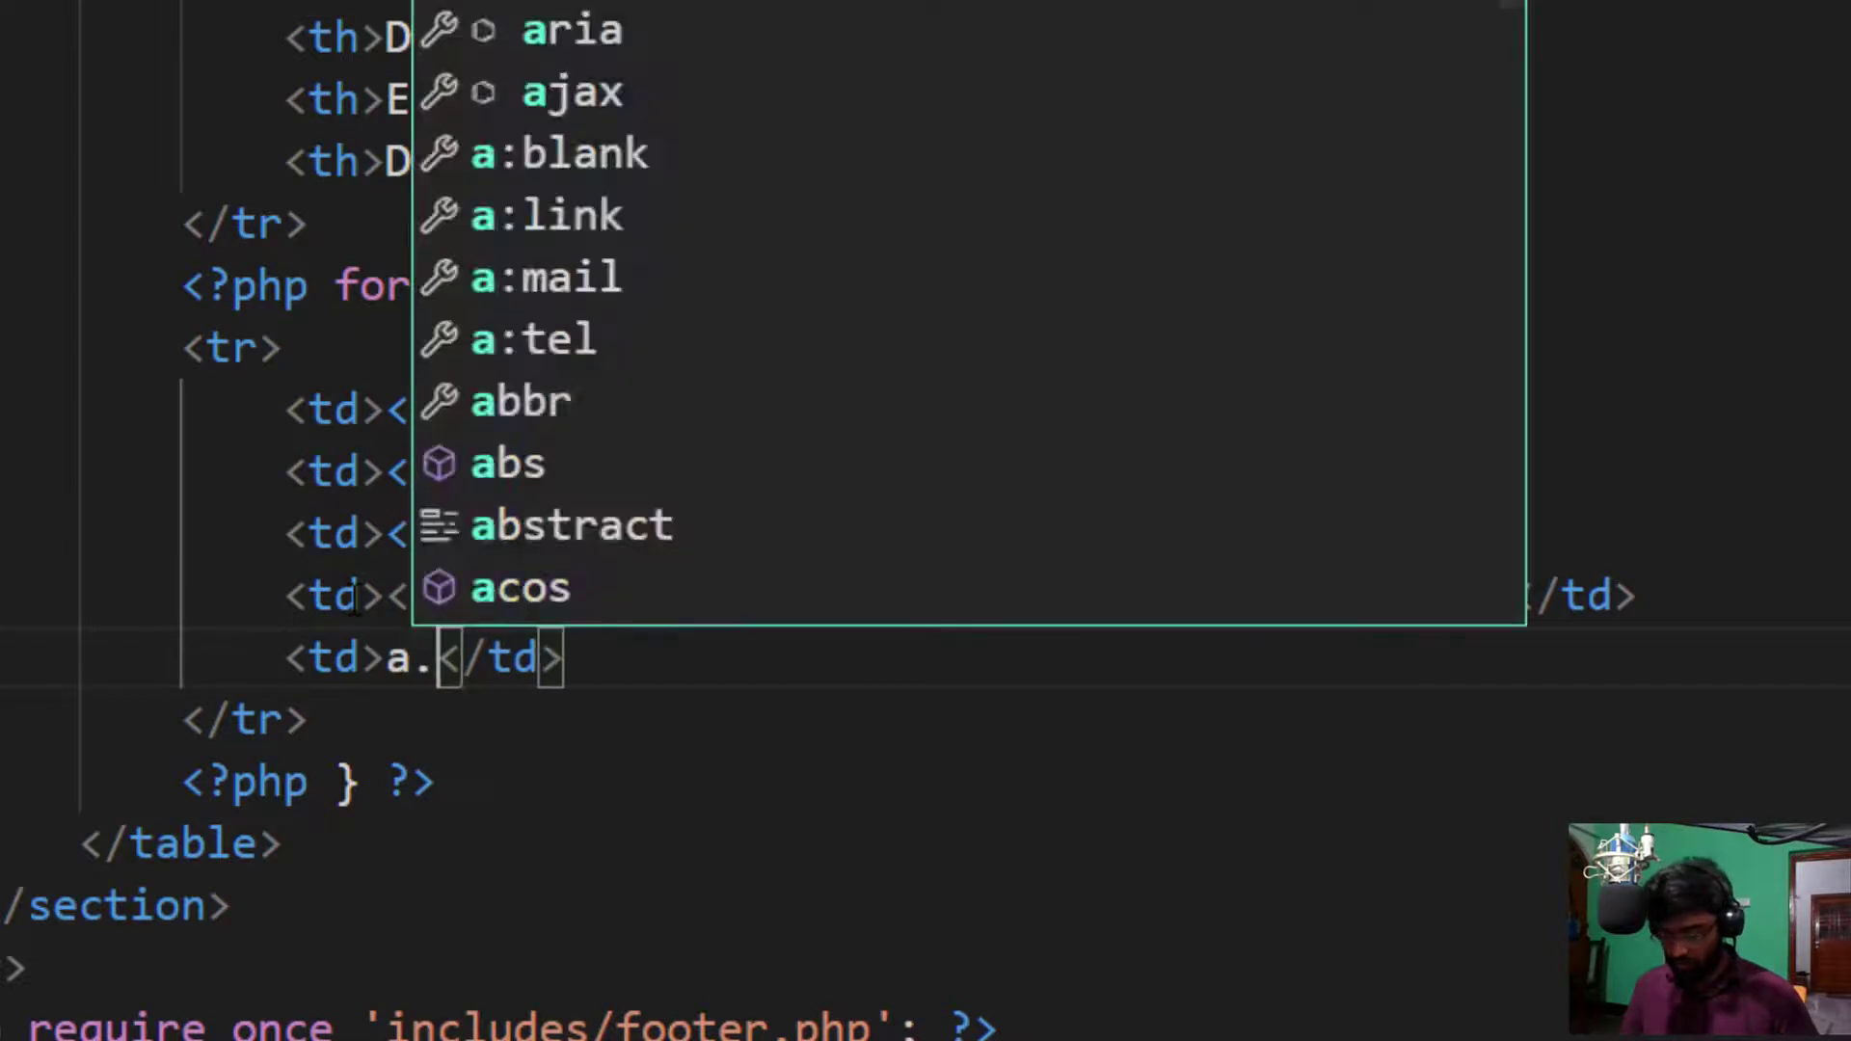
text(btn.btn)
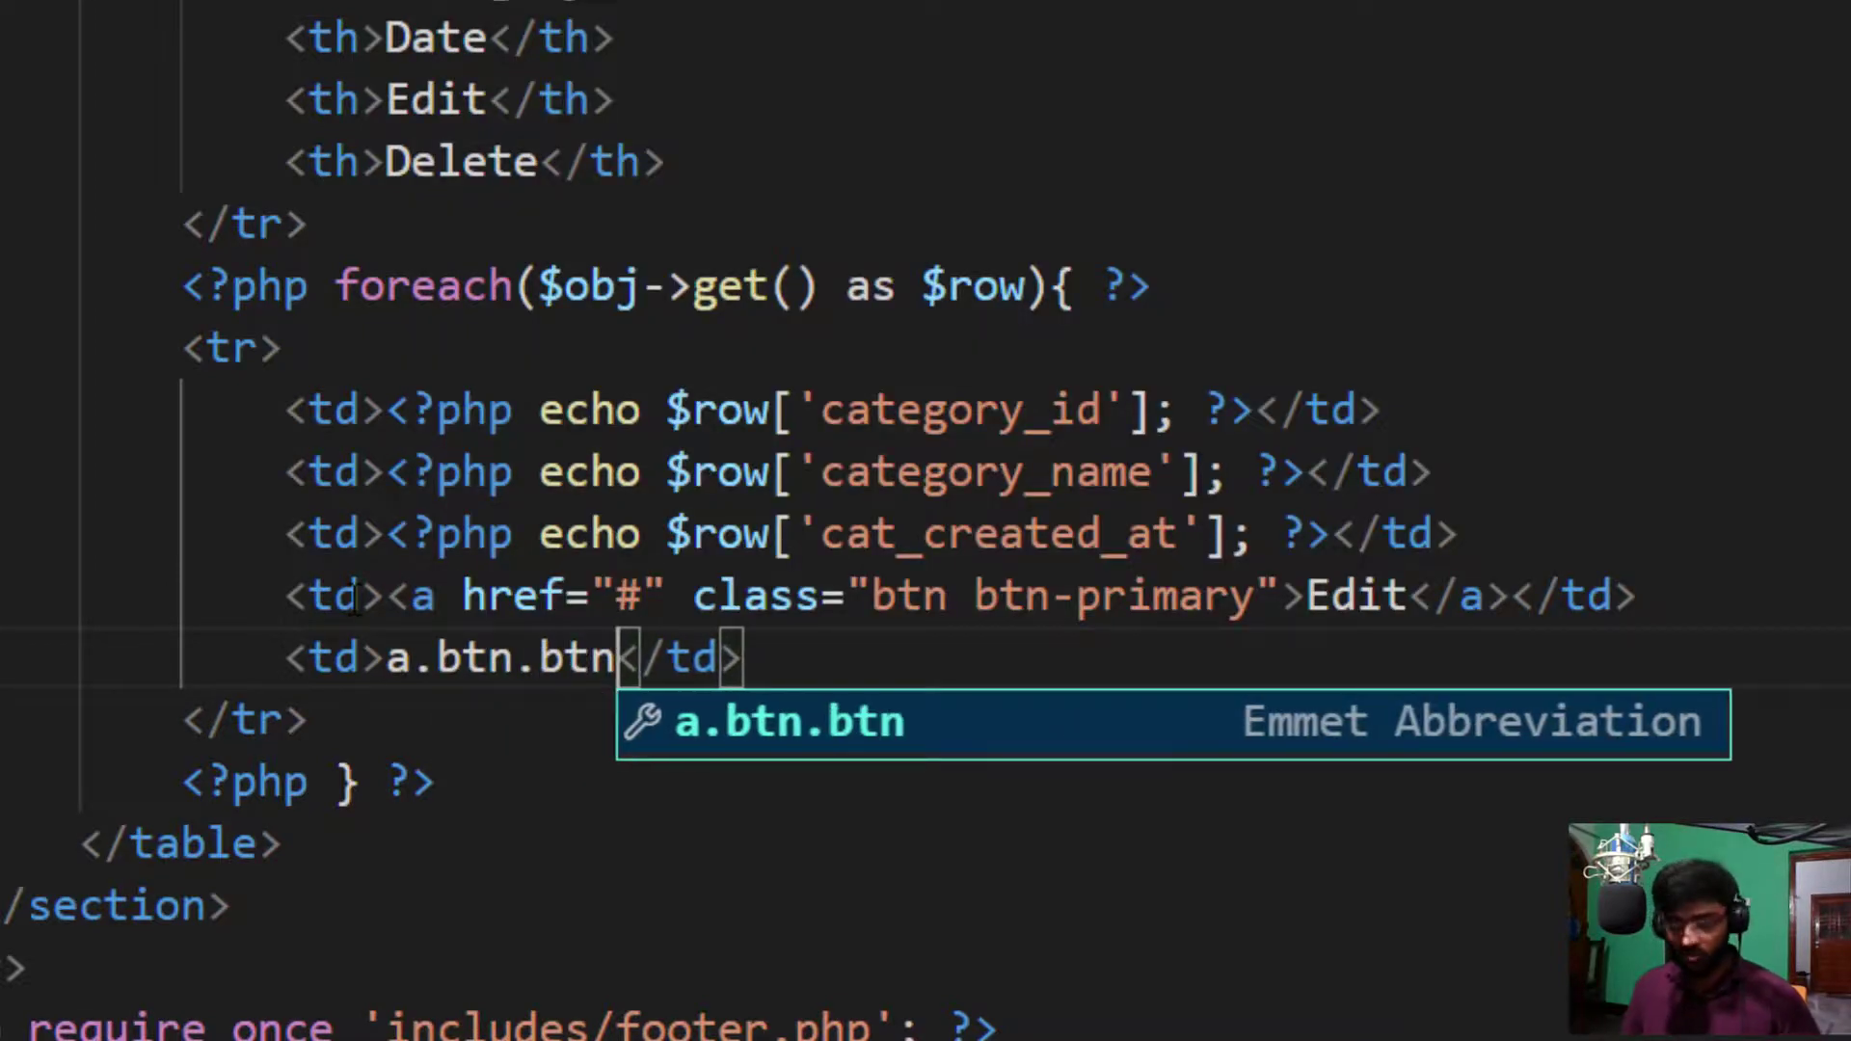
text(-danger">De</a>)
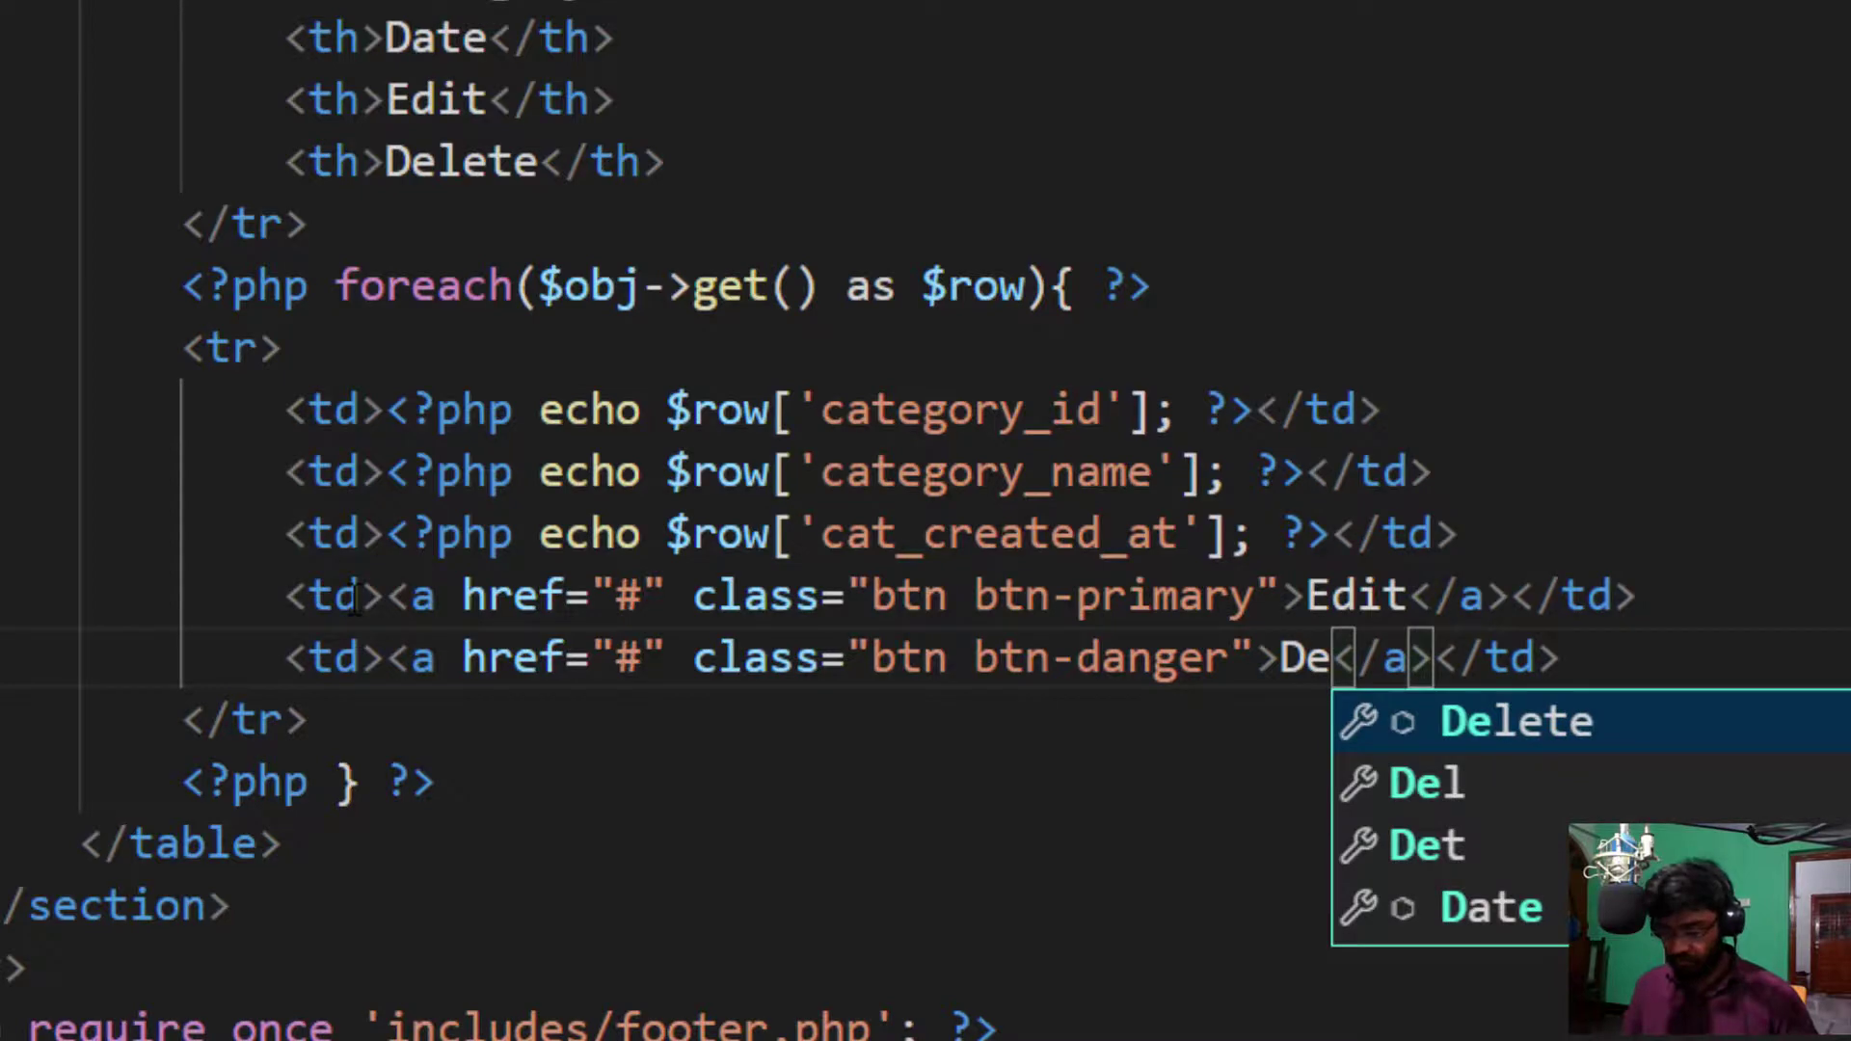
key(Tab)
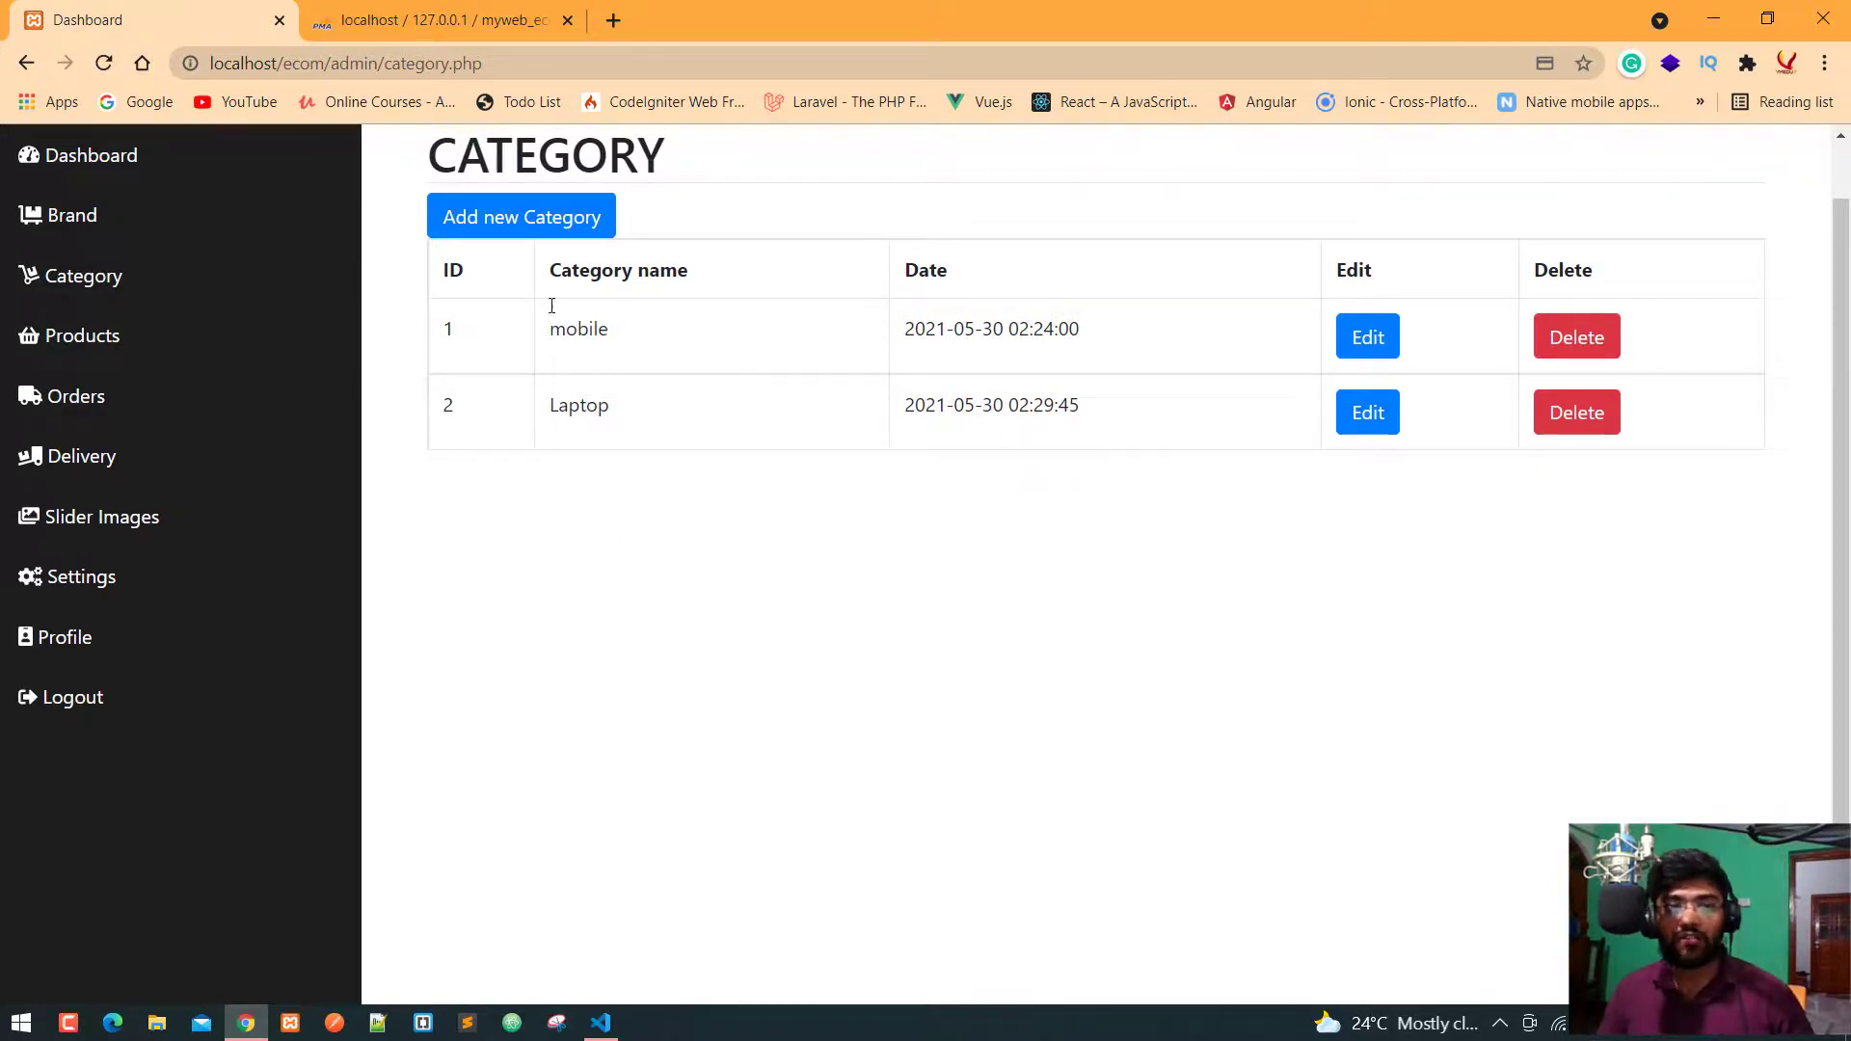
mouse_move(521, 218)
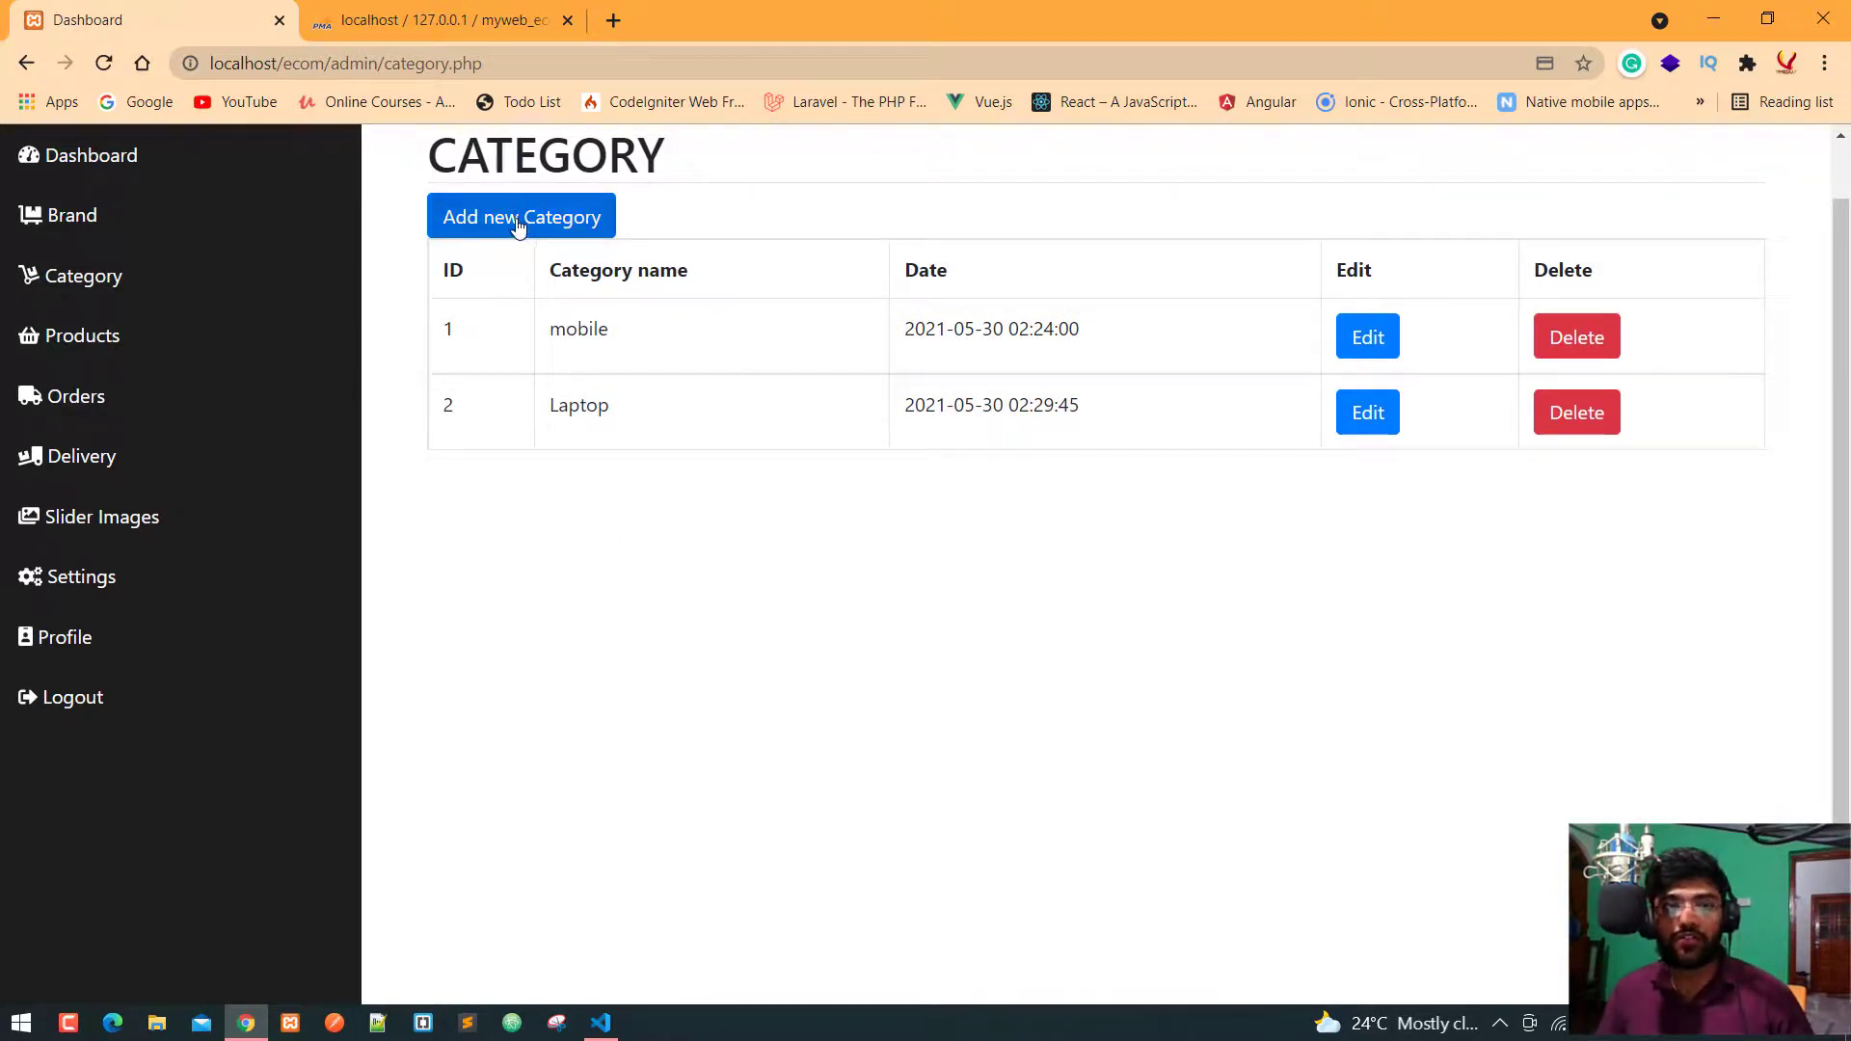
Step: Add a grocery category via the Add new Category form and reload so it appears as row 3
click(521, 218)
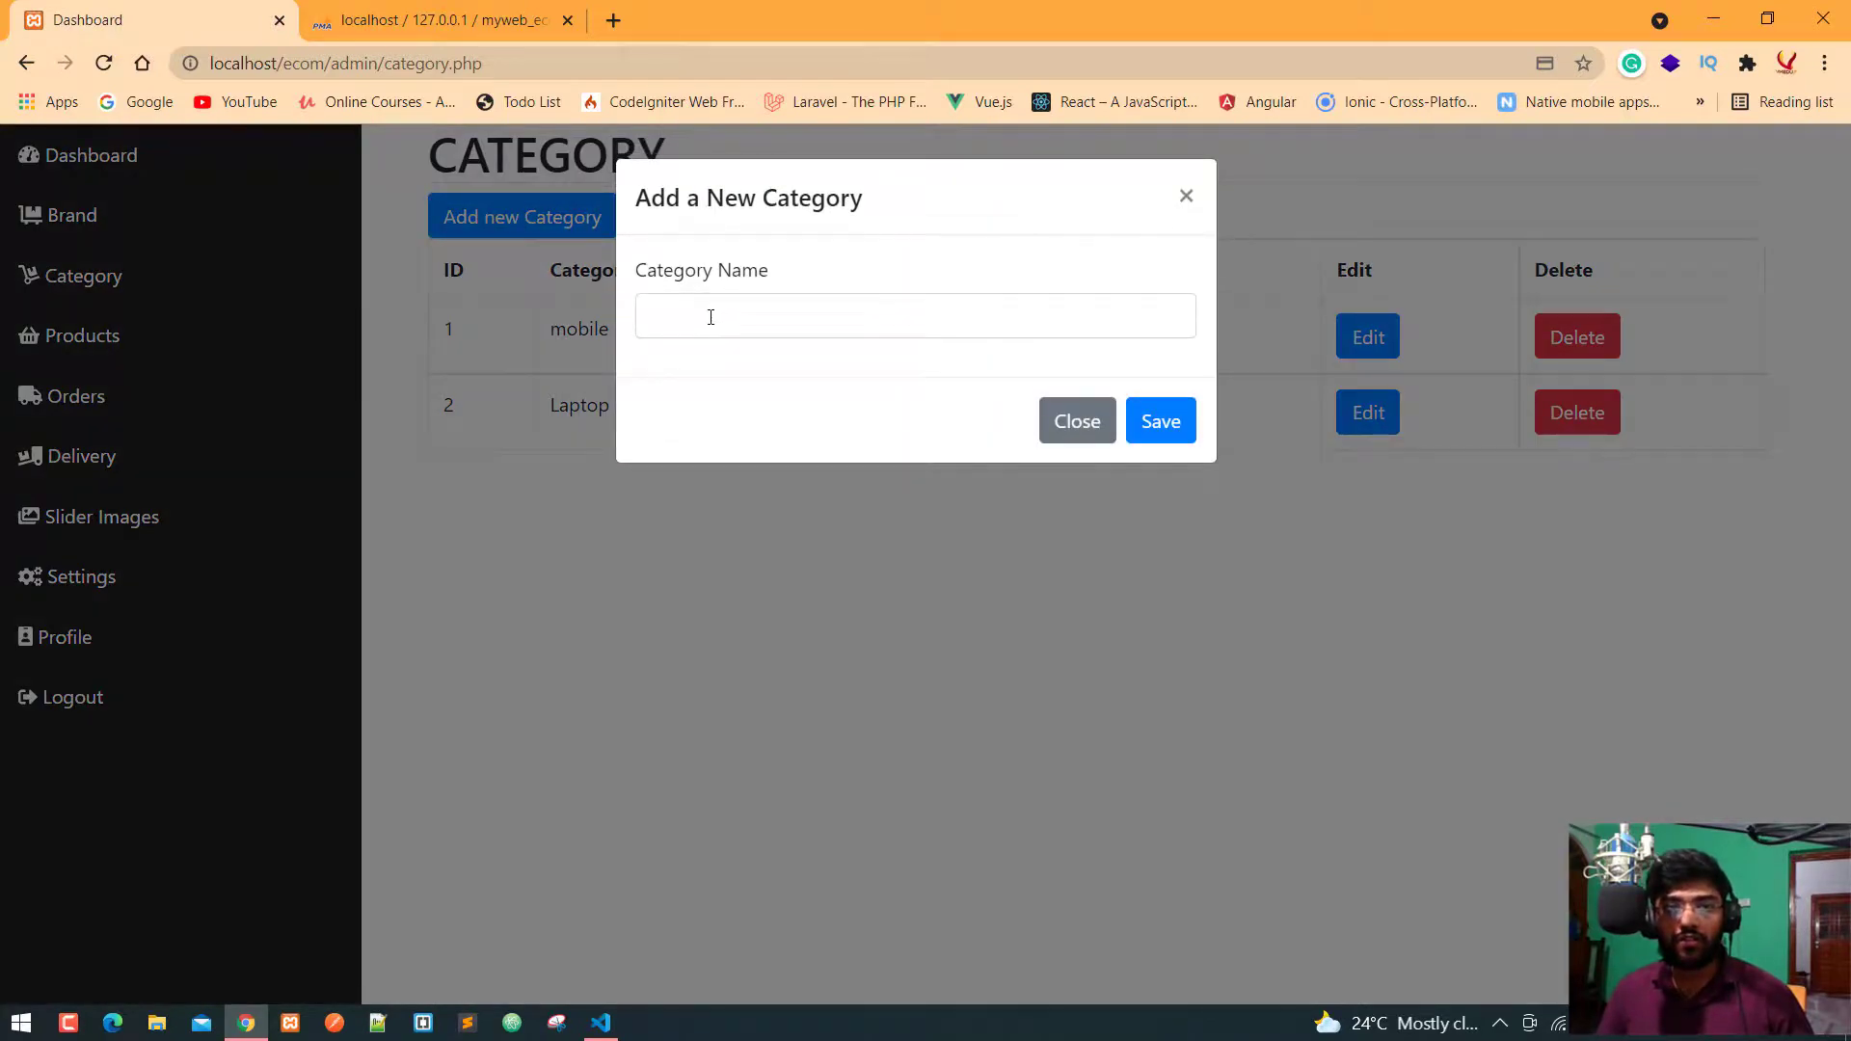
click(915, 314)
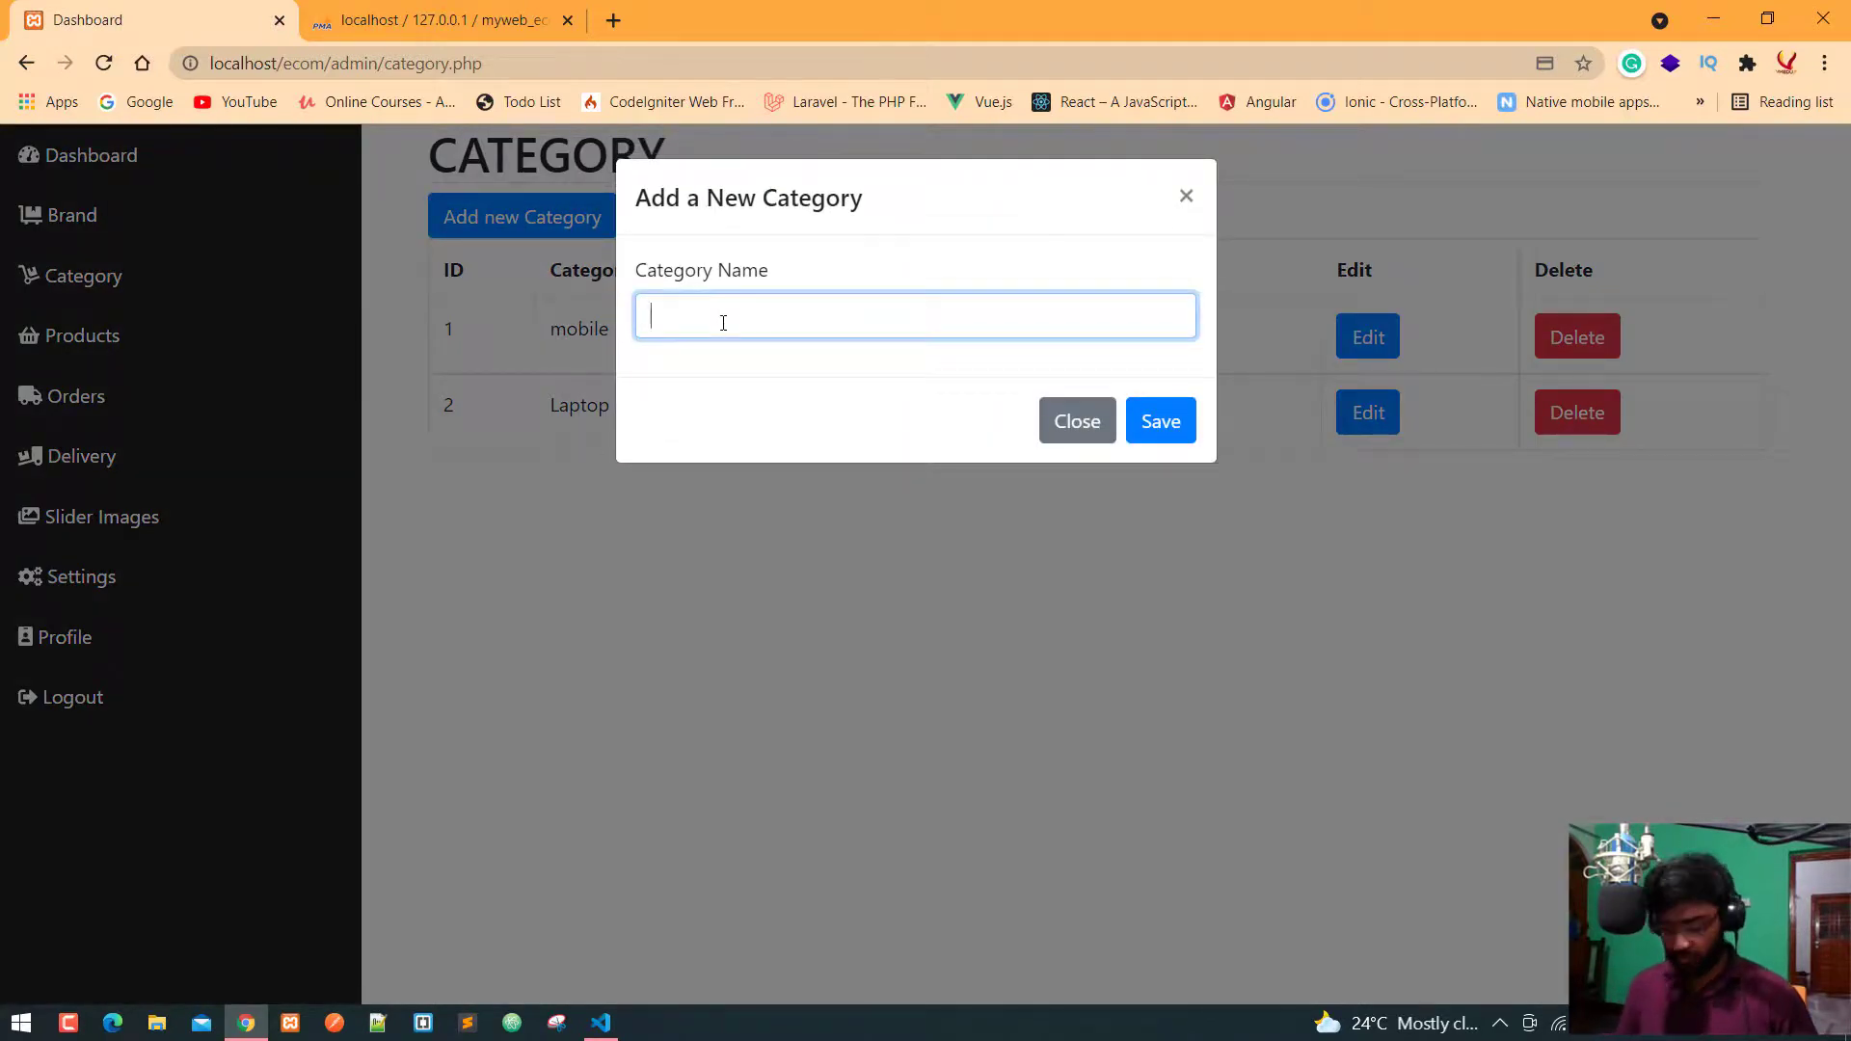
text(grocer)
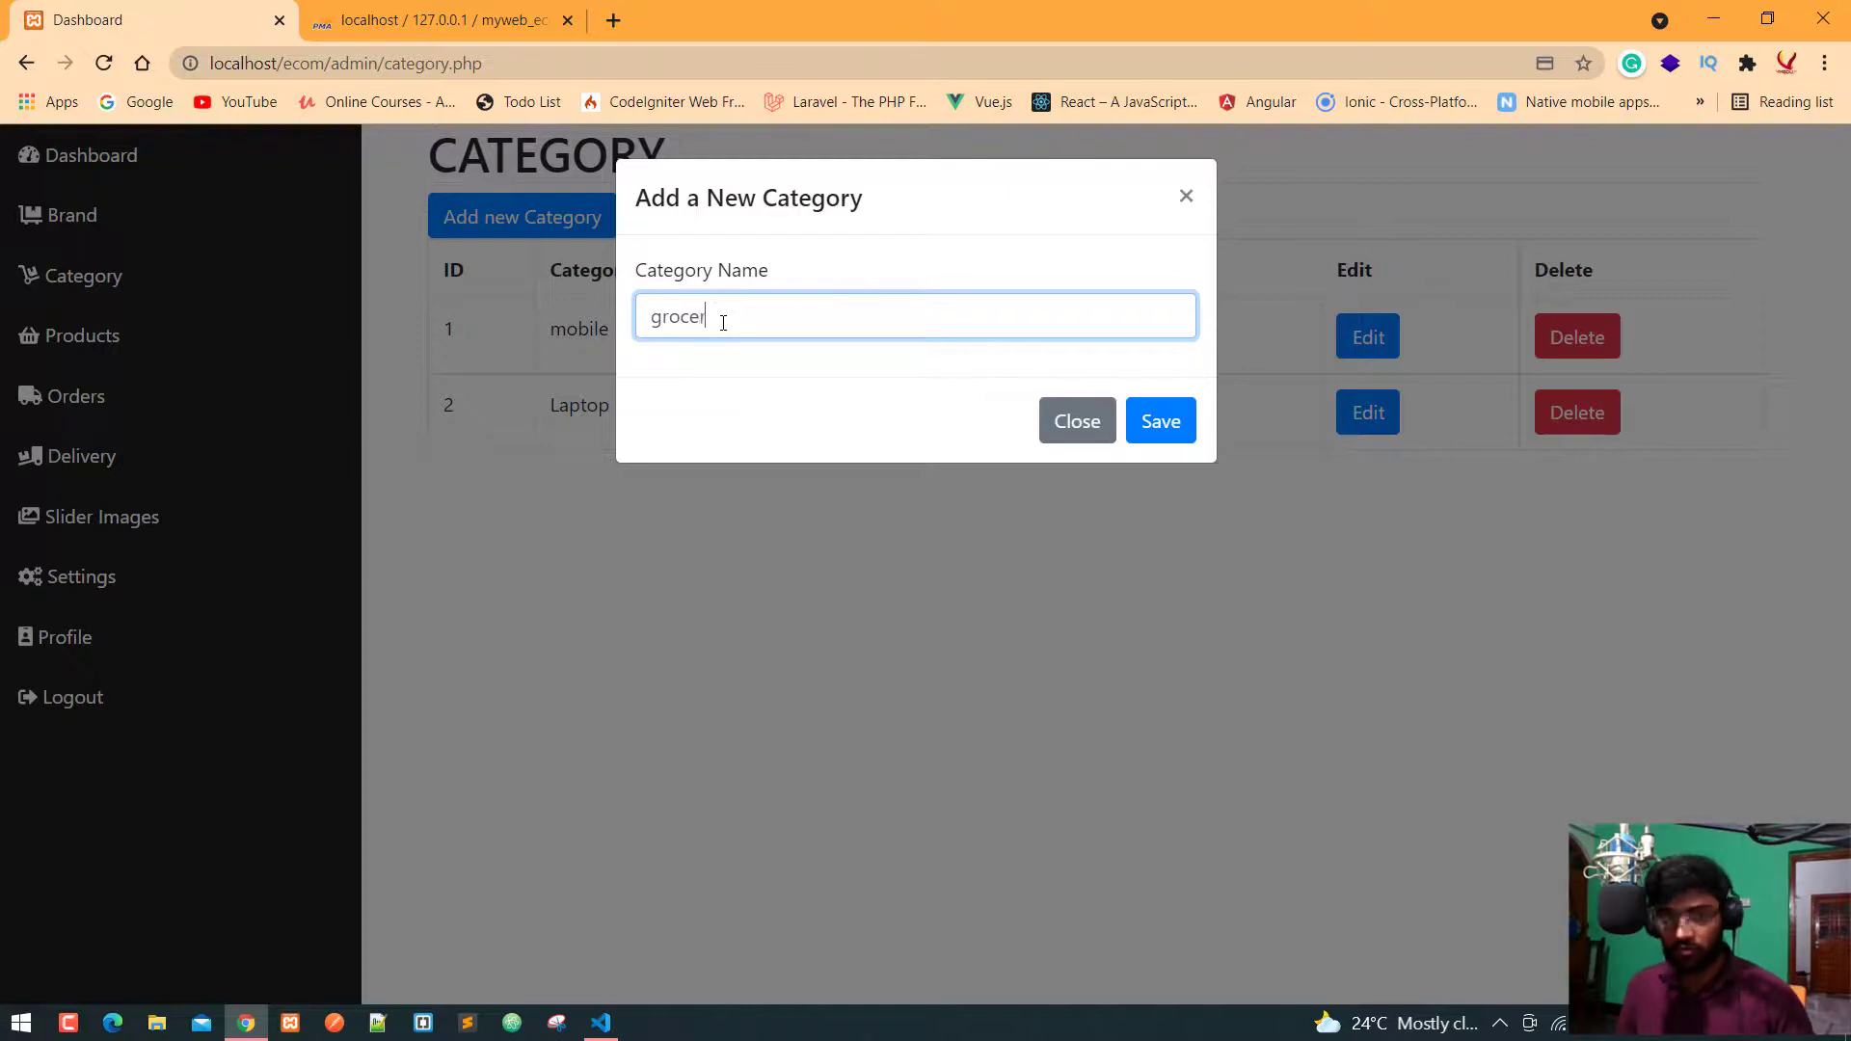
click(1159, 420)
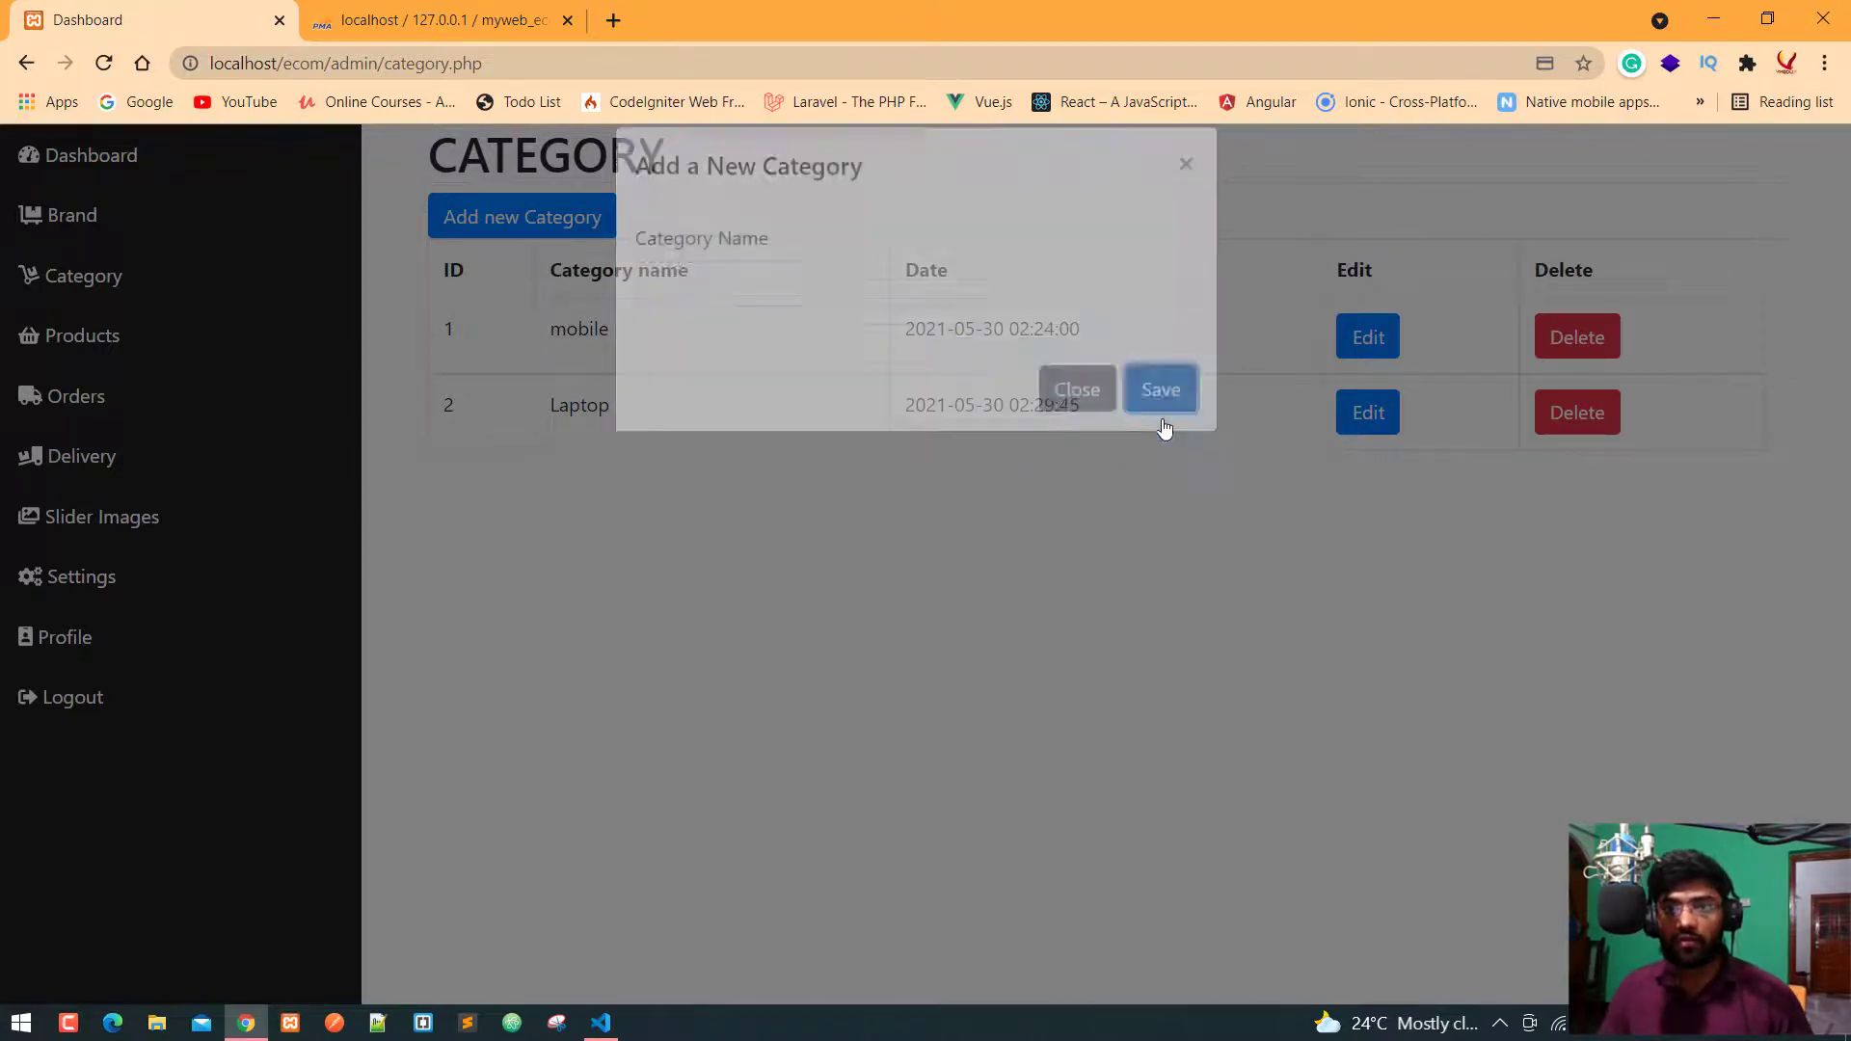
click(1076, 390)
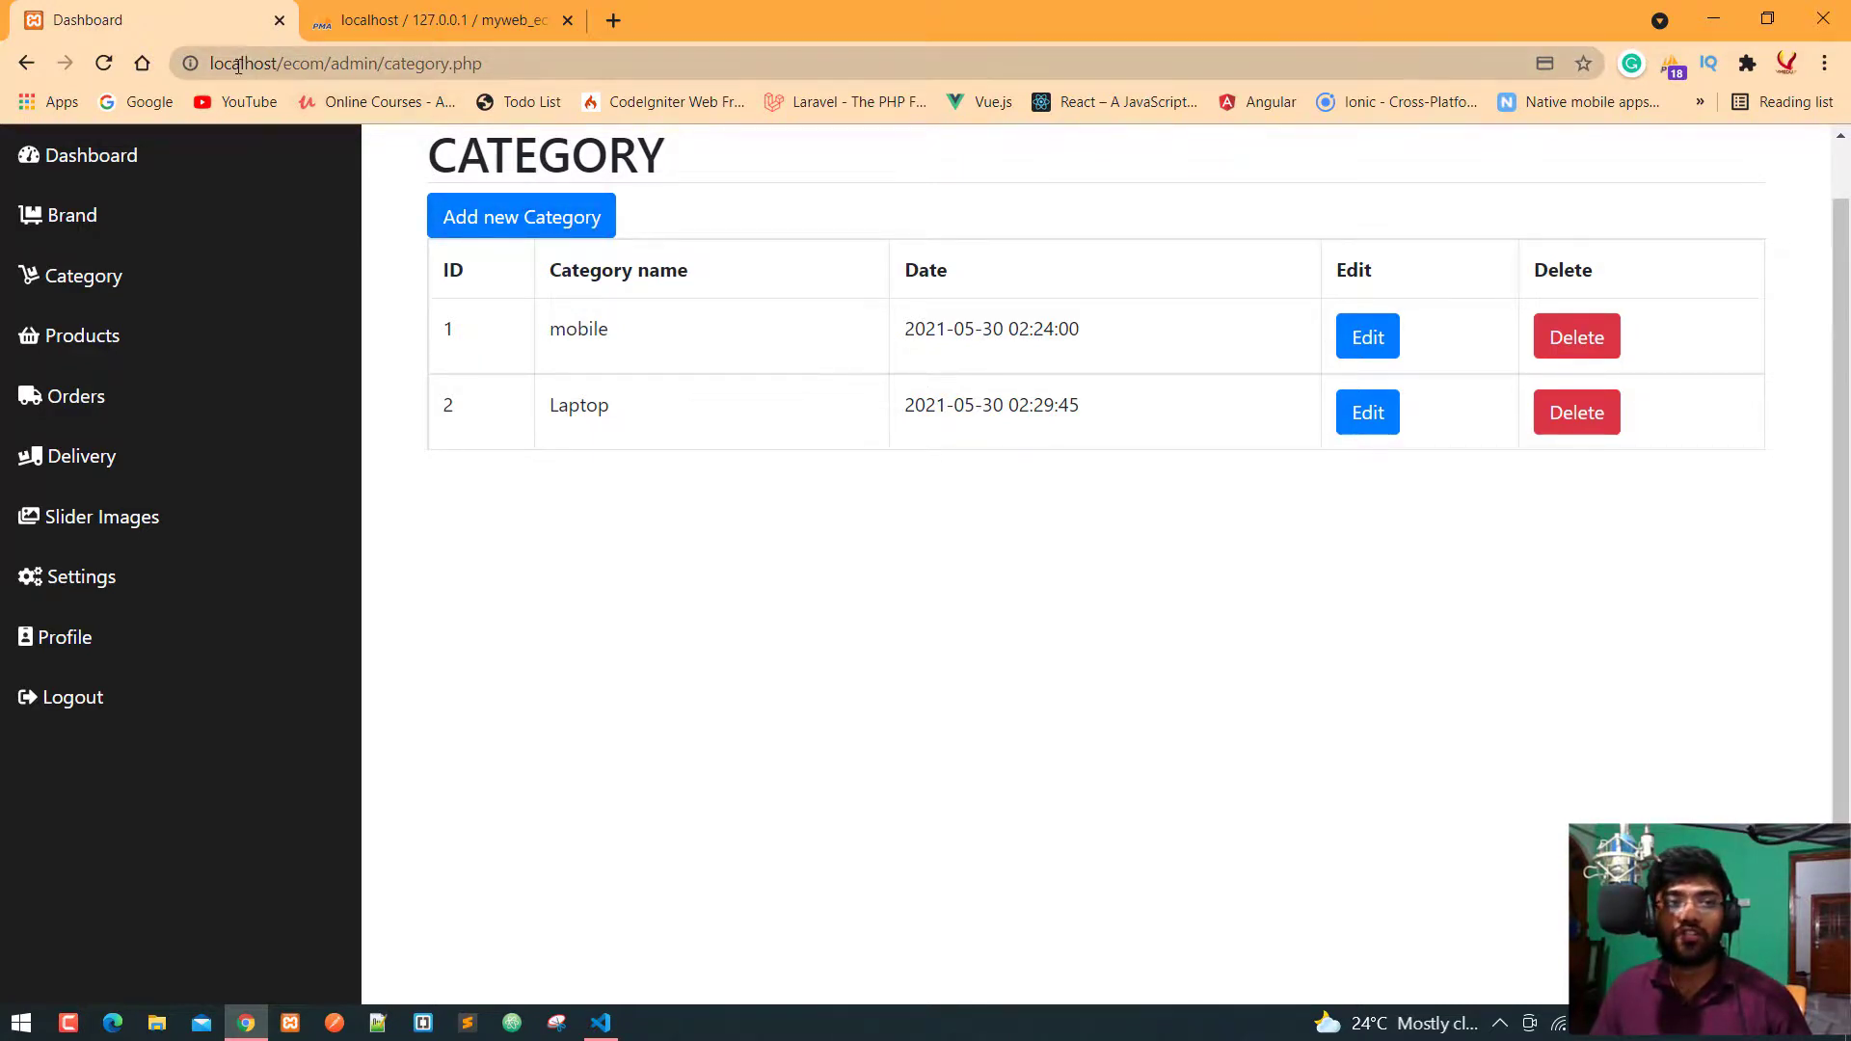
mouse_move(102, 63)
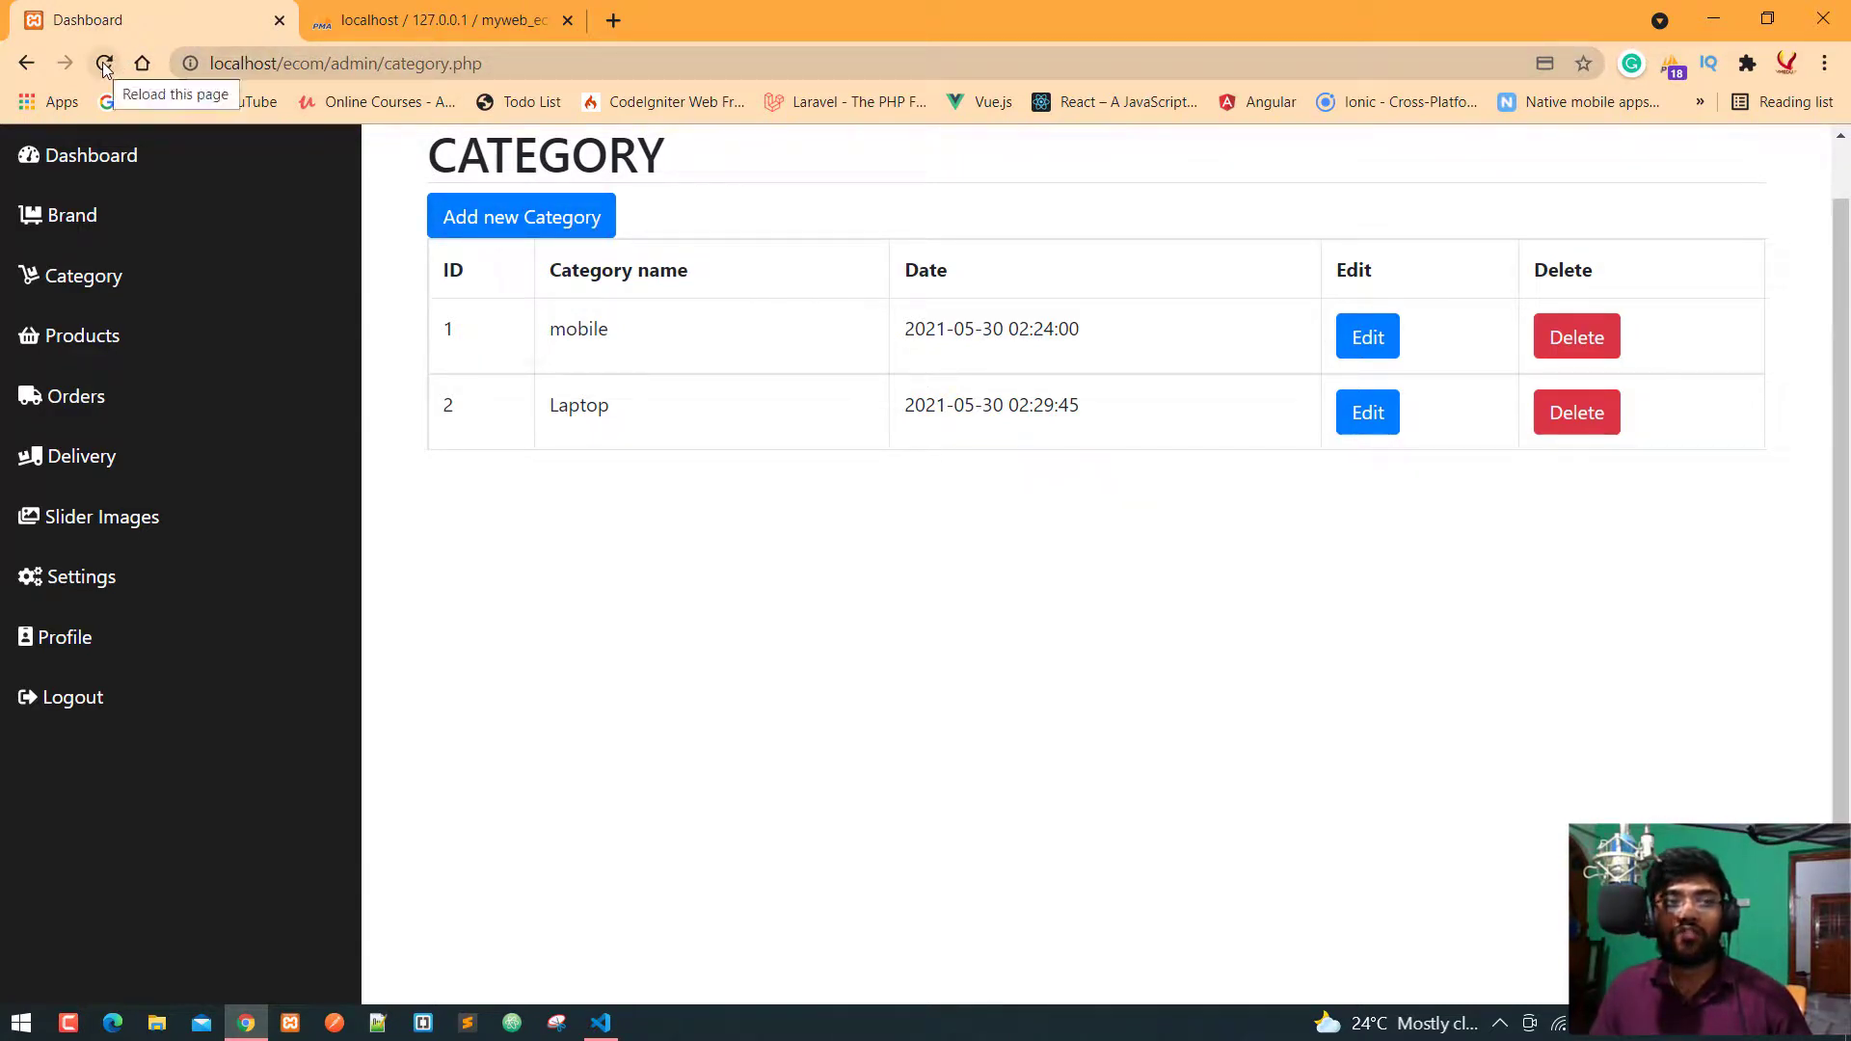
click(105, 63)
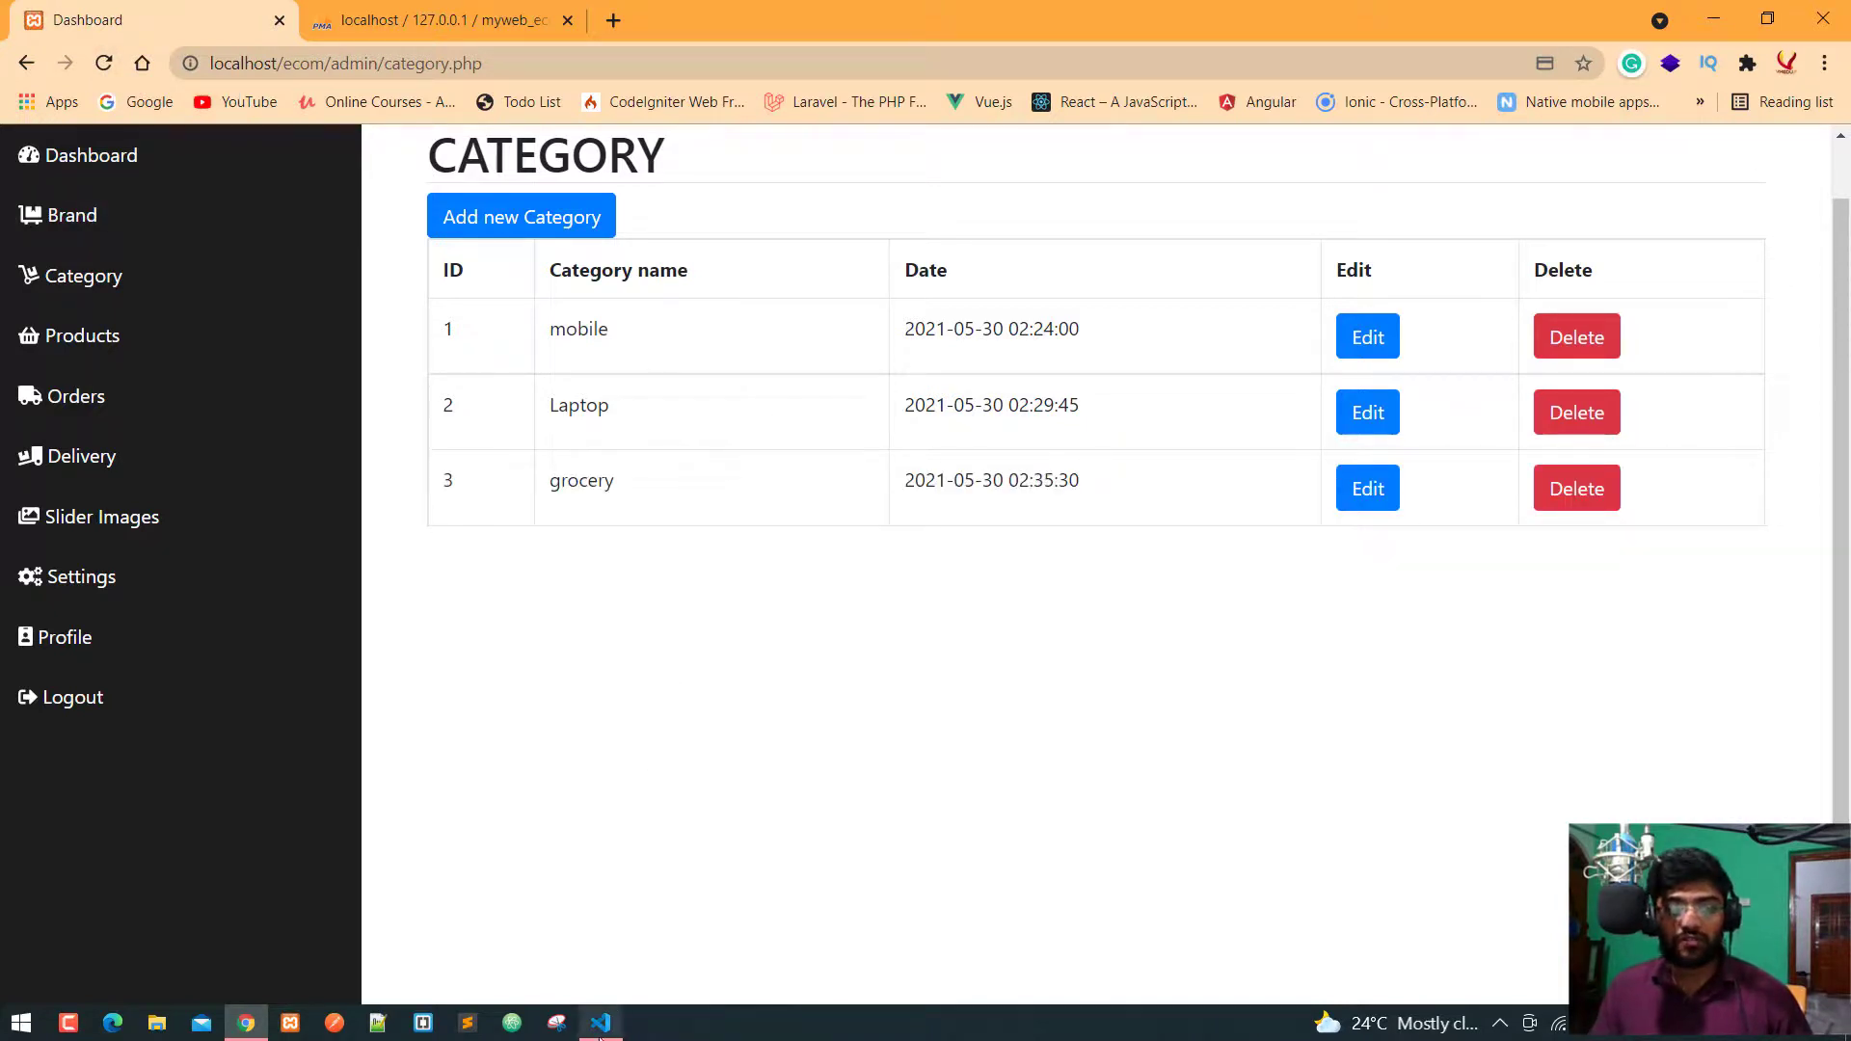
click(600, 1022)
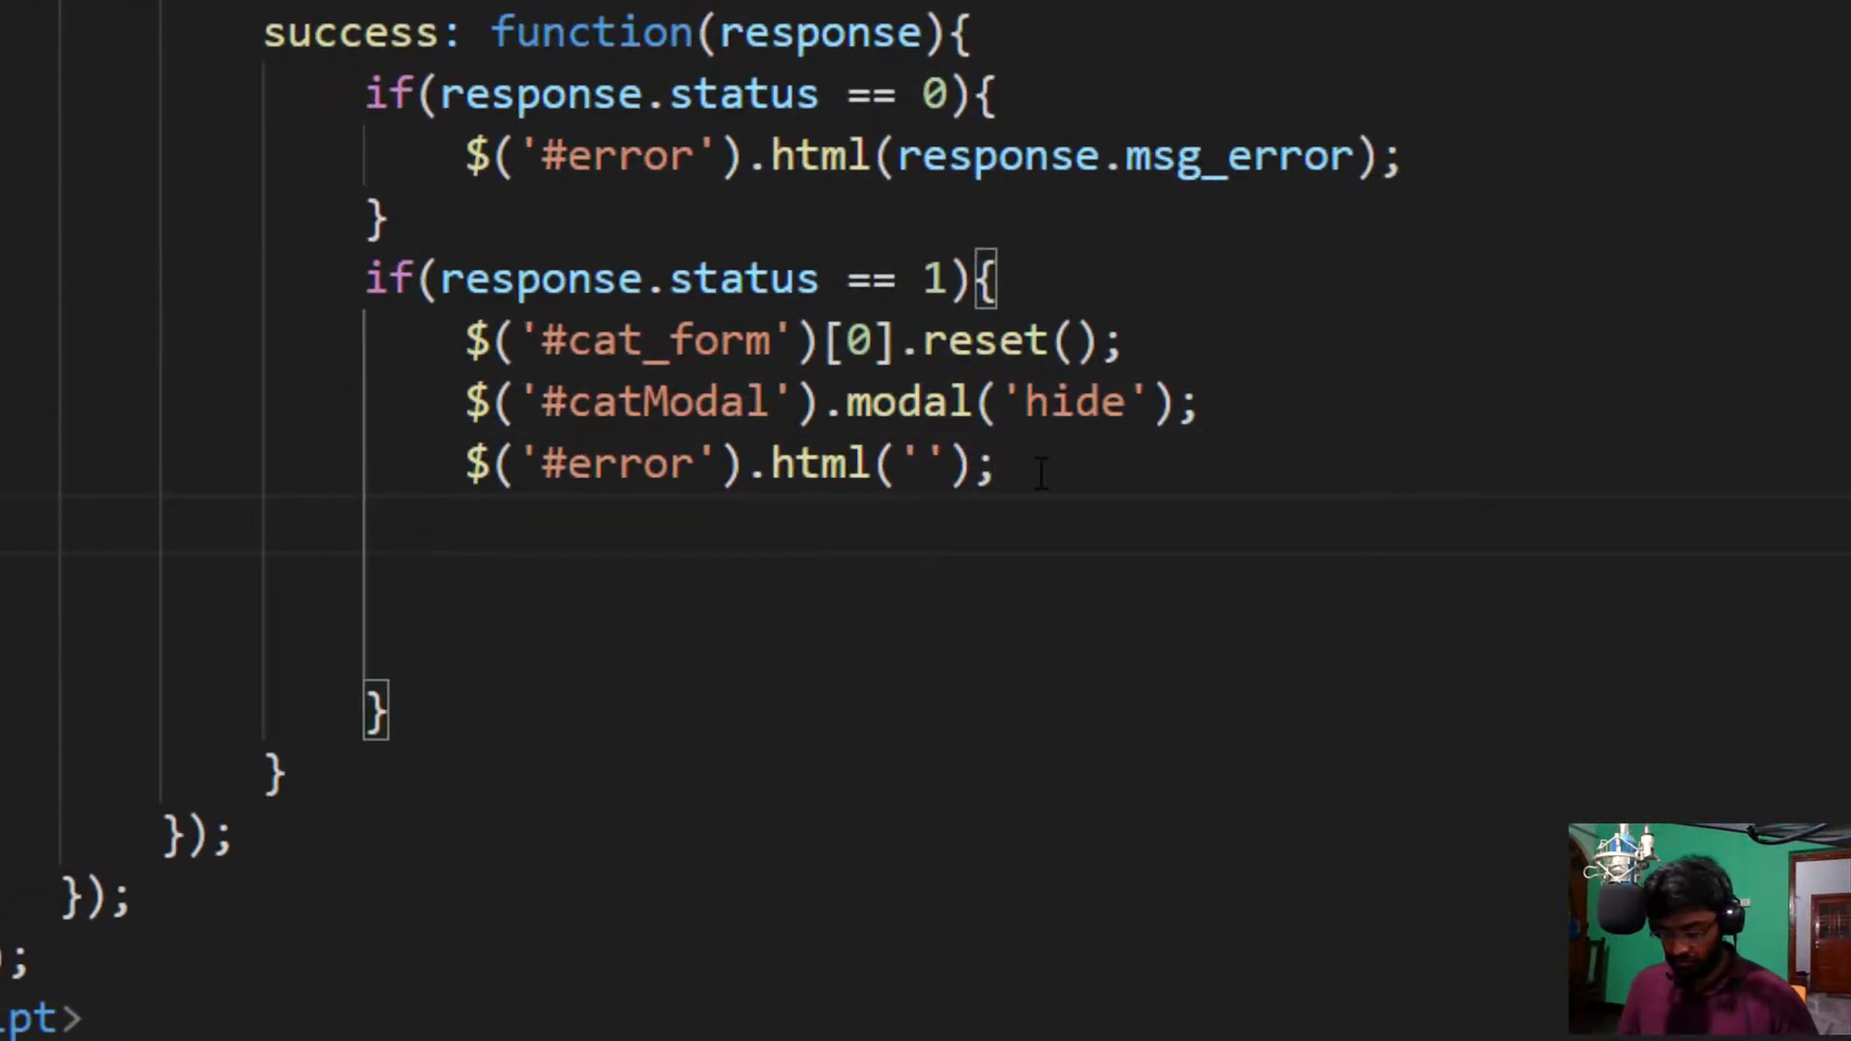
Step: Call window.reload() in the status == 1 success branch after the error reset
text(windo)
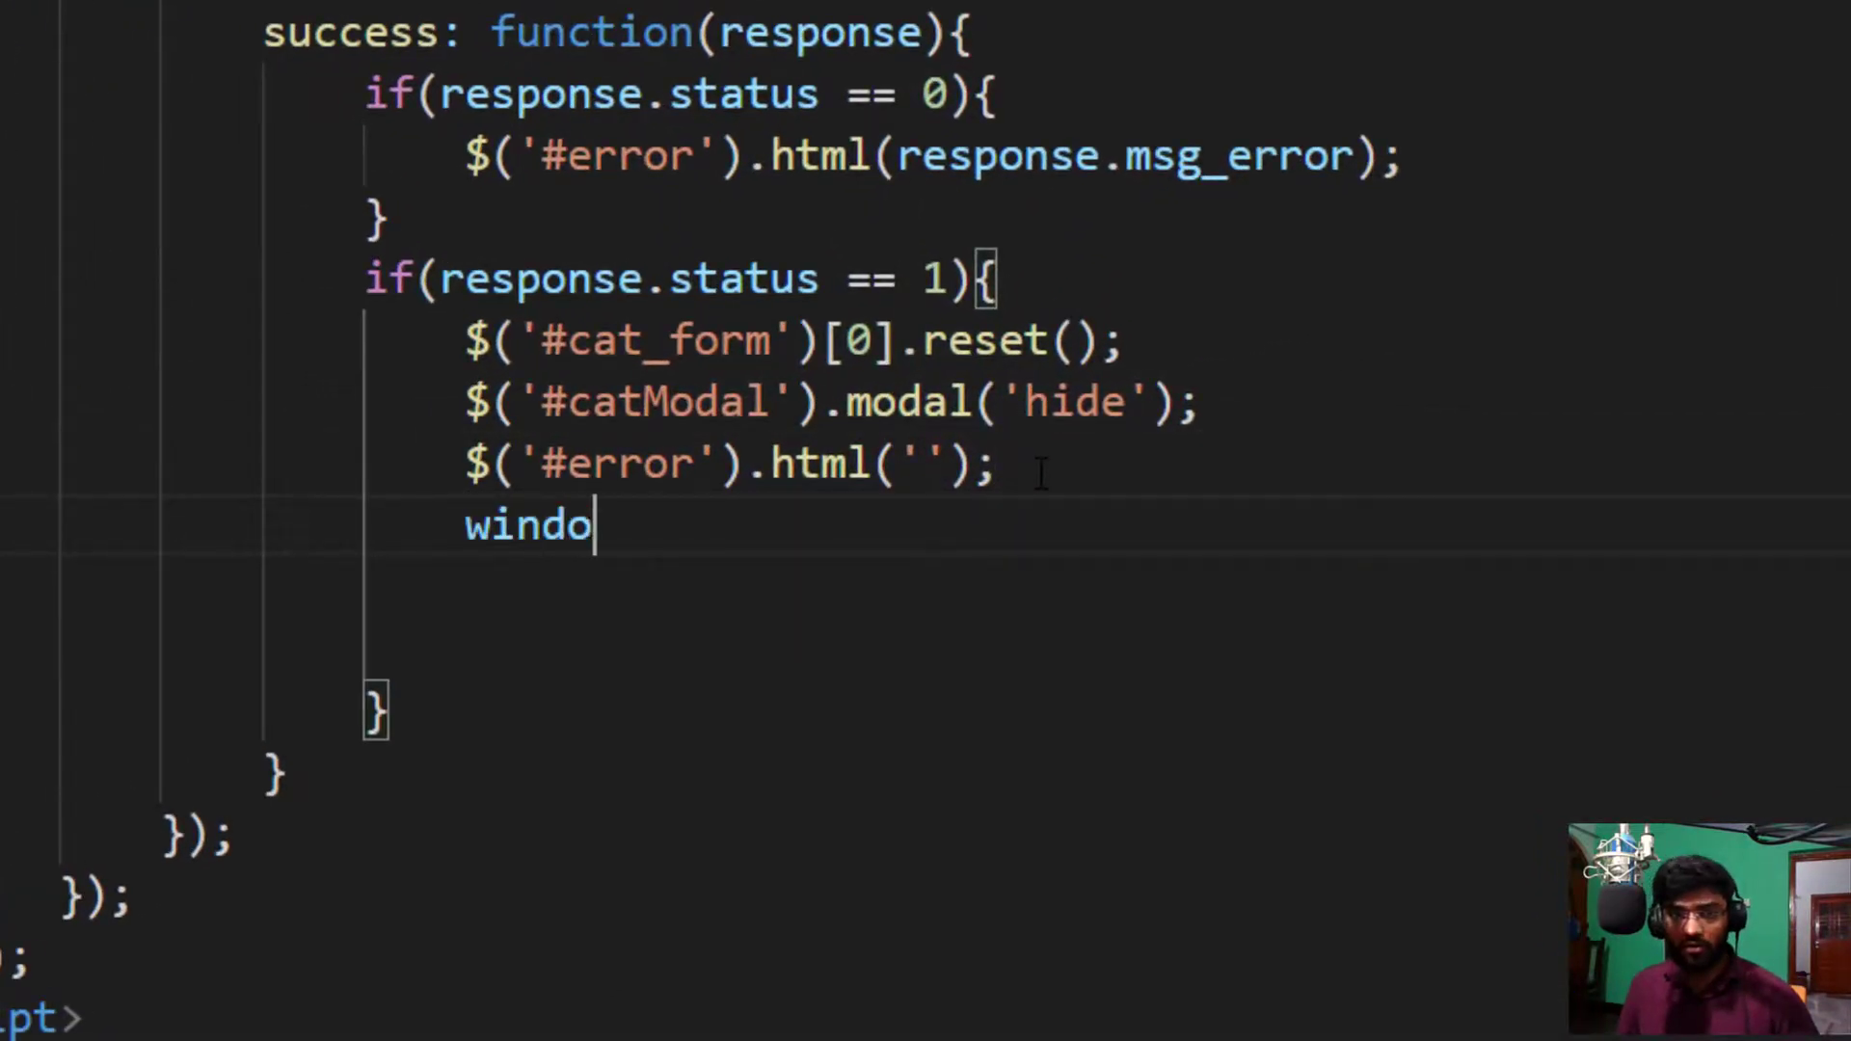
text(w.re)
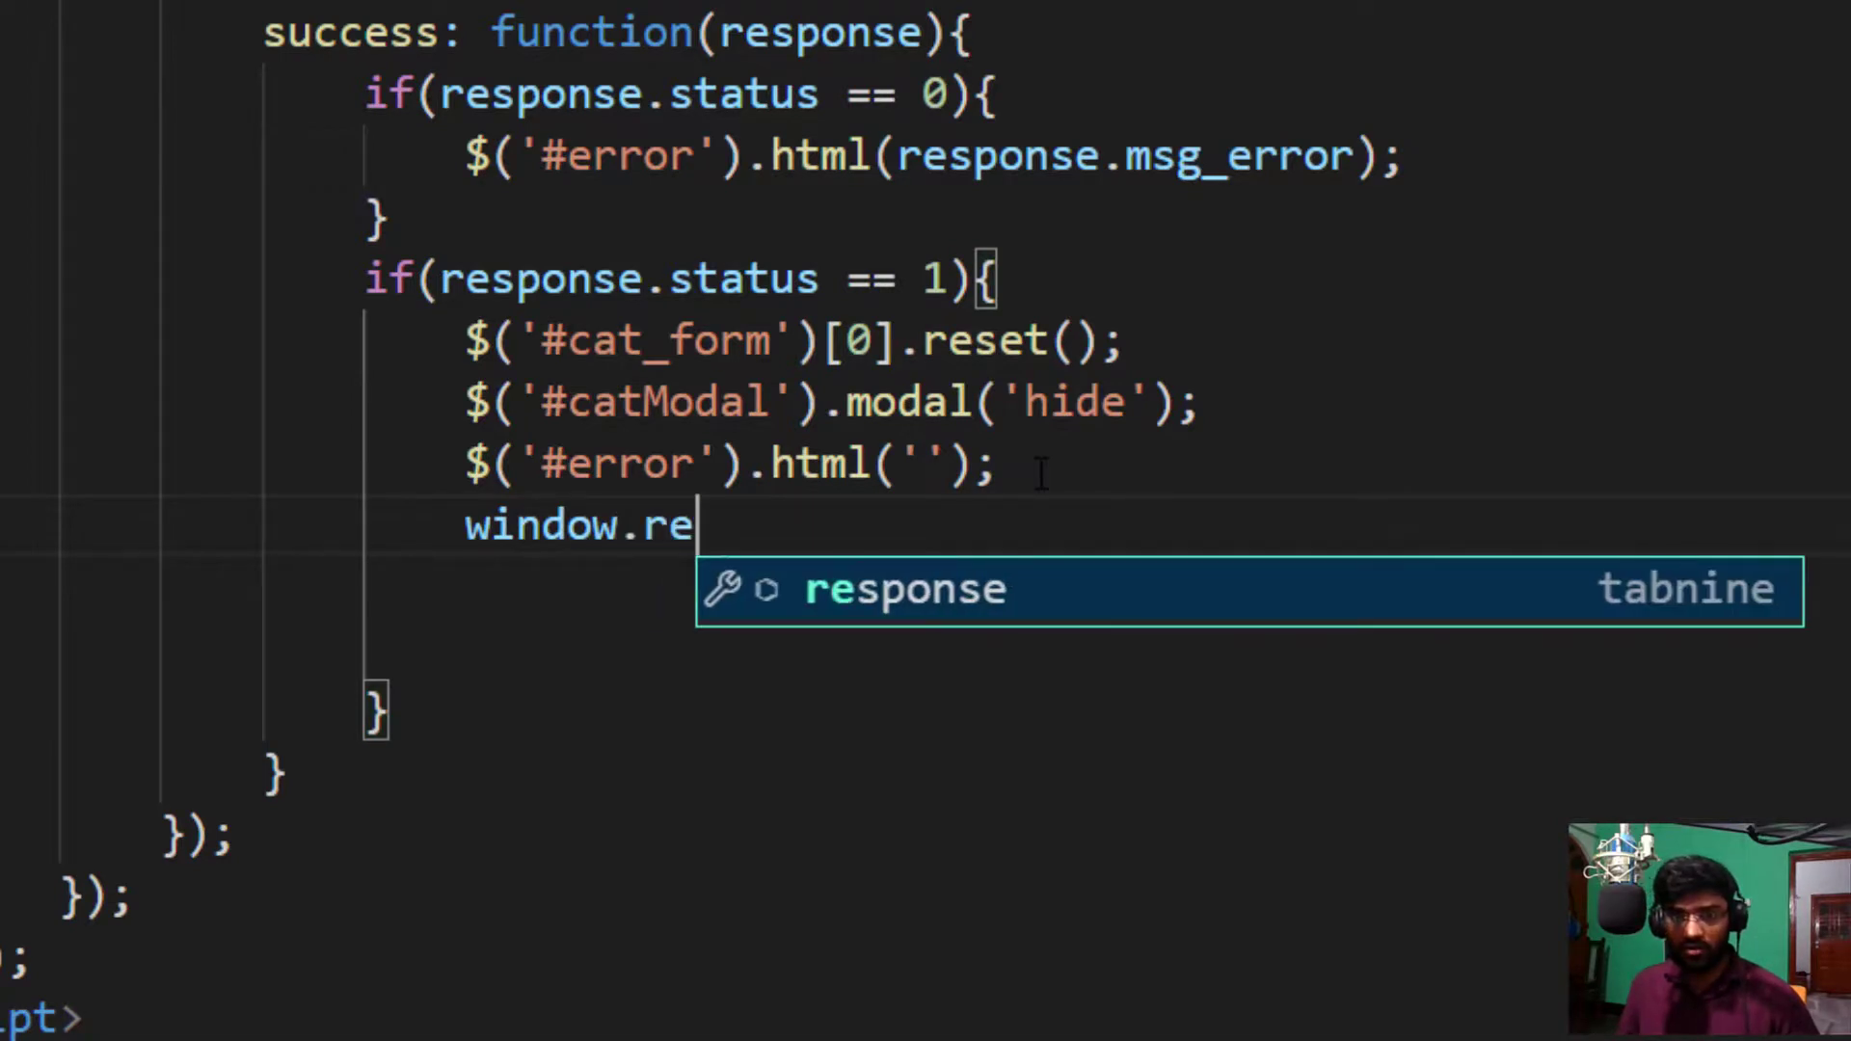
text(loa)
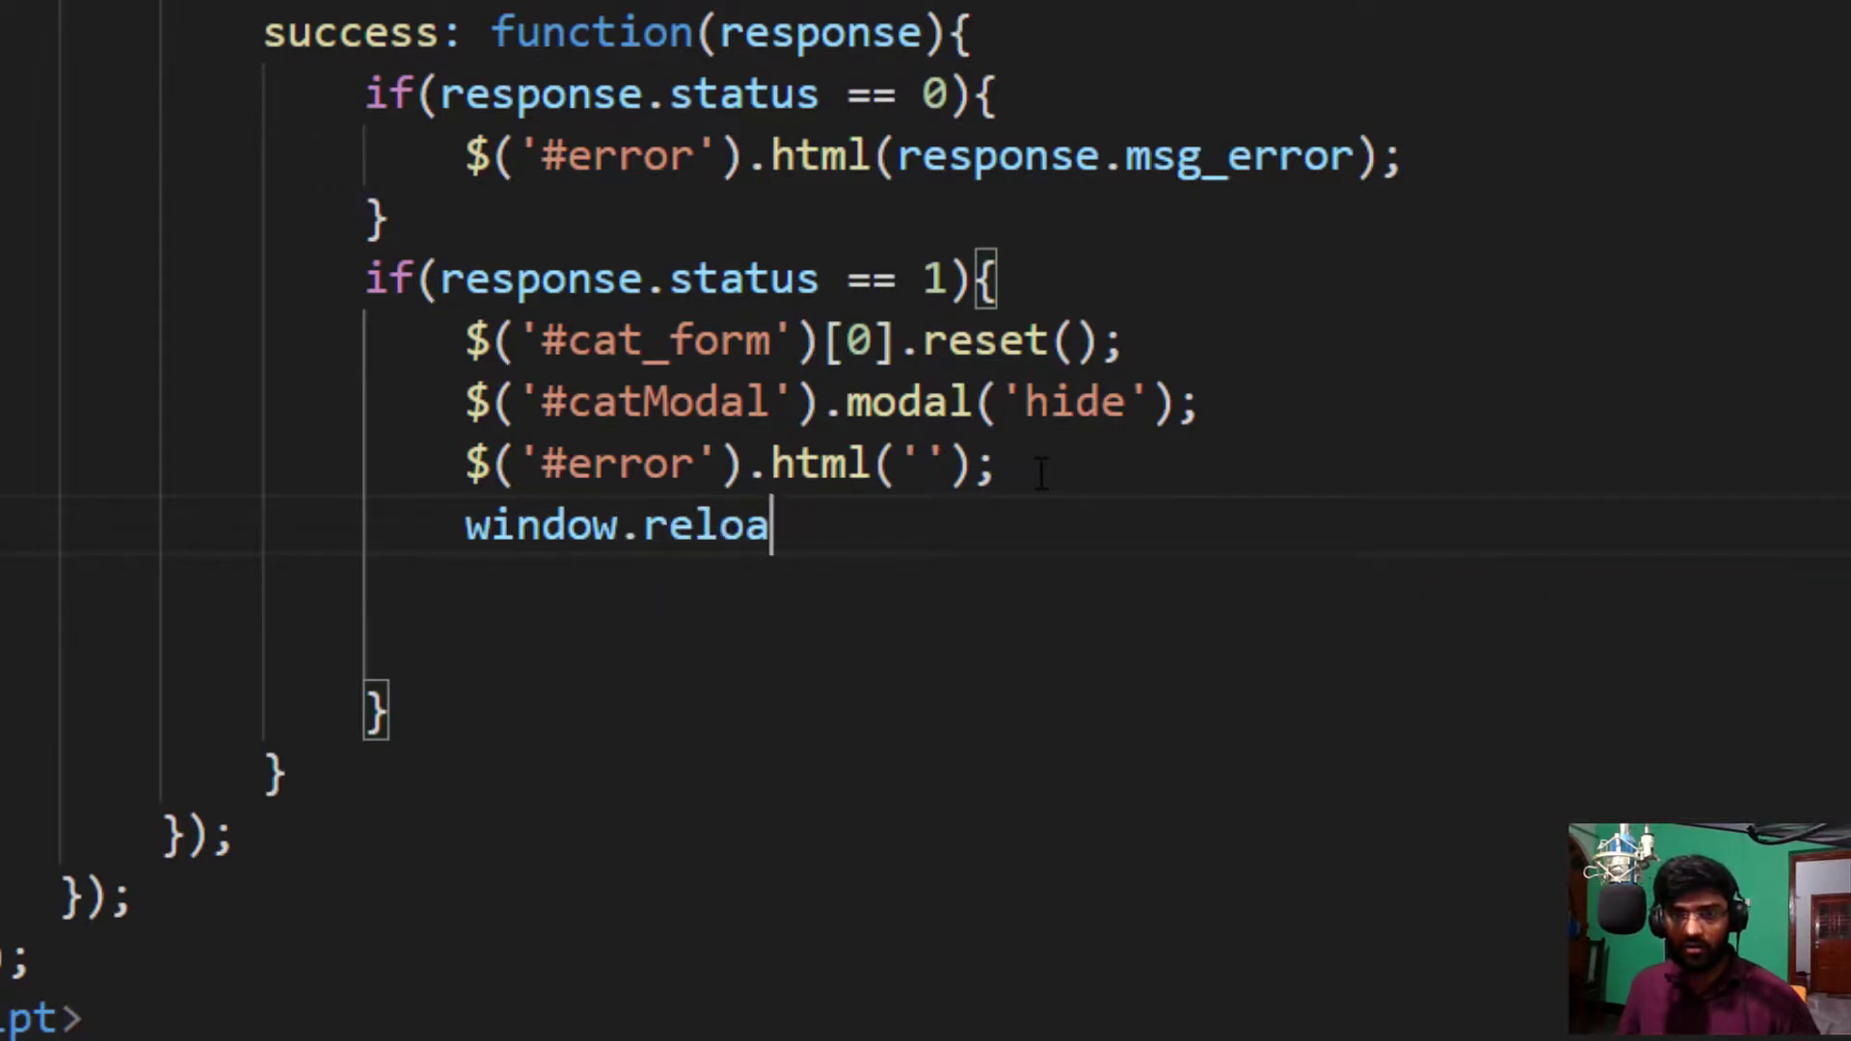
text(d())
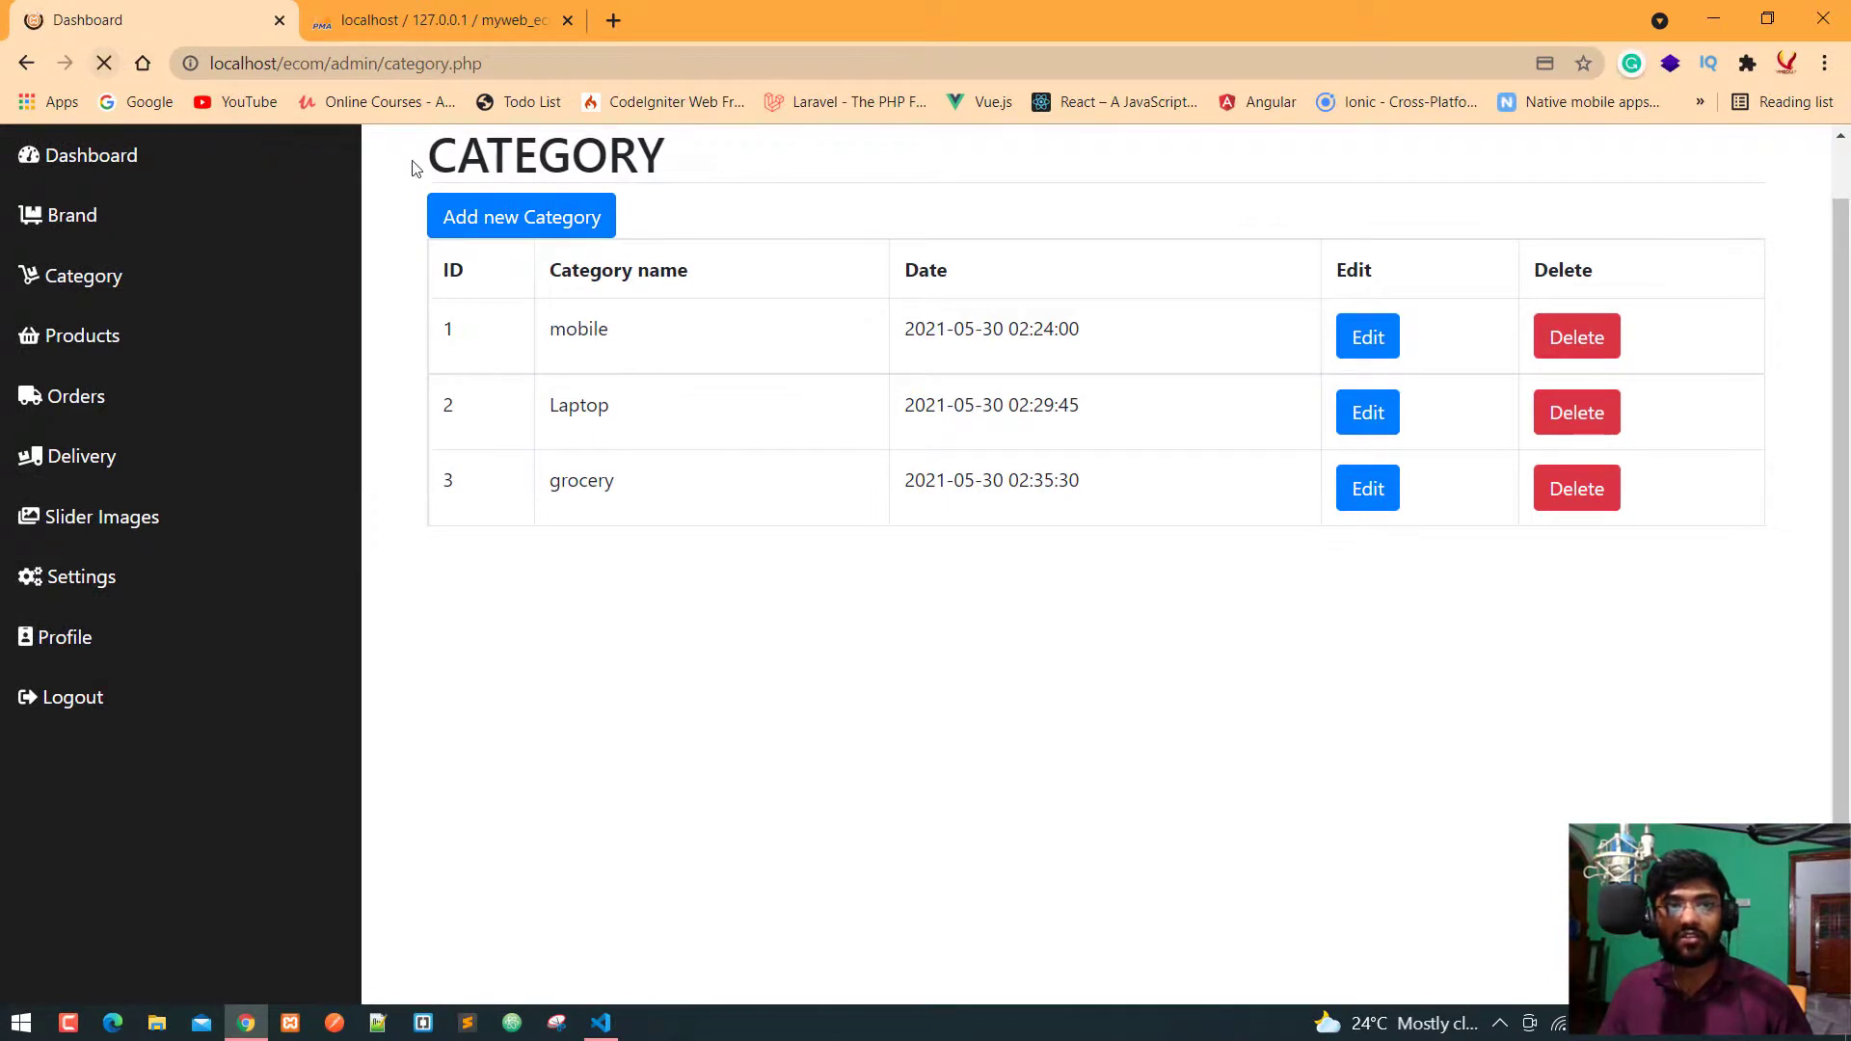
Step: Add an Electronics category through the form and reload the admin page
click(521, 216)
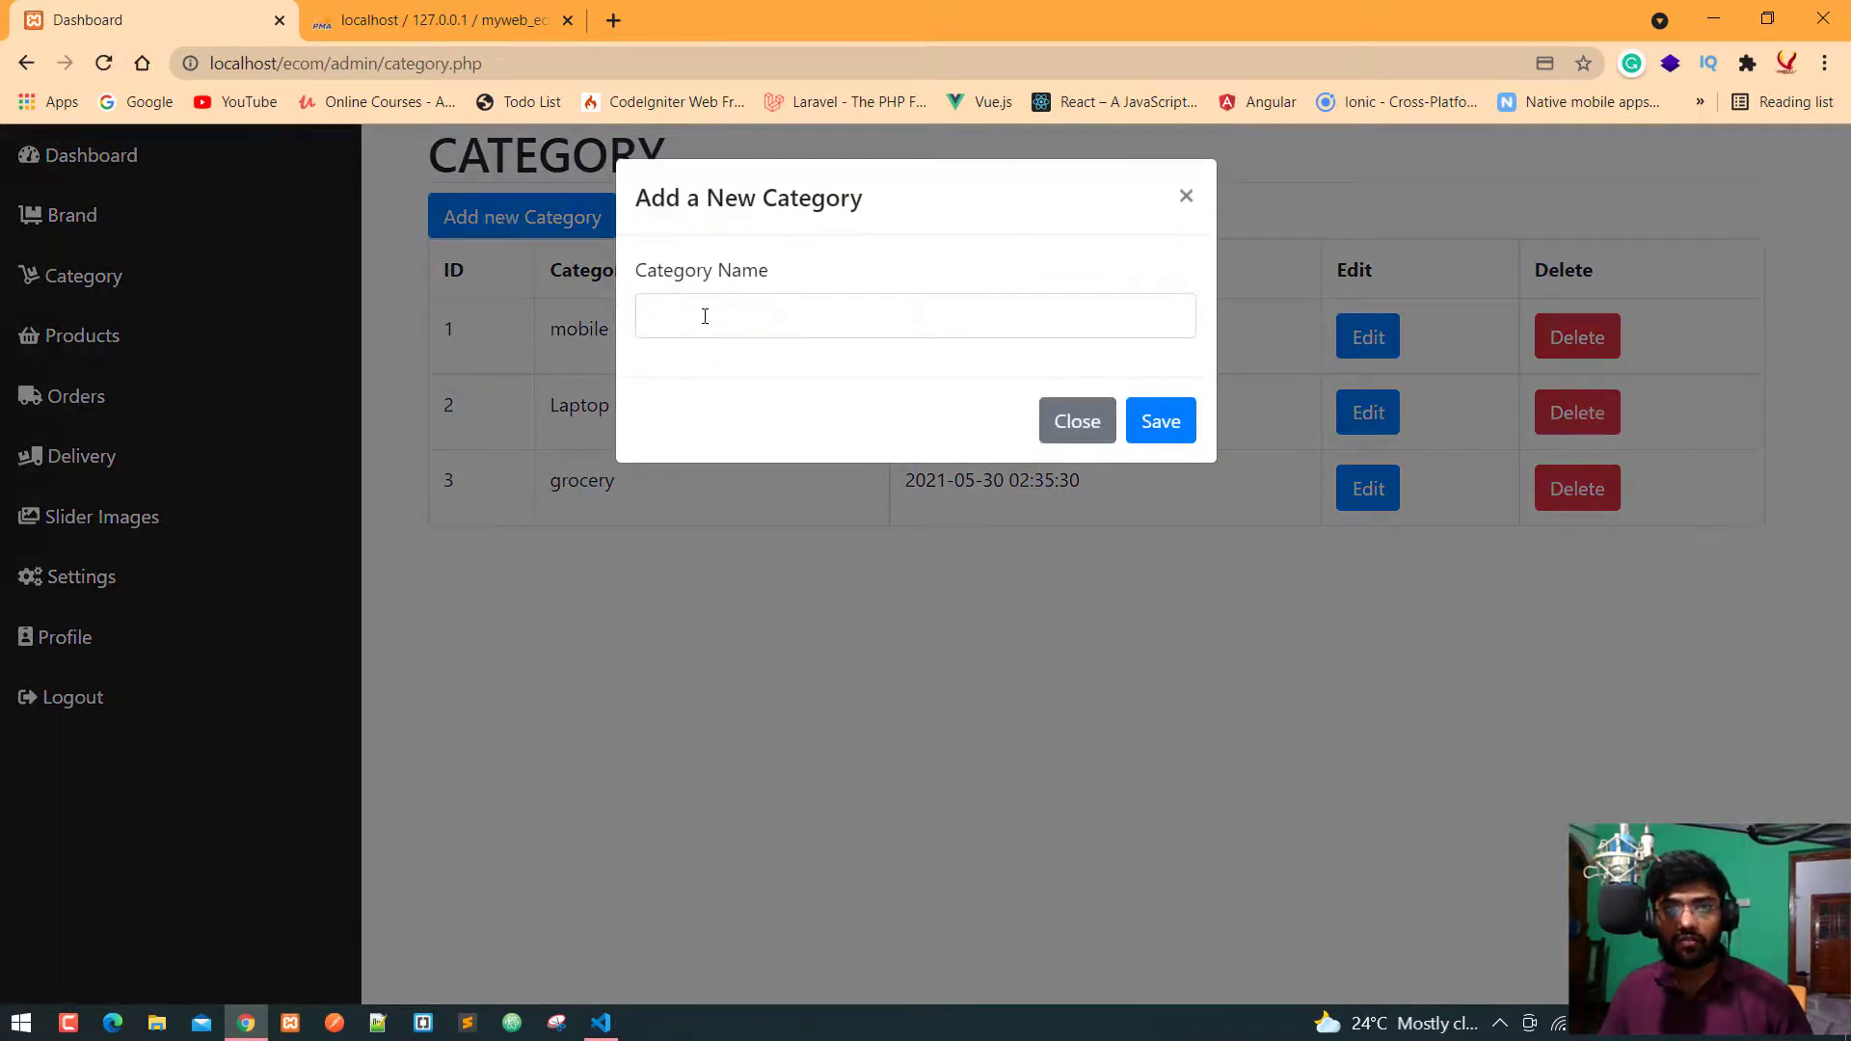
click(914, 314)
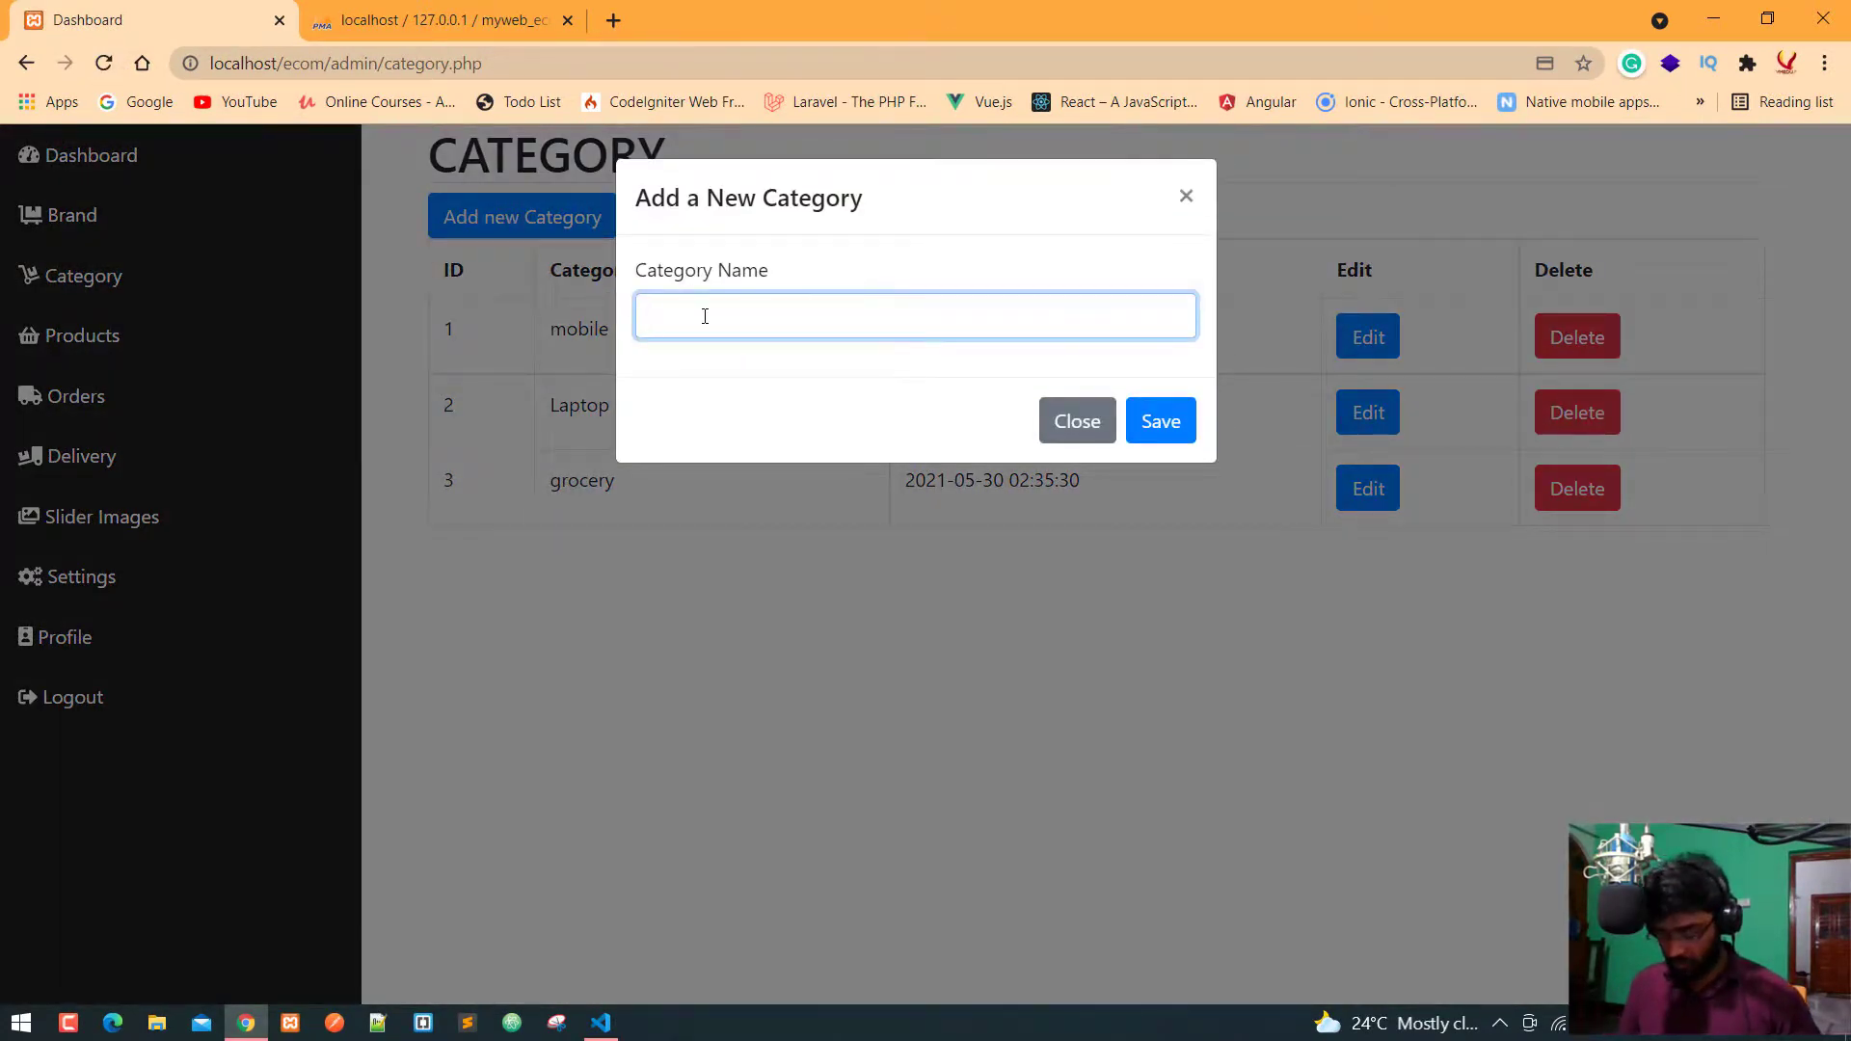
text(Electronic)
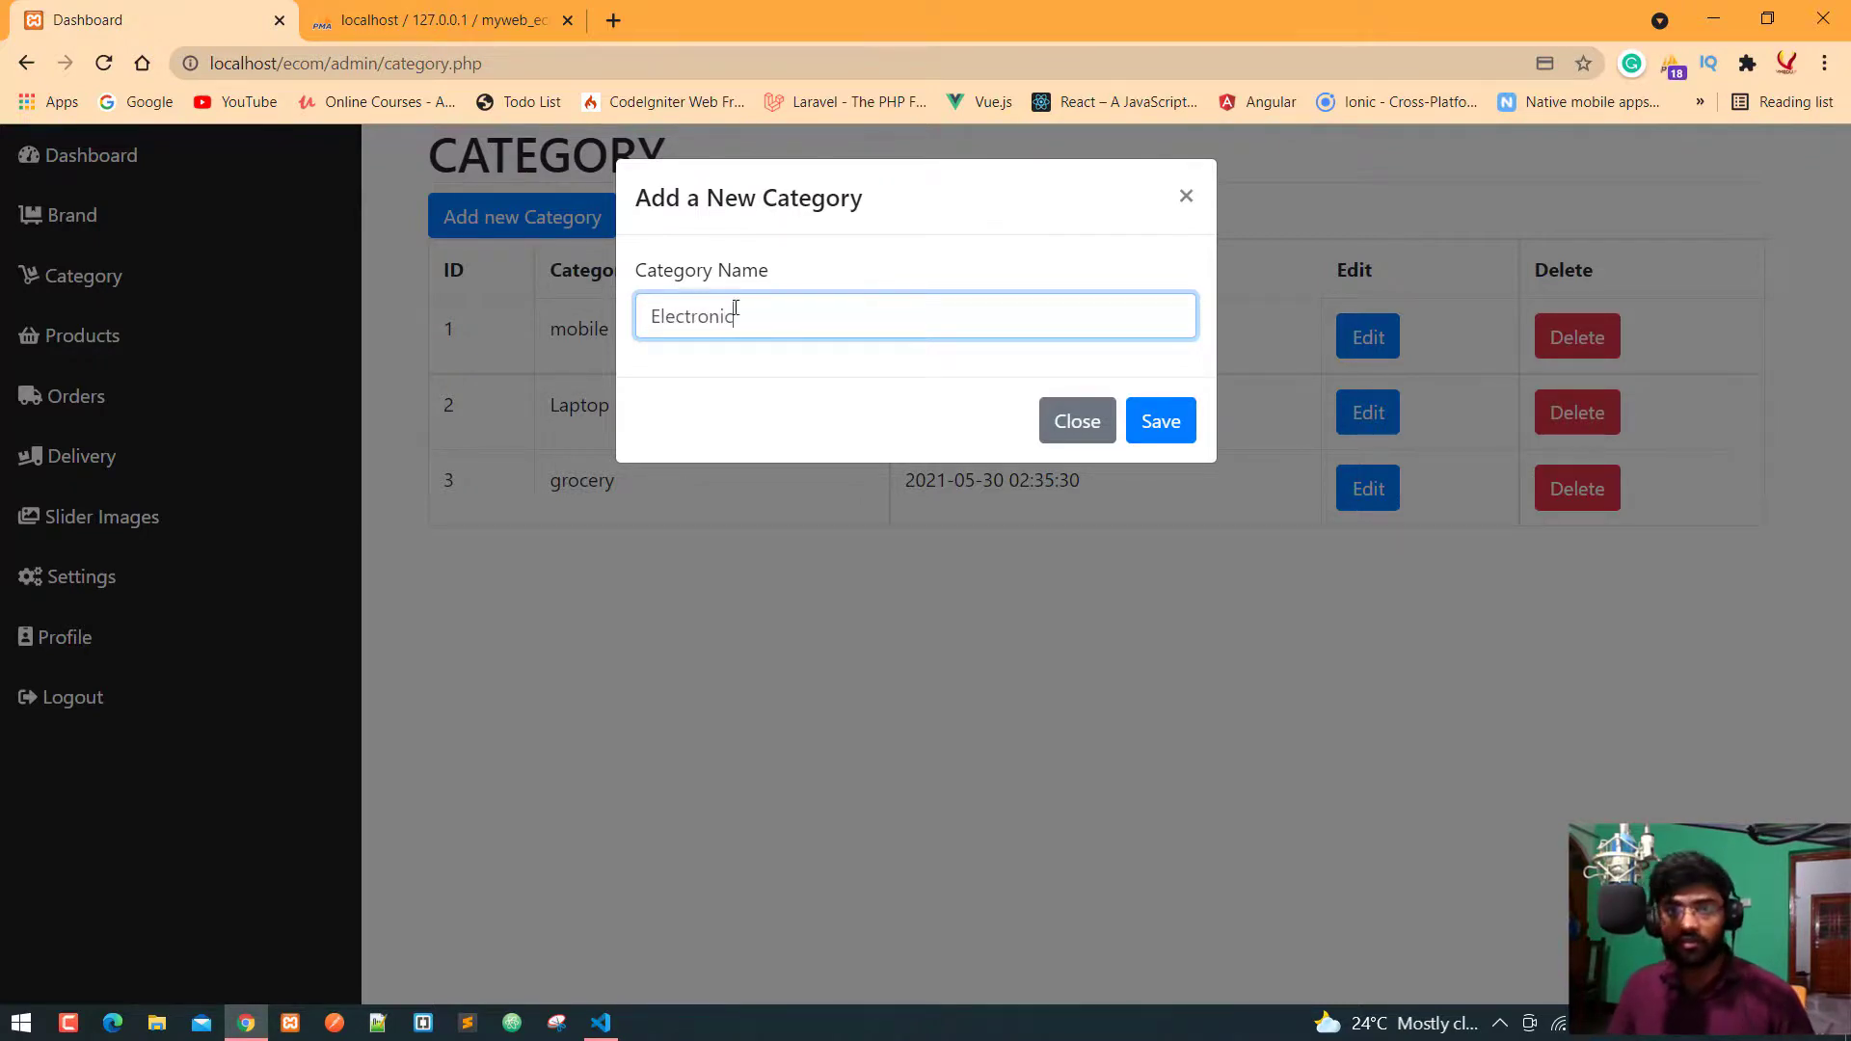
click(1076, 420)
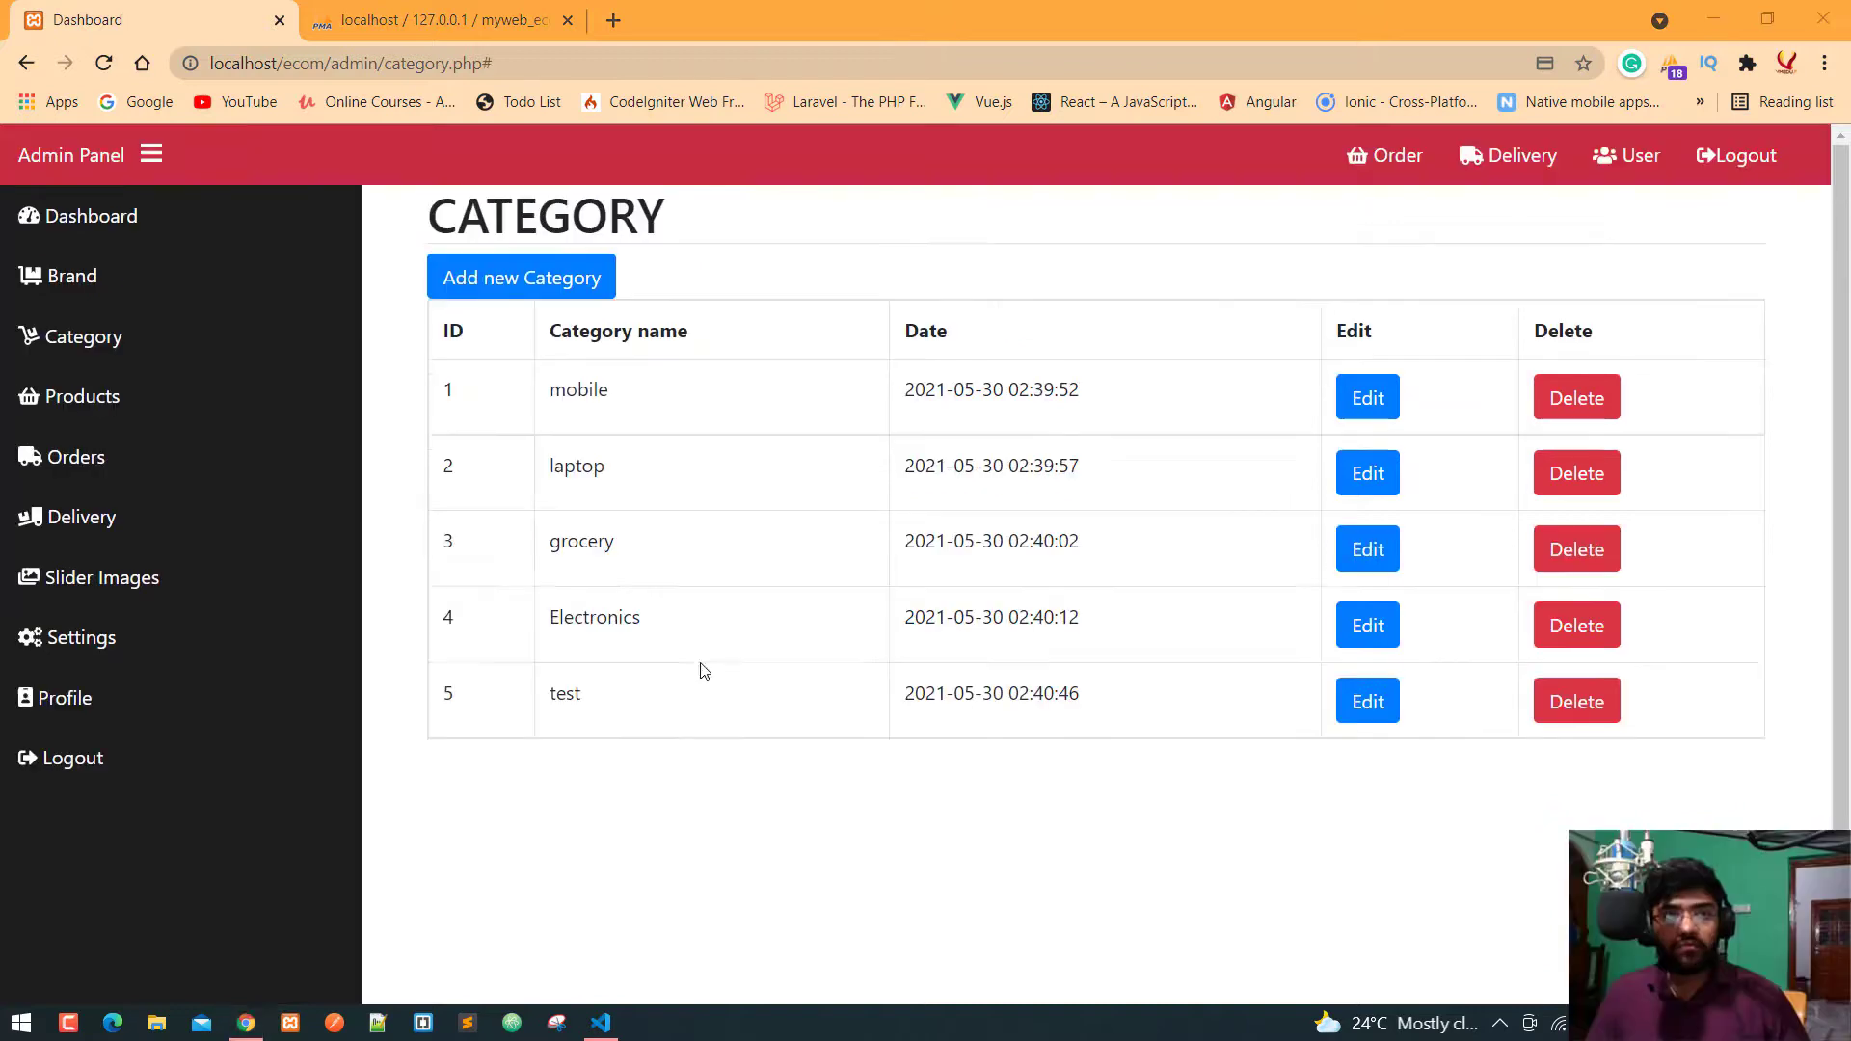
click(102, 63)
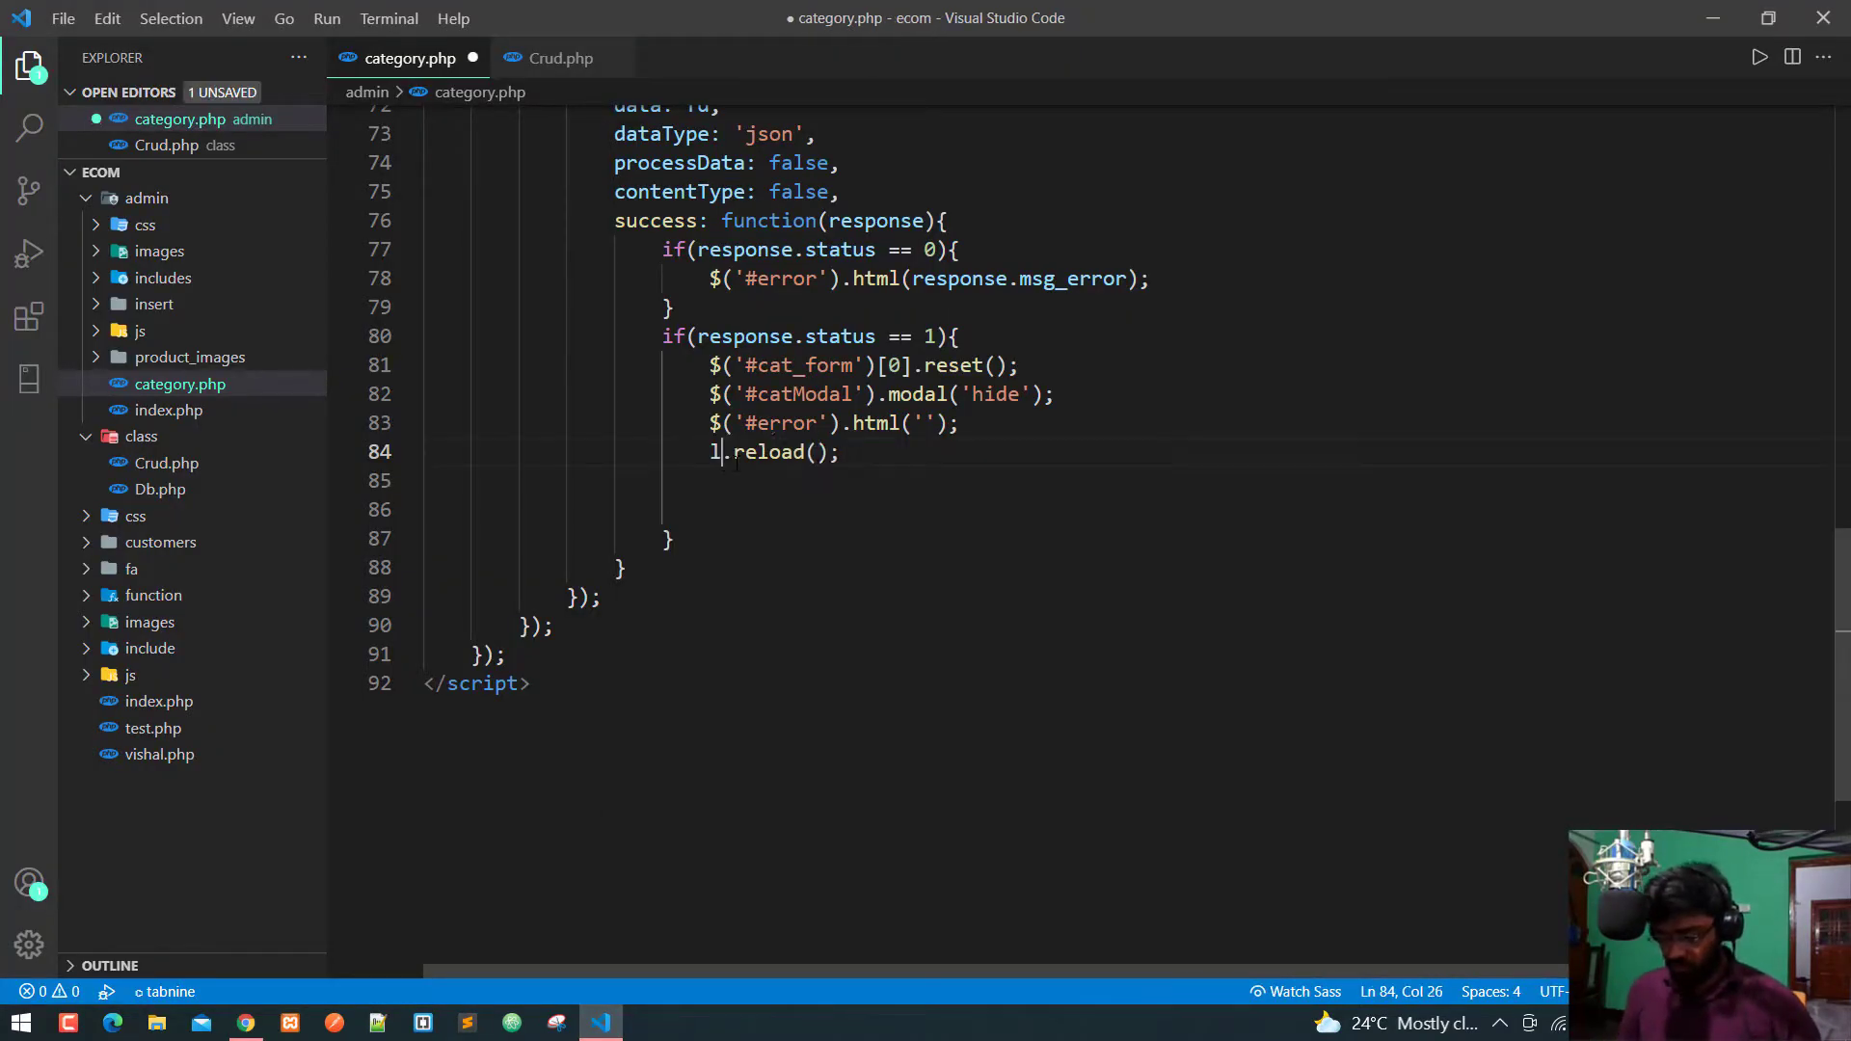
Step: Change window.reload() to location.reload() on line 84
text(ocation)
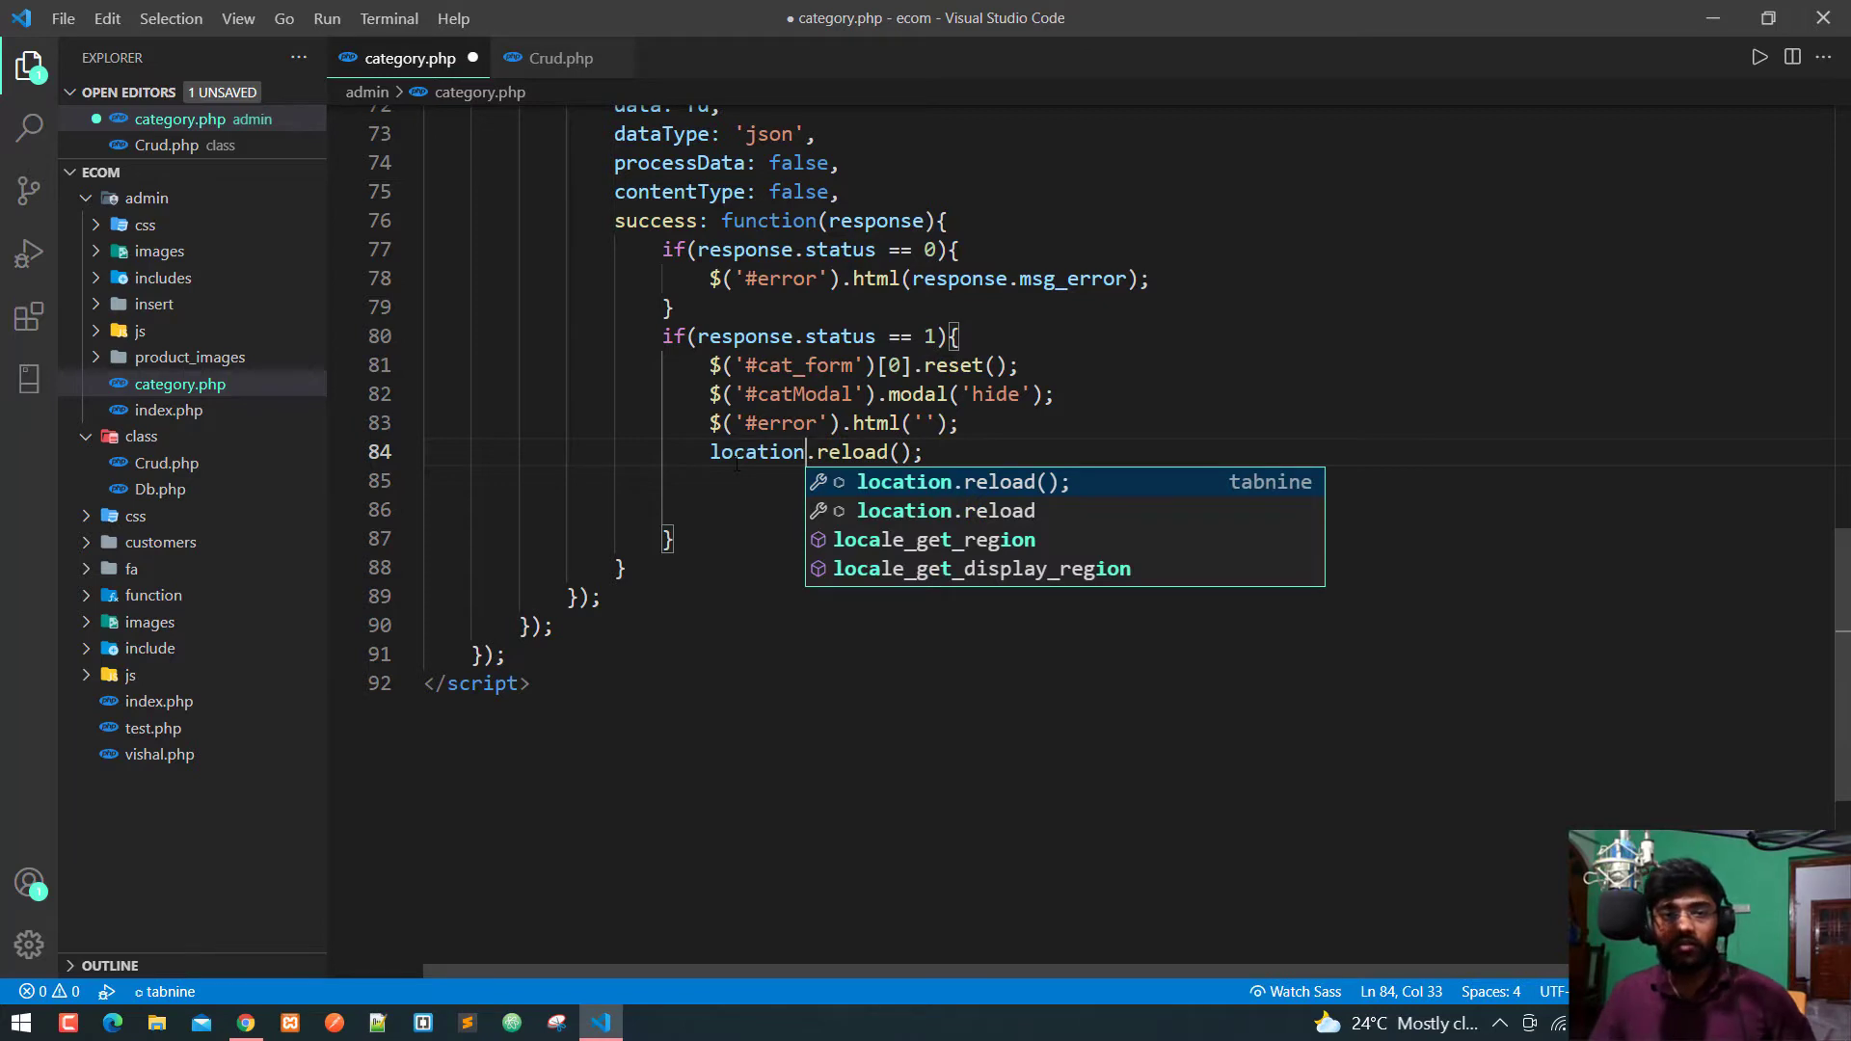
click(245, 1022)
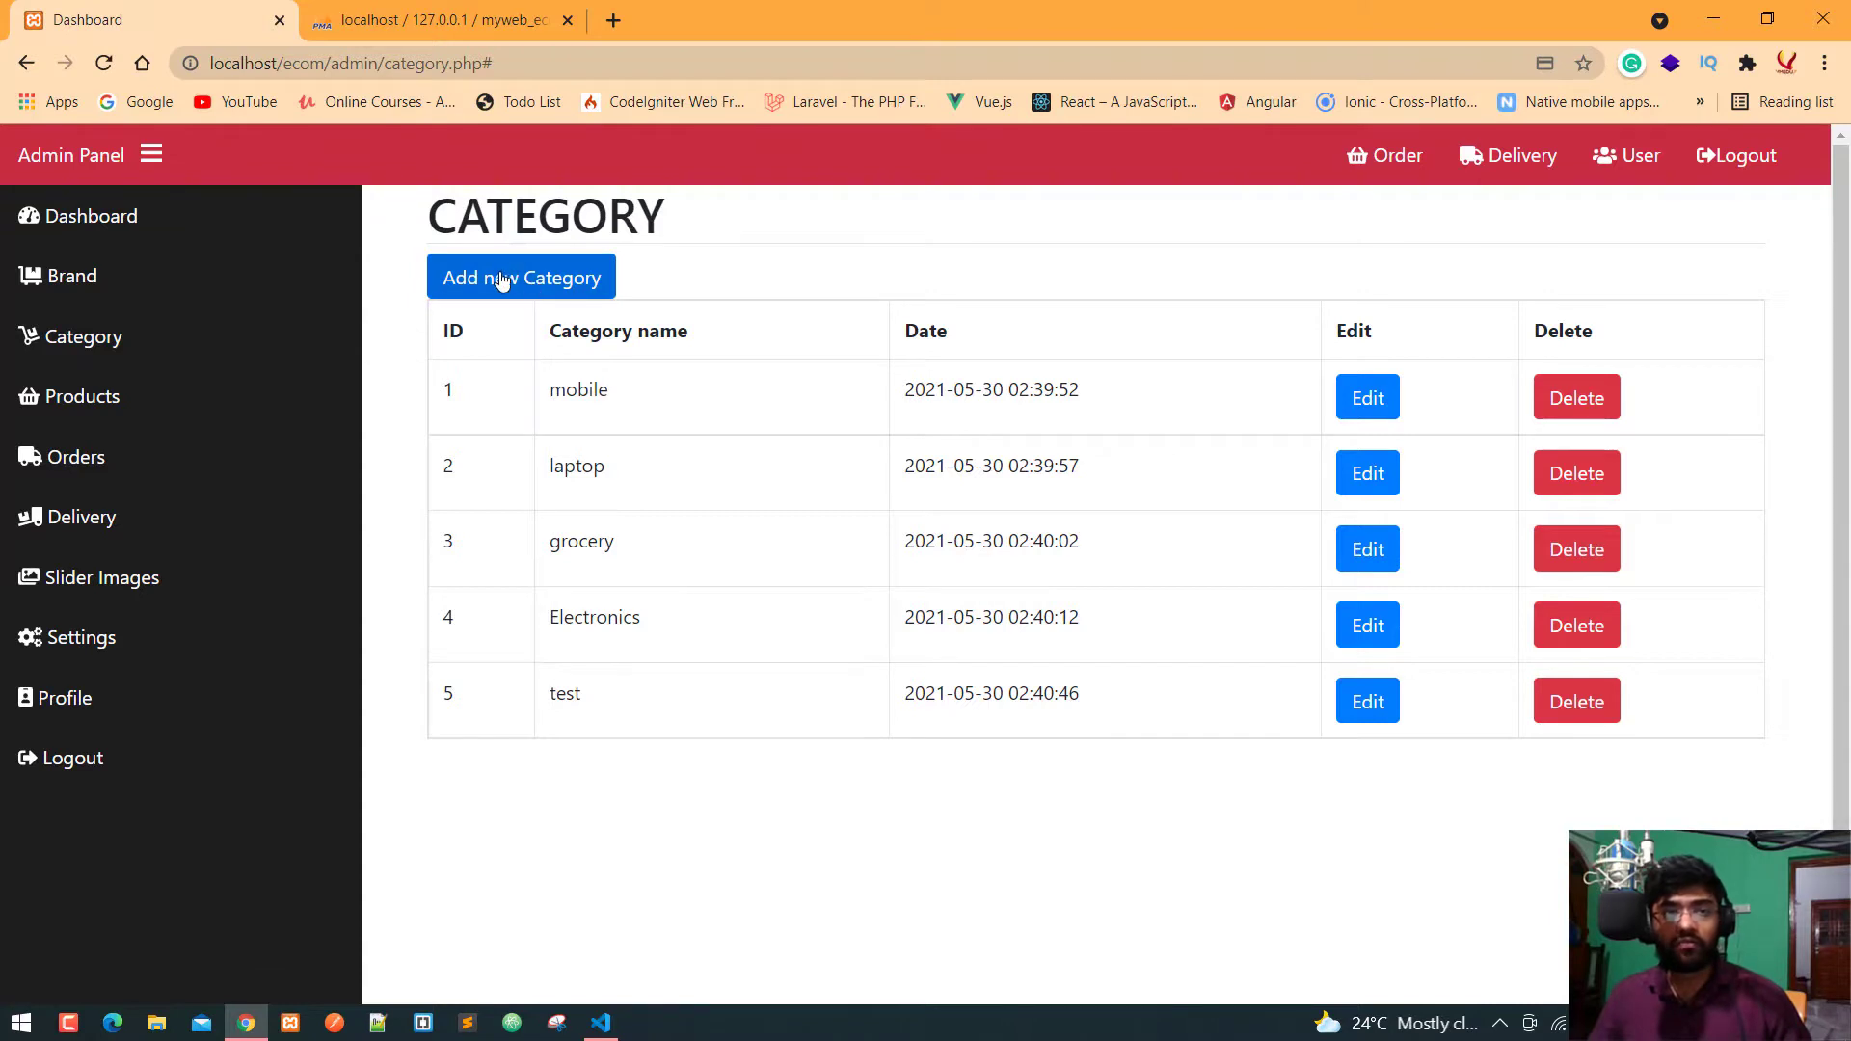
Step: Add a new category named Clothes and save it so it appears as row 6 automatically
click(521, 277)
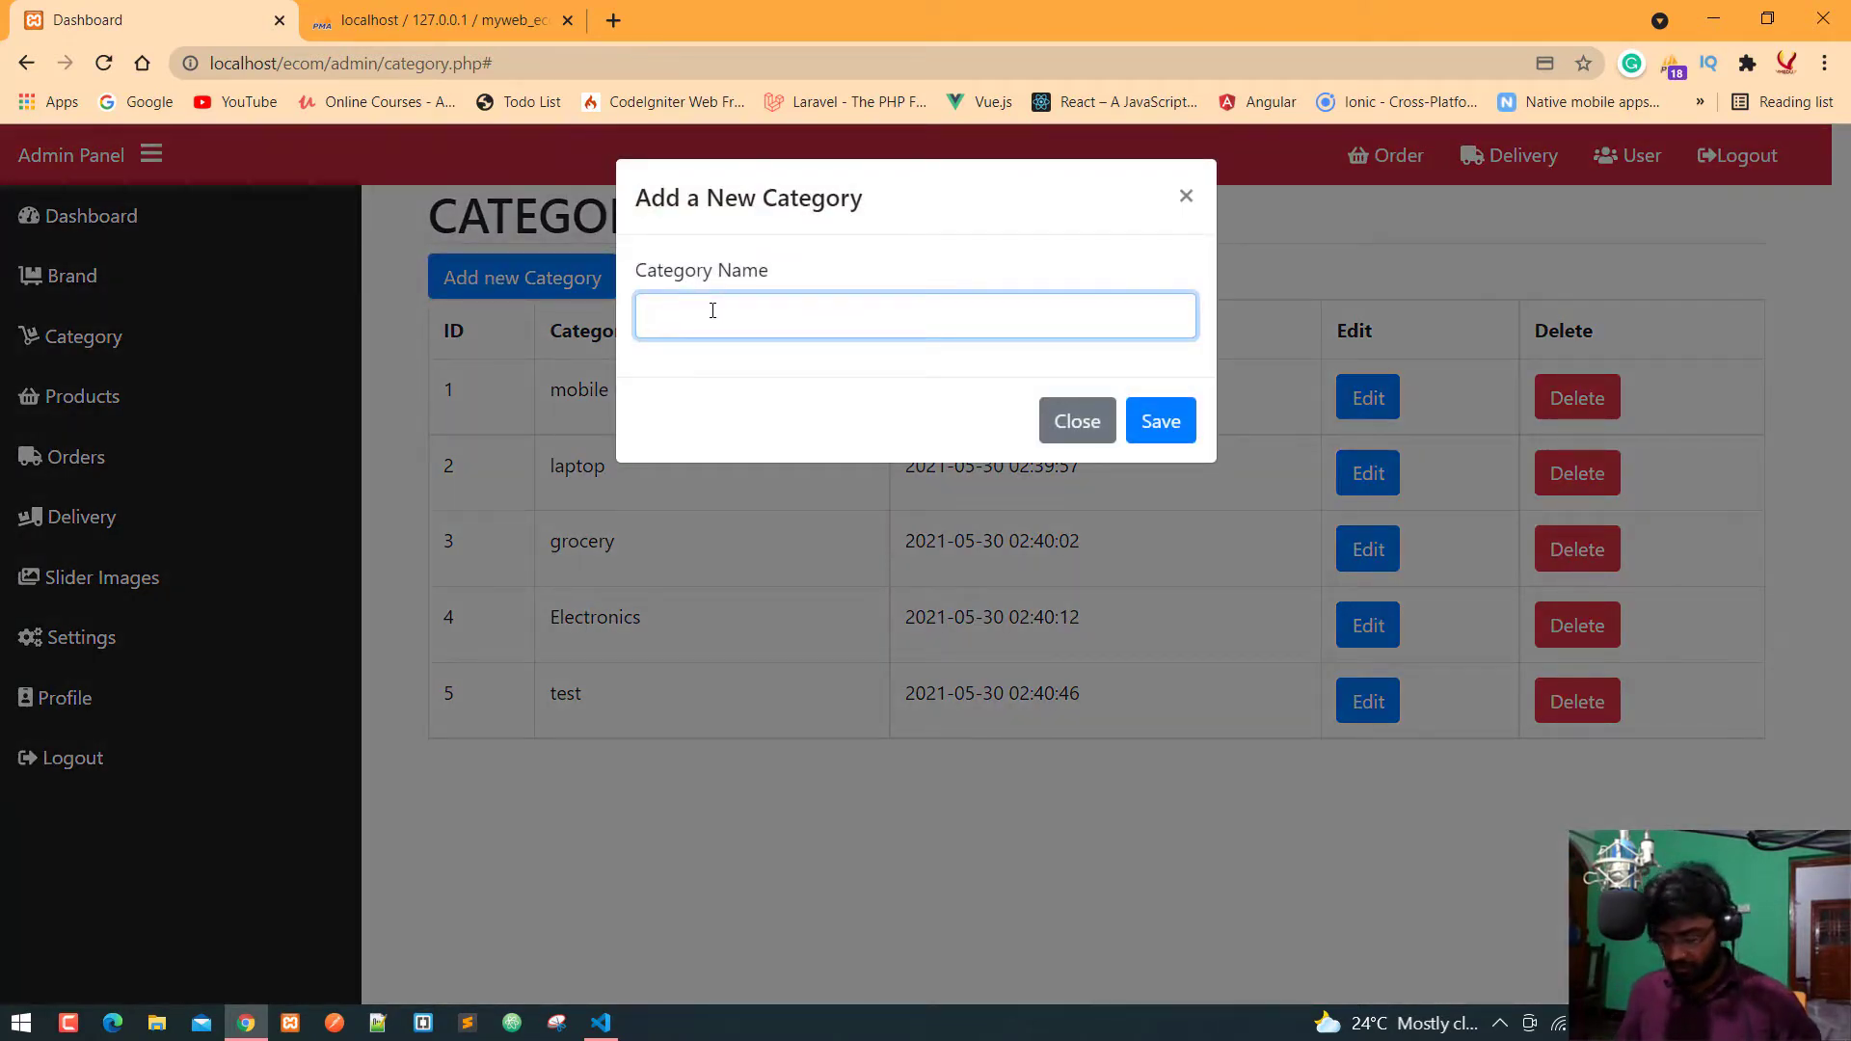
text(Clothes)
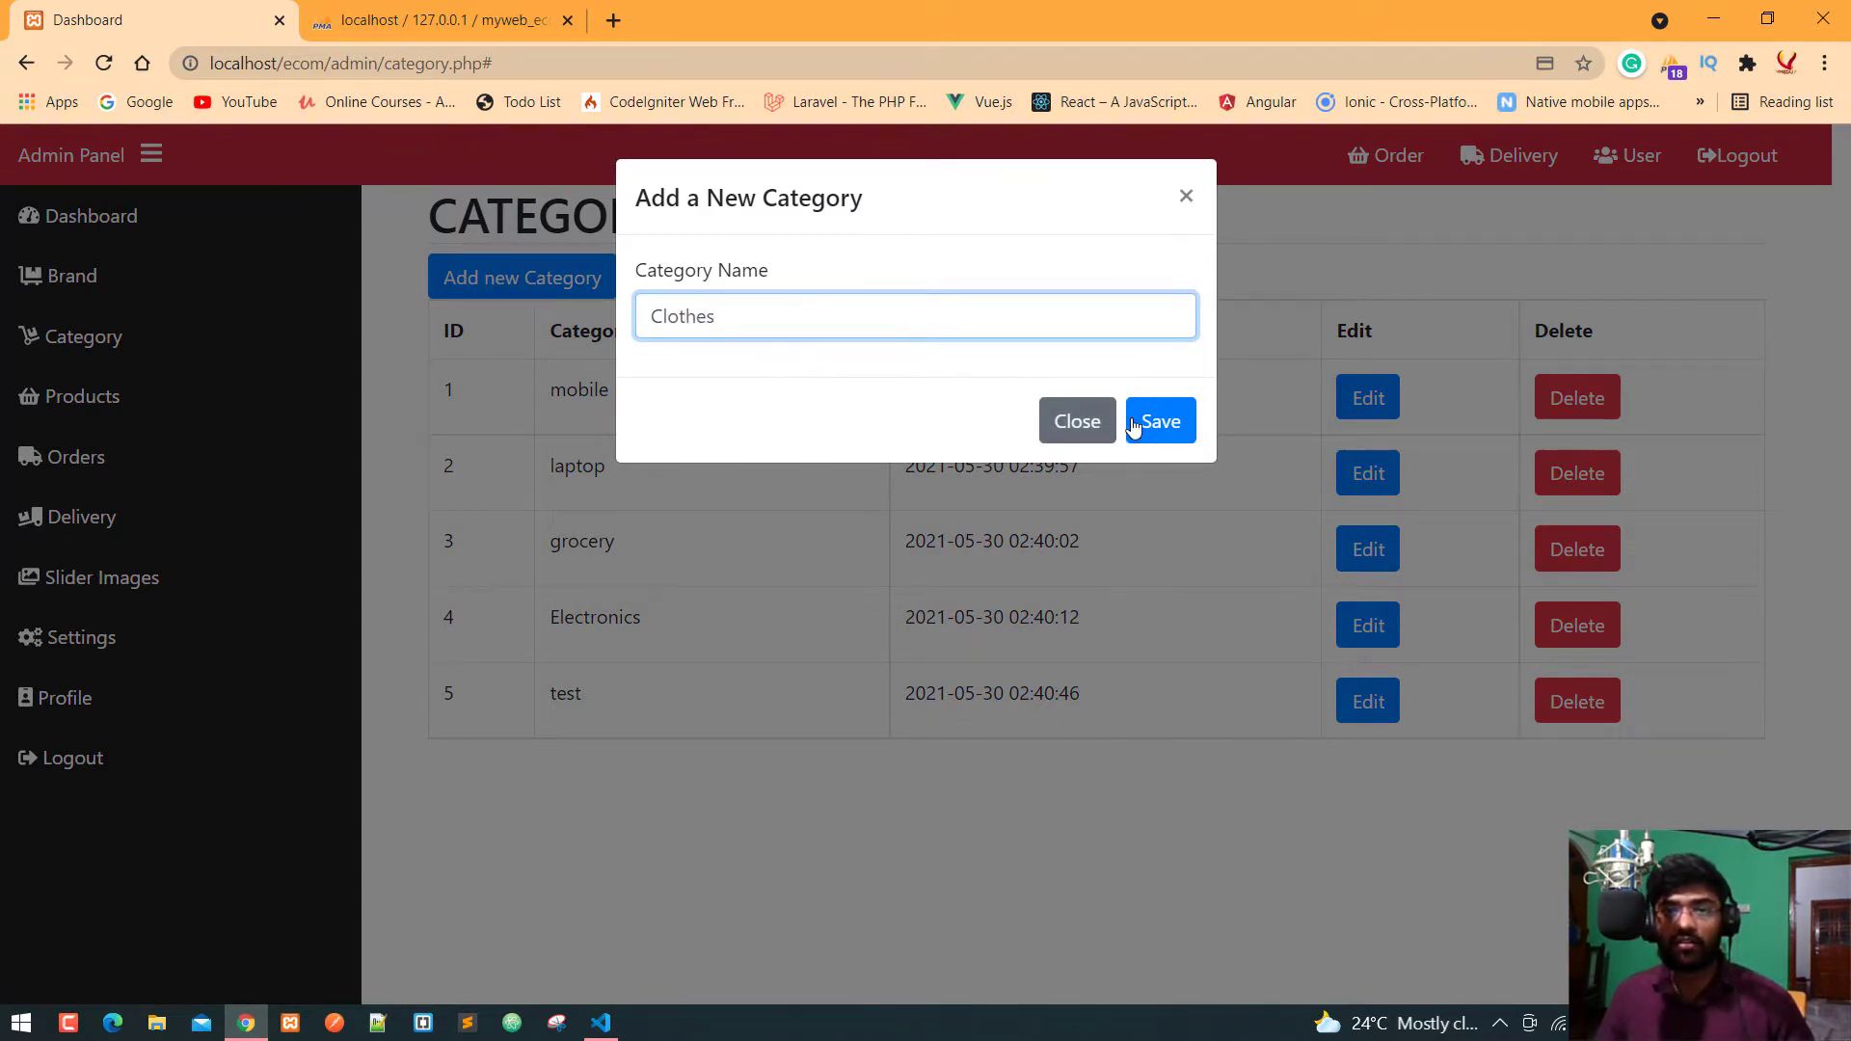
click(1159, 423)
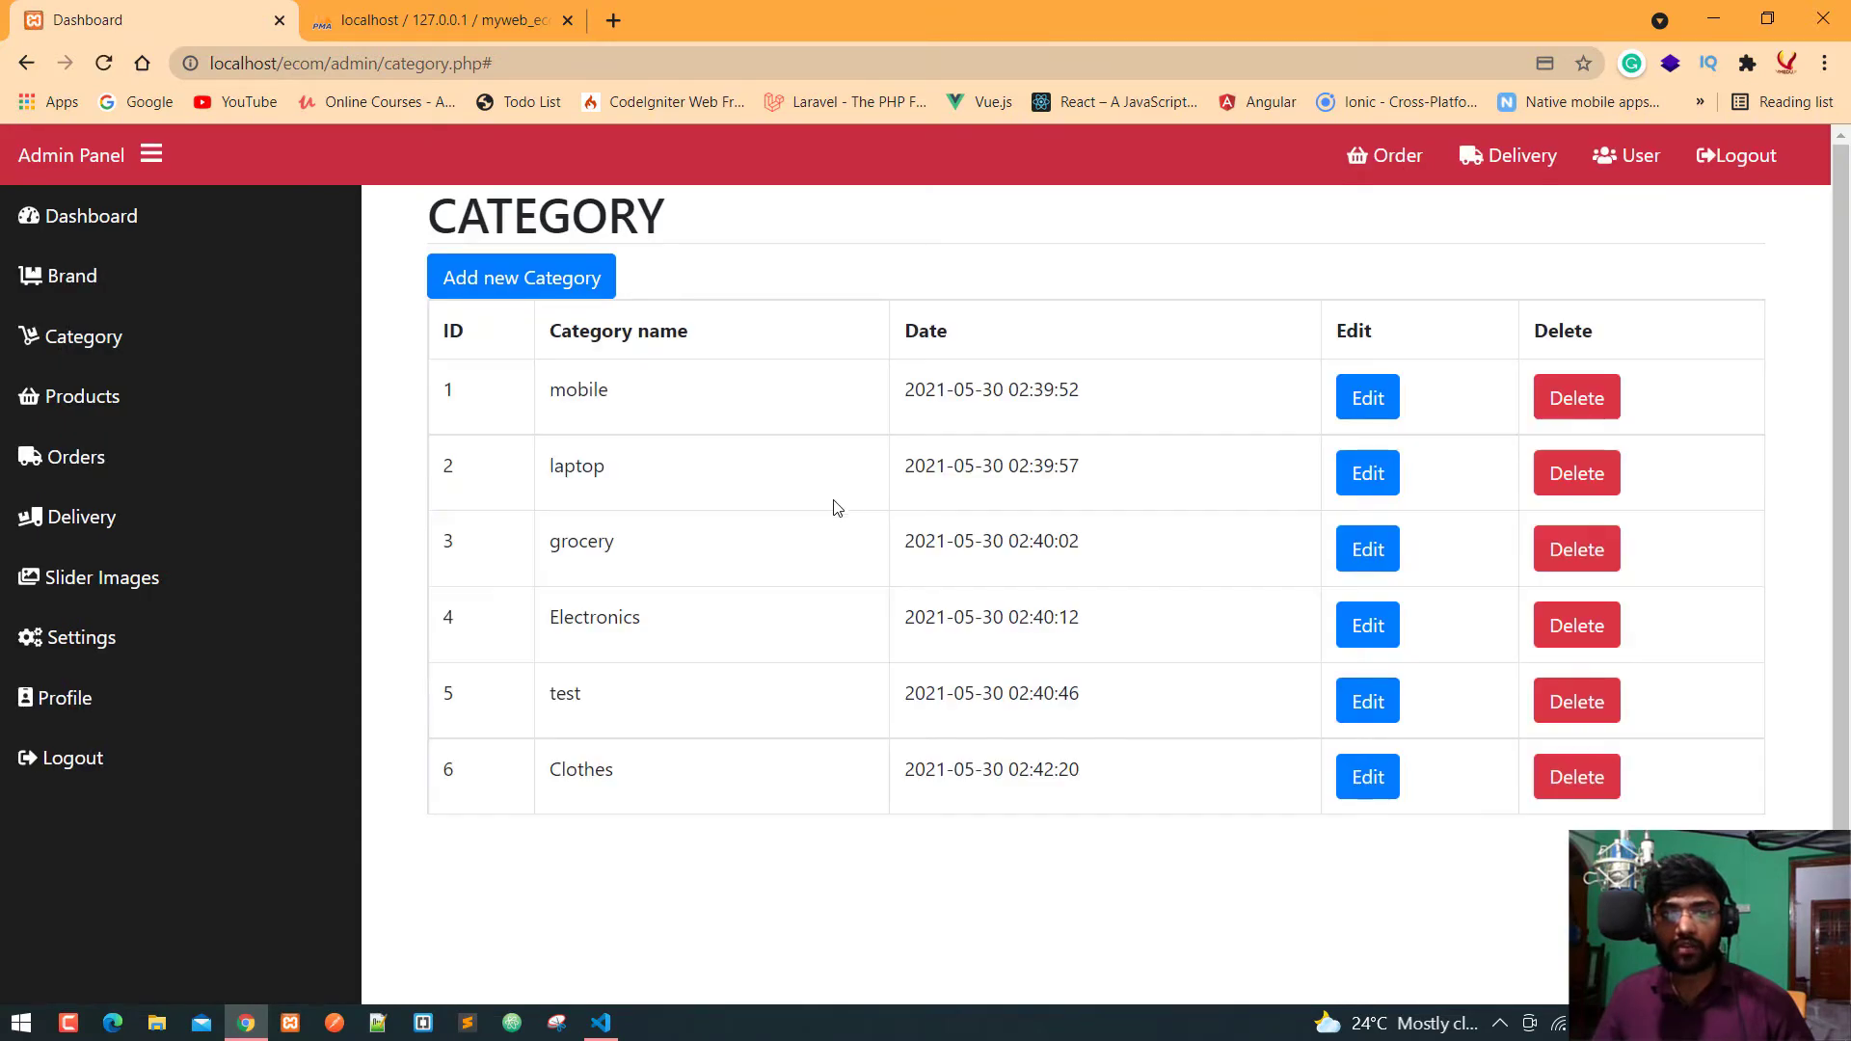
mouse_move(648, 762)
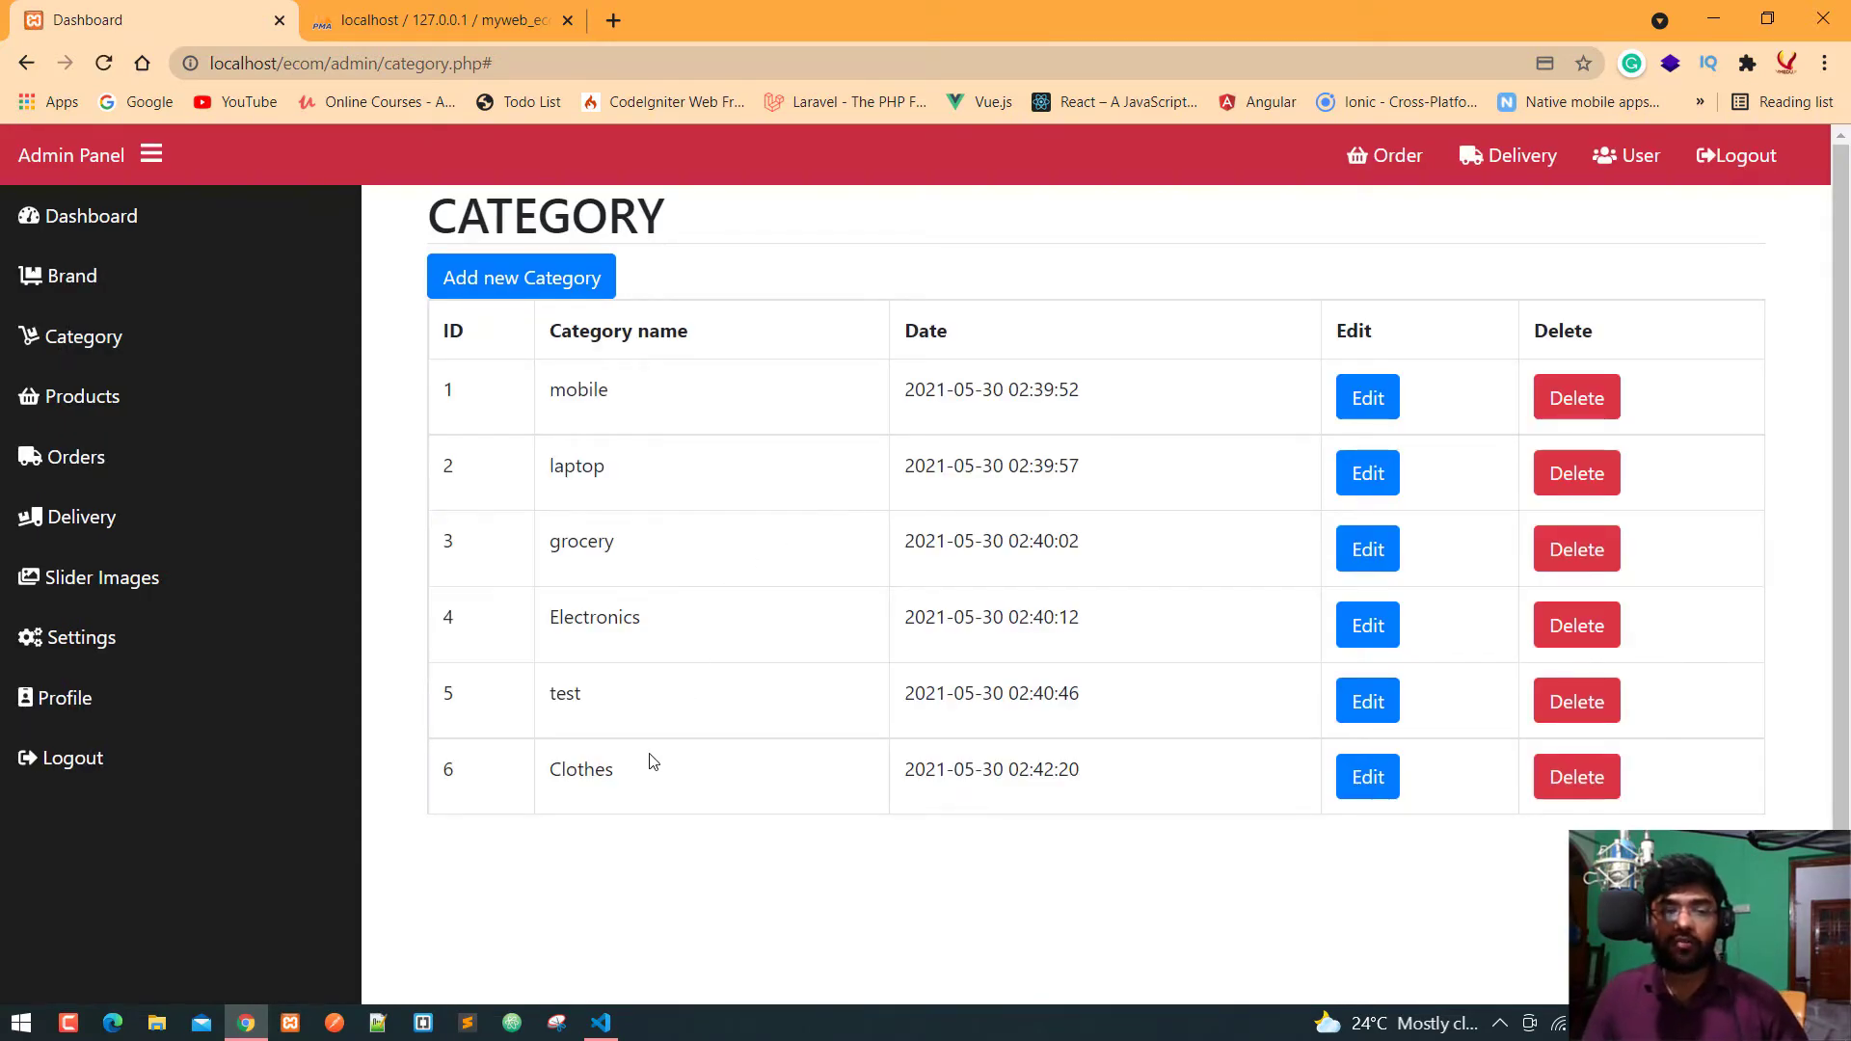
mouse_move(661, 784)
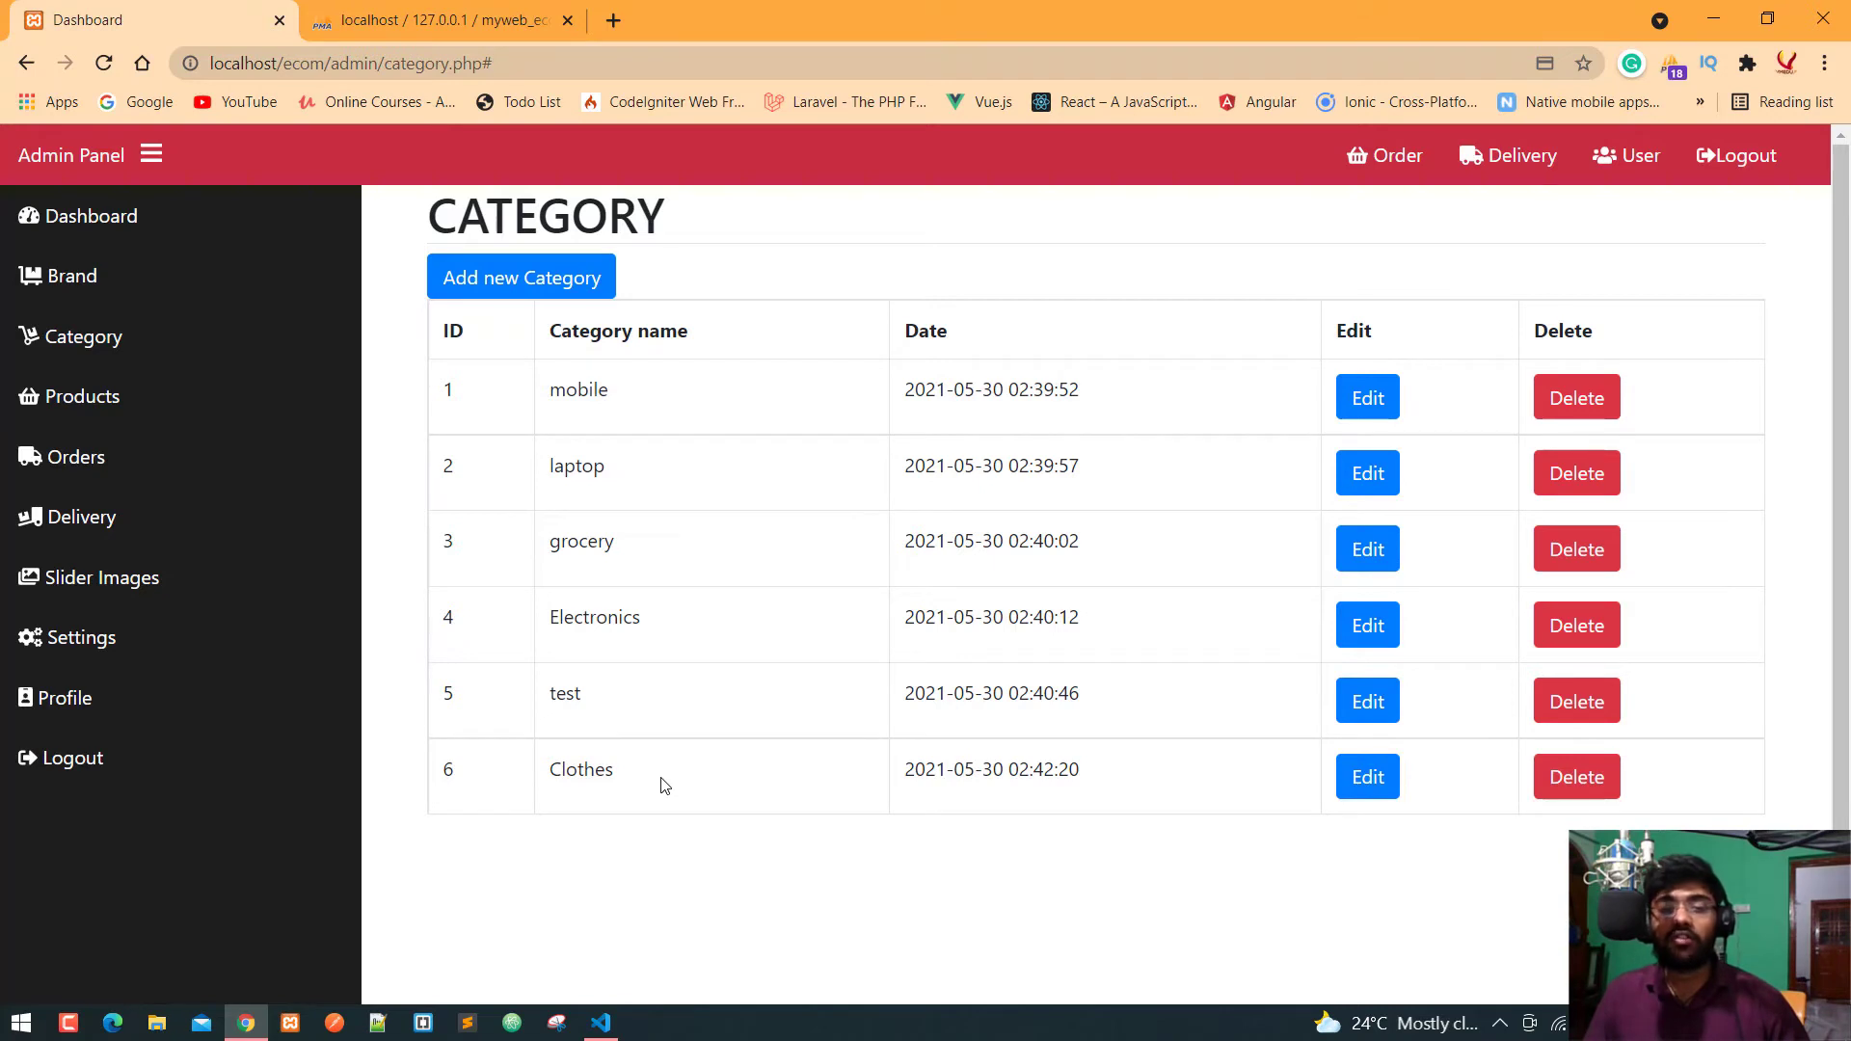
mouse_move(659, 467)
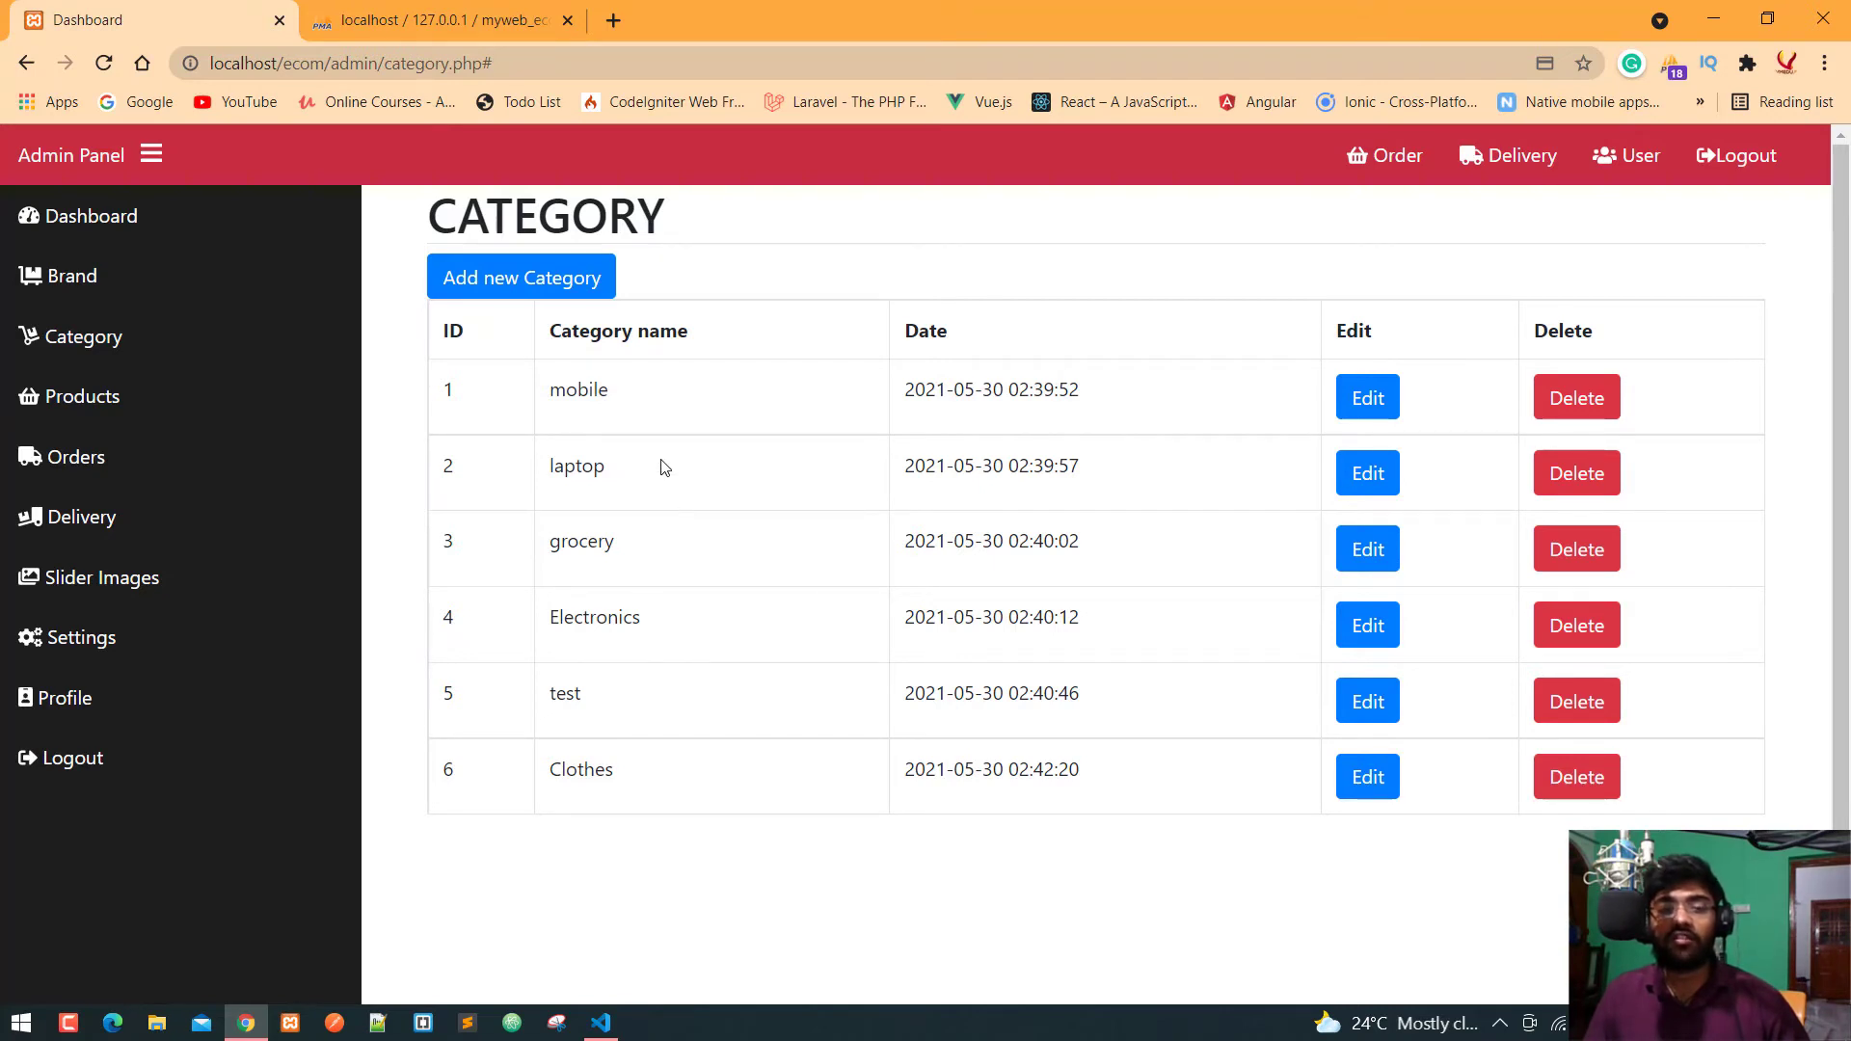
mouse_move(646, 388)
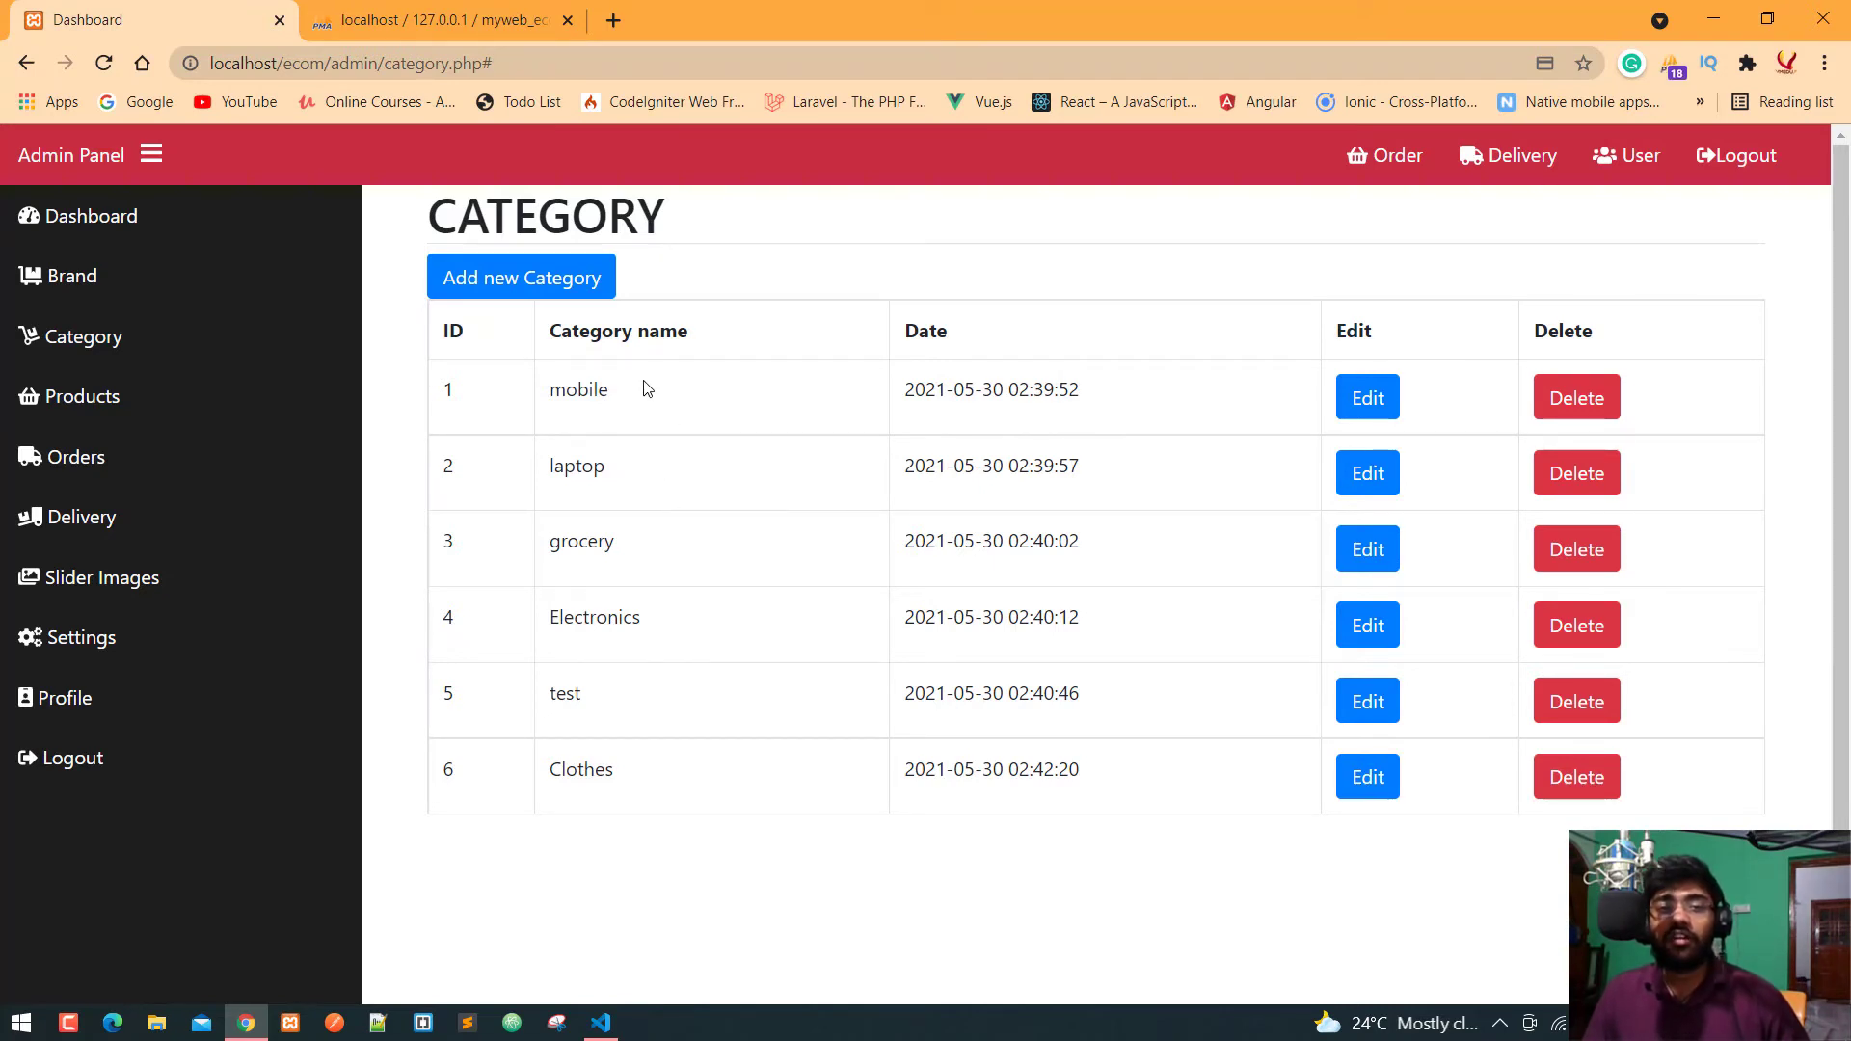
mouse_move(733, 287)
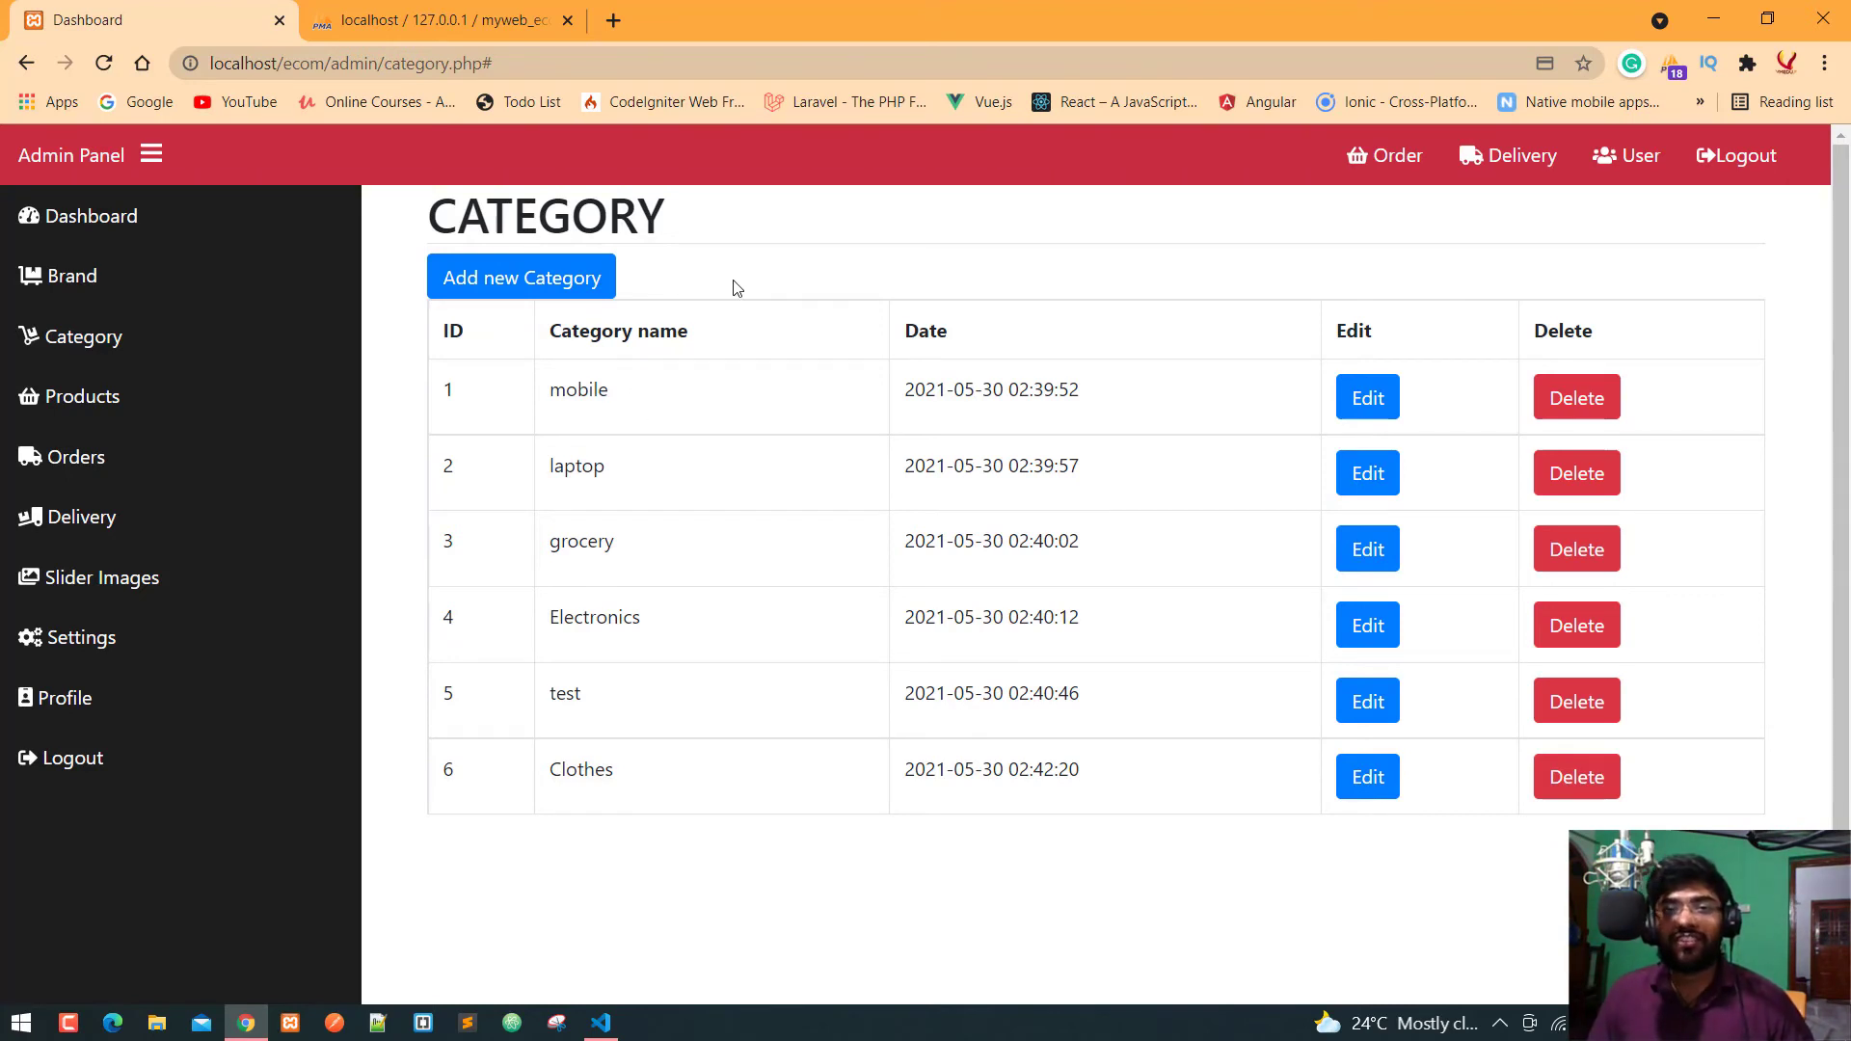